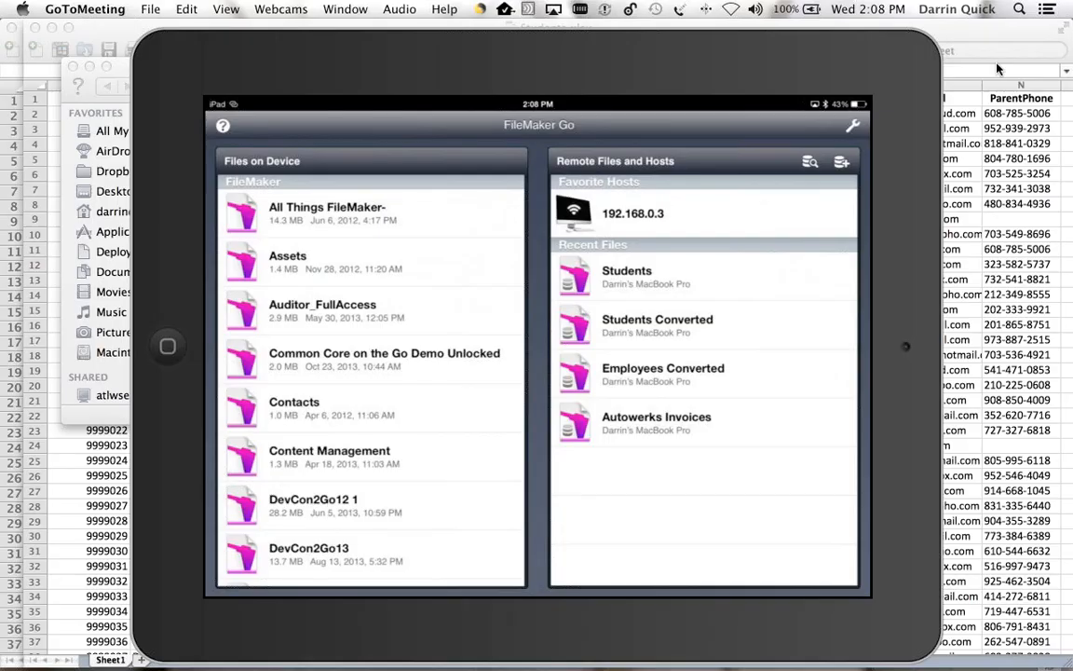
mouse_move(264, 652)
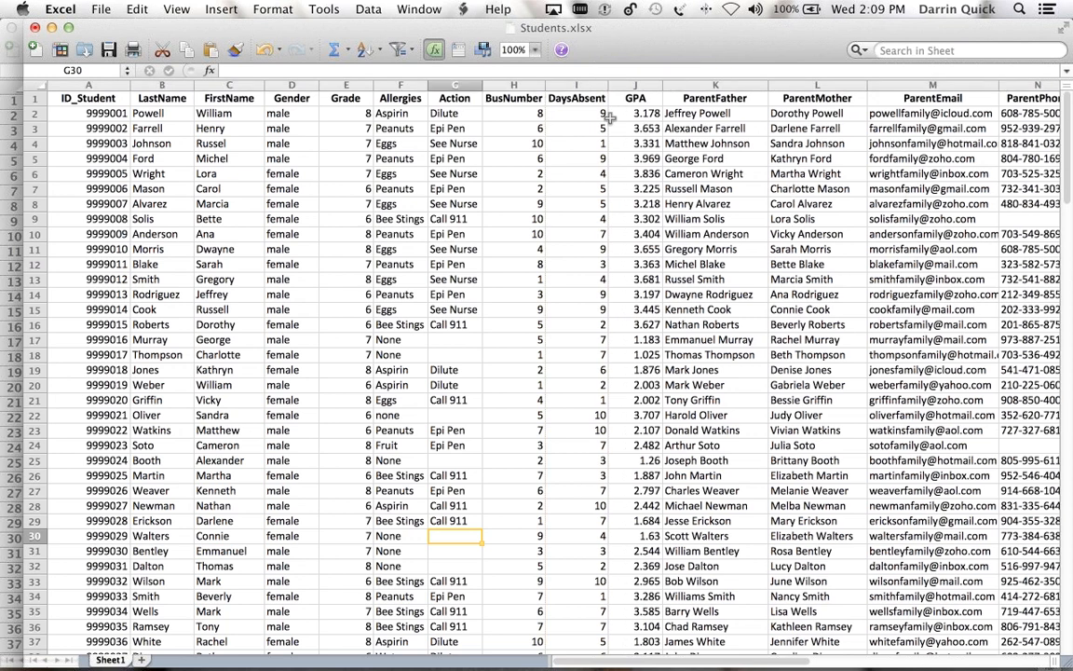
- Bring the Classes.xlsx workbook to the front from Excel's Window menu
click(418, 8)
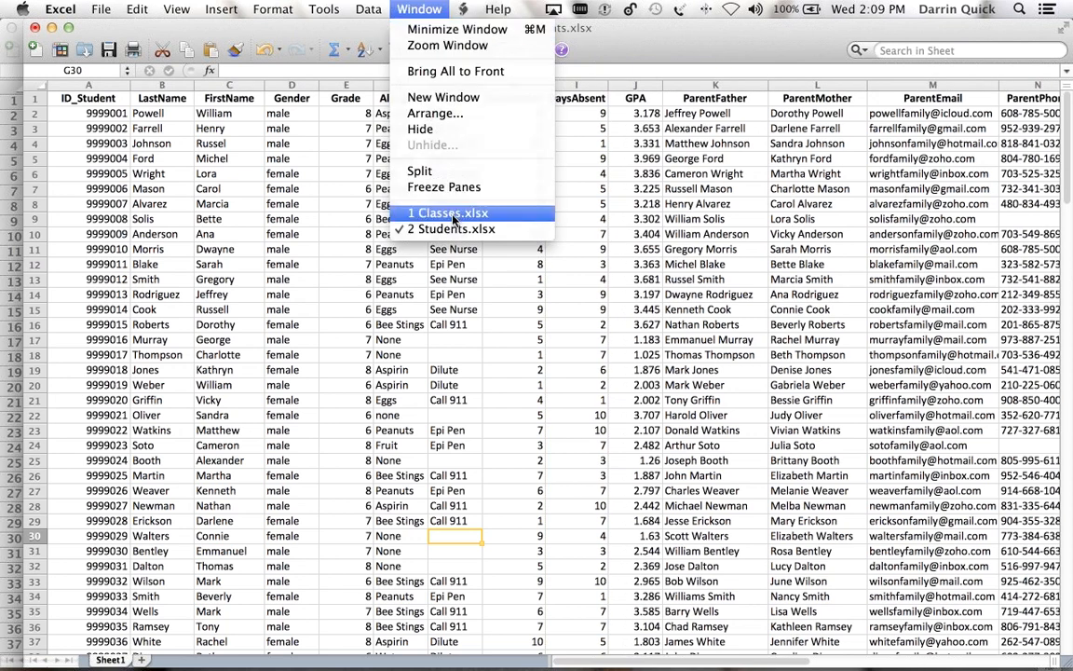
click(453, 214)
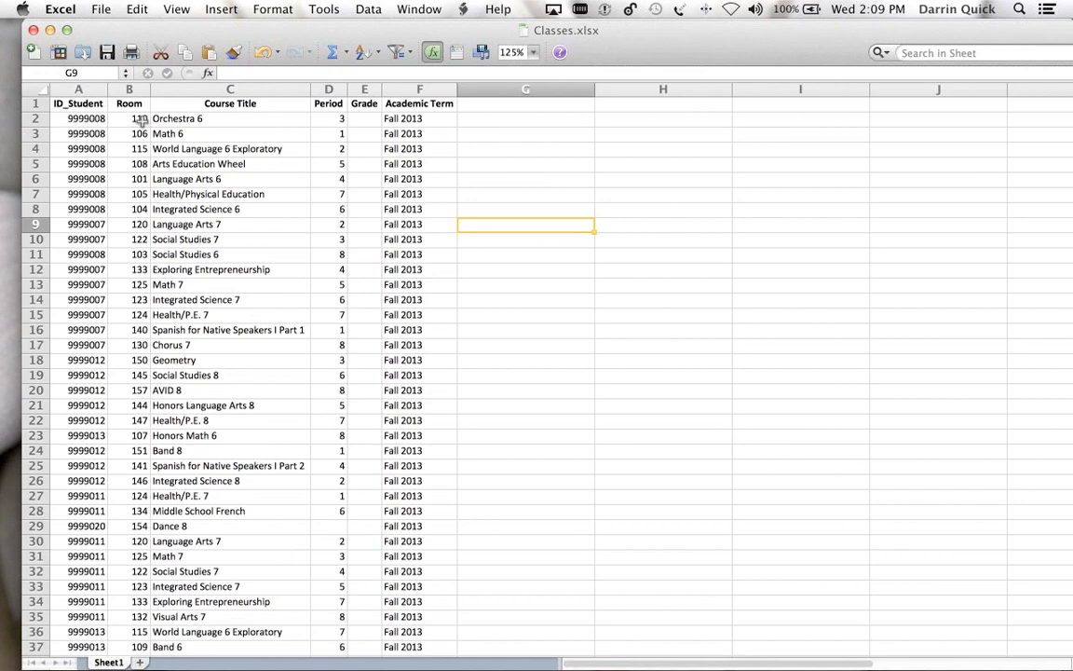
mouse_move(338, 119)
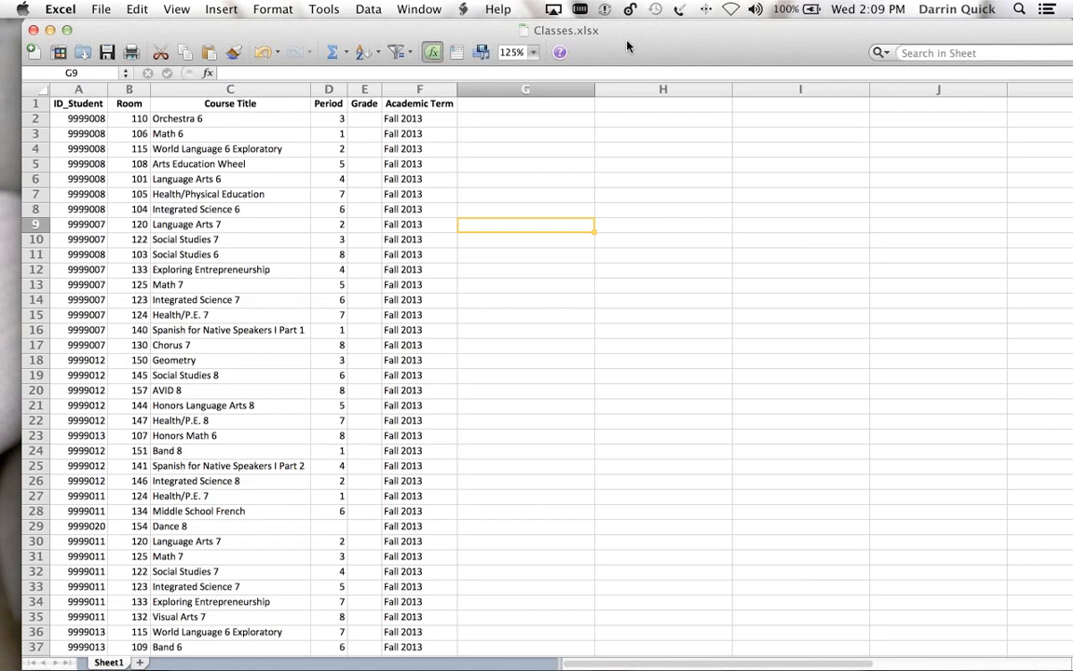
mouse_move(517, 22)
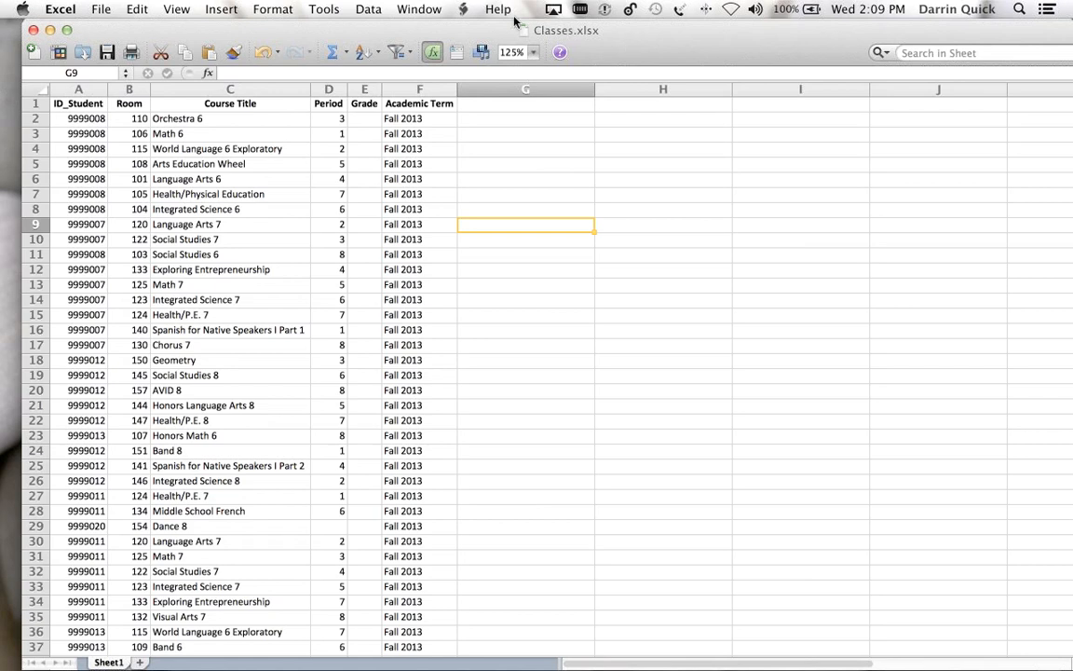
mouse_move(392, 33)
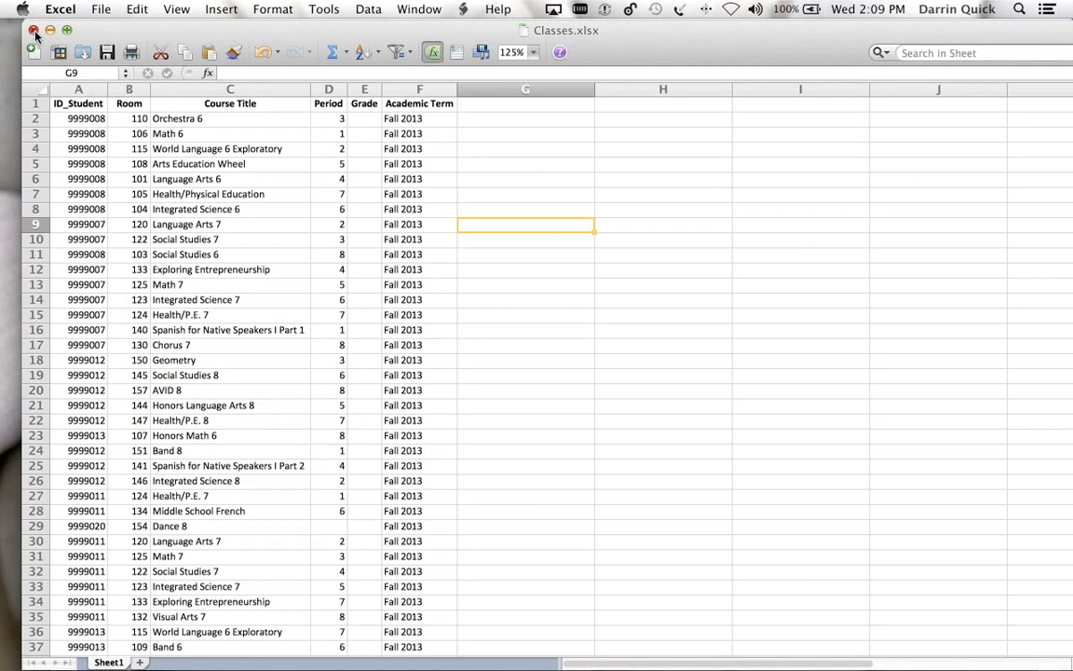
- Close Classes.xlsx and discard unsaved changes to Students.xlsx
click(34, 29)
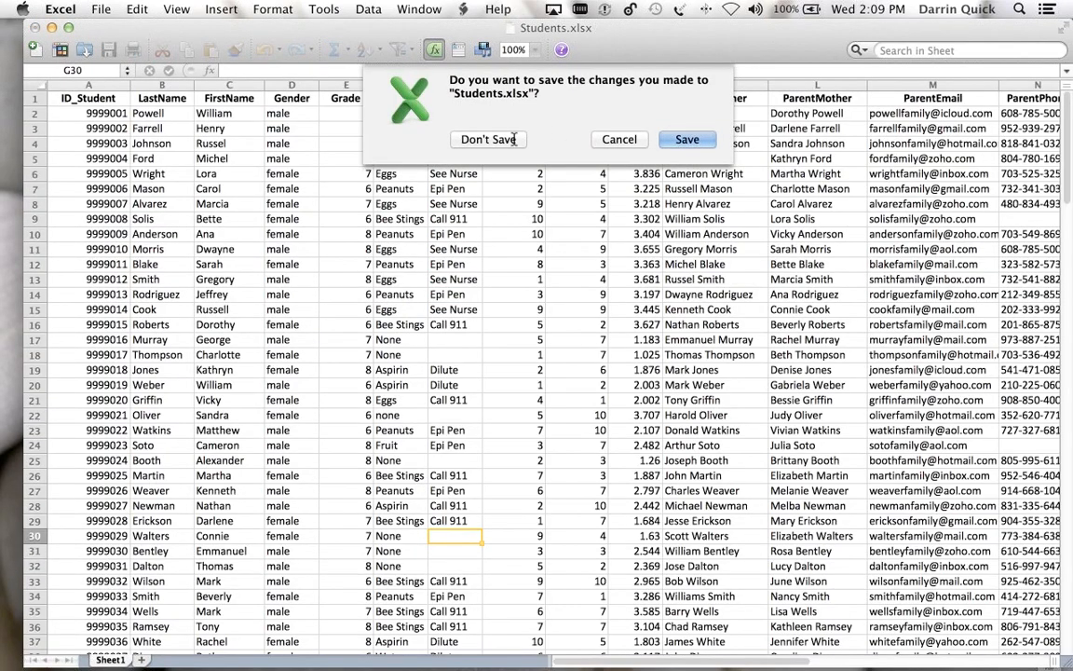
click(488, 138)
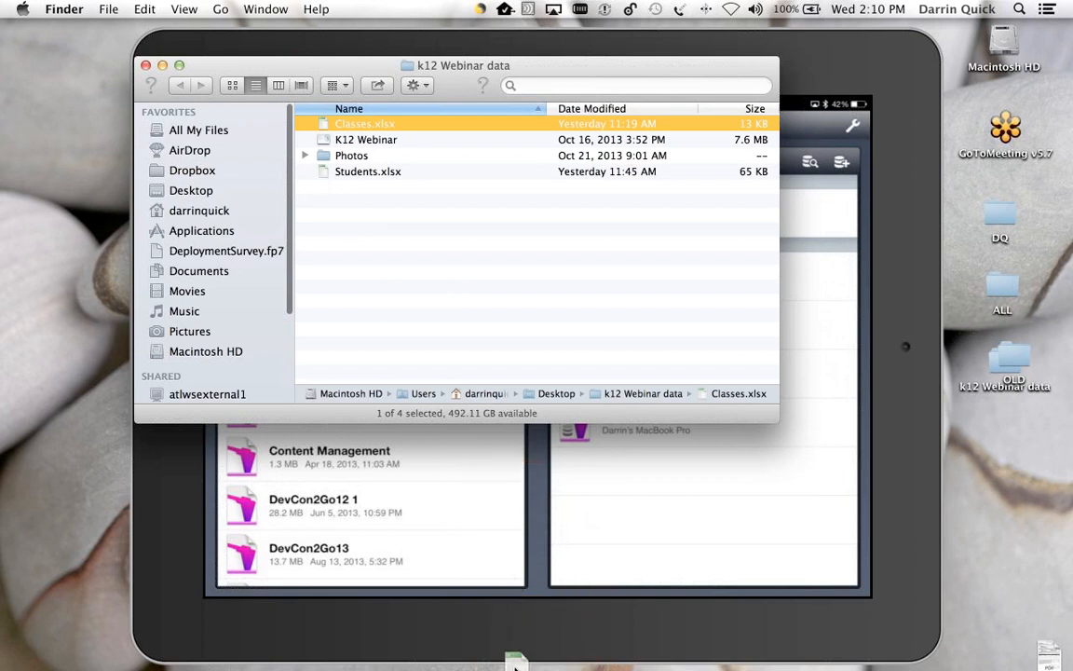
mouse_move(509, 651)
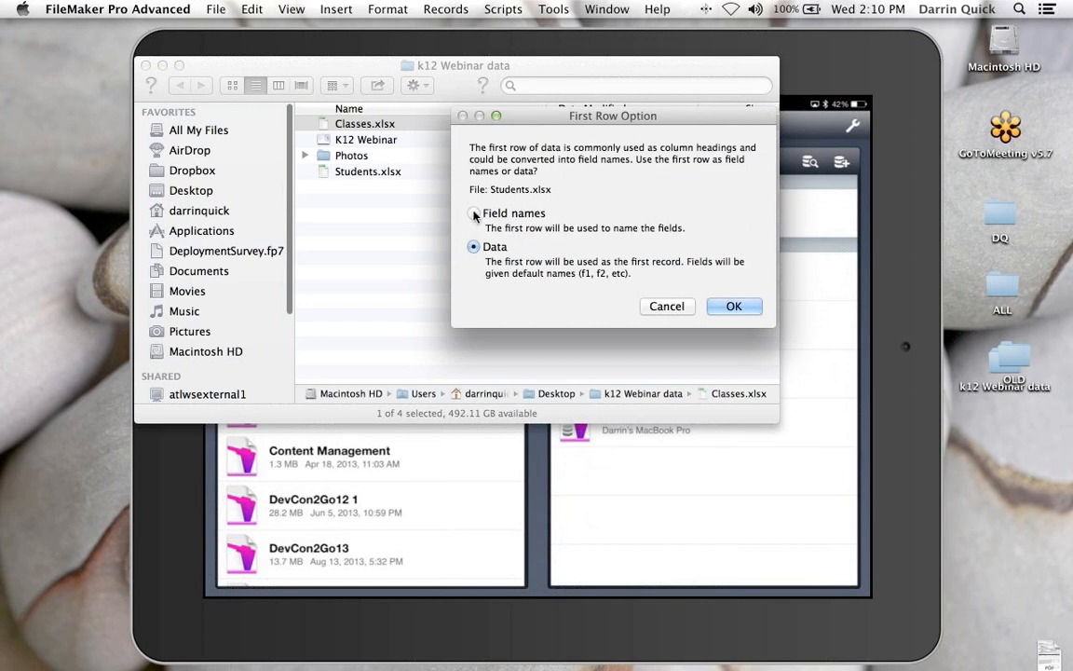
- Use the first row as field names and save the new database as Students
click(473, 212)
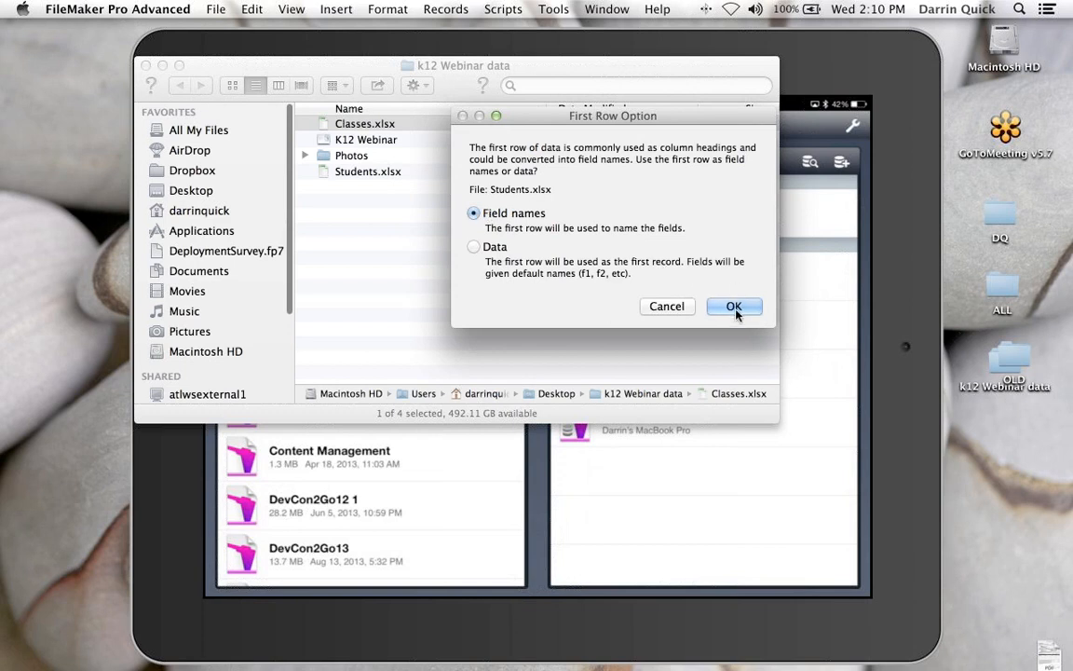
click(733, 306)
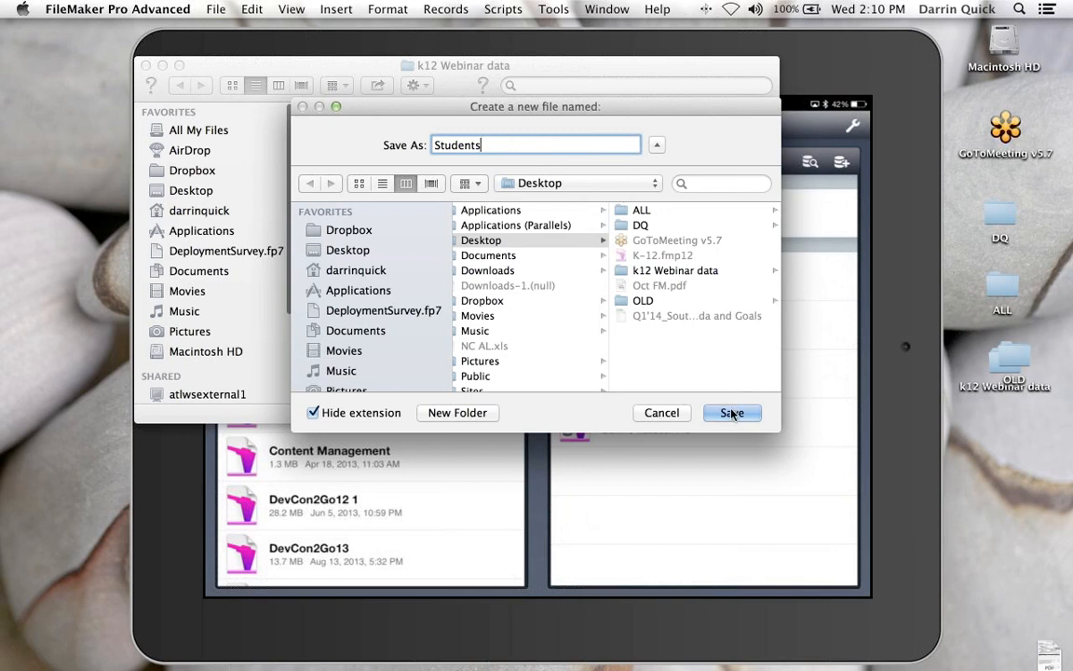
click(732, 412)
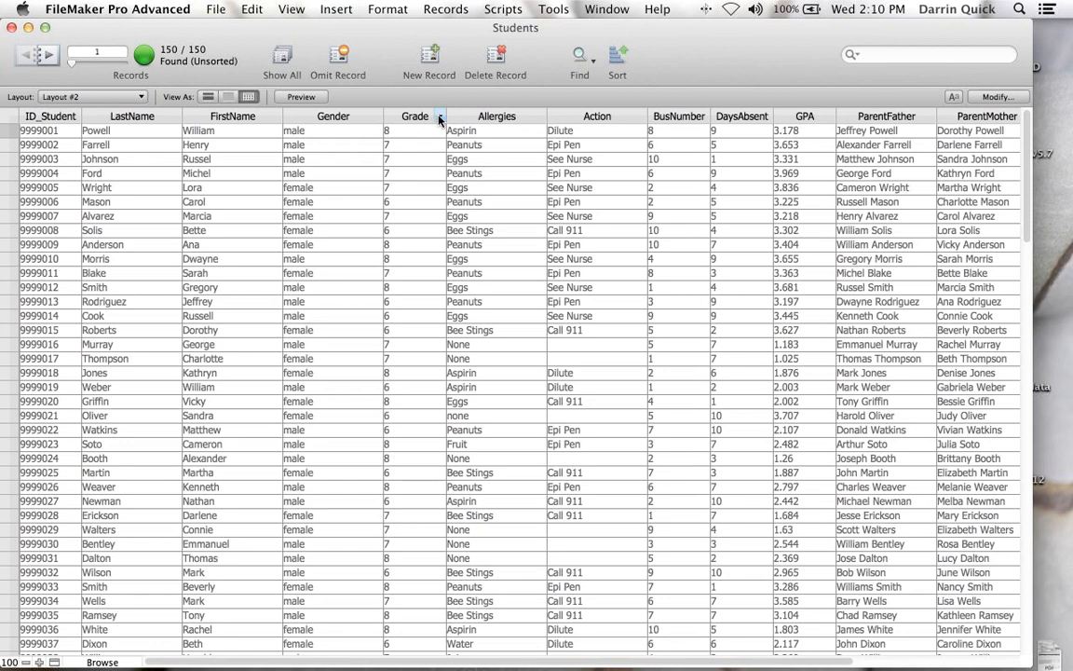
- Open, dismiss, and reopen the Grade column header options menu
click(440, 115)
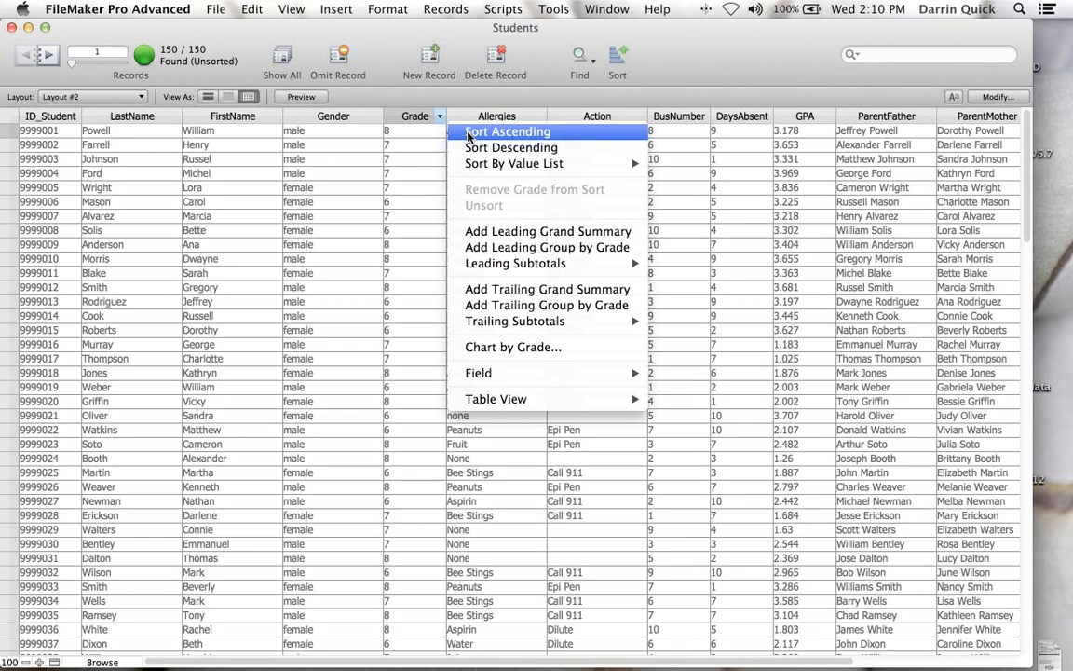
click(507, 130)
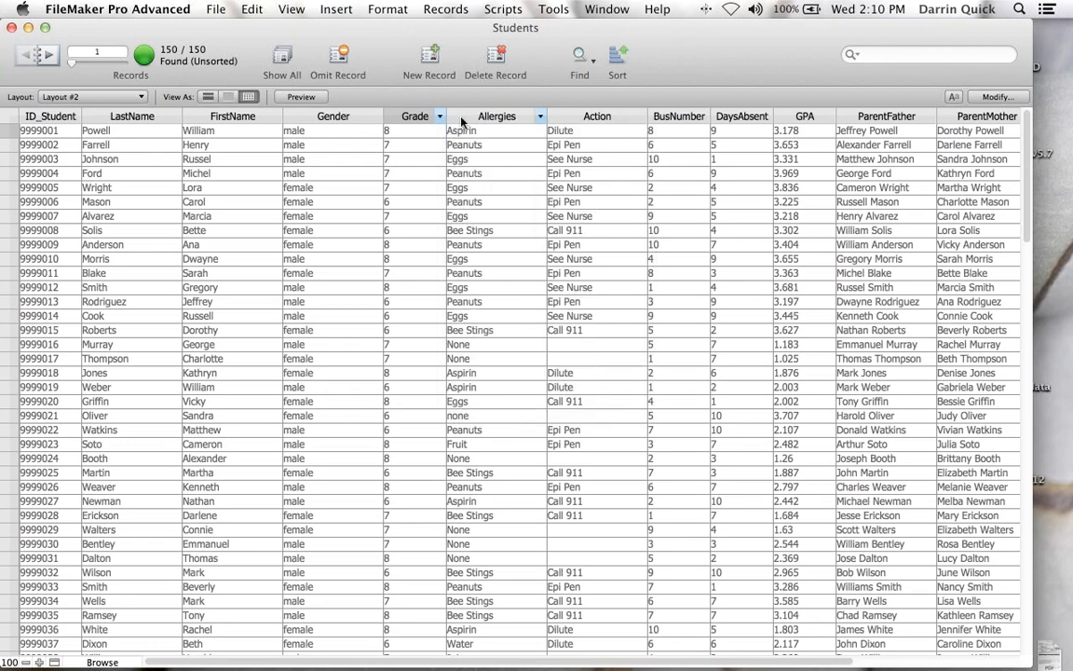
mouse_move(420, 124)
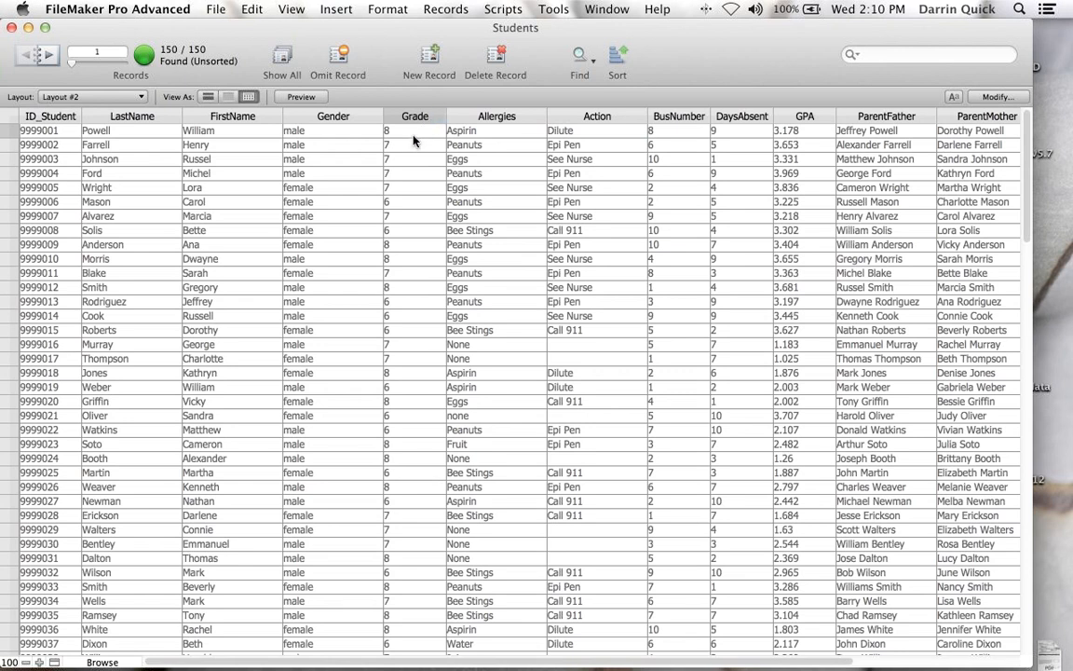
mouse_move(429, 139)
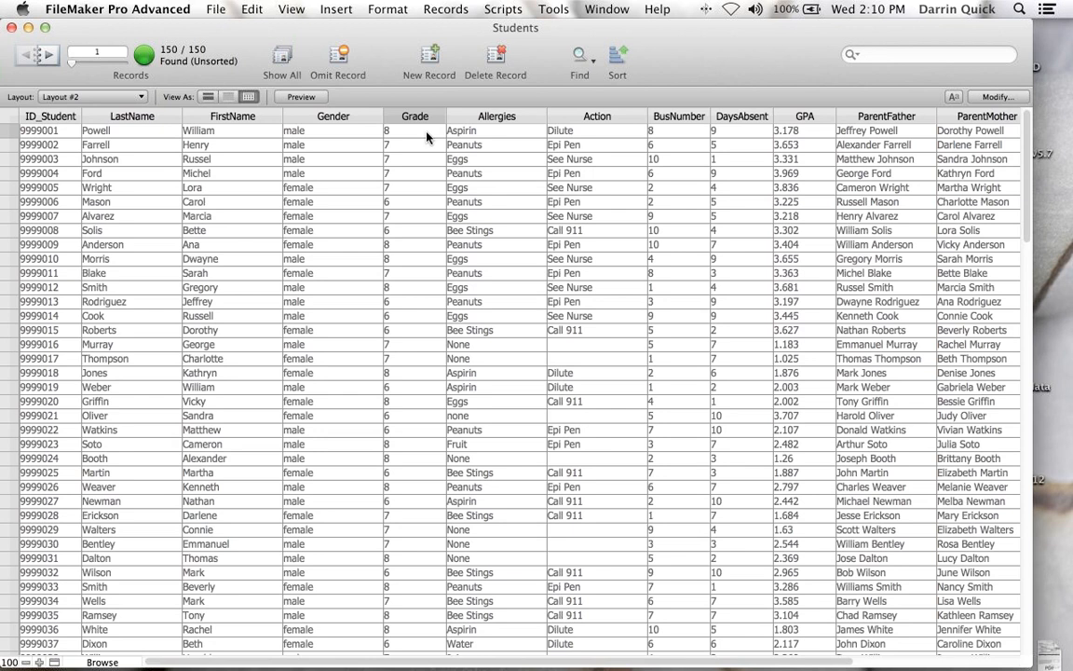
click(437, 115)
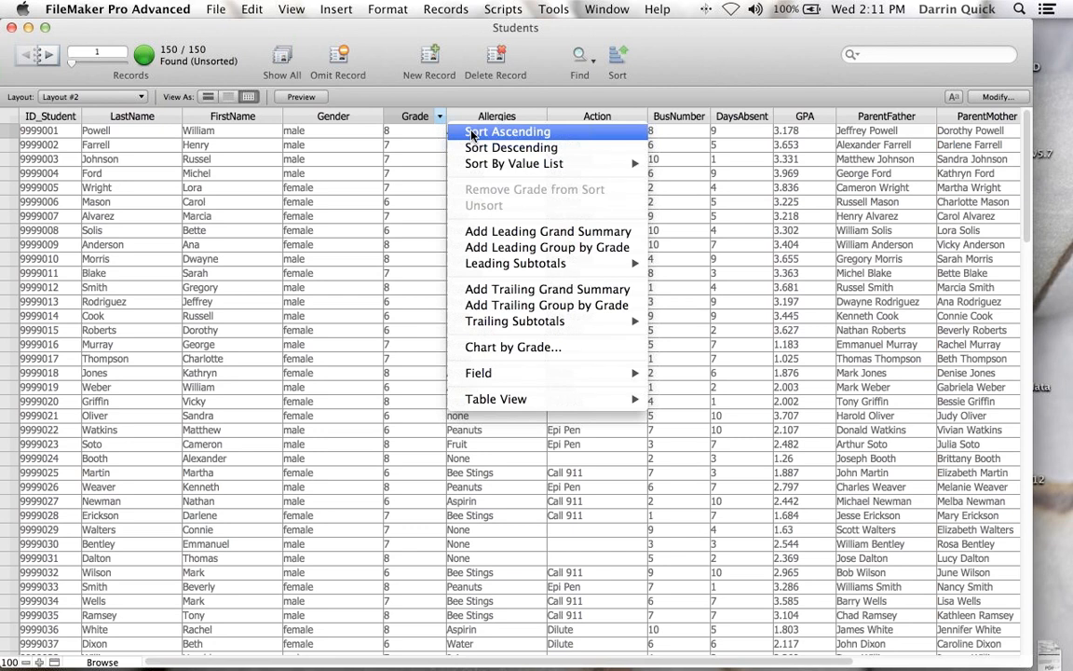
- Sort students by grade ascending, group by grade, and add a count subtotal per grade
click(507, 132)
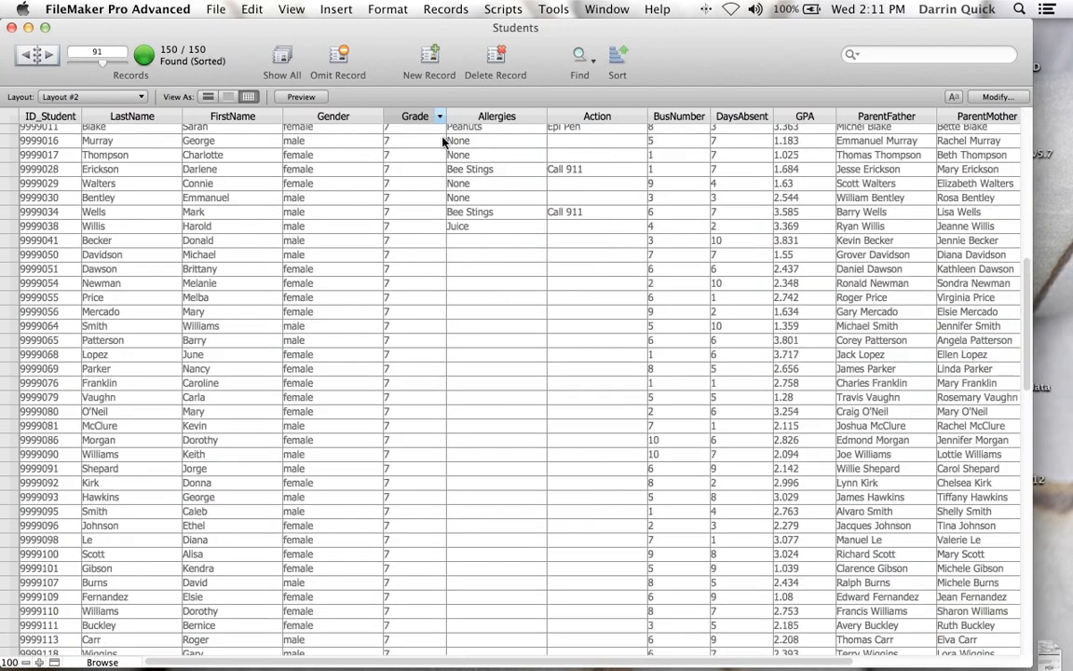
click(440, 115)
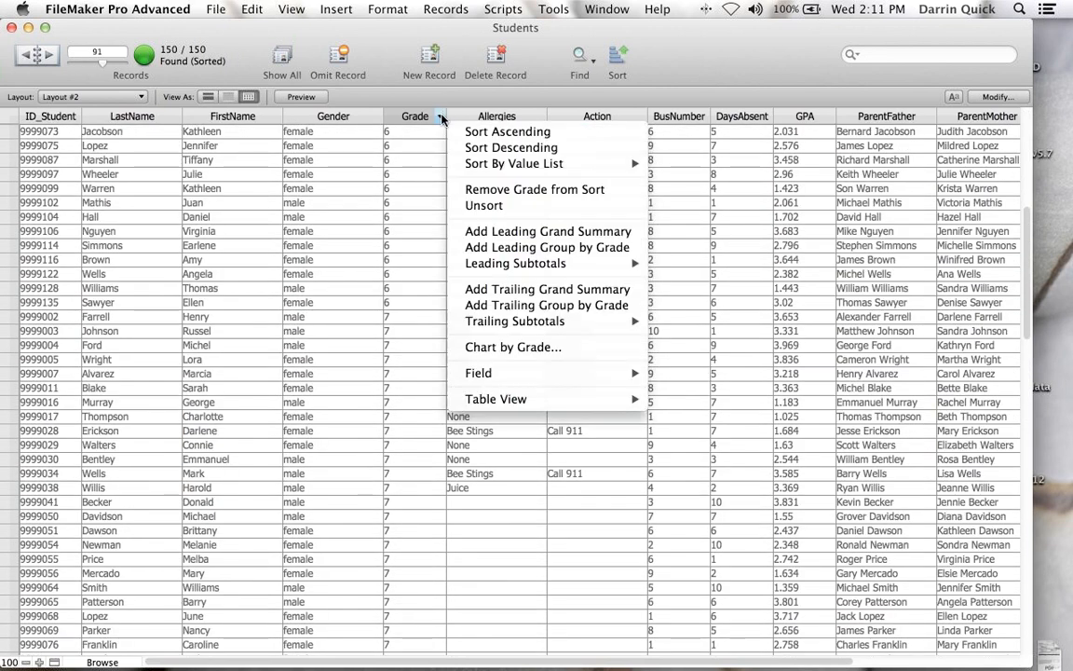
mouse_move(547, 306)
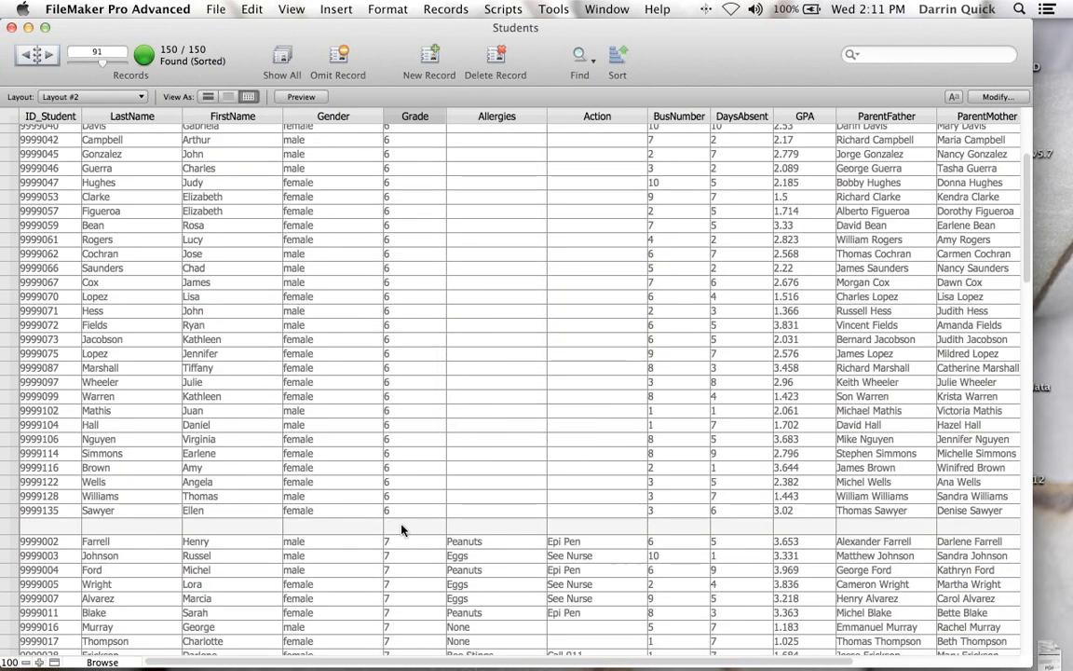
mouse_move(440, 290)
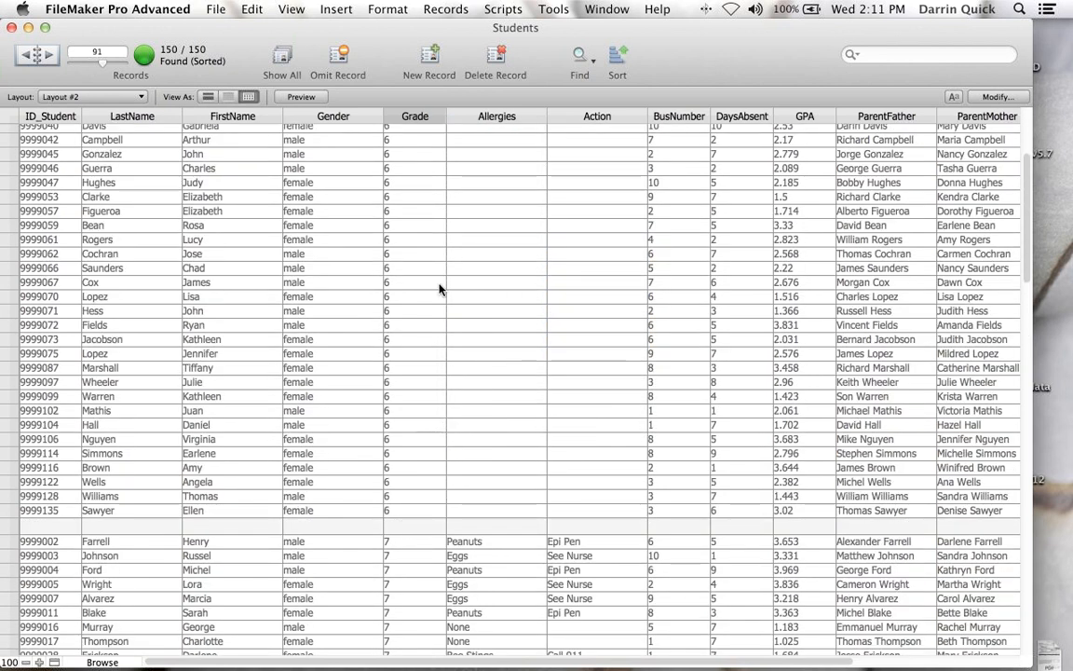
click(440, 116)
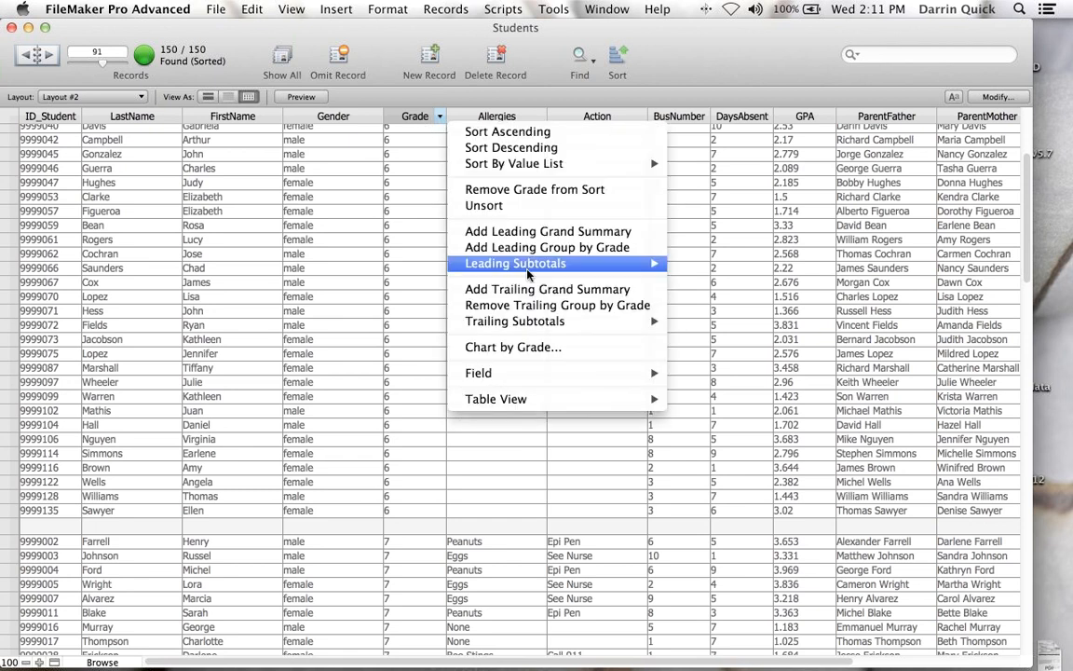
mouse_move(514, 320)
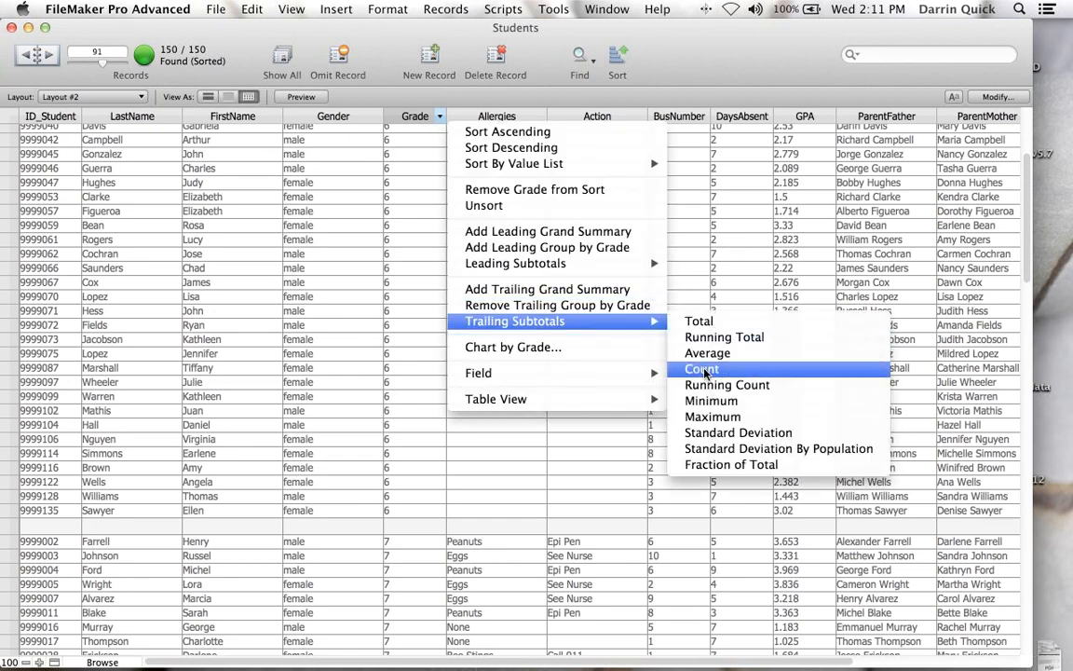
click(700, 369)
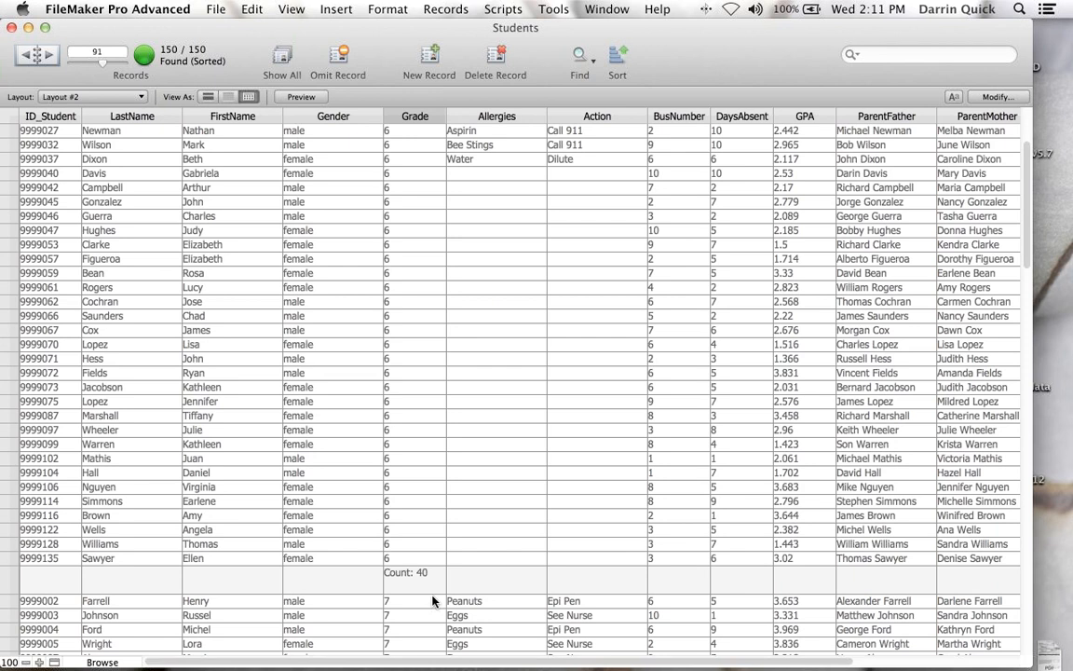
scroll(down, 3)
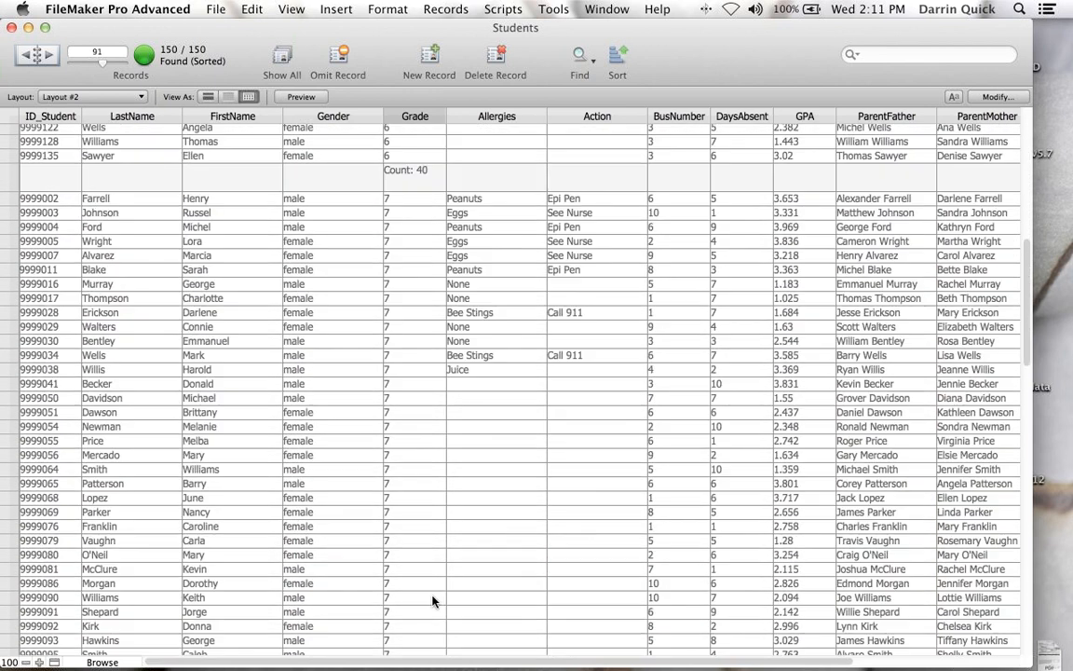
scroll(down, 3)
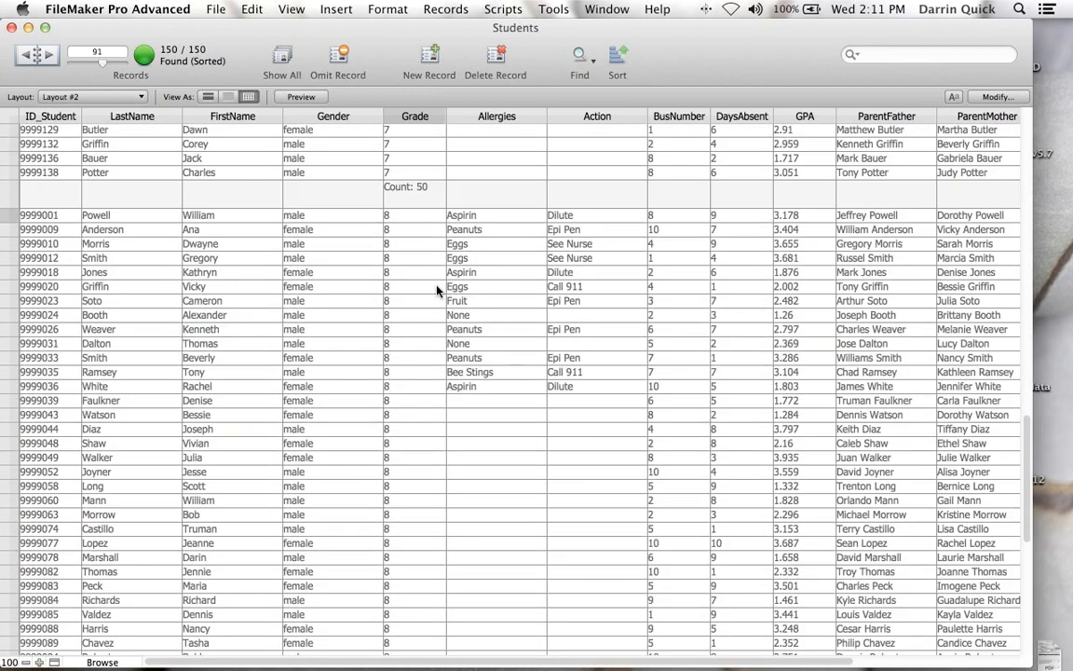
- Make the grade count chart a pie showing counts and percentages, and save it as a layout
click(440, 115)
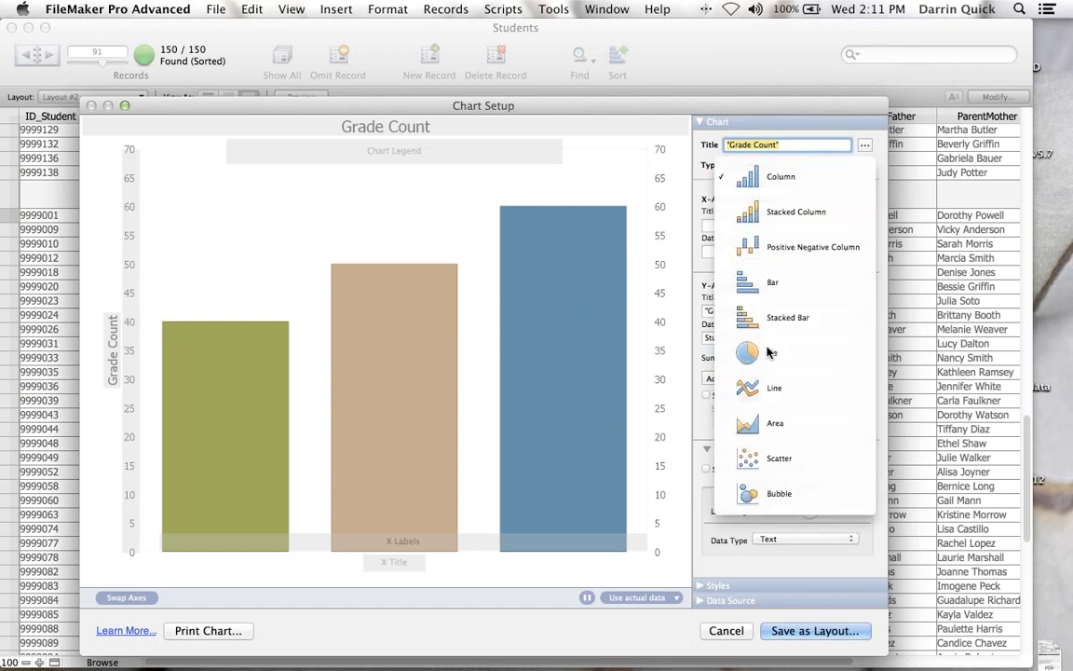
click(747, 352)
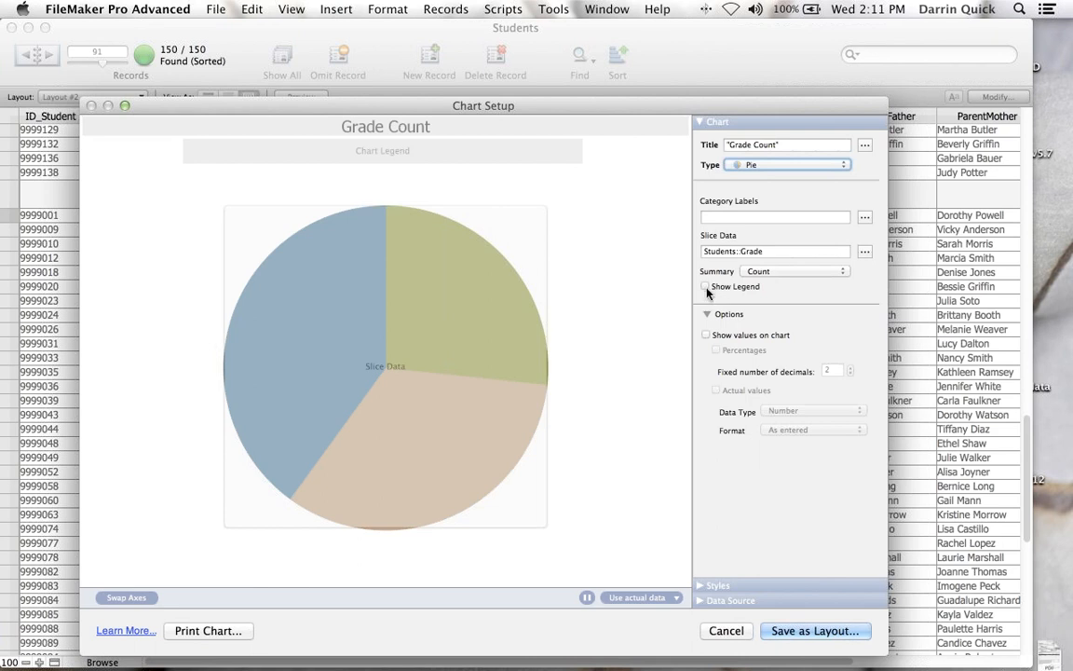
click(705, 286)
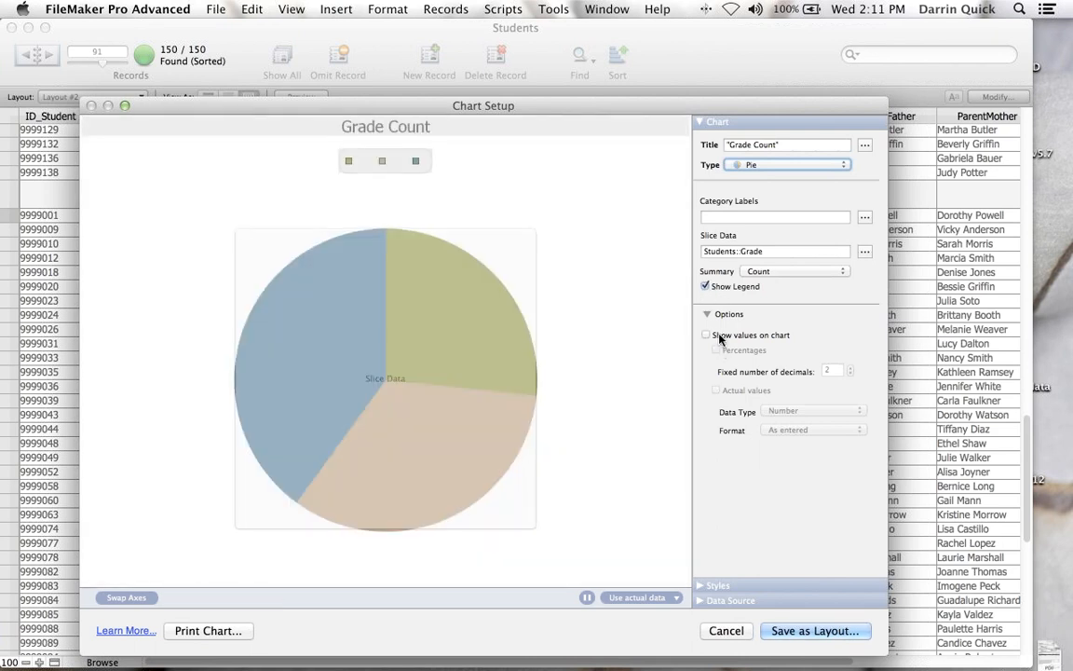
click(706, 335)
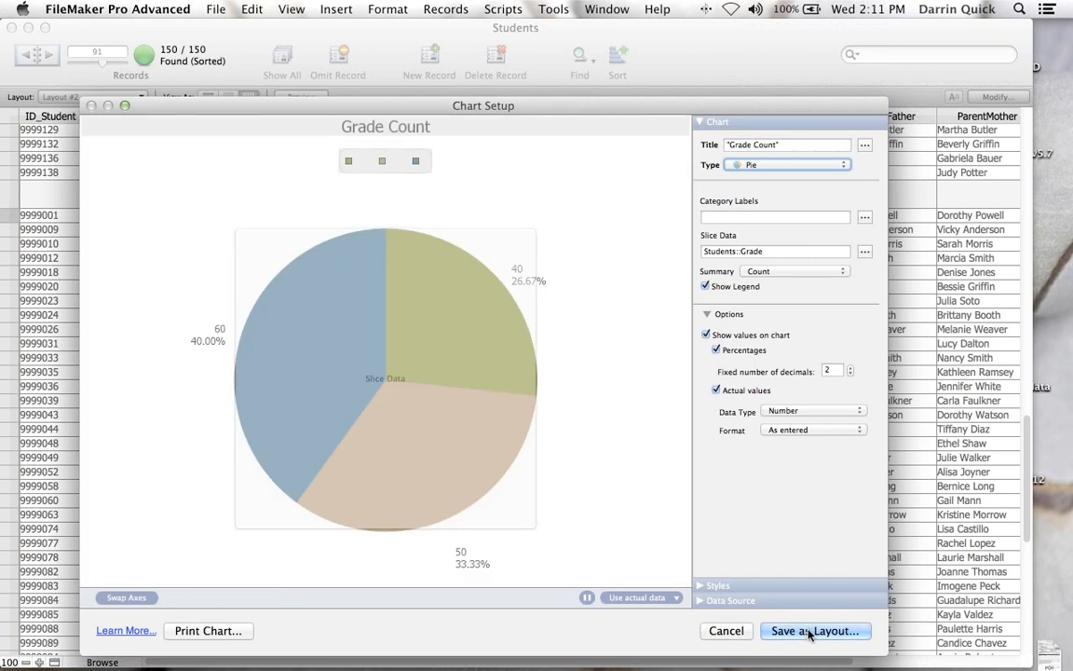
click(815, 631)
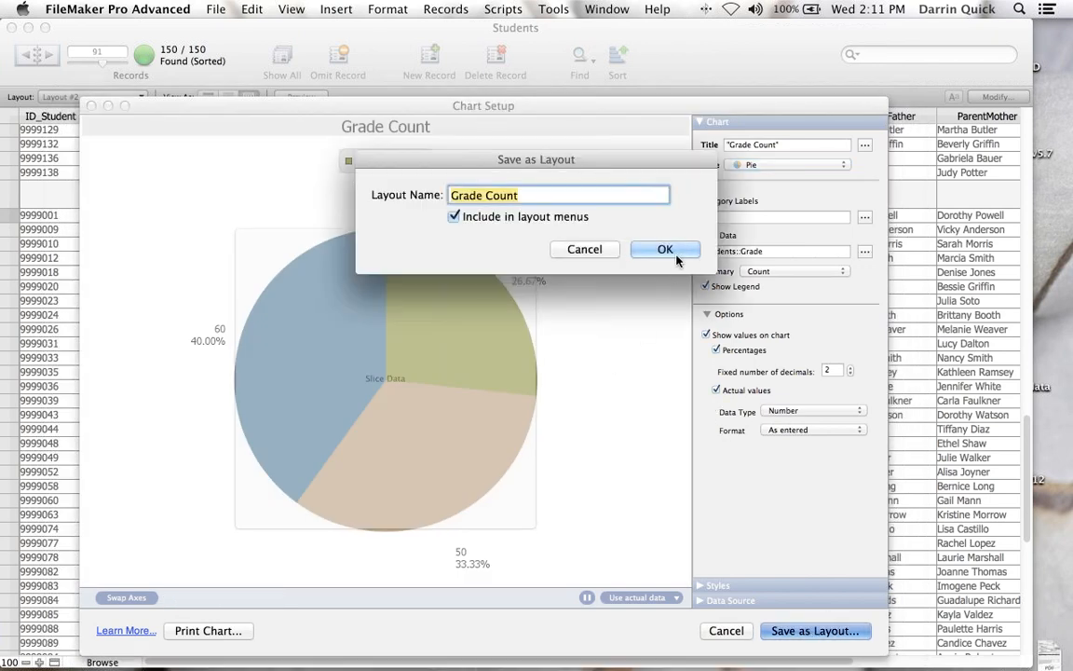
- Keep the Grade Count layout and return to Layout #1 in form view
click(665, 248)
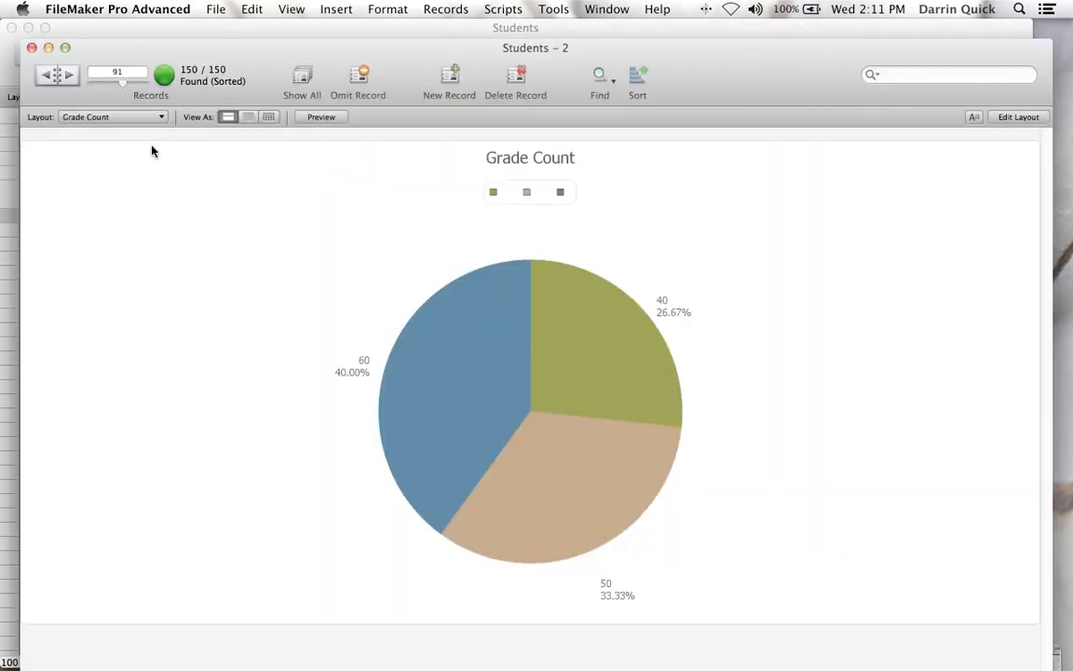
click(111, 117)
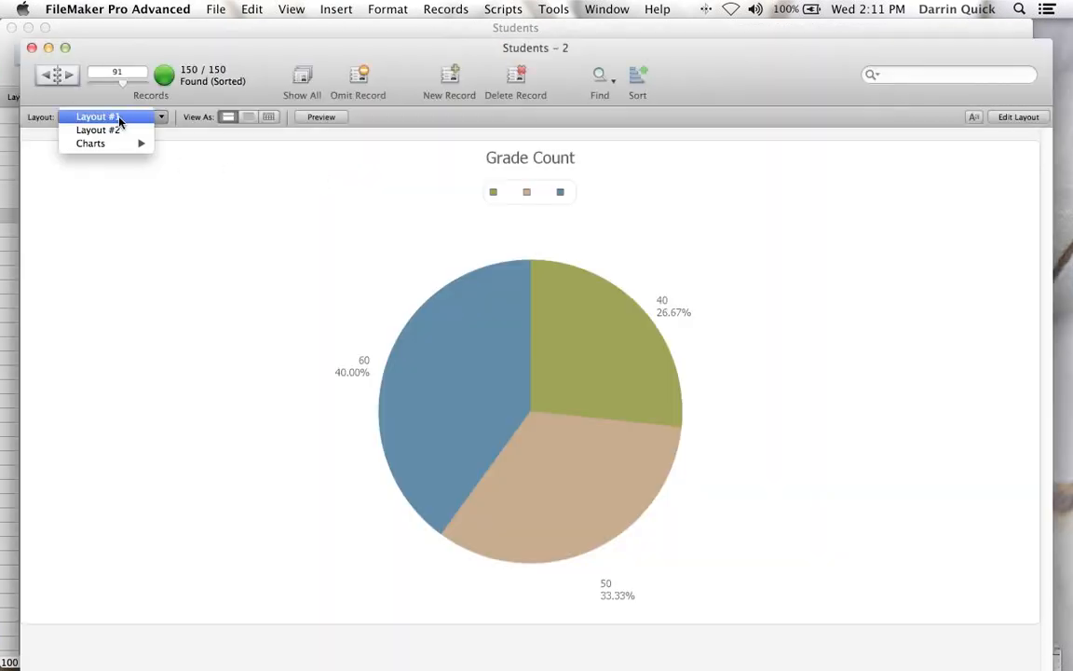
click(96, 116)
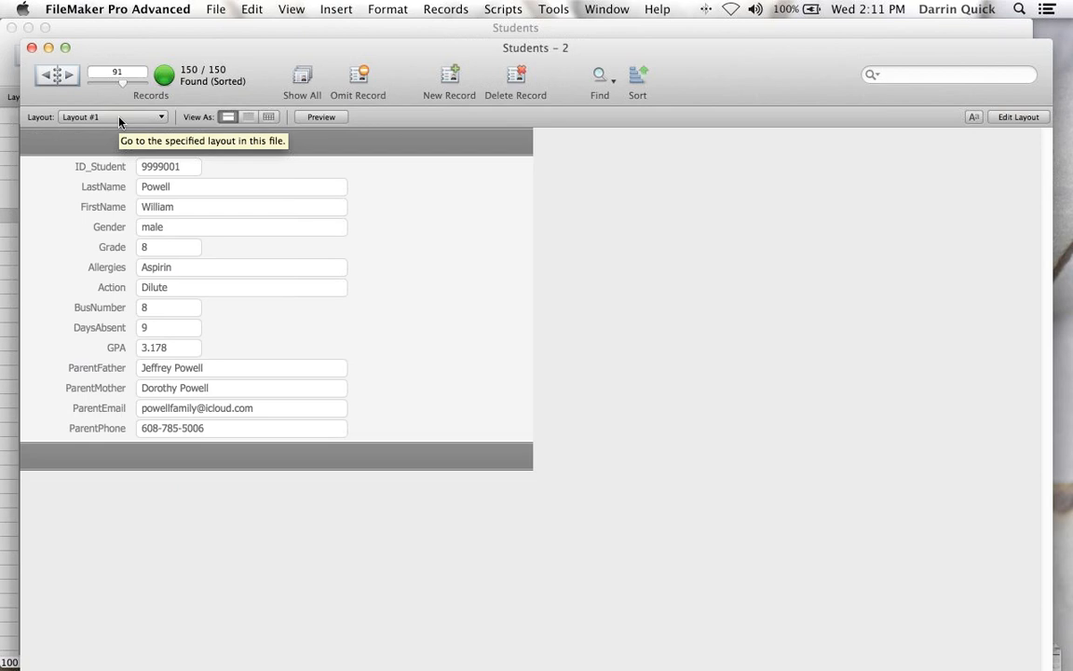
mouse_move(271, 121)
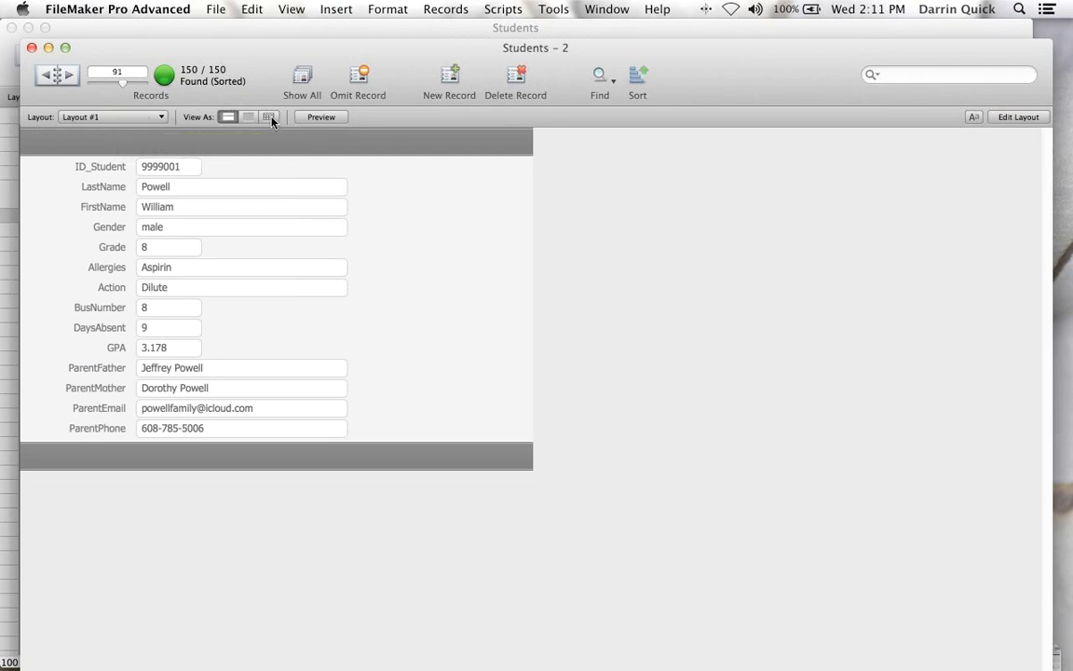
mouse_move(269, 116)
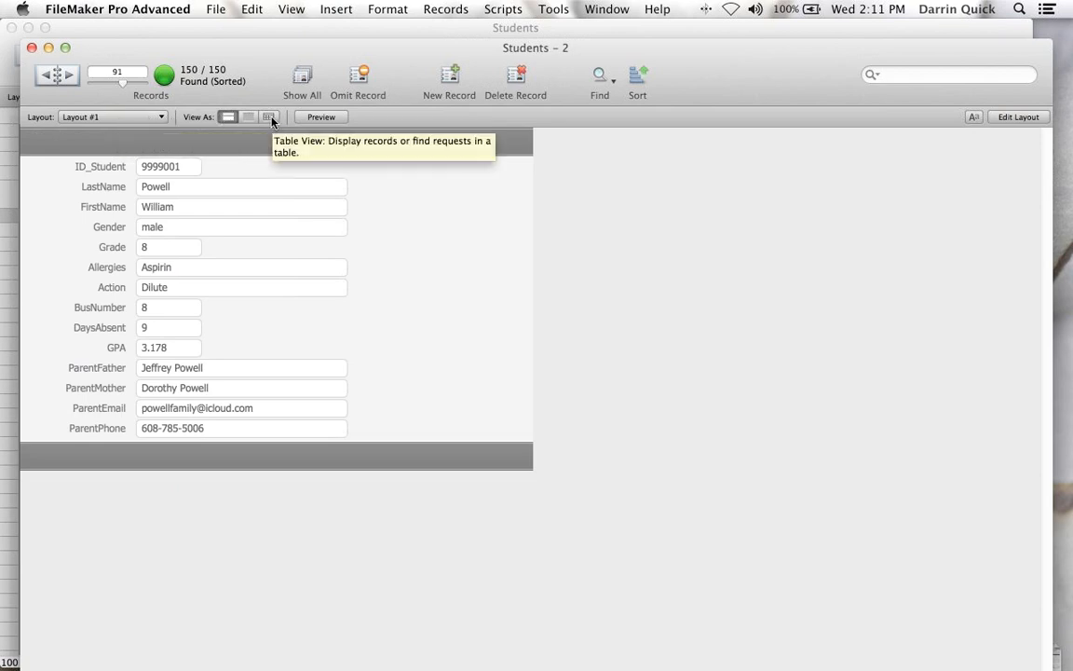
click(268, 116)
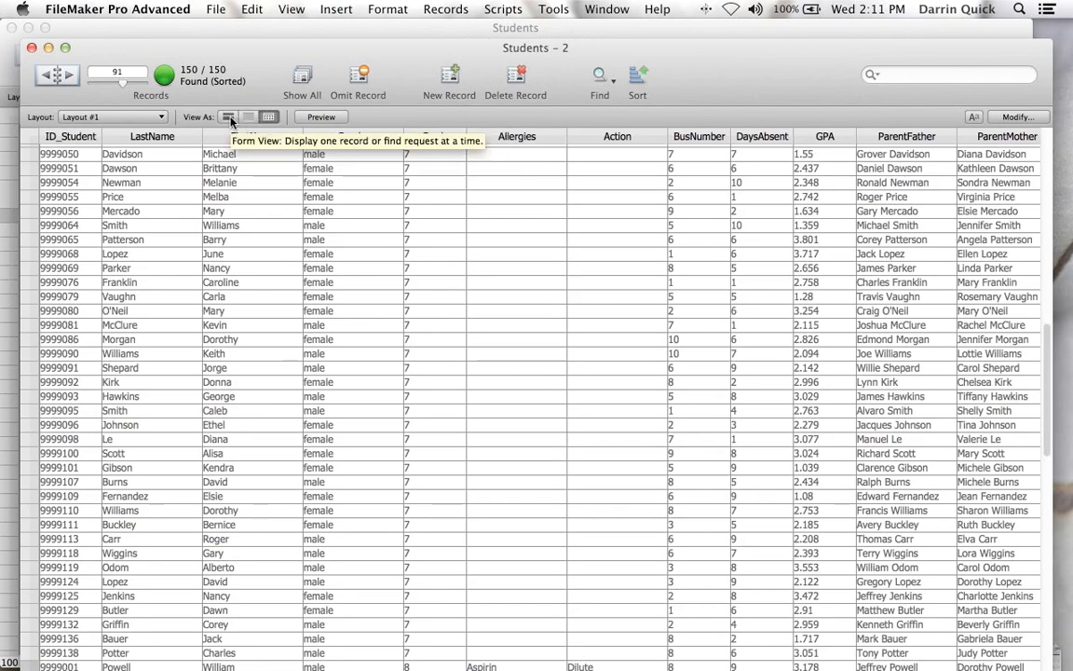
click(229, 116)
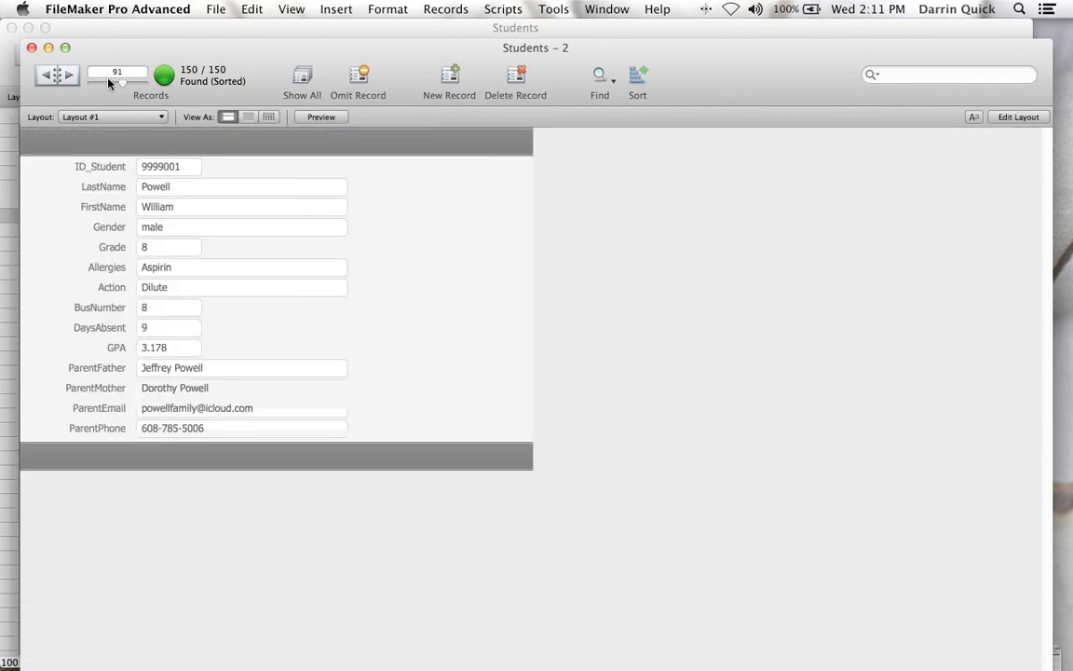
- Unsort the Students records and move to a later record
click(503, 9)
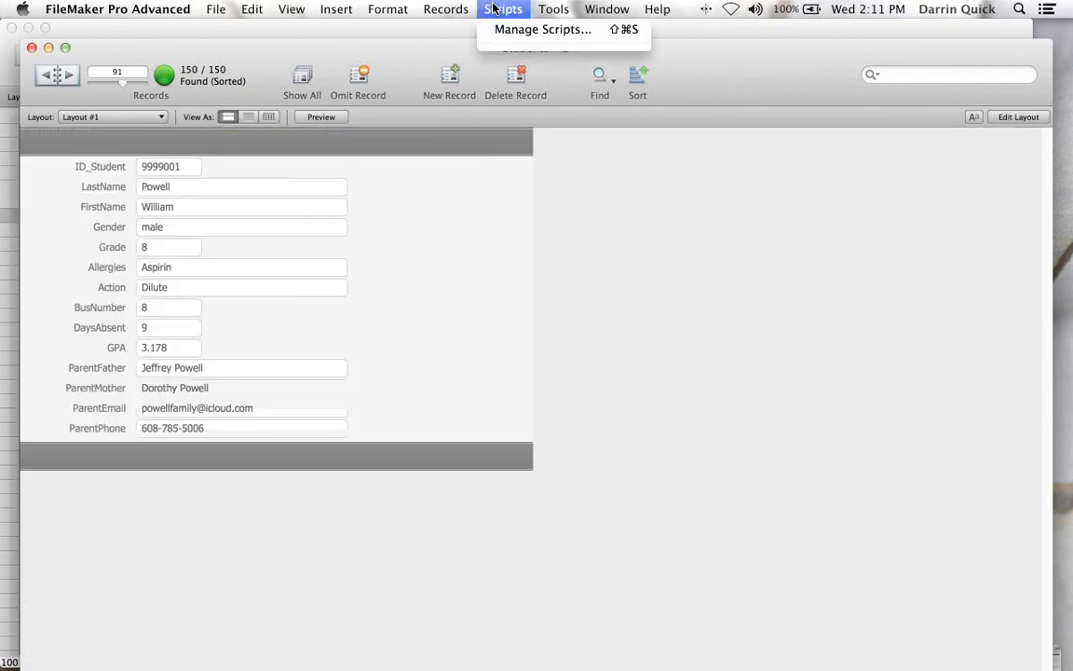
click(445, 9)
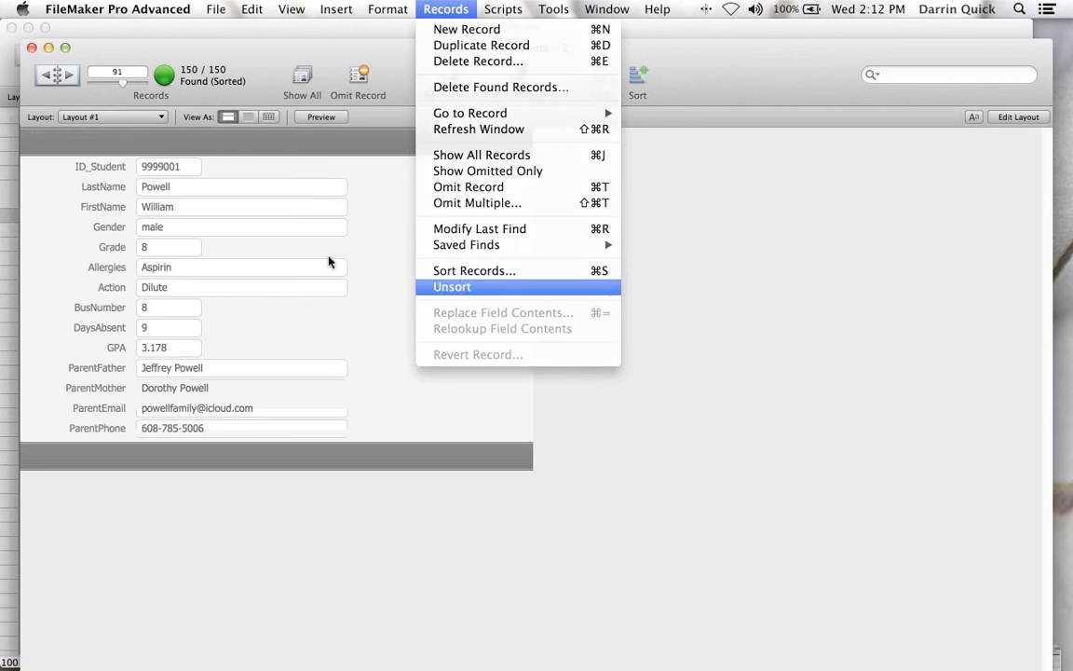
click(452, 286)
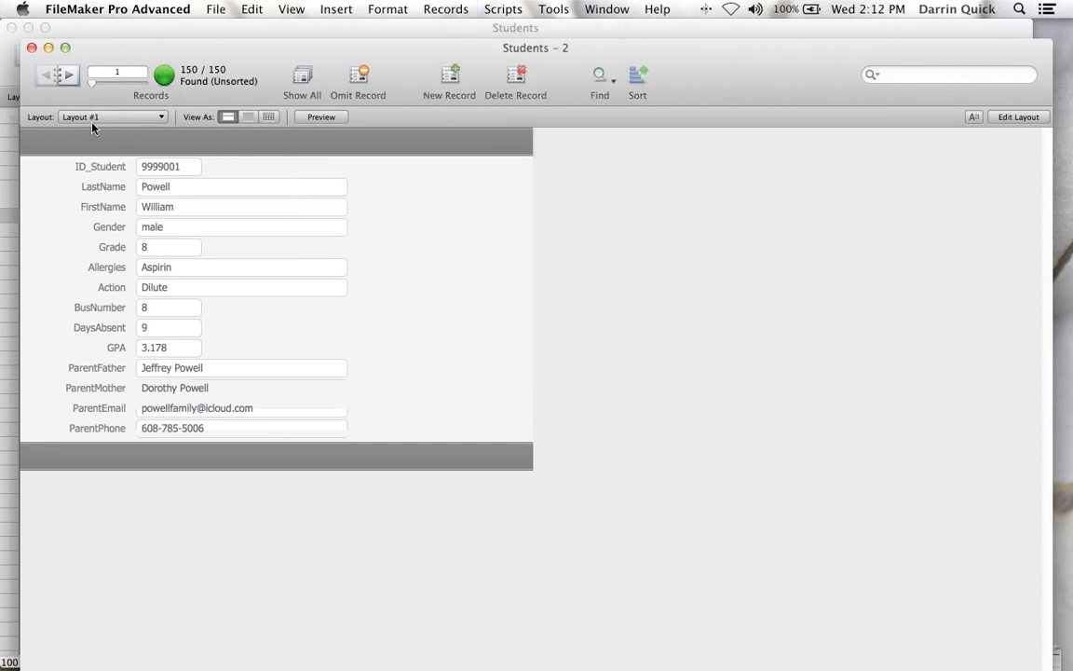
click(69, 75)
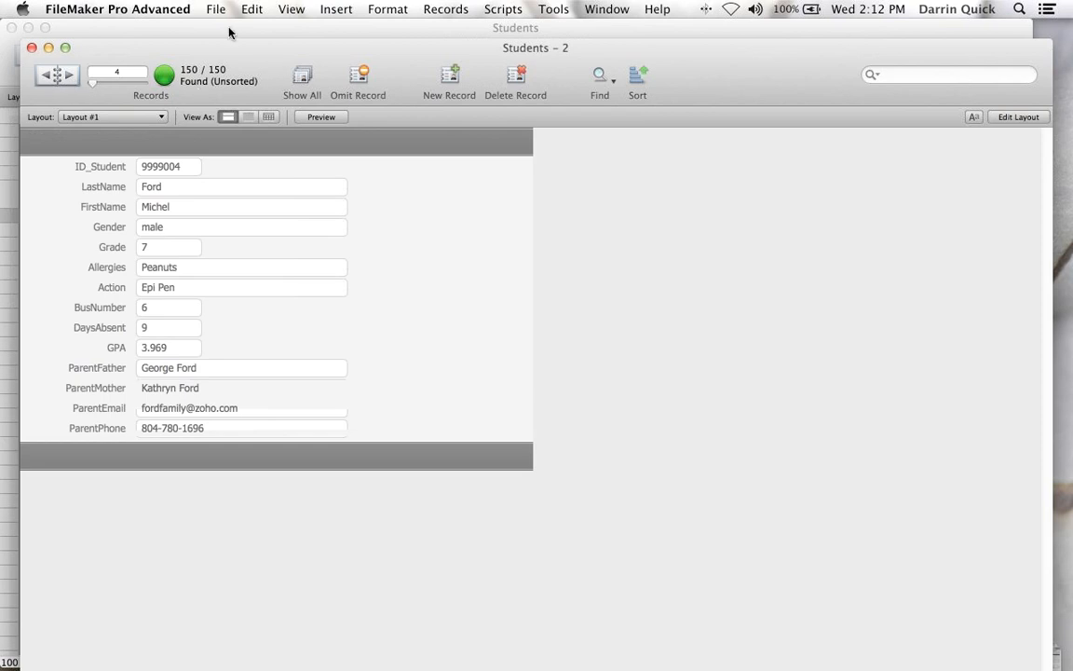
click(215, 8)
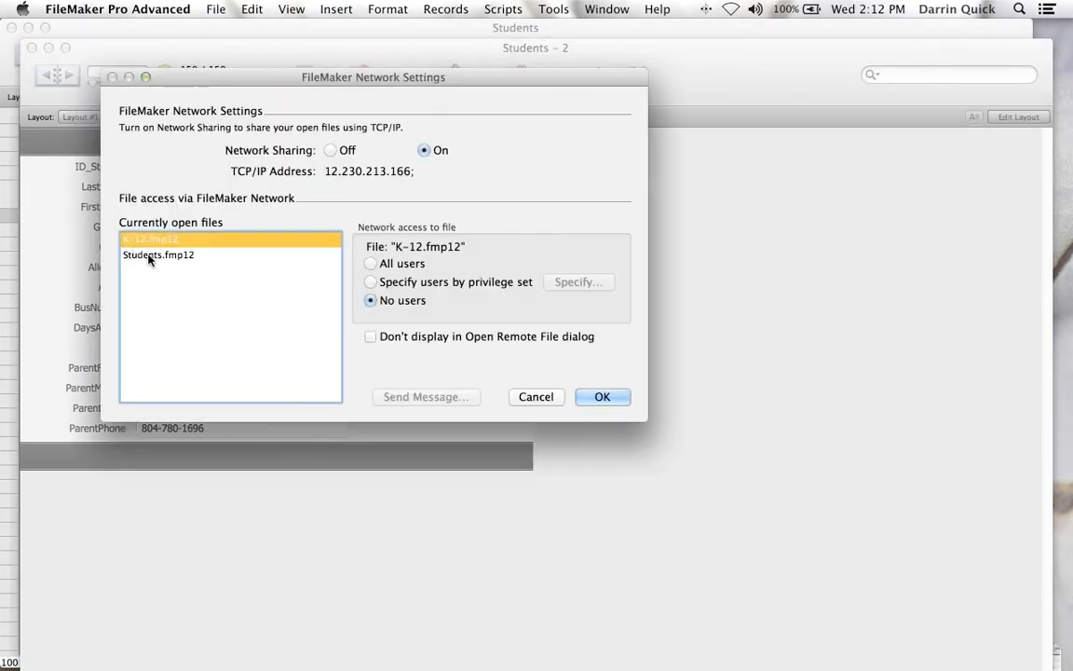
- Share Students.fmp12 on the FileMaker network with access for all users
click(157, 255)
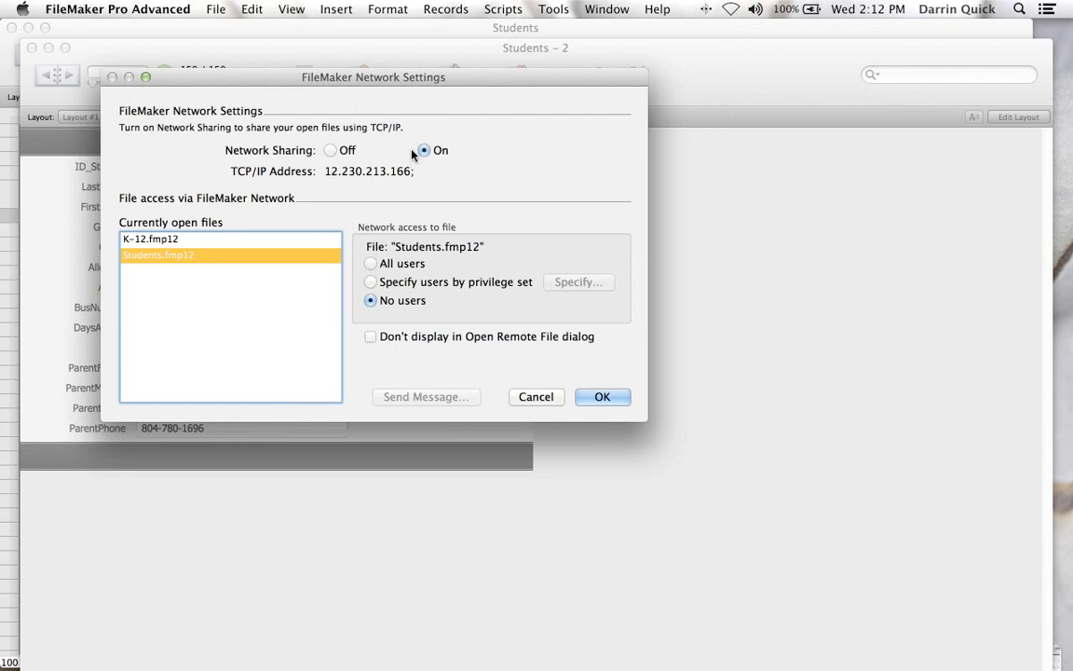
mouse_move(371, 261)
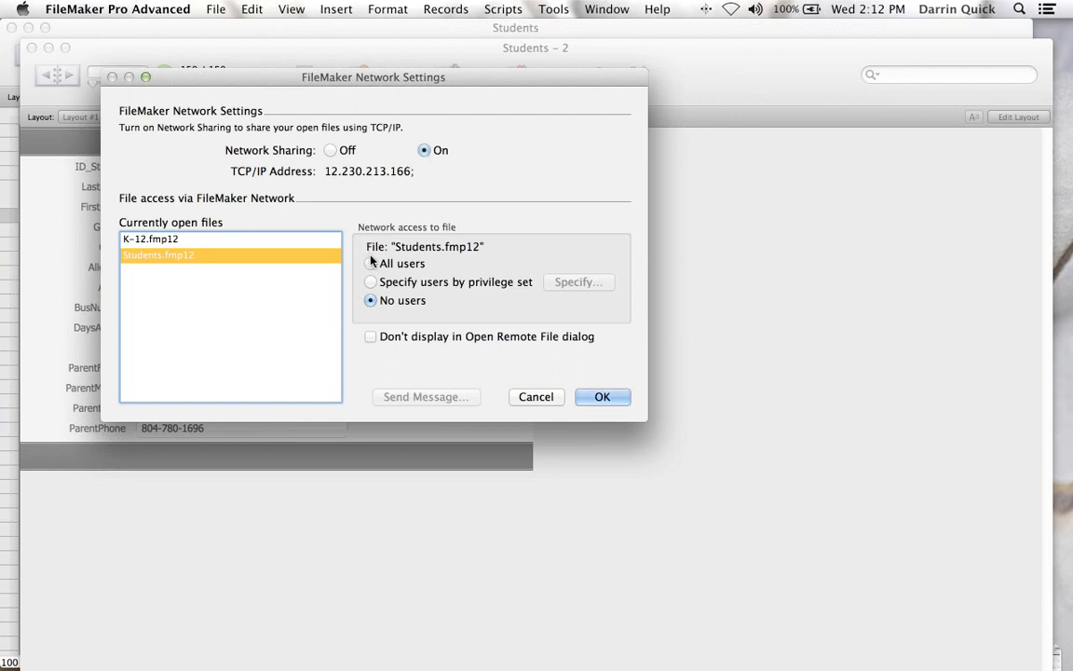
click(371, 263)
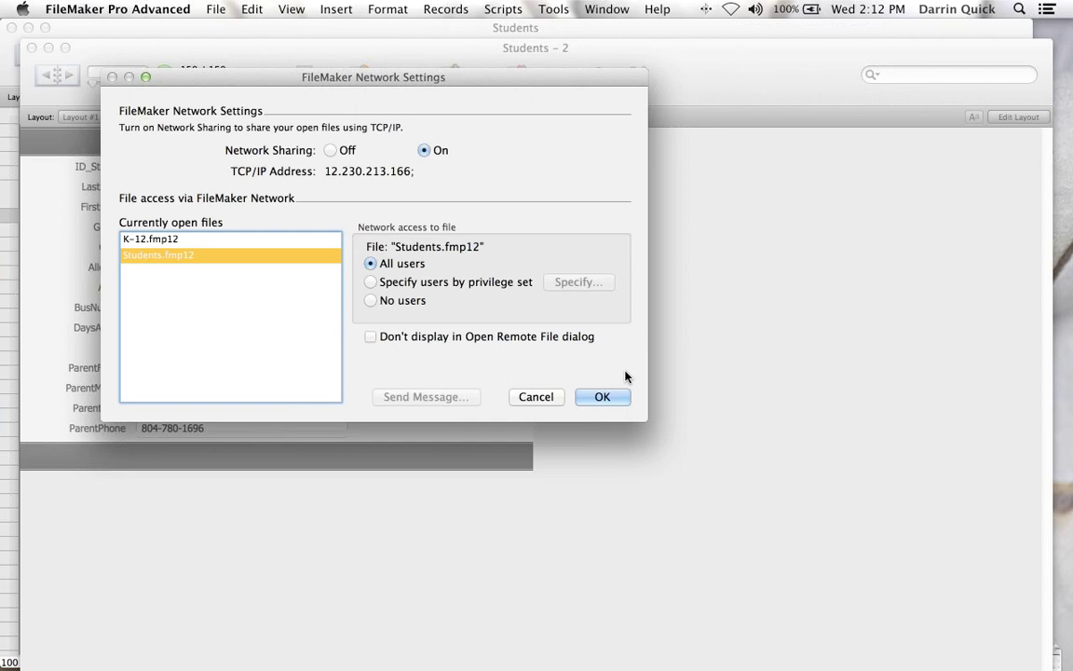
click(602, 396)
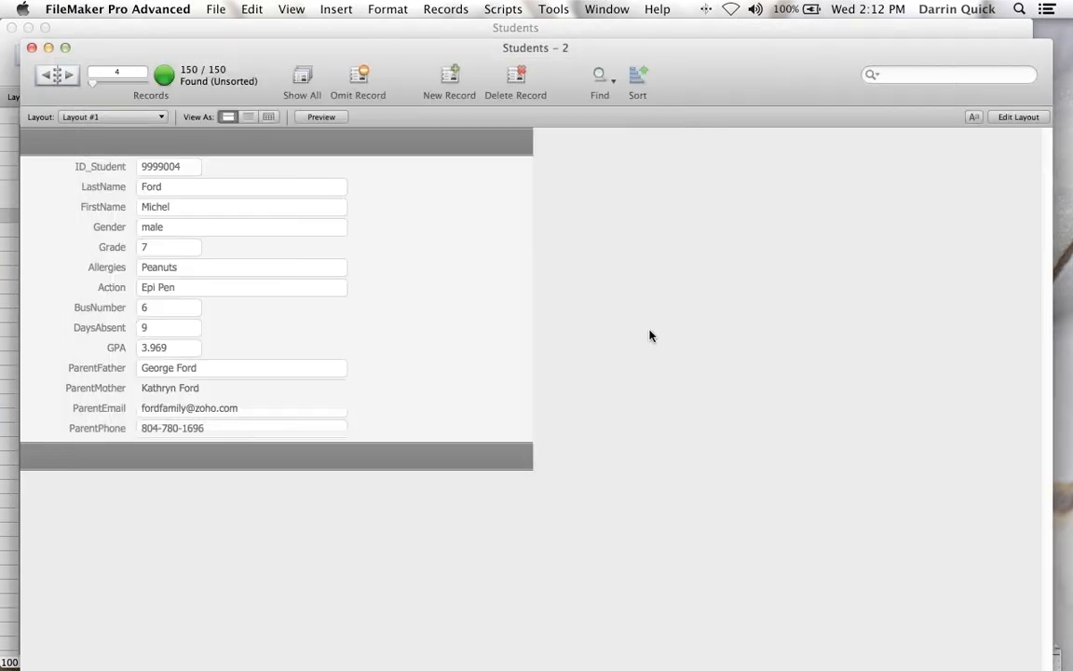
mouse_move(615, 311)
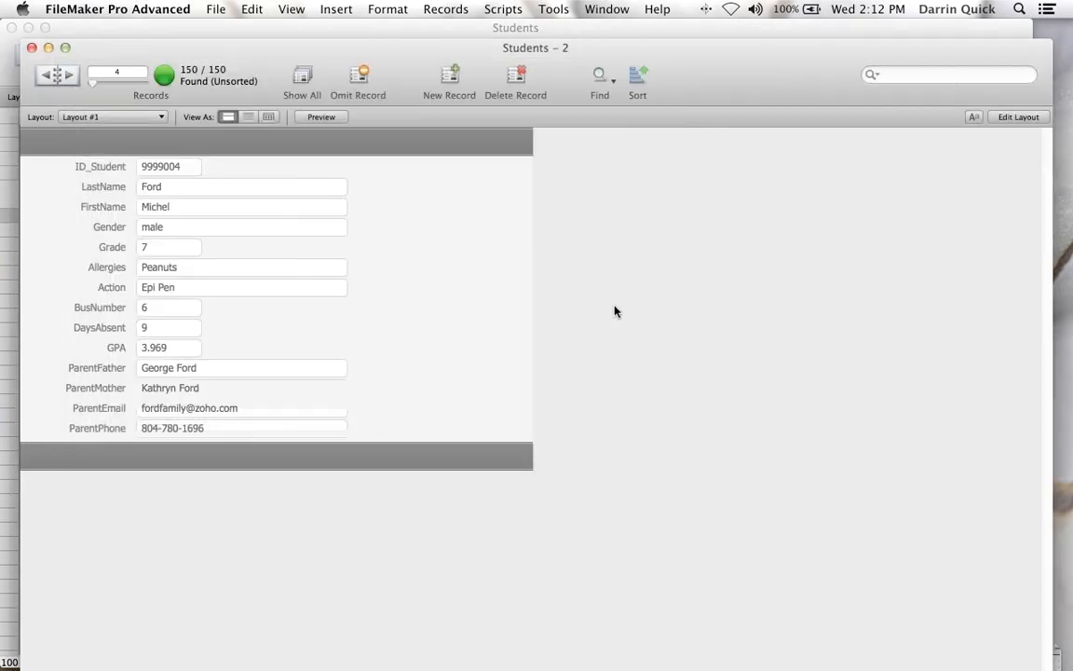
mouse_move(216, 652)
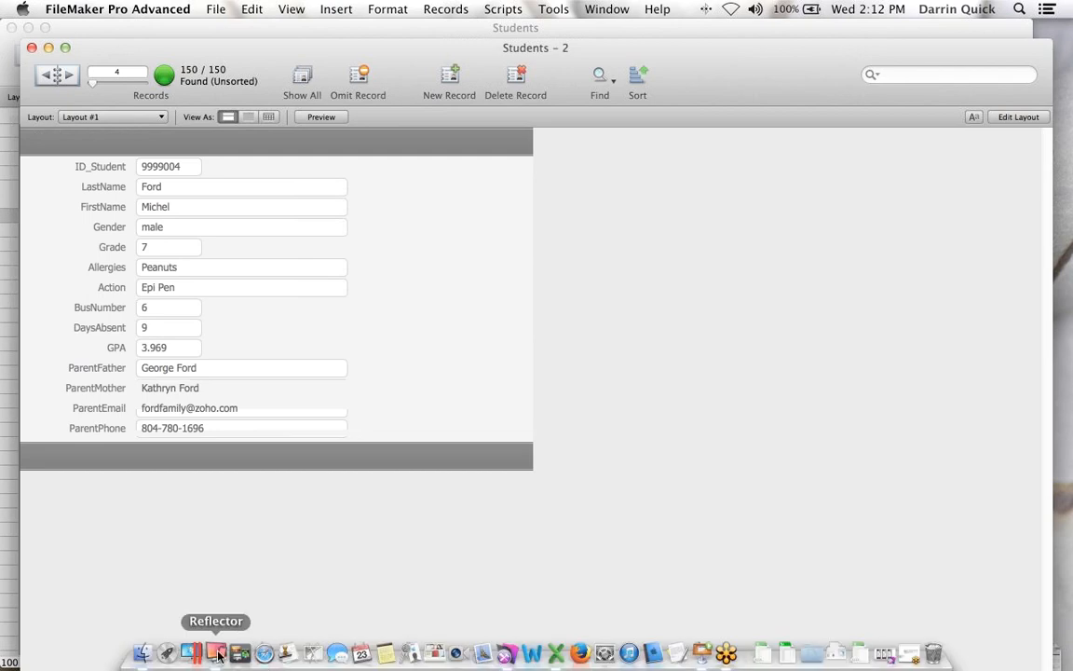
click(216, 652)
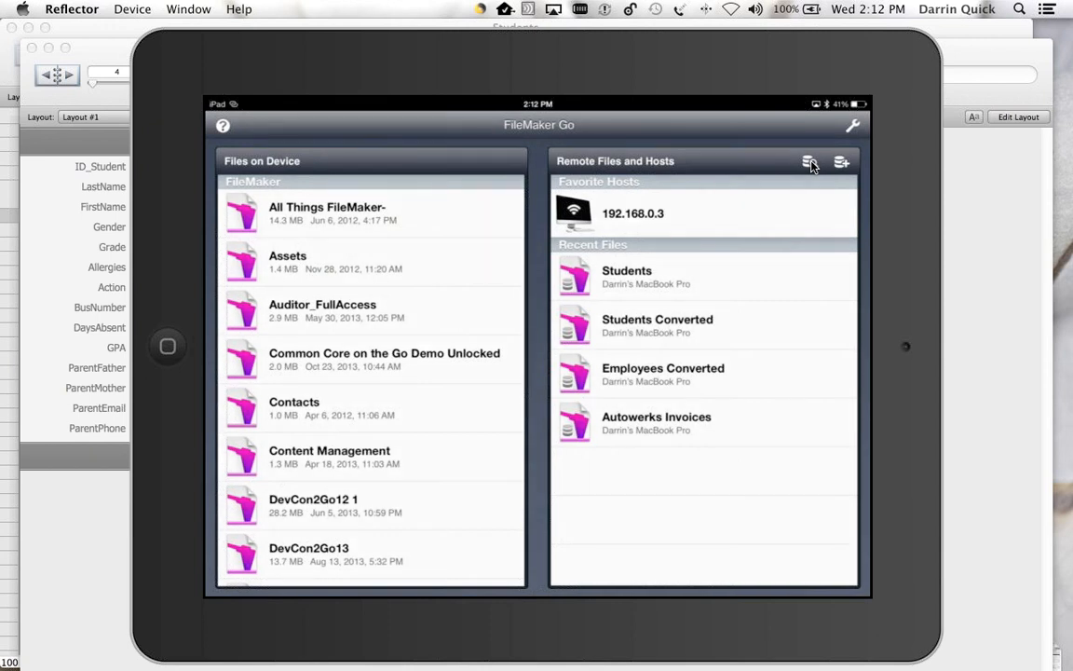
click(811, 162)
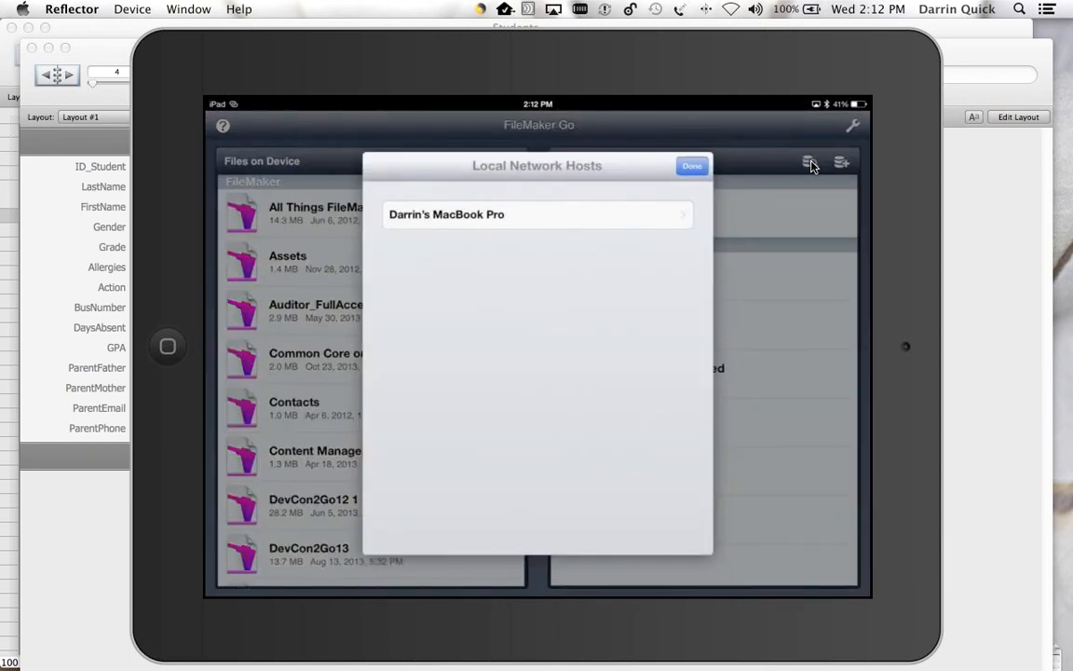
click(537, 214)
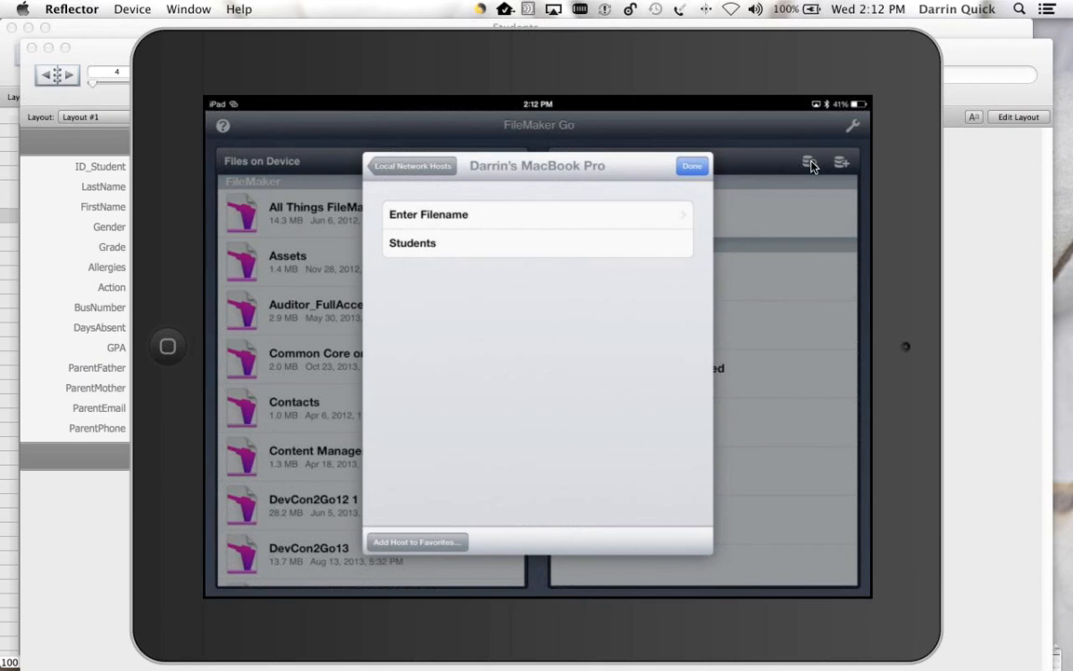
click(691, 166)
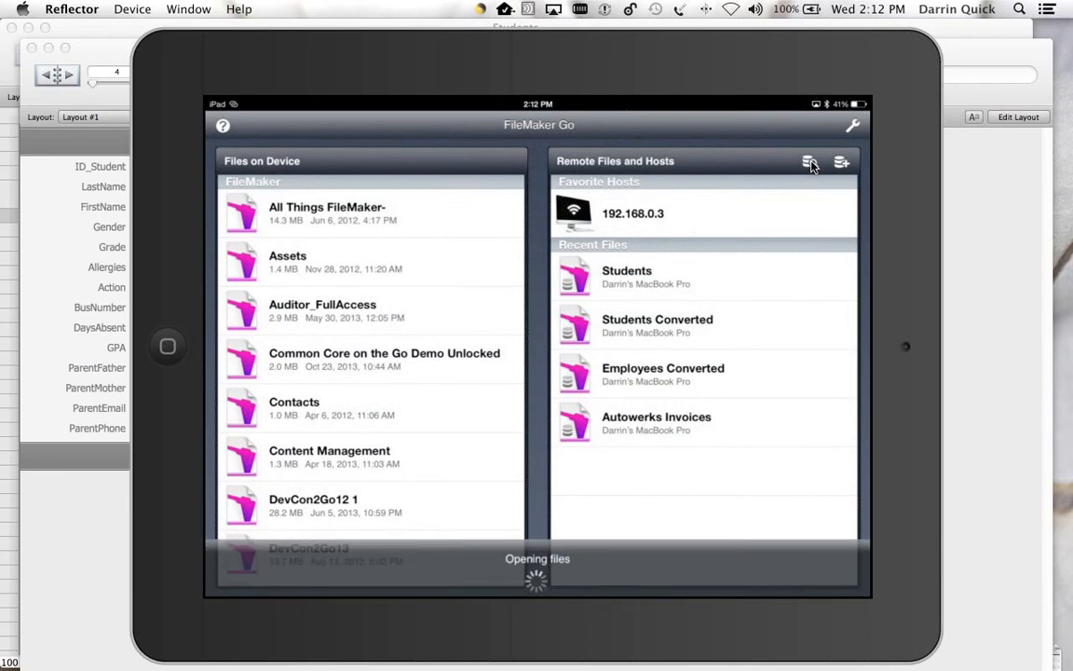
click(627, 277)
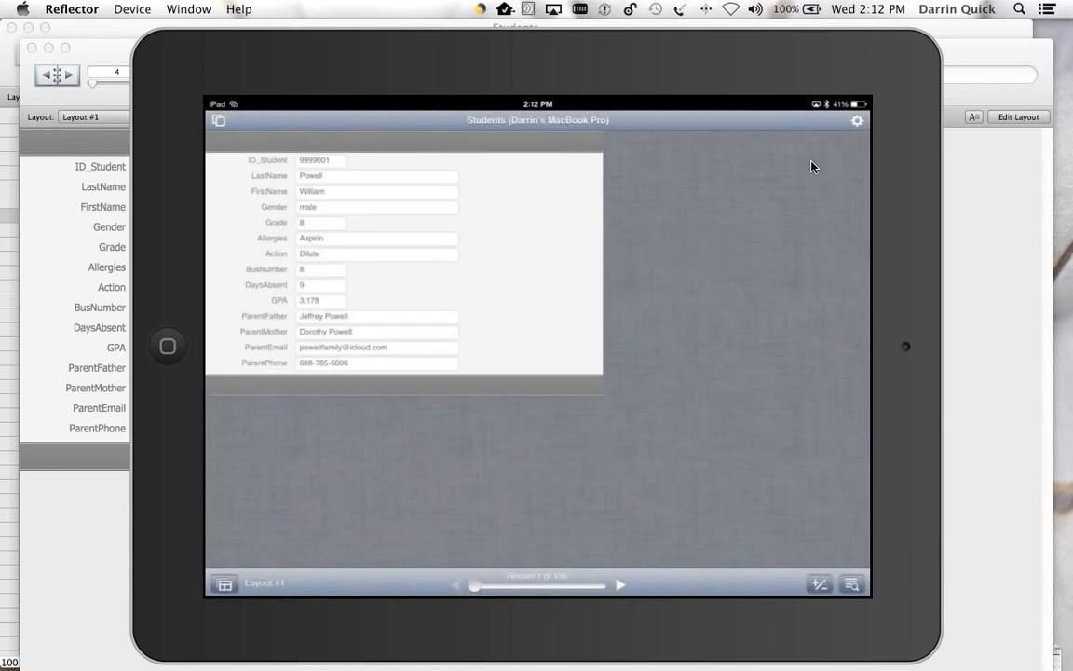
mouse_move(581, 64)
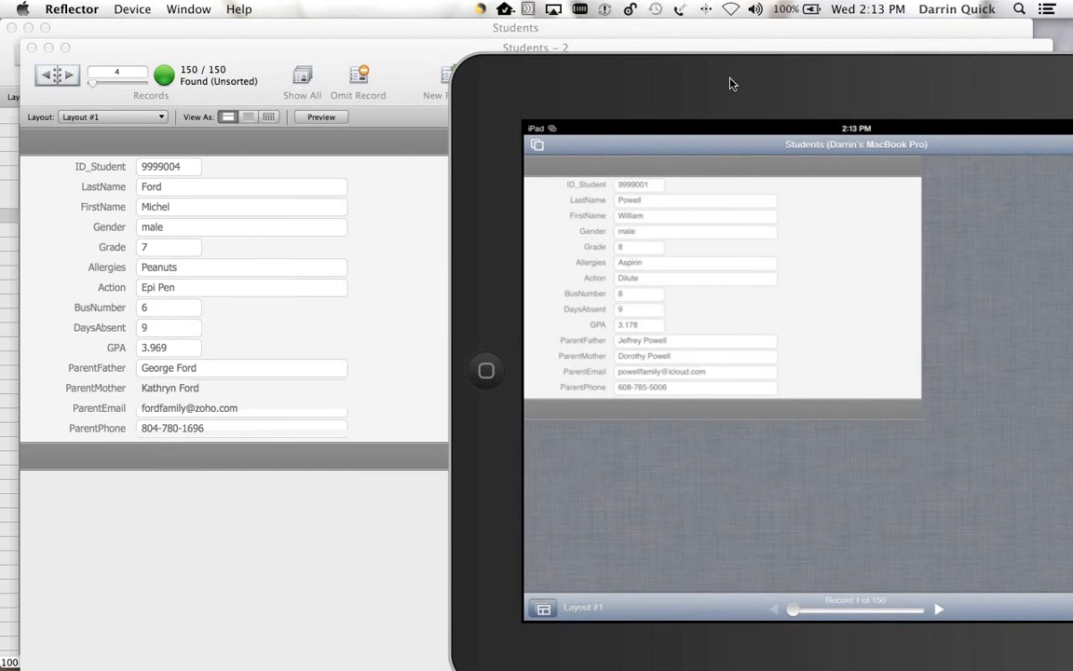
mouse_move(382, 110)
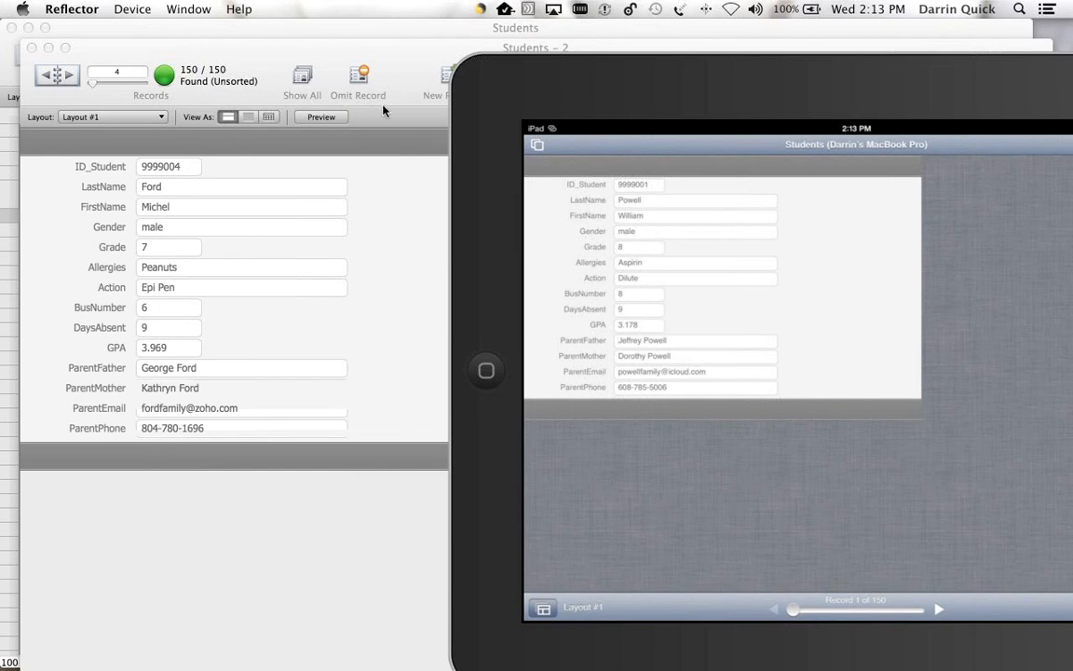
mouse_move(395, 79)
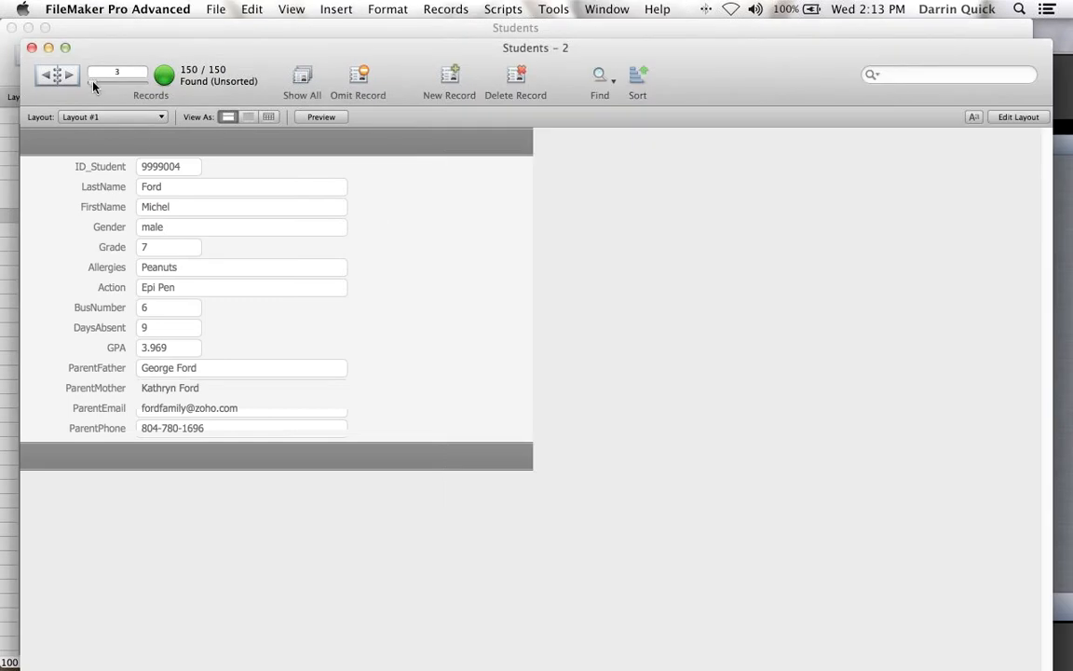
click(46, 74)
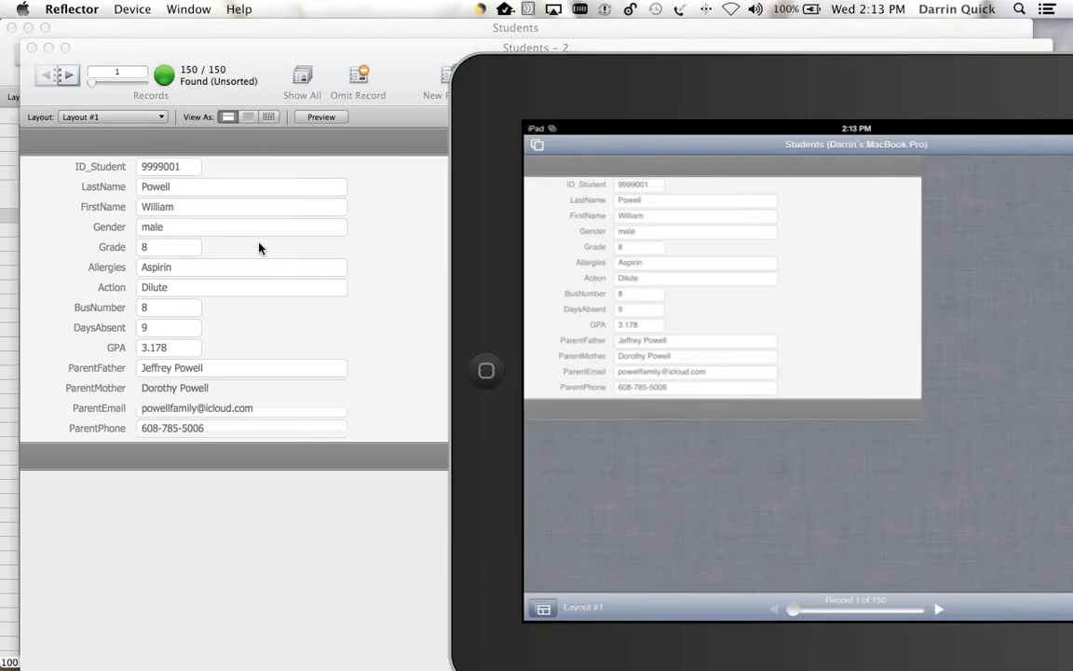
mouse_move(587, 248)
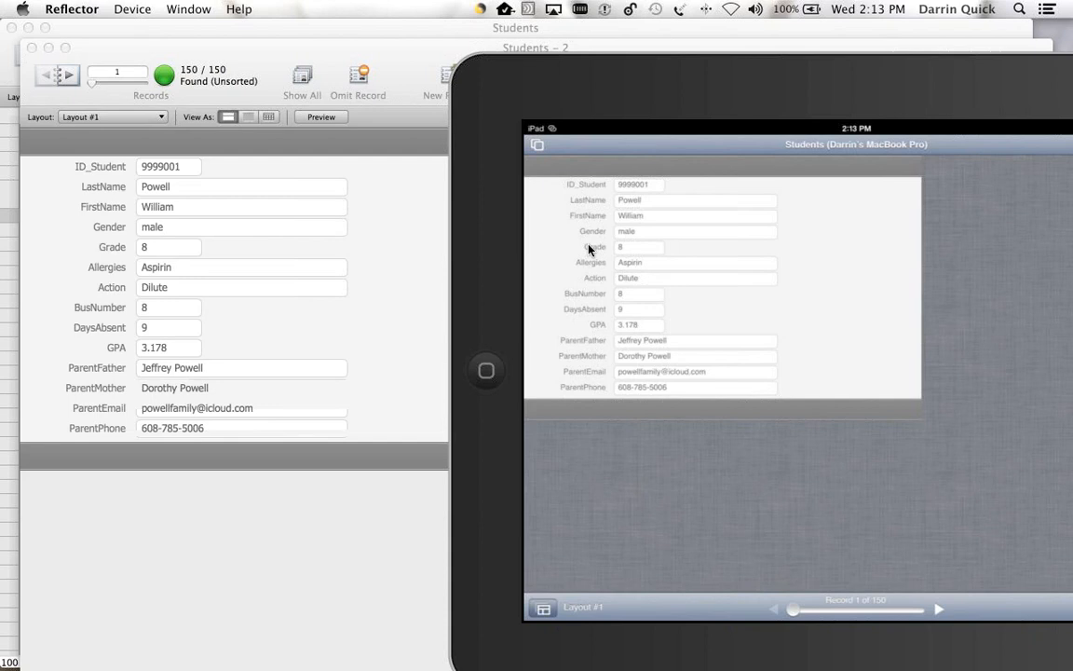
click(695, 200)
text(Smith)
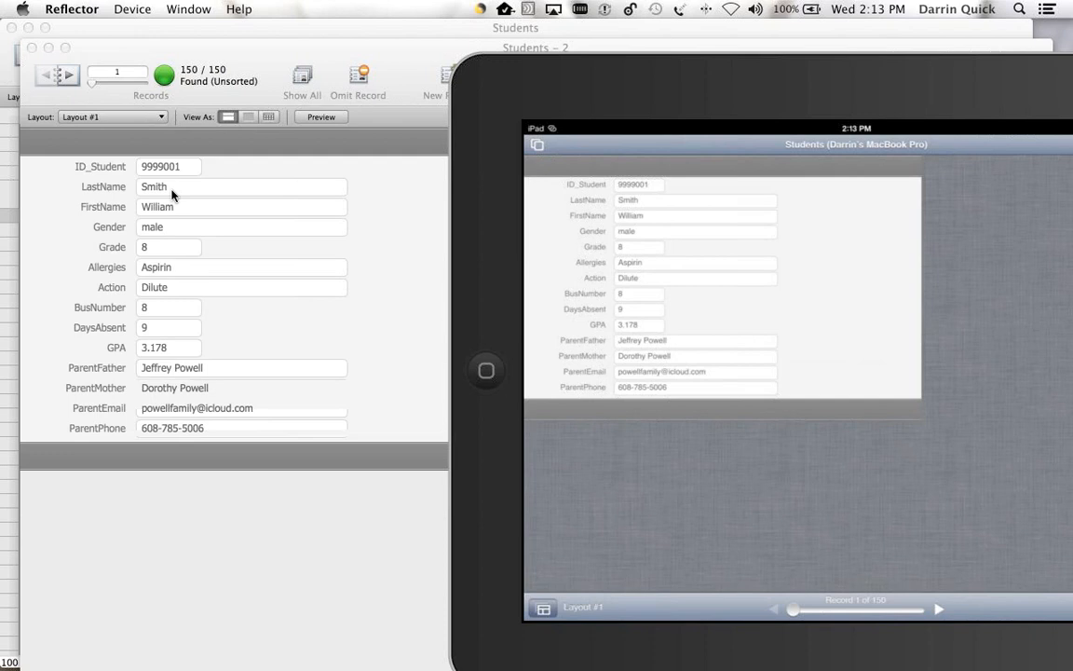
mouse_move(263, 223)
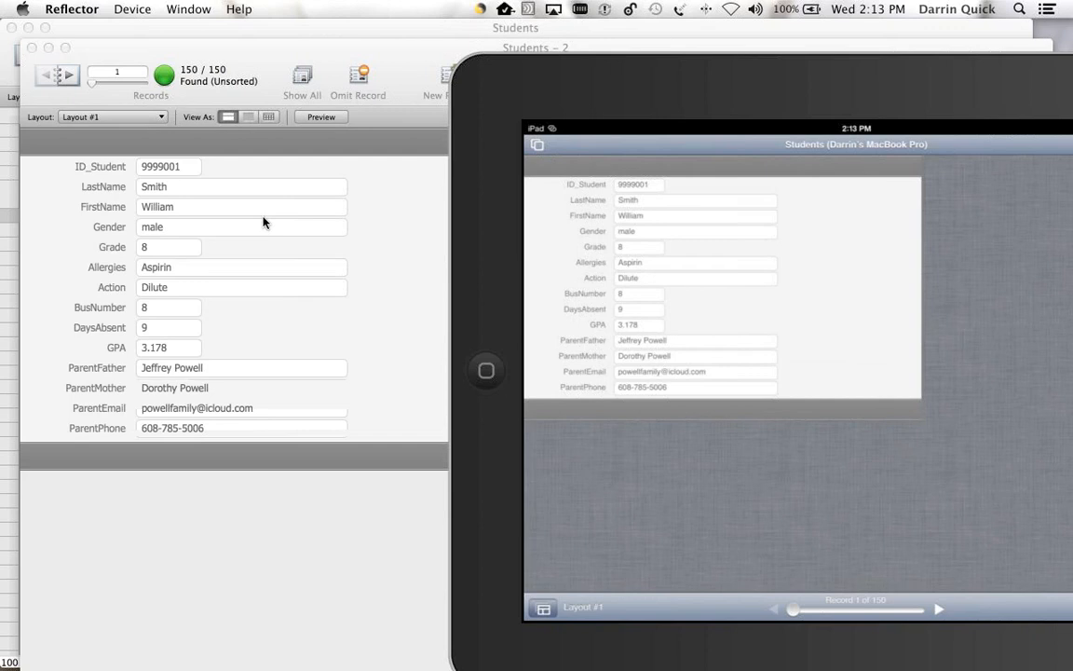
mouse_move(273, 224)
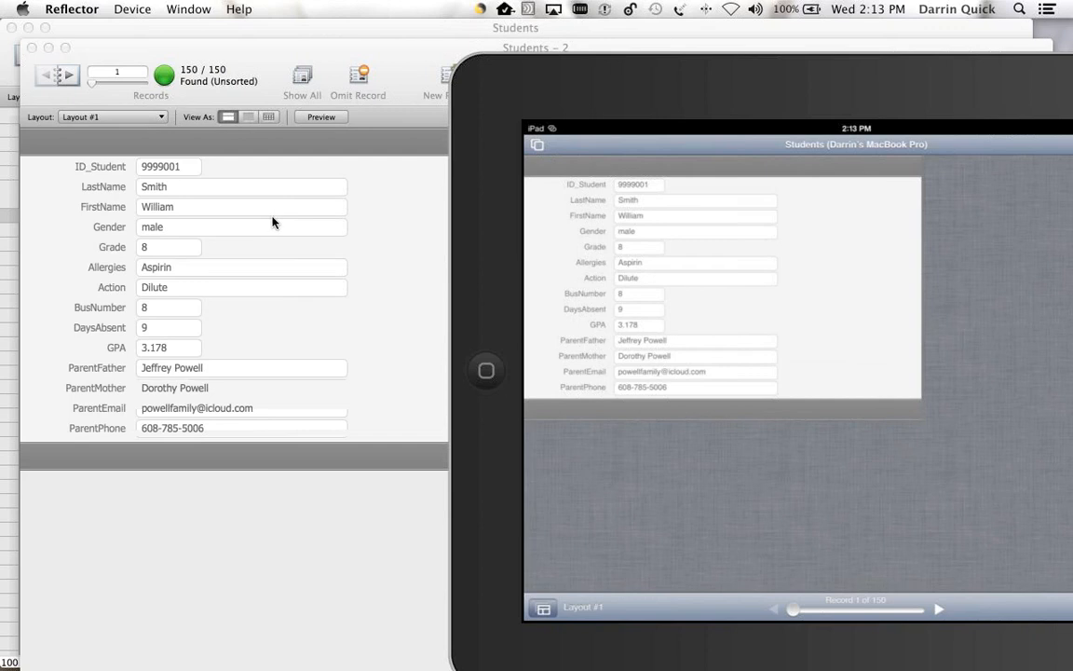
mouse_move(317, 267)
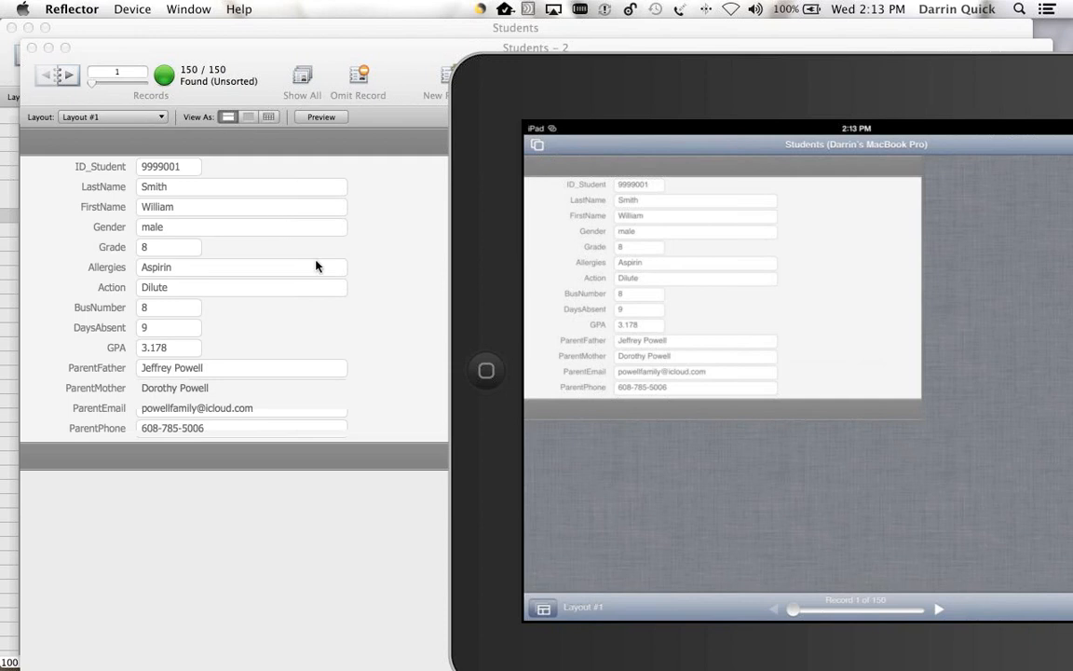
mouse_move(221, 203)
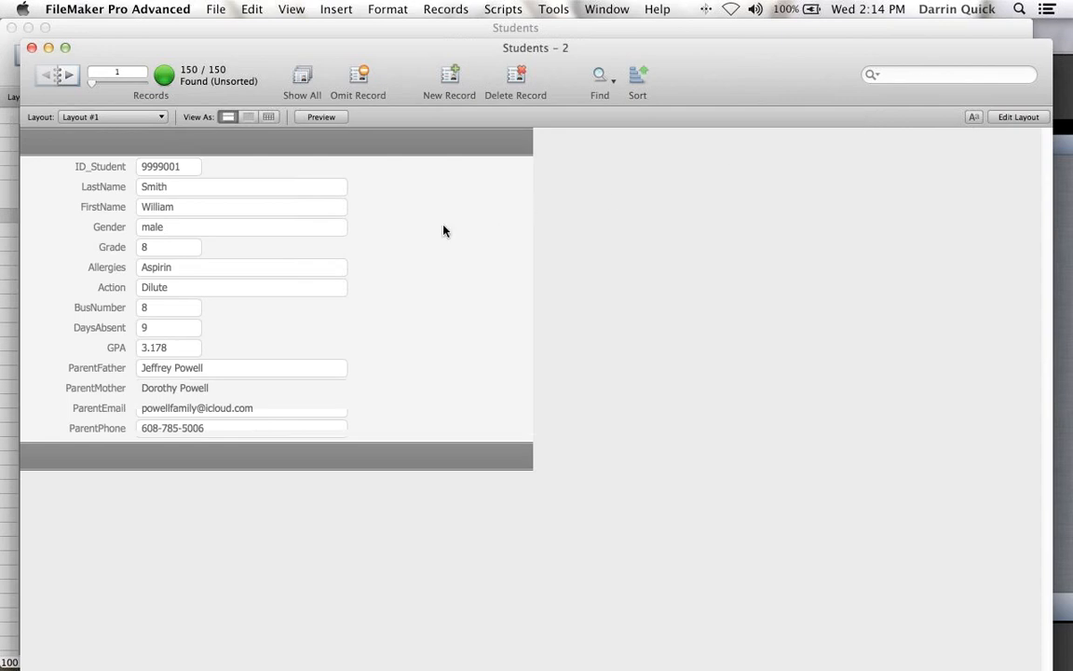
mouse_move(993, 149)
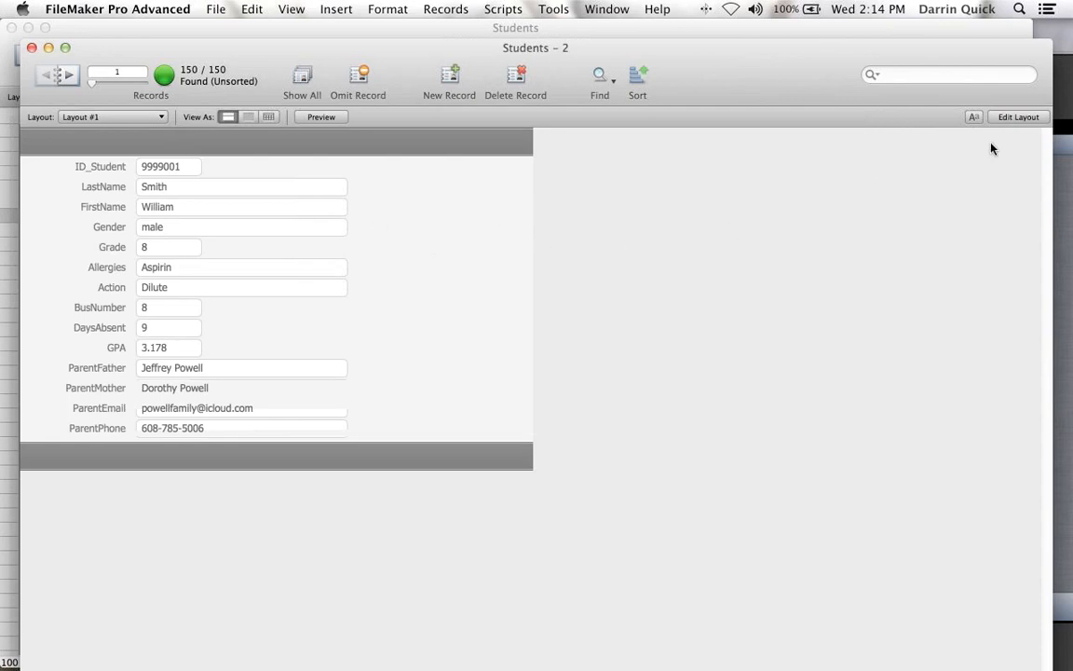
mouse_move(1018, 116)
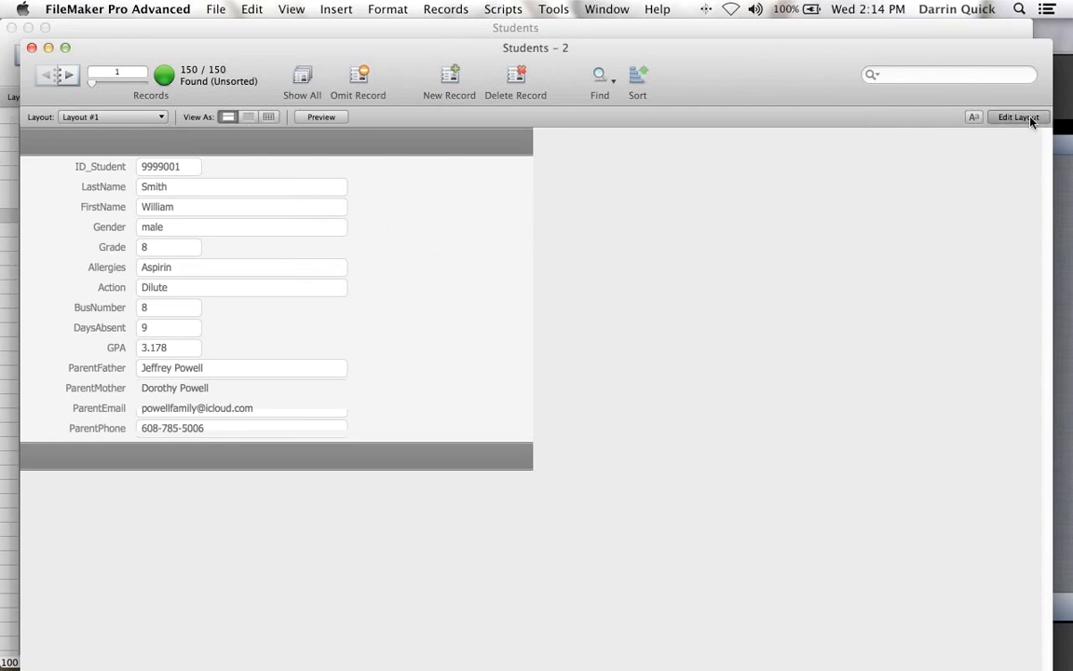
- Widen the student layout to the iPad 1024x673 landscape size, then return to browsing records
click(1017, 116)
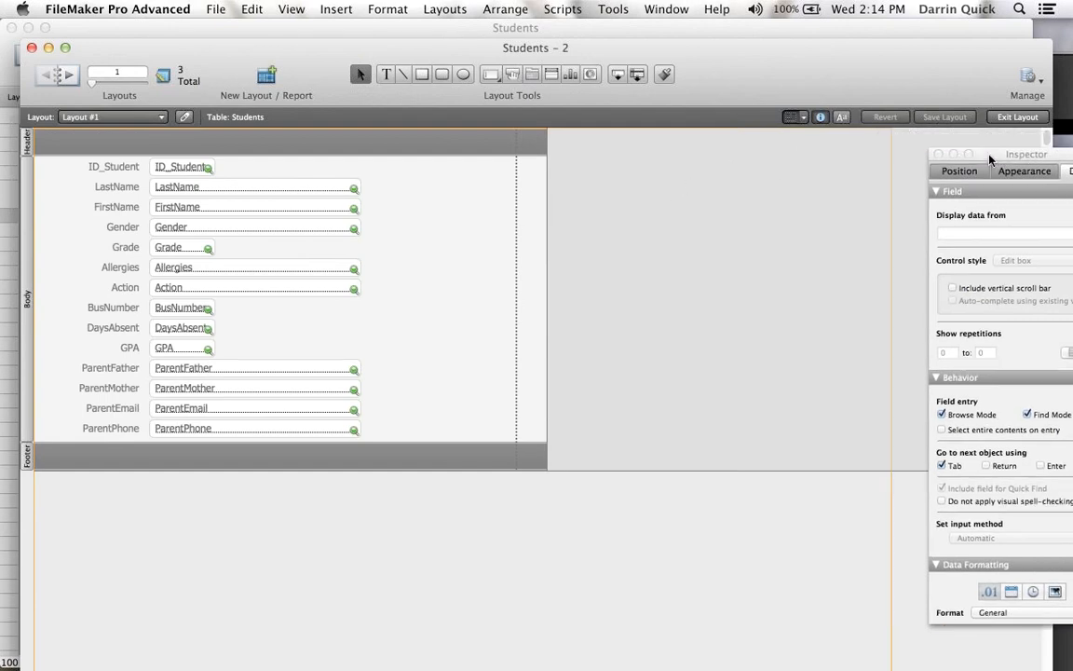
click(790, 116)
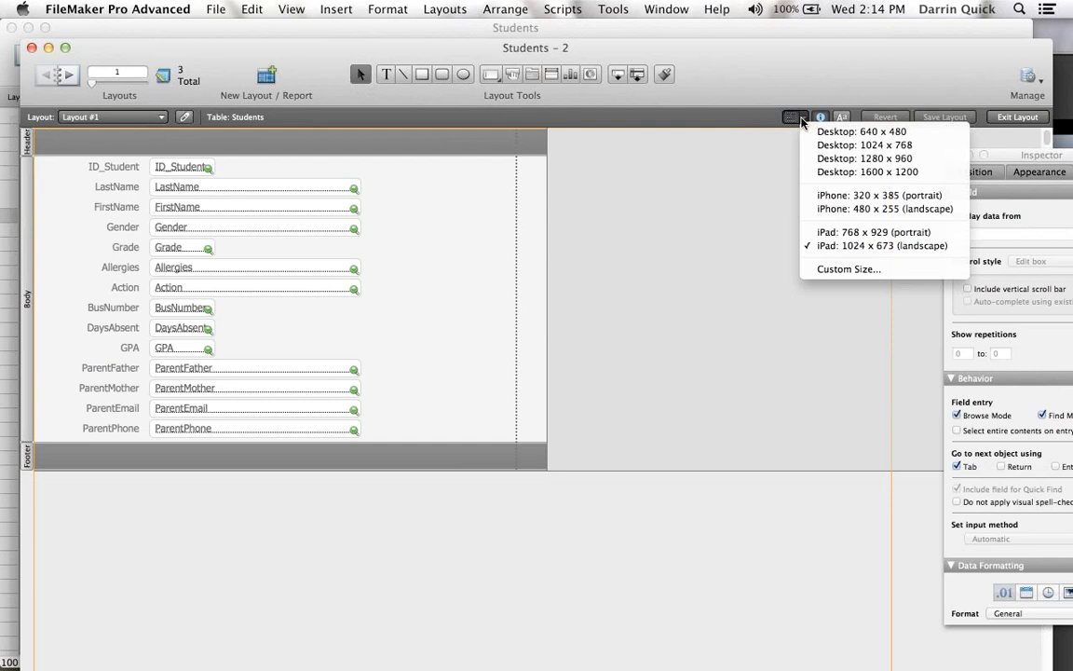
mouse_move(872, 232)
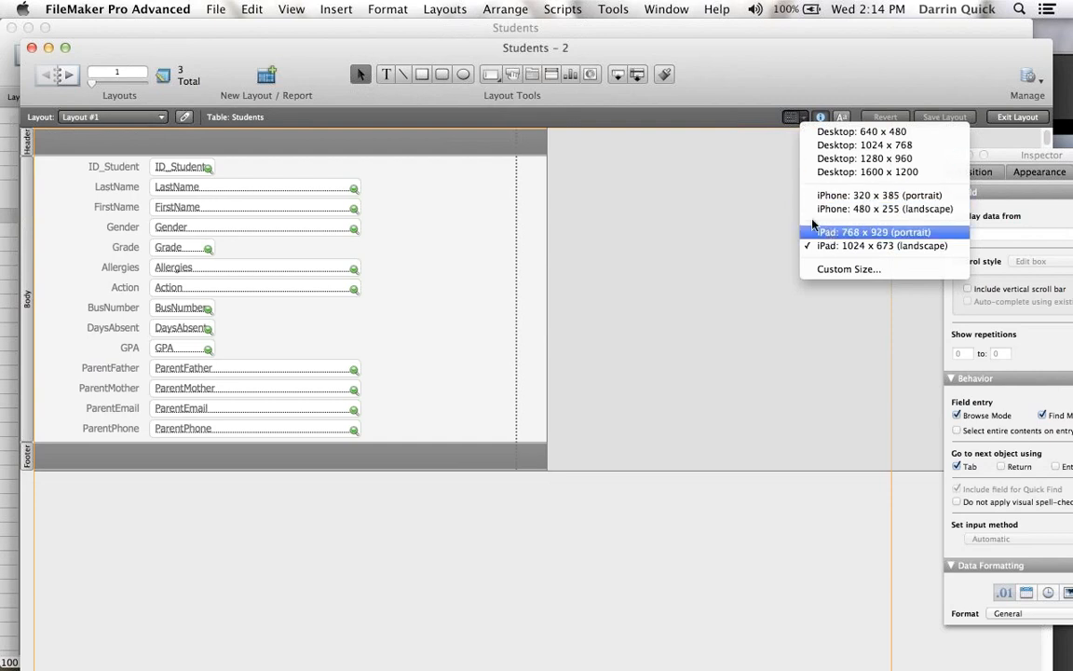
mouse_move(828, 252)
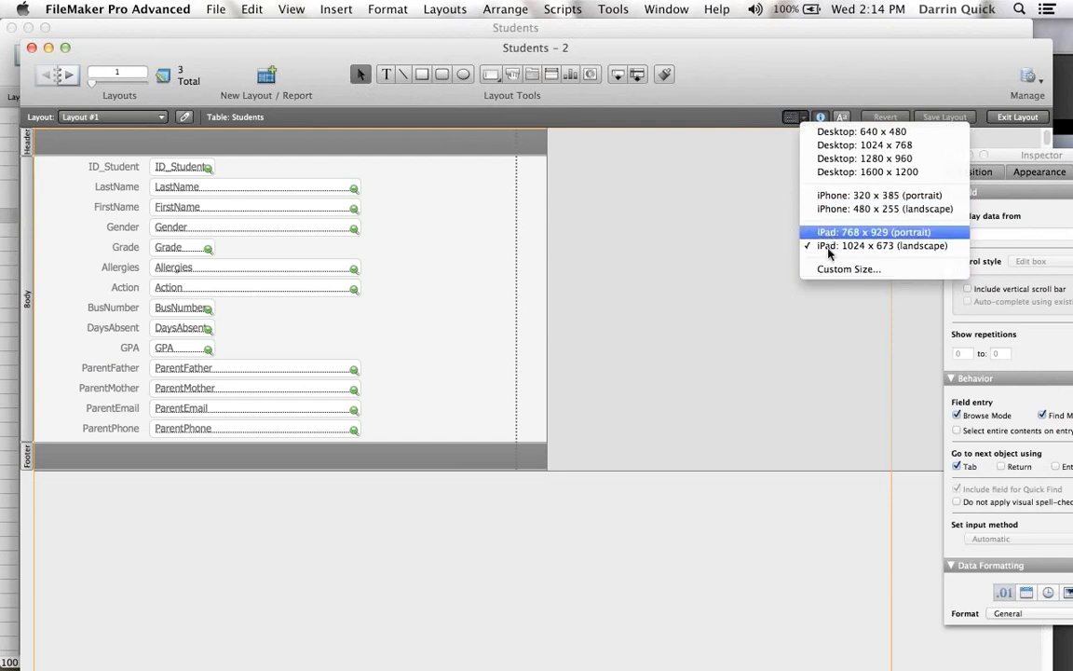
click(873, 245)
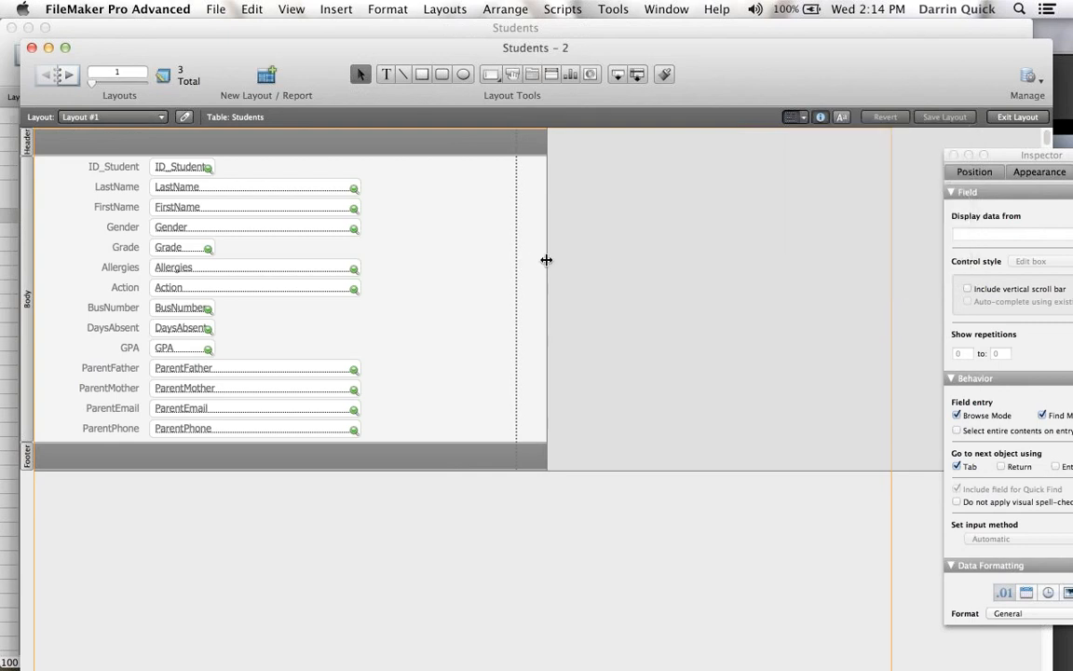
drag(545, 260, 883, 277)
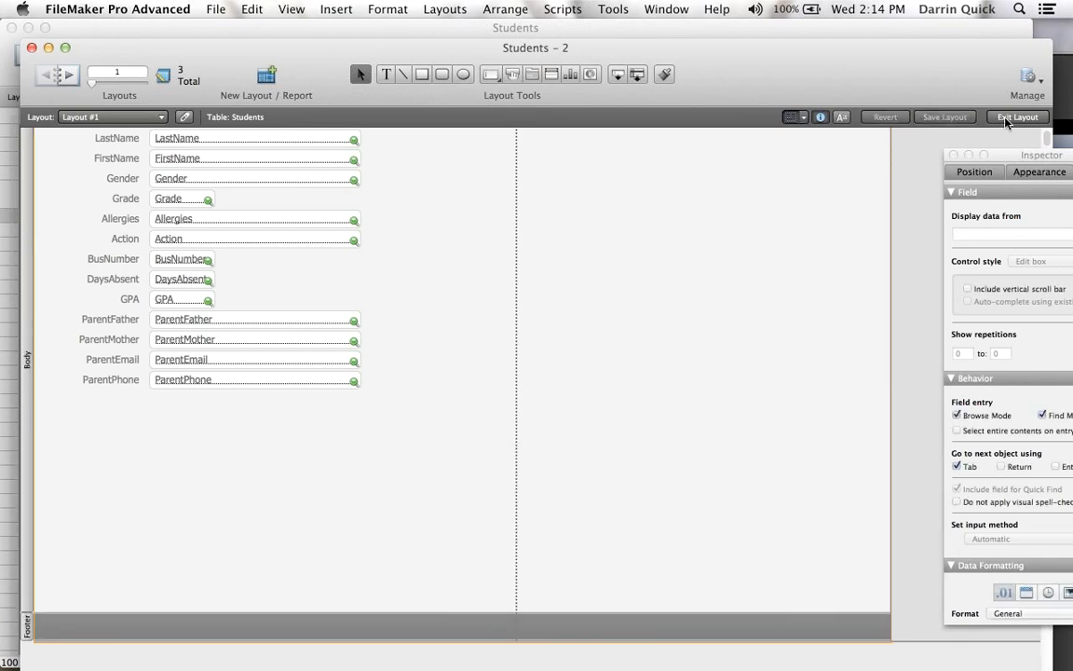
click(1017, 117)
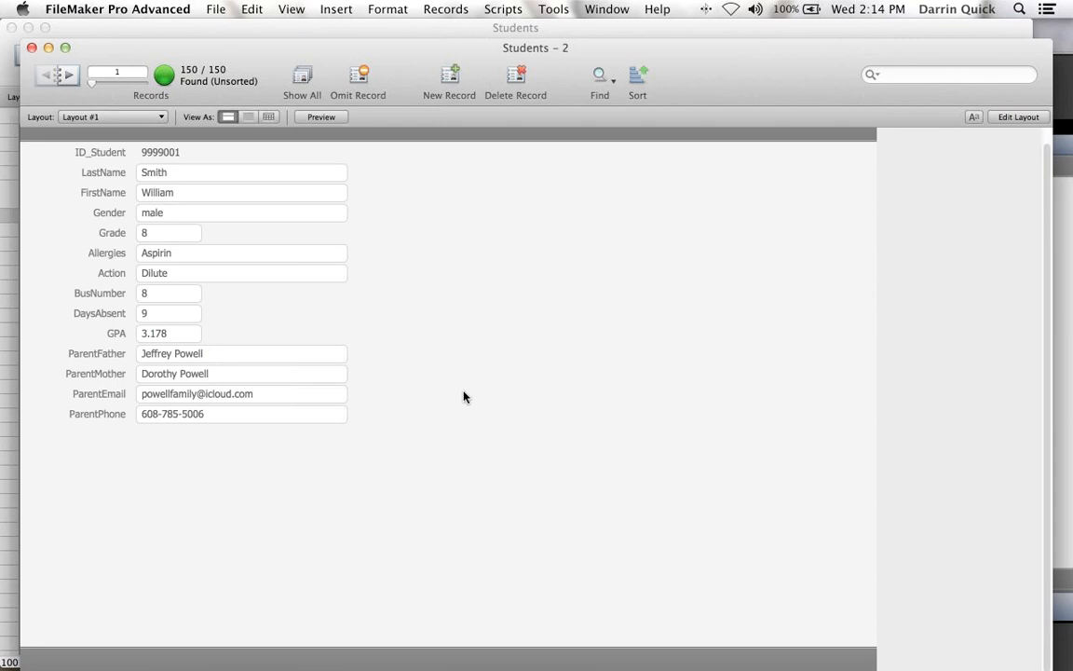
mouse_move(191, 651)
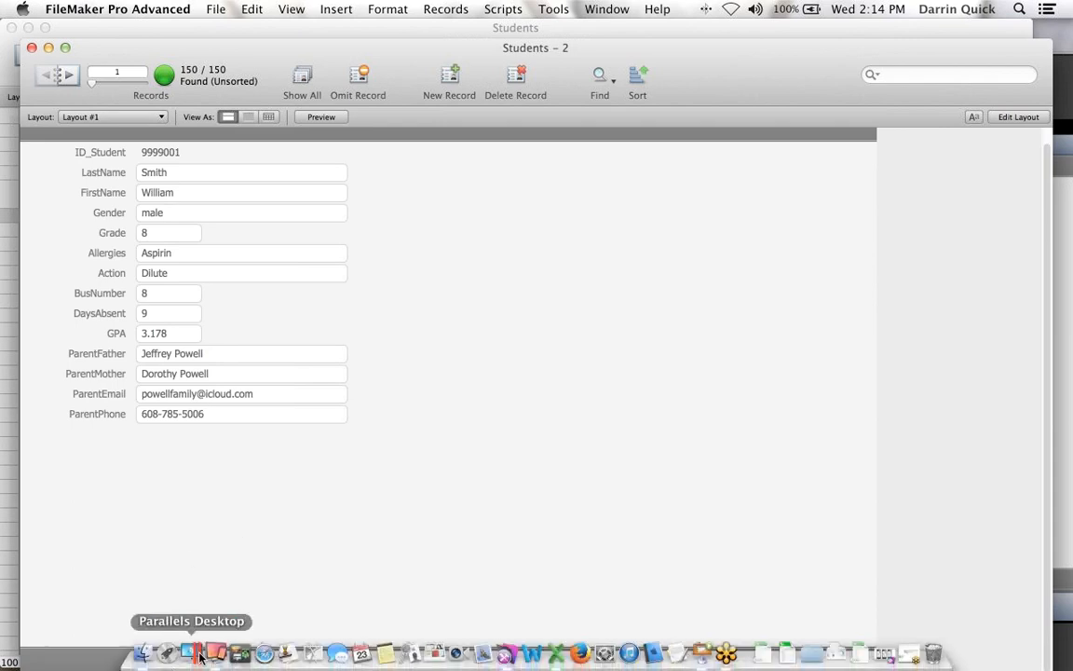
click(214, 652)
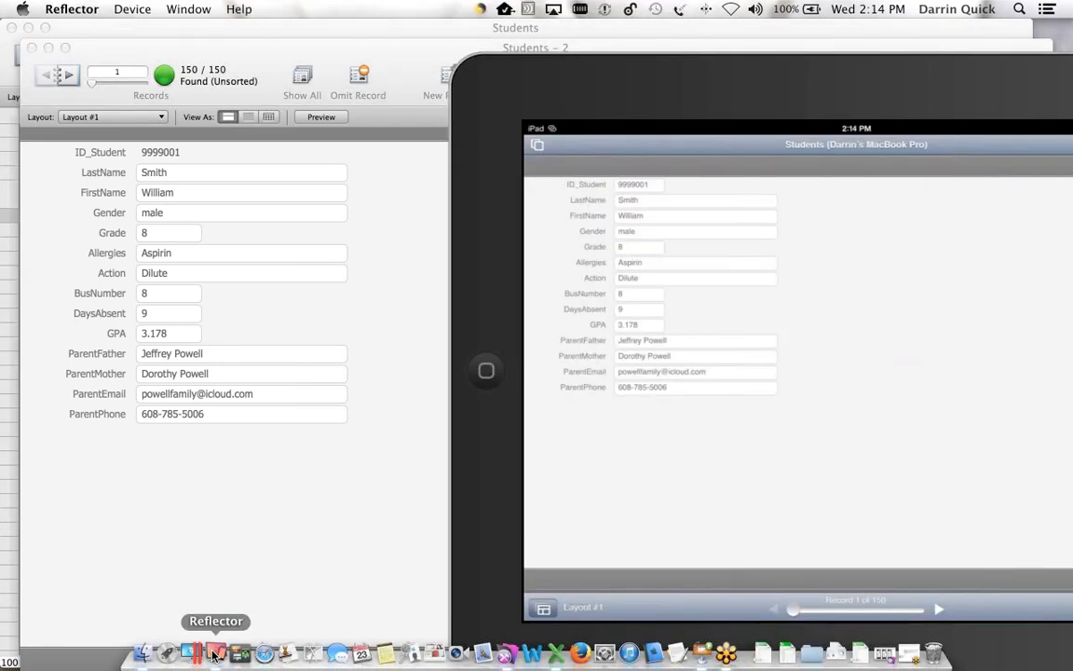
mouse_move(298, 519)
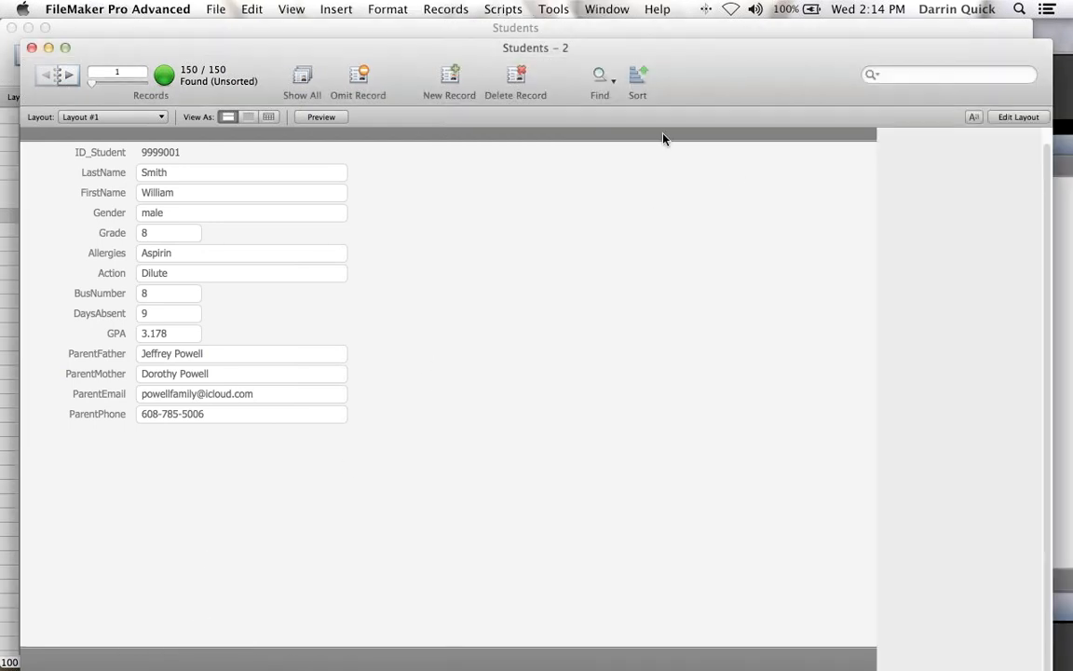
click(1018, 117)
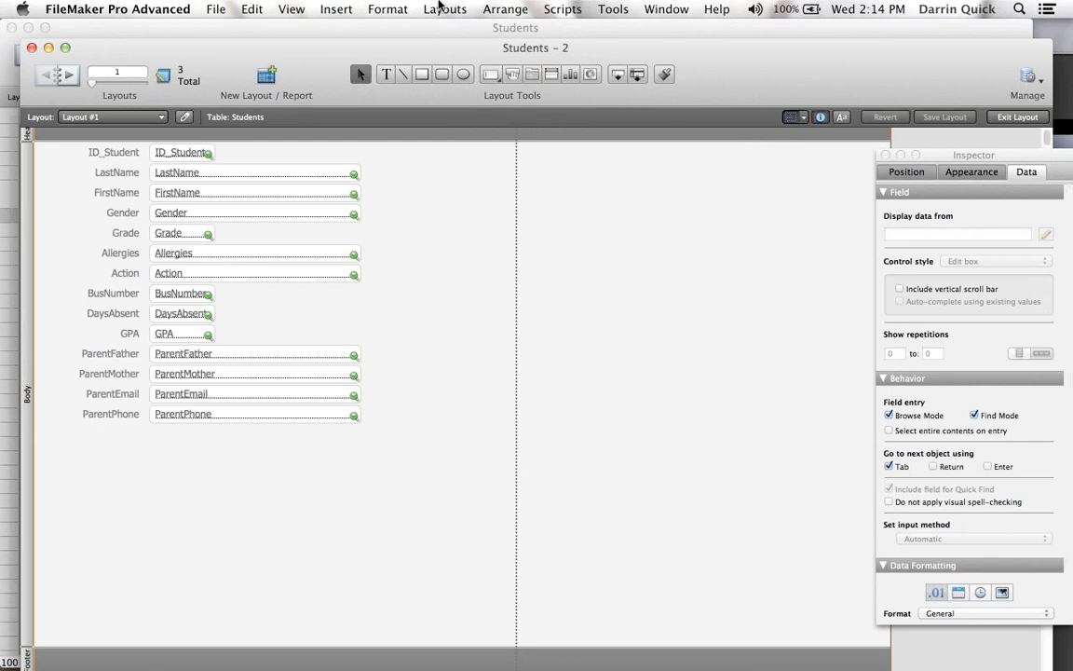
- Preview several layout themes, then apply the Semi-Rounded River Touch theme
click(444, 9)
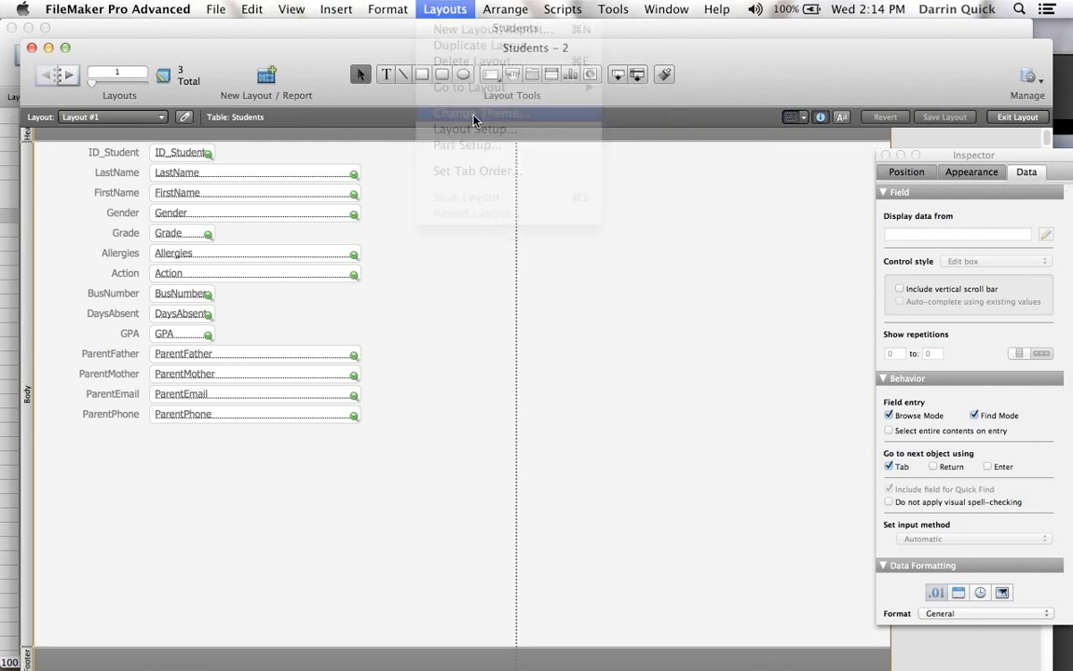
click(475, 113)
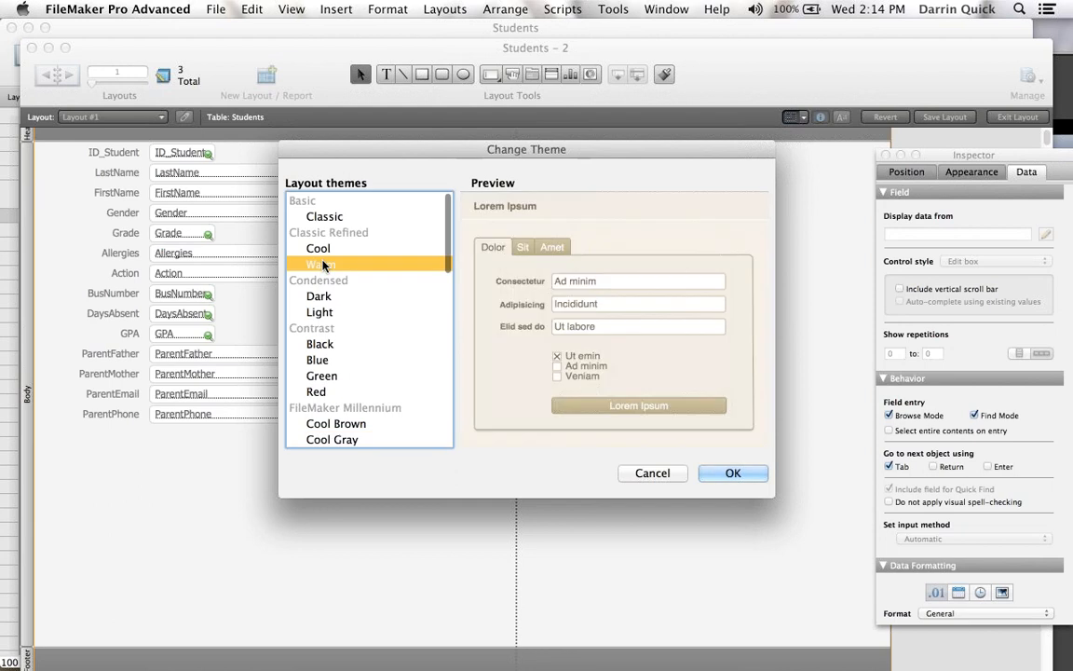
click(319, 344)
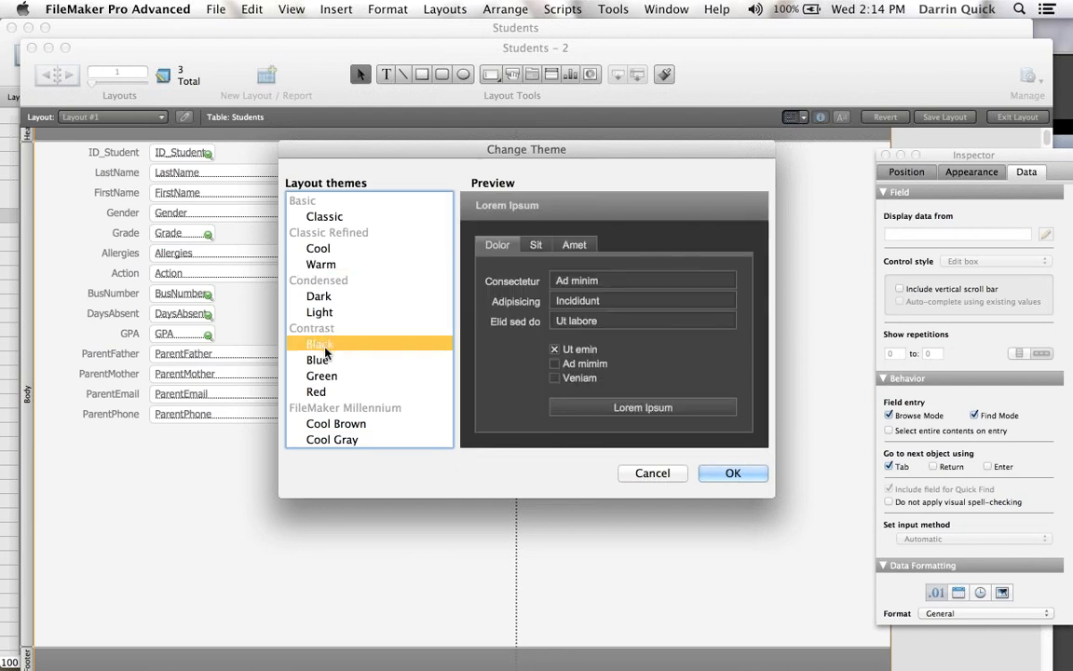
click(322, 375)
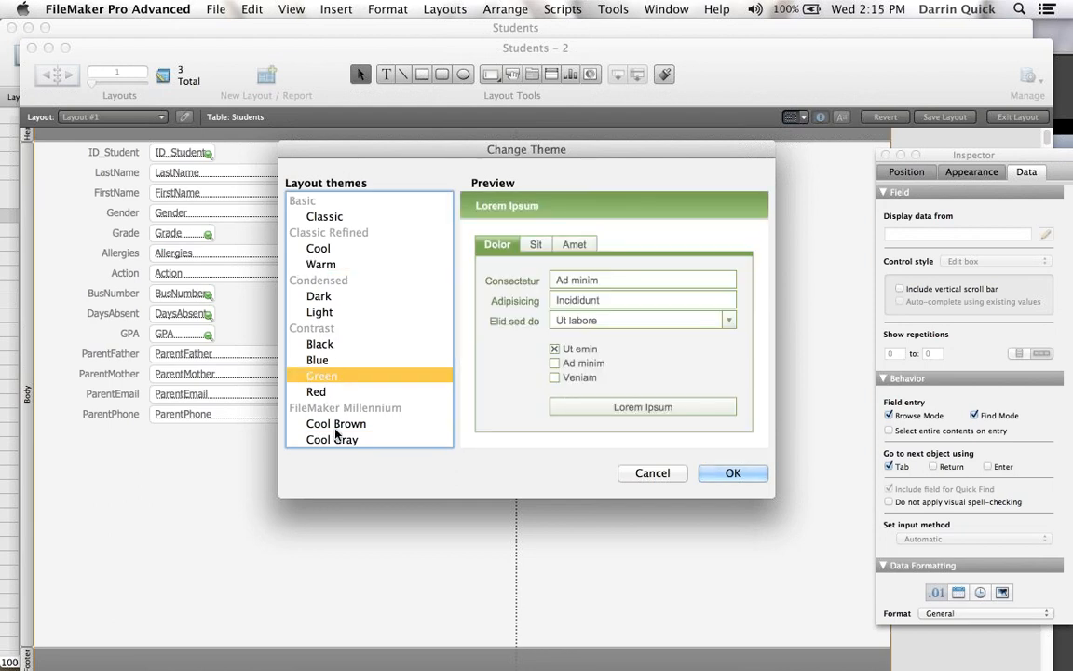
click(335, 422)
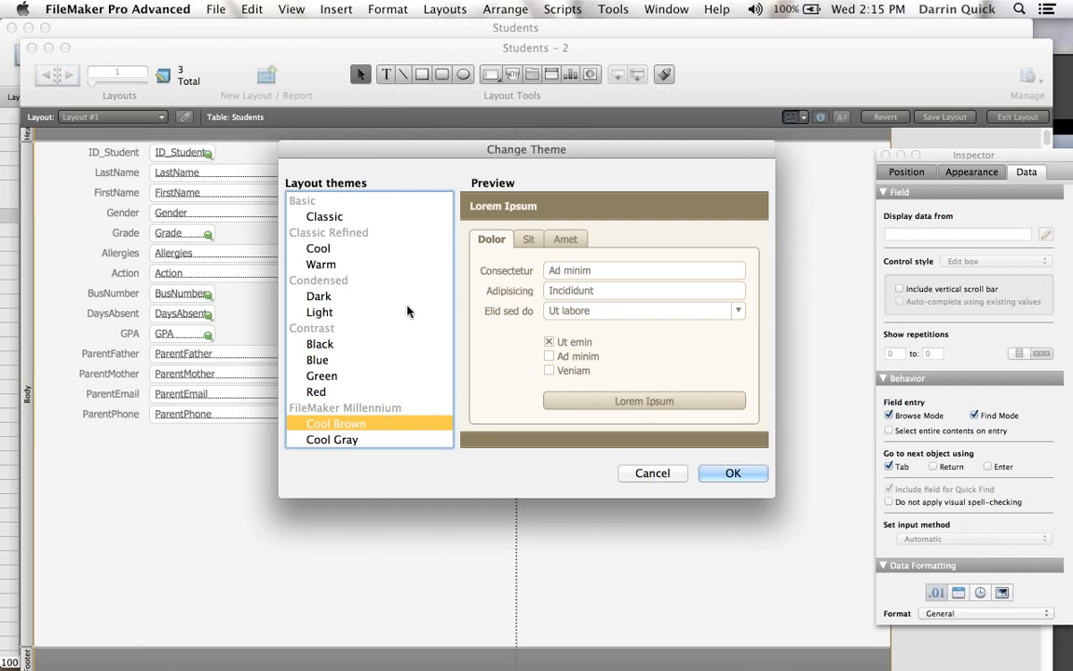
scroll(down, 3)
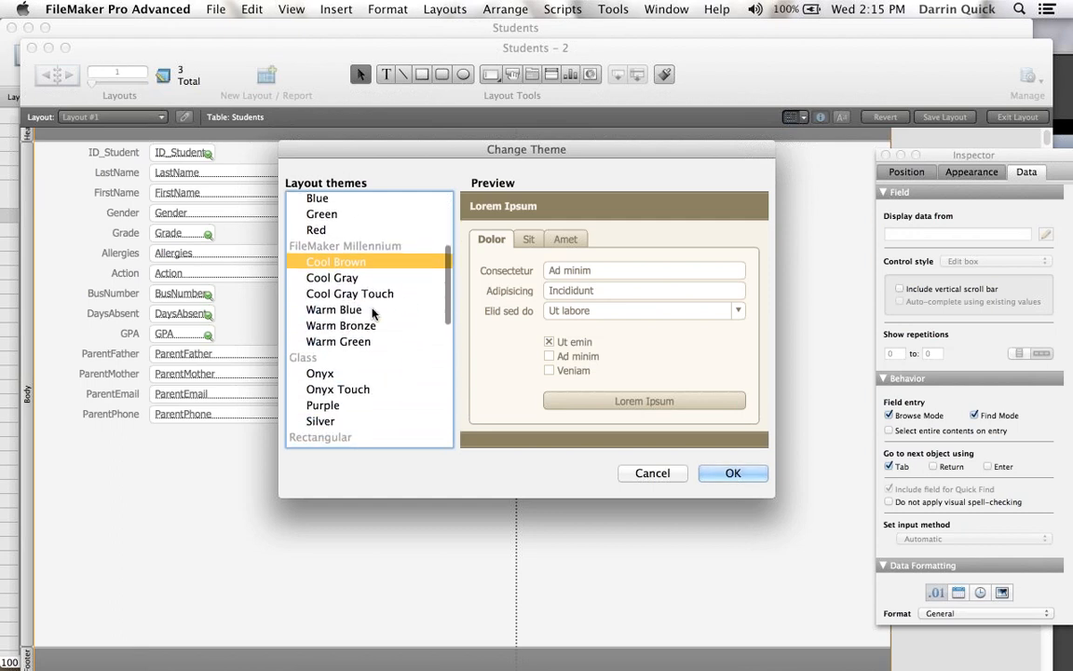
click(331, 277)
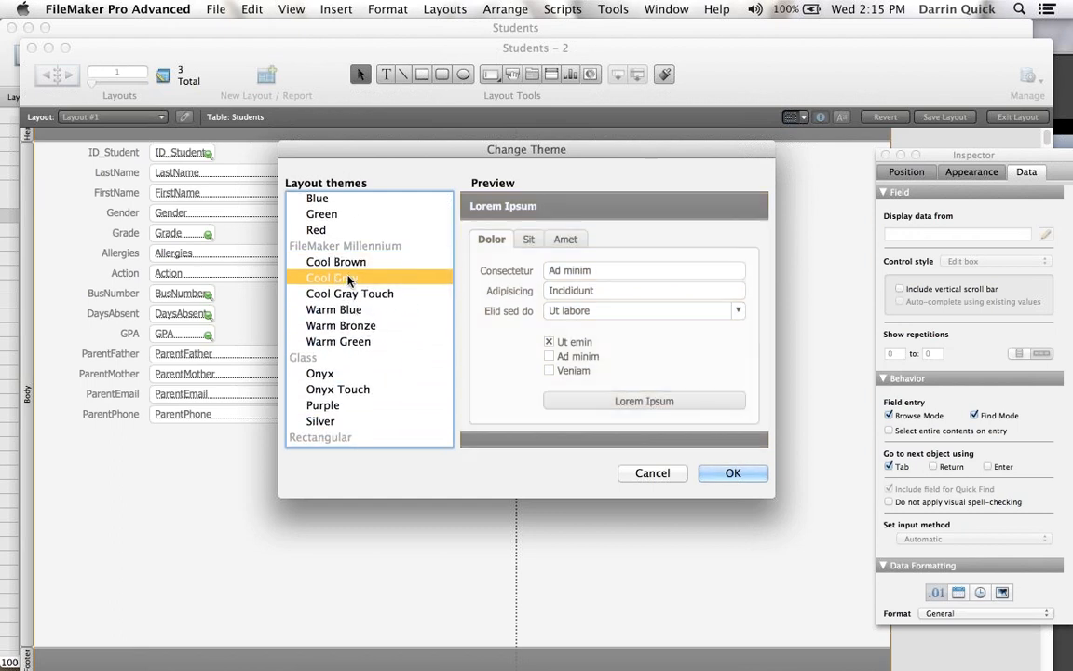
click(350, 293)
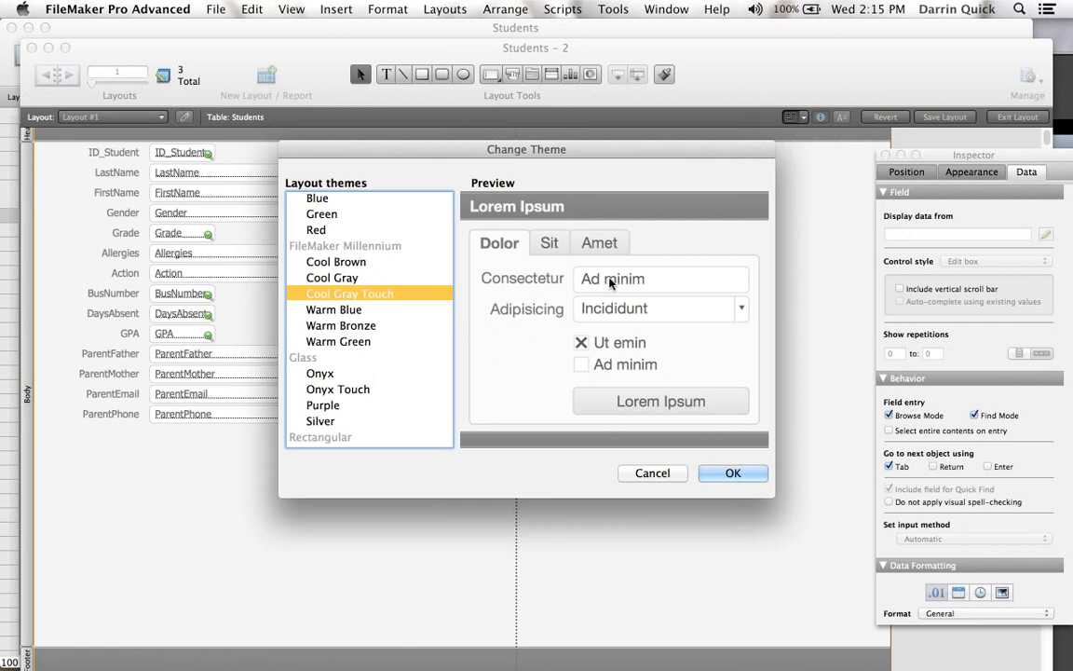
scroll(down, 3)
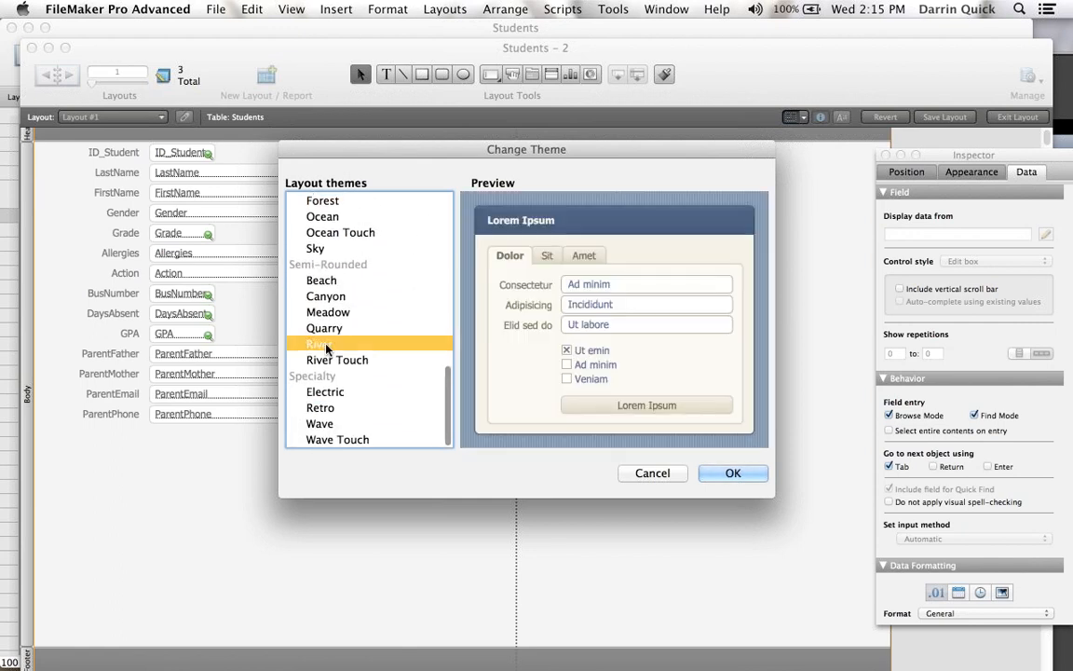
click(337, 359)
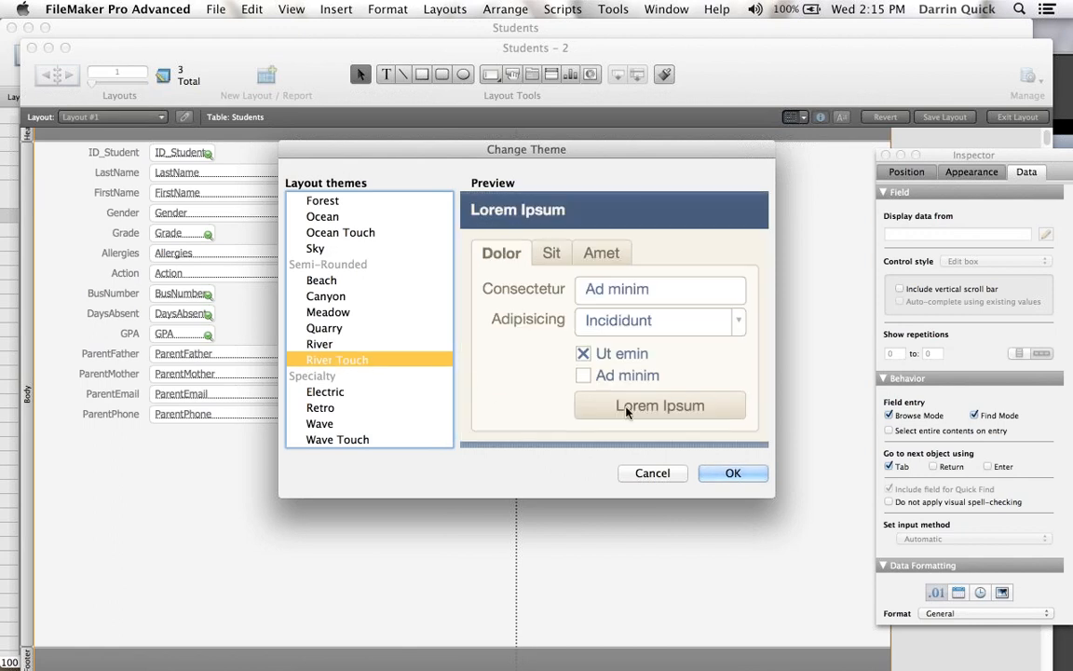
click(733, 472)
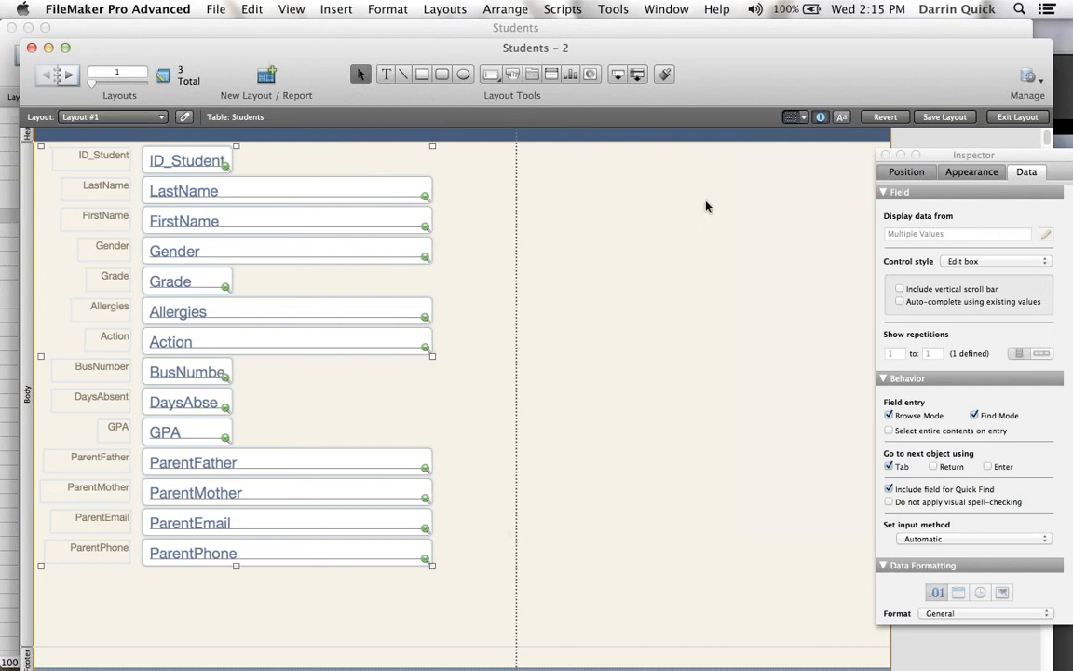
mouse_move(407, 339)
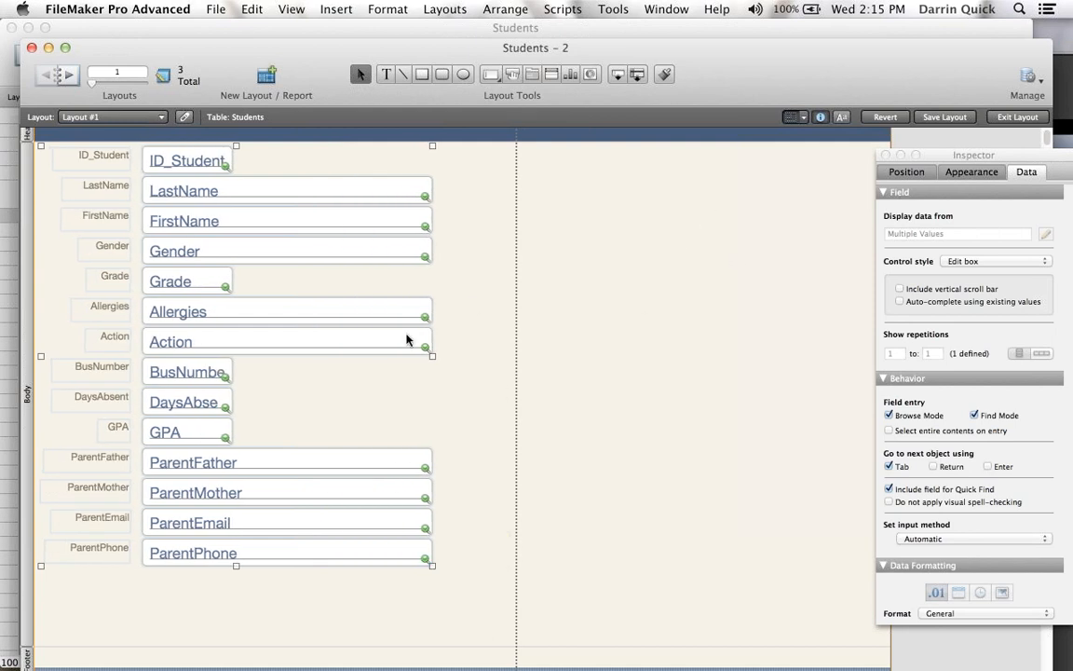
- Move GPA with its label beside Grade, and DaysAbsent beside ID_Student
click(166, 431)
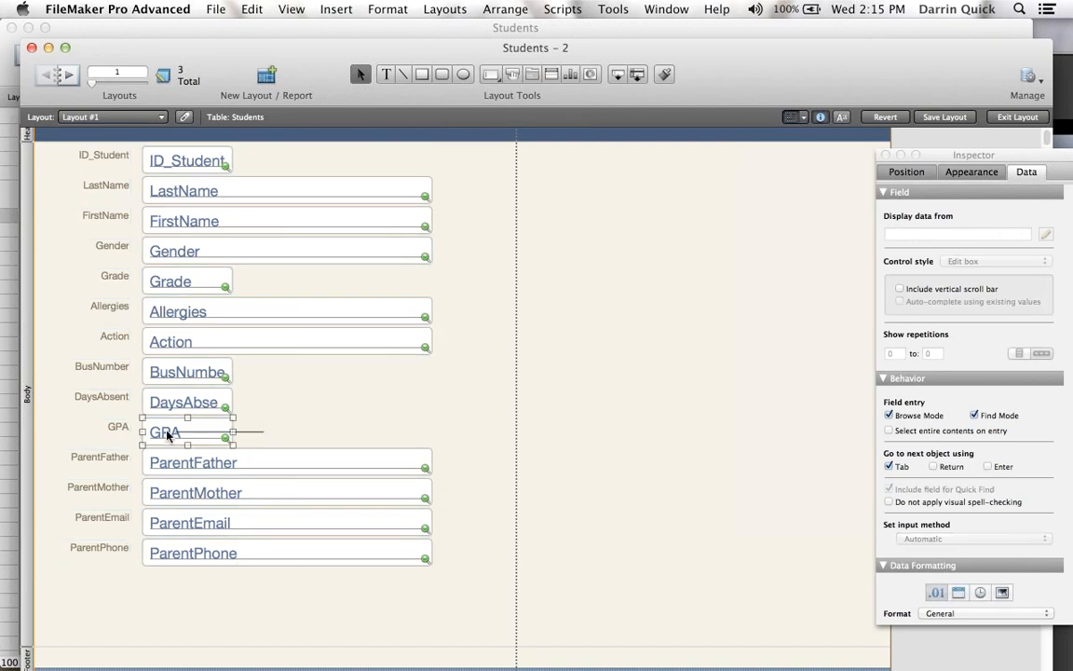
drag(163, 431, 195, 409)
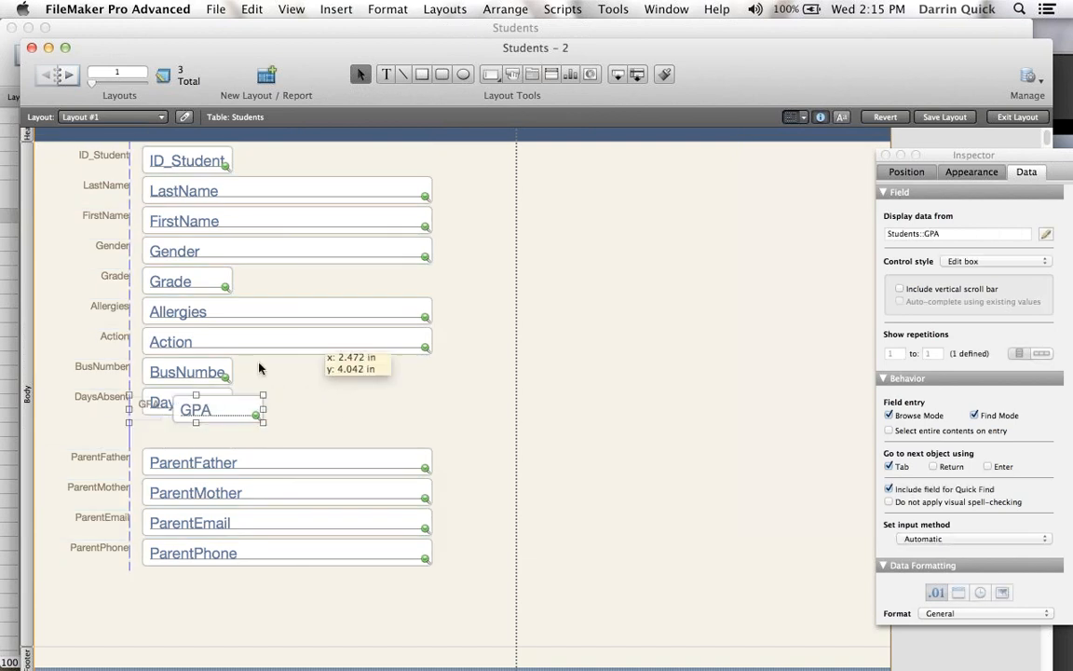
drag(196, 409, 305, 284)
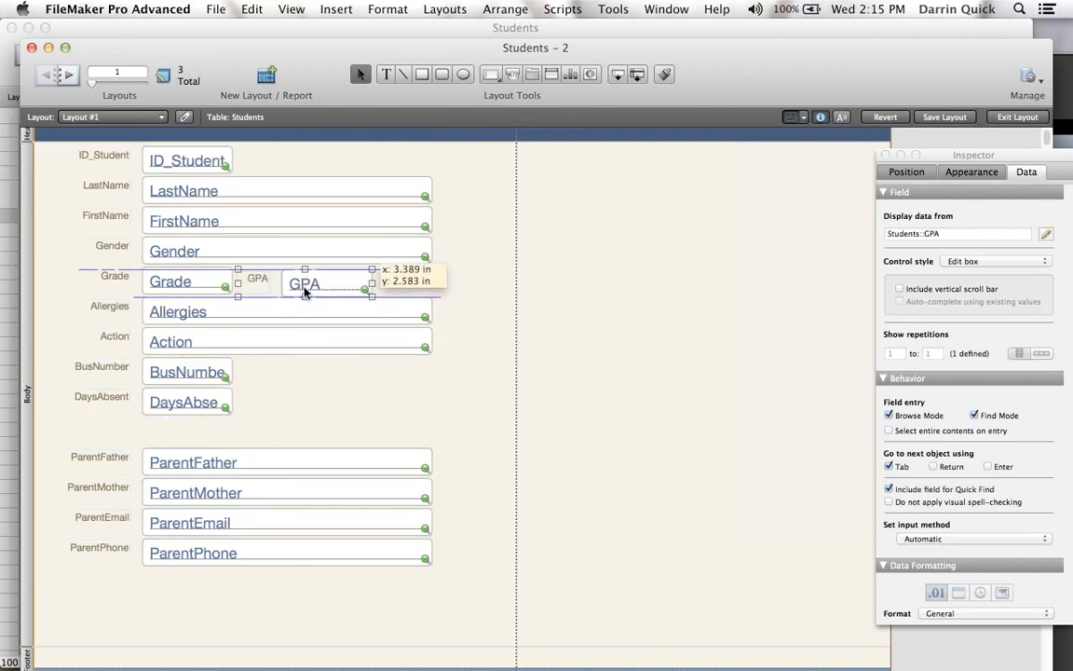
click(229, 415)
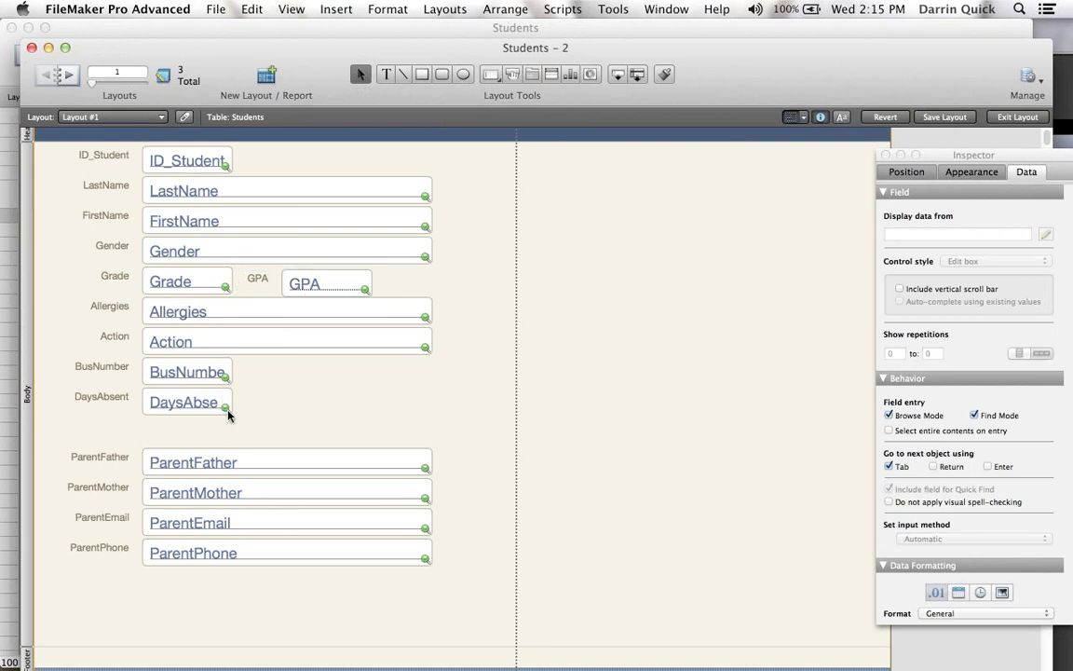
click(186, 401)
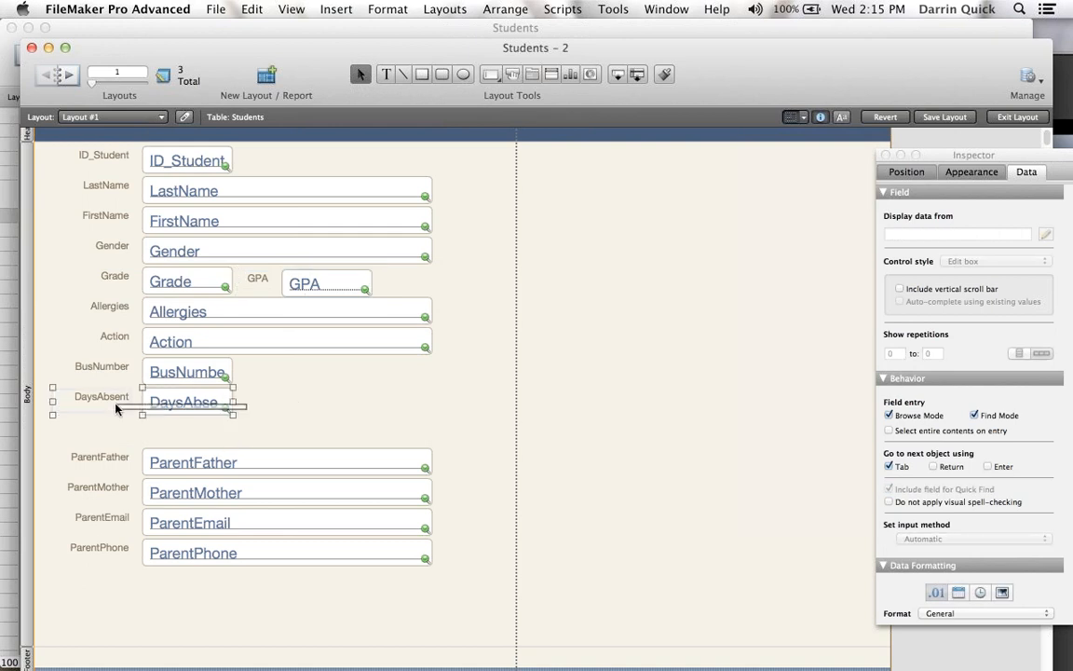
drag(183, 401, 369, 163)
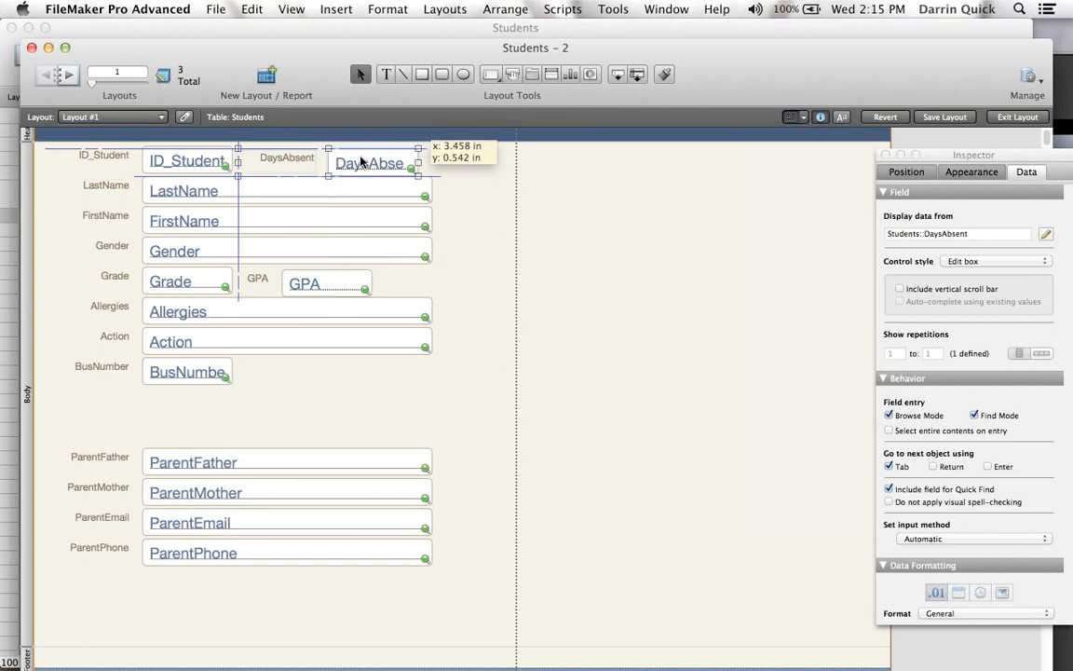
drag(369, 163, 376, 162)
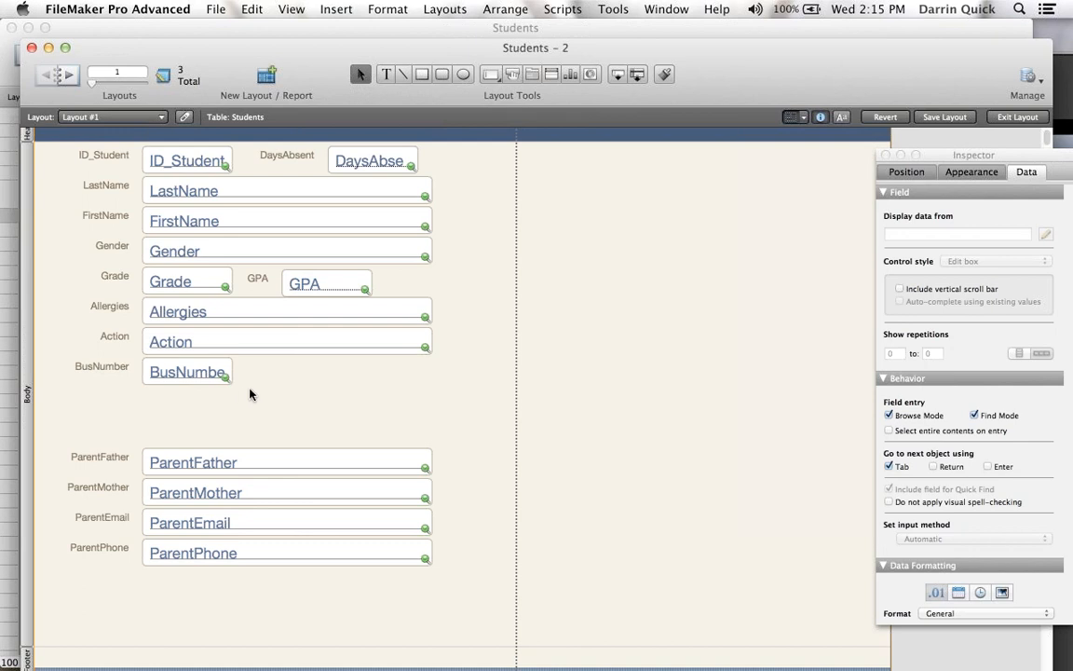
- Move the BusNumber field into the Grade row, right of GPA
drag(187, 371, 246, 342)
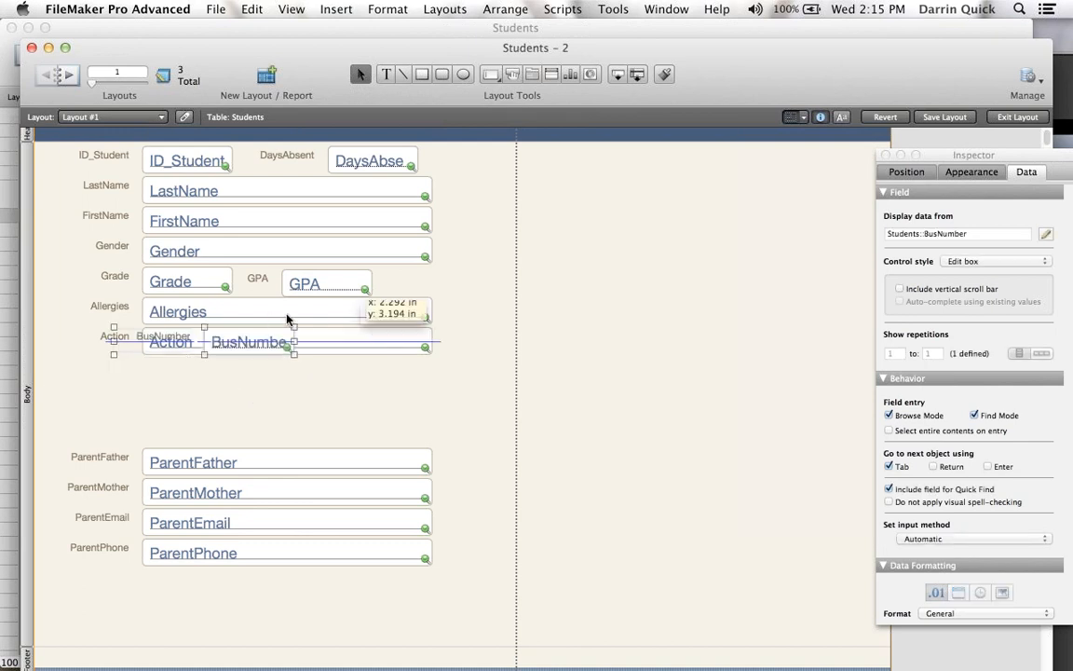
drag(249, 342, 507, 258)
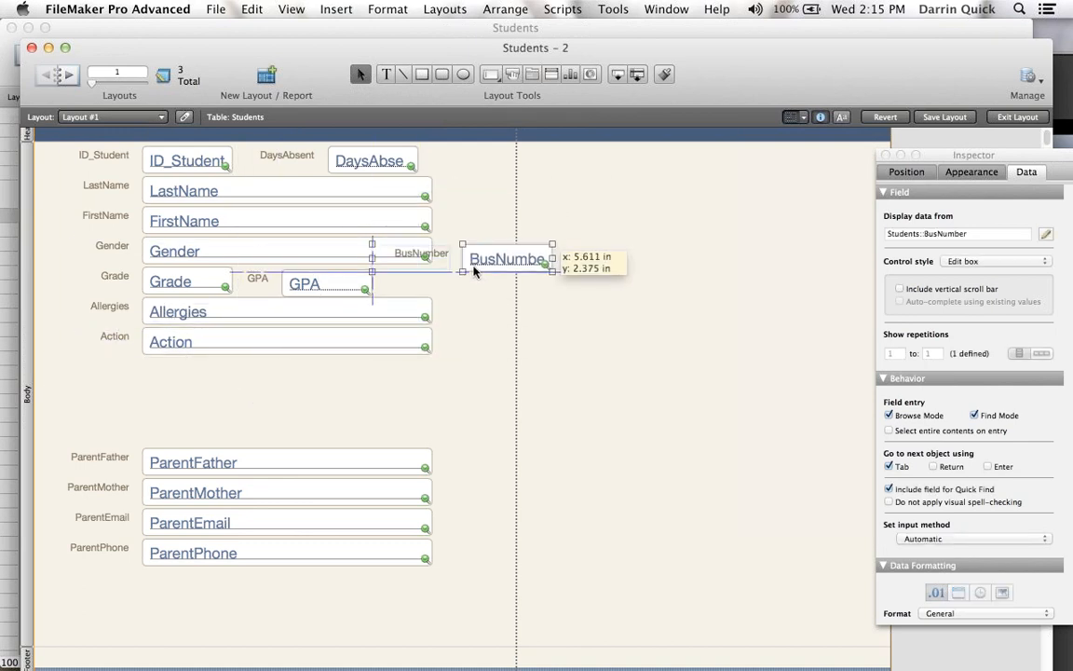
drag(506, 258, 506, 286)
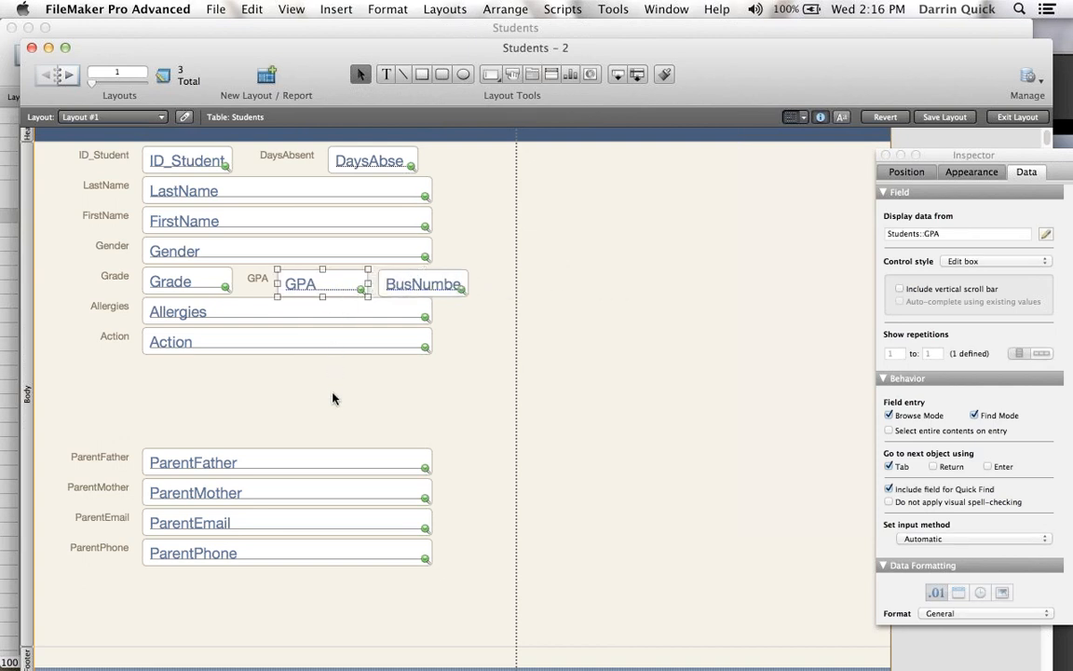
click(423, 284)
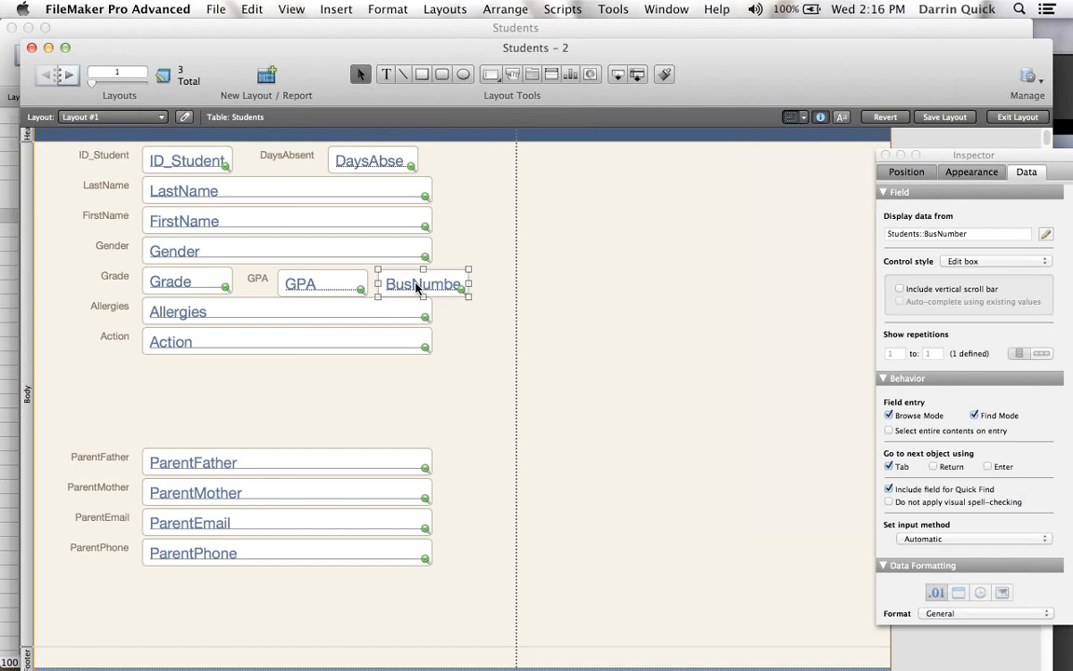
click(300, 283)
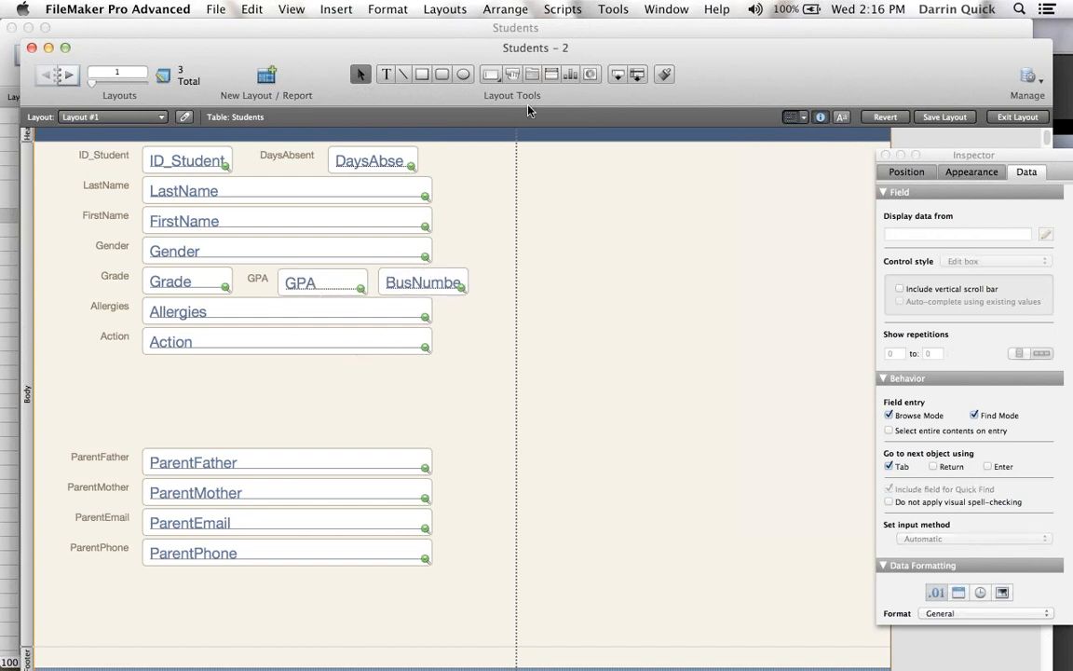
- Draw a tab panel beside the parent fields with full-width 'Parent Info' and 'Schedule' tabs
click(489, 354)
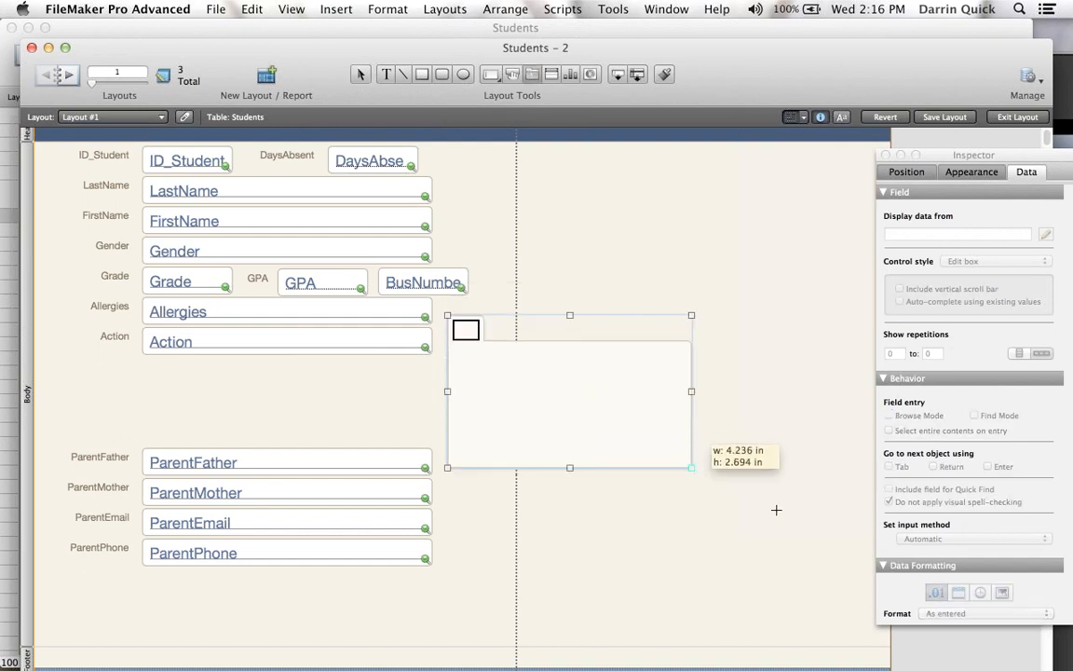
drag(691, 467, 864, 570)
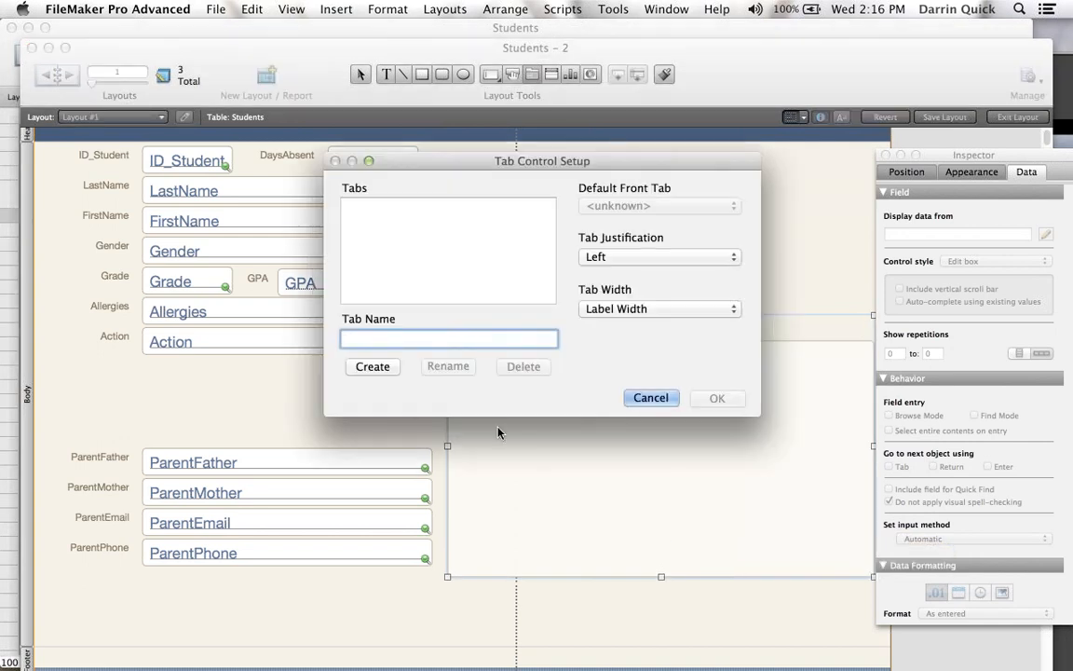
text(Pa)
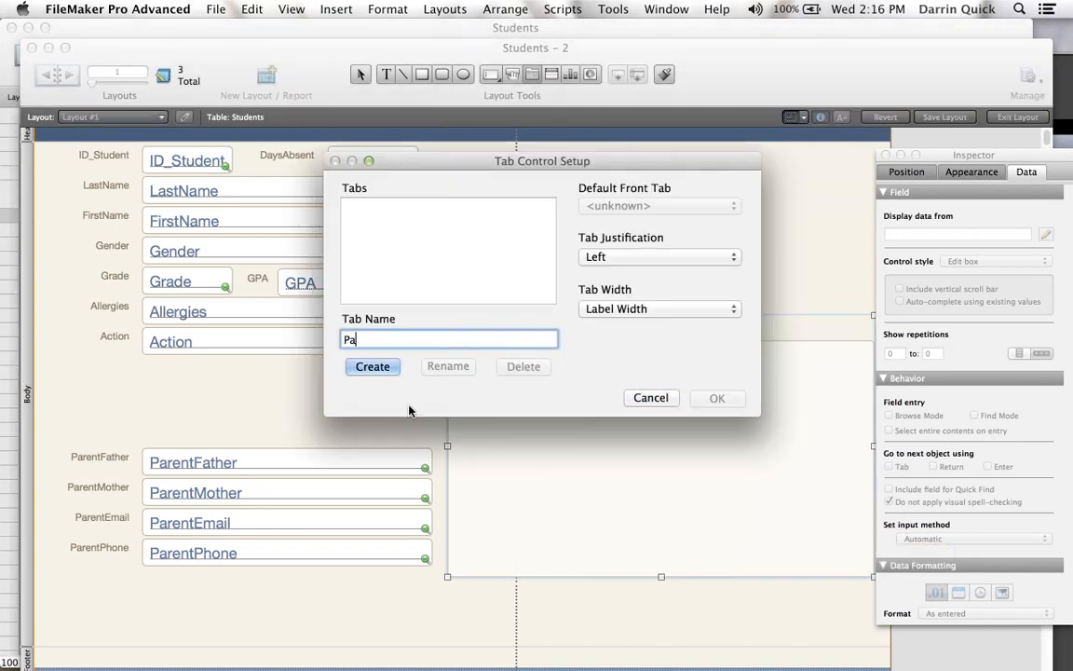
text(rent Inf)
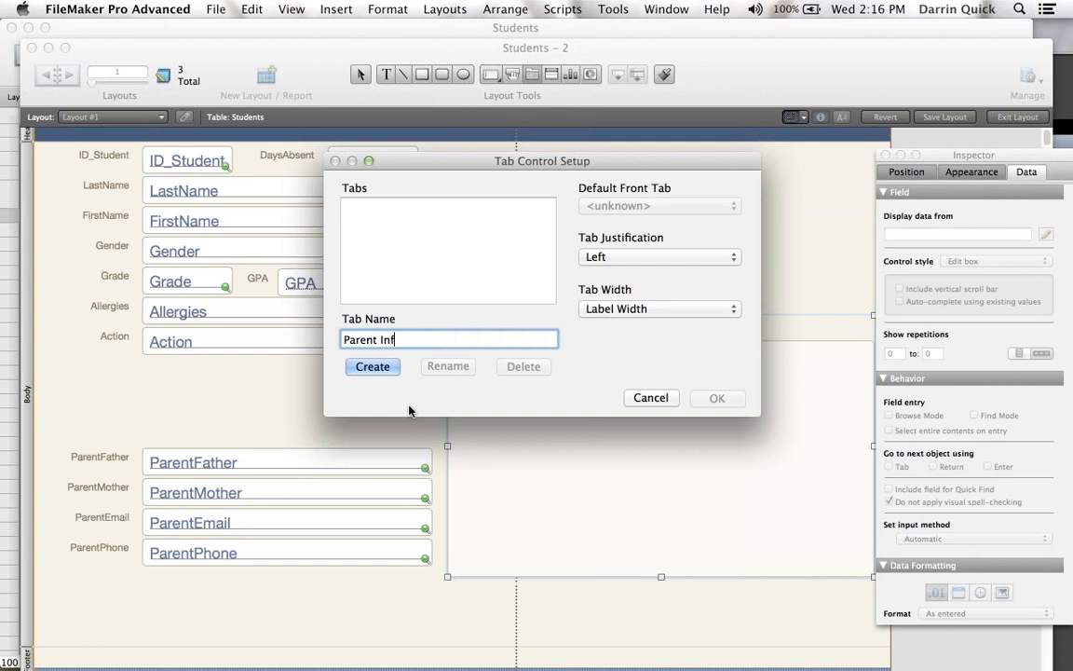
text(o)
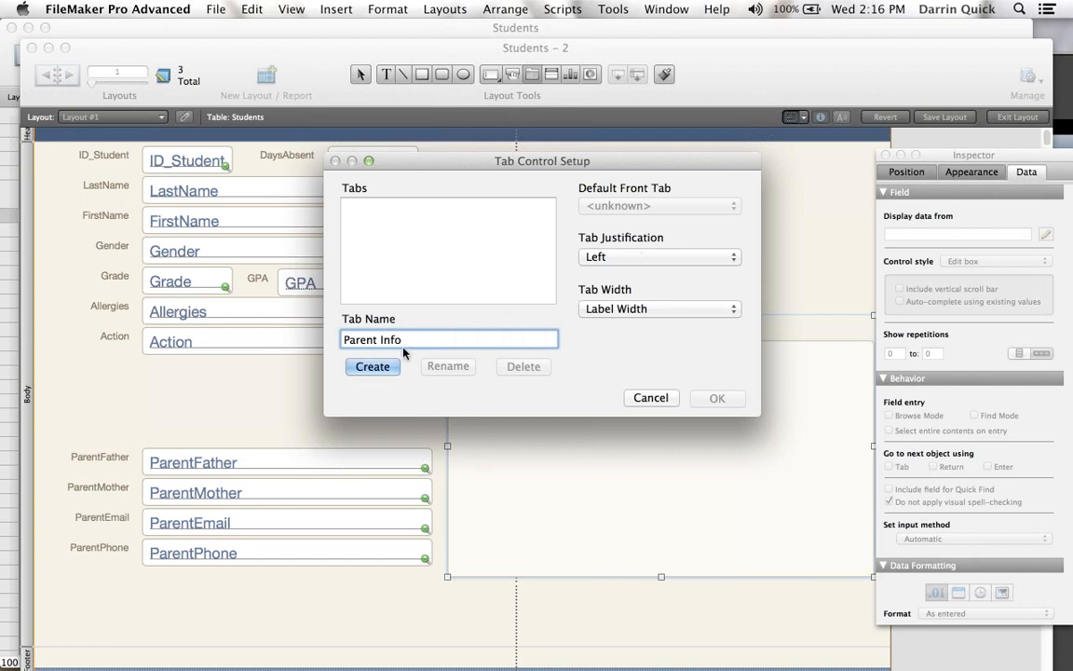
click(371, 366)
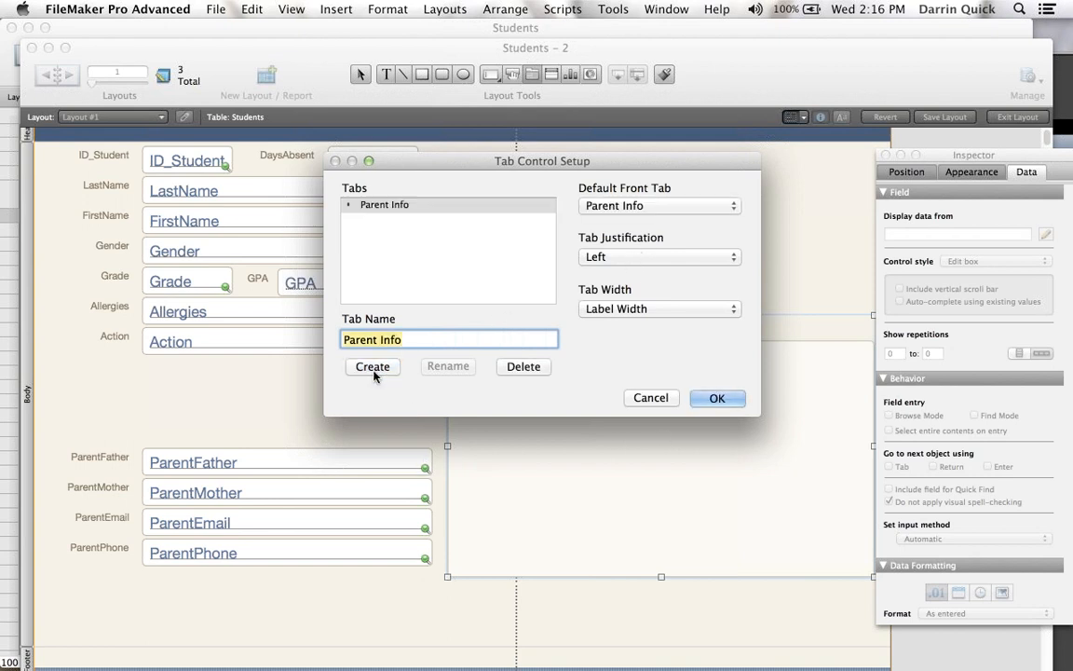
text(Sche)
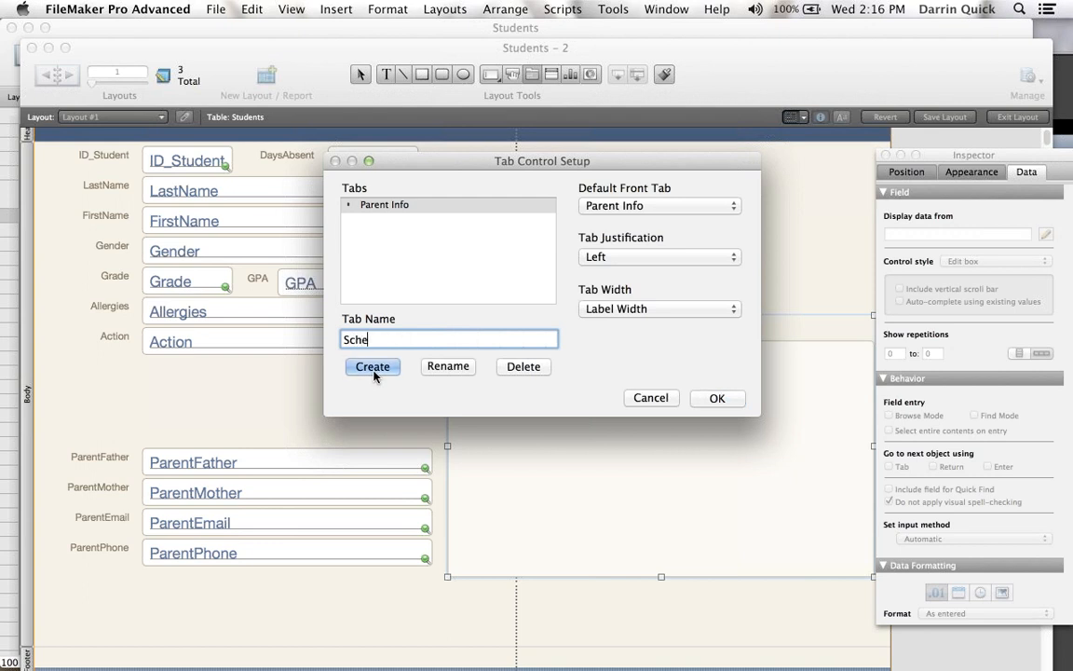
text(dule)
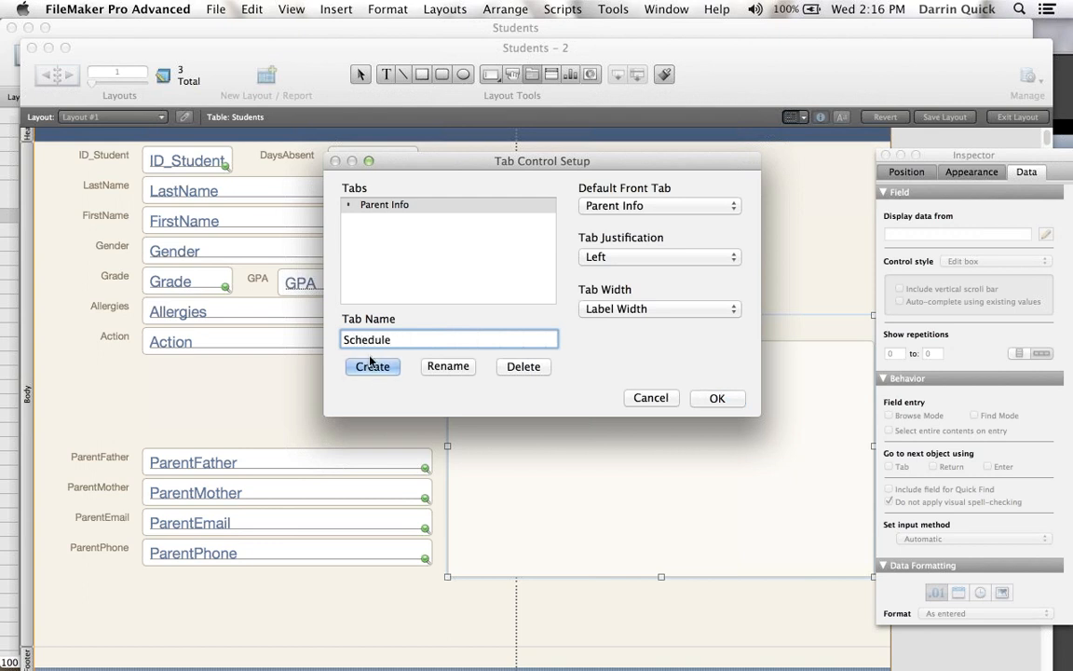
click(372, 366)
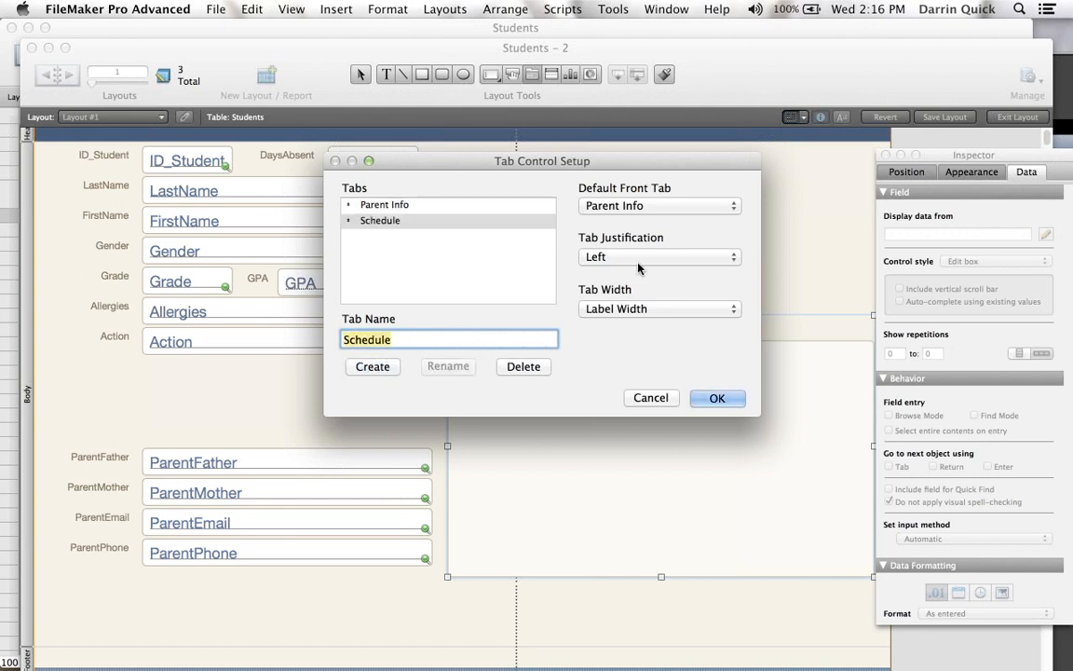
click(659, 256)
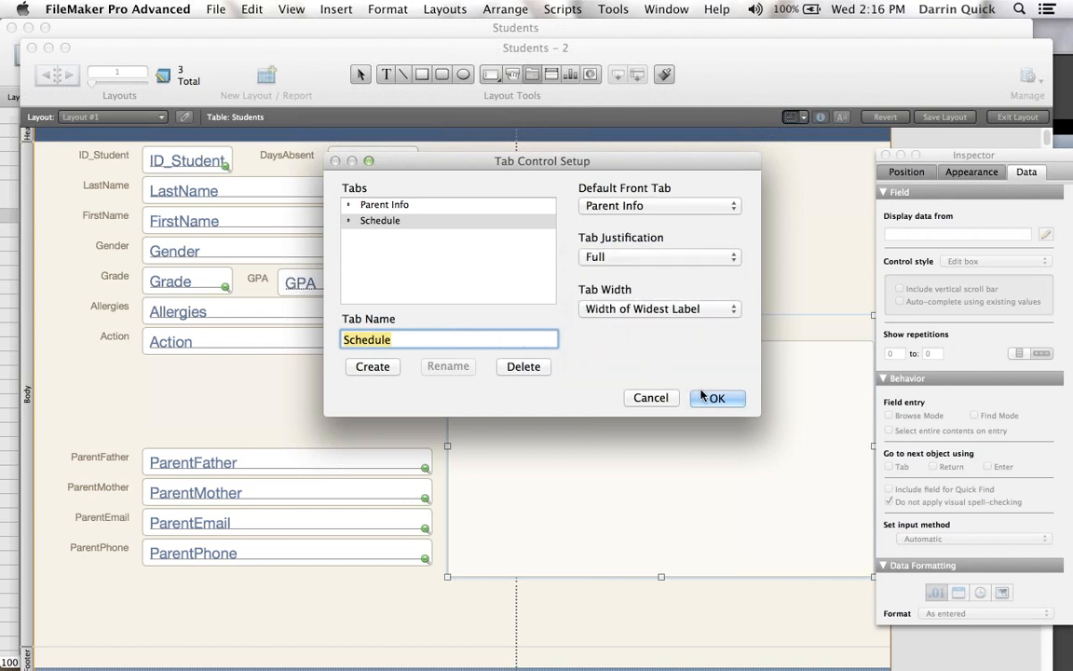
click(716, 398)
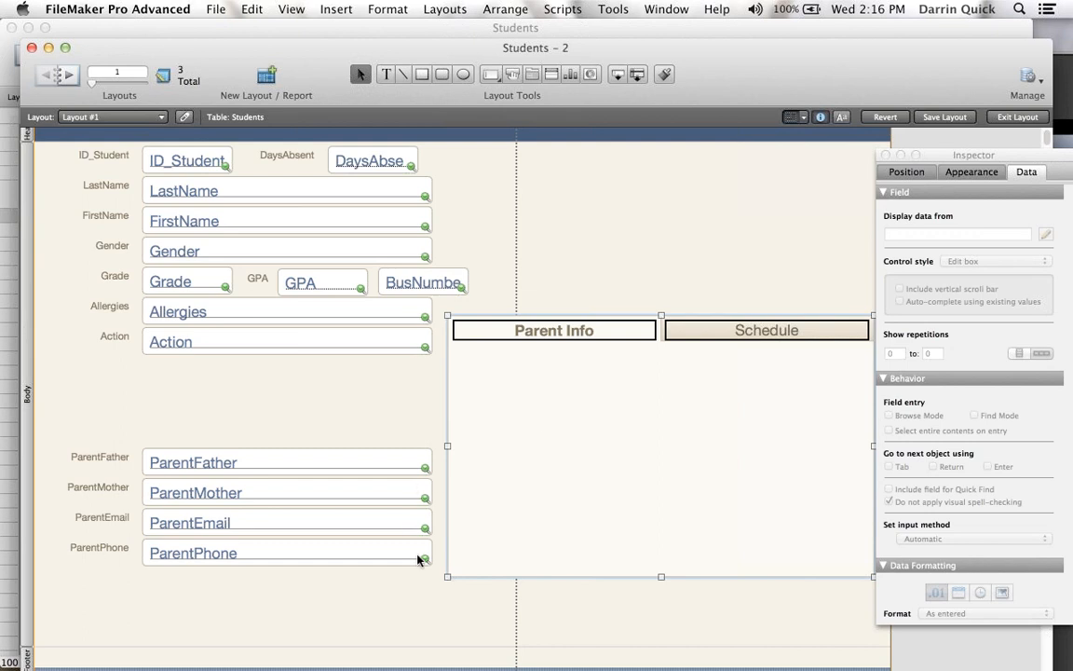
- Move the father, mother, email and phone fields into the Parent Info tab, then browse records
click(192, 462)
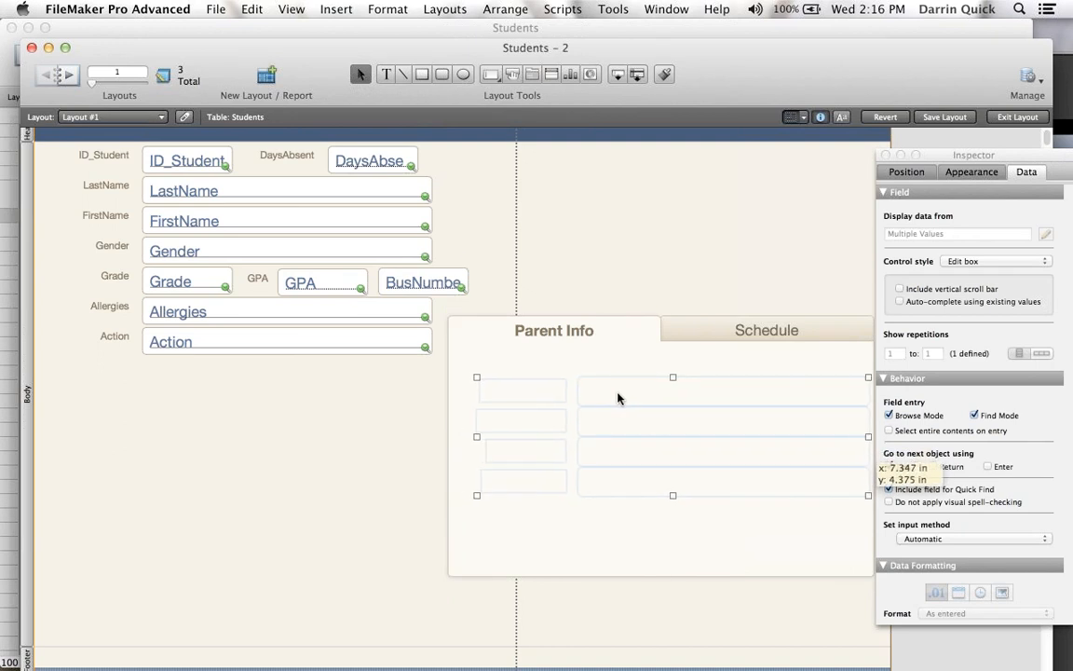
click(554, 330)
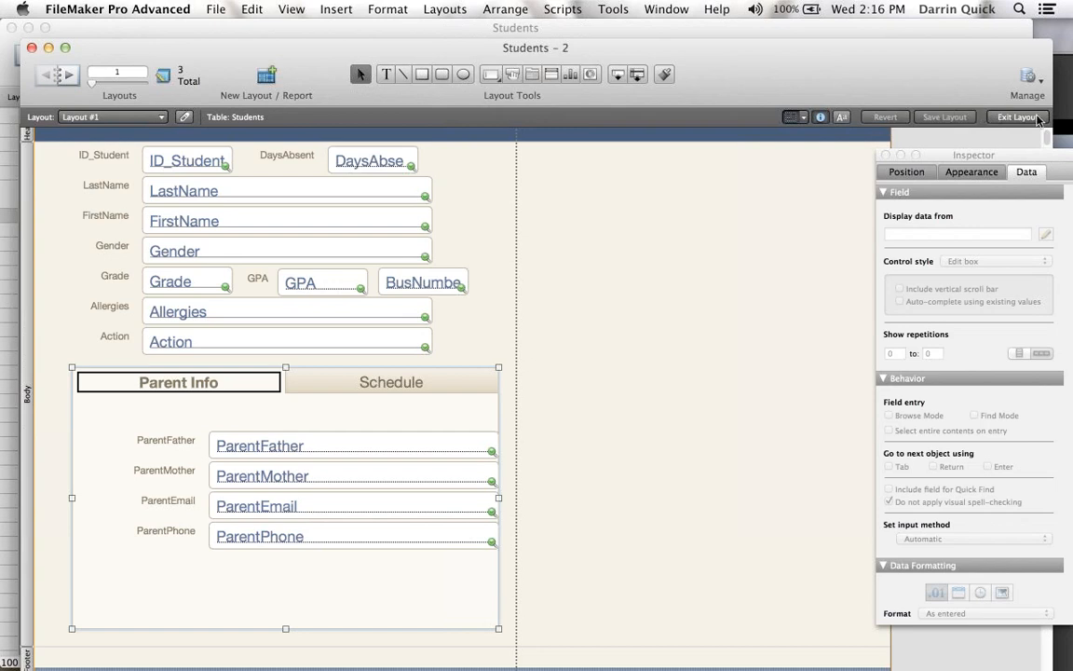
click(1016, 116)
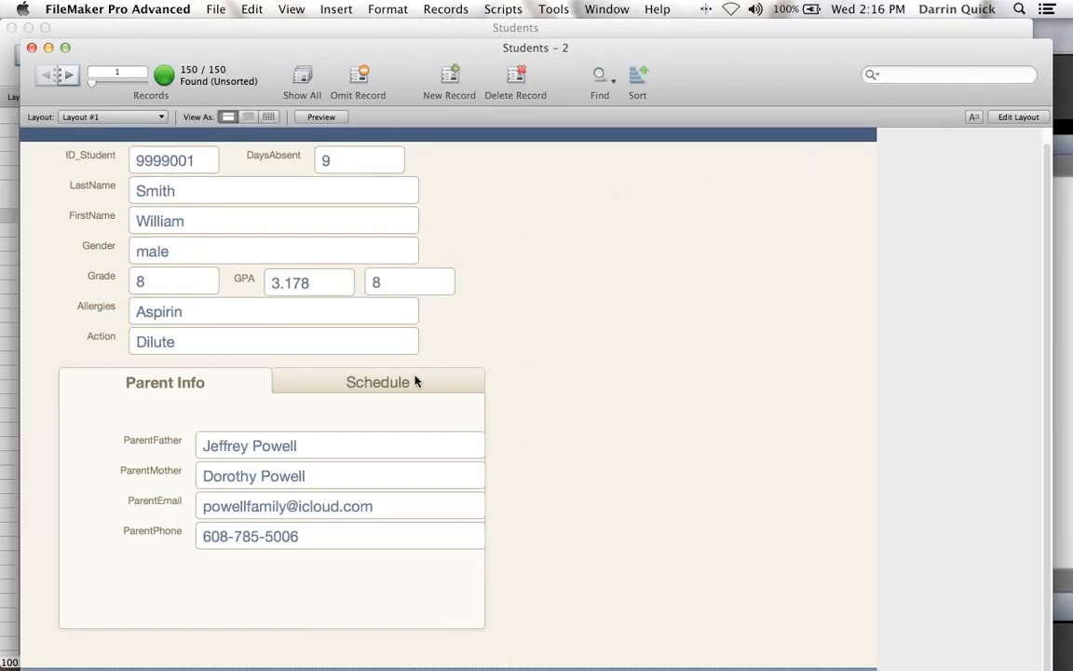
- Advance two student records forward, then bring up the Reflector-mirrored iPad view
click(70, 76)
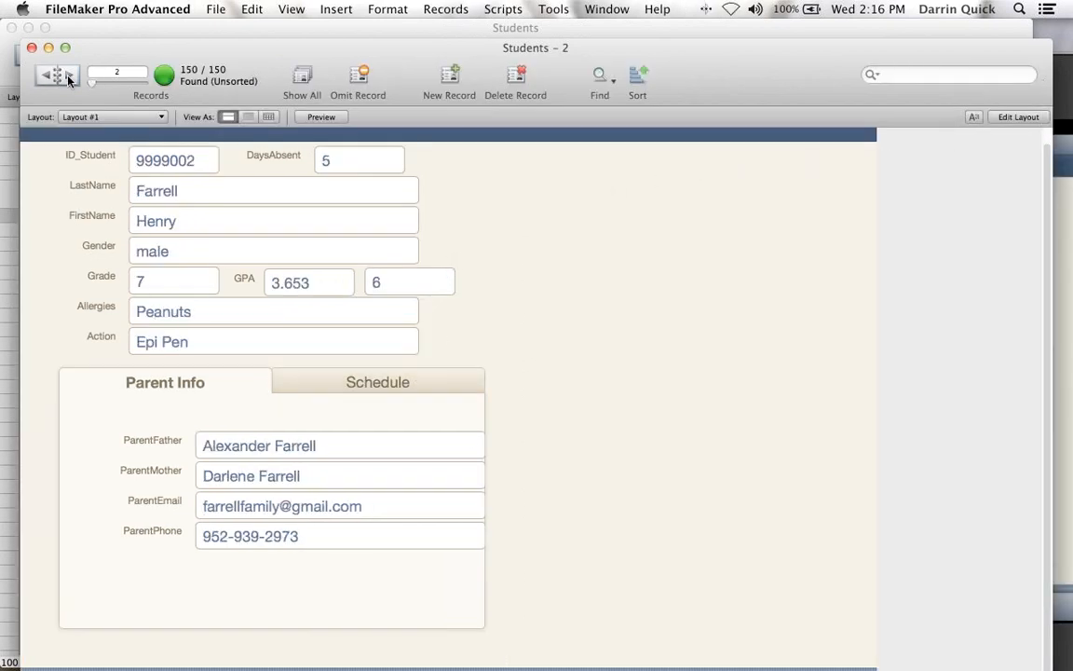
click(69, 74)
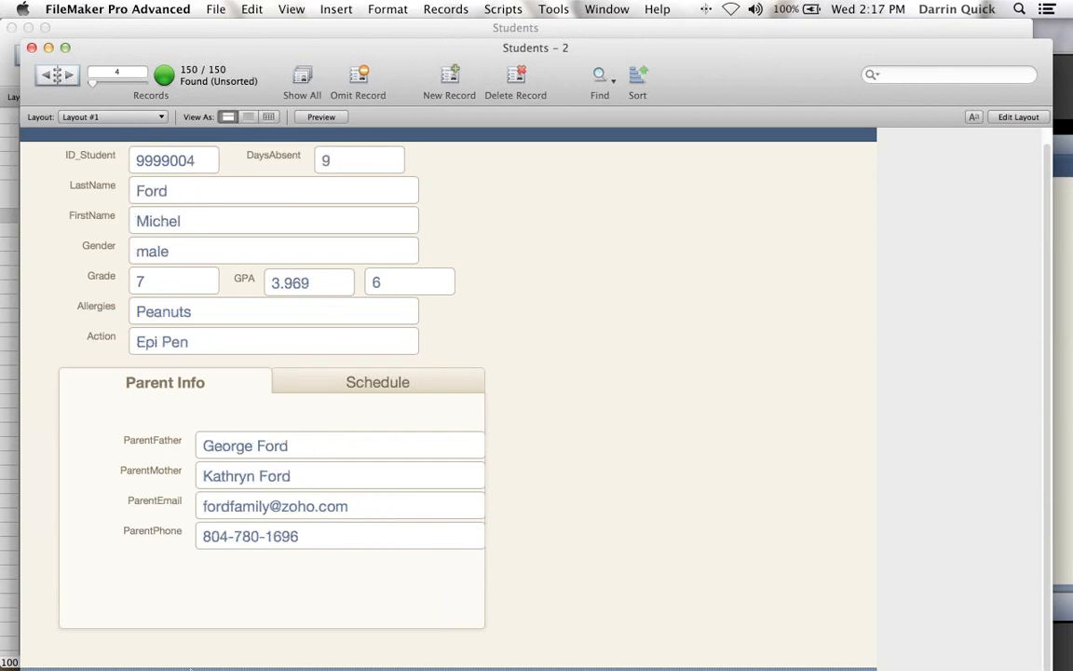
click(215, 650)
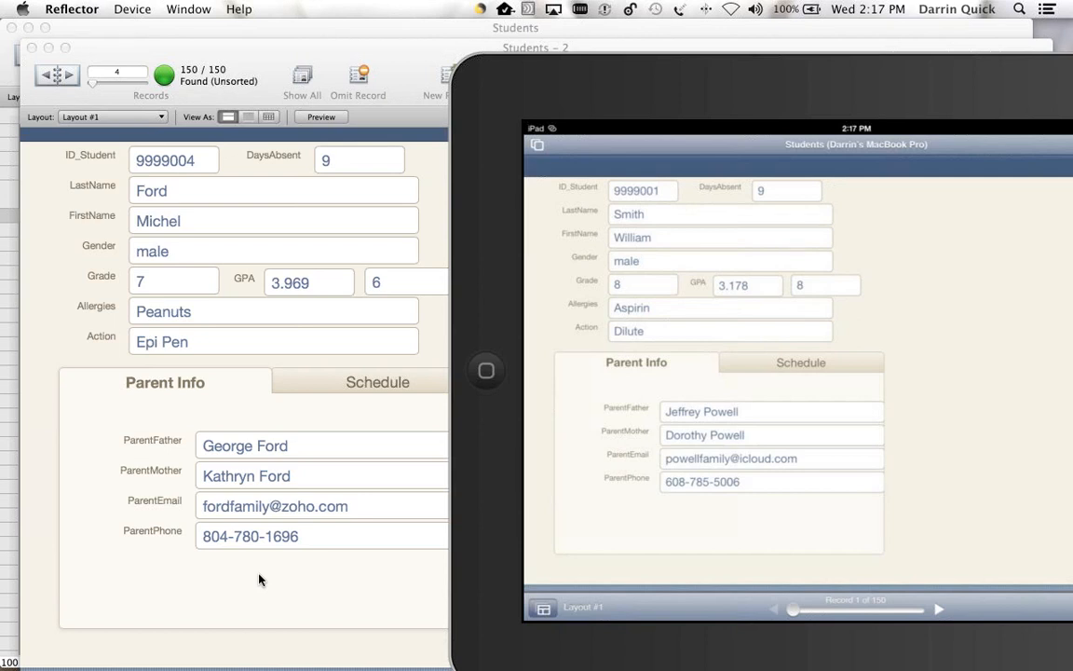
click(937, 608)
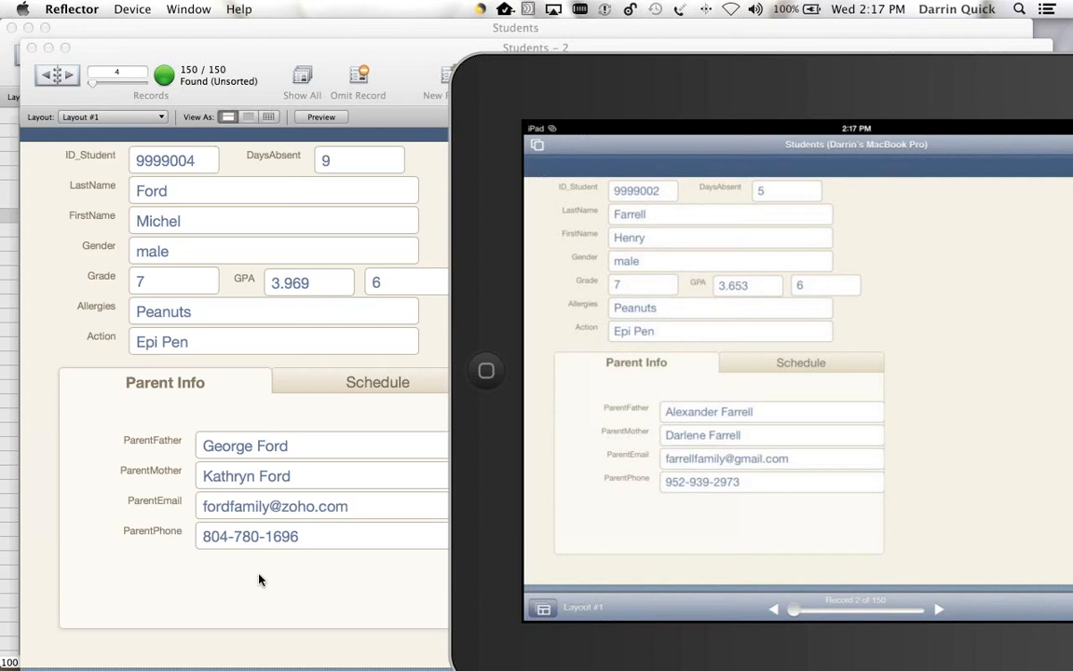
mouse_move(418, 312)
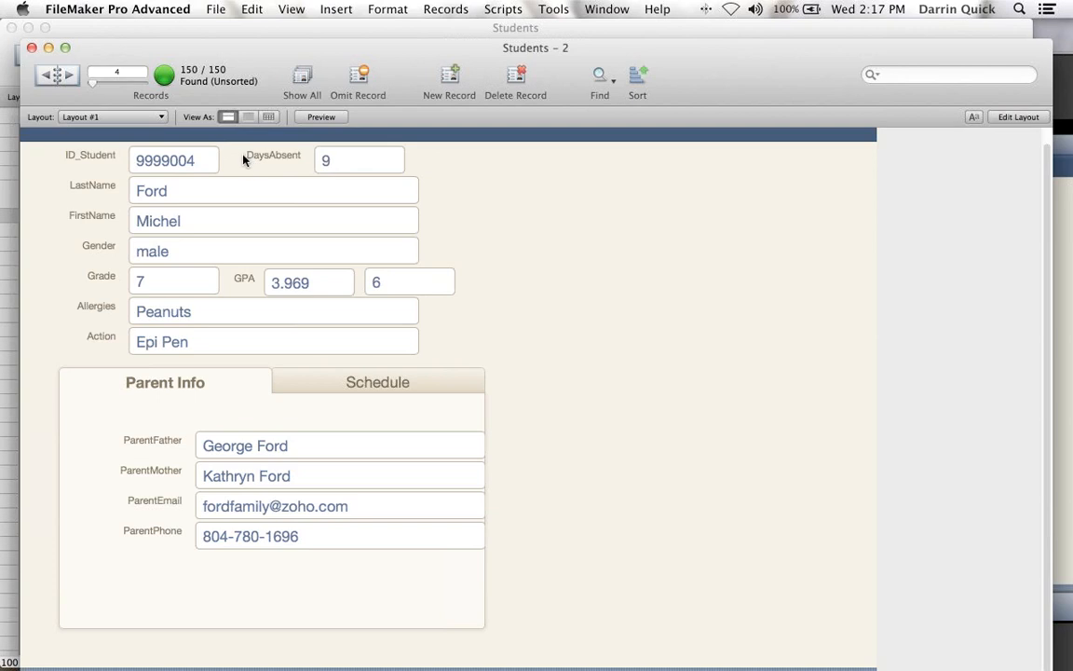
mouse_move(230, 164)
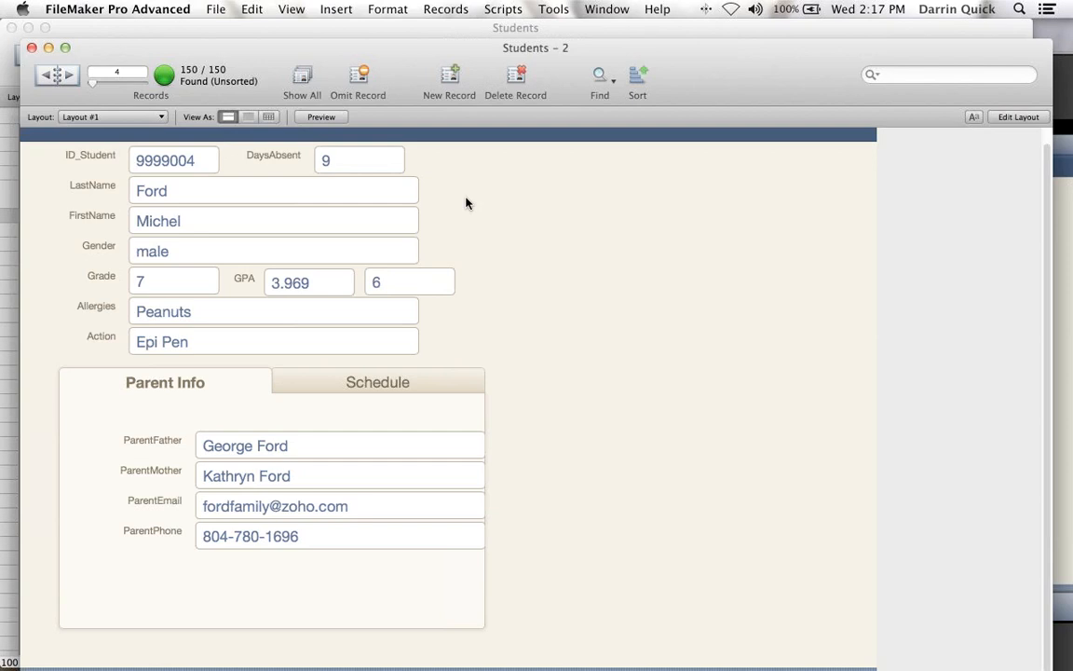
mouse_move(438, 189)
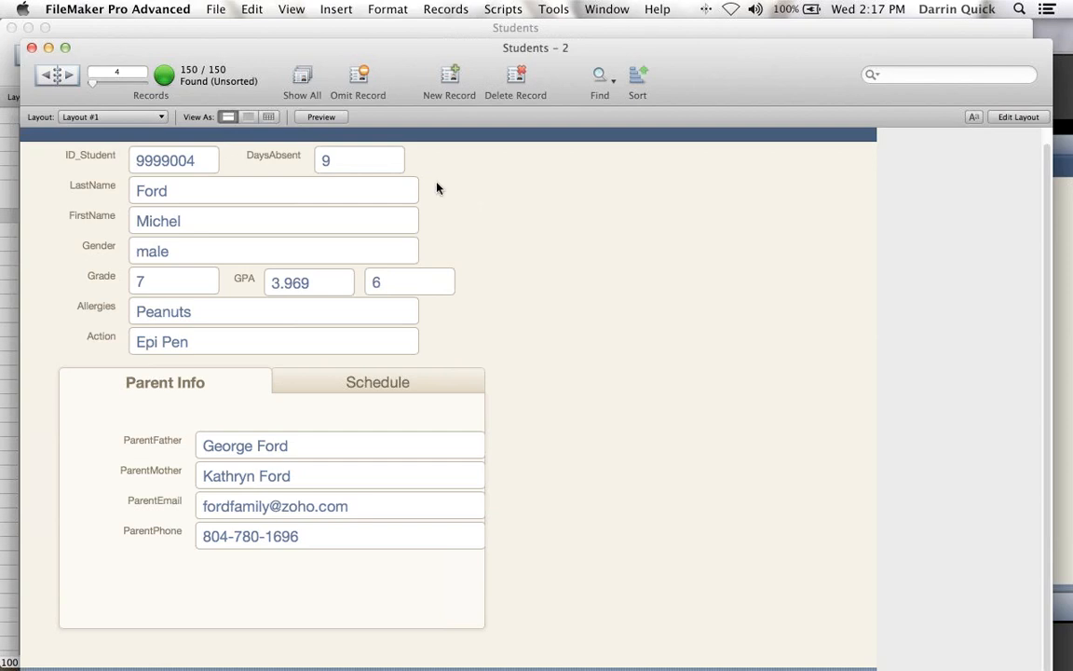
mouse_move(296, 307)
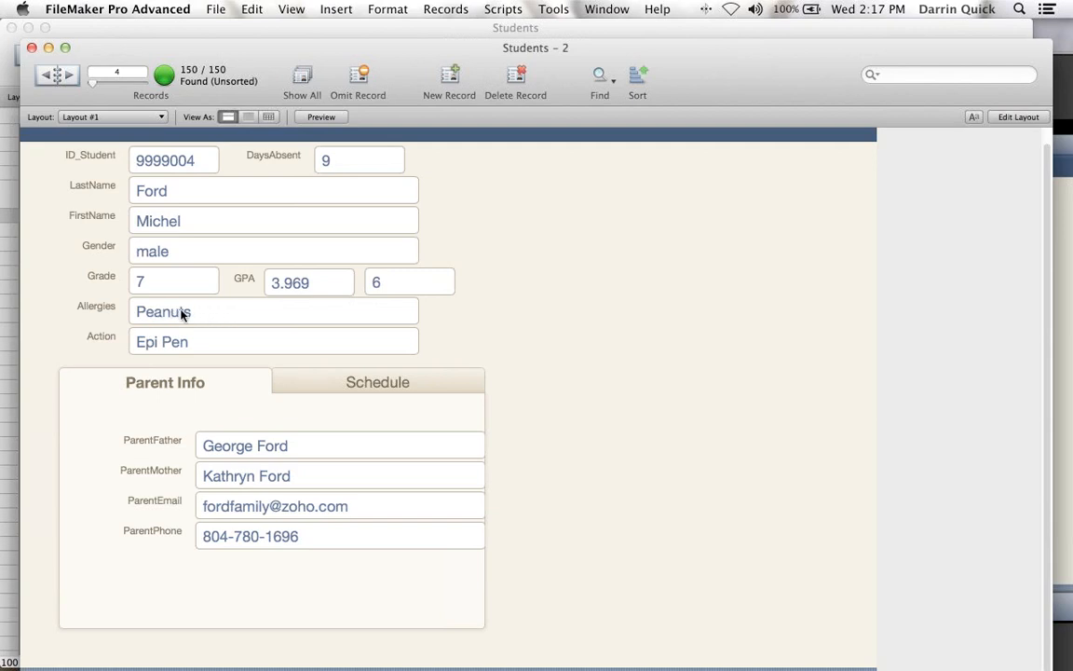
mouse_move(225, 344)
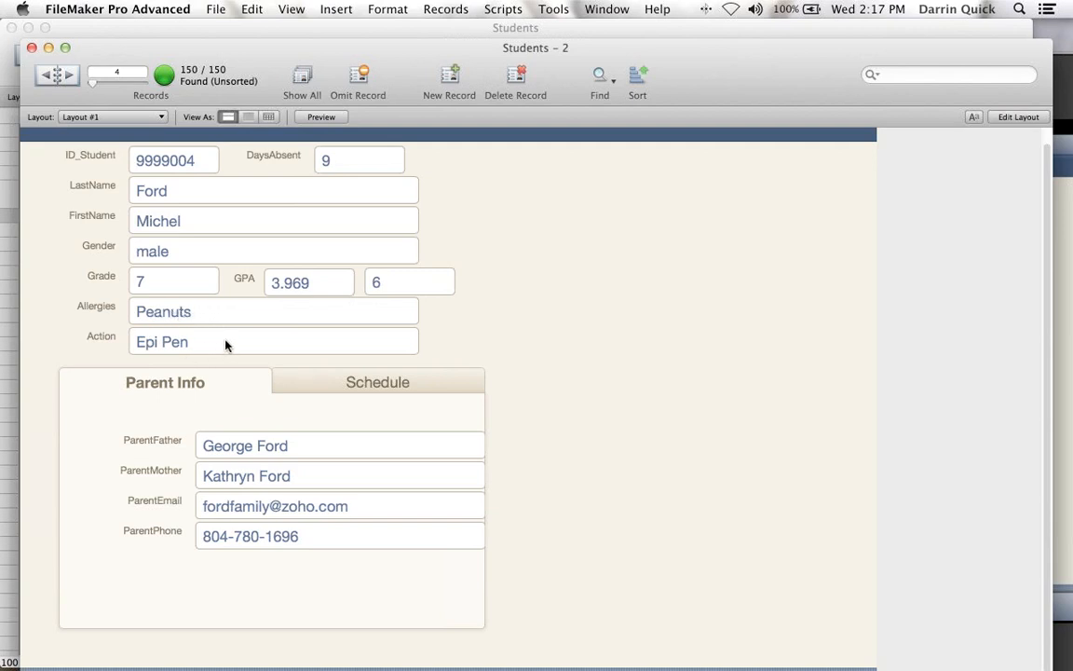
click(72, 76)
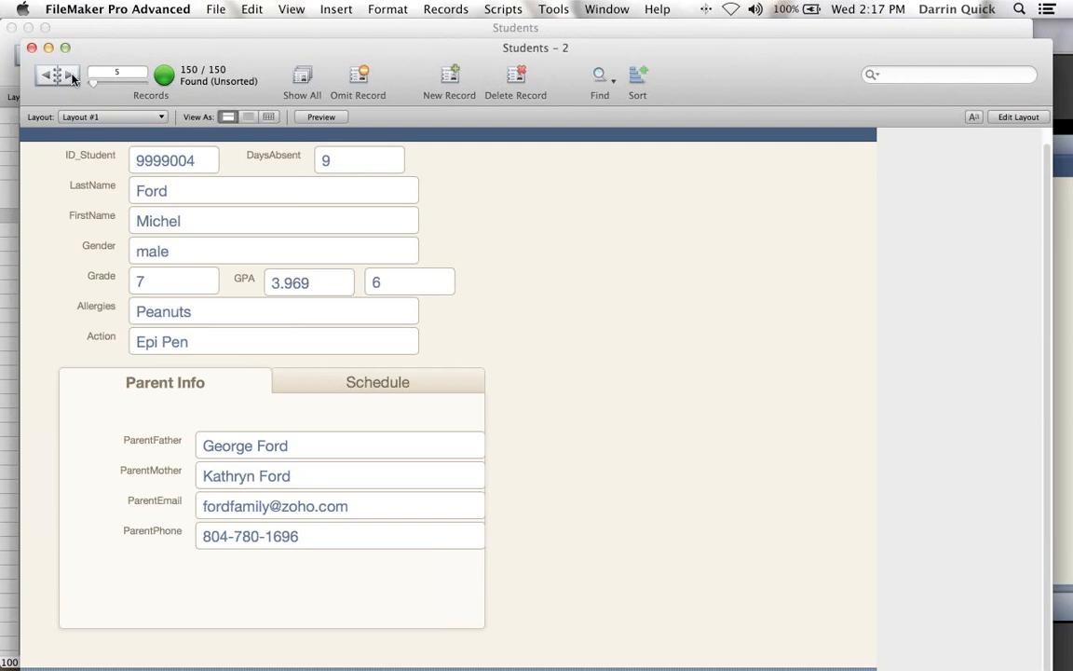
click(71, 75)
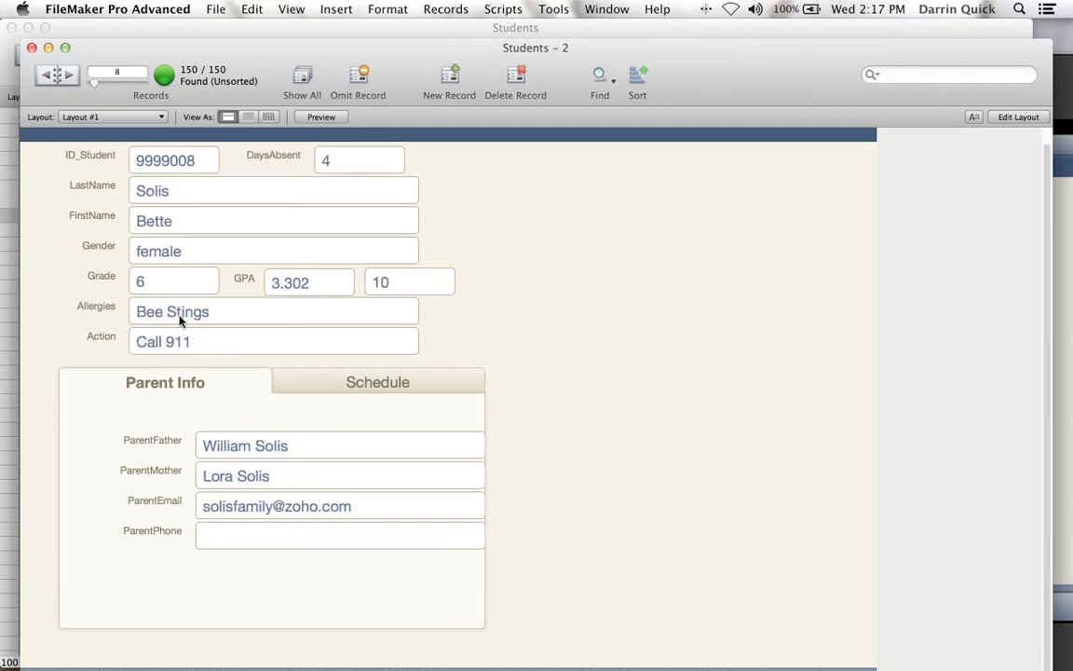
mouse_move(509, 265)
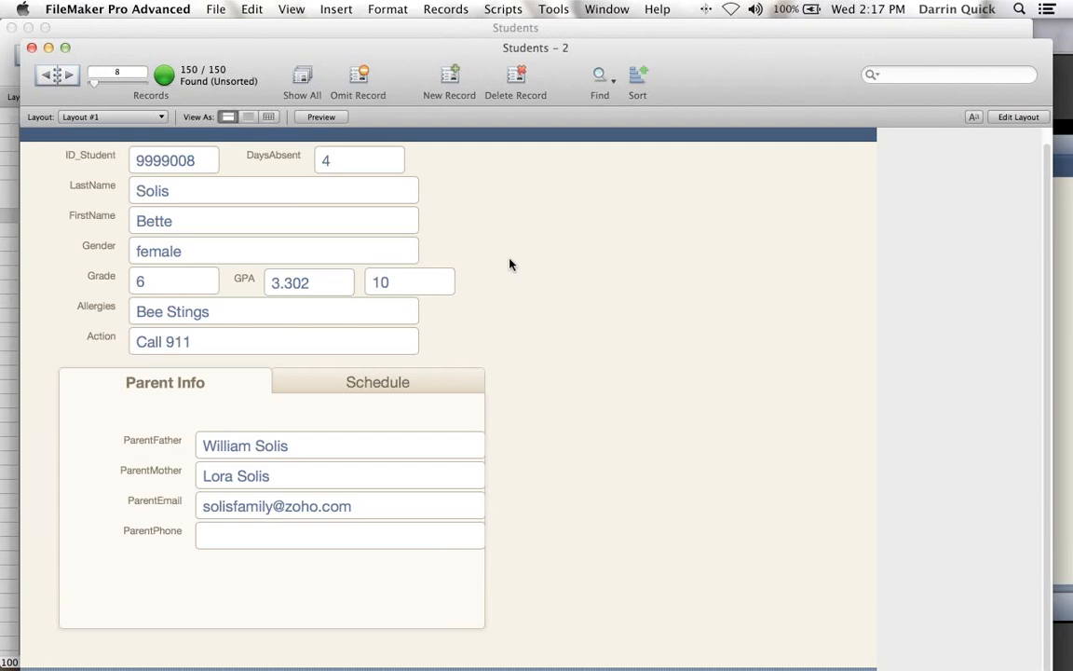
mouse_move(994, 115)
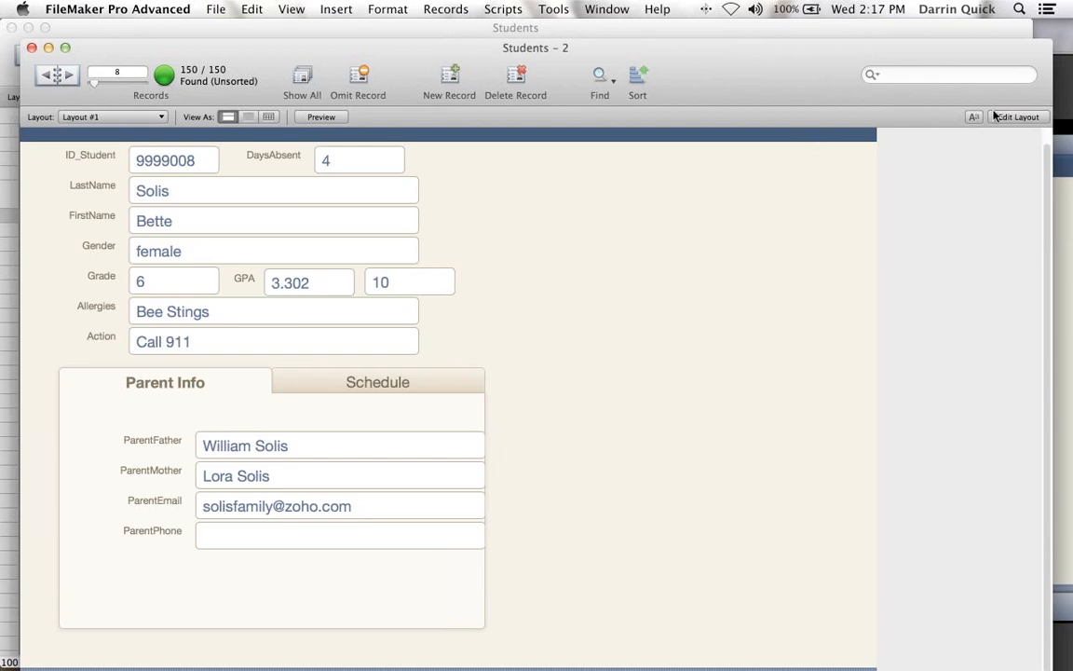
- In Layout mode, give DaysAbsent a conditional format: values ≥ 5 show bold red text
click(1015, 117)
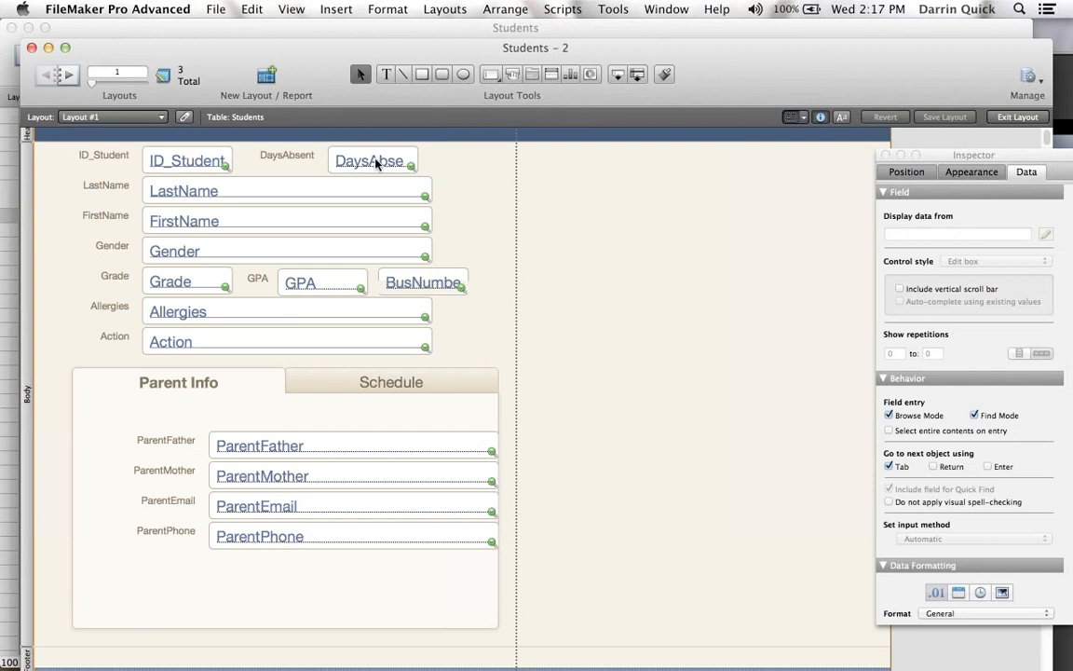
right_click(373, 160)
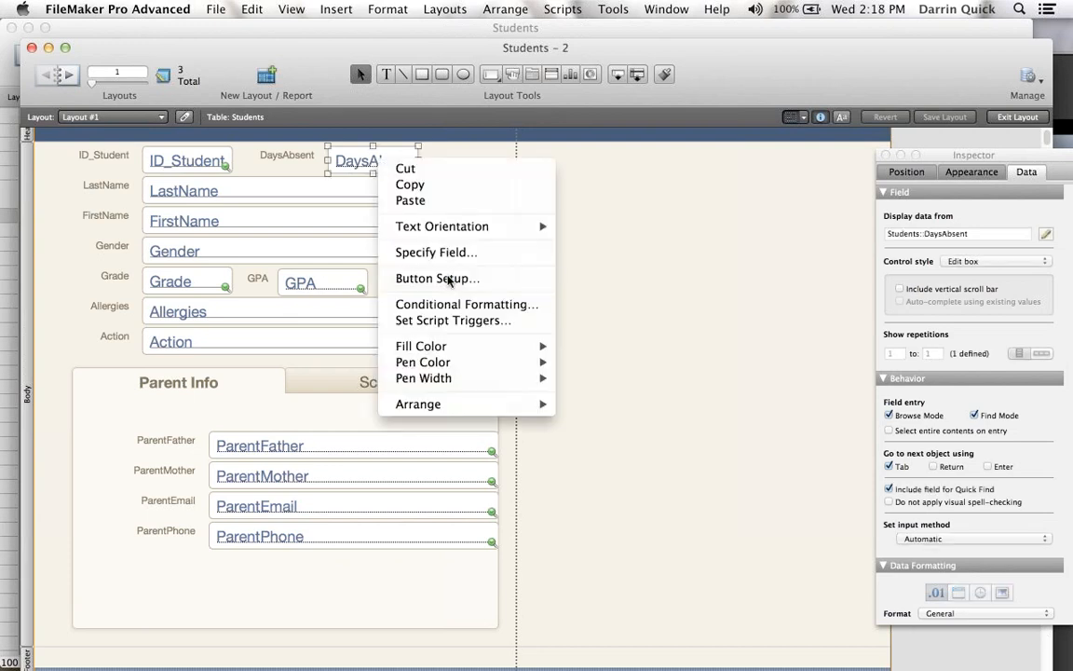
mouse_move(466, 304)
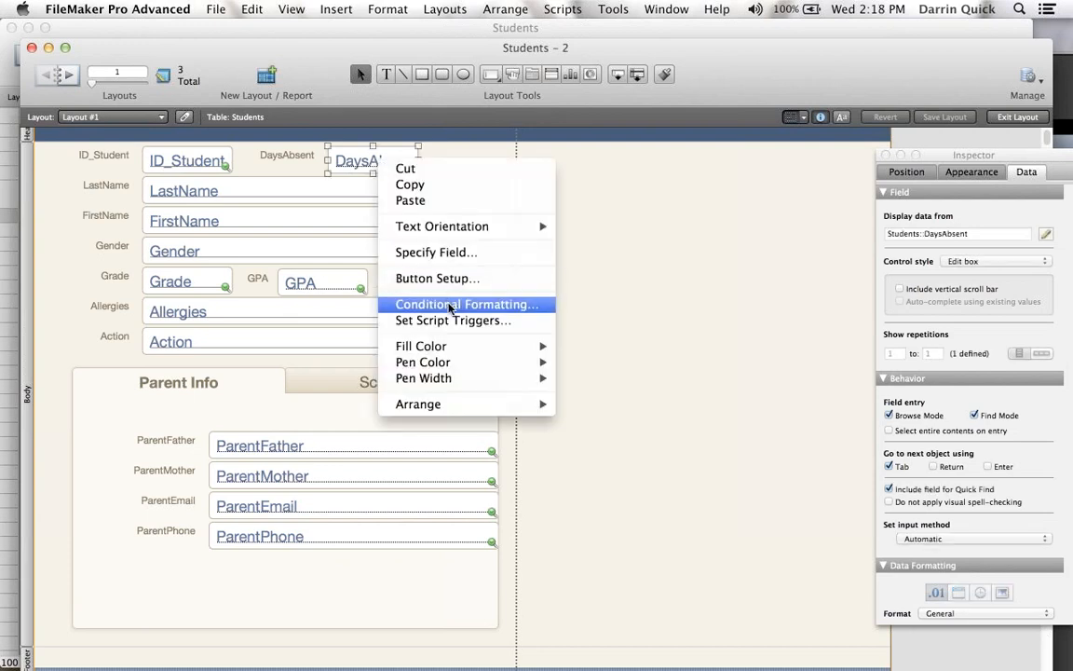
click(467, 304)
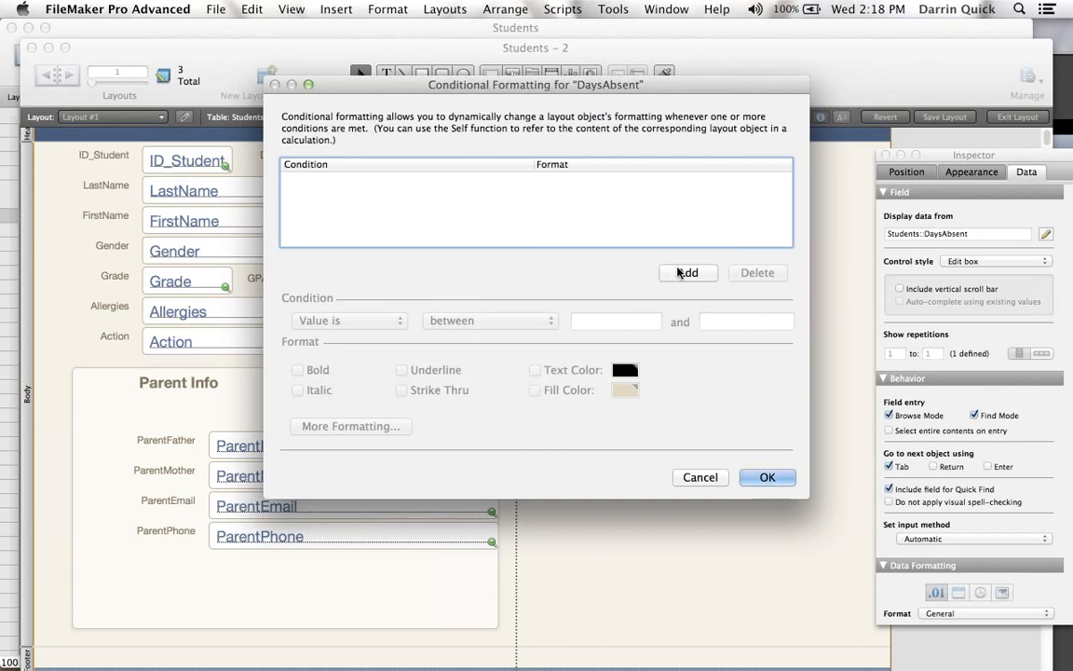
click(687, 272)
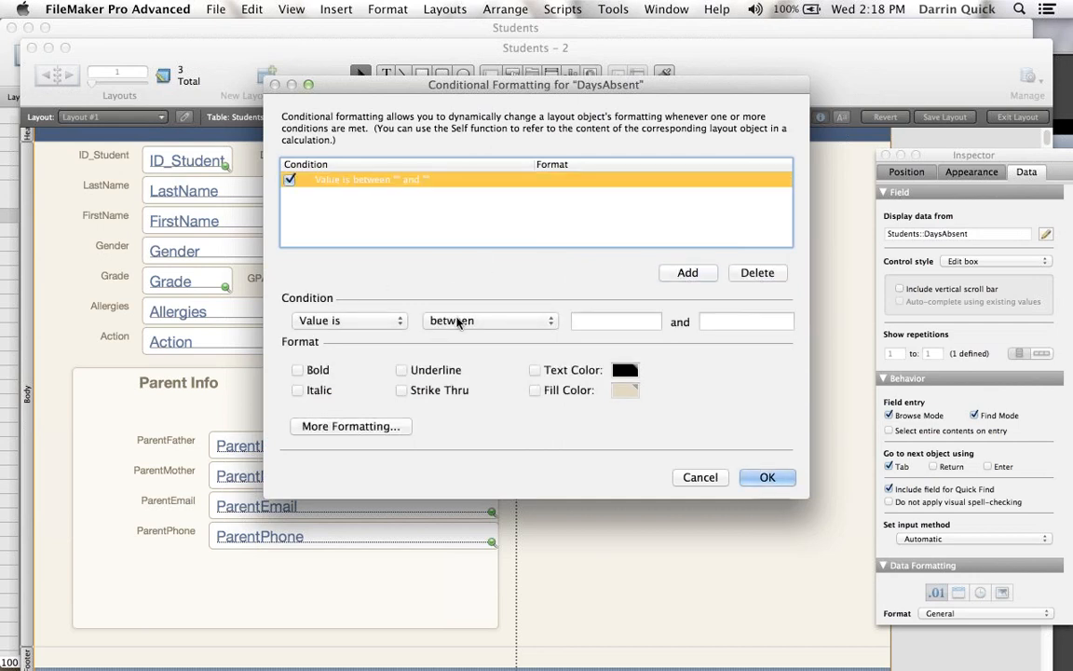
click(490, 320)
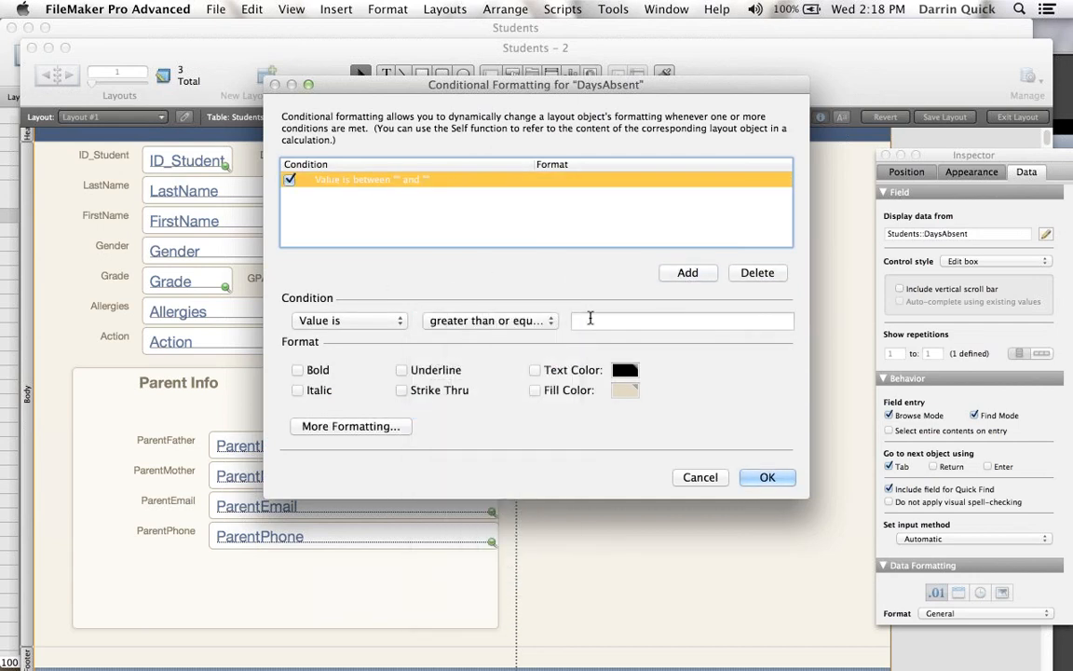
text(5)
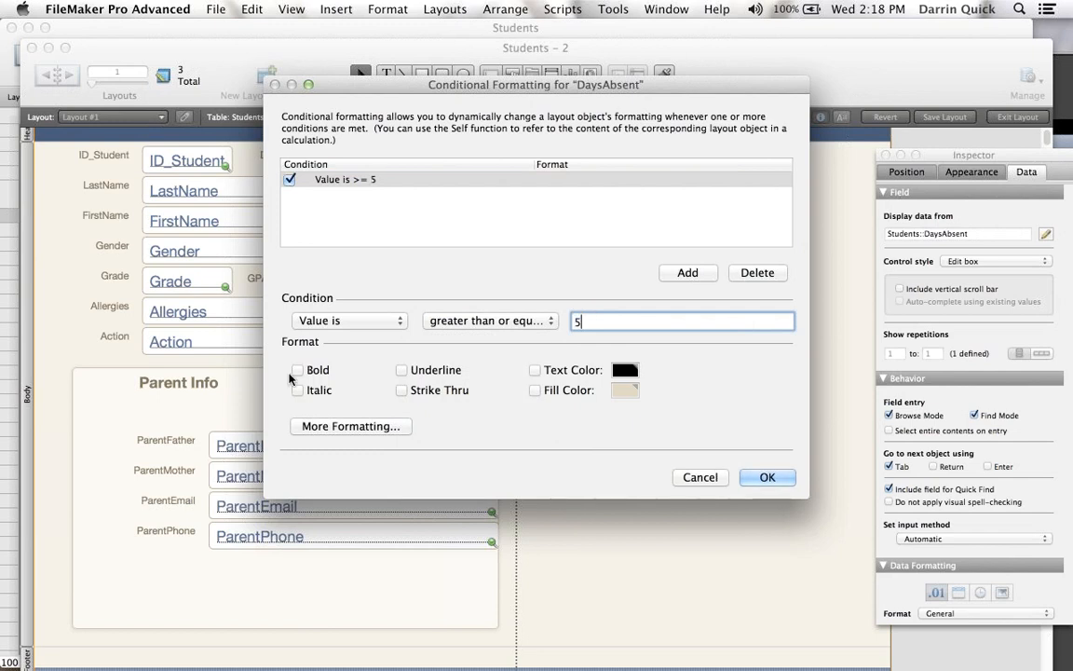
click(297, 370)
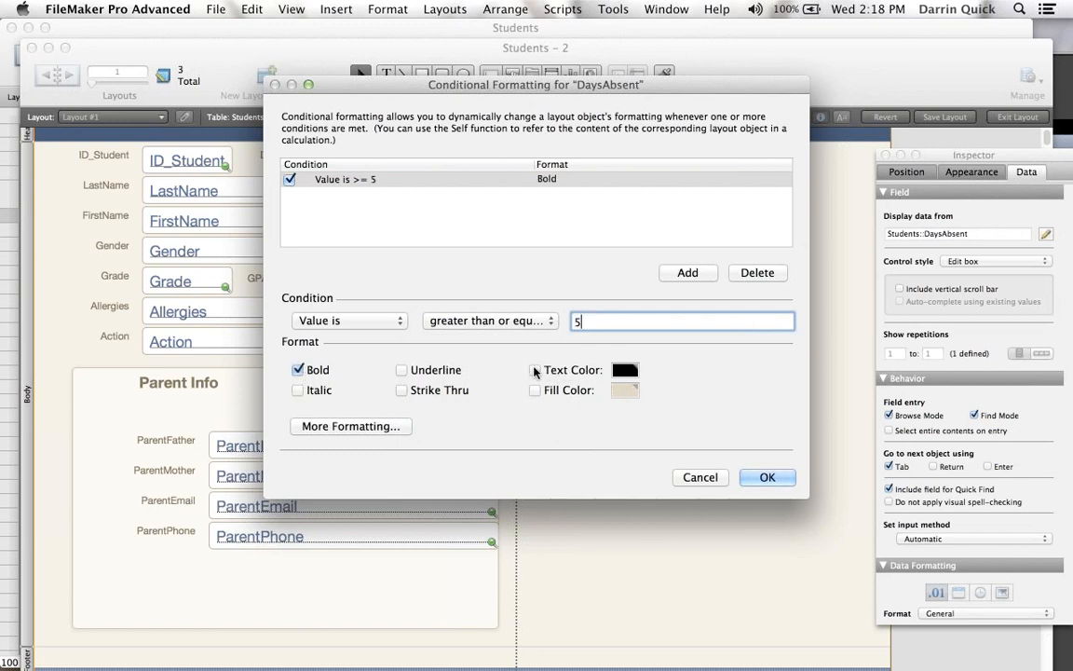
click(535, 370)
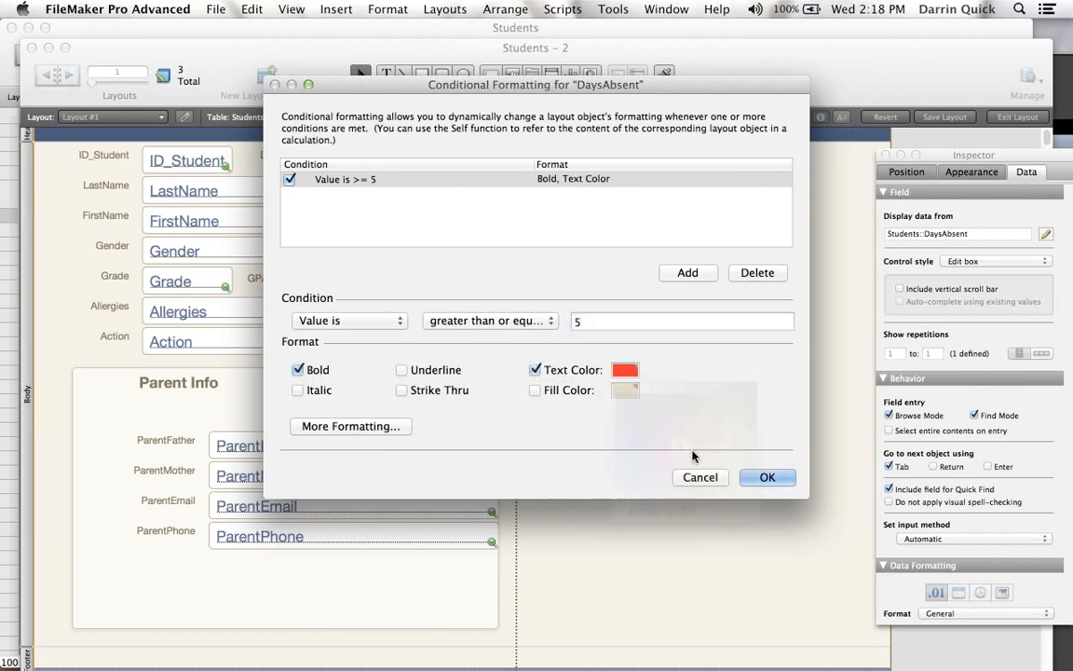
click(766, 477)
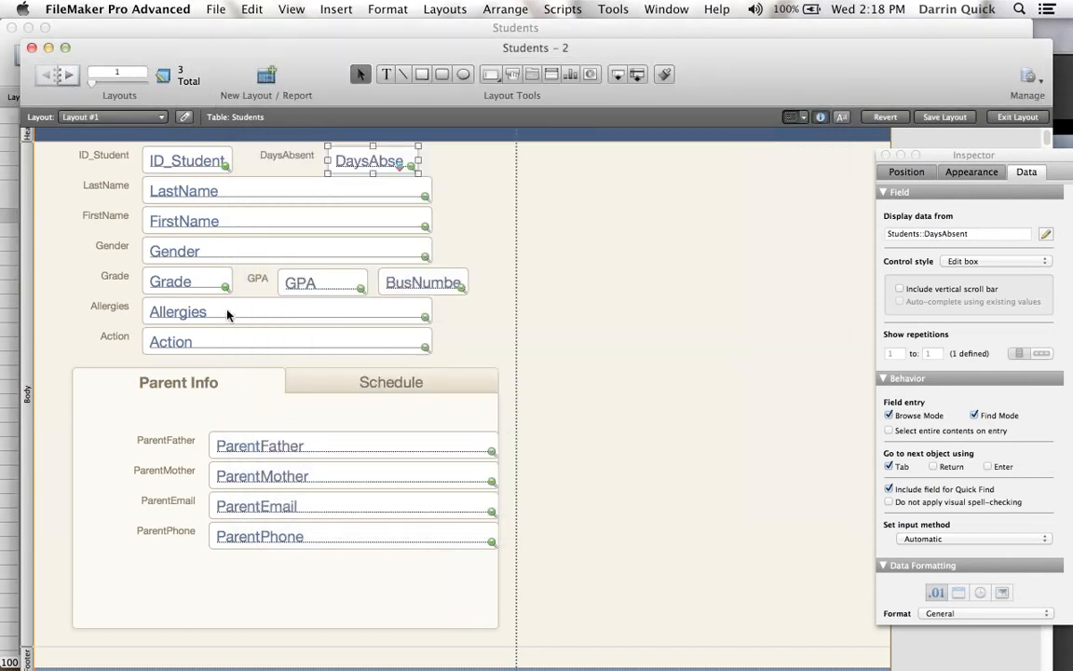
- Add an Allergies conditional format with yellow fill when the value contains 'peanuts'
right_click(177, 311)
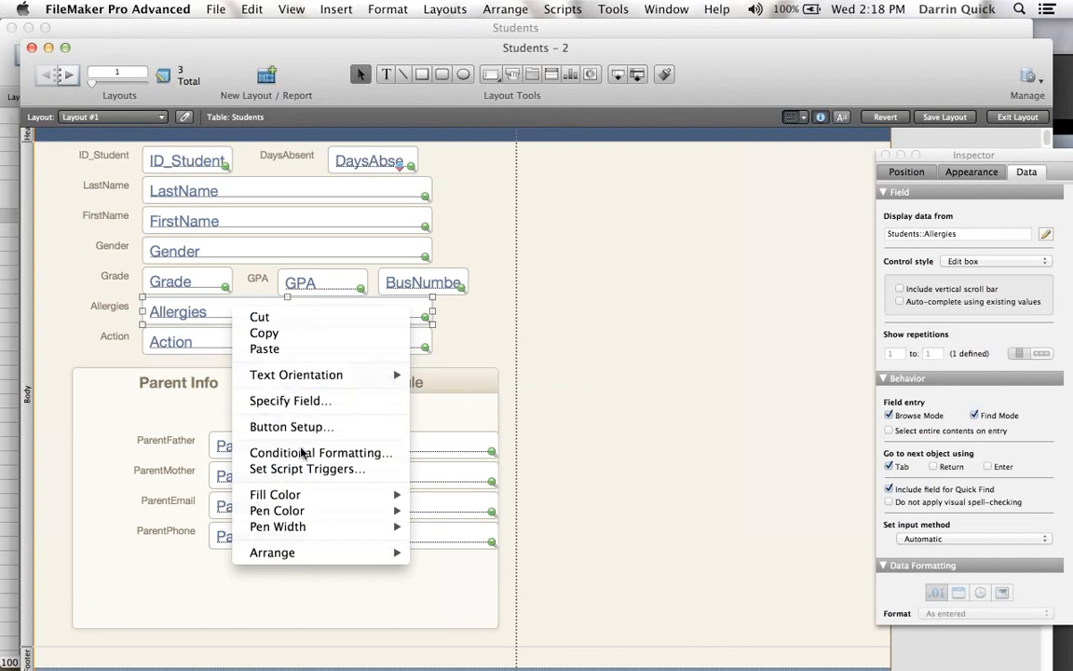
click(320, 452)
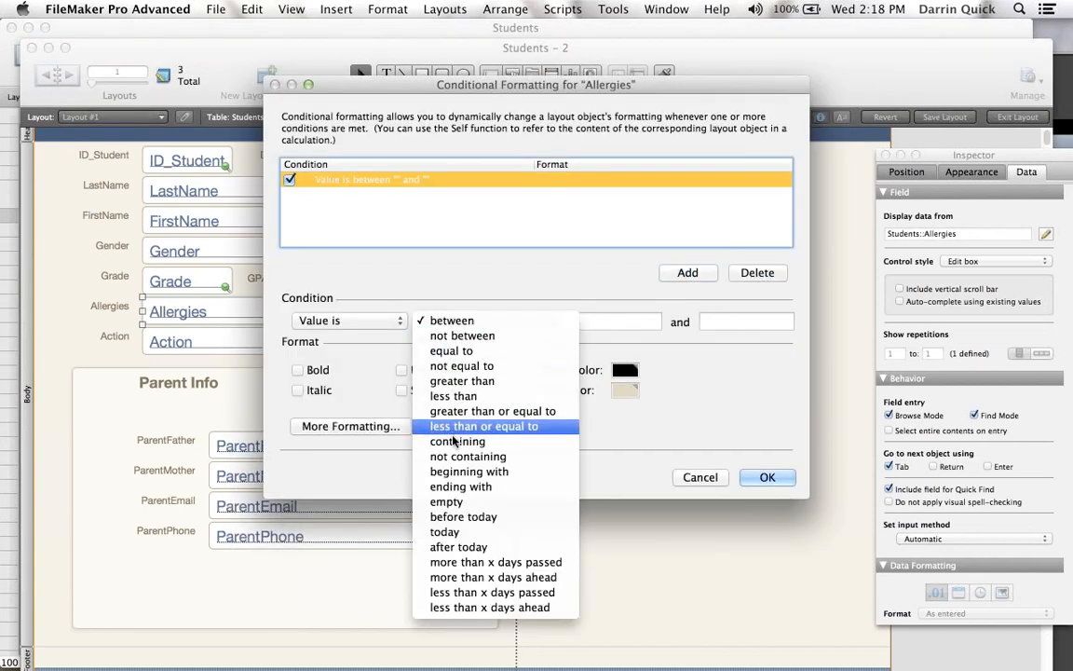
click(457, 440)
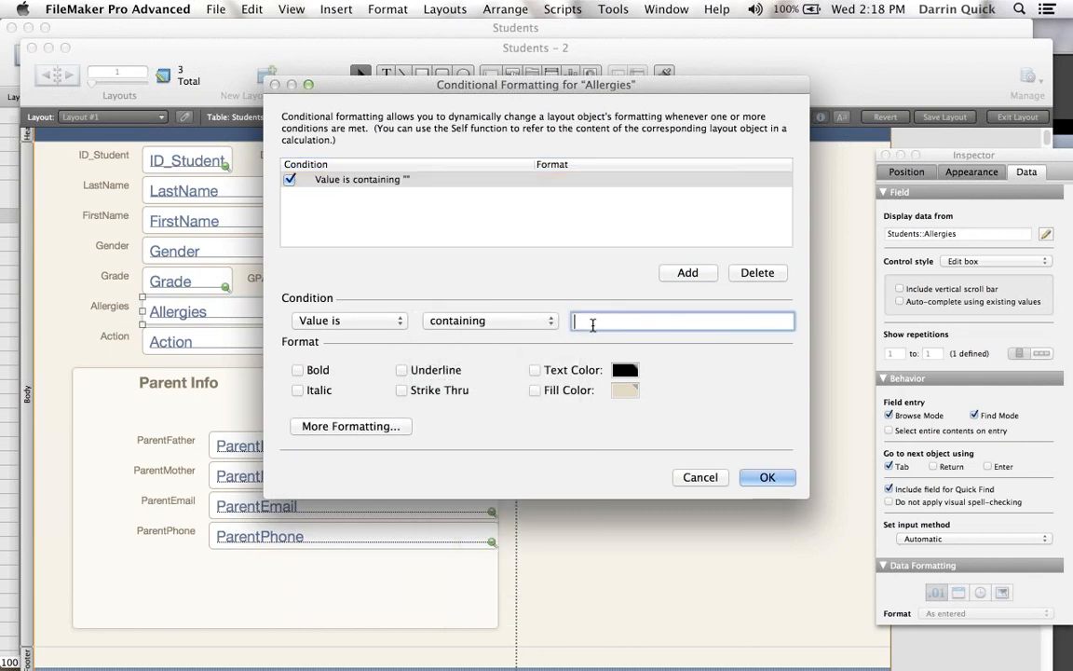
text(peanuts)
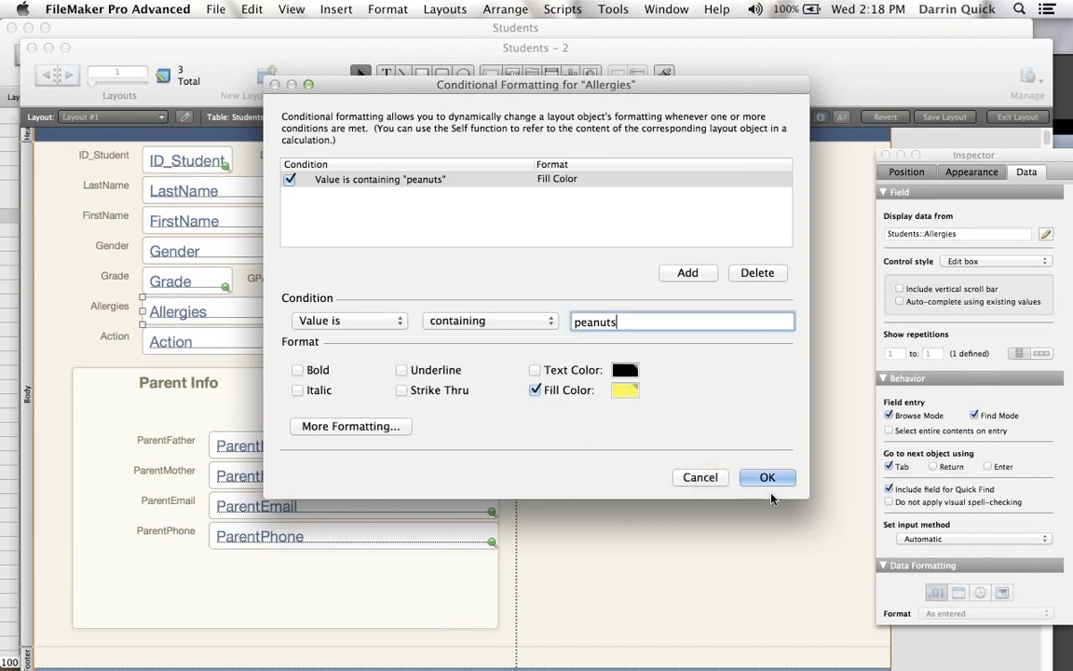
click(766, 476)
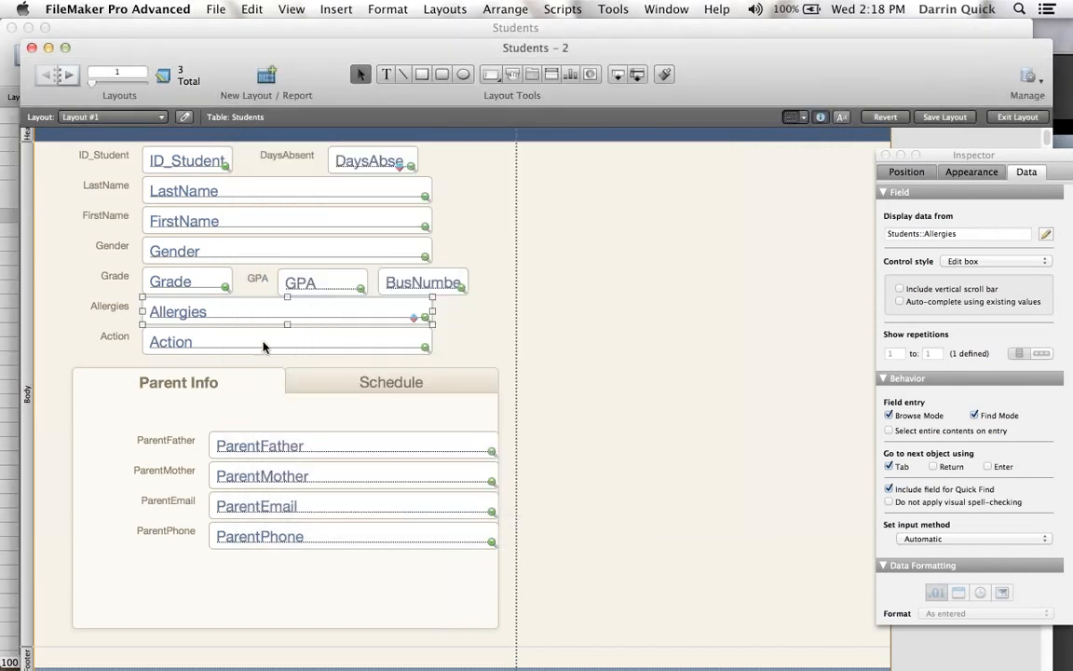
- Add a conditional format giving the Action field a light blue fill when it contains 911
right_click(265, 342)
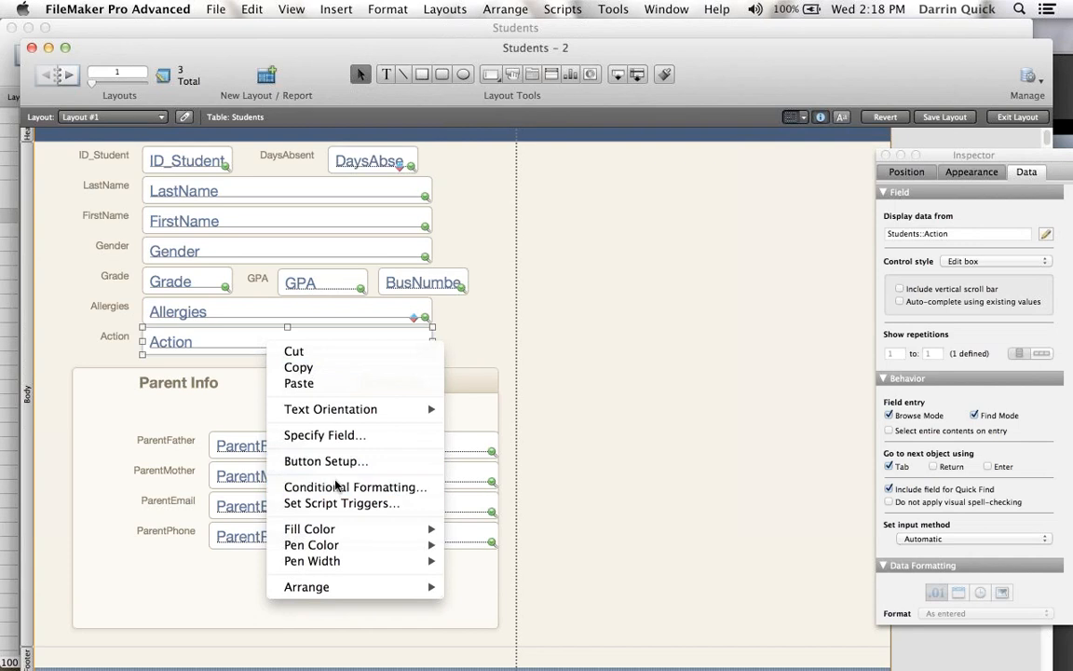
click(355, 487)
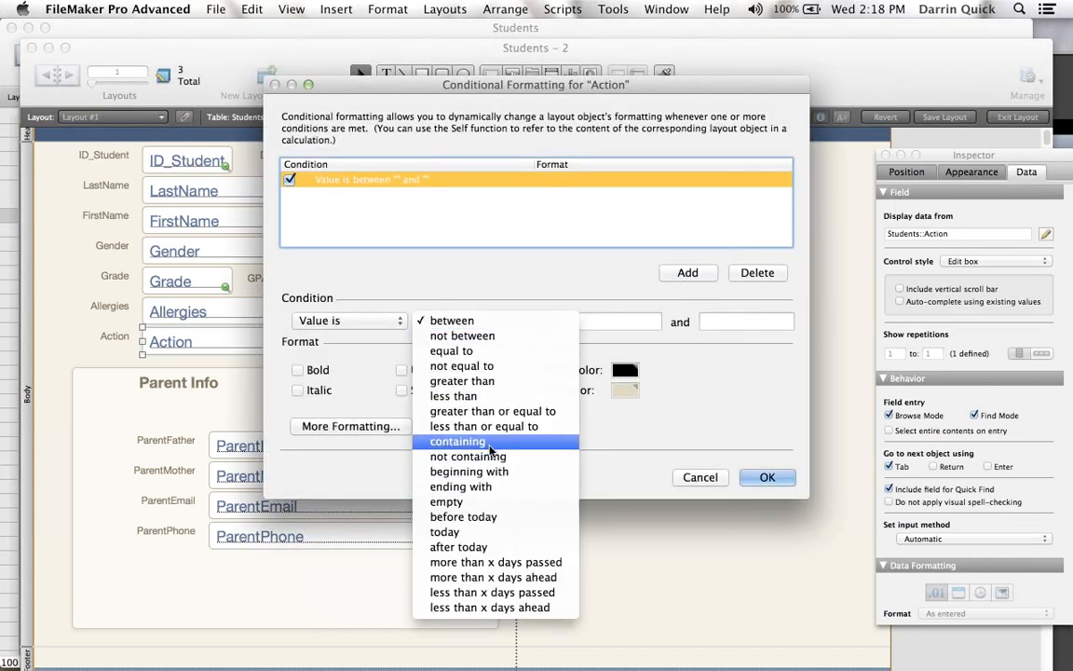
click(457, 441)
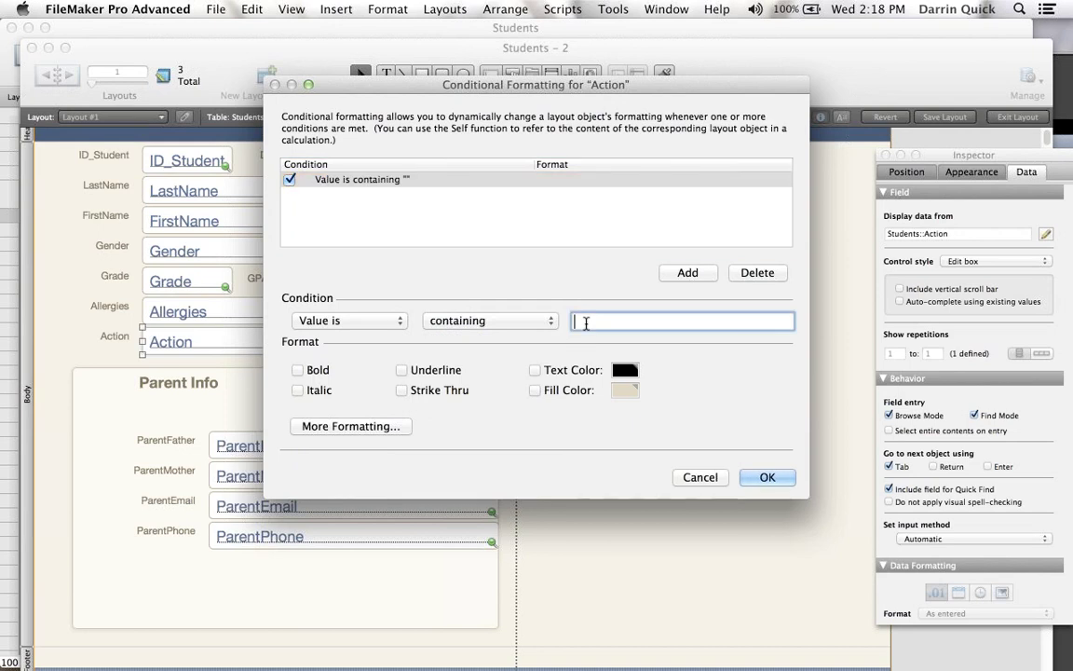
text(911)
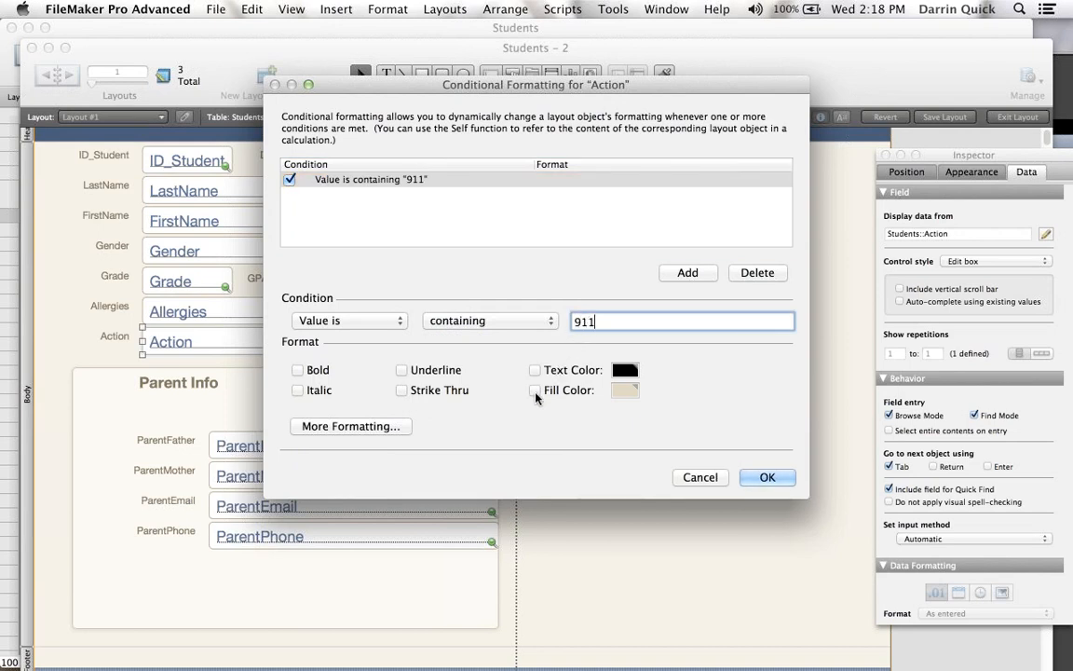
click(534, 390)
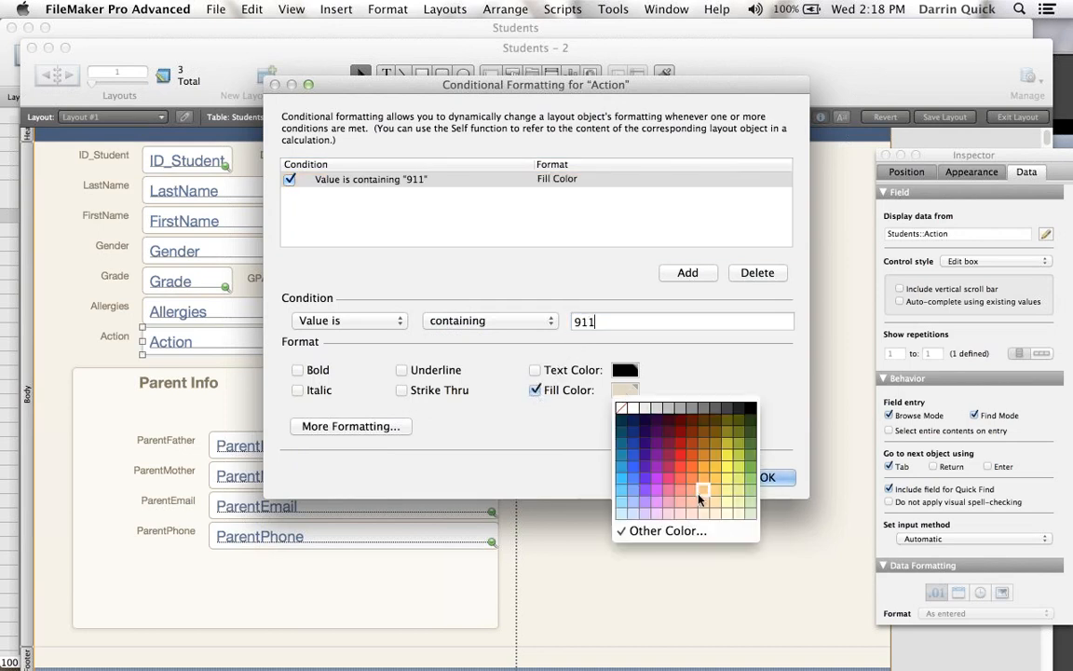
mouse_move(624, 493)
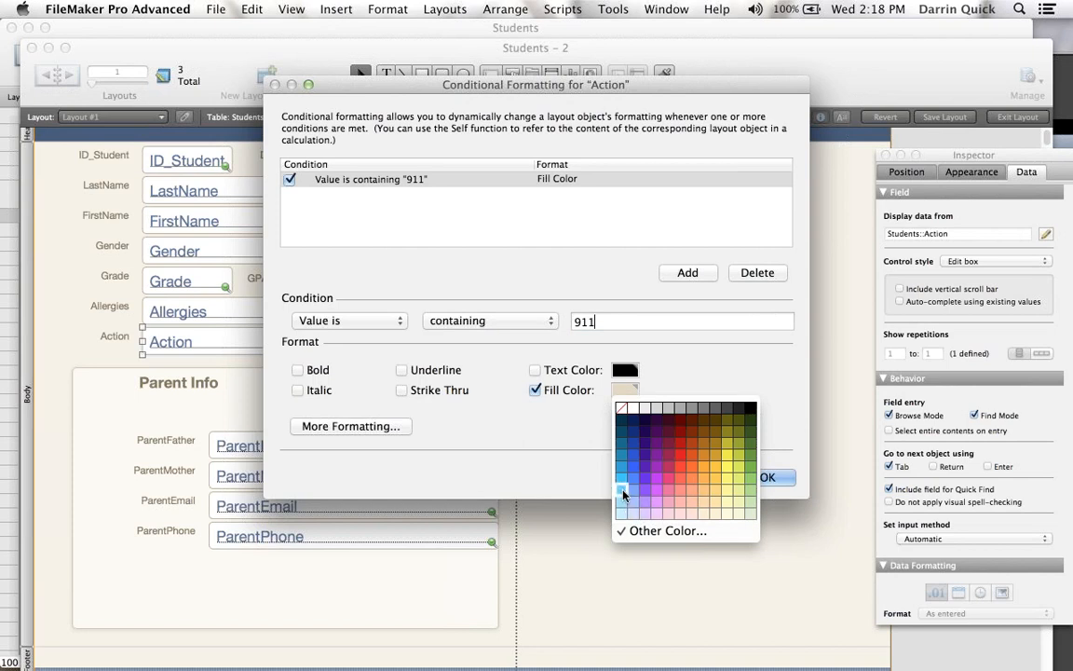
click(624, 495)
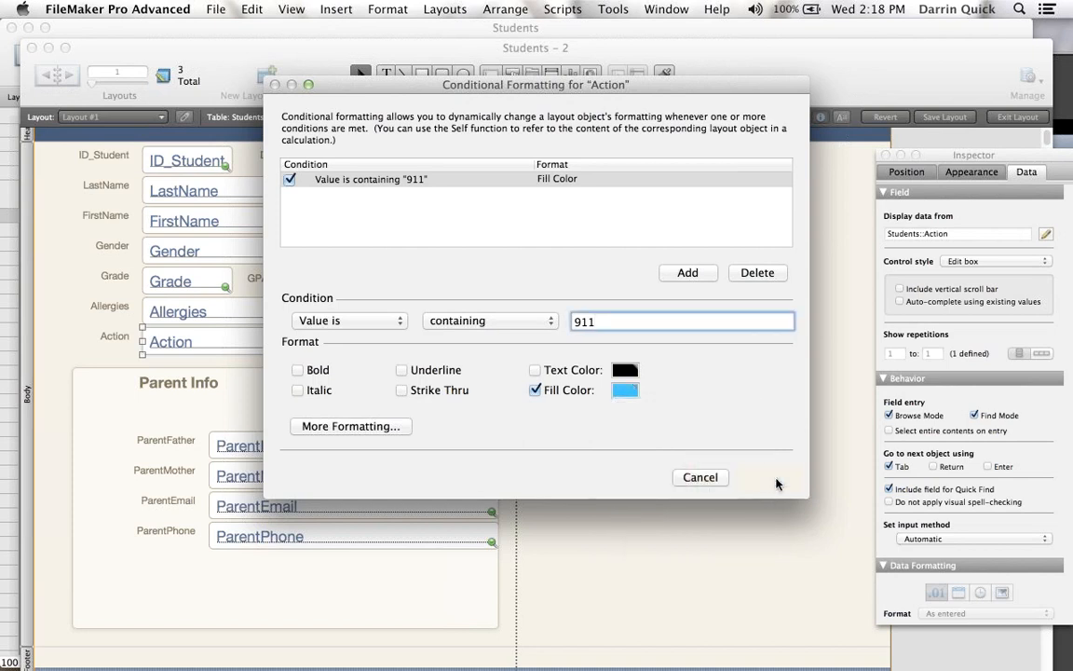
click(699, 477)
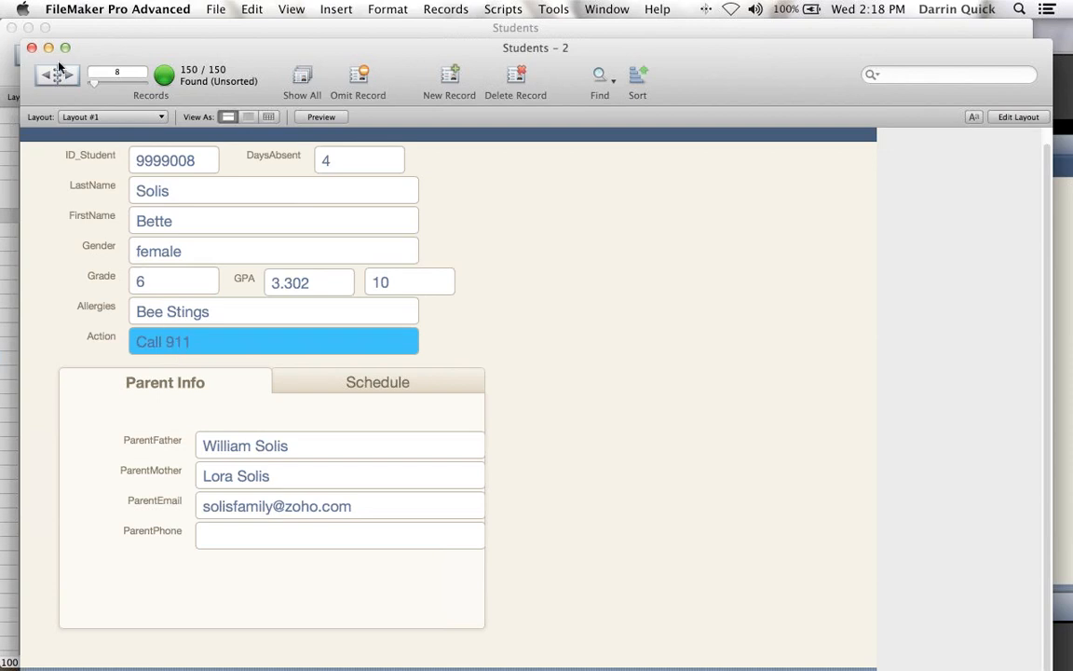
click(69, 75)
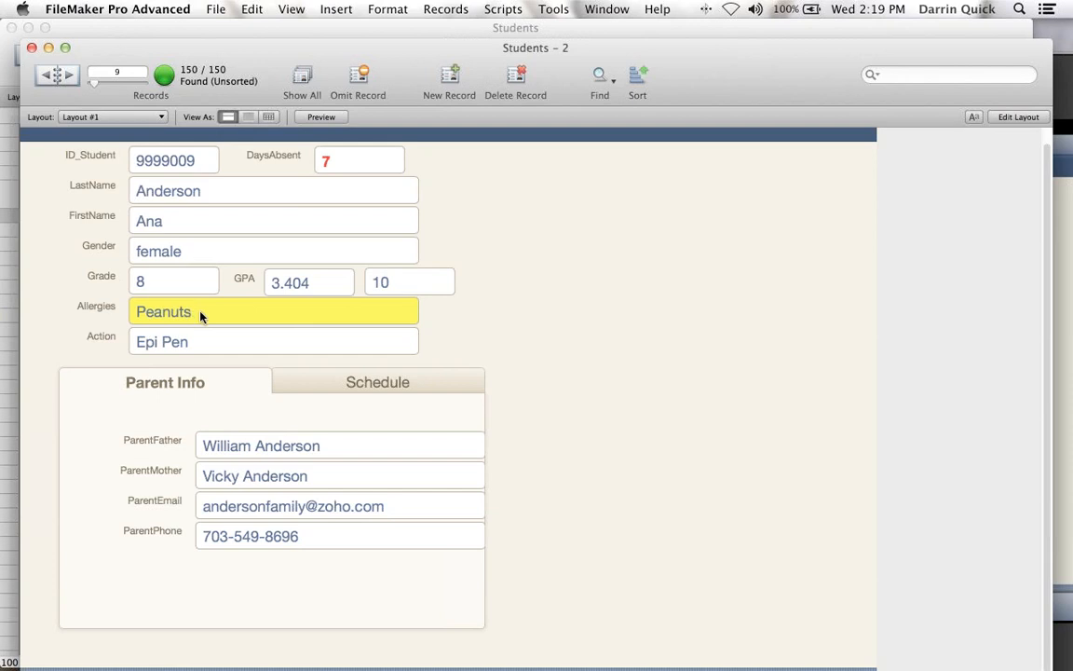
mouse_move(316, 174)
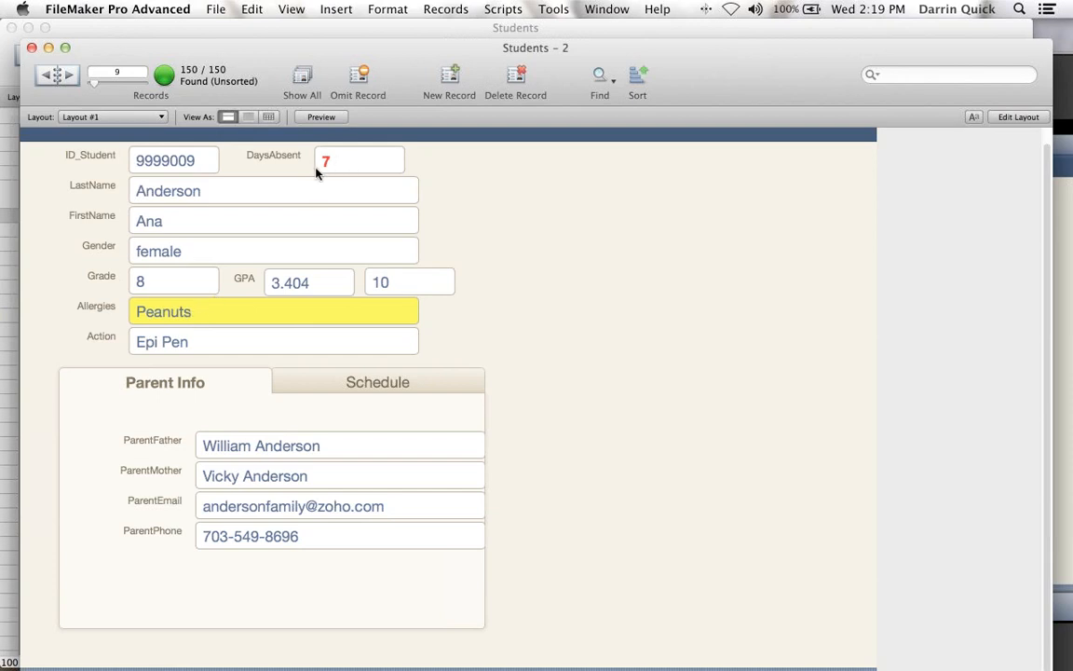
mouse_move(331, 162)
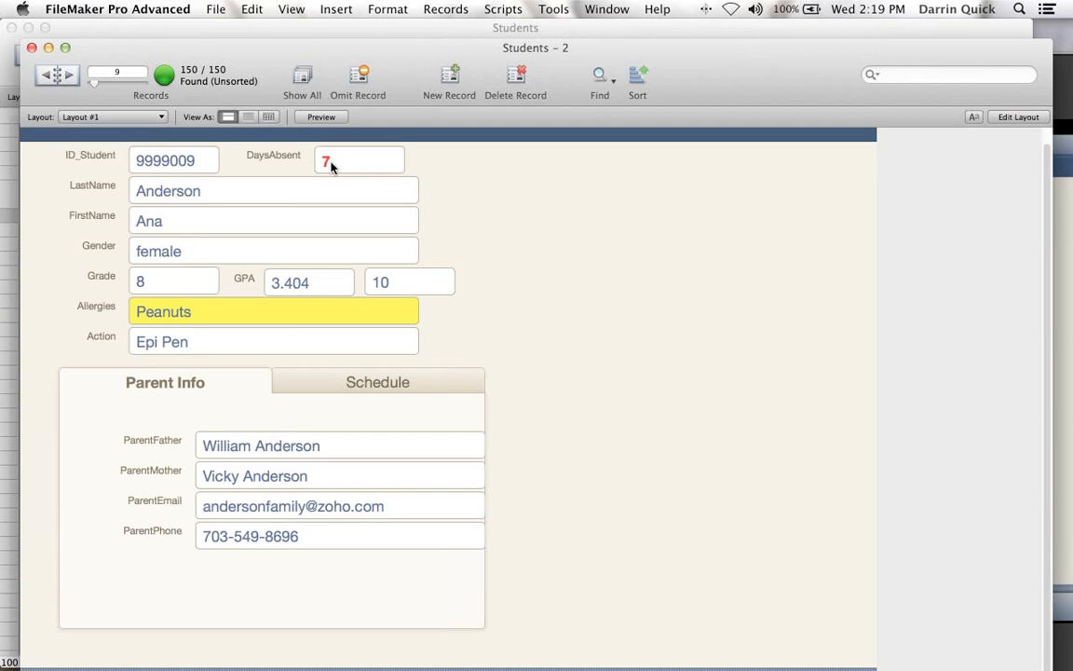
mouse_move(352, 180)
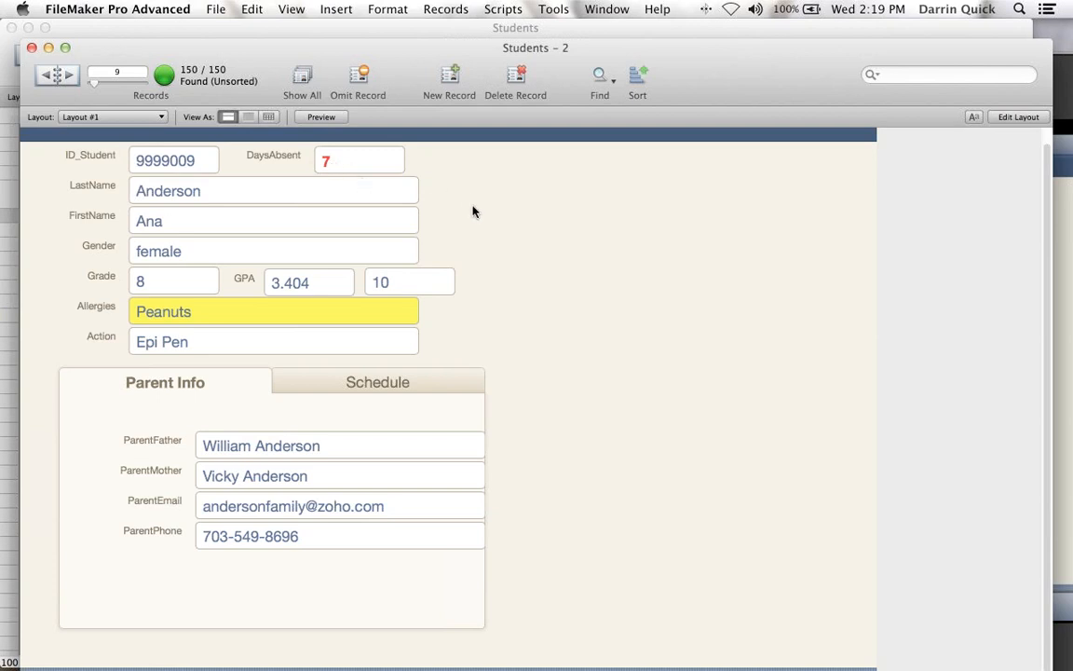
mouse_move(429, 175)
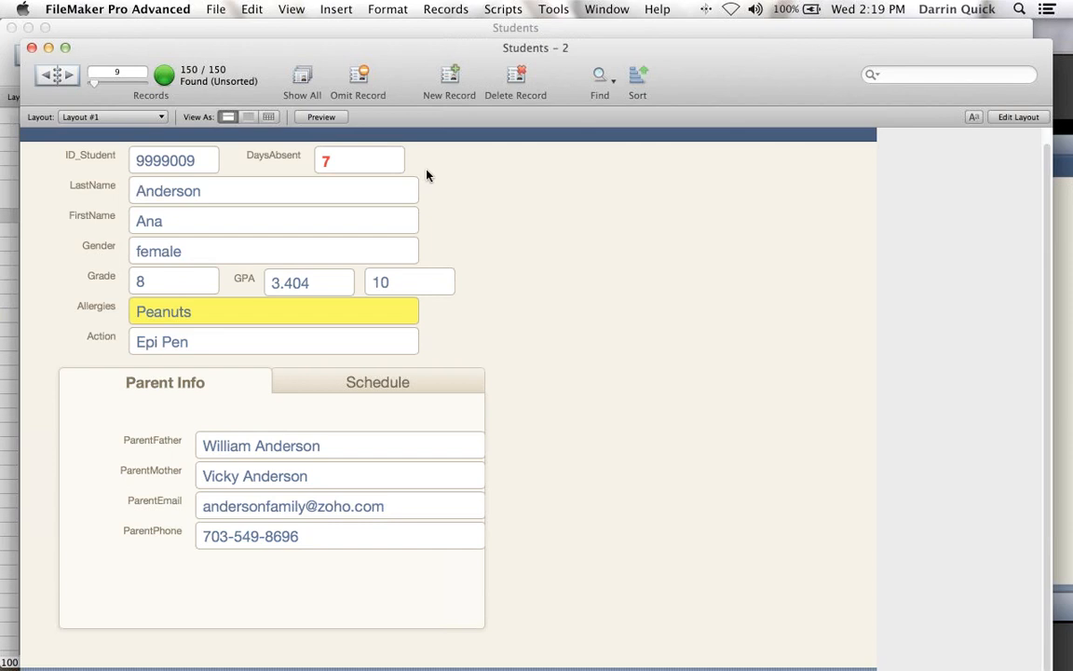
mouse_move(450, 181)
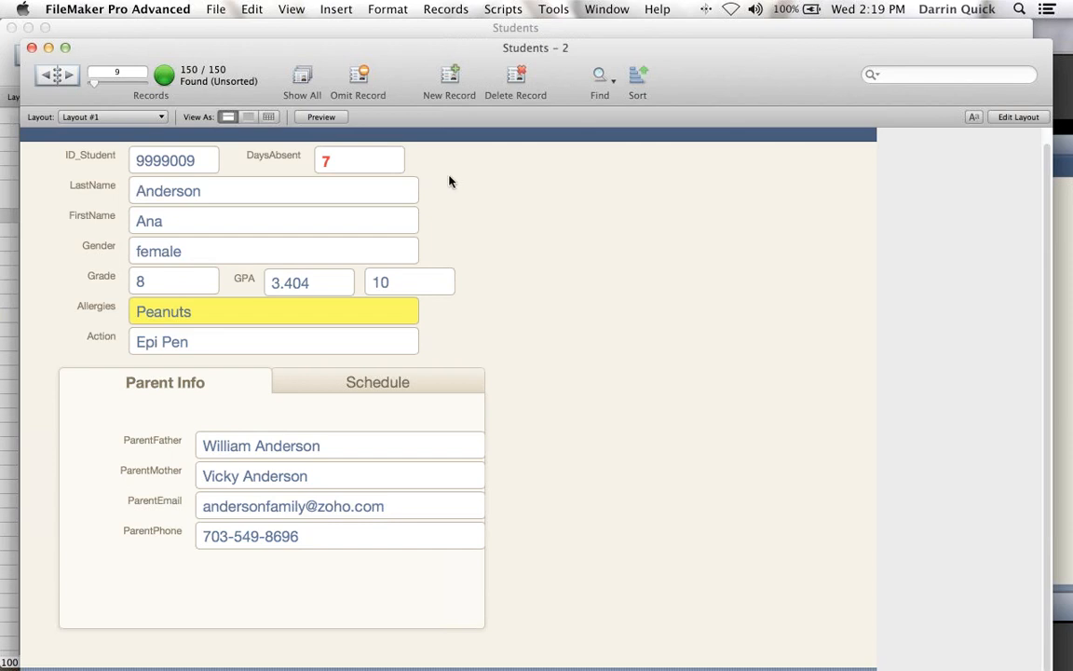
mouse_move(465, 180)
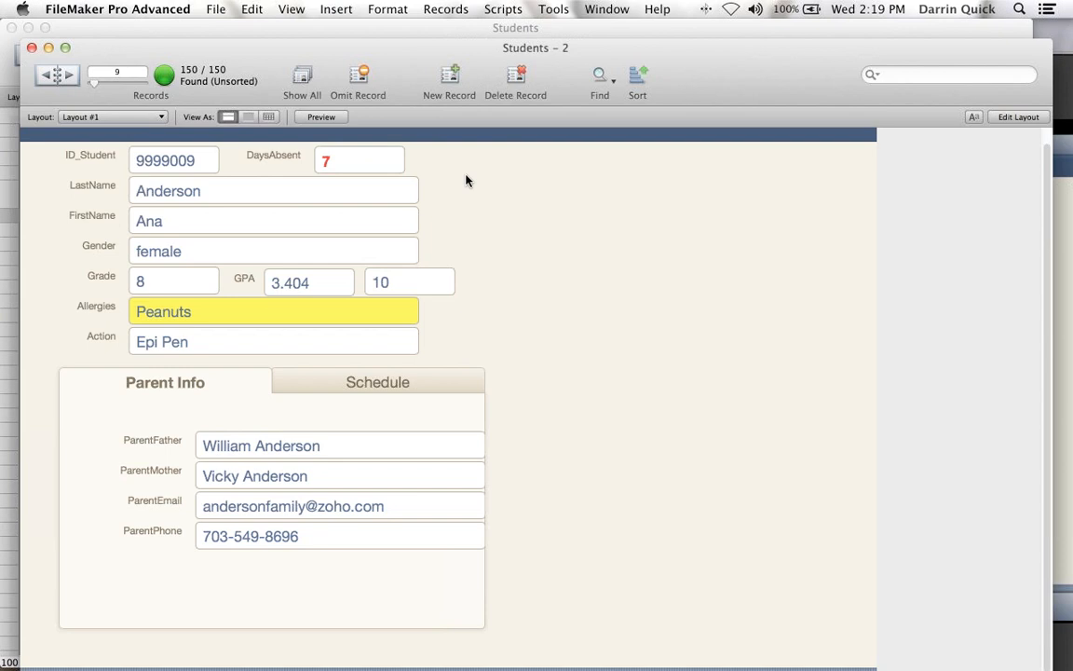
mouse_move(558, 190)
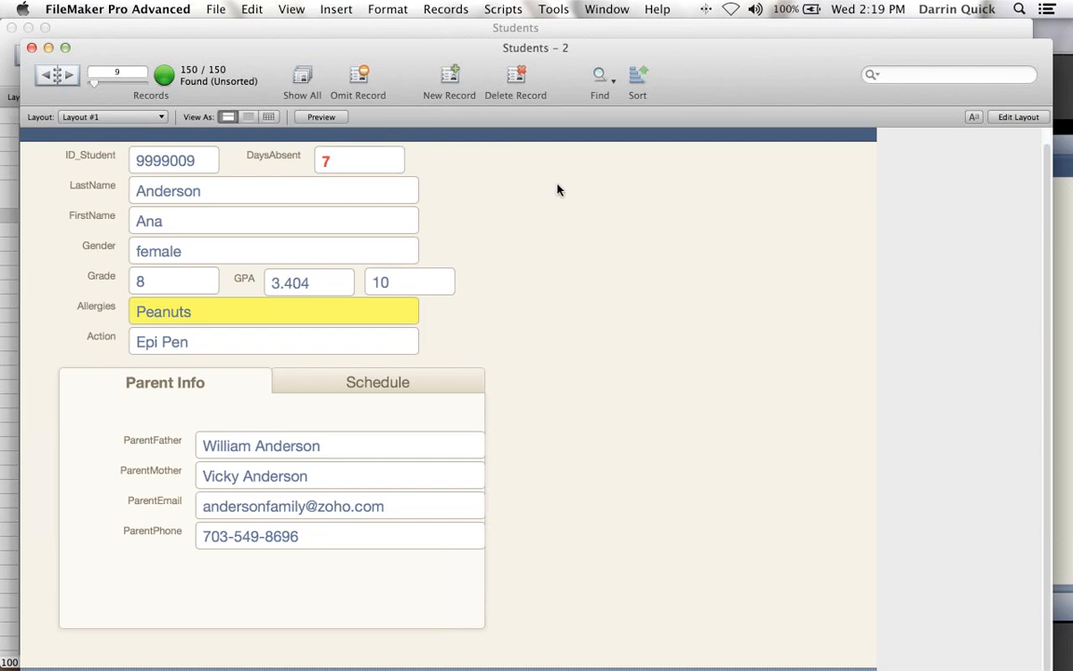
click(377, 382)
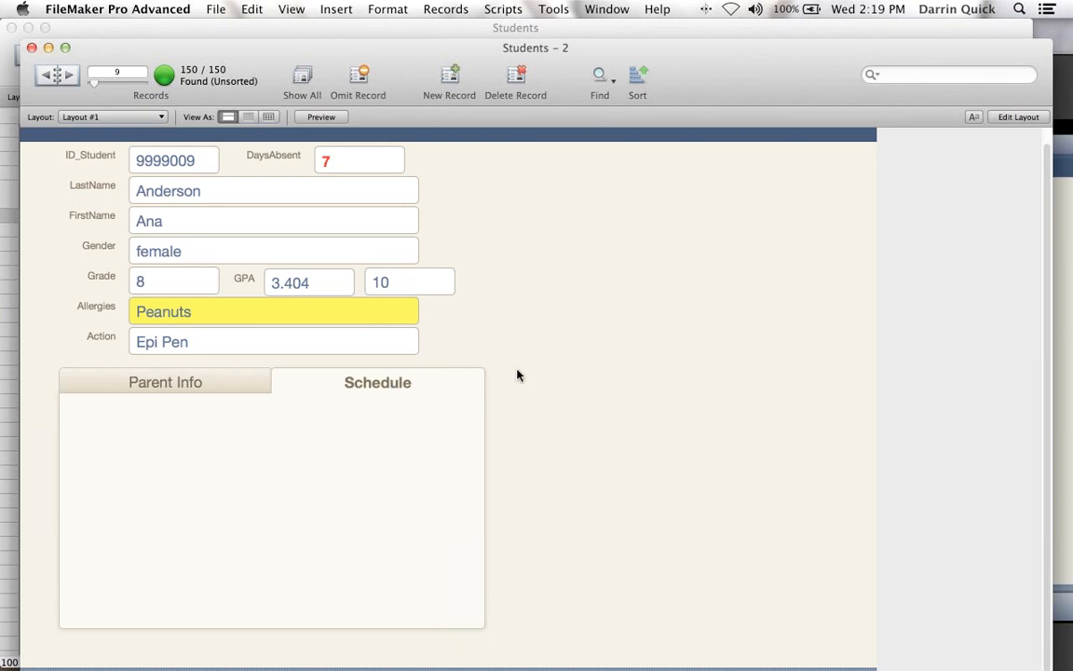
mouse_move(576, 428)
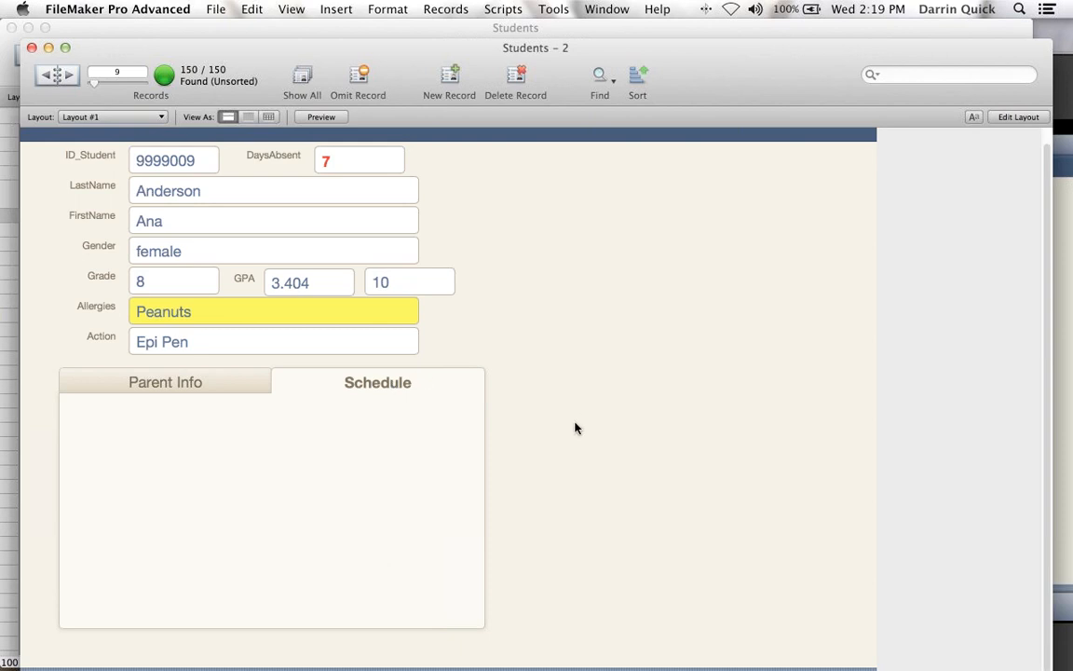
mouse_move(204, 30)
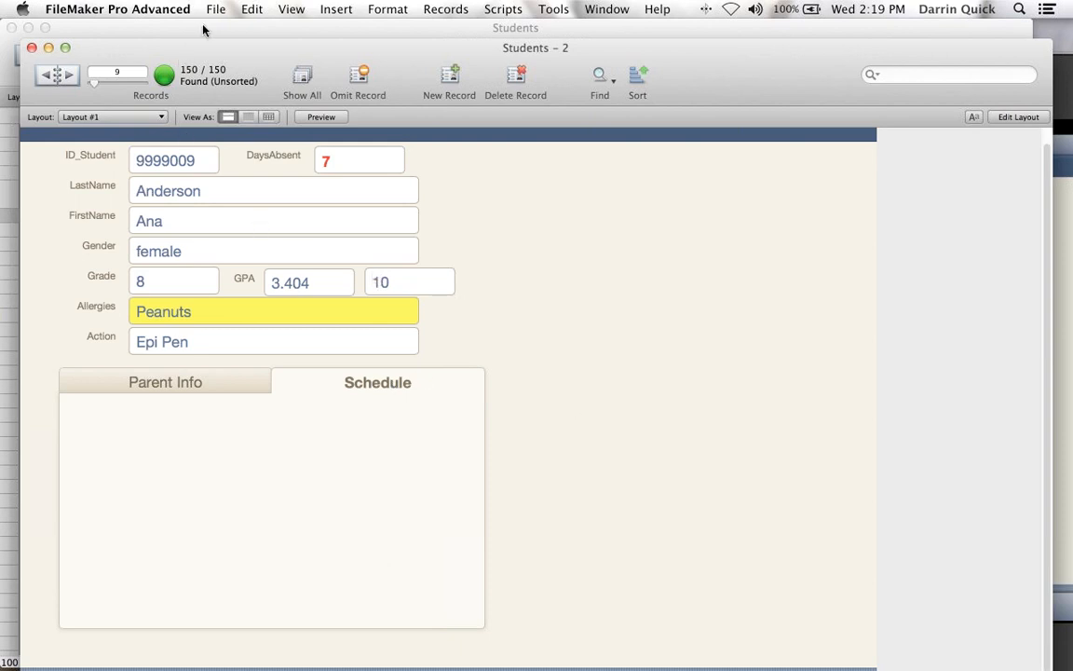
mouse_move(215, 18)
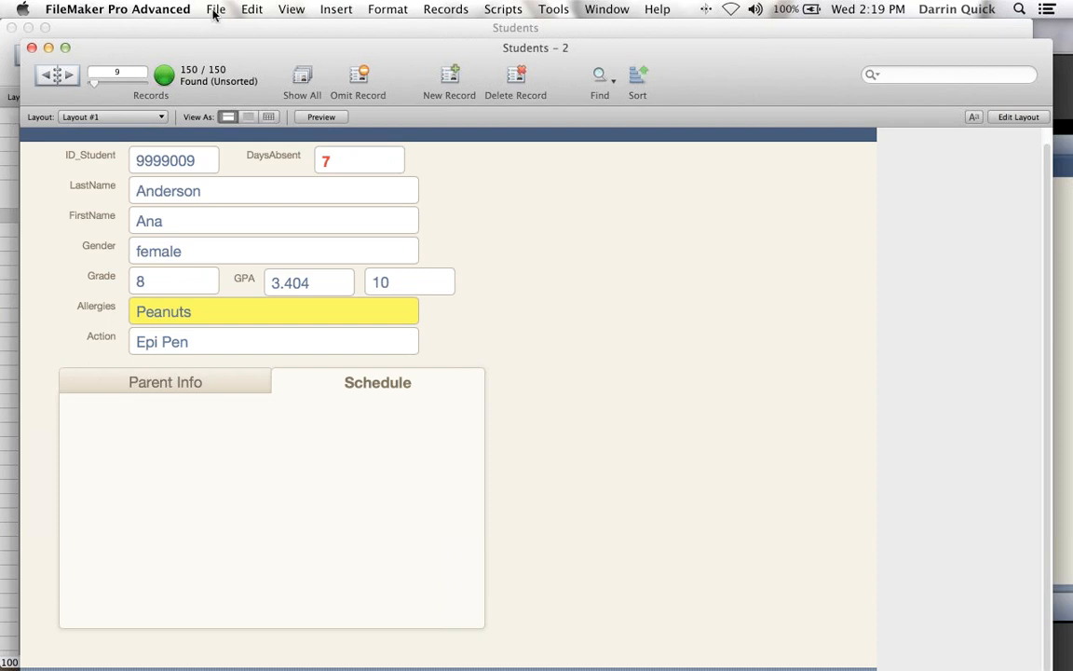
- Import Classes.xlsx into a new table named Classes, skipping the first record
click(215, 8)
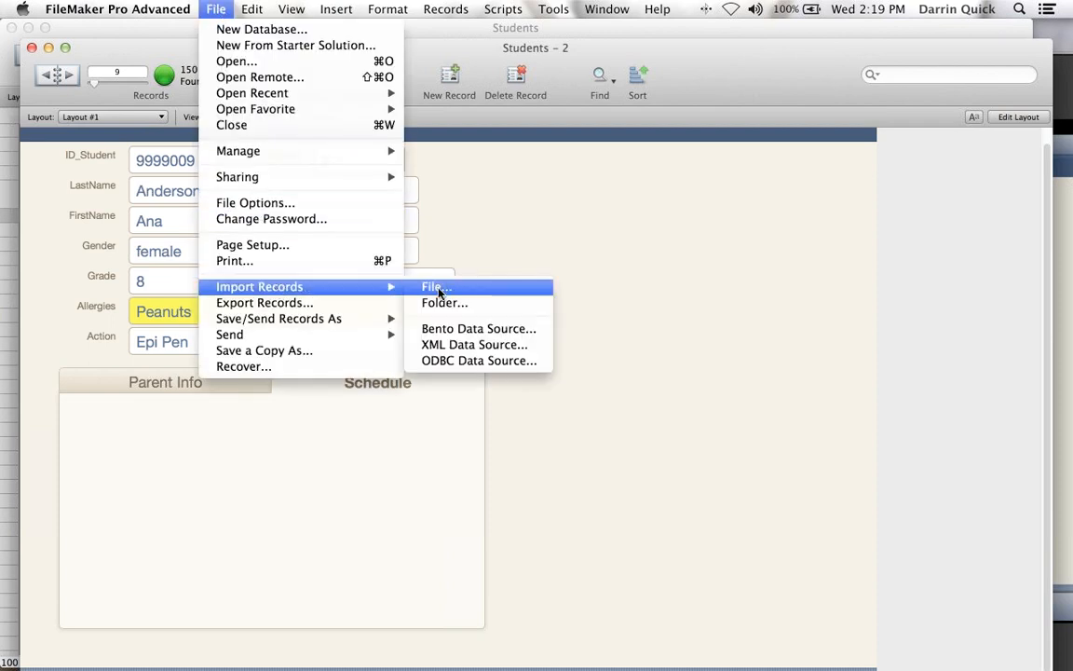
click(436, 286)
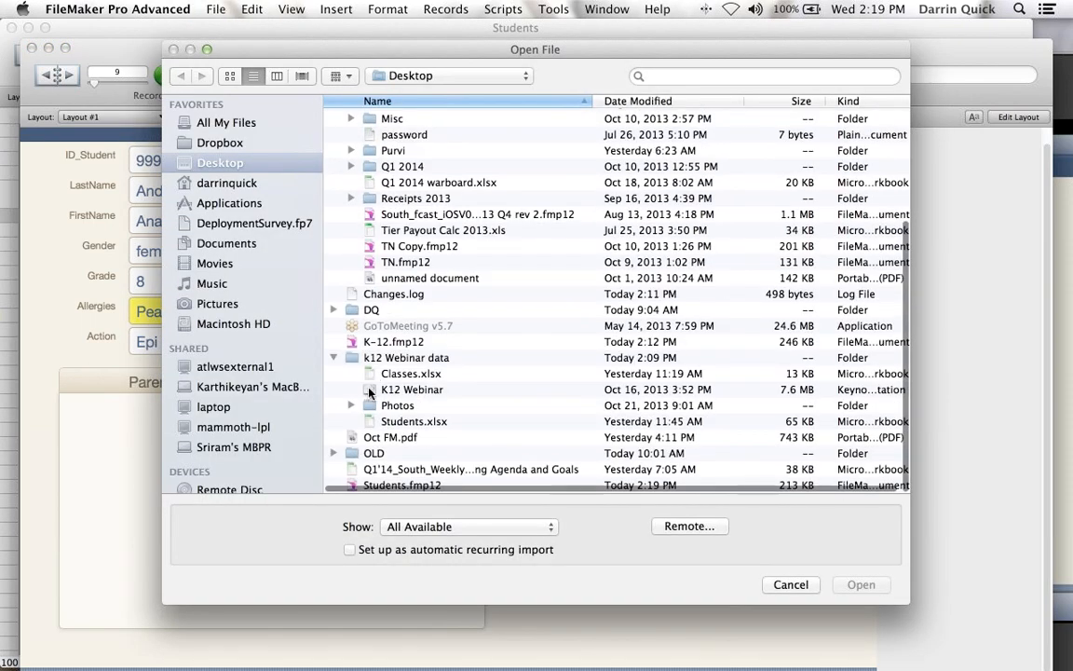
click(410, 372)
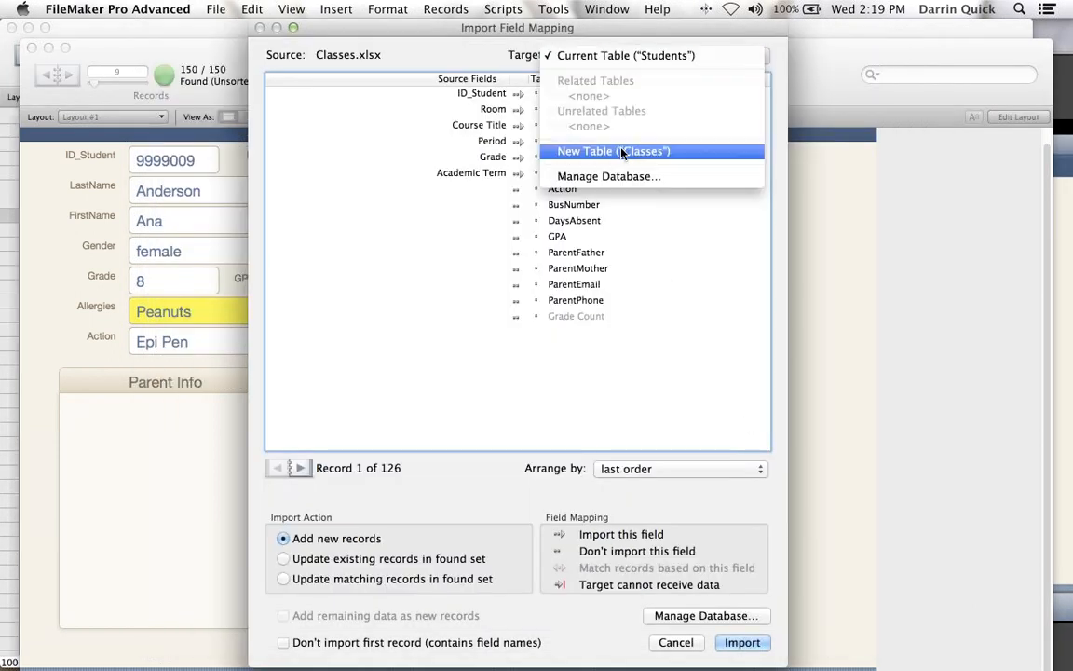
click(612, 151)
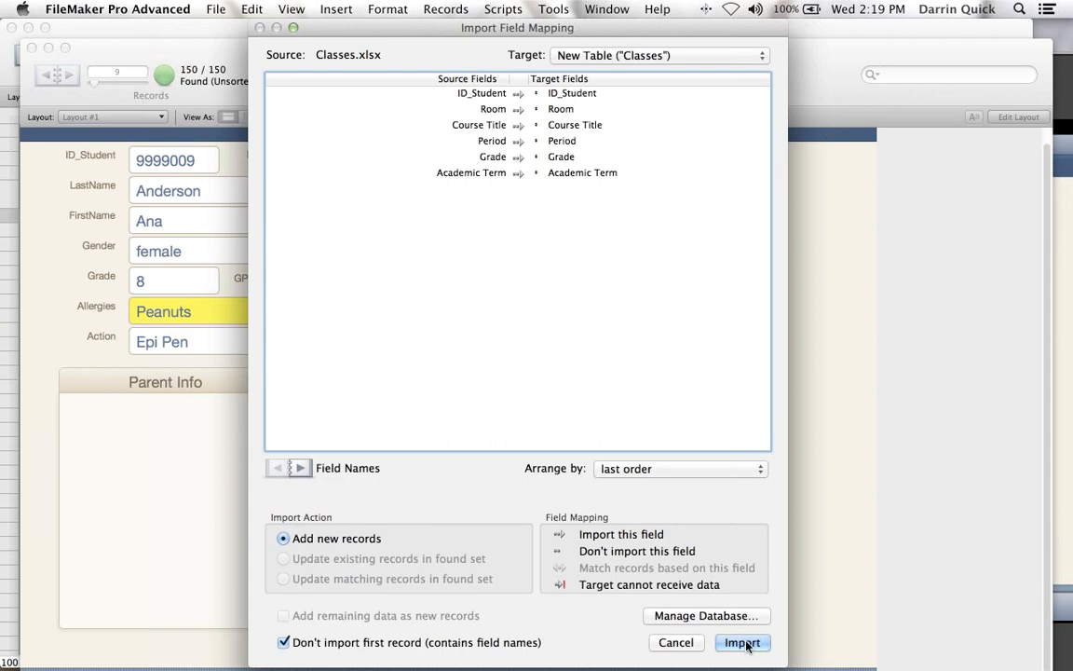
click(741, 642)
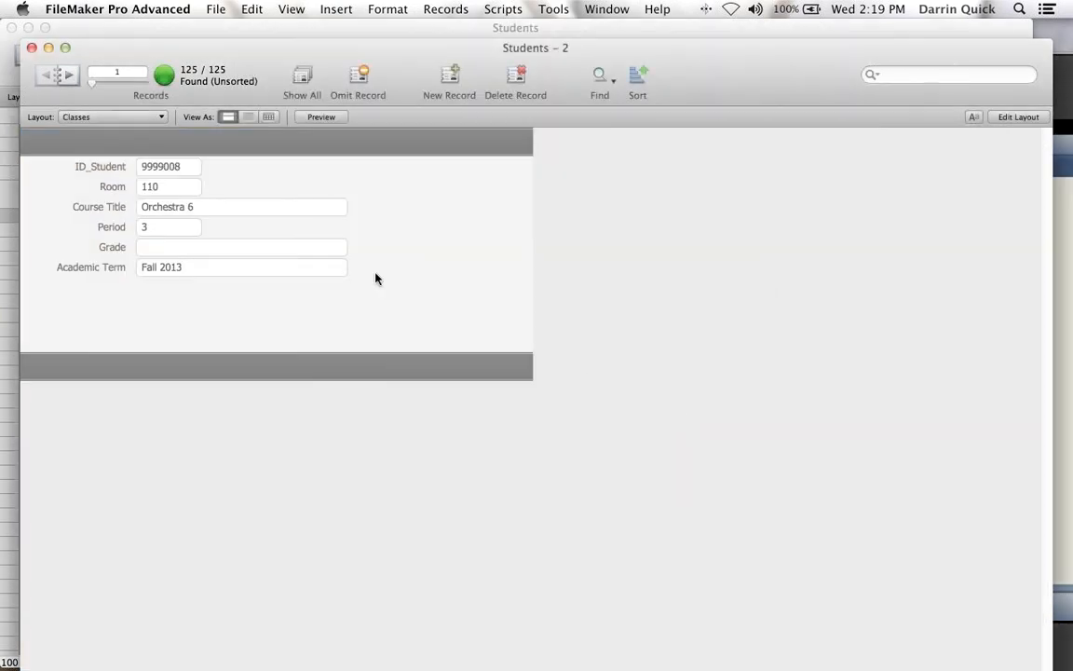
mouse_move(190, 168)
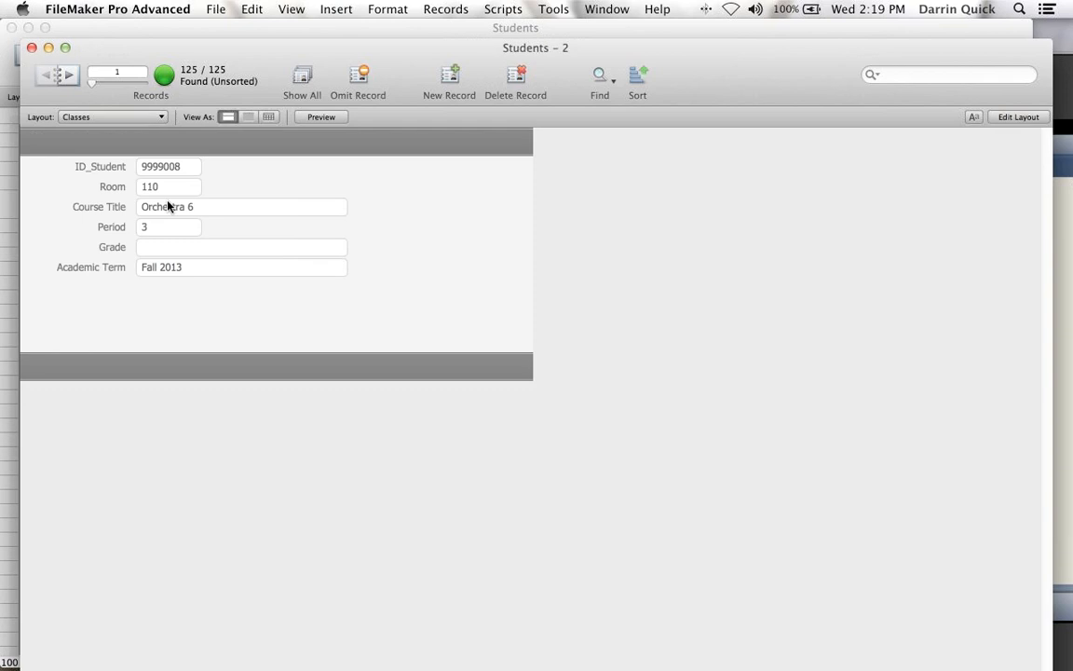
mouse_move(163, 211)
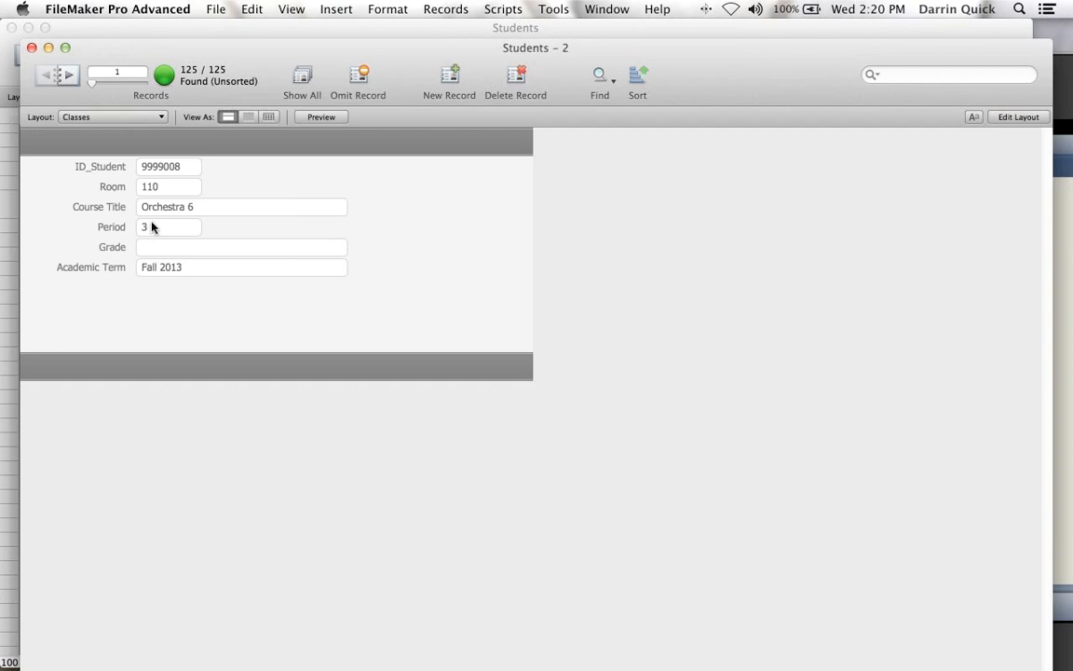
- Switch back to the student details layout, review Students and Classes fields, then view relationships
click(112, 116)
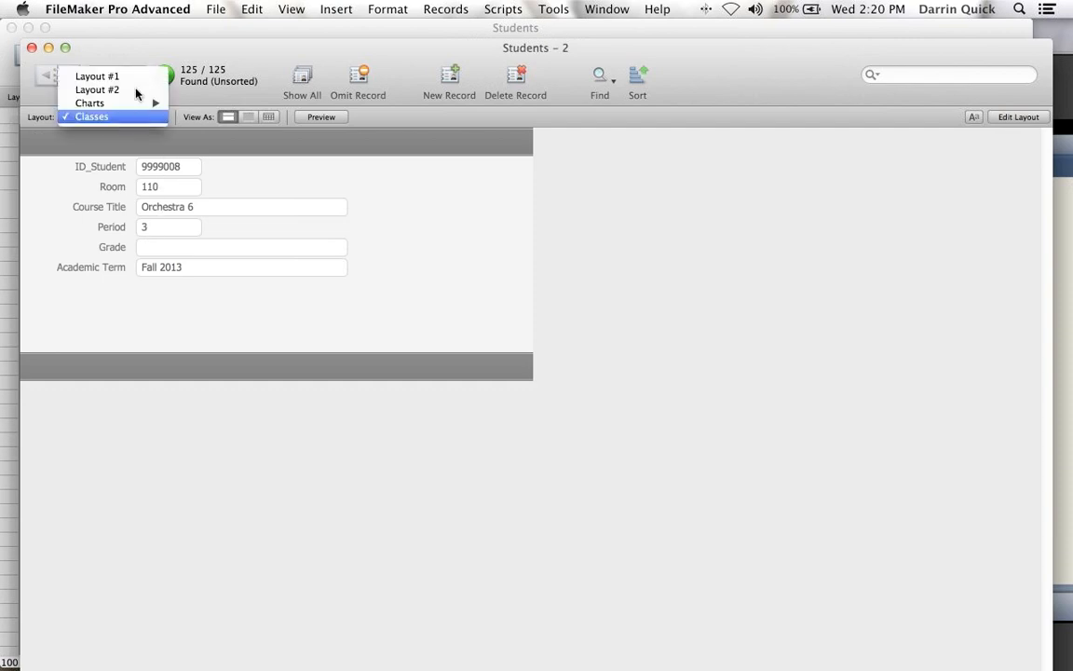
click(97, 76)
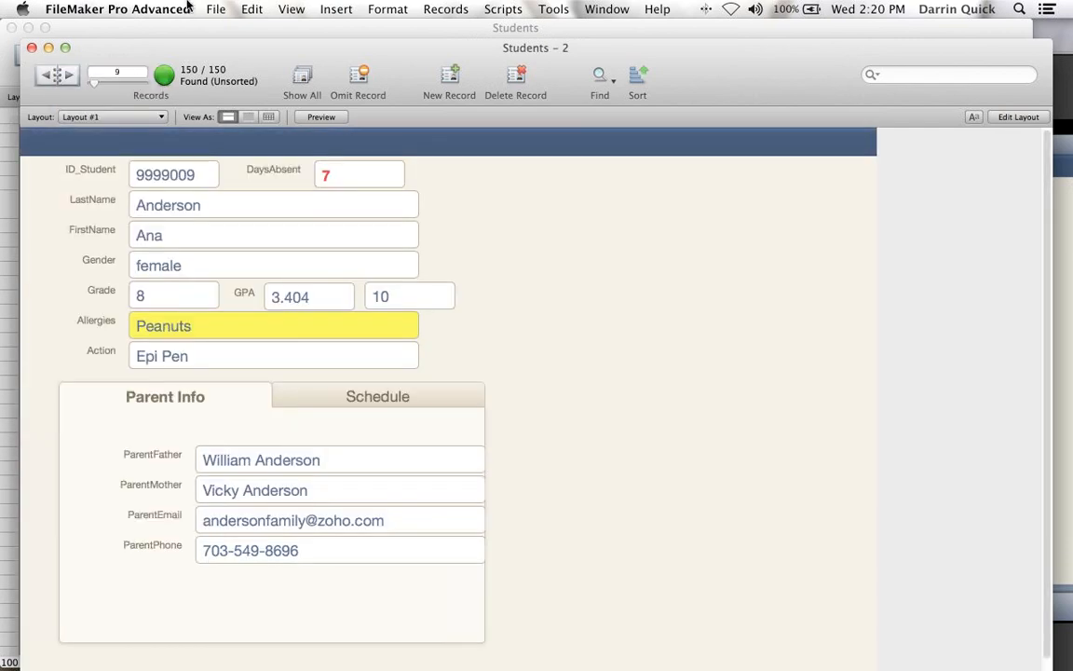
click(215, 9)
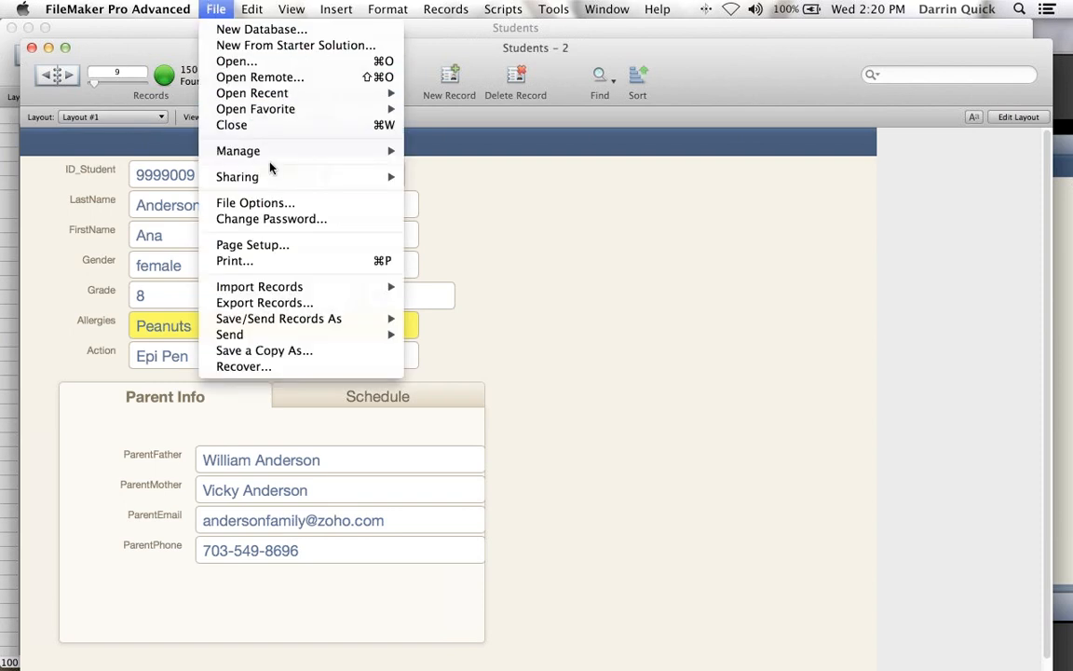
mouse_move(237, 150)
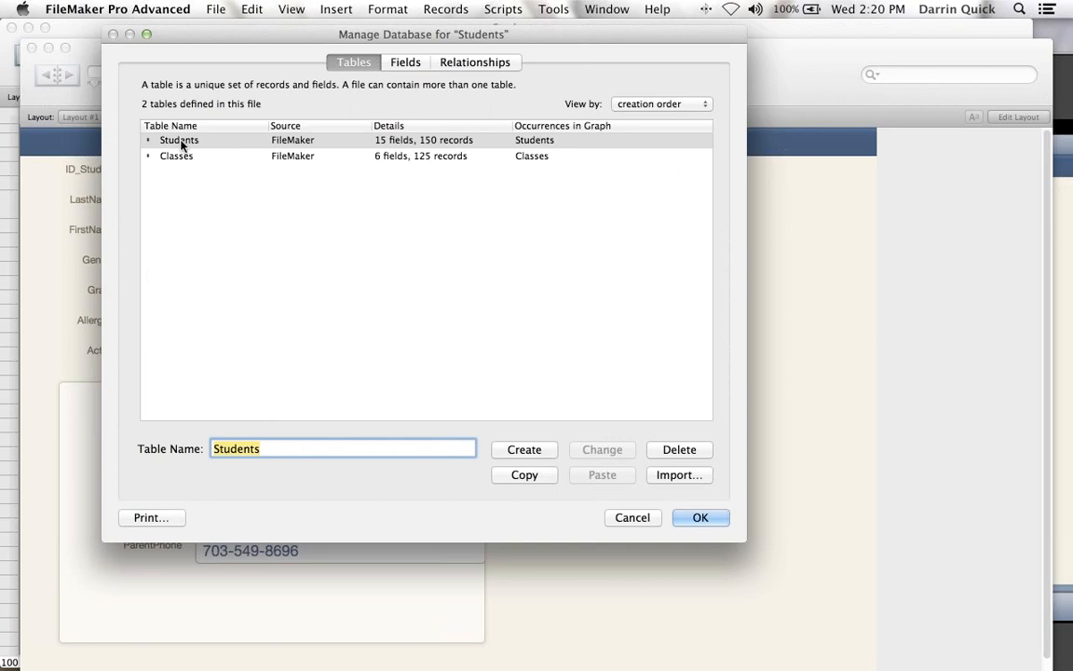
click(178, 140)
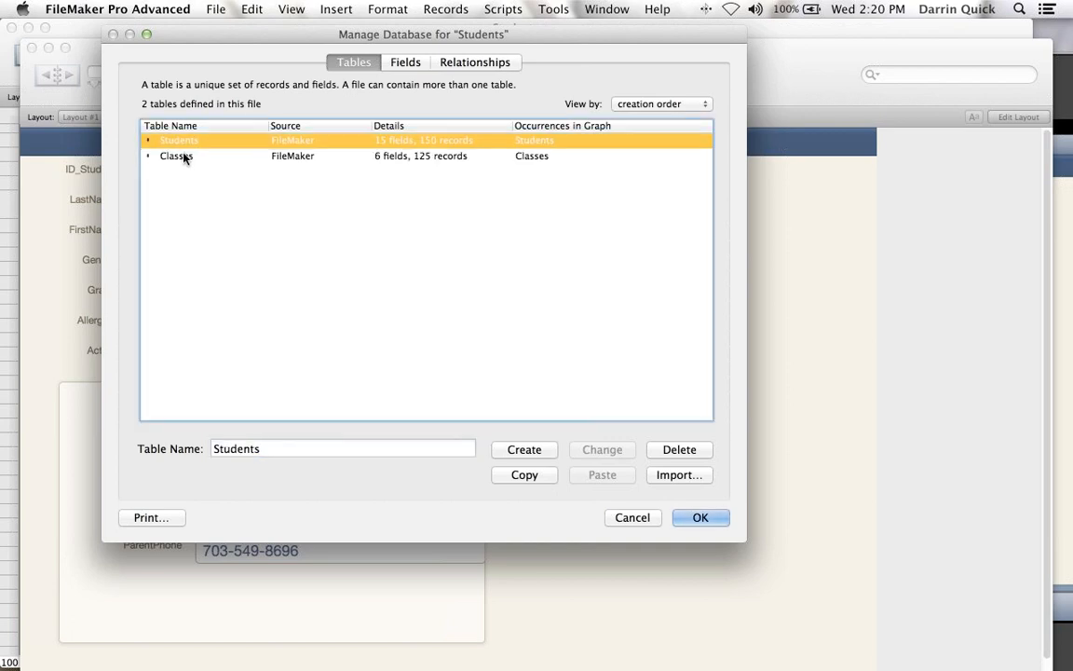
click(176, 155)
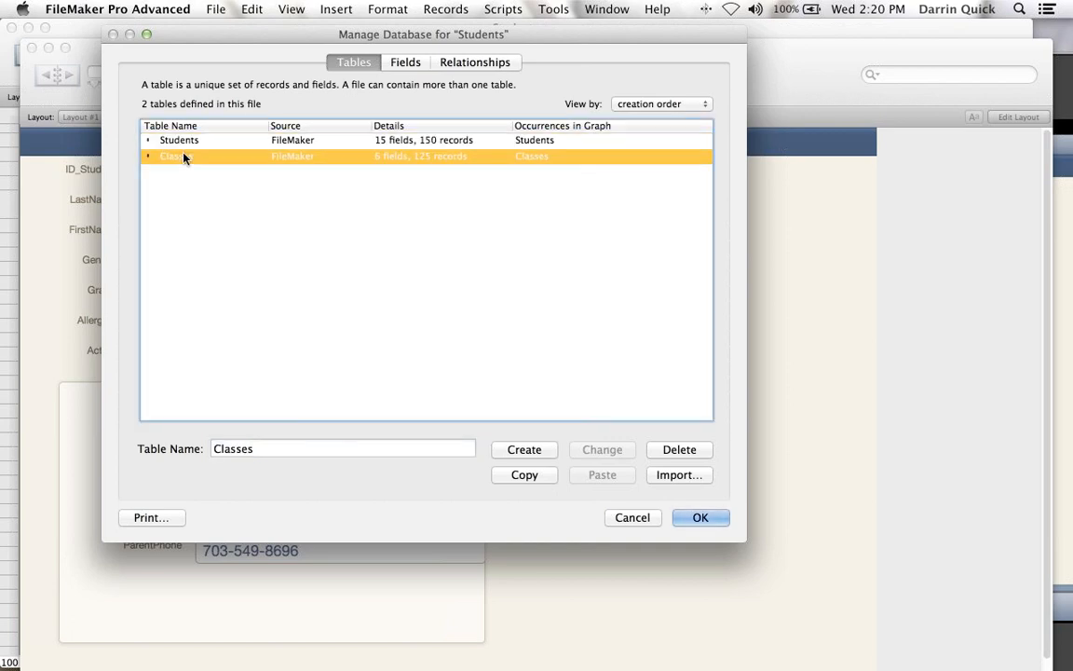
click(405, 61)
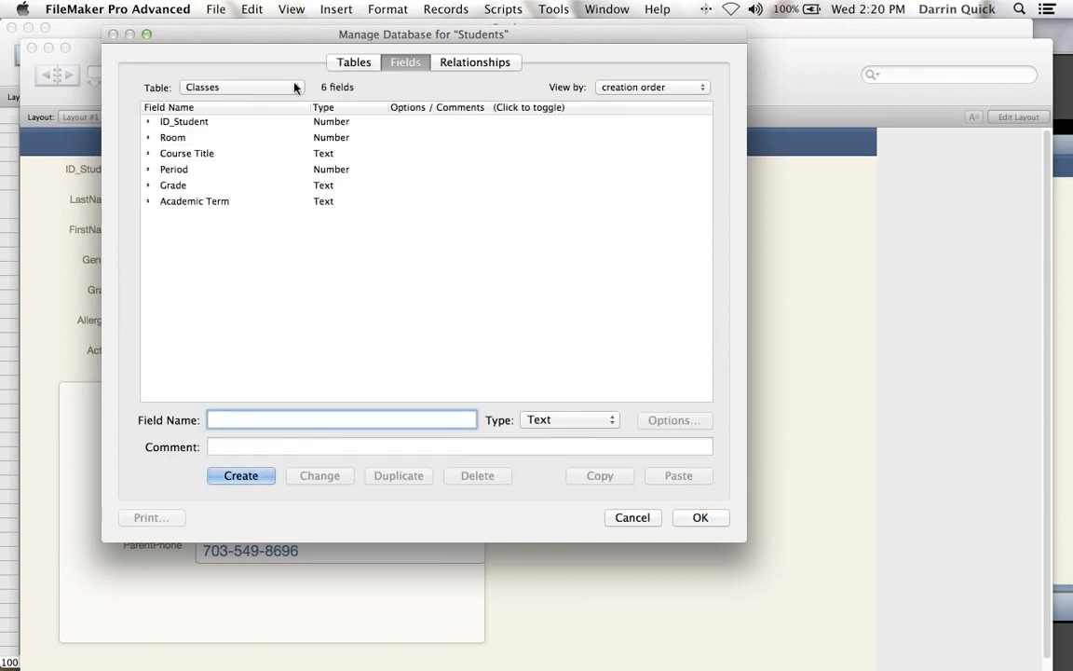
mouse_move(217, 92)
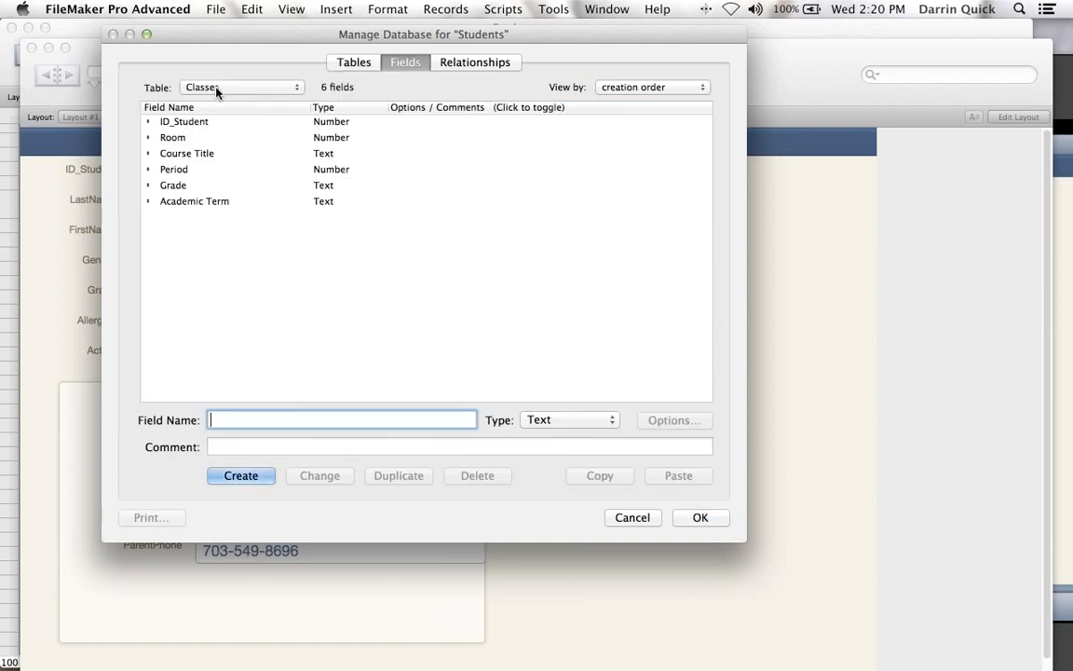
click(240, 86)
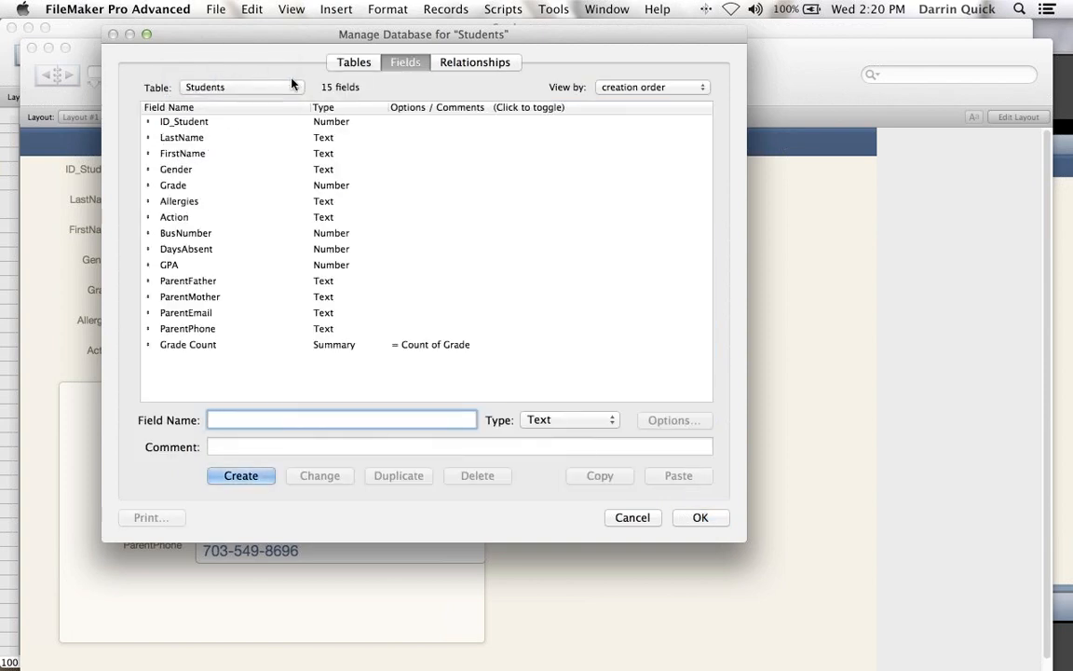
click(475, 62)
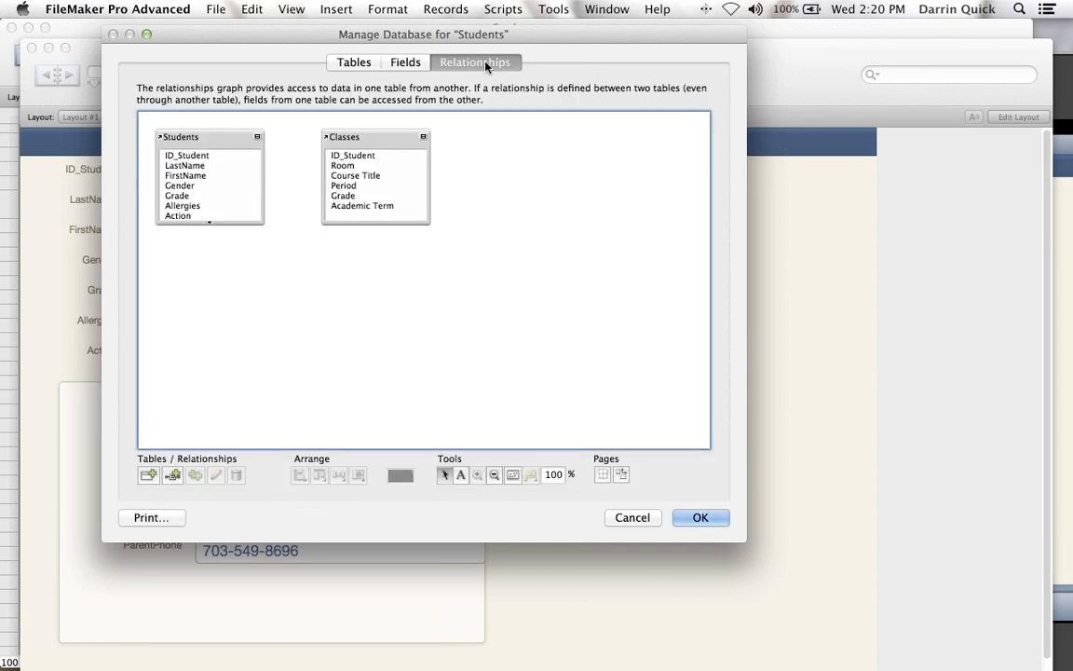
click(377, 137)
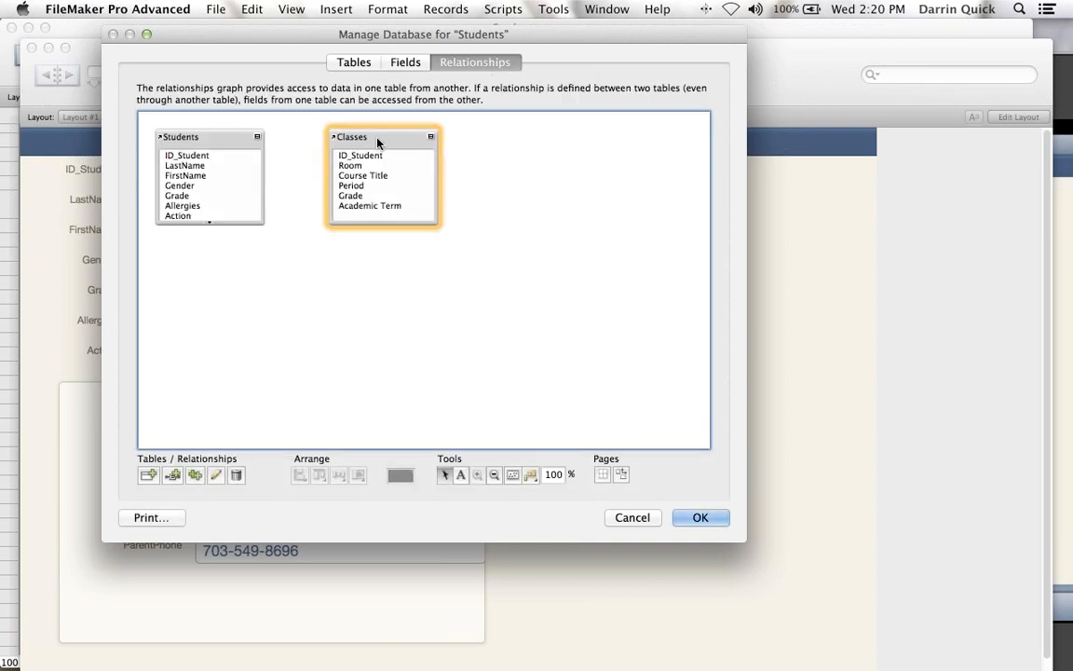
click(485, 275)
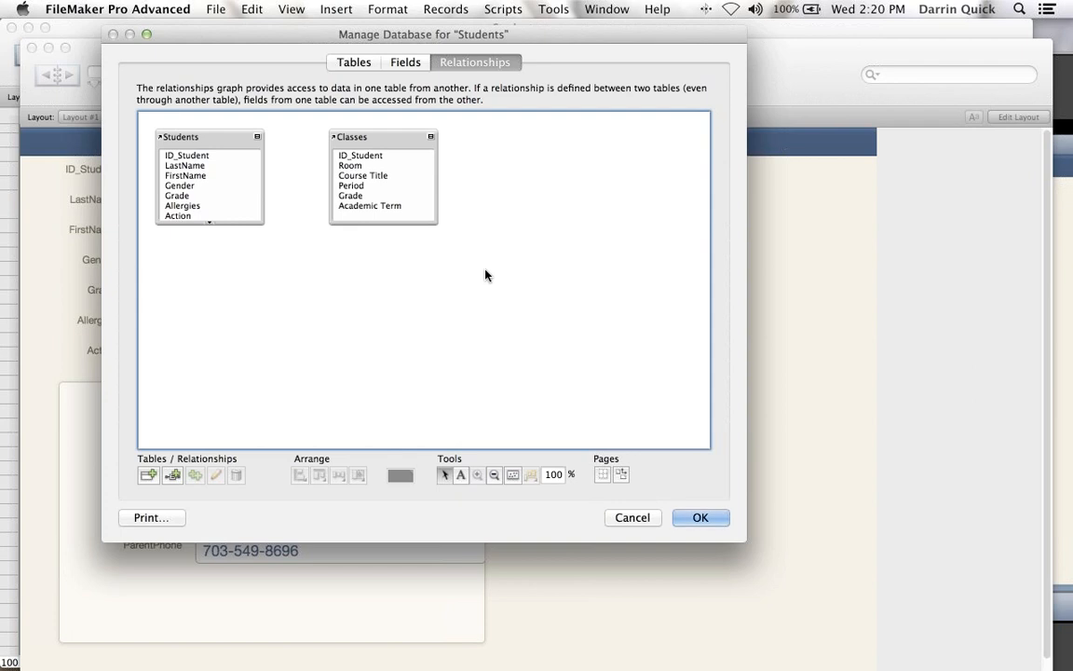
mouse_move(386, 210)
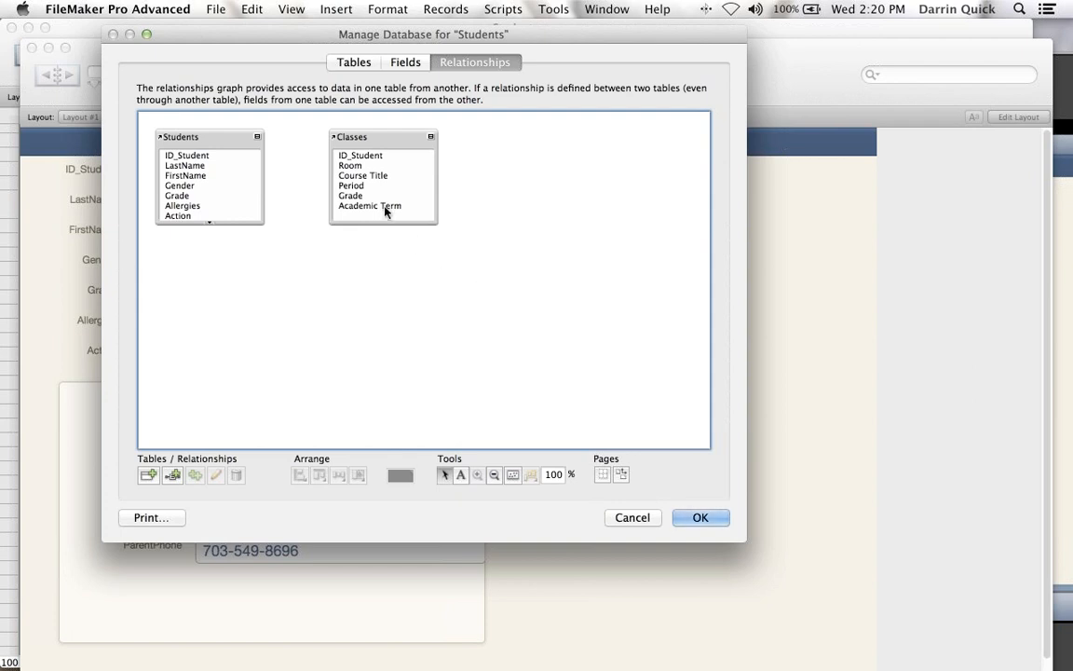
mouse_move(216, 167)
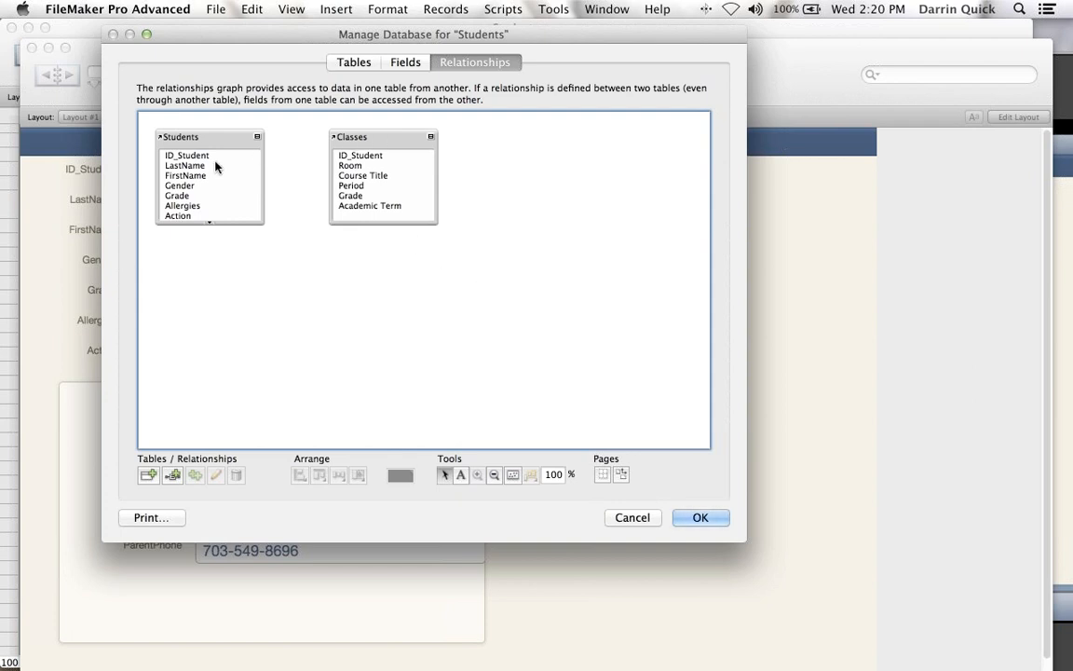
click(187, 155)
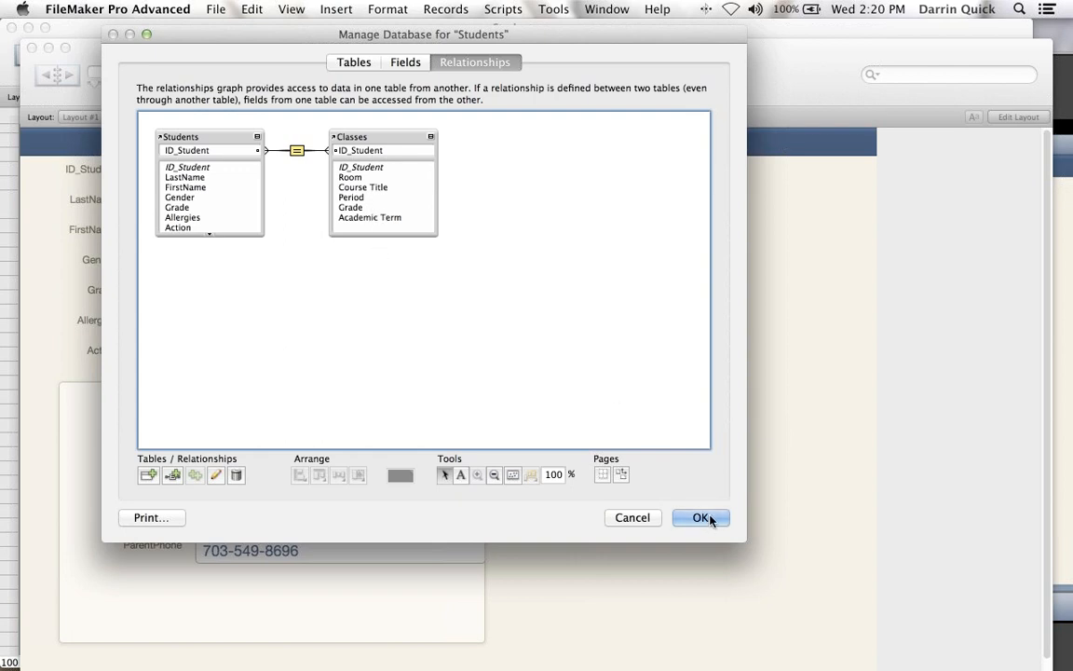
click(701, 517)
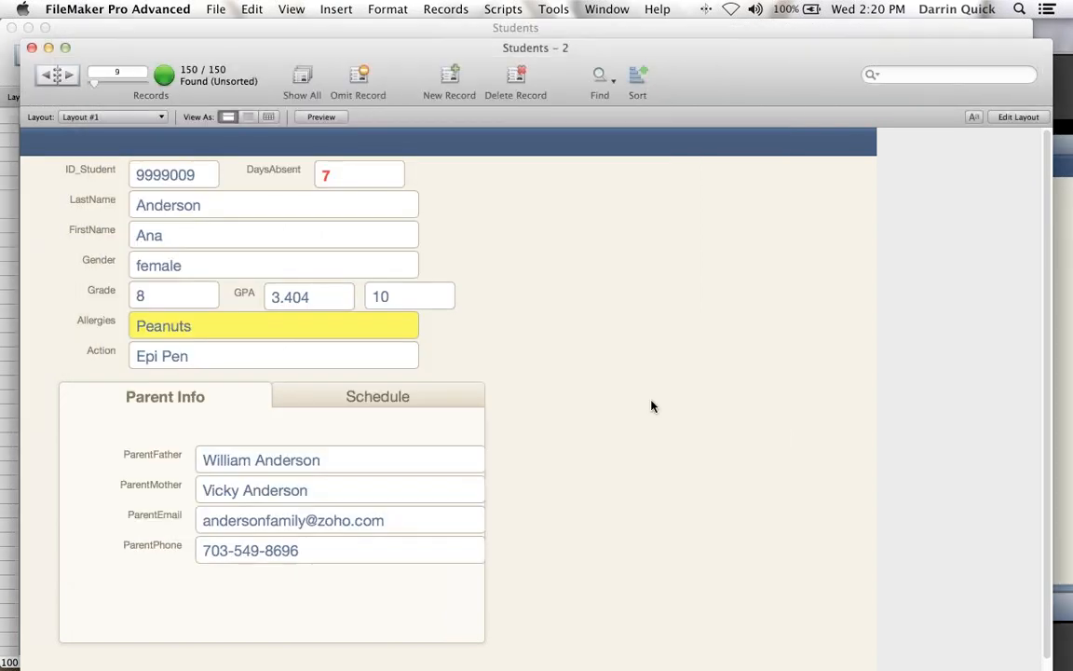
click(377, 396)
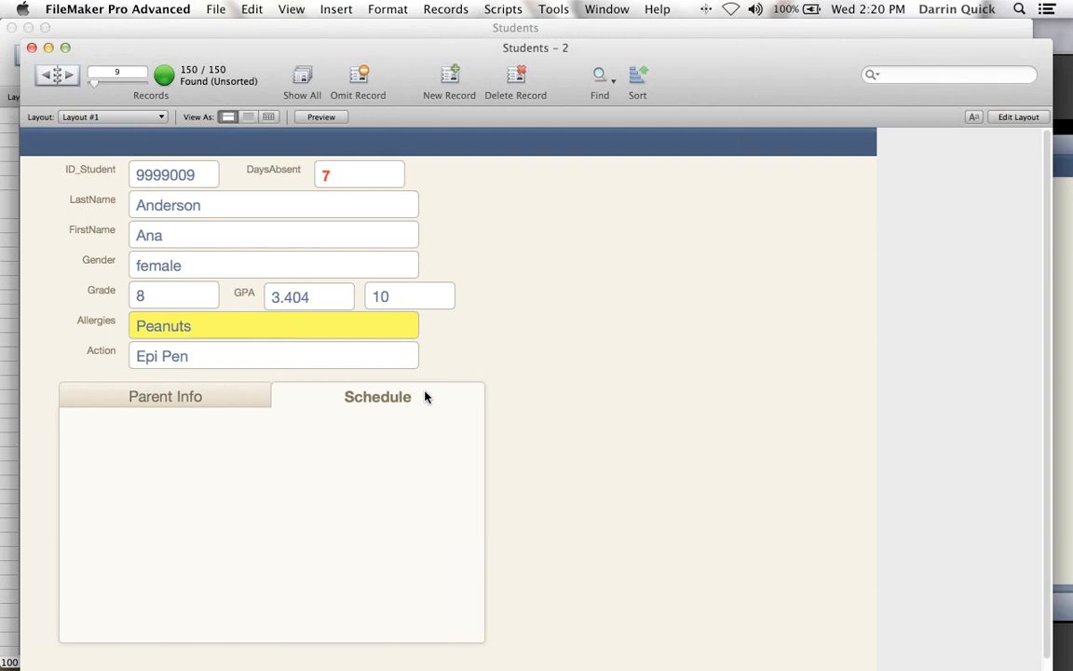
mouse_move(659, 245)
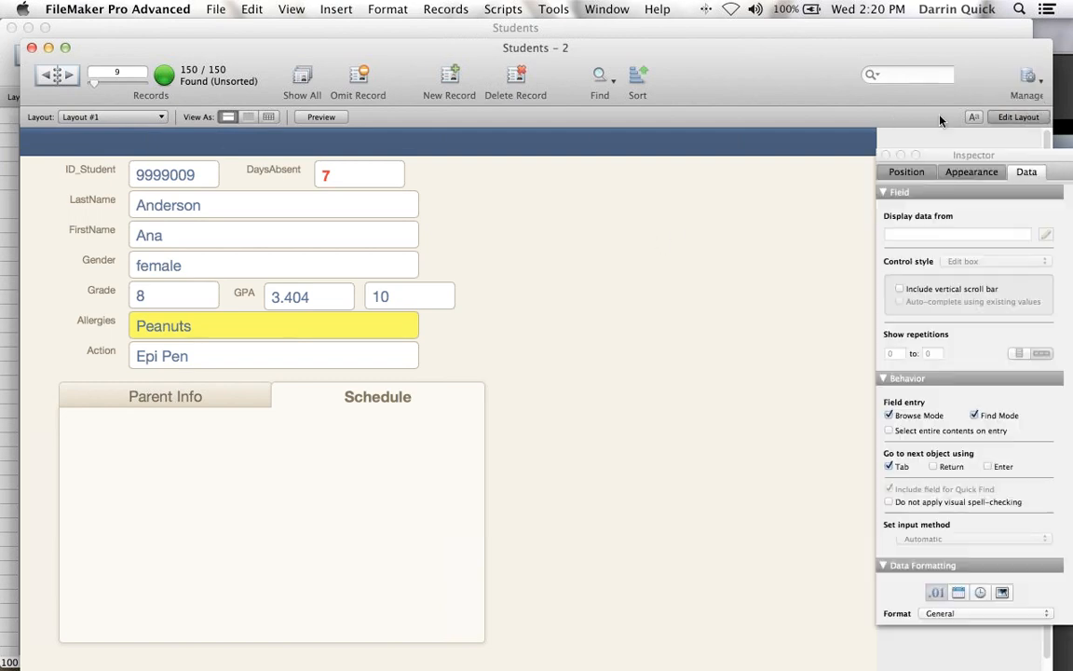
- In Layout mode, draw a portal filling the Schedule tab panel
click(1018, 116)
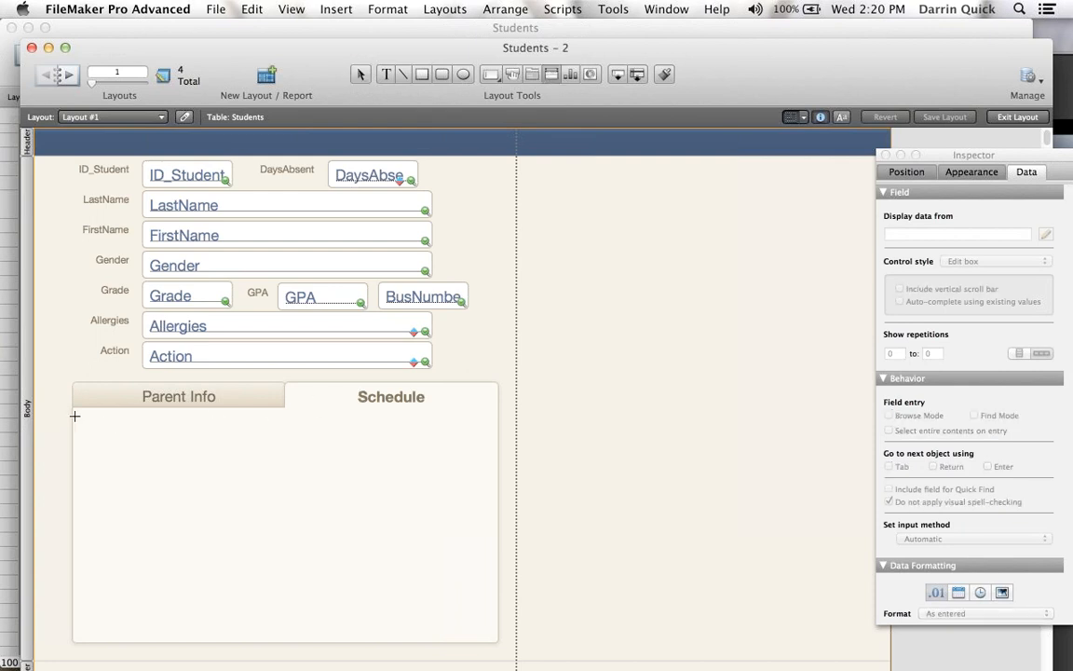
drag(76, 416, 367, 569)
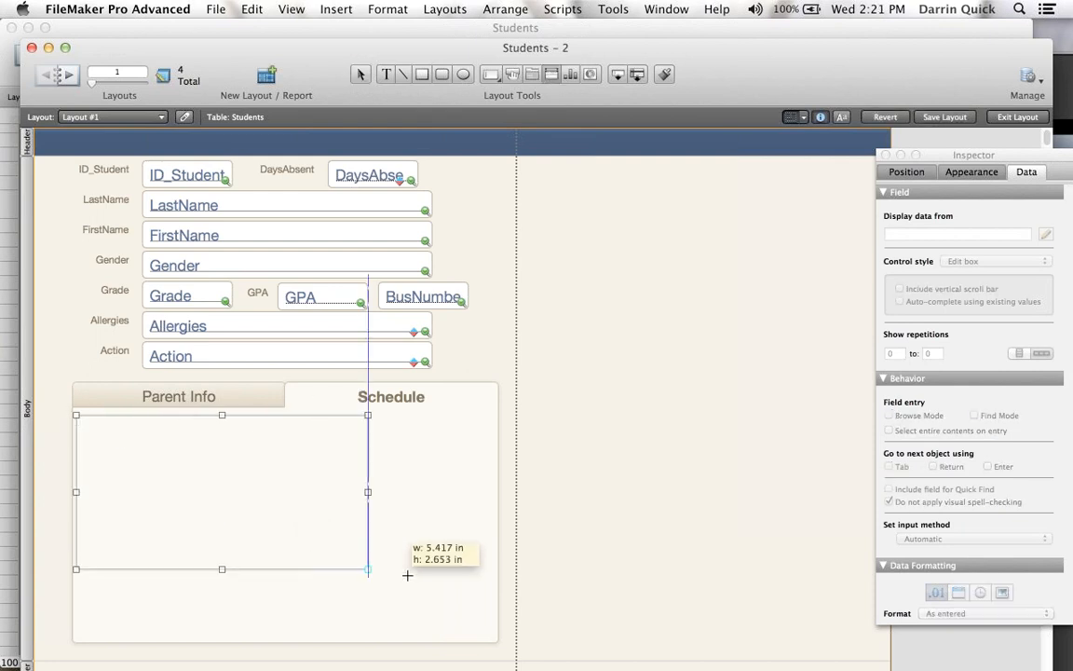
drag(368, 569, 494, 631)
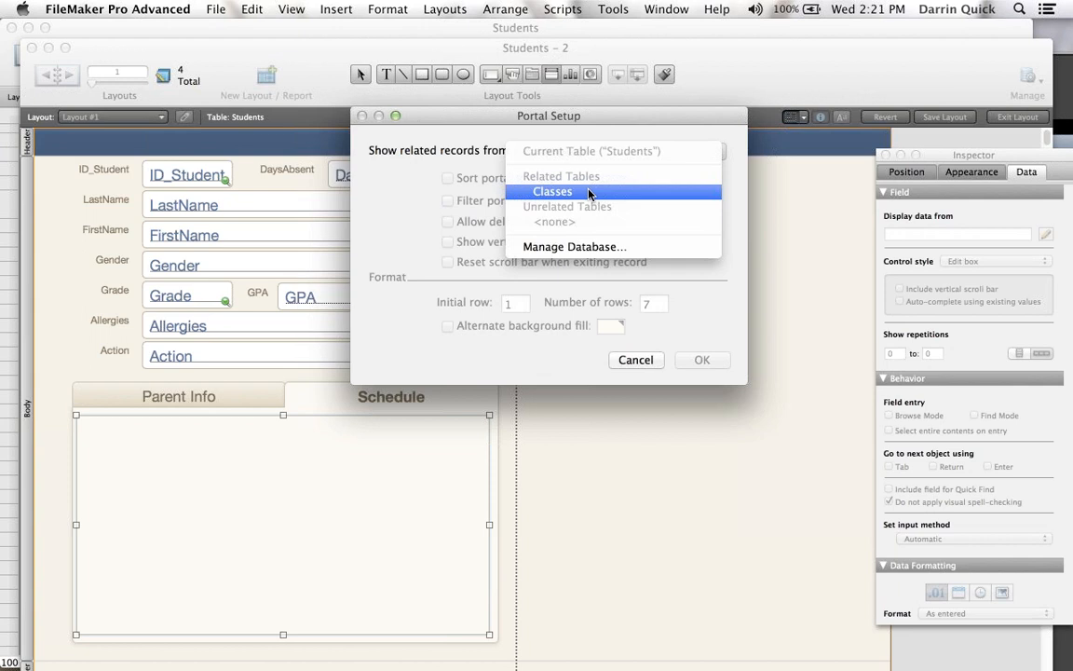
- Show Classes sorted by Period in five scrolling yellow-striped rows with Period, Room, Course Title
click(552, 191)
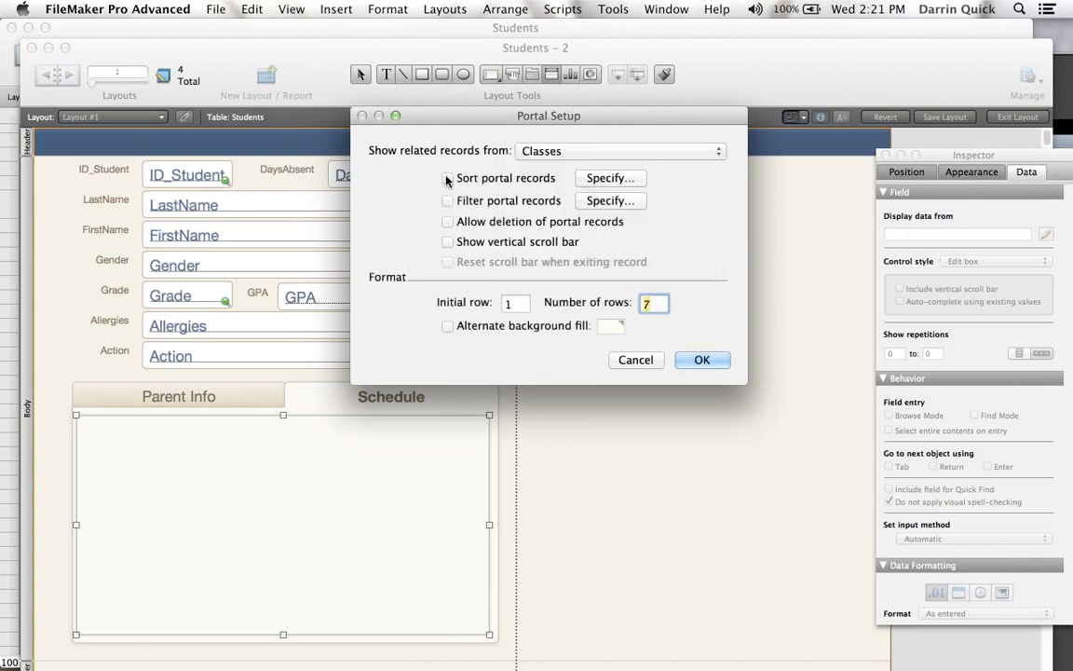
click(610, 178)
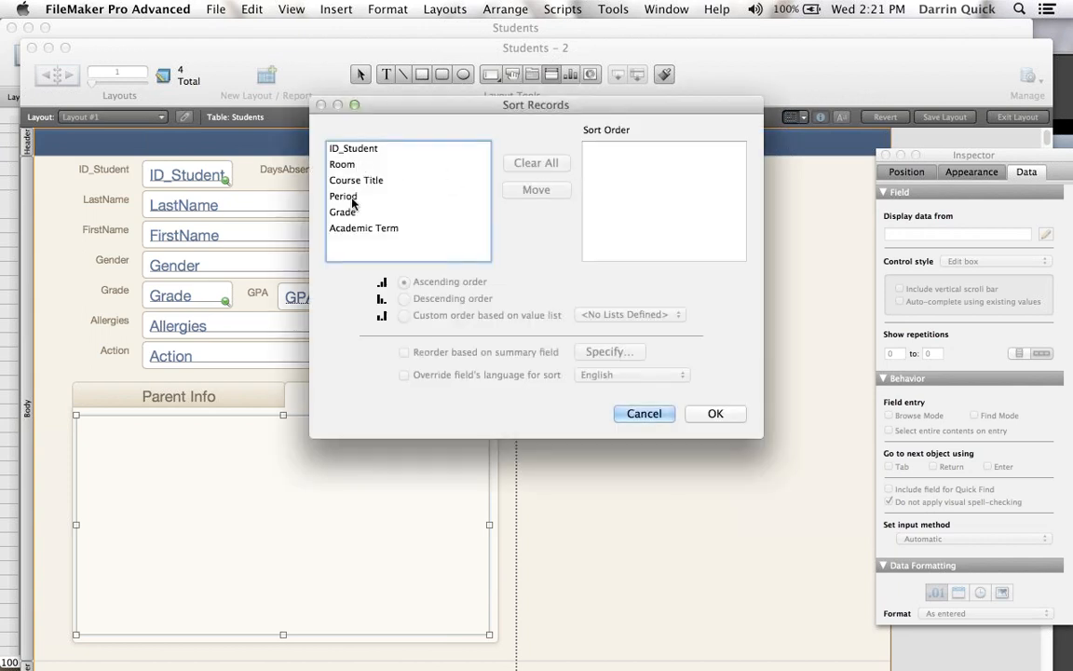
double_click(343, 196)
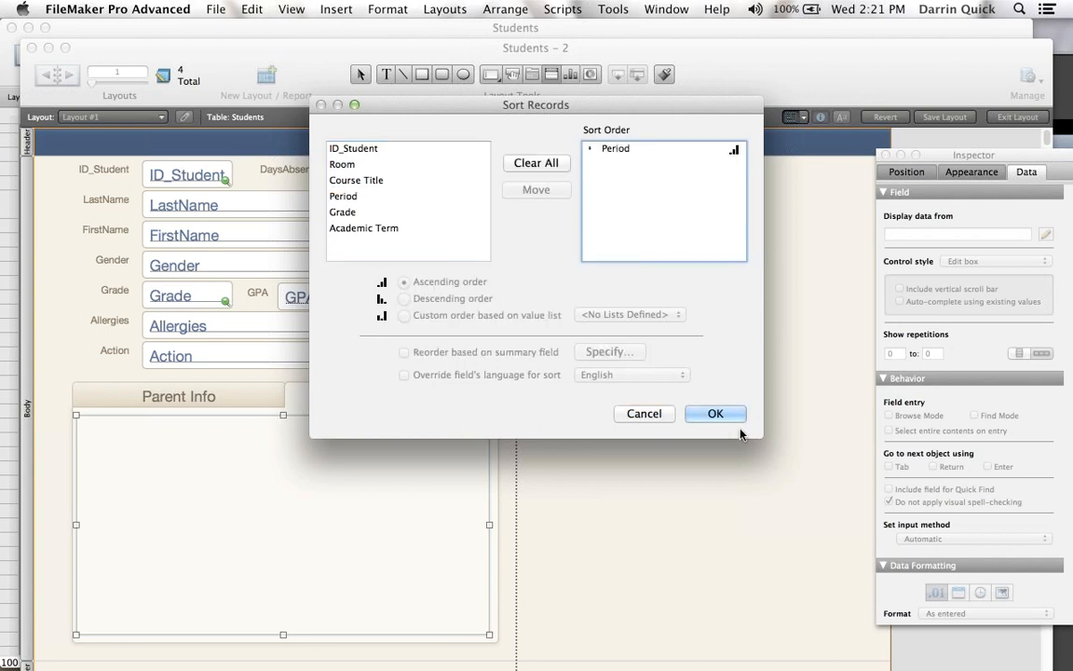
click(716, 413)
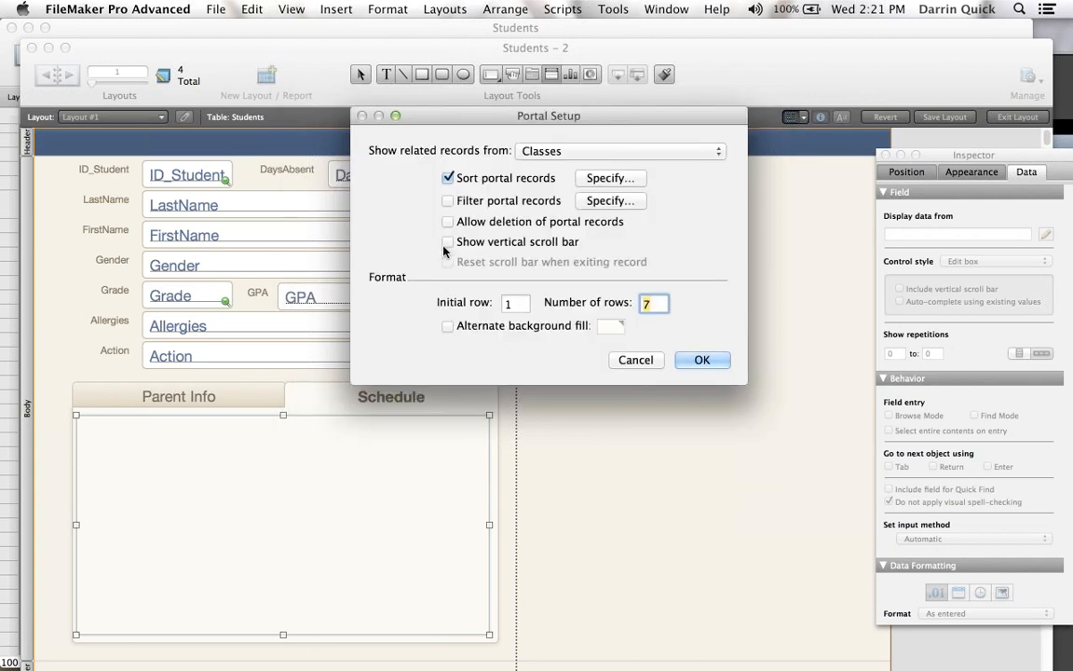
click(448, 241)
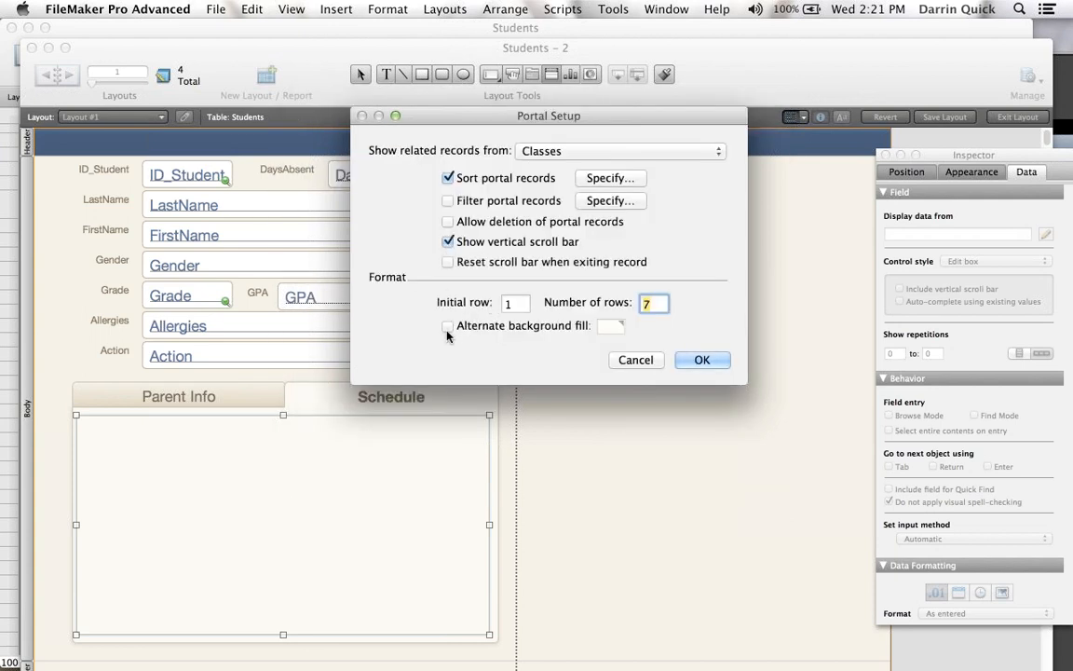
click(448, 325)
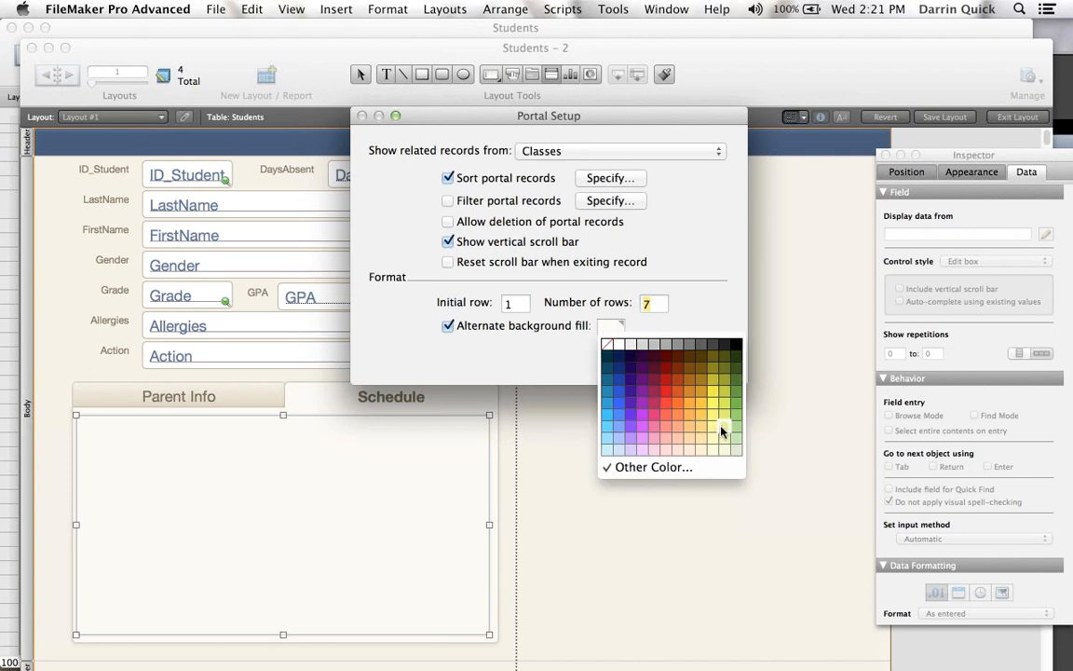
click(722, 430)
text(5)
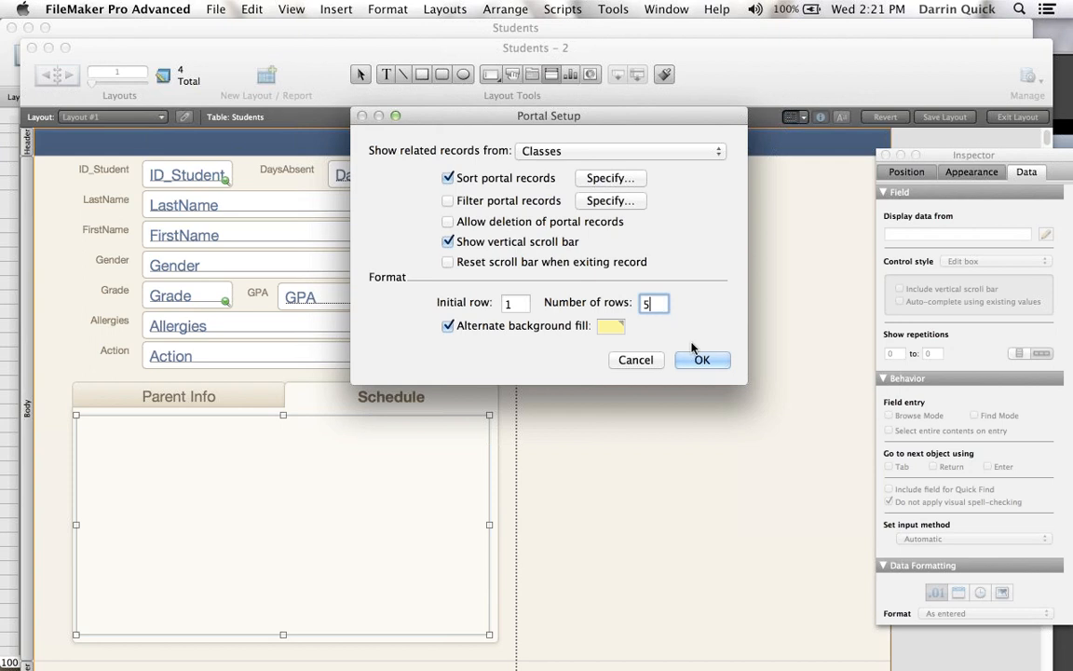
click(702, 360)
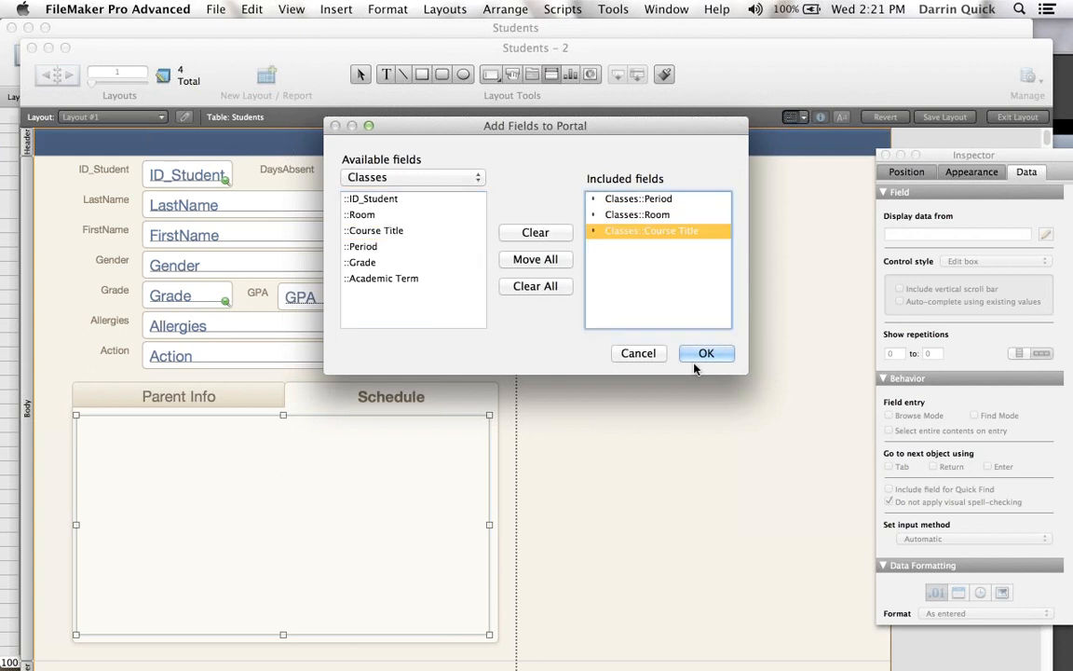
click(706, 353)
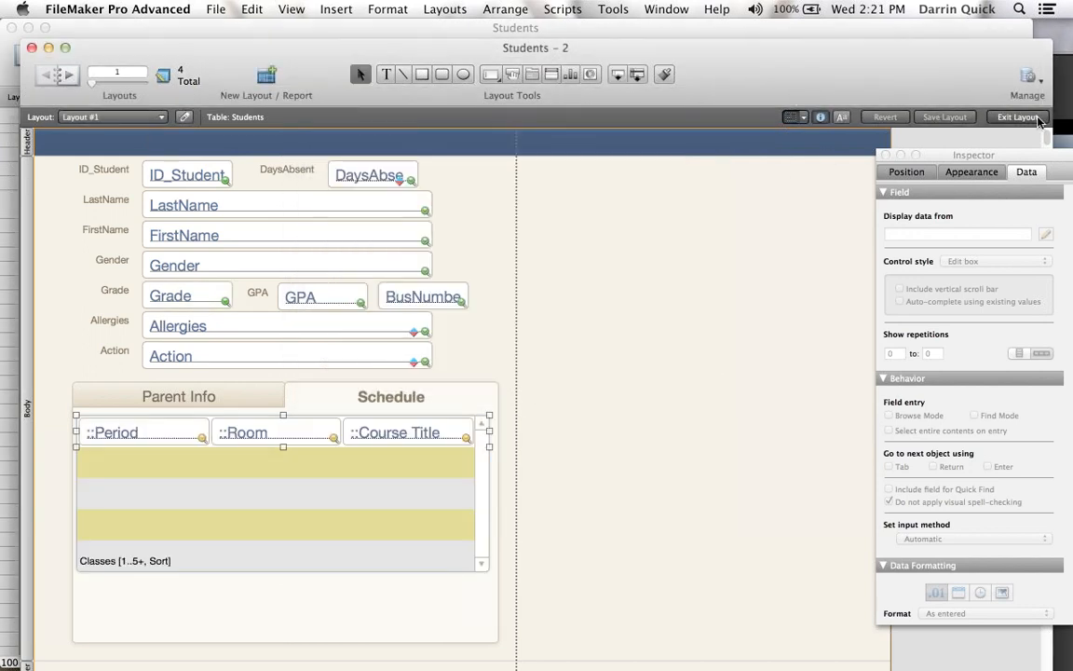
- Return to Browse mode and bring the Reflector iPad mirror to the front
click(1018, 117)
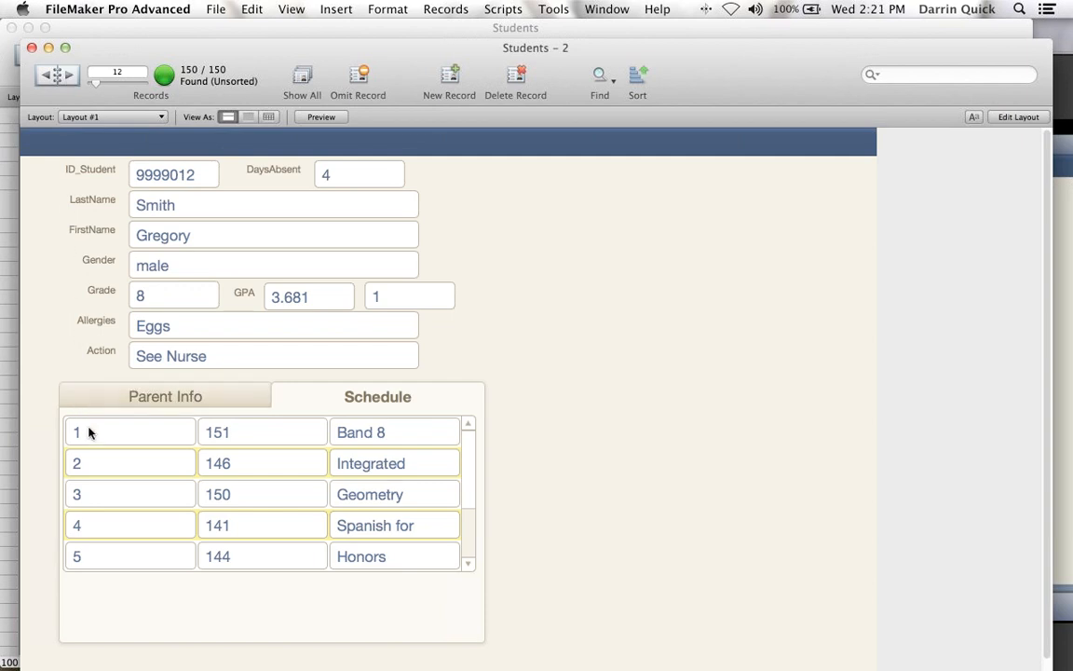
mouse_move(370, 459)
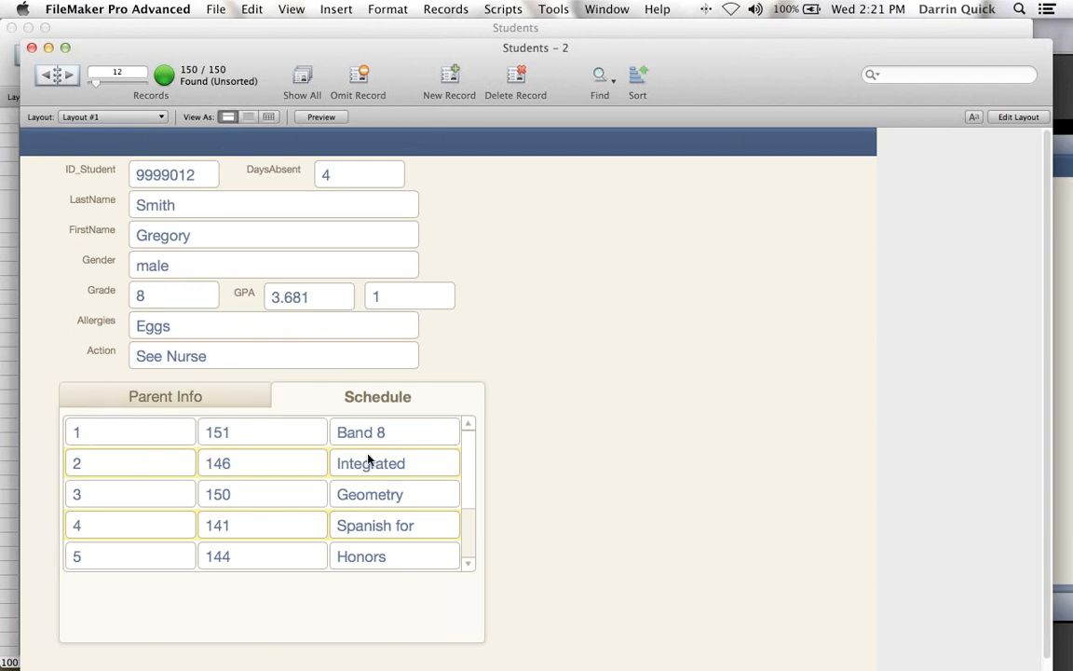
mouse_move(515, 295)
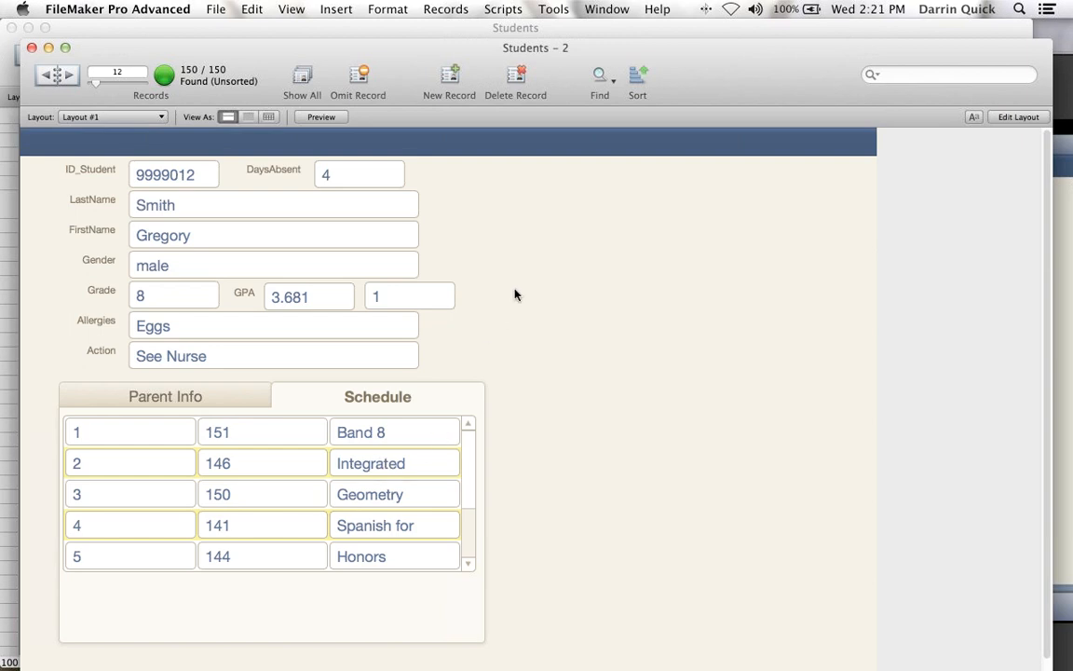
mouse_move(471, 469)
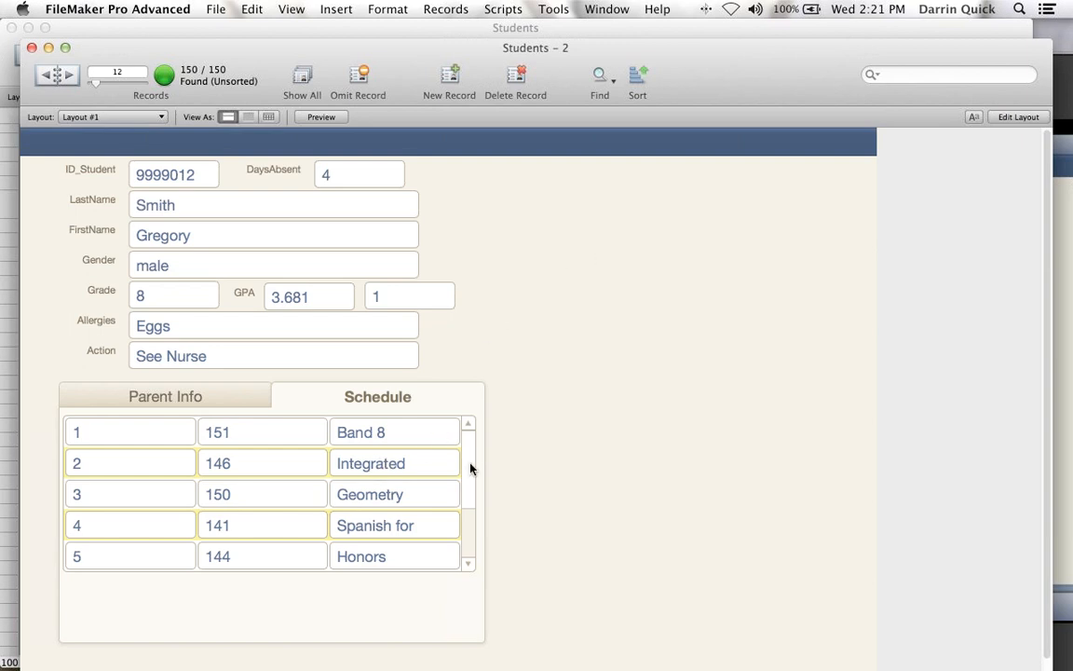
click(215, 651)
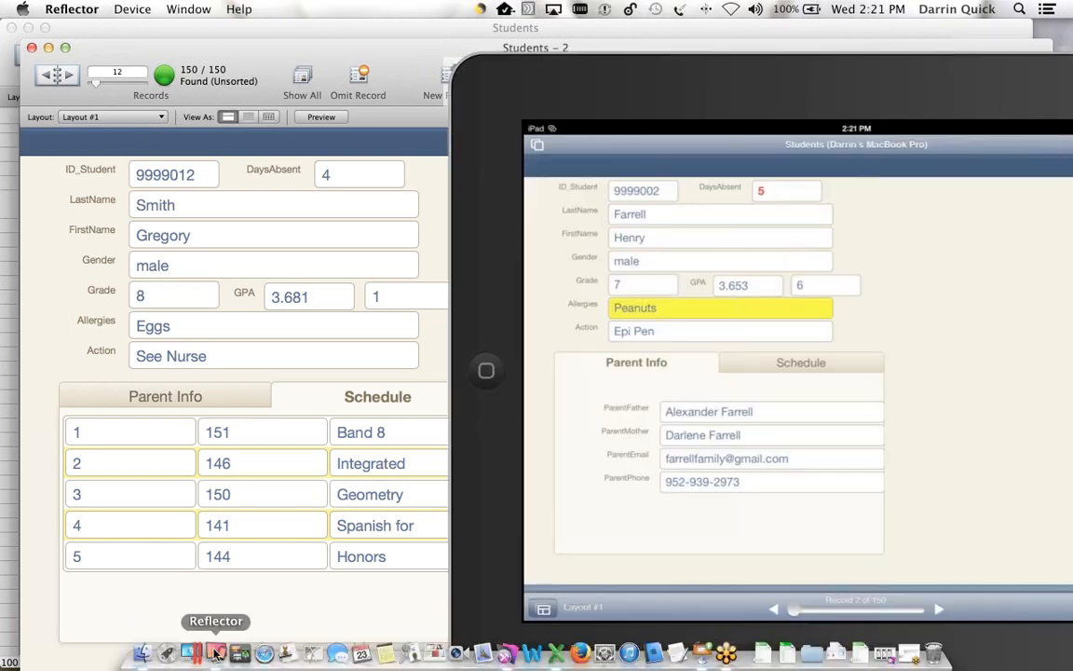
- Hide the Reflector iPad mirror to reveal the FileMaker Pro Advanced window
click(800, 362)
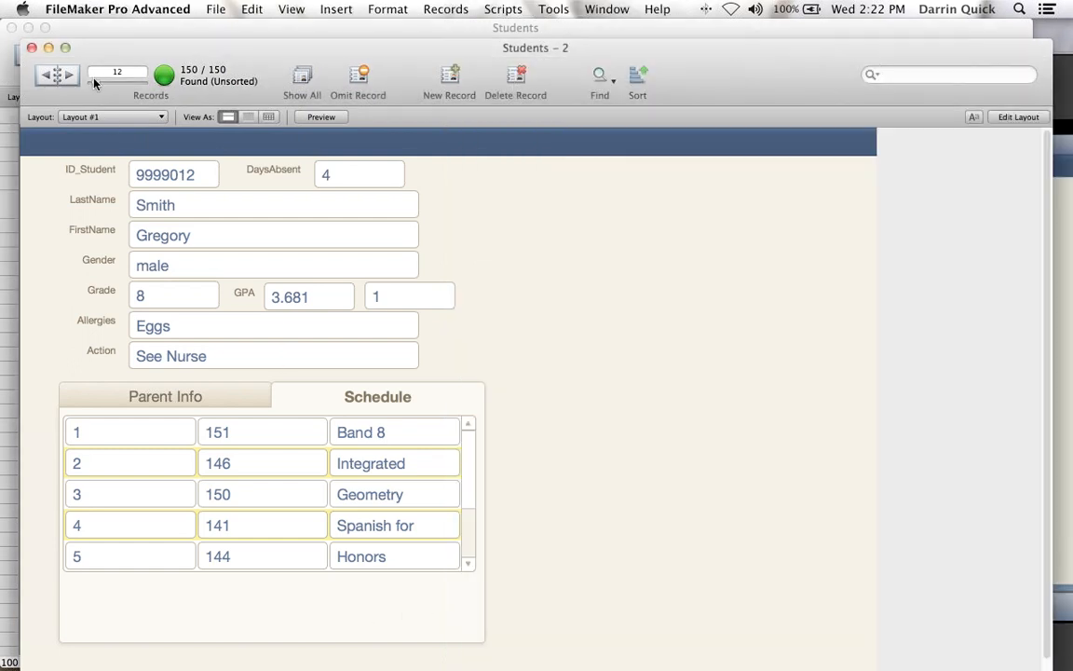
click(47, 74)
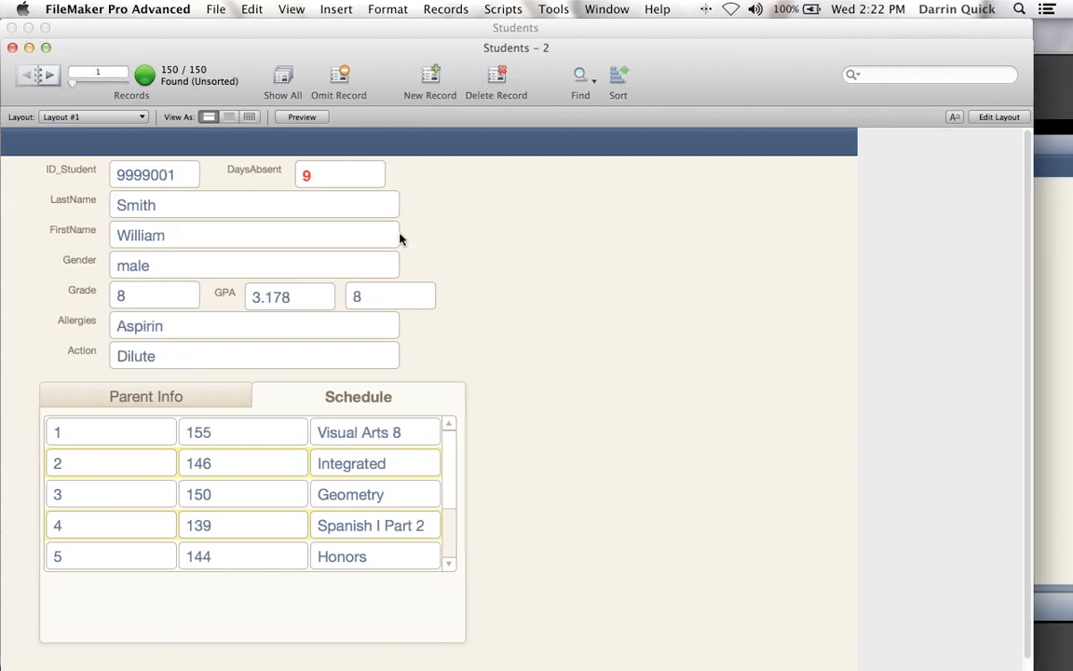
mouse_move(432, 252)
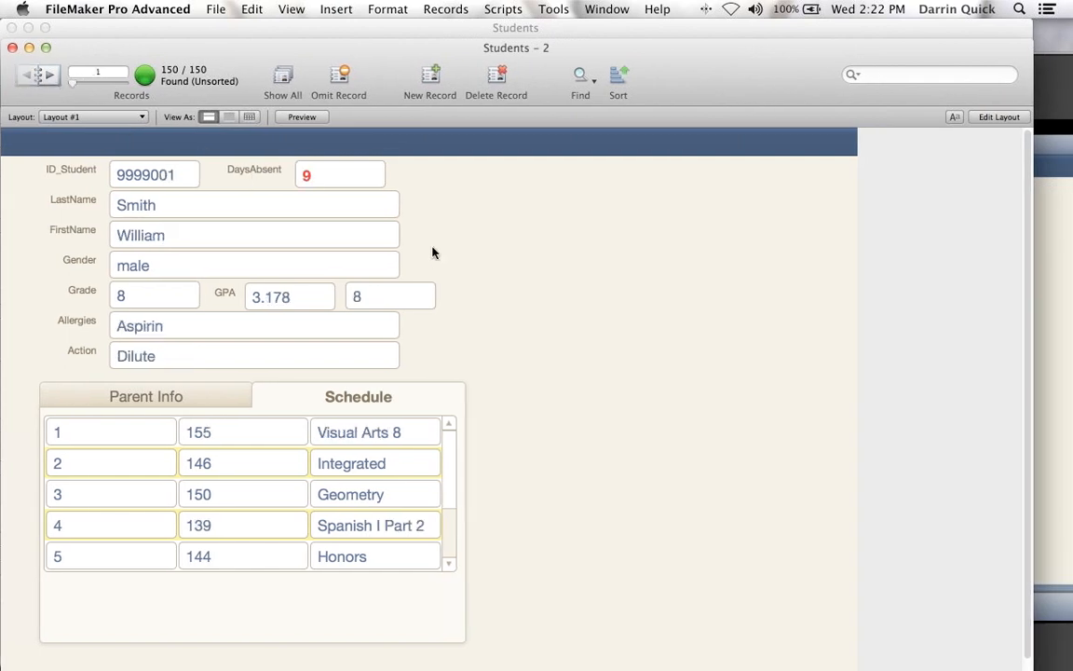
mouse_move(494, 259)
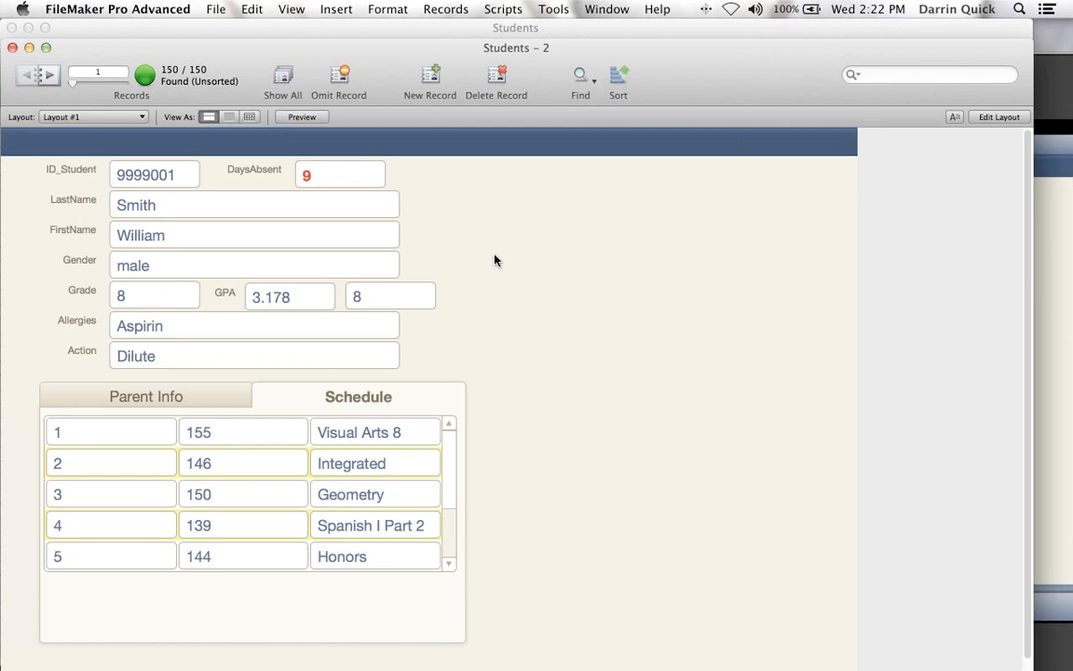
mouse_move(463, 465)
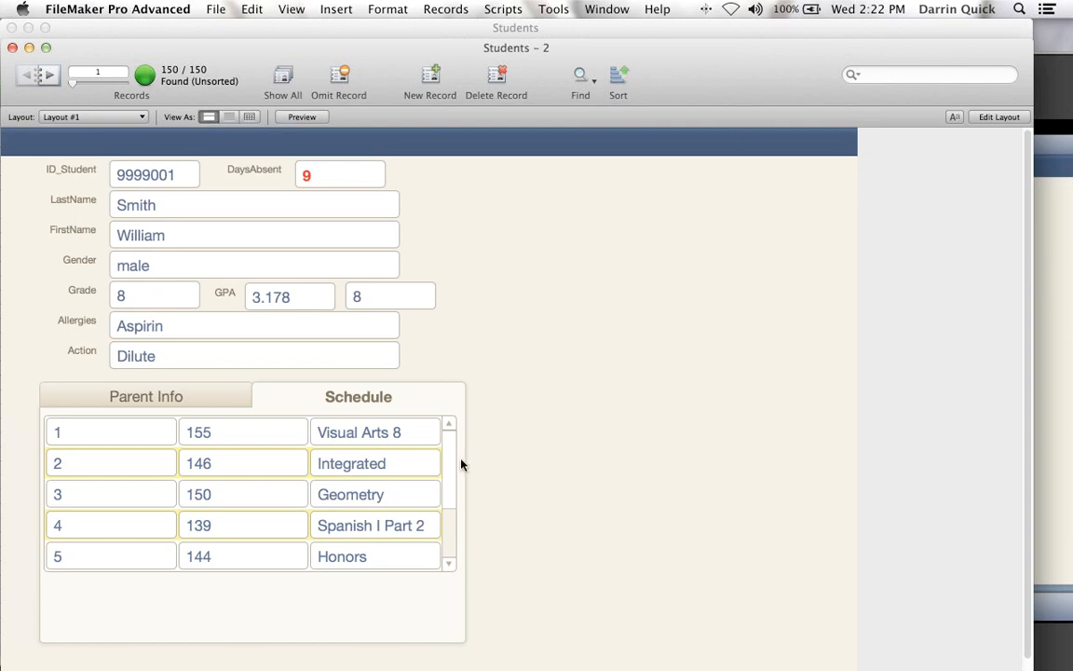
mouse_move(464, 466)
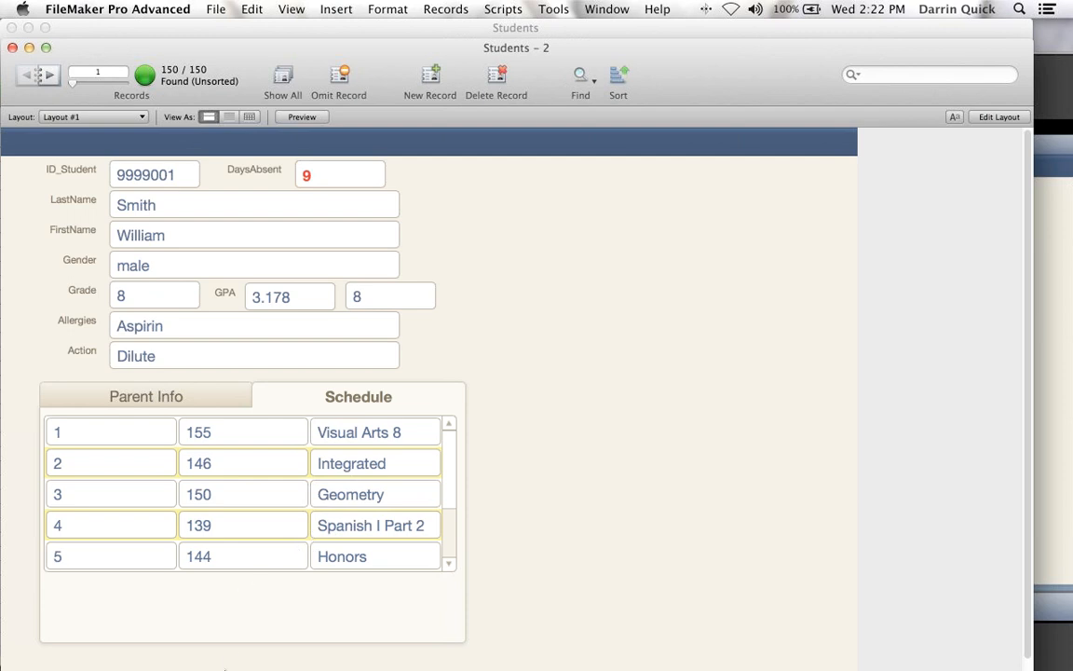
mouse_move(216, 653)
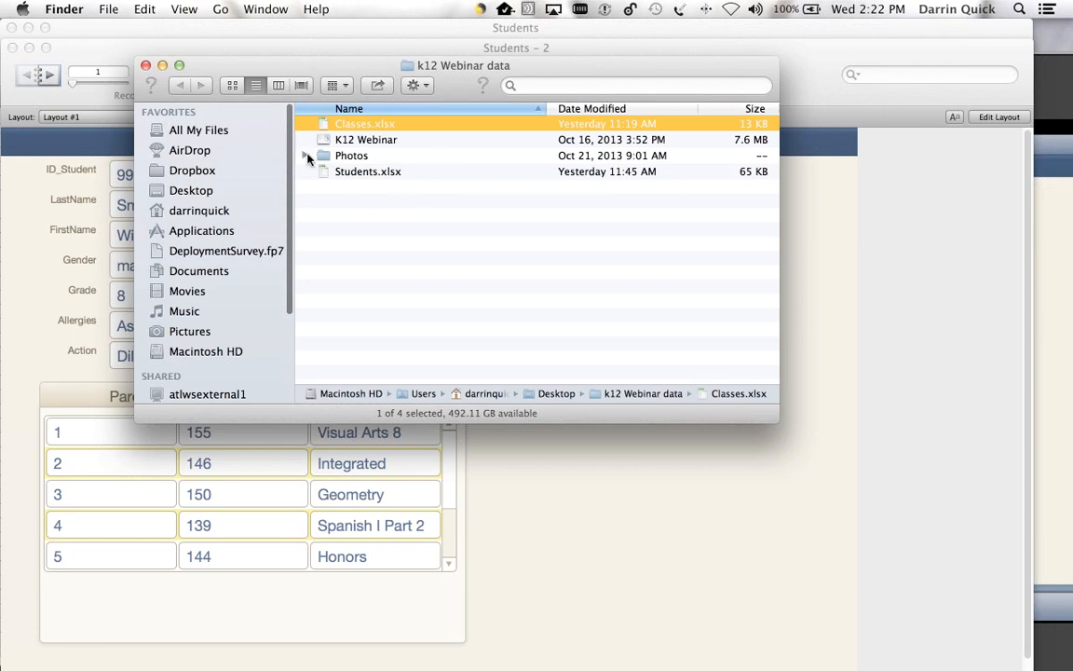
- Expand the Photos folder in Finder and open student picture 9999001.png
click(306, 156)
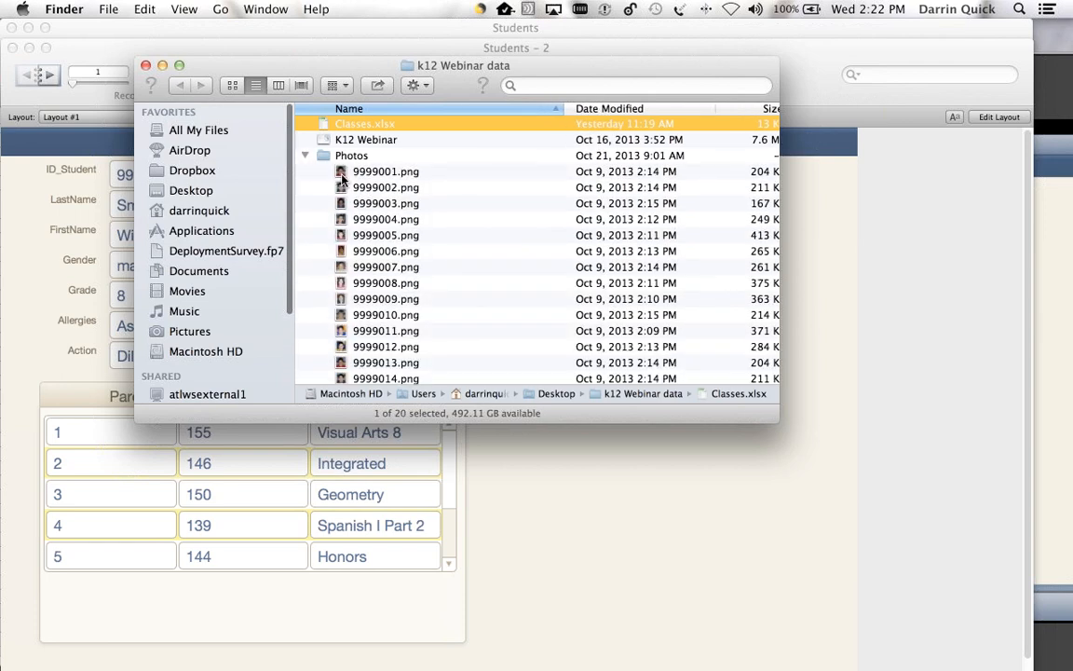
click(385, 171)
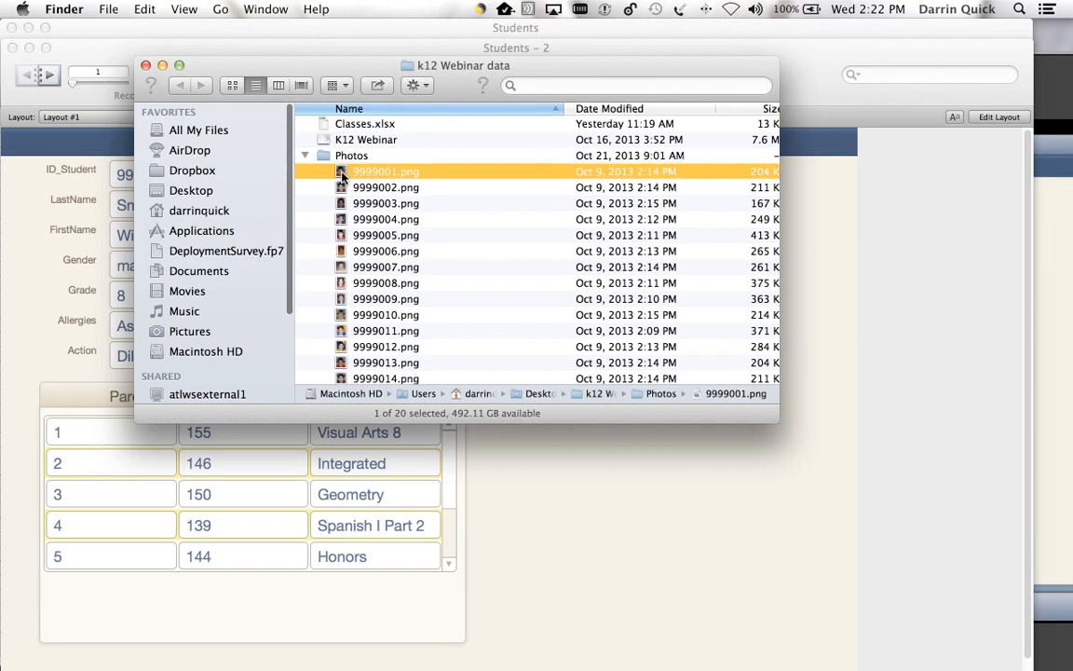
double_click(386, 172)
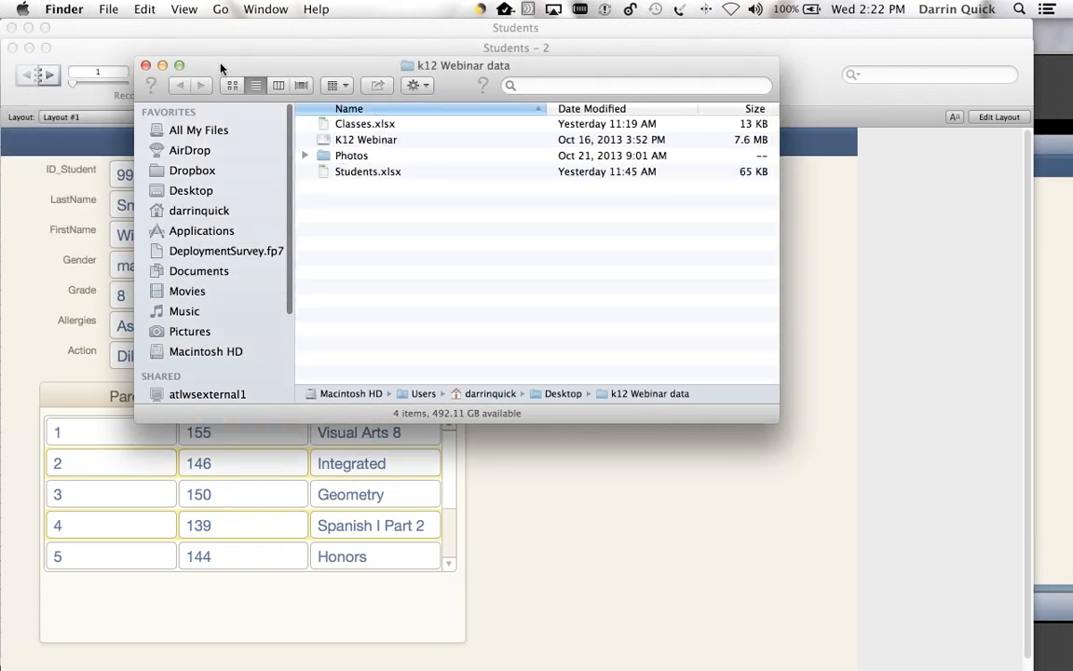
mouse_move(31, 202)
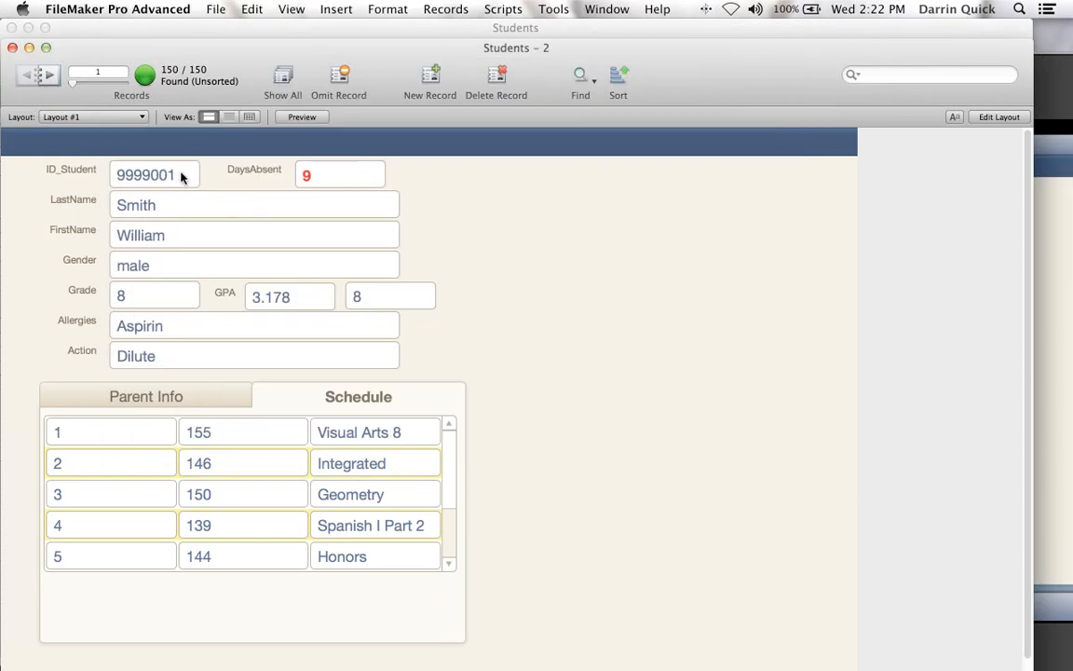
mouse_move(466, 217)
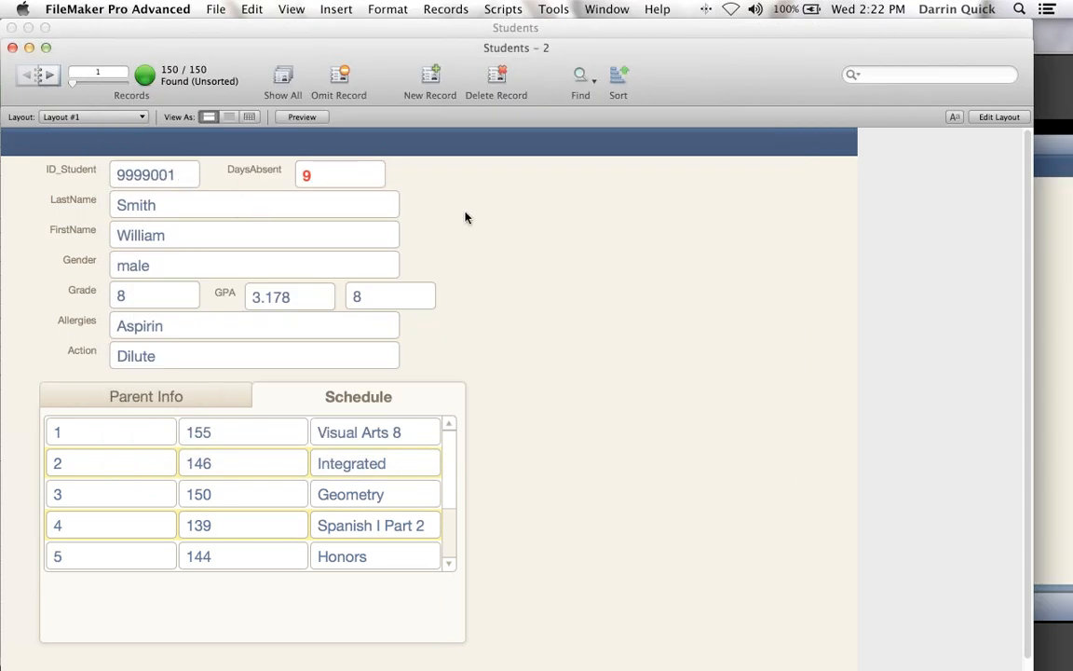
mouse_move(978, 122)
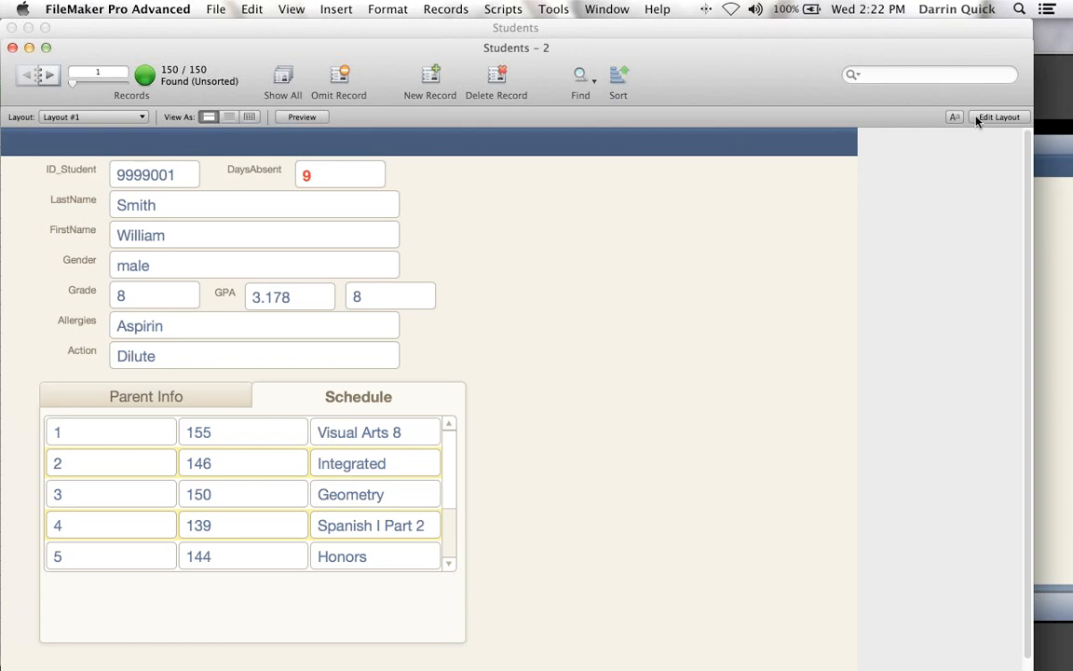
mouse_move(223, 14)
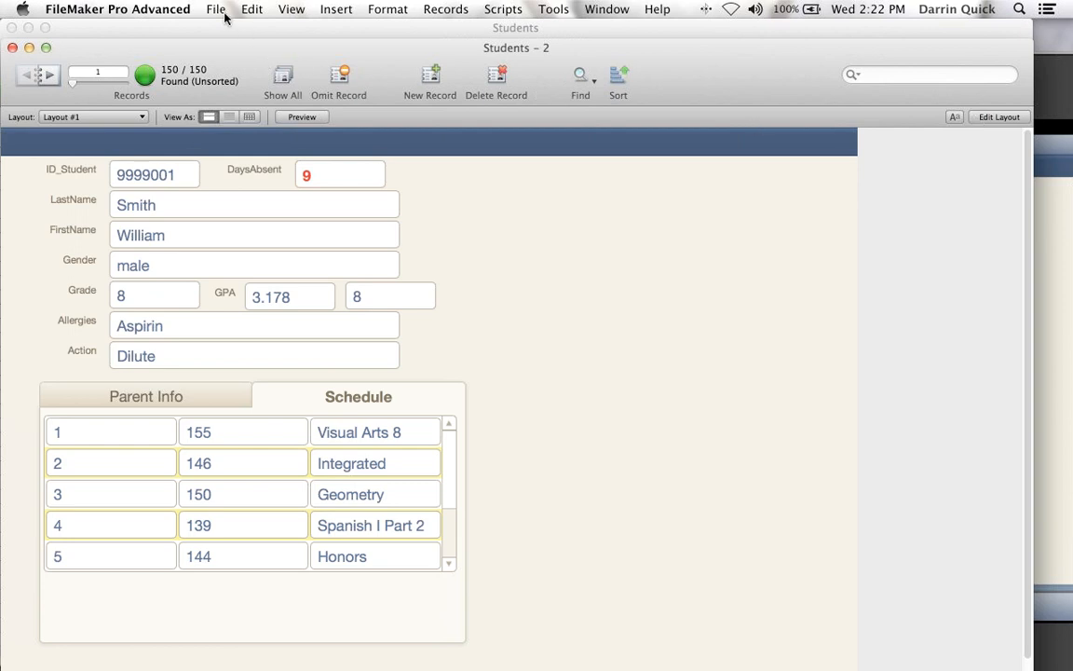
- Import the Photos folder via Import Records > Folder into a new table named Photos
click(215, 8)
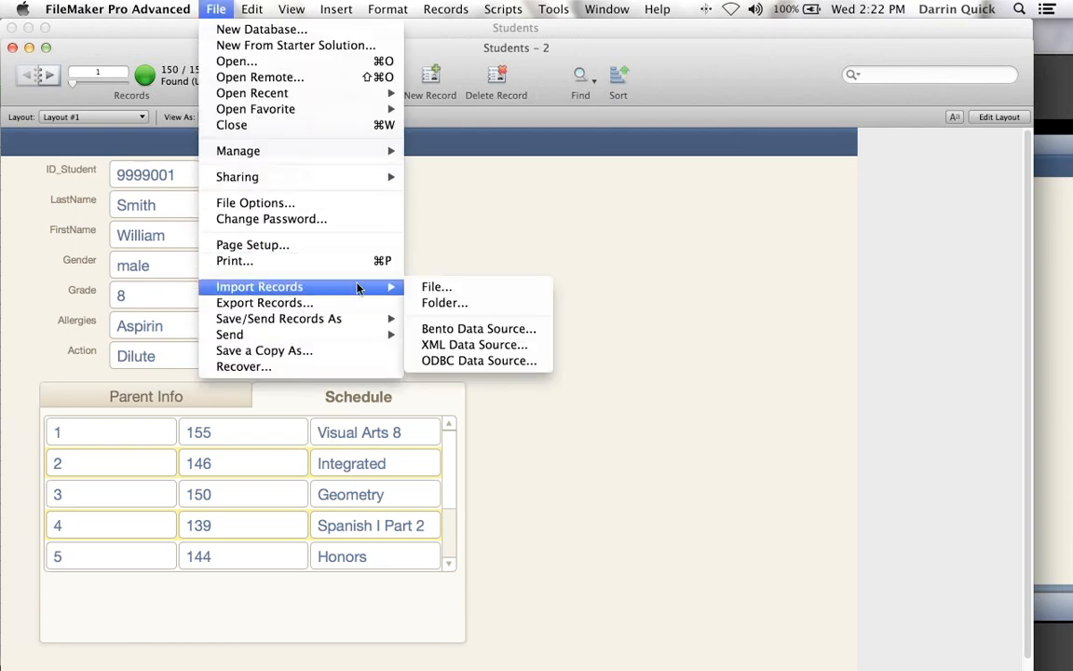
mouse_move(445, 302)
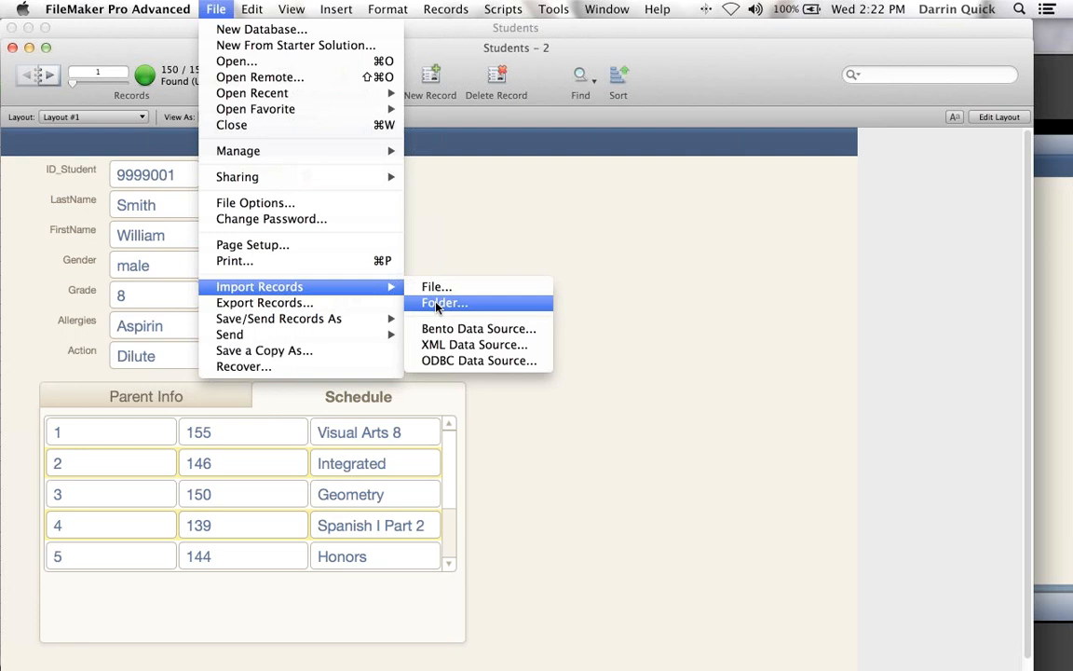
click(444, 302)
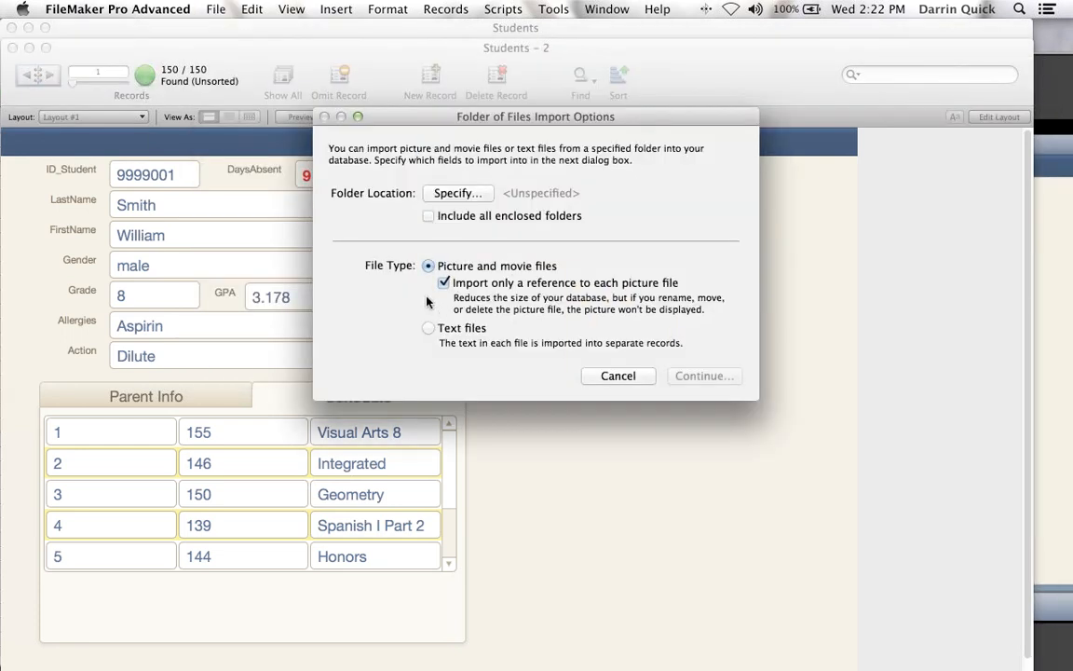
click(457, 193)
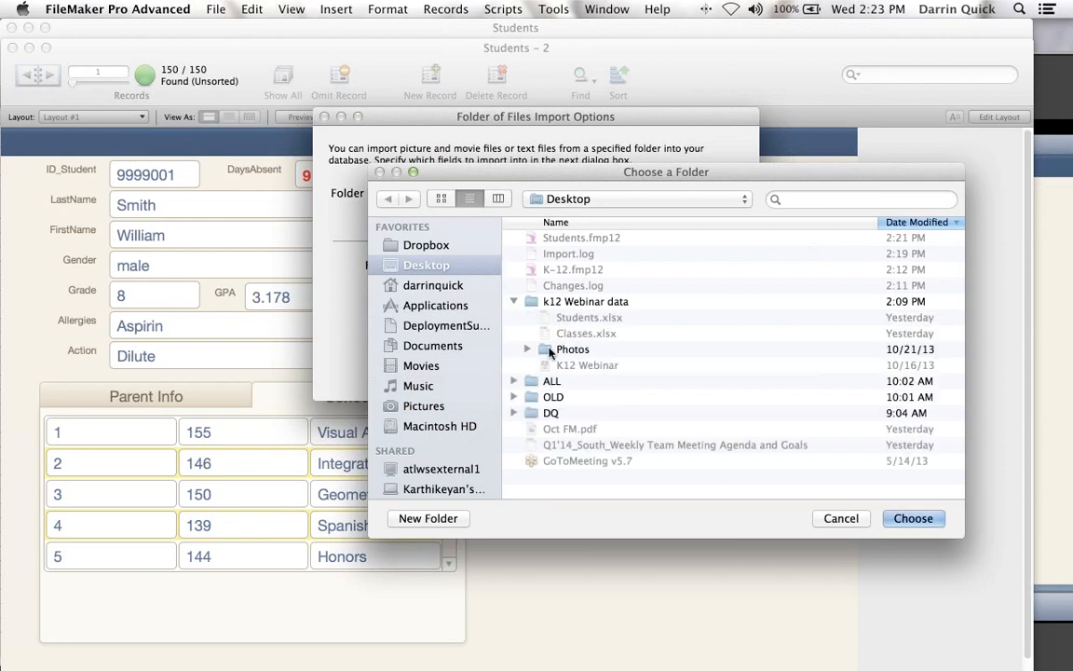
click(573, 349)
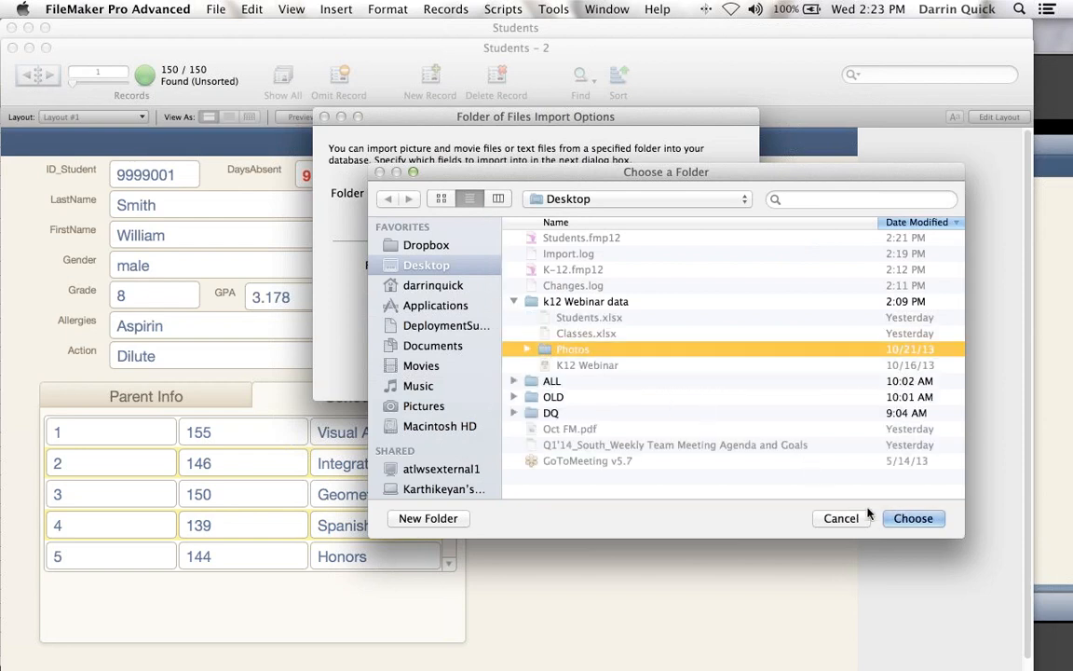
click(913, 518)
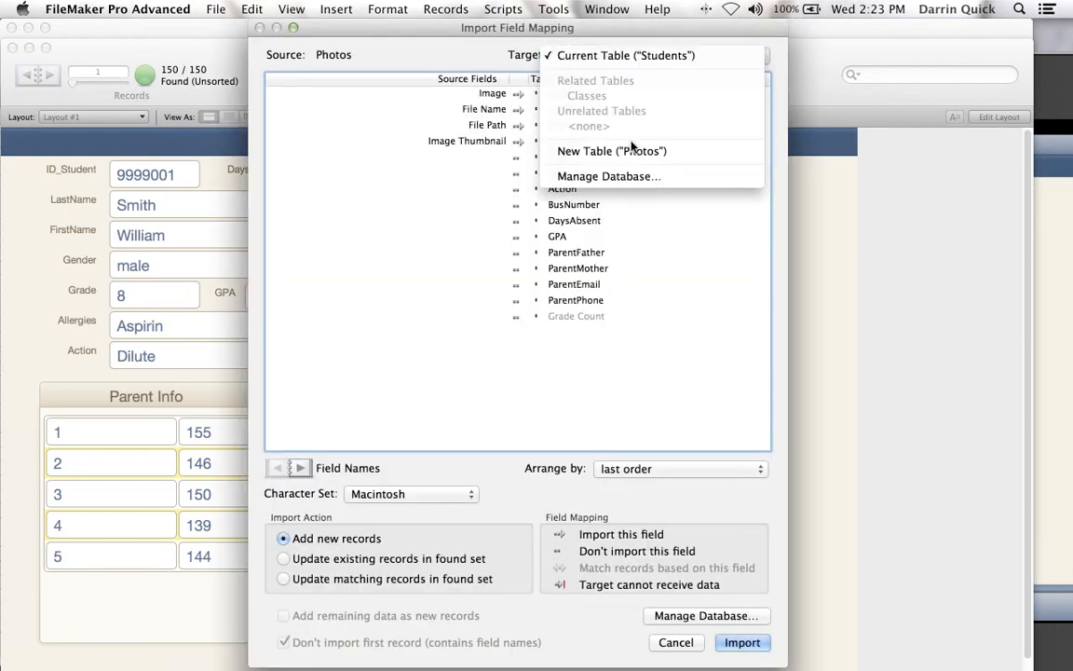
click(611, 151)
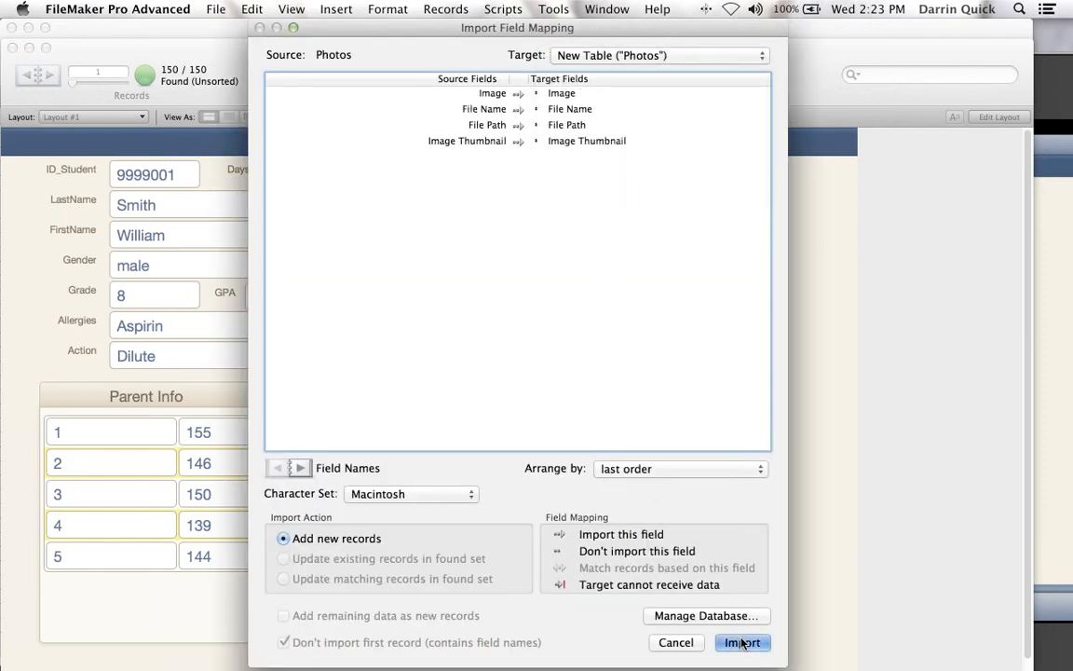
click(743, 641)
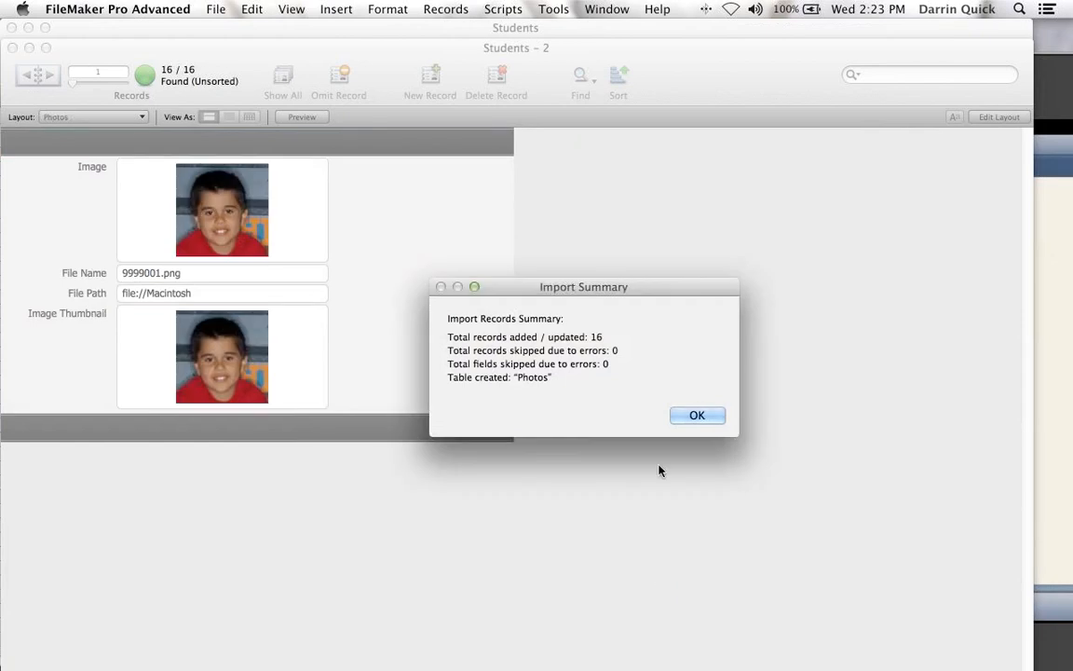
- Dismiss the import summary, remove '.png' from record 2's File Name, then return to record 1
click(696, 414)
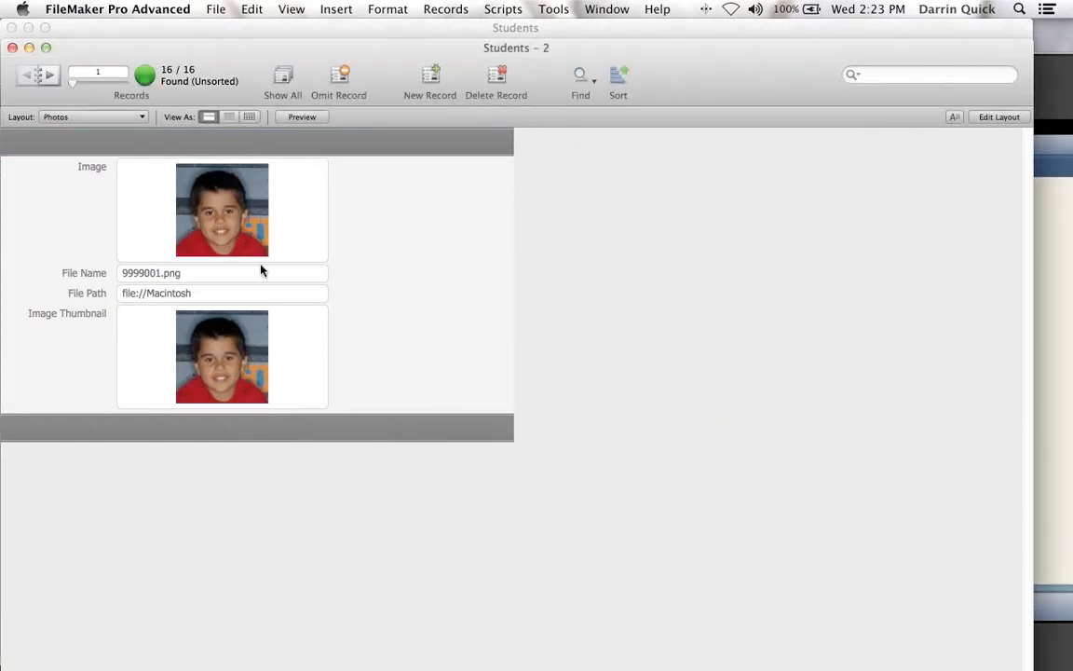
mouse_move(210, 360)
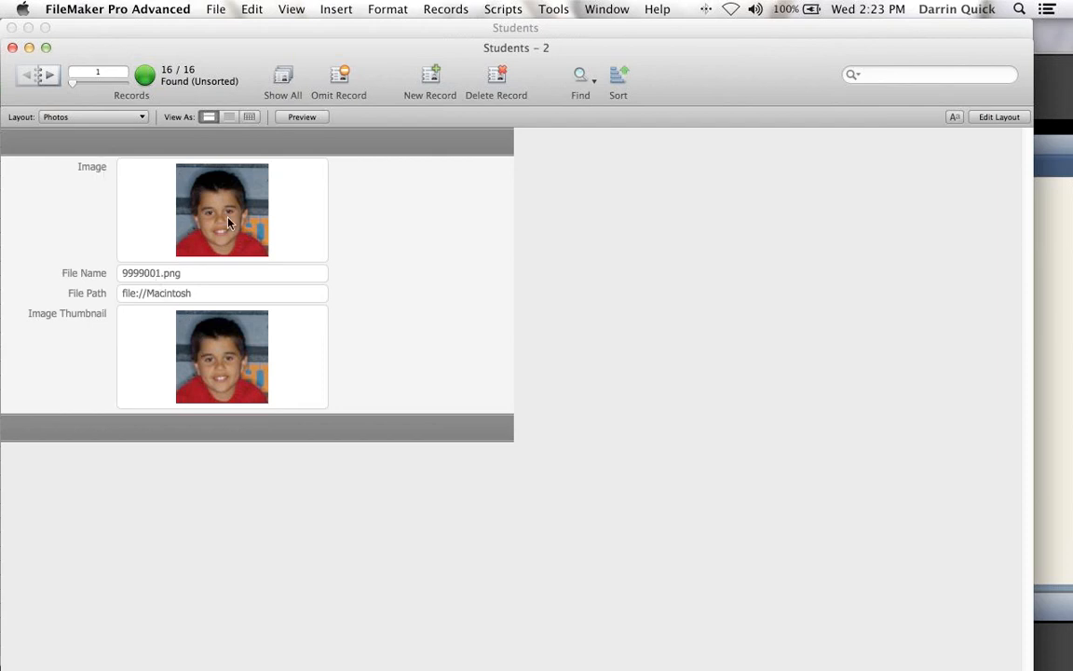
mouse_move(181, 274)
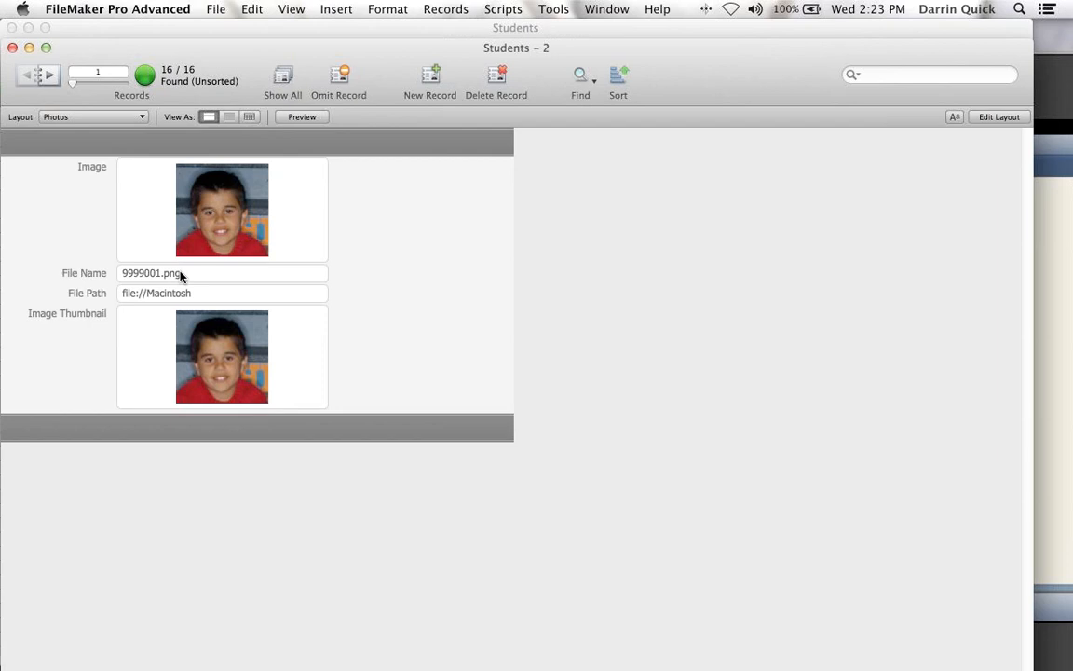
click(154, 273)
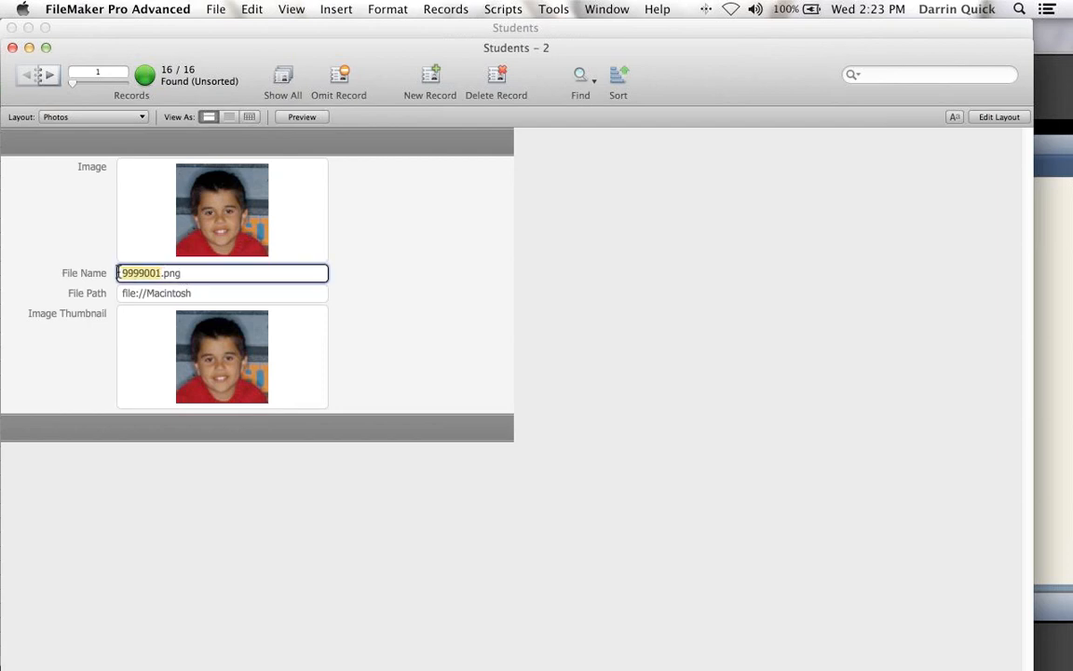
click(191, 273)
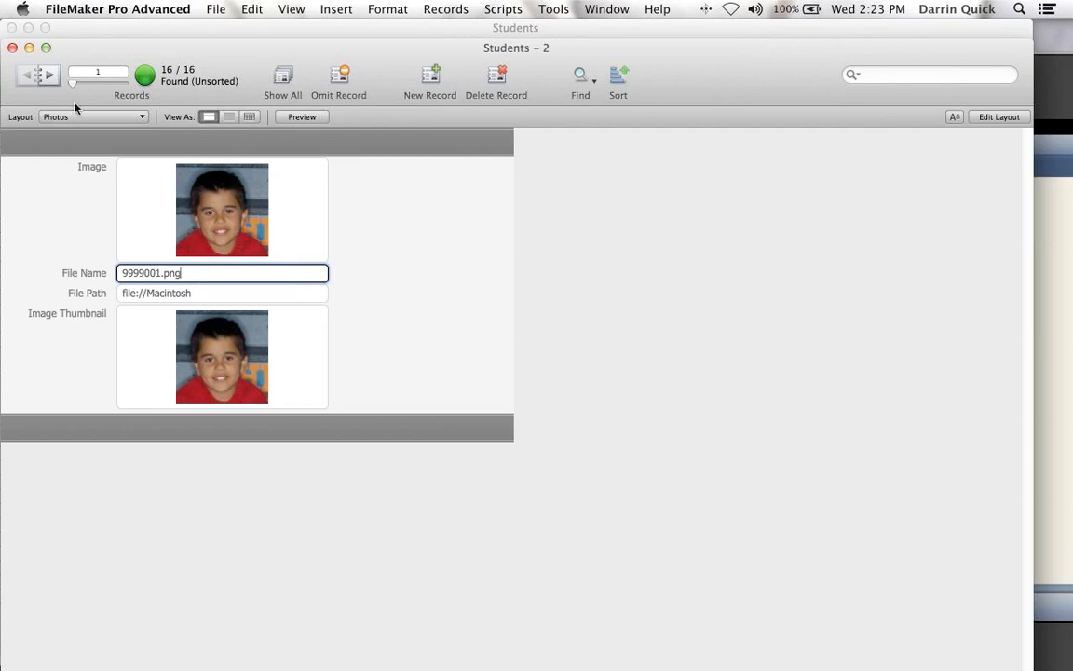
click(50, 74)
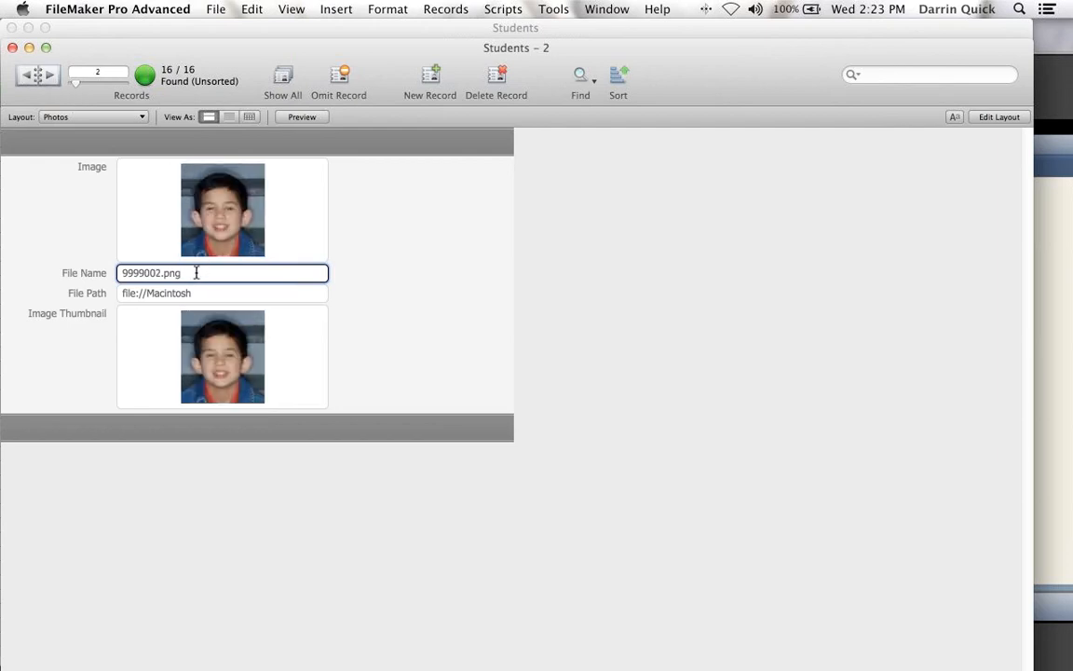
key(Backspace)
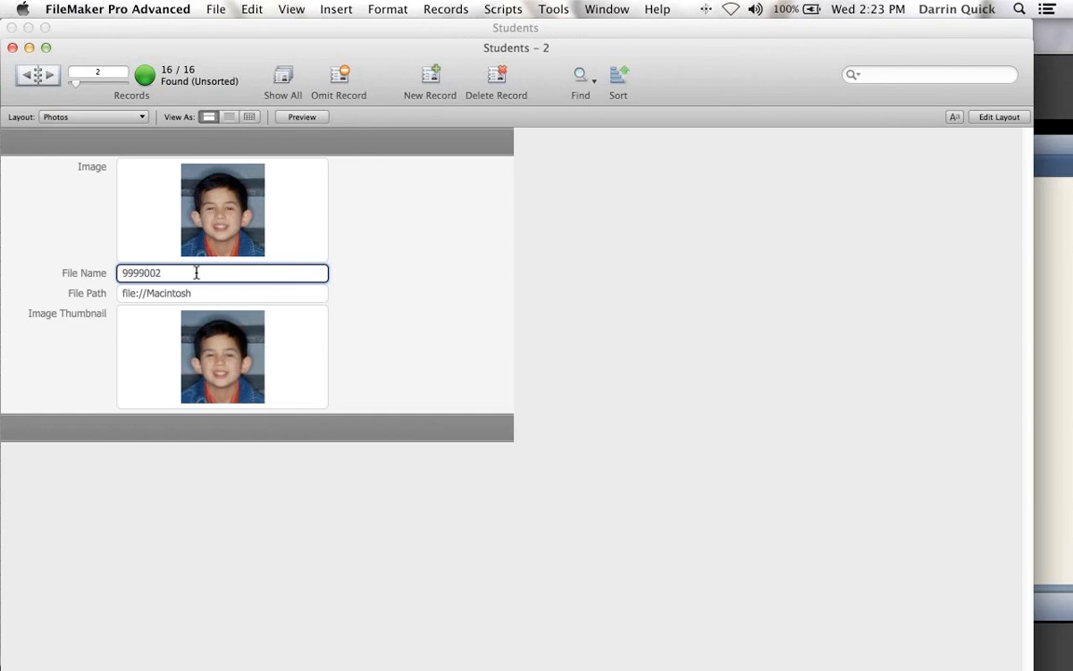
click(316, 222)
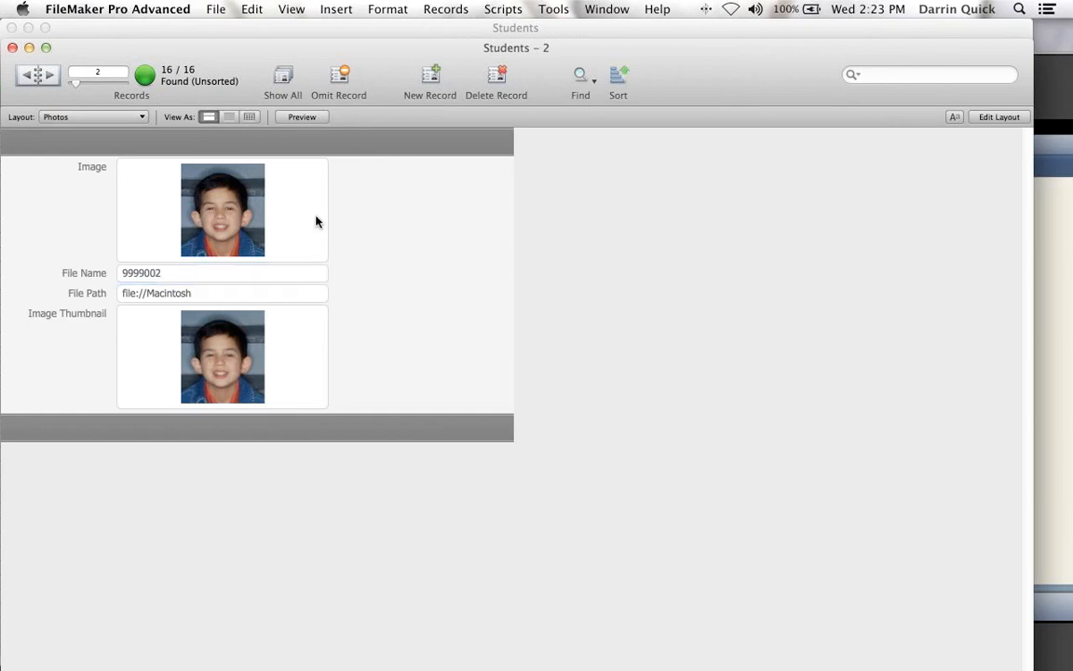
click(28, 74)
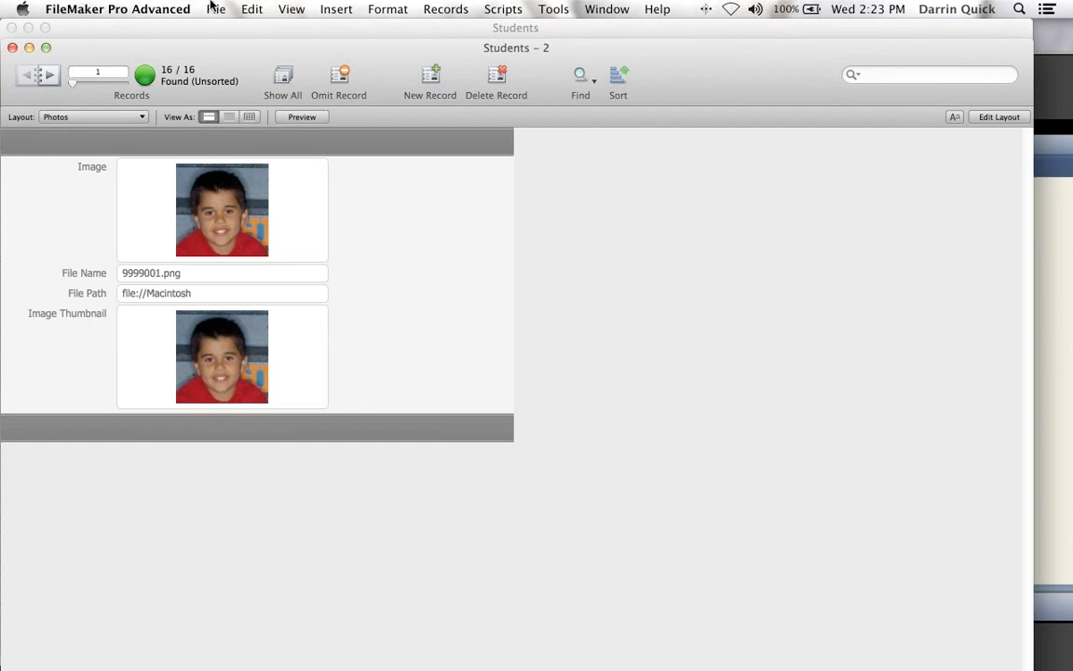
- In Manage Database, create a calculation field named id in the Photos table
click(216, 9)
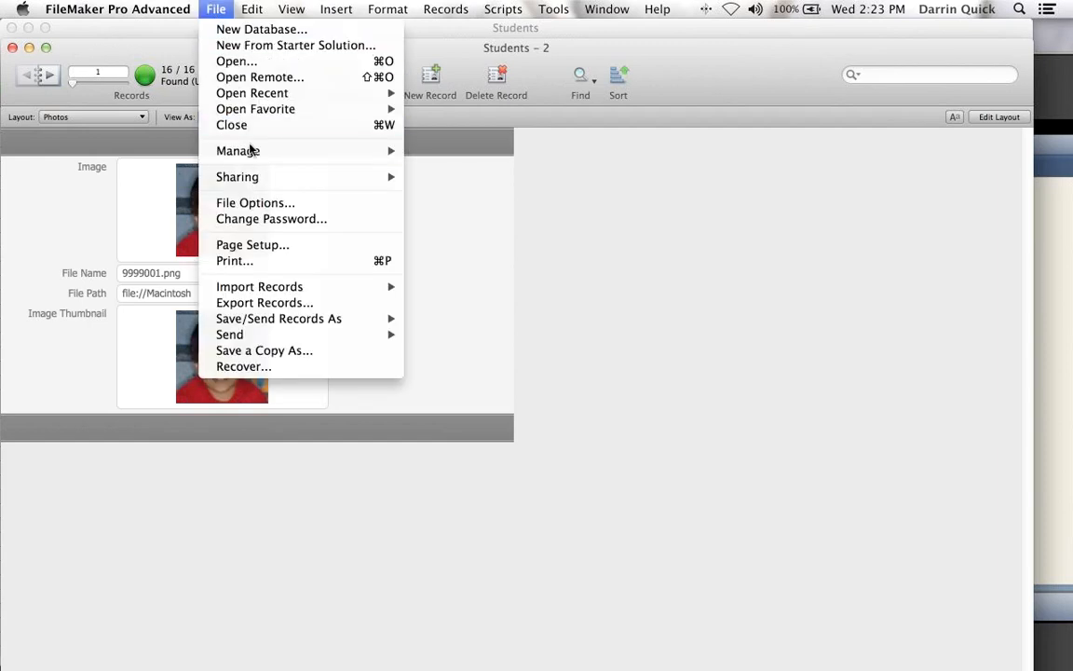
click(238, 150)
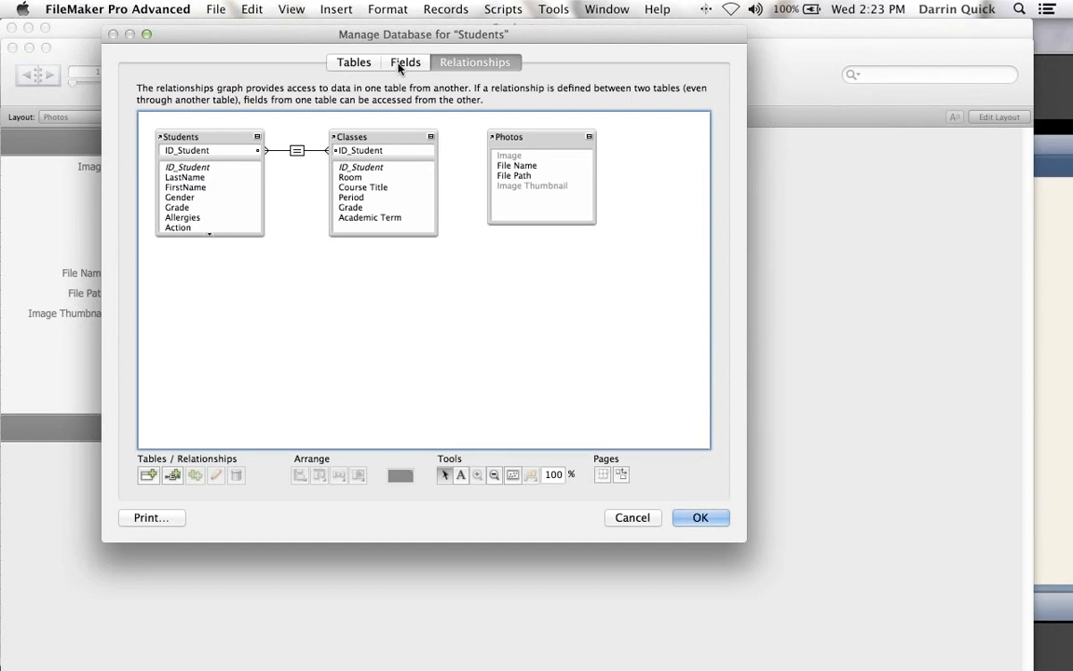
click(353, 61)
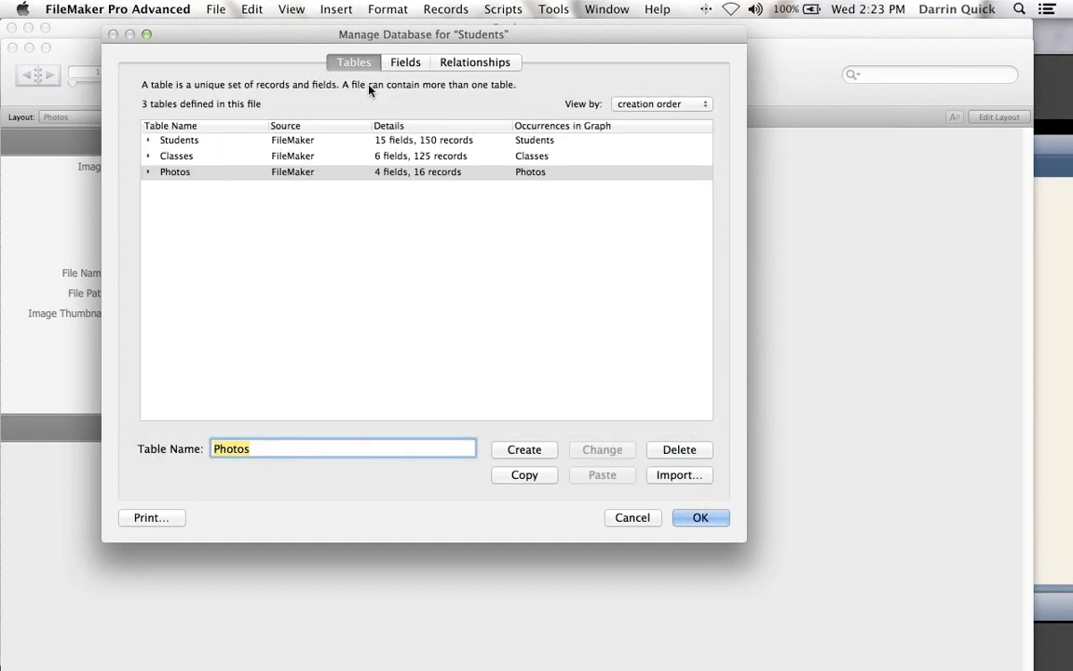
click(406, 61)
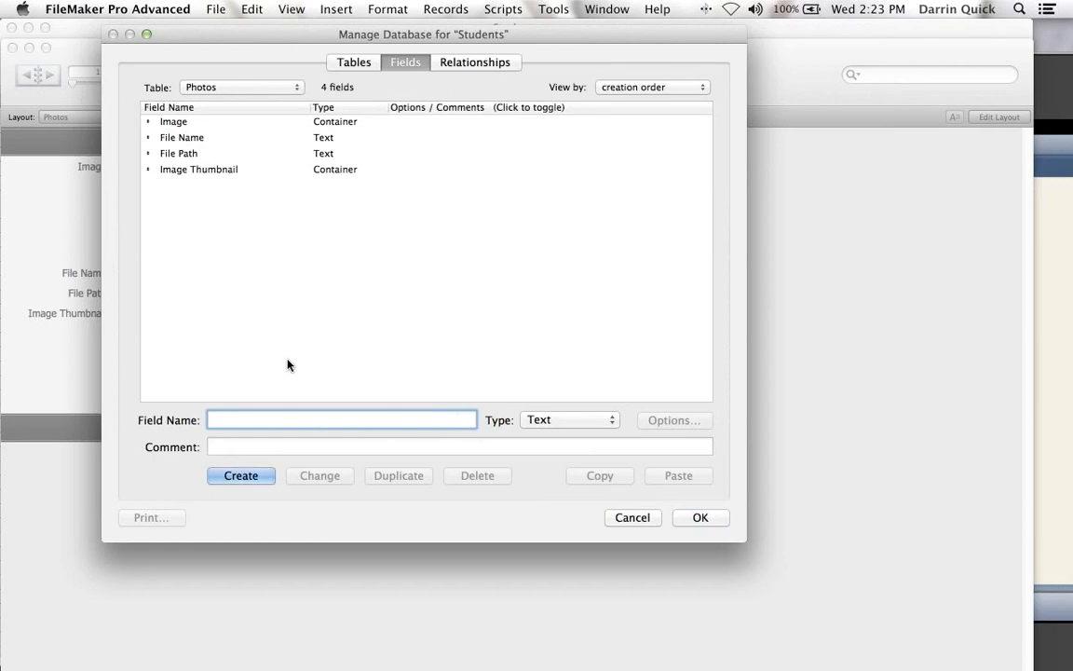
click(568, 419)
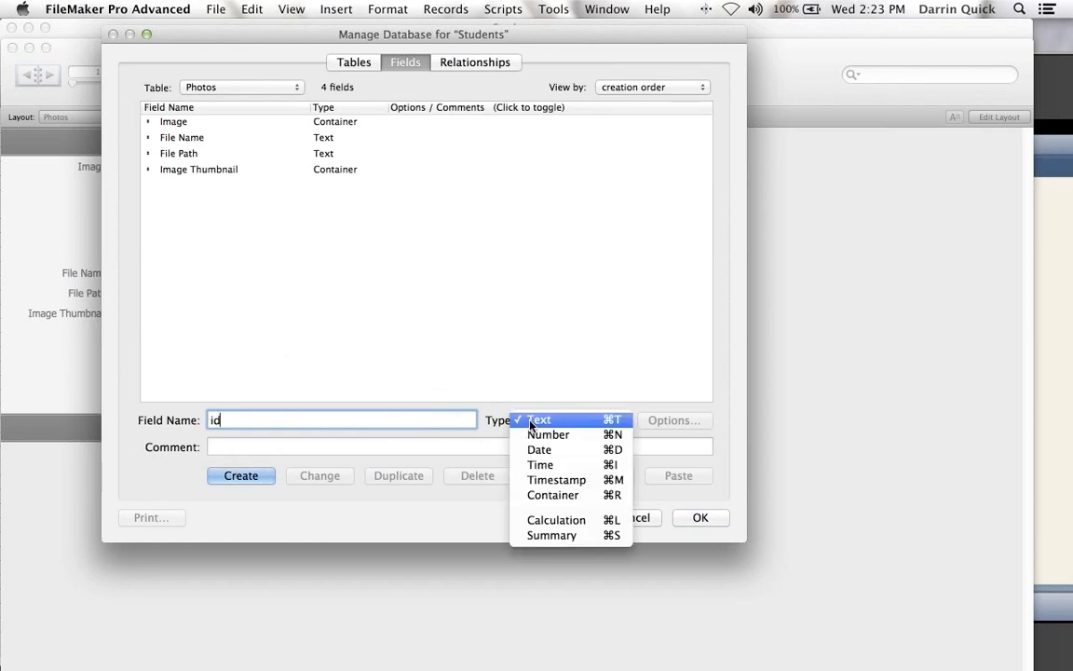
click(556, 519)
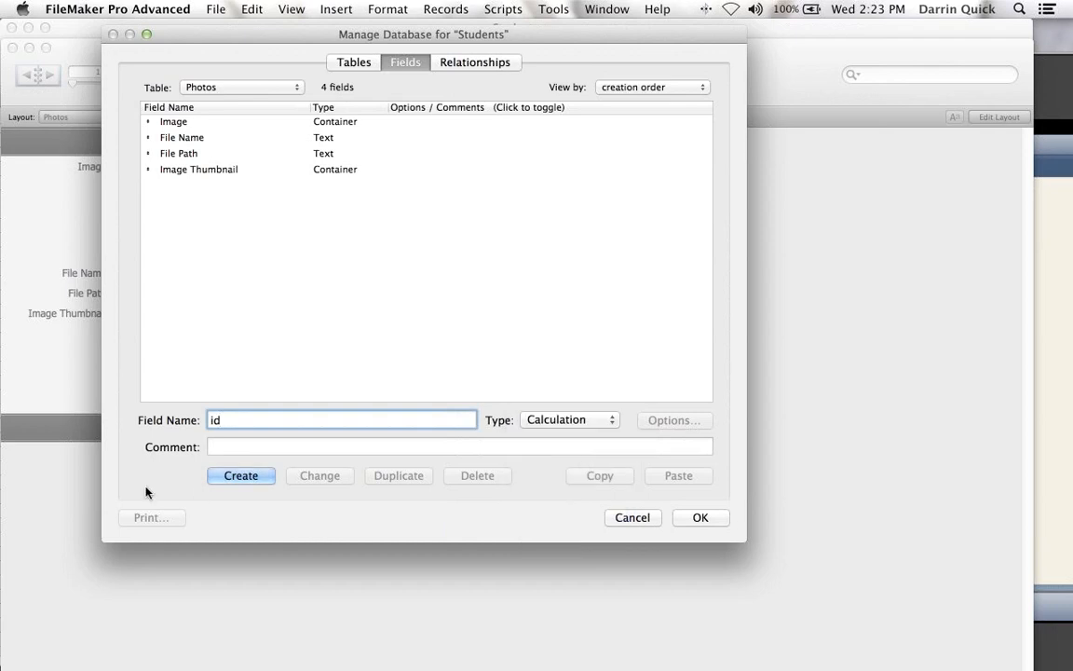
click(240, 475)
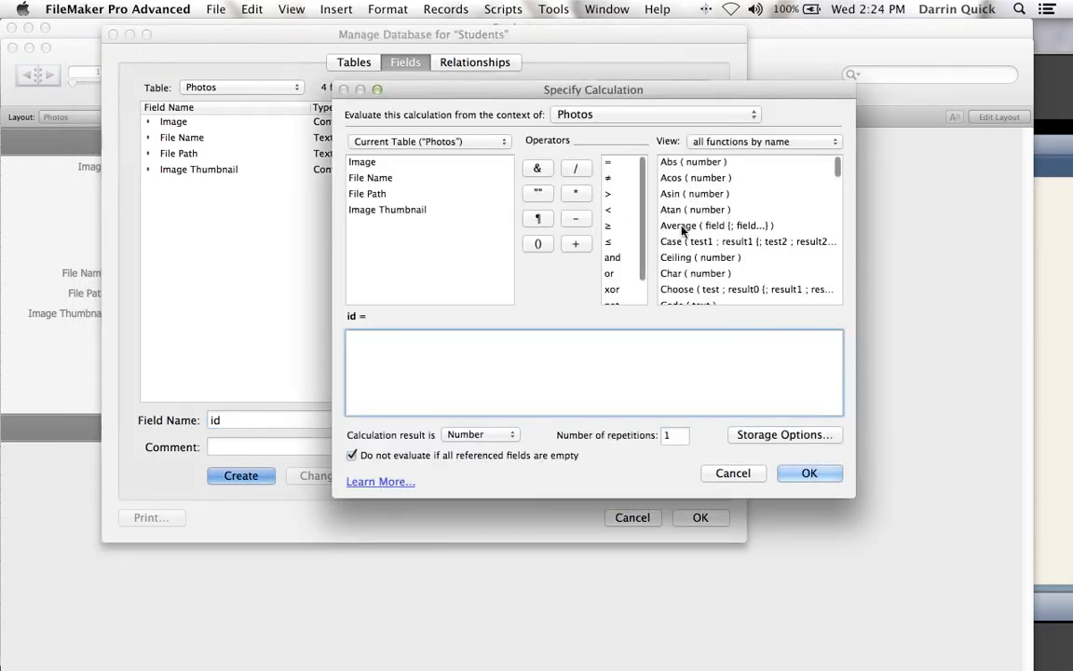
- Enter GetAsNumber ( File Name ) as the id formula and confirm it
click(760, 142)
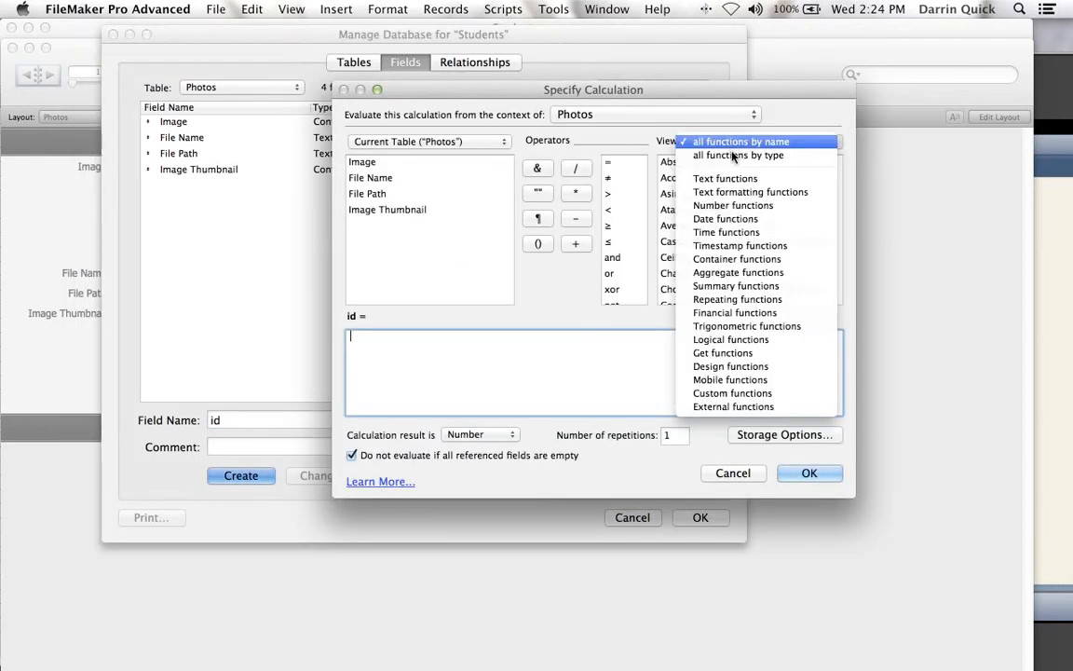
mouse_move(749, 192)
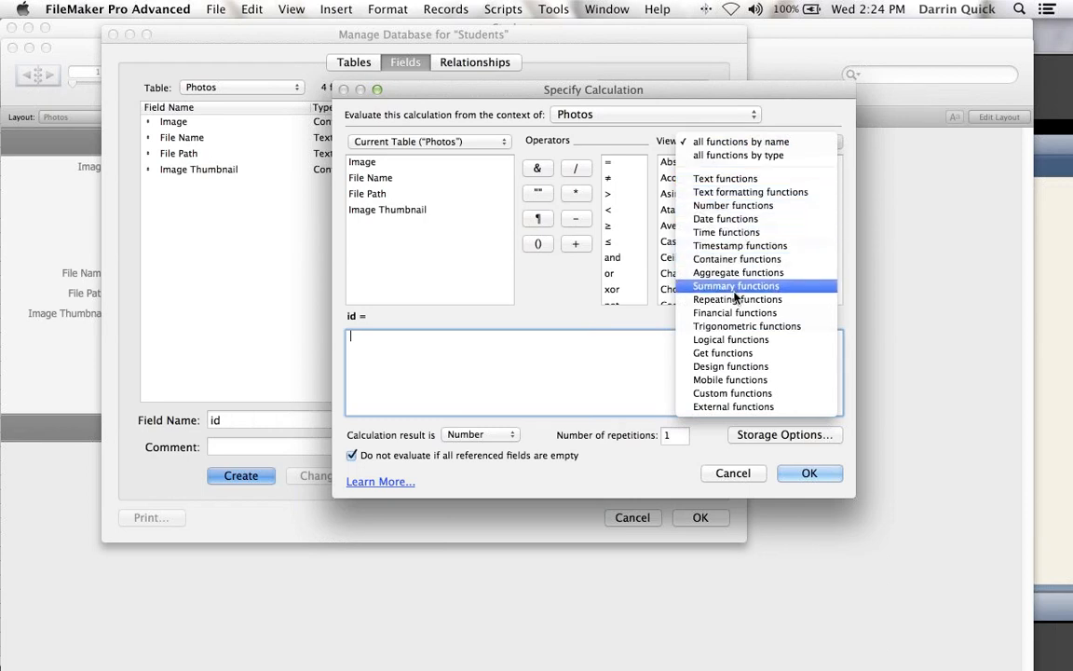
mouse_move(694, 388)
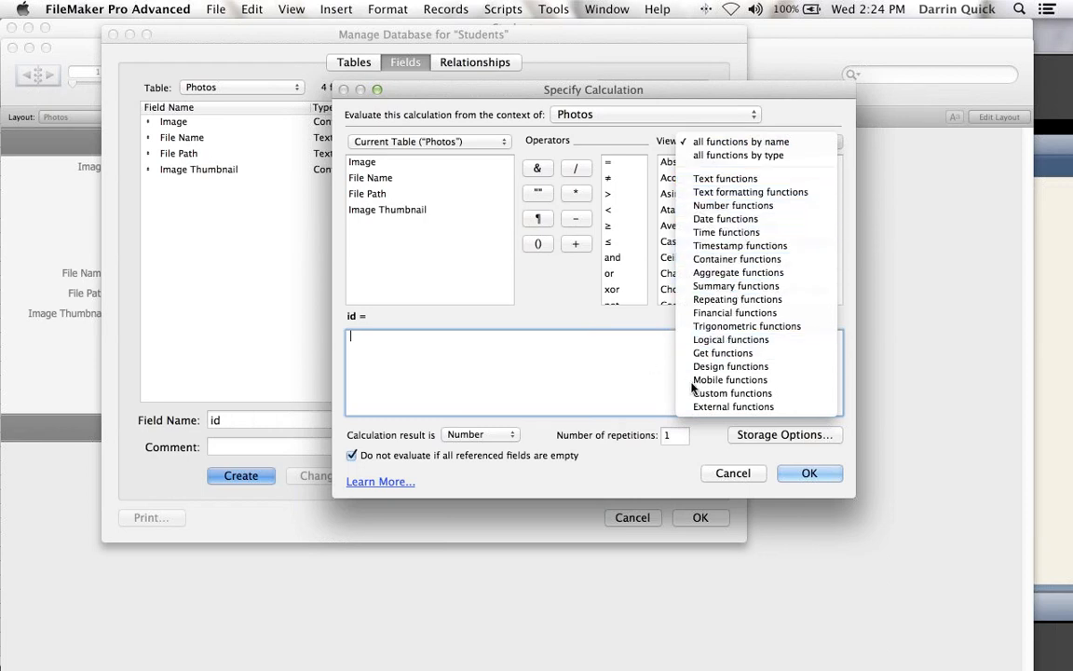
click(740, 140)
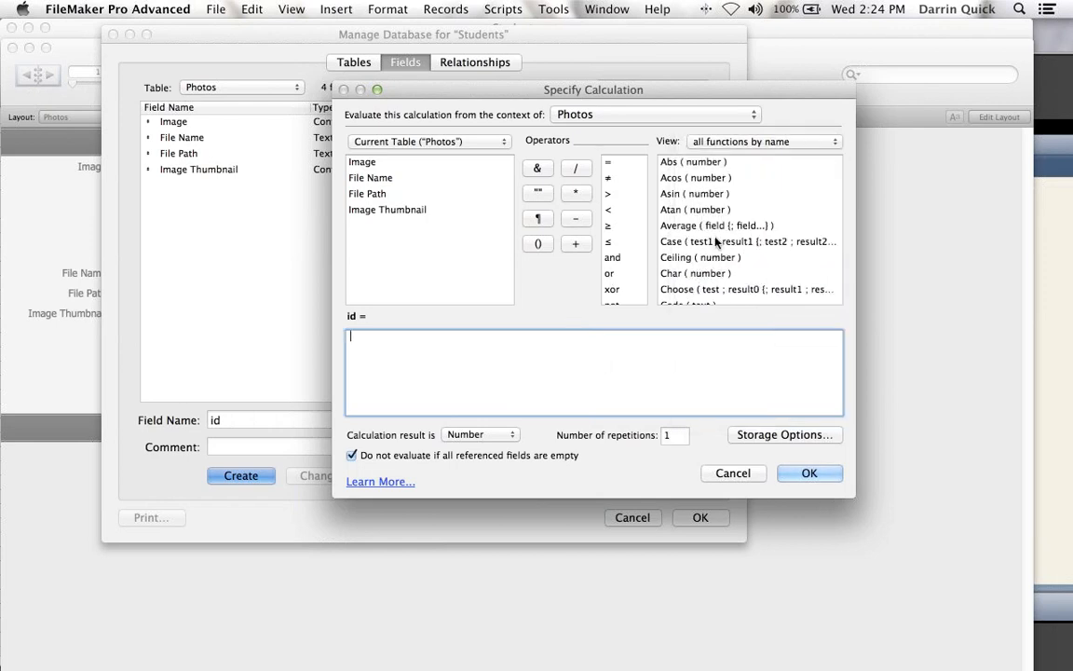
scroll(down, 3)
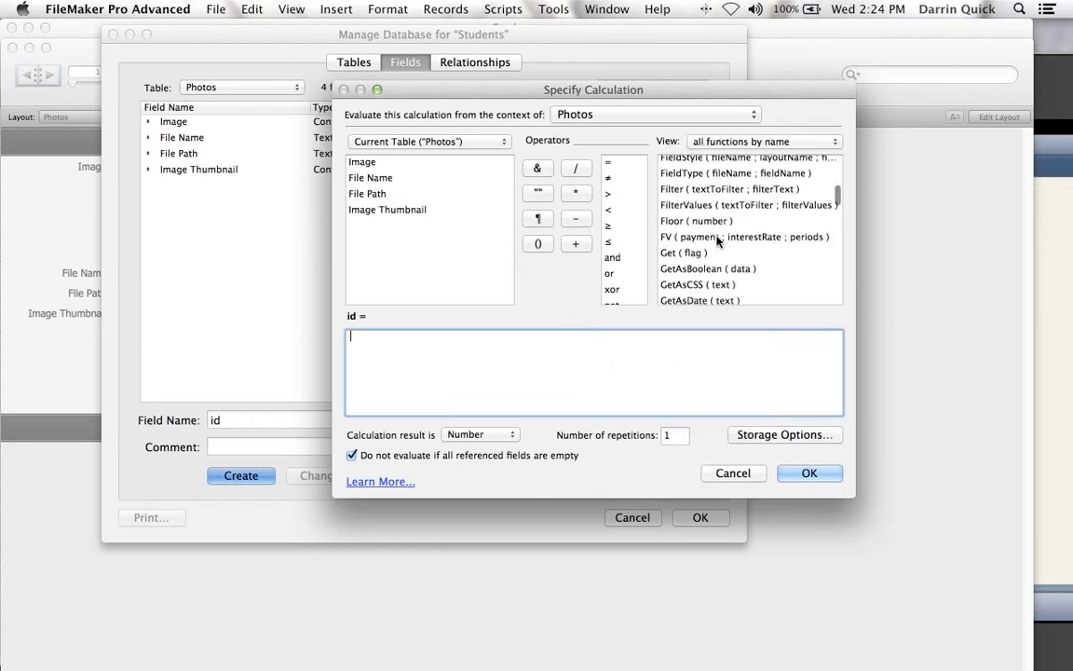
scroll(down, 3)
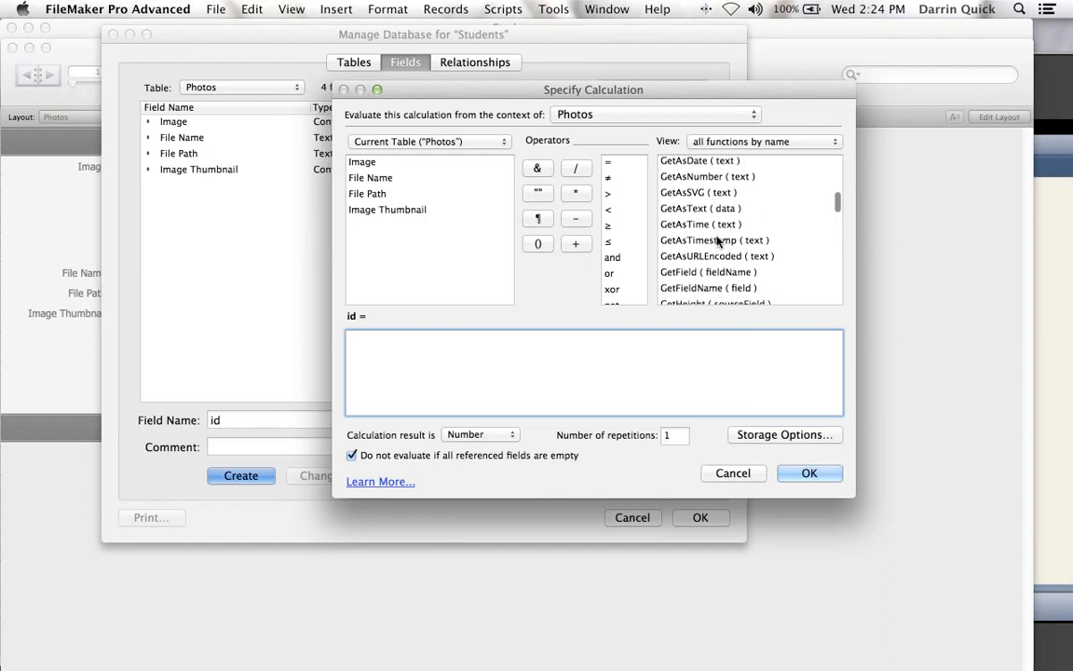
scroll(down, 3)
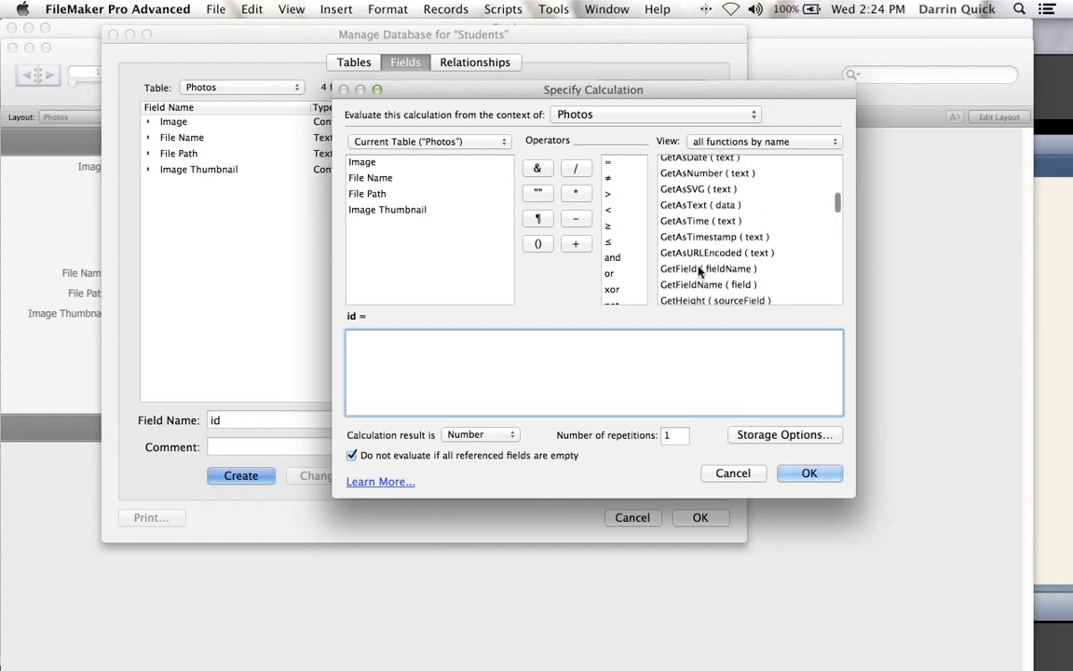
scroll(down, 3)
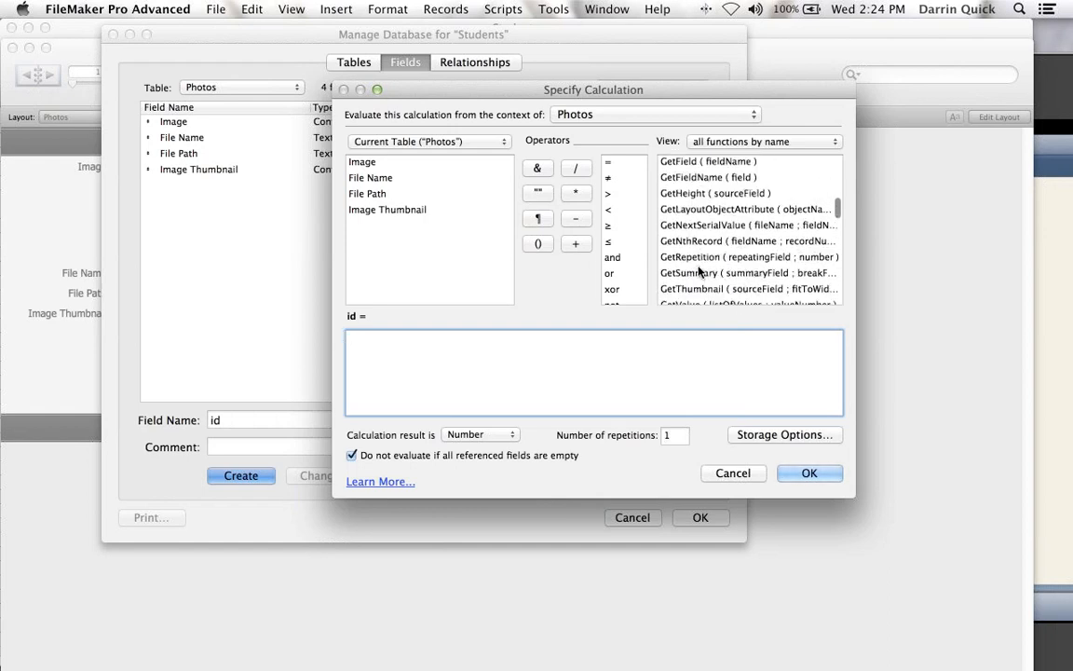
scroll(up, 3)
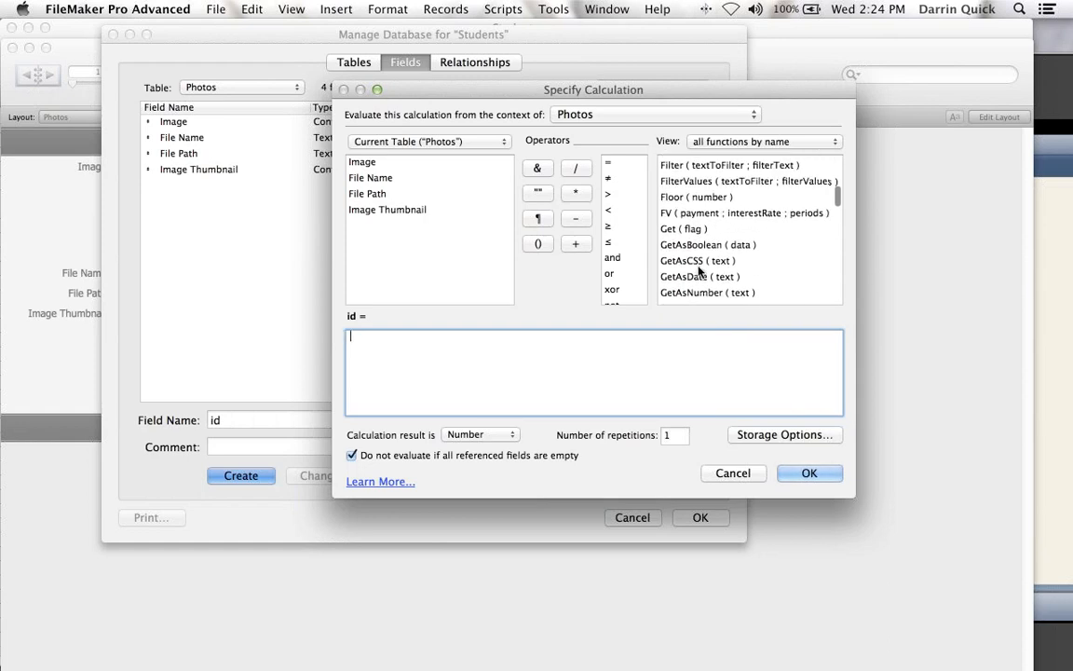
scroll(down, 3)
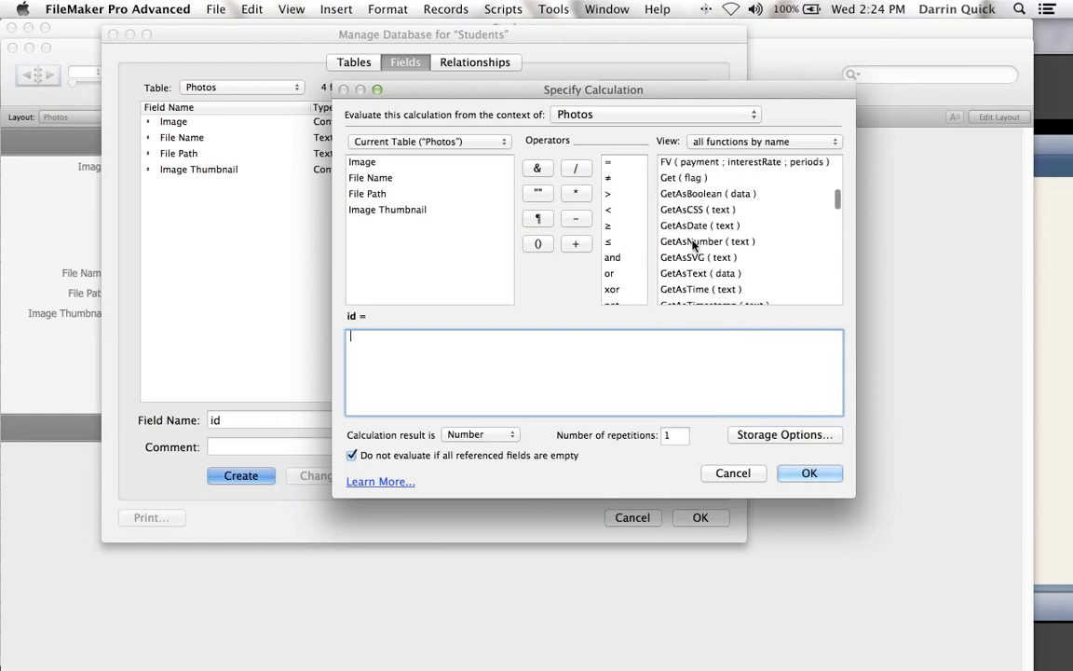
double_click(707, 241)
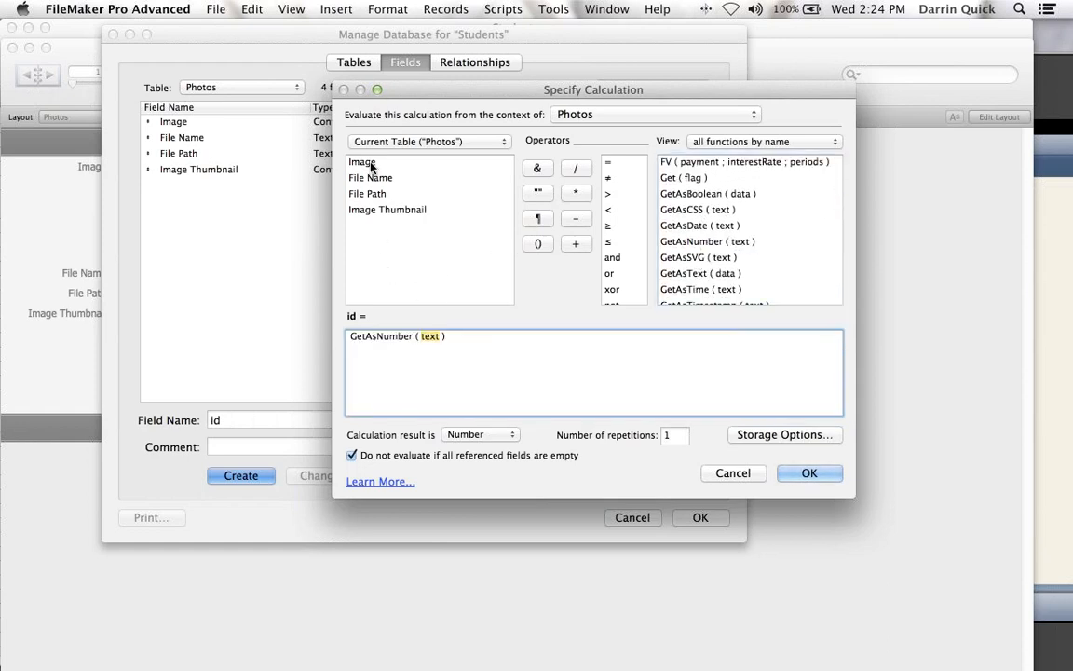
double_click(370, 178)
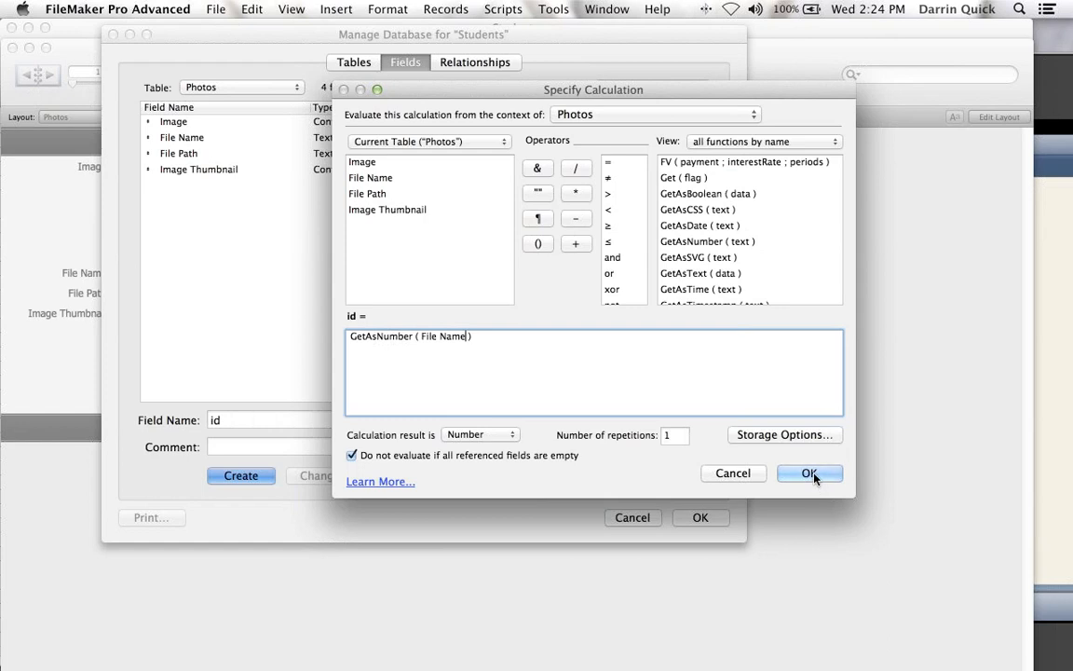
click(809, 474)
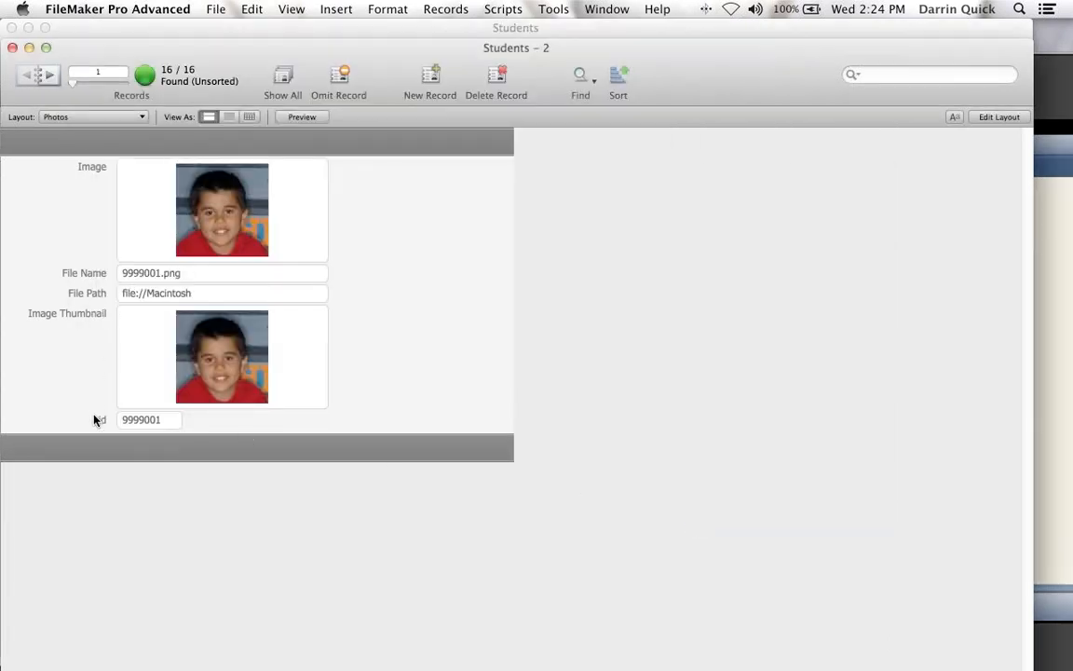
mouse_move(129, 437)
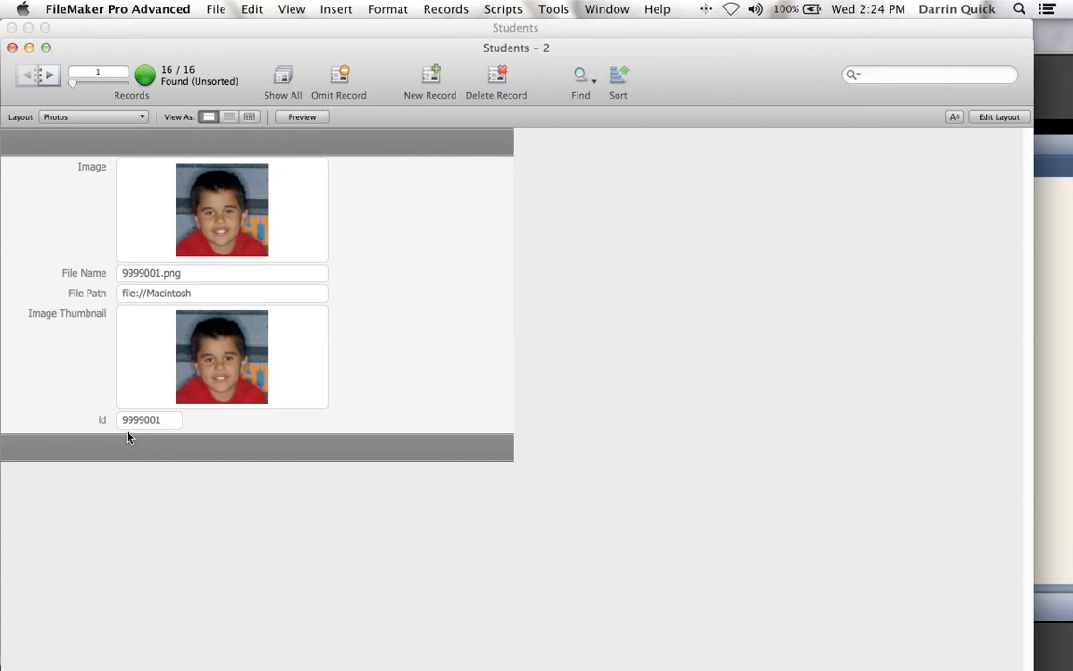
mouse_move(169, 421)
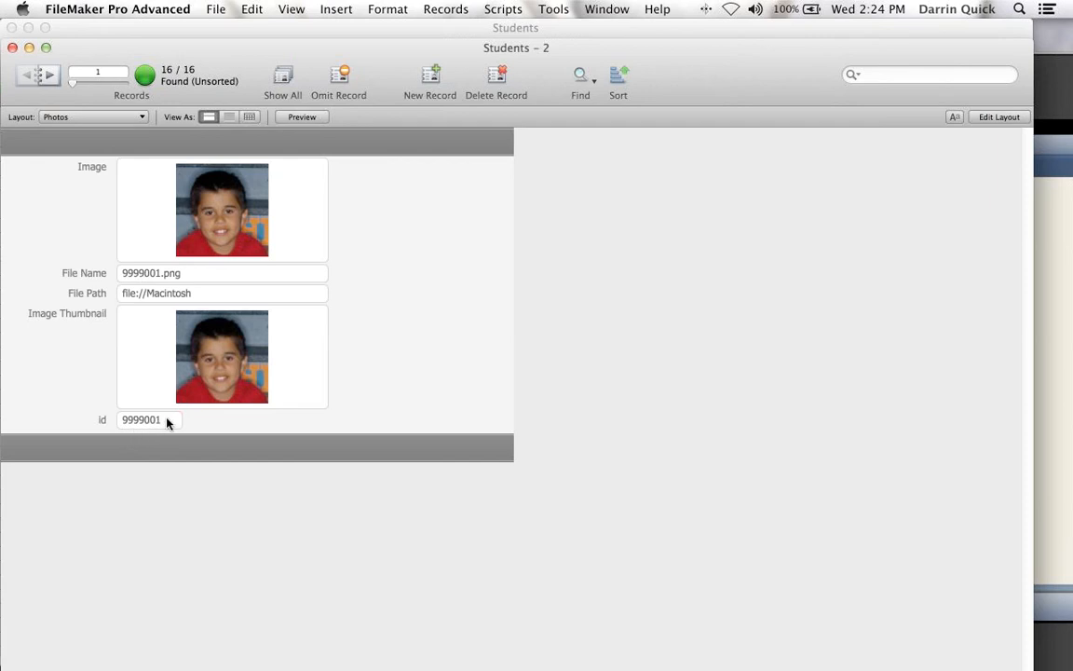
- Choose Layout #1 from the Layout pop-up menu to show the student details
click(145, 419)
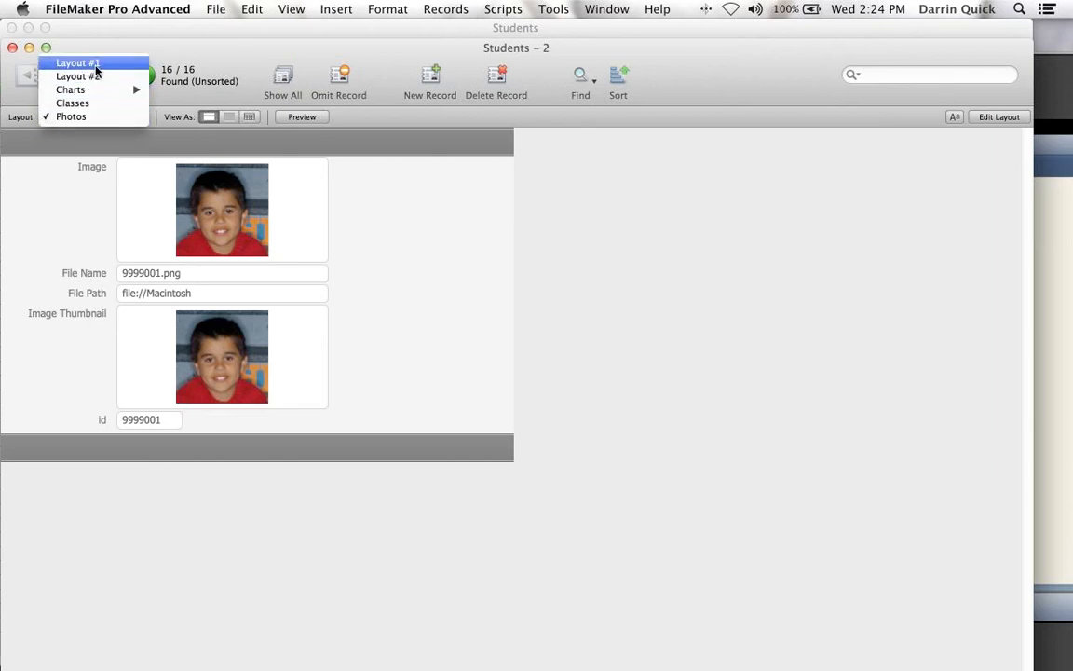
click(216, 10)
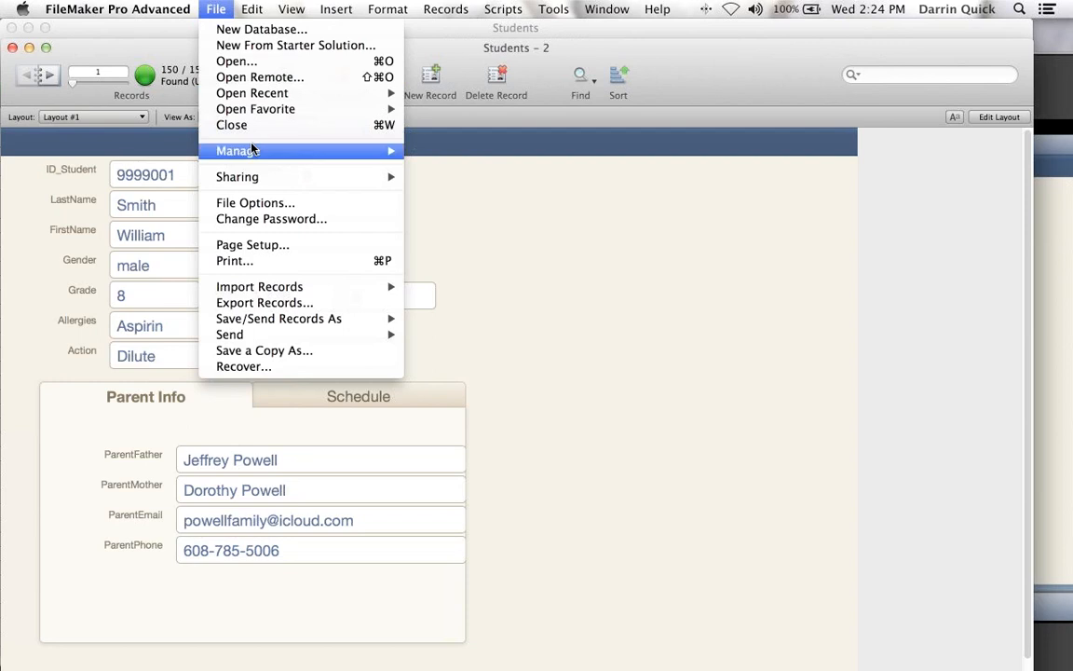
- In the Relationships graph, move Photos below Classes and link Students::ID_Student to Photos::id
click(237, 151)
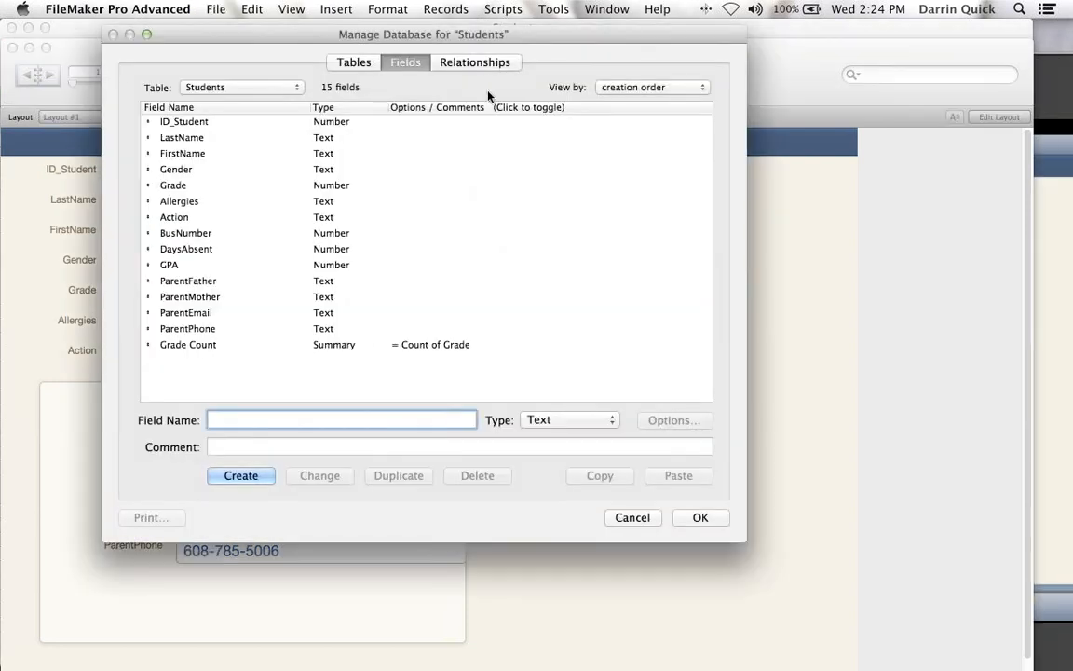
click(475, 62)
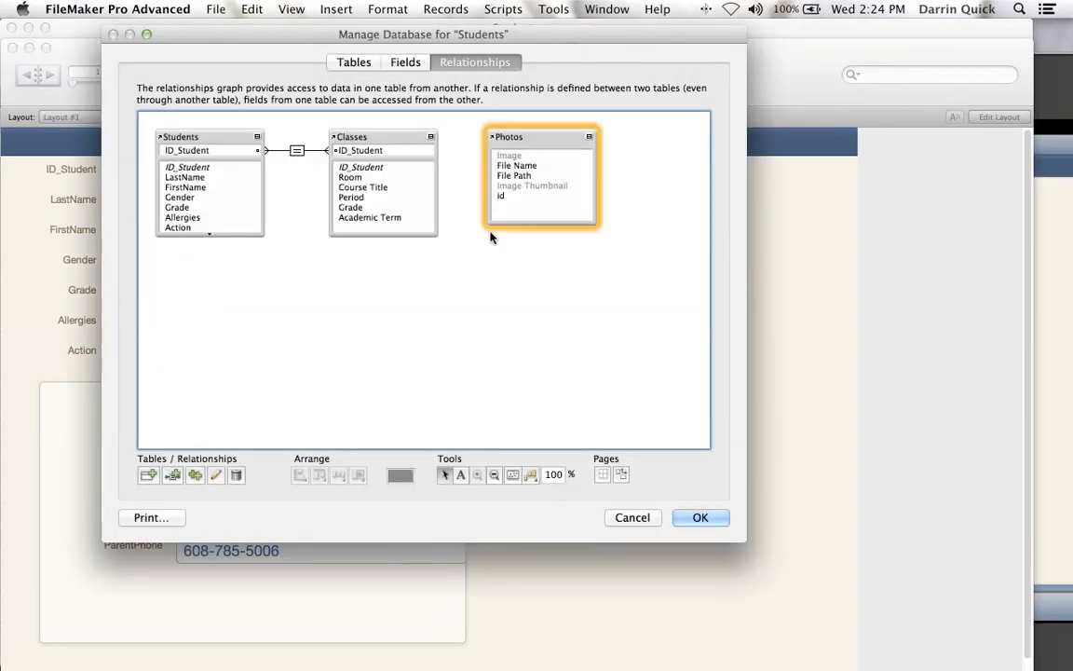
drag(542, 177, 393, 314)
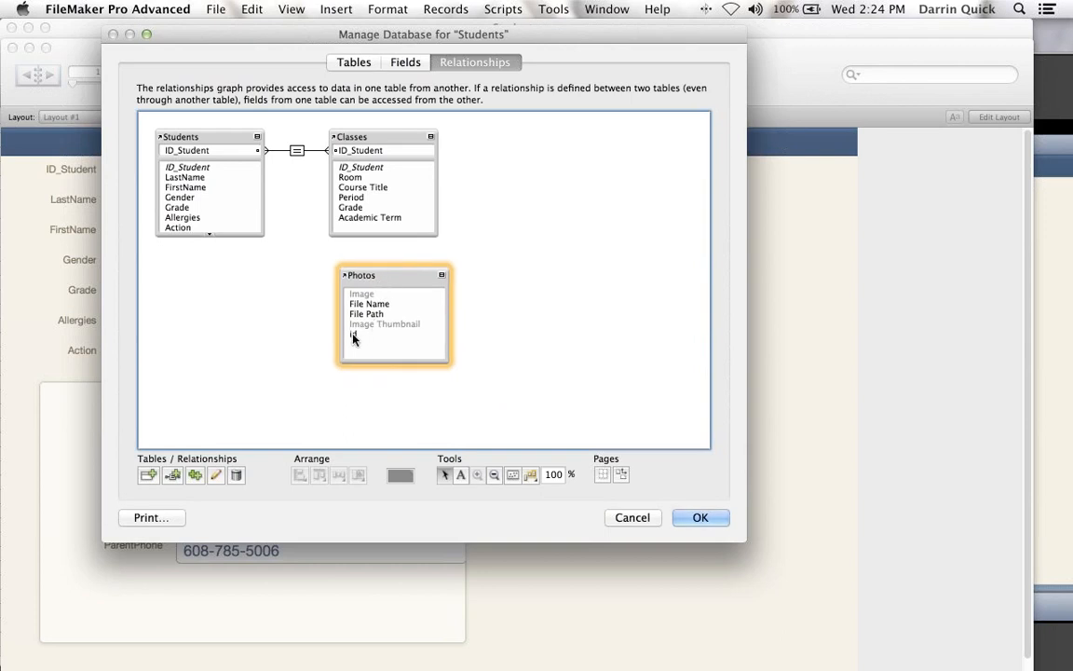
drag(252, 167, 352, 333)
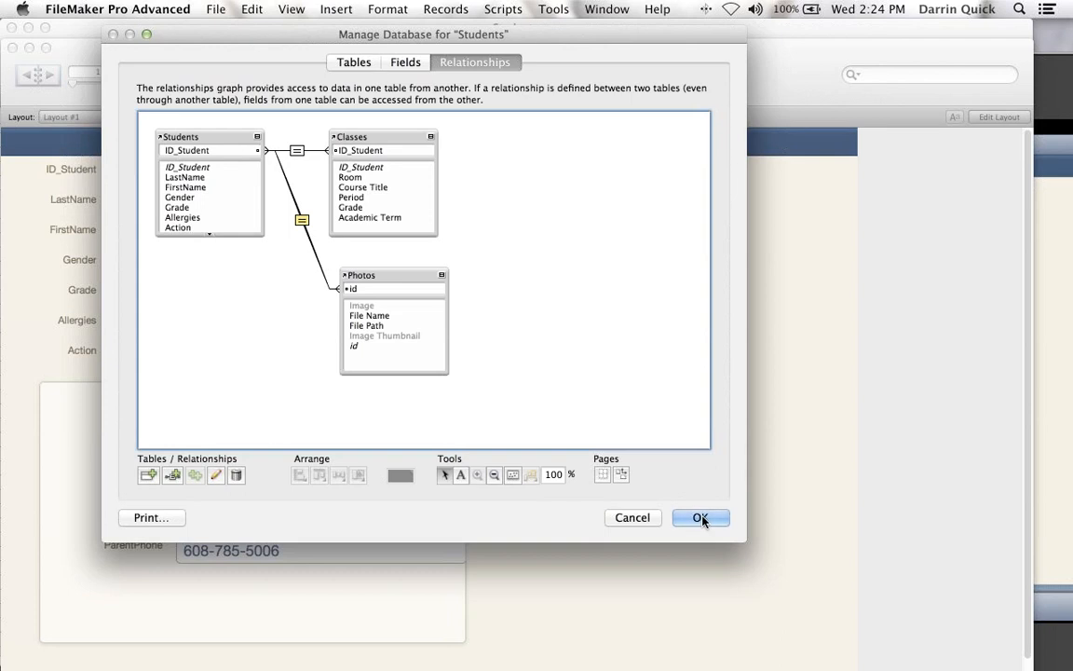
click(700, 517)
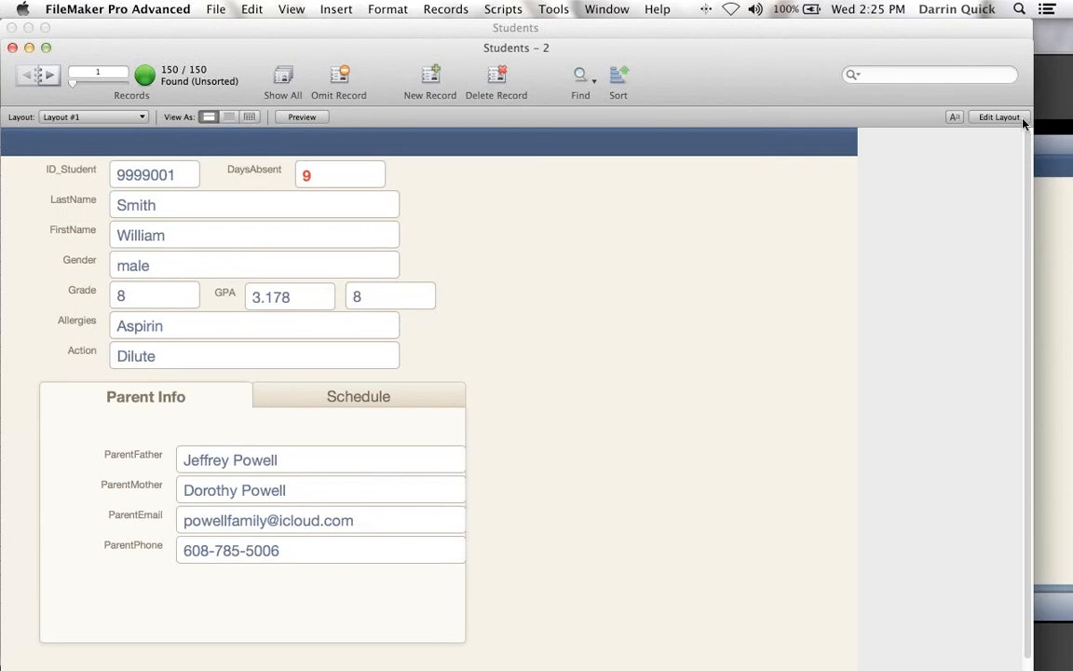
- Place Photos::Image on the student layout as a portrait box, save, and exit Layout mode
click(998, 116)
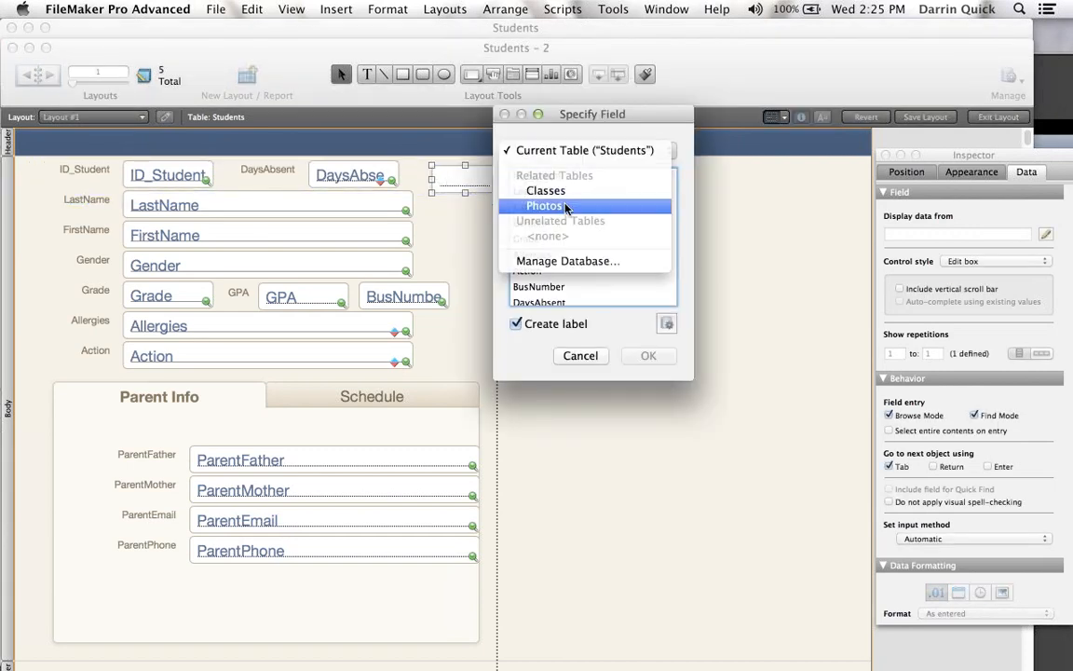
click(545, 205)
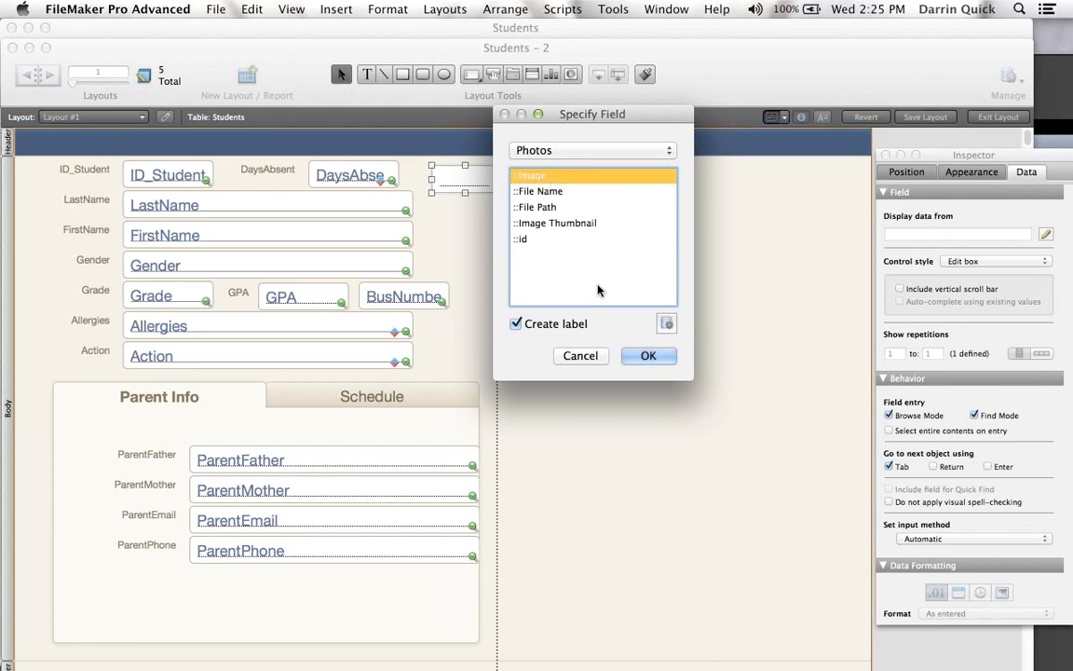
click(648, 355)
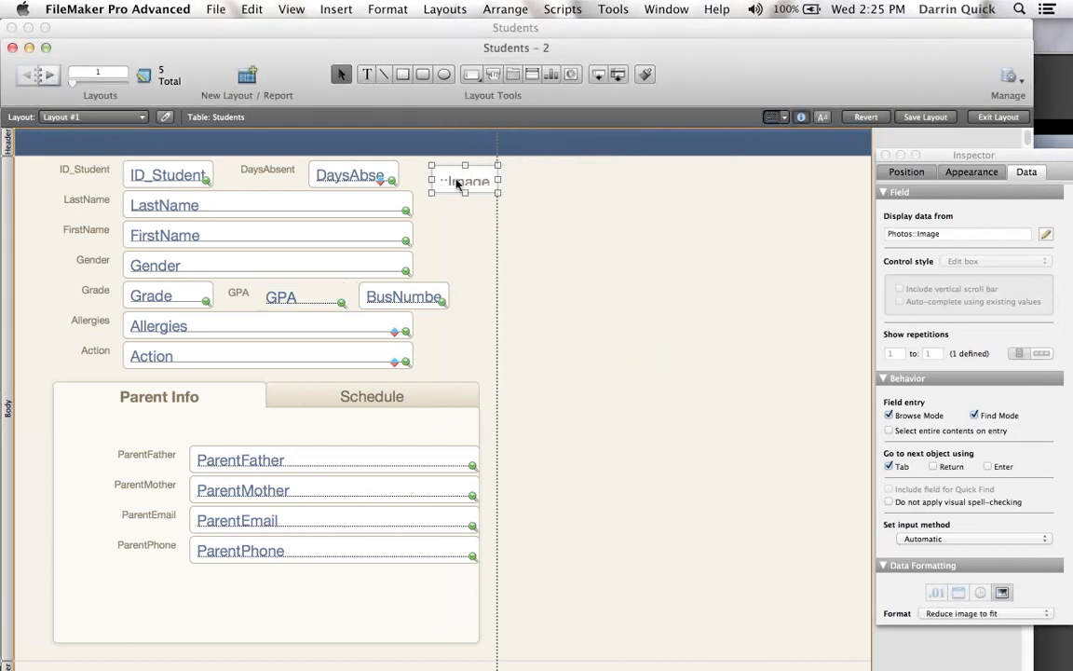
drag(498, 194, 515, 268)
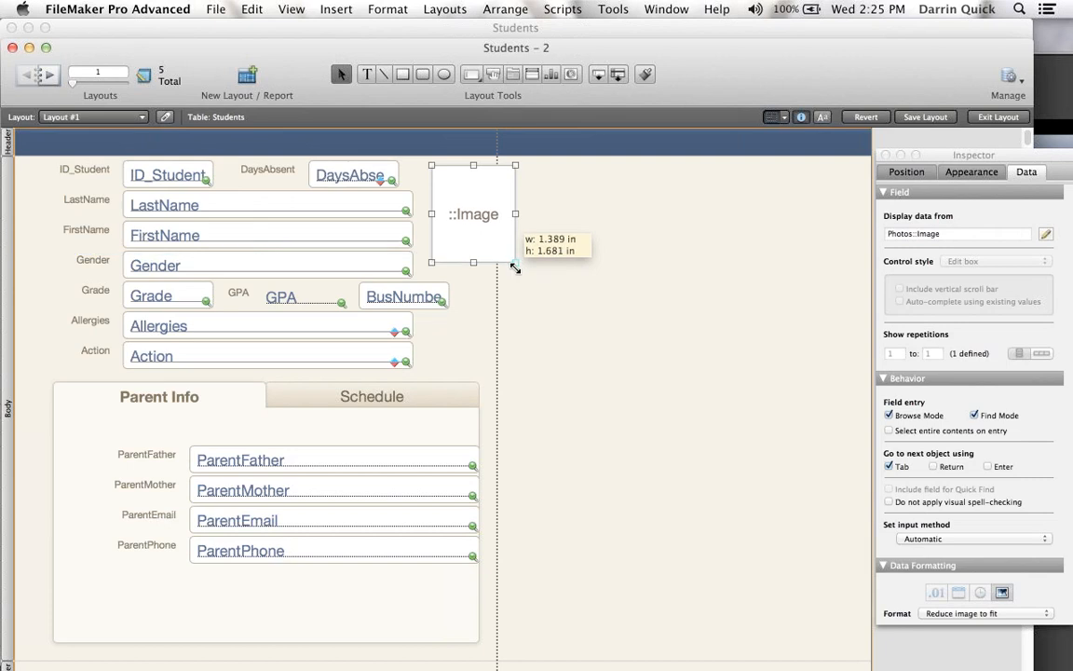
click(698, 419)
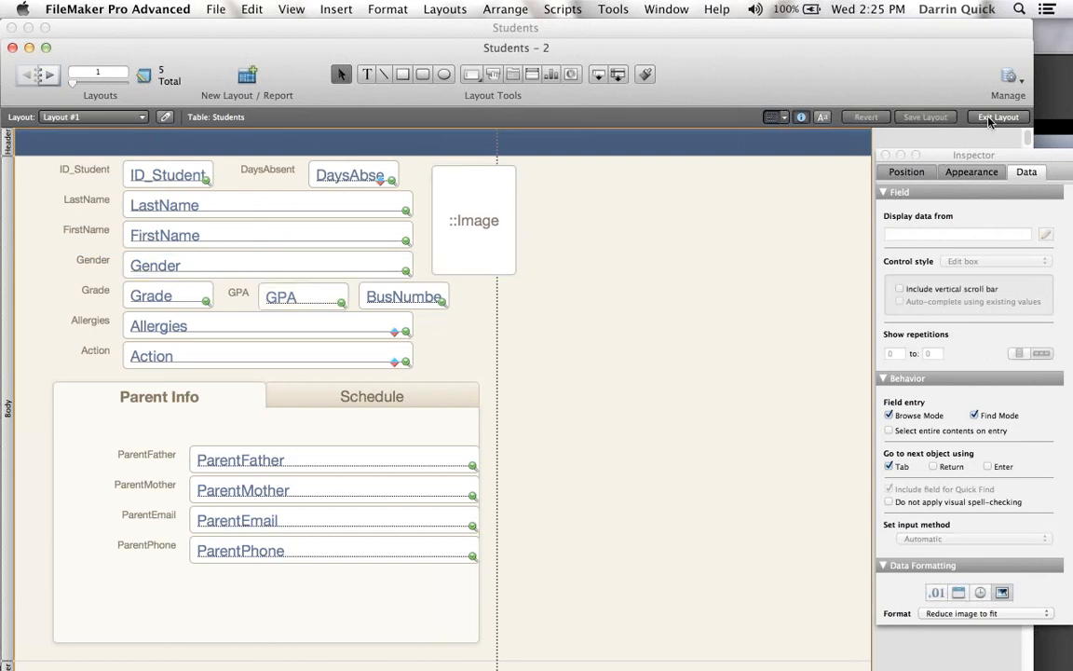
click(997, 116)
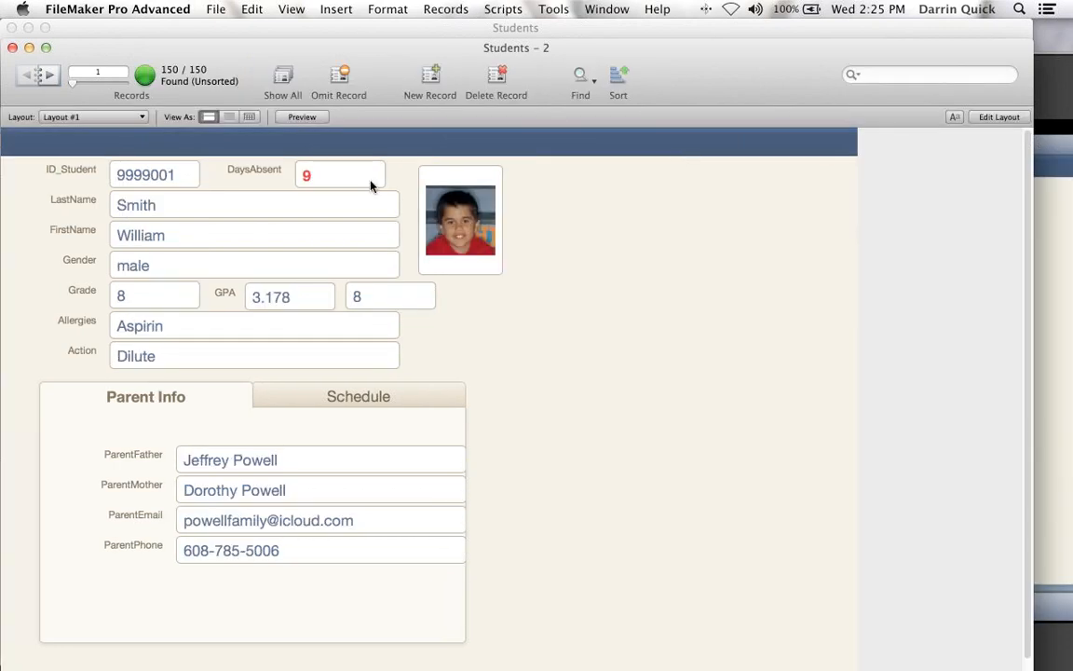
mouse_move(68, 107)
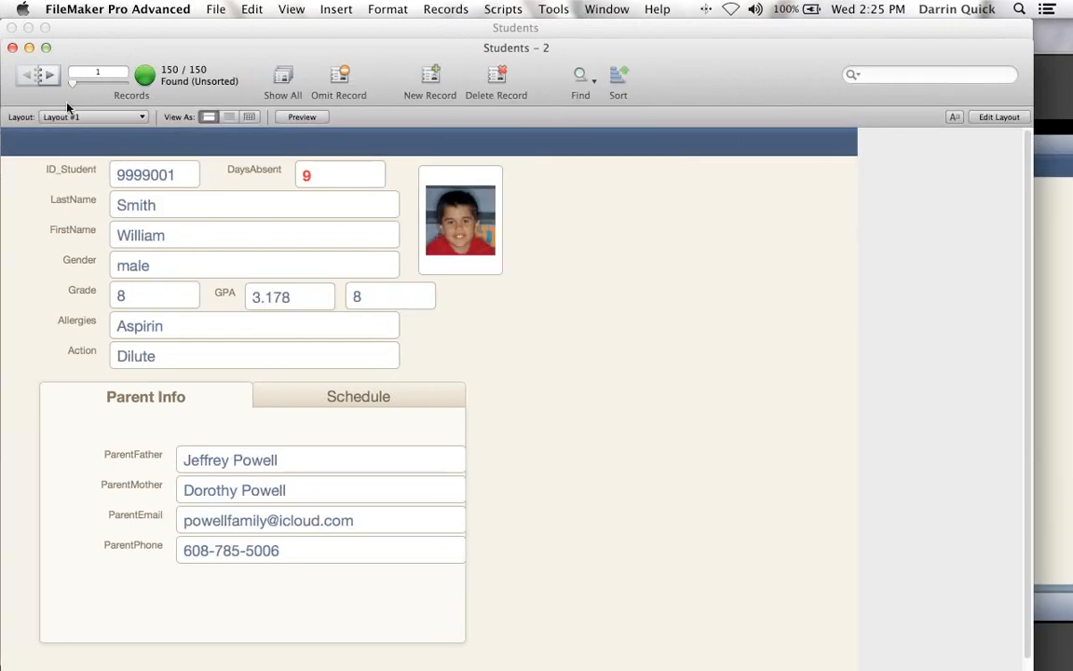
click(49, 76)
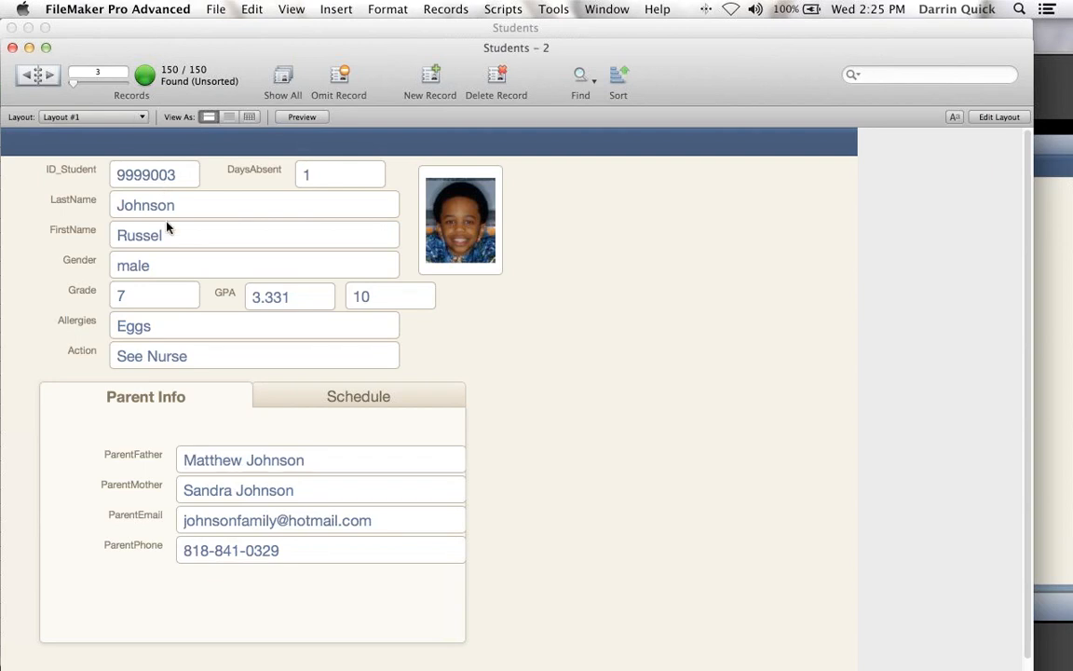
mouse_move(536, 364)
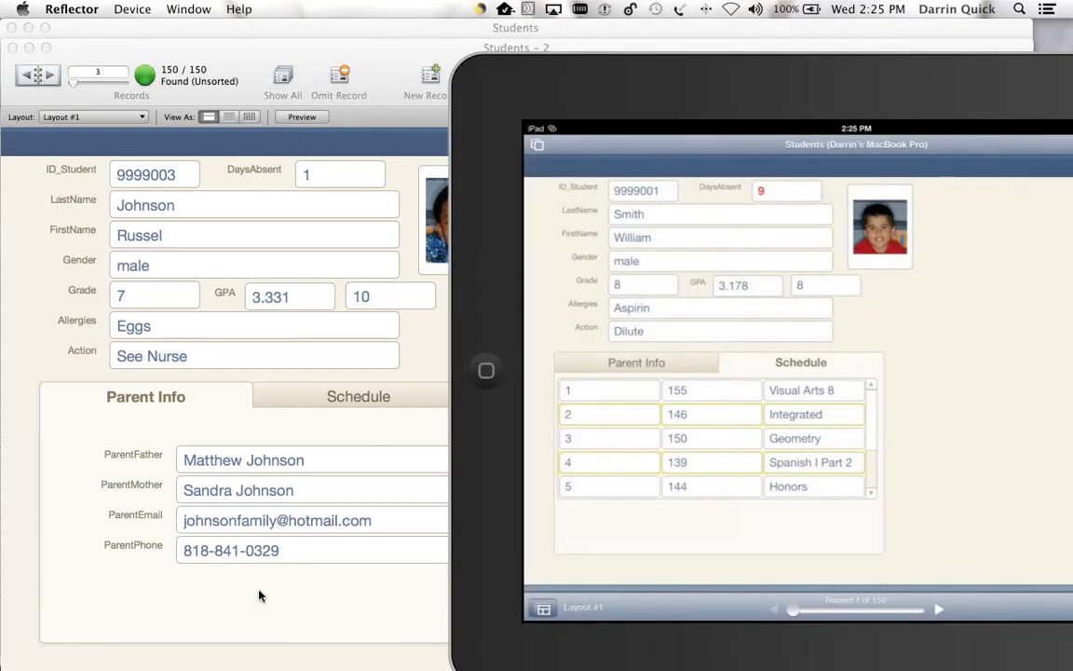
- On the mirrored iPad, open the Charts layouts and choose Grade Count
click(938, 609)
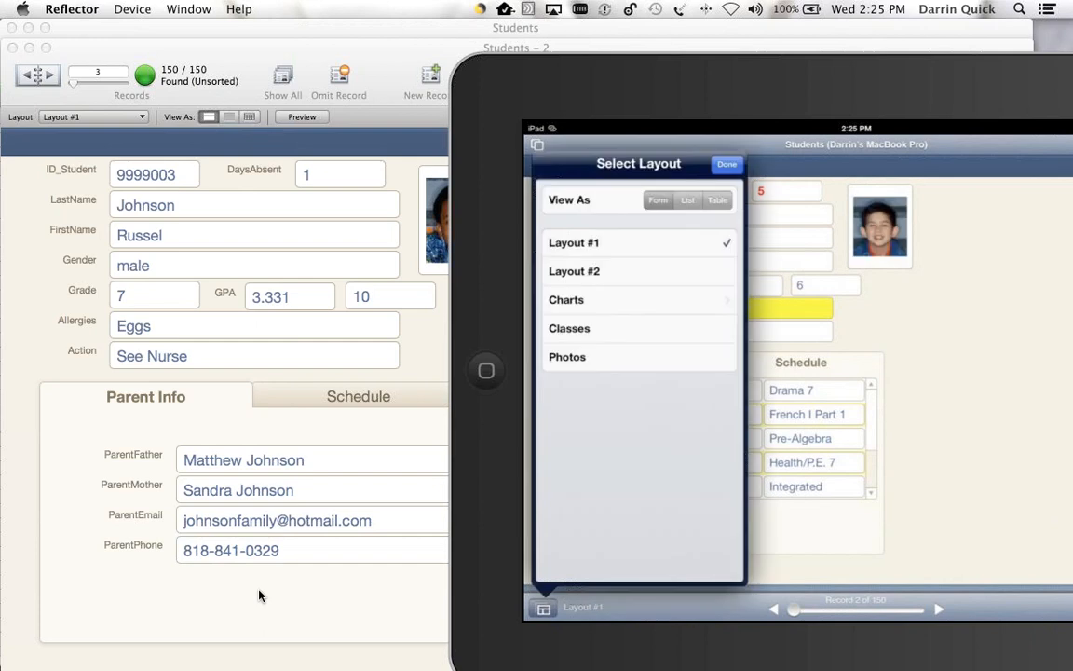
click(566, 299)
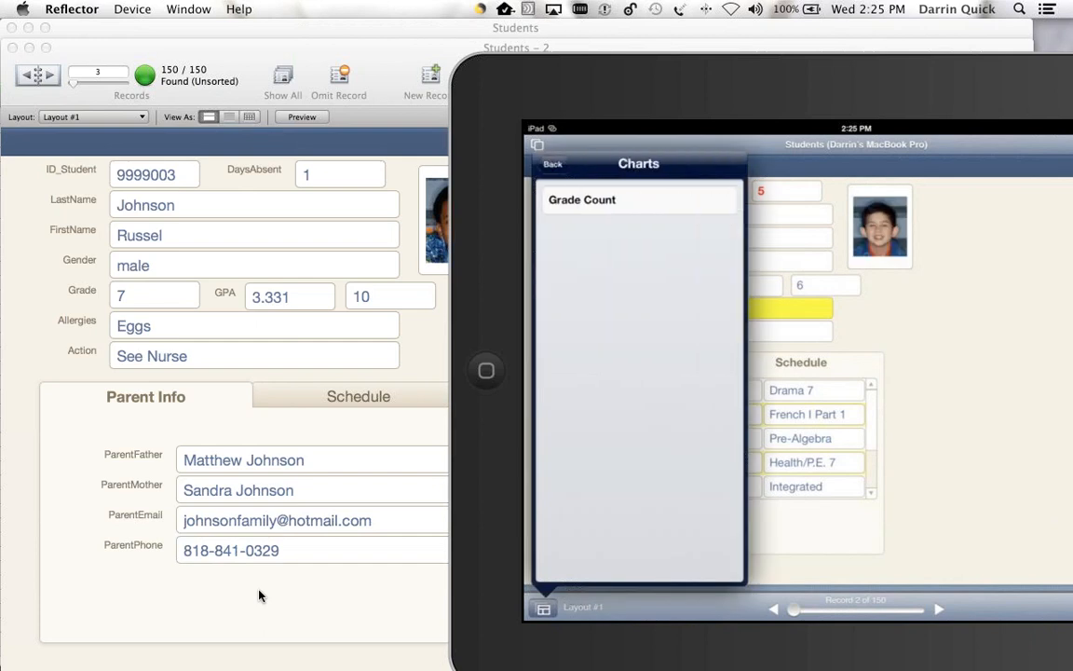
click(552, 164)
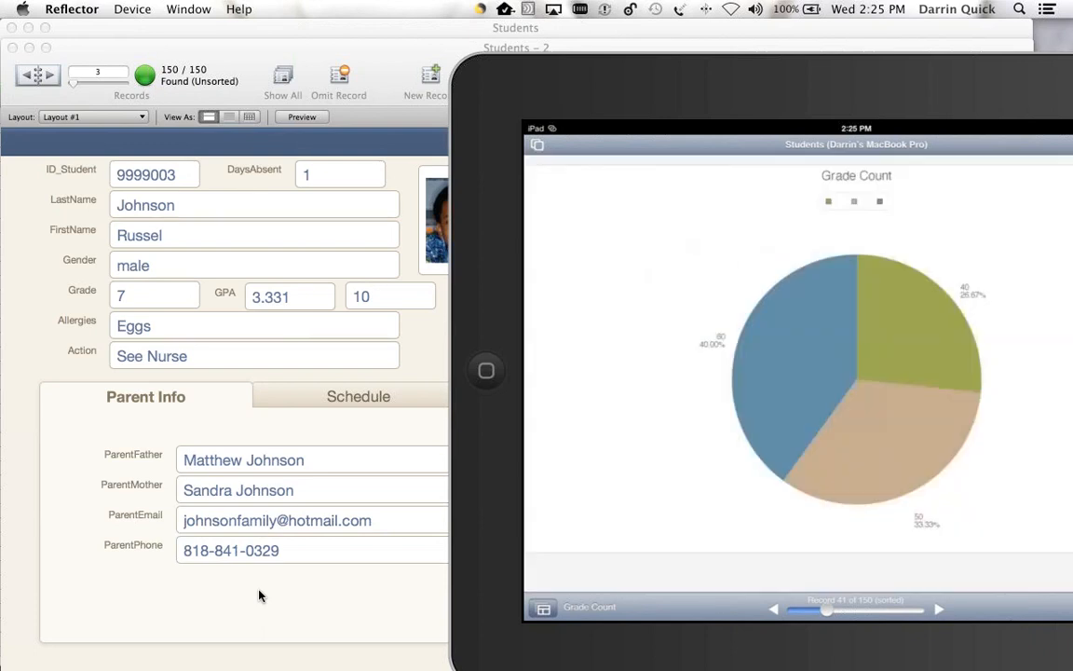
mouse_move(276, 465)
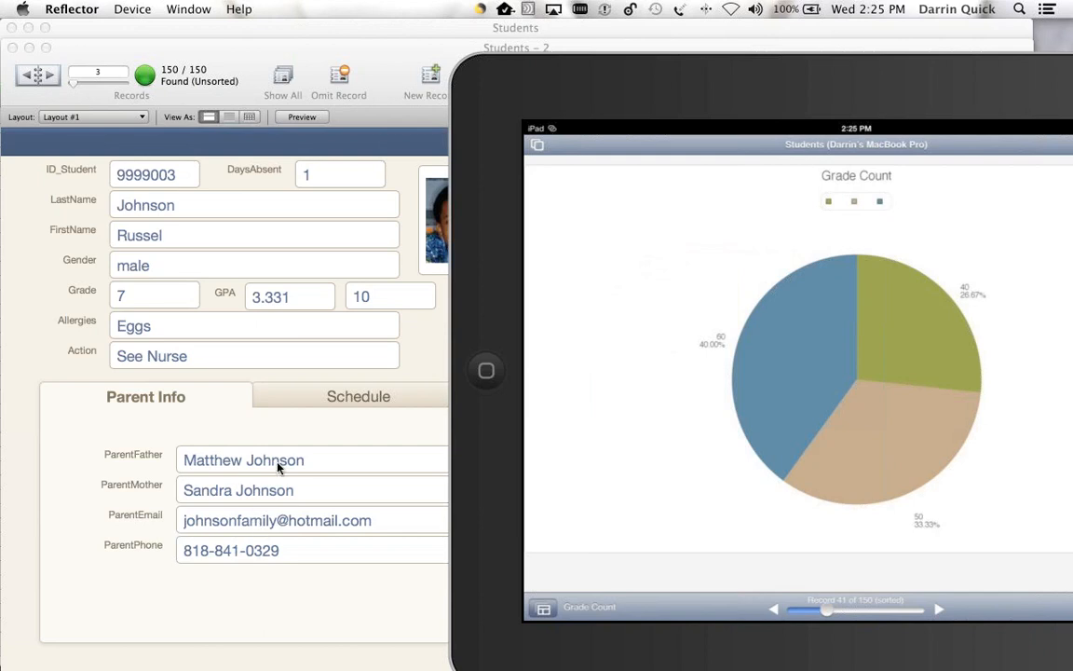
mouse_move(272, 444)
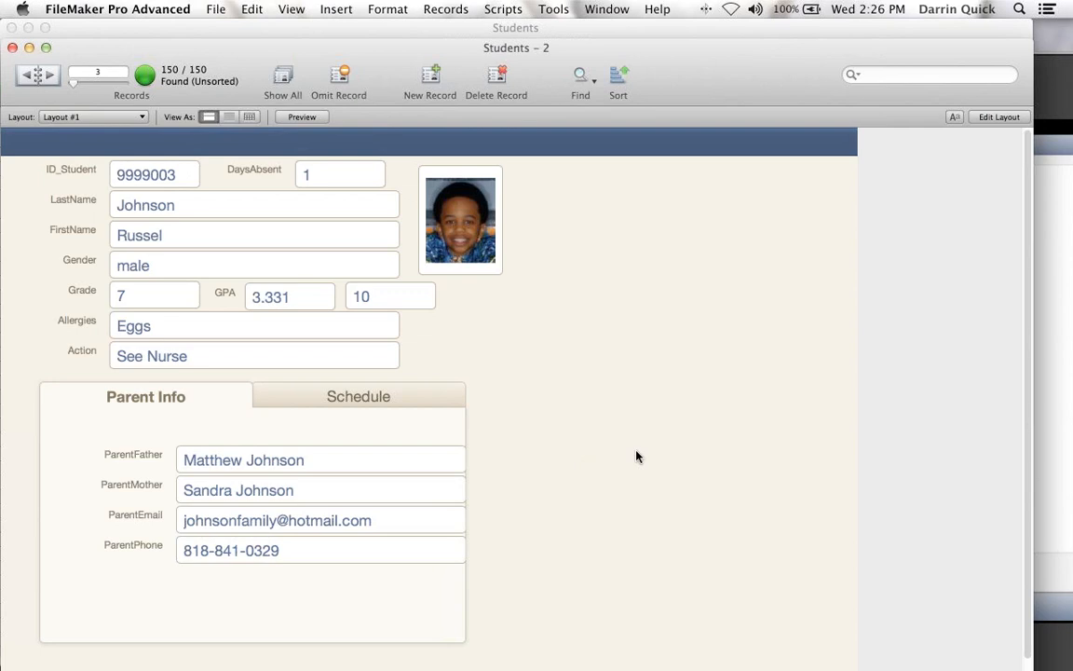
mouse_move(639, 452)
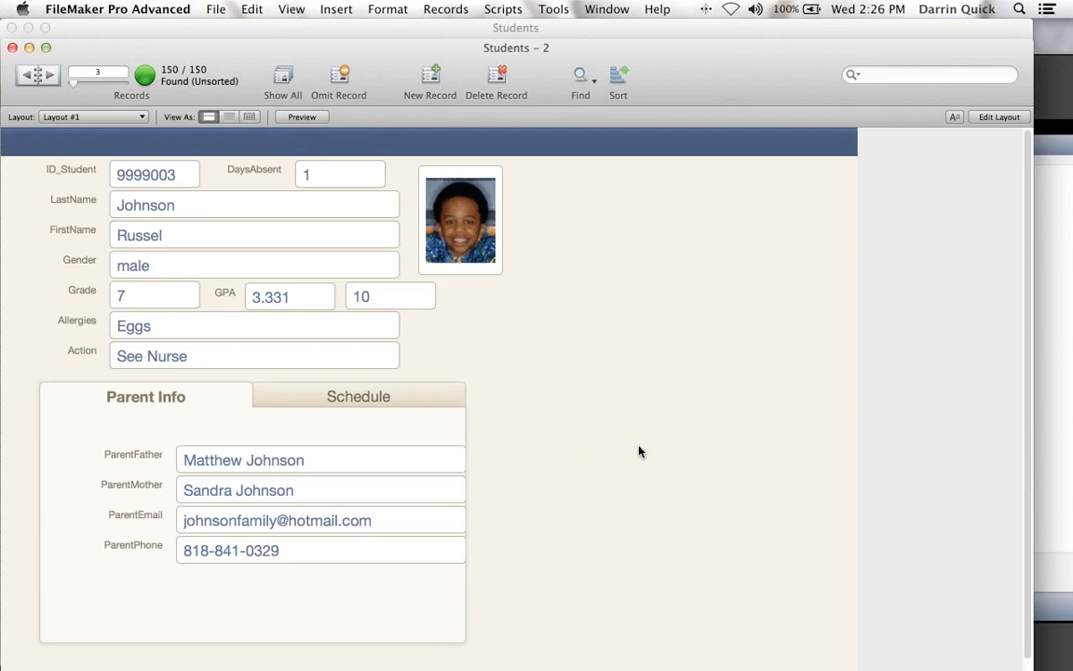
mouse_move(1039, 73)
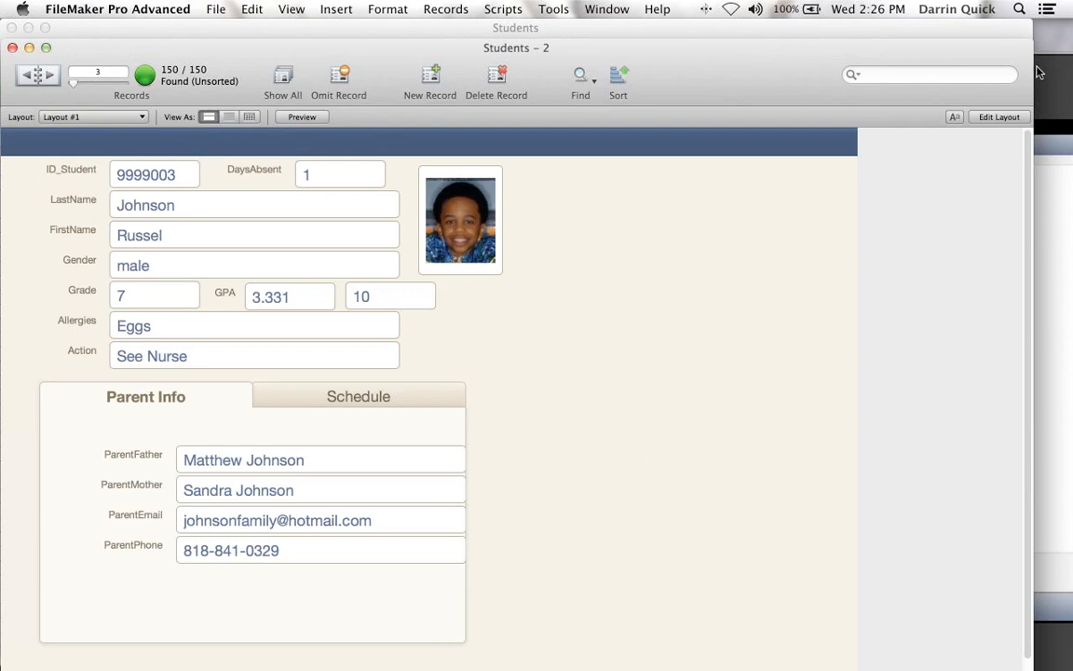
mouse_move(1000, 83)
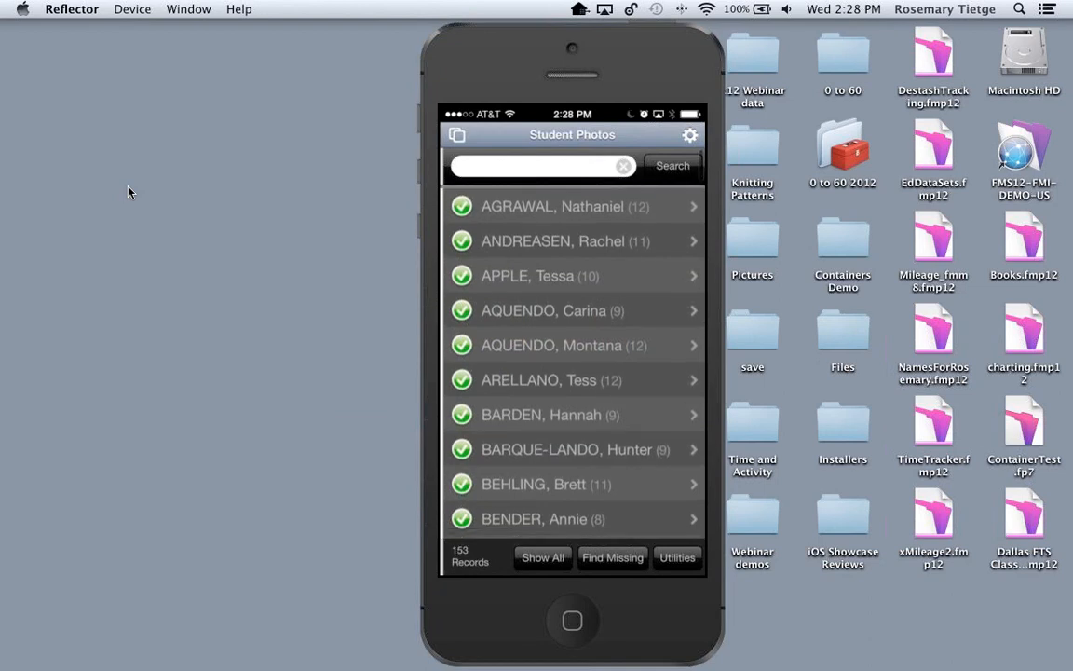
- Open the first student without a photo and browse the School pics album for a picture
click(553, 240)
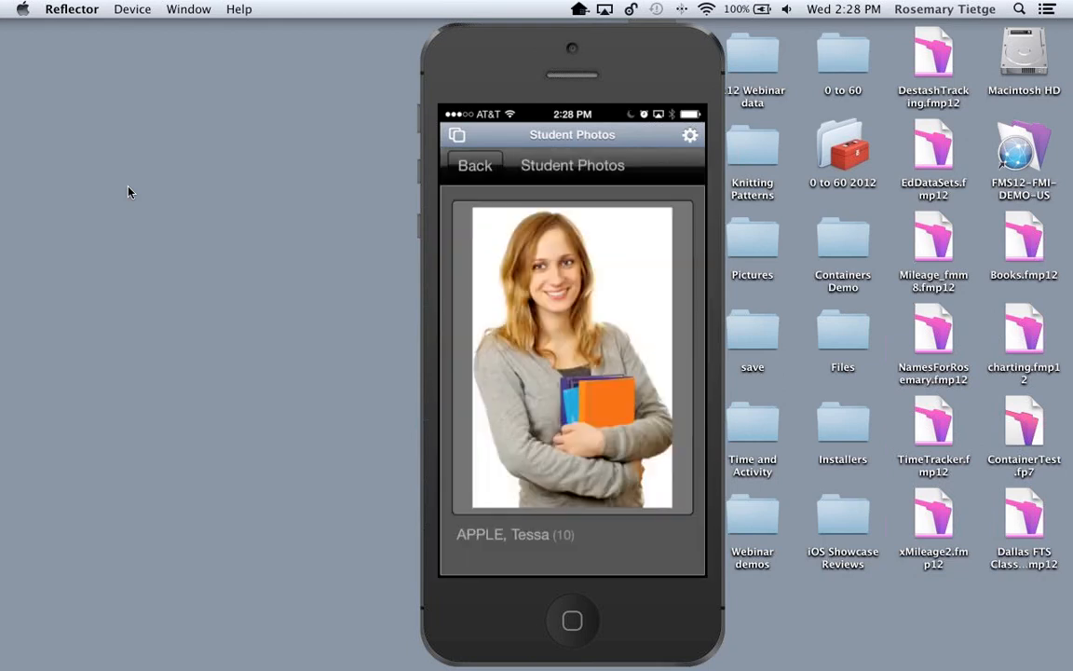
click(475, 165)
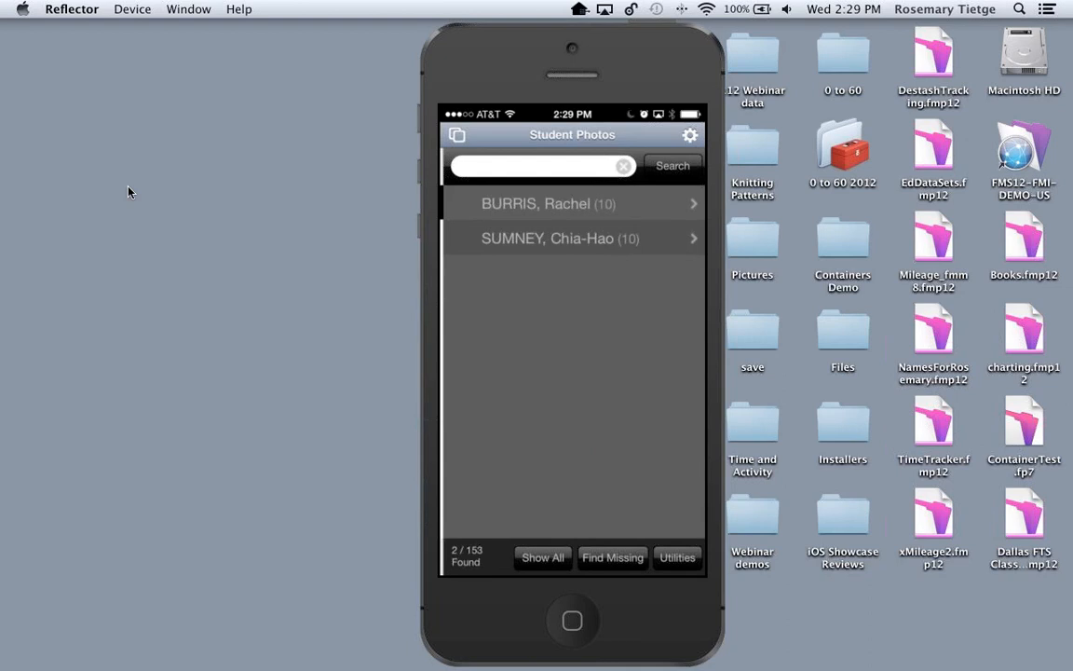
click(549, 203)
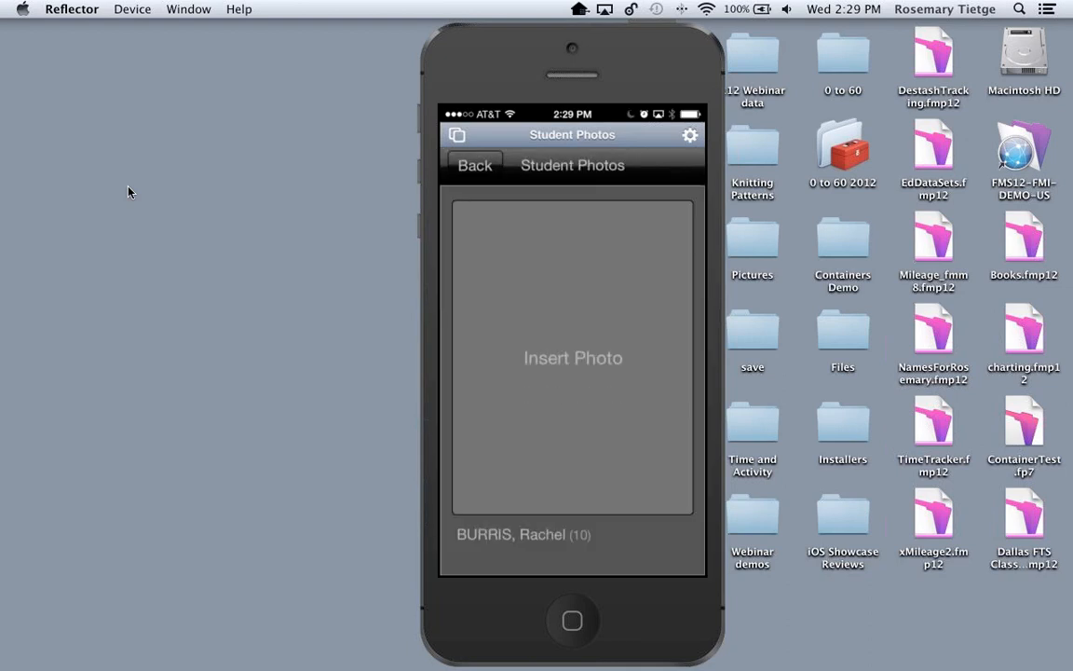
click(571, 356)
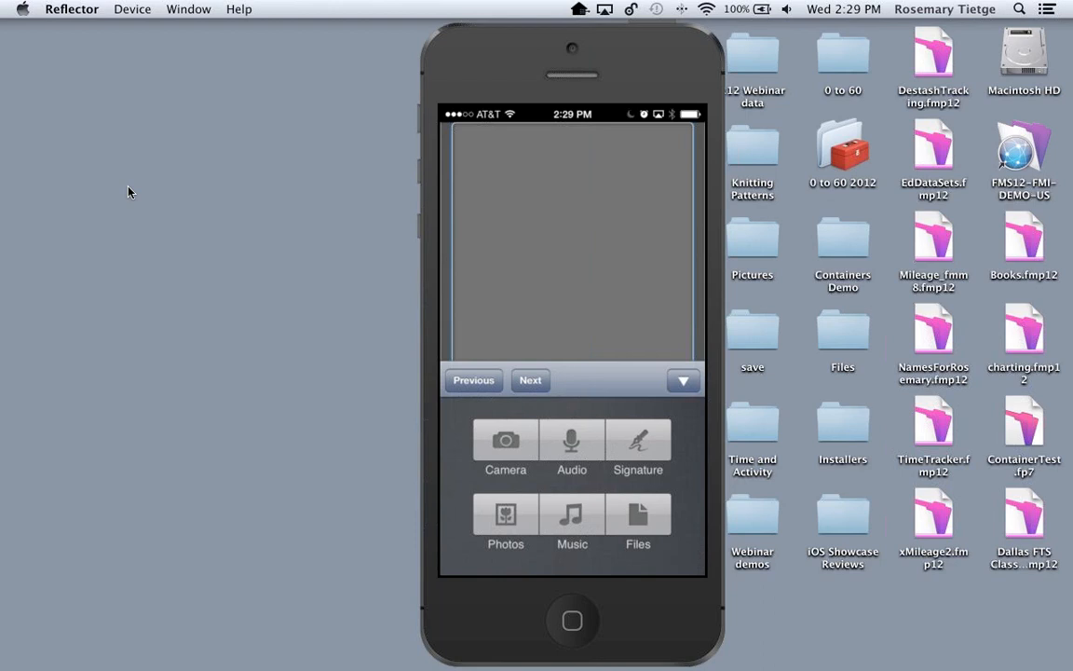
click(505, 522)
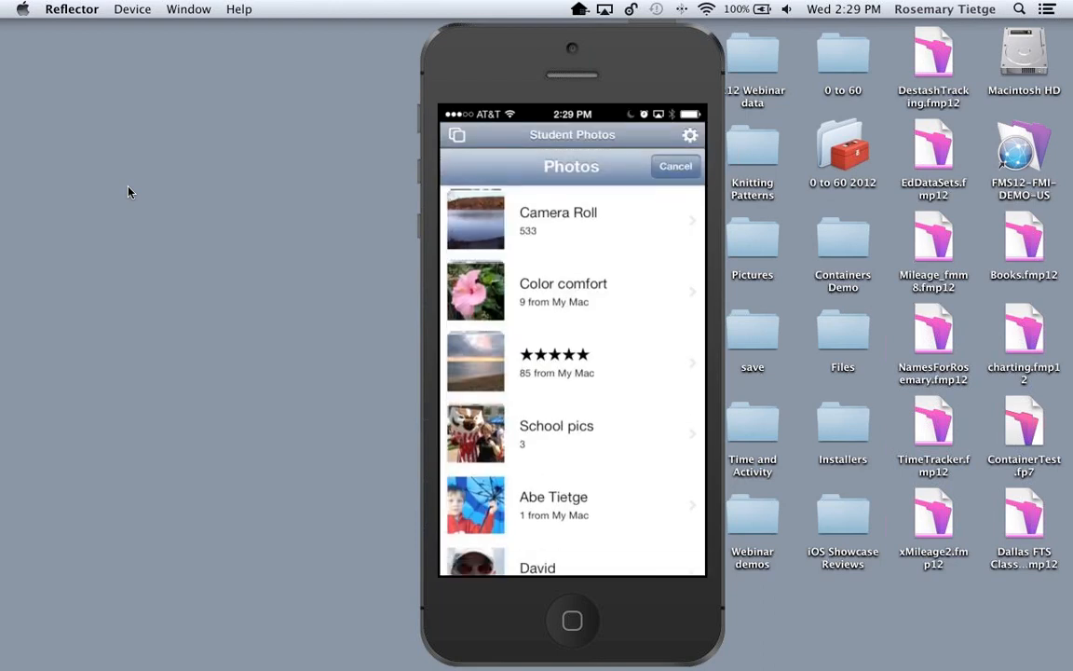
scroll(up, 3)
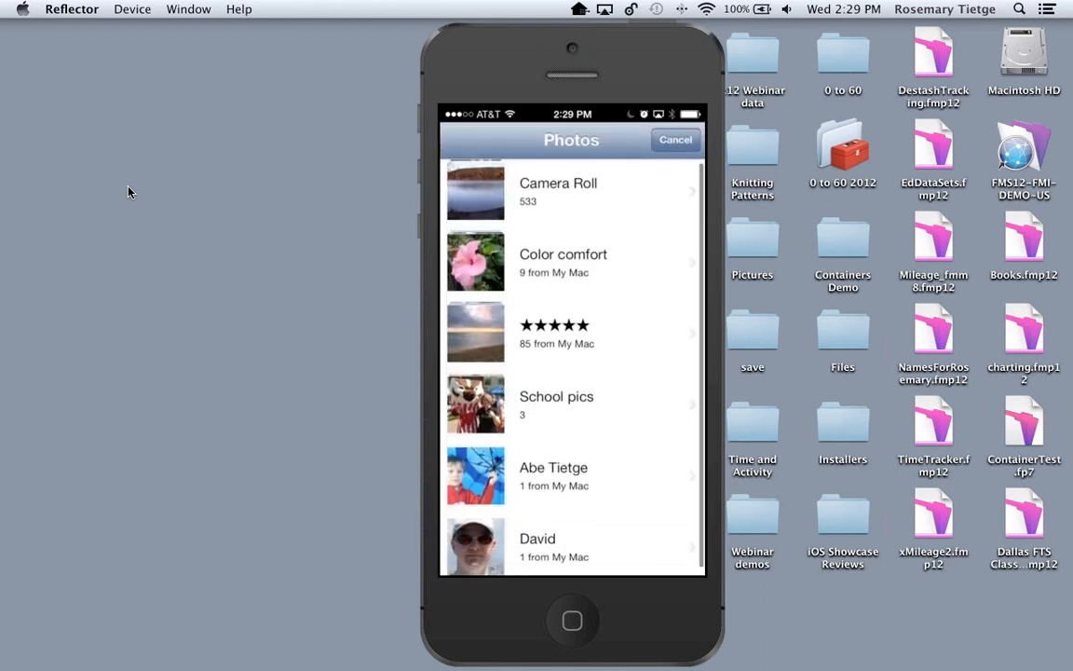
click(556, 403)
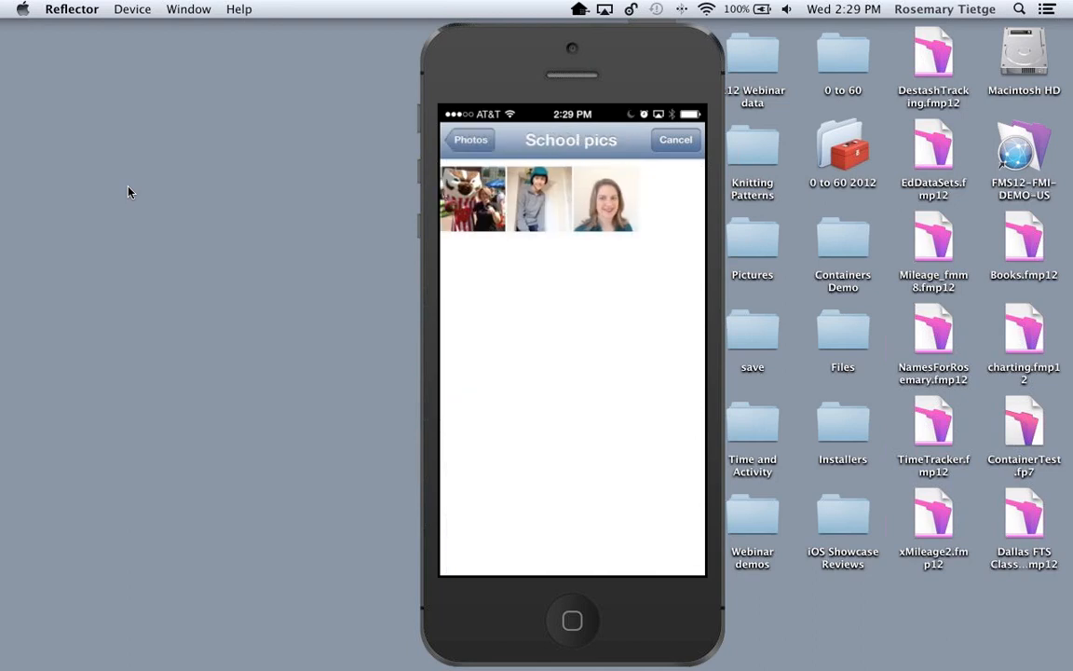
click(603, 198)
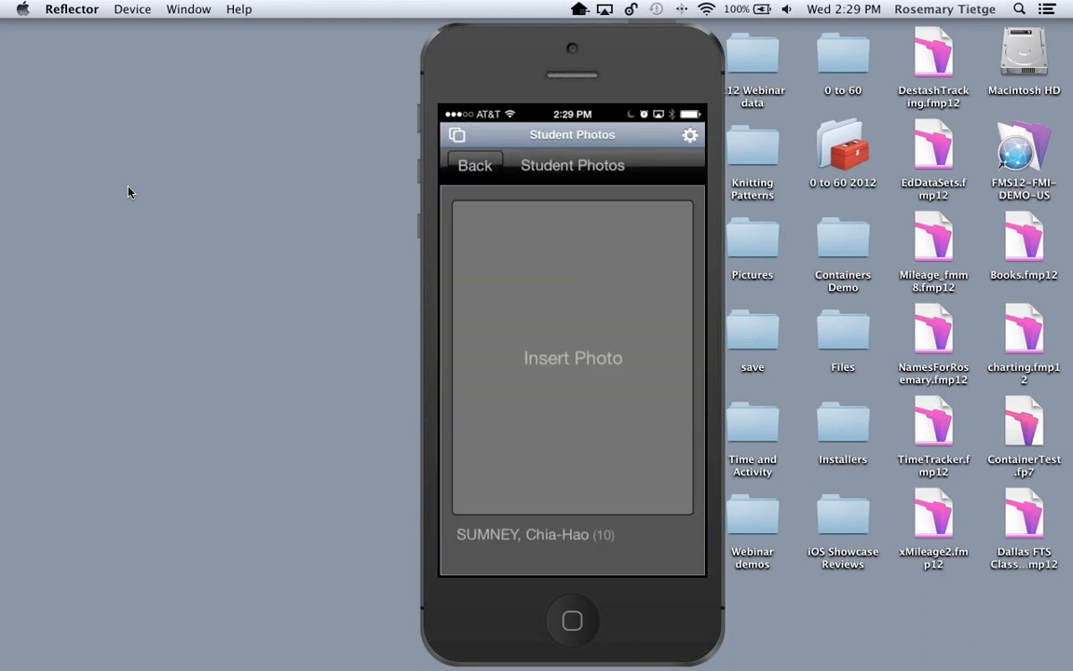
click(573, 357)
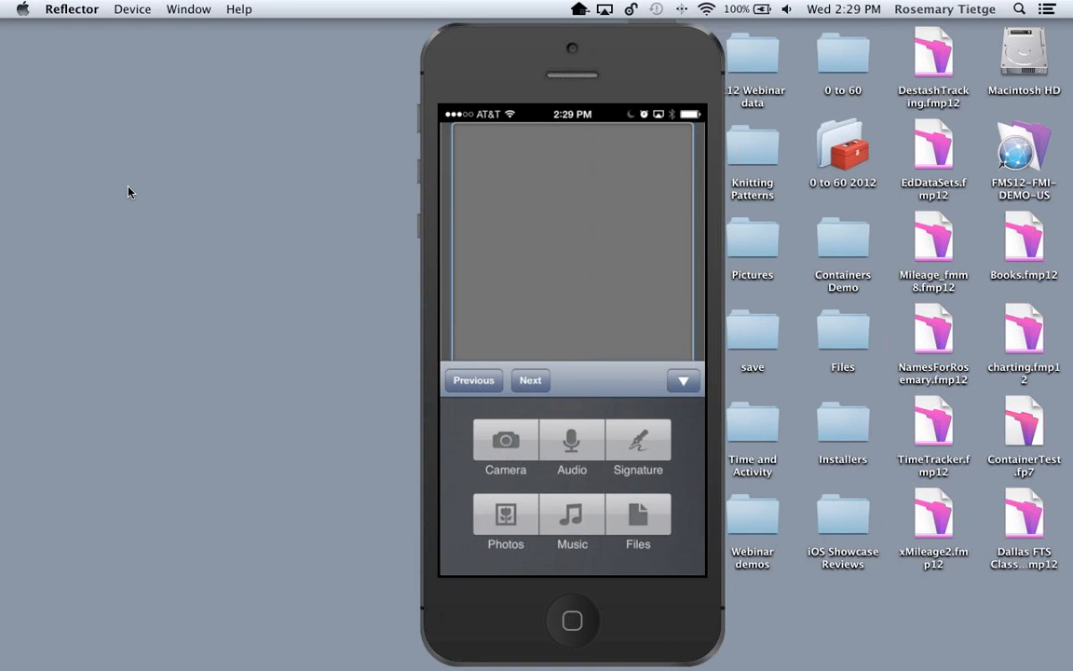
click(504, 524)
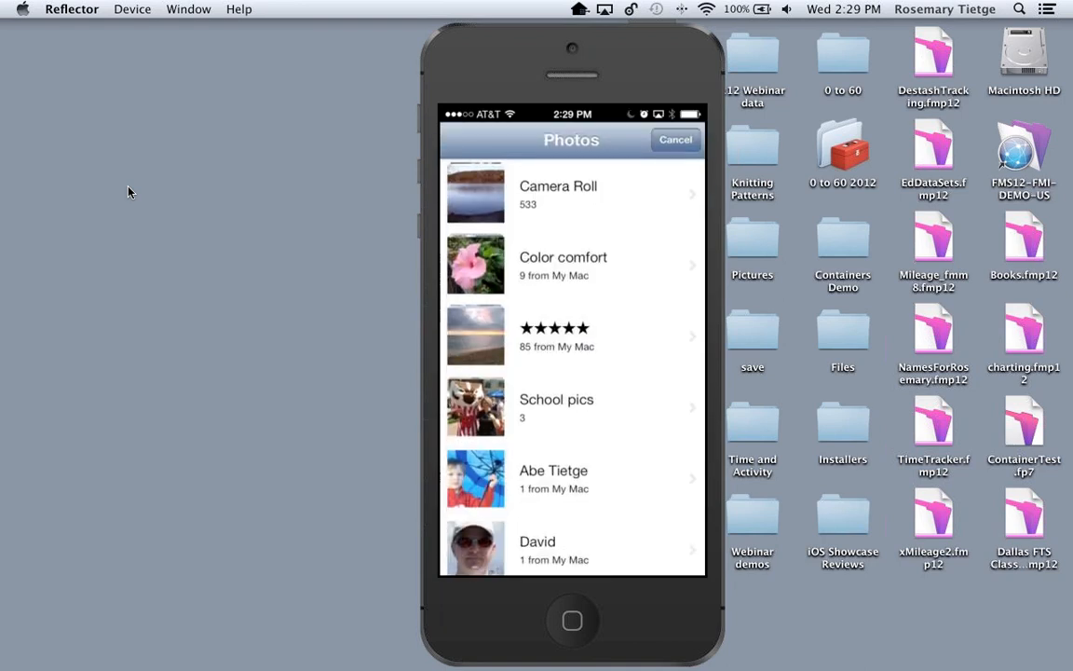
click(556, 407)
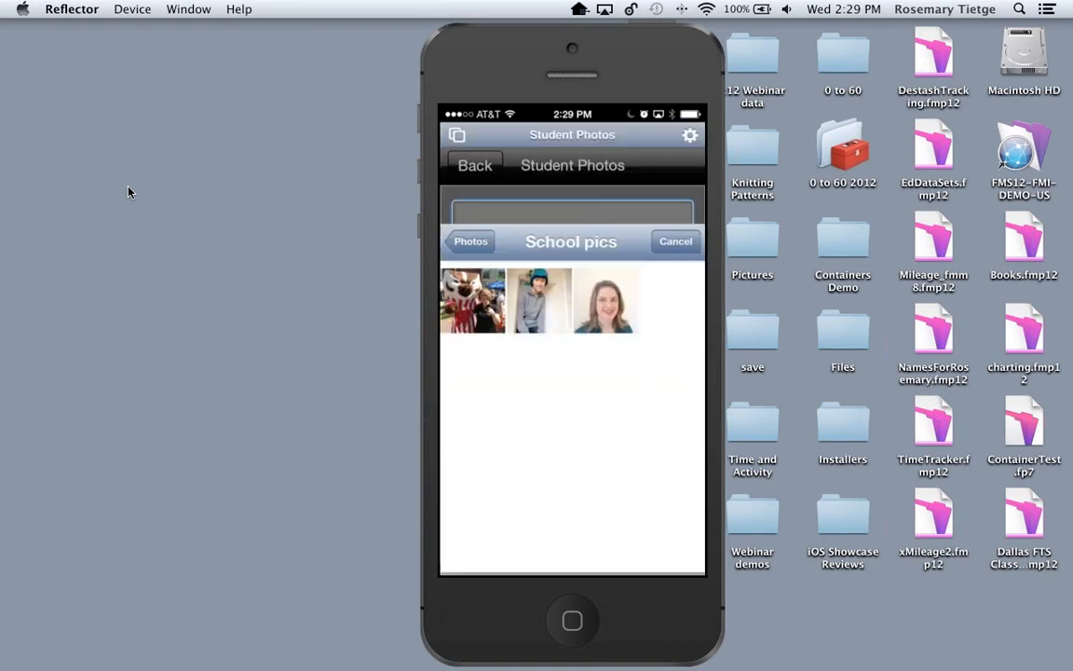
click(472, 300)
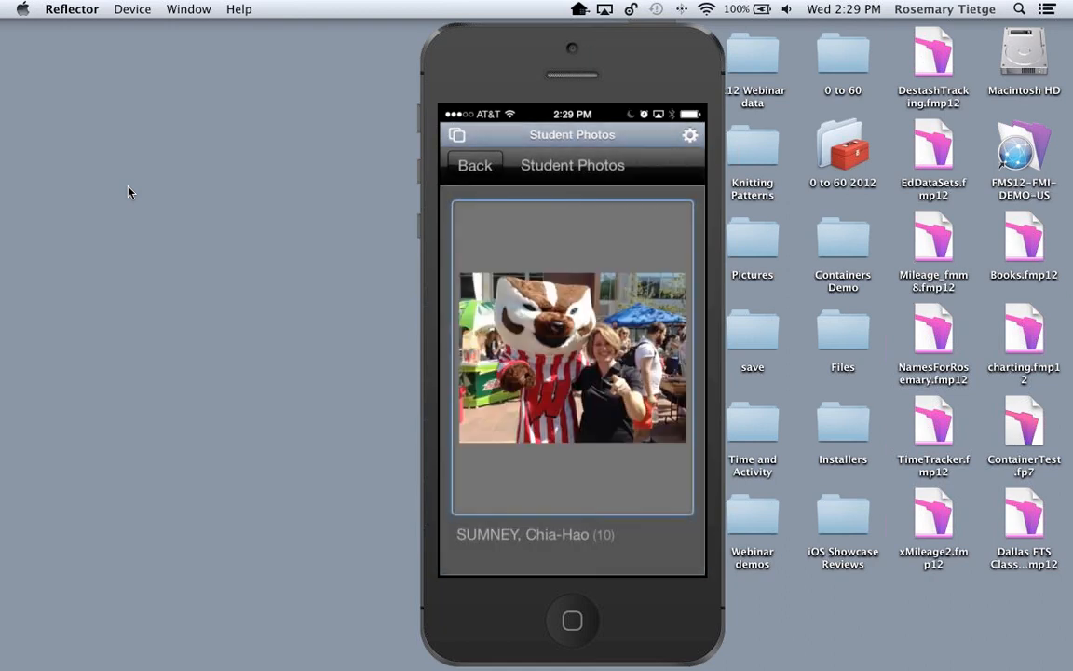
click(475, 165)
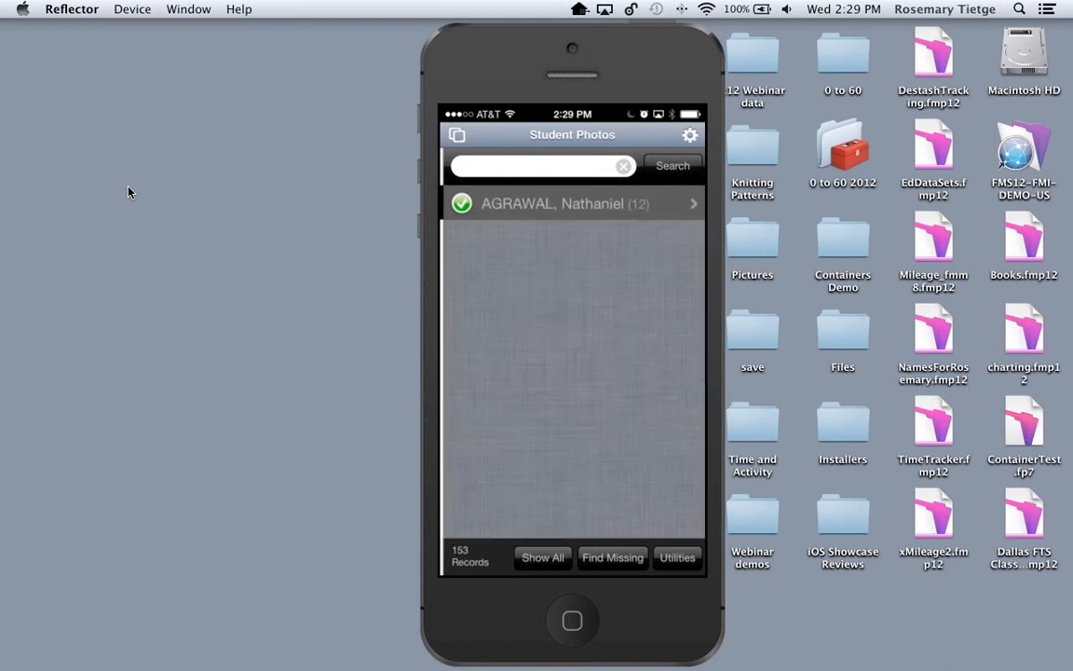
- Return to the 153-student list and view the KEYSTONE sync screen without syncing
click(542, 557)
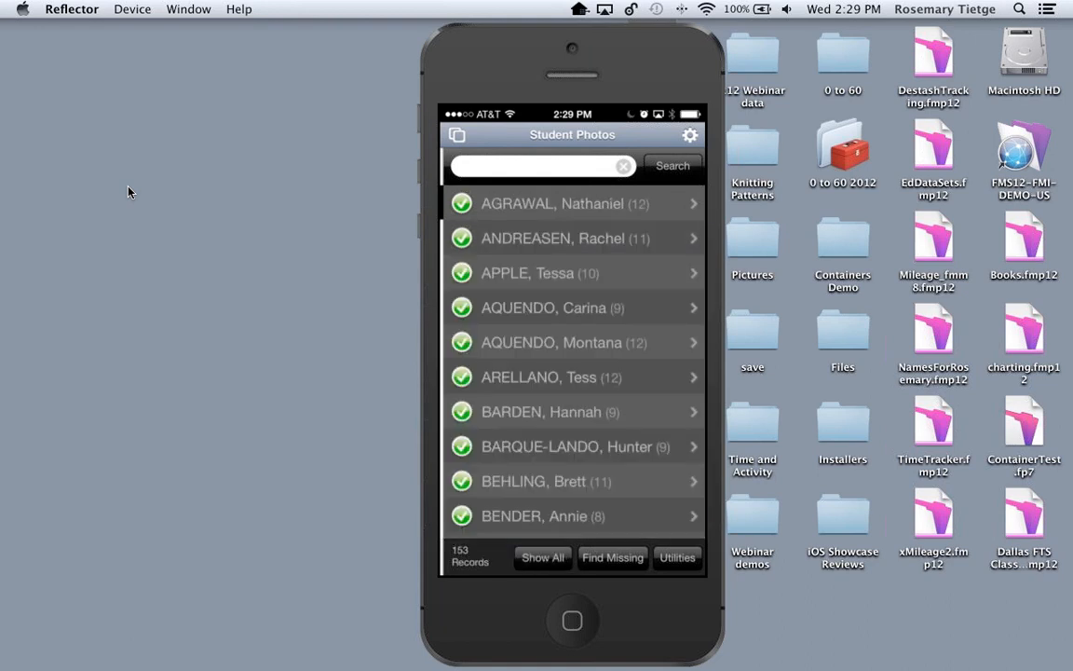
click(676, 557)
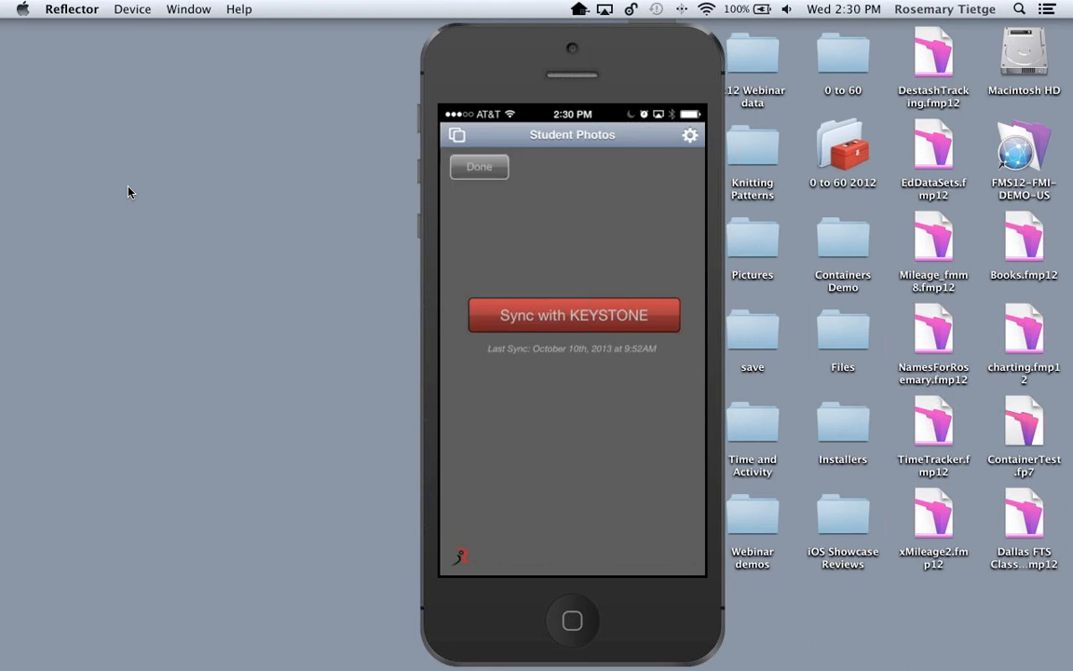
click(479, 166)
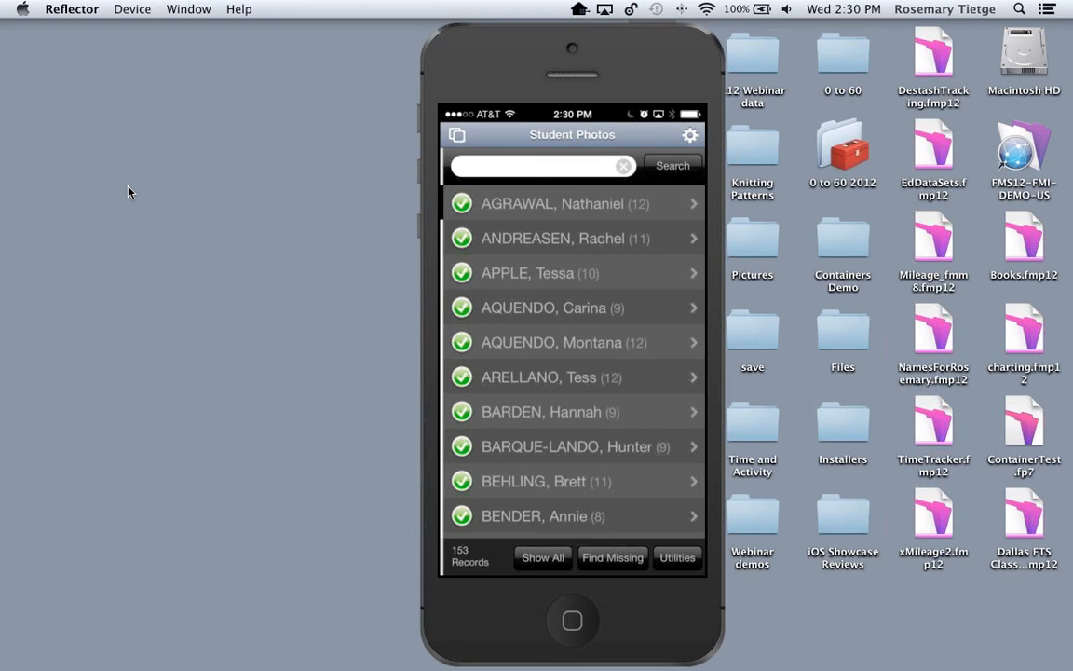
mouse_move(469, 204)
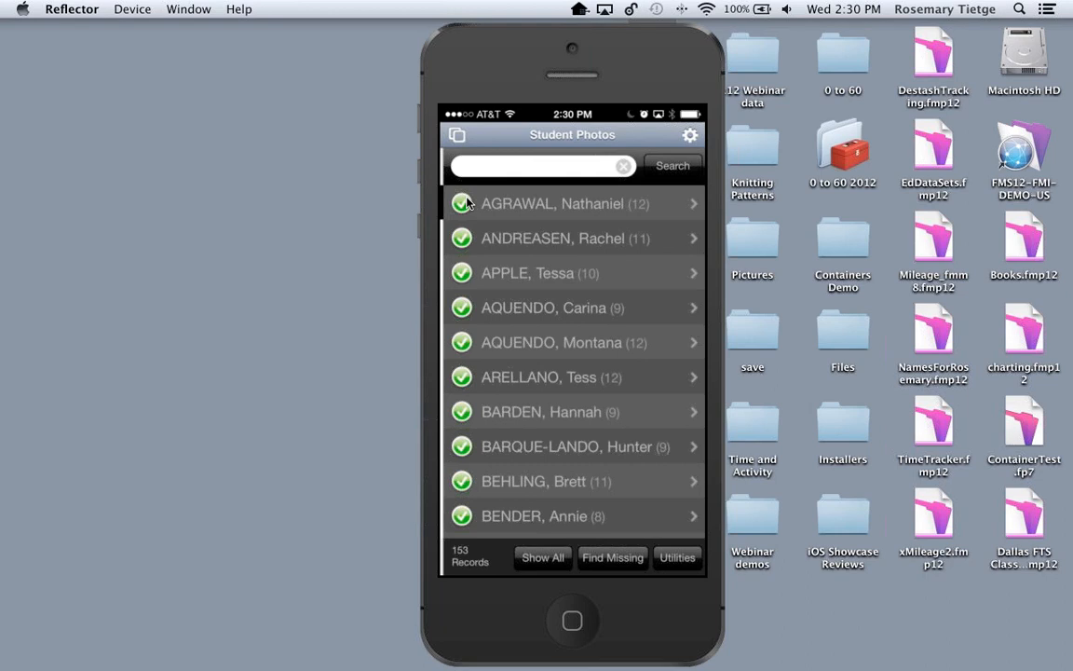
mouse_move(526, 219)
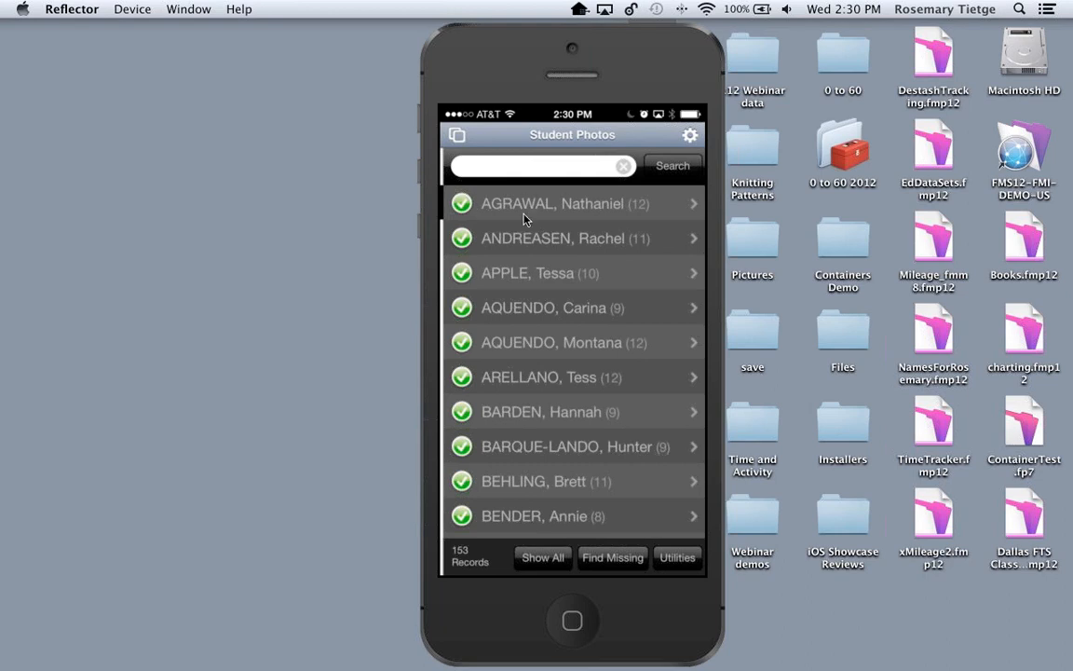
mouse_move(527, 207)
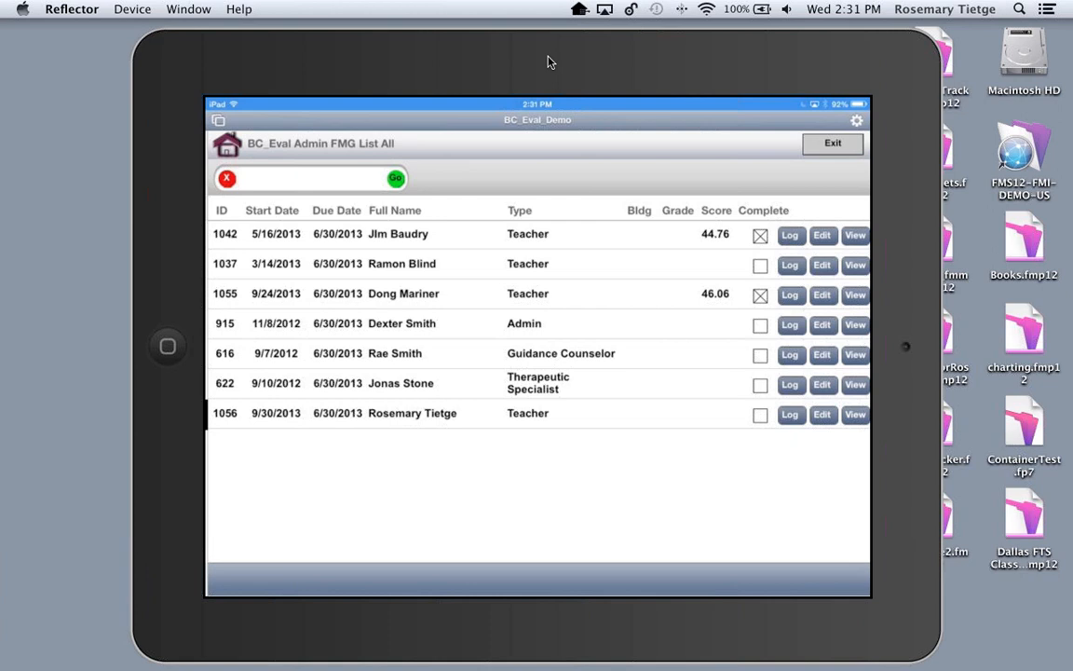
- Open evaluation 1056, advance through 1b and 1c, and show the overview of 1d
click(822, 413)
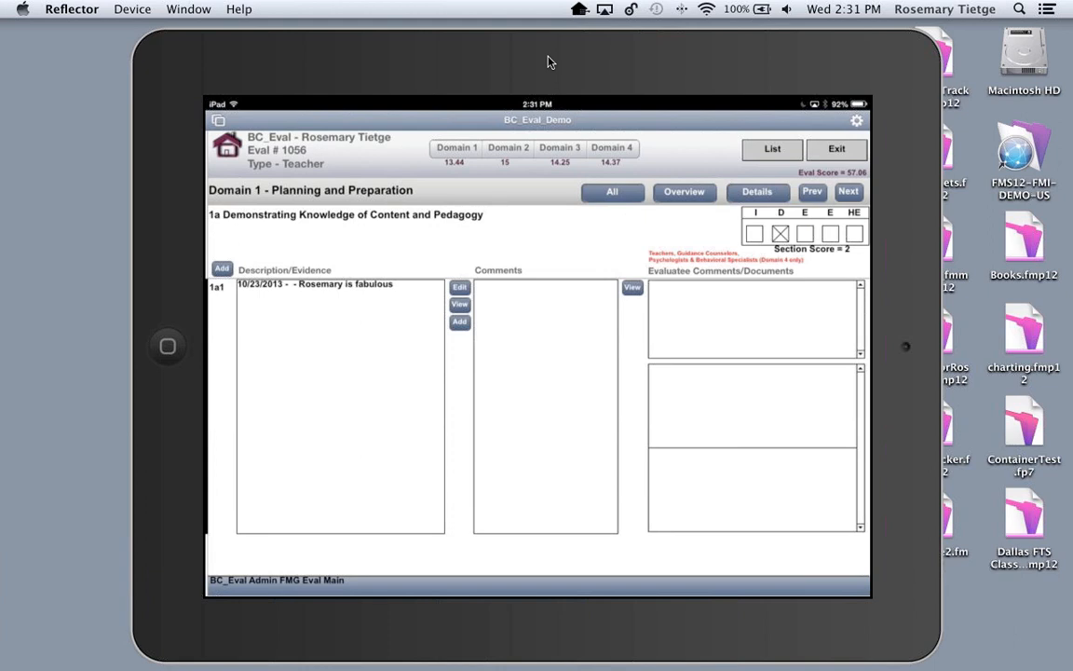
click(848, 191)
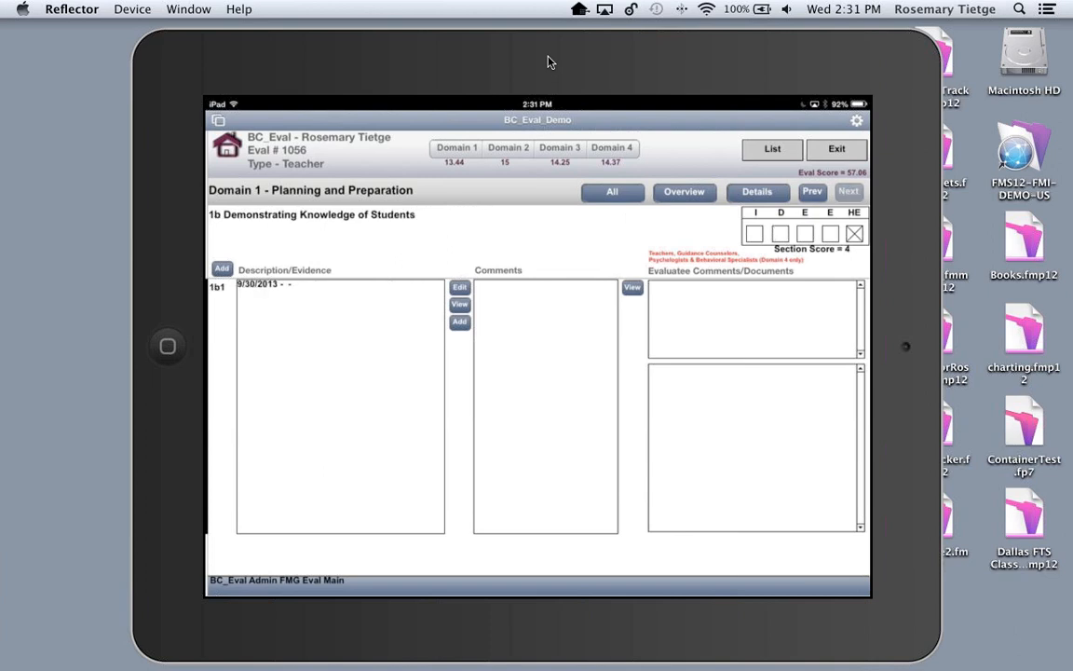
click(847, 191)
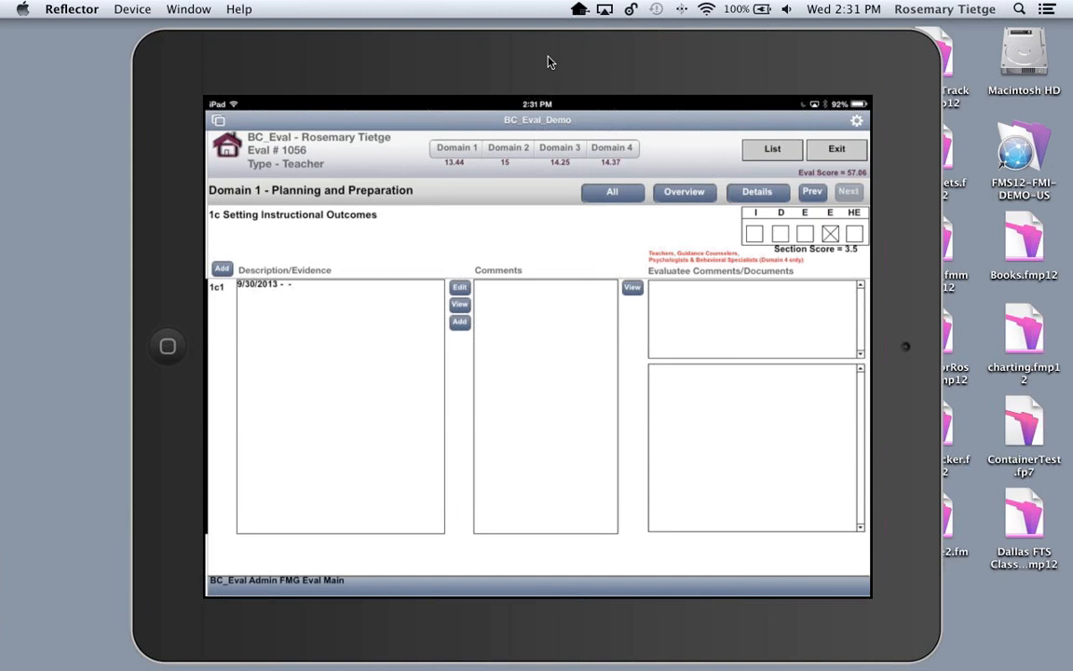
click(847, 191)
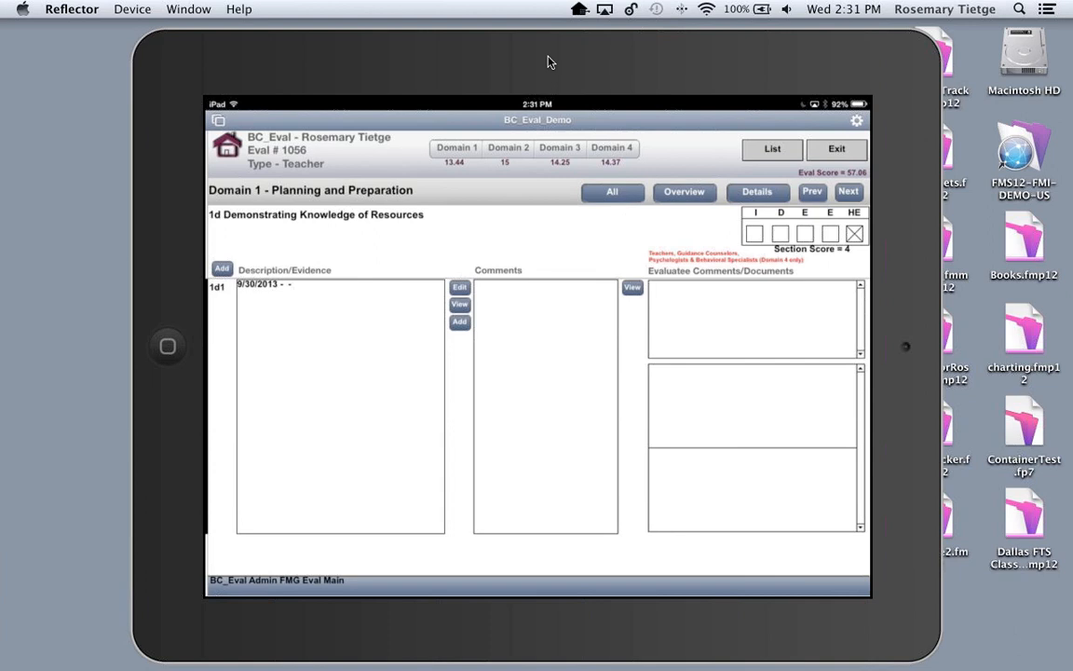
click(684, 191)
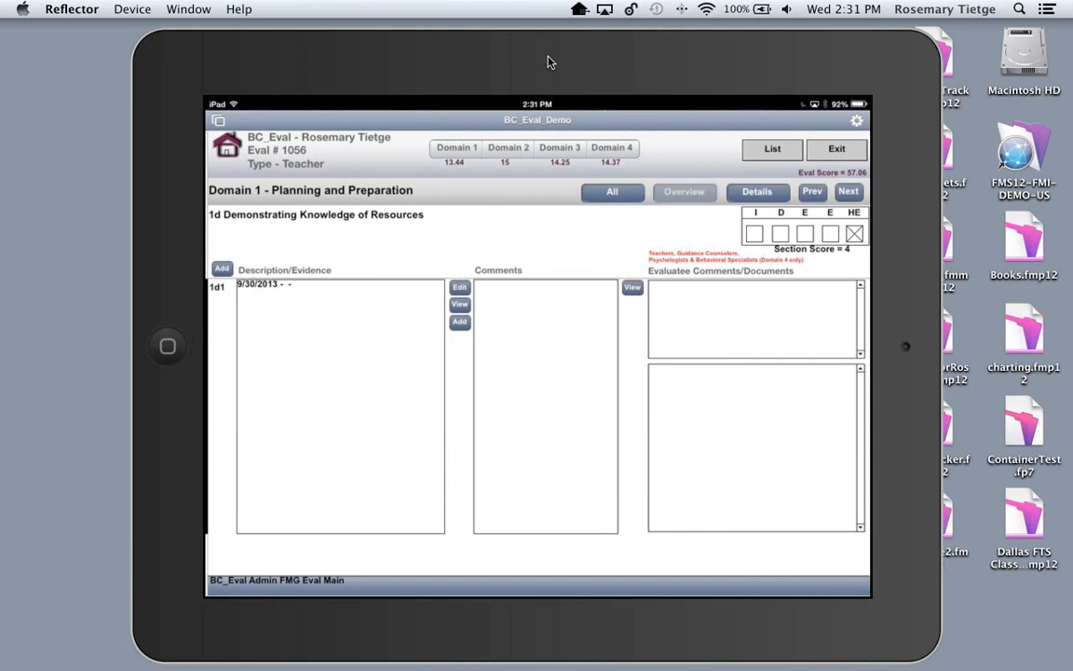
click(685, 192)
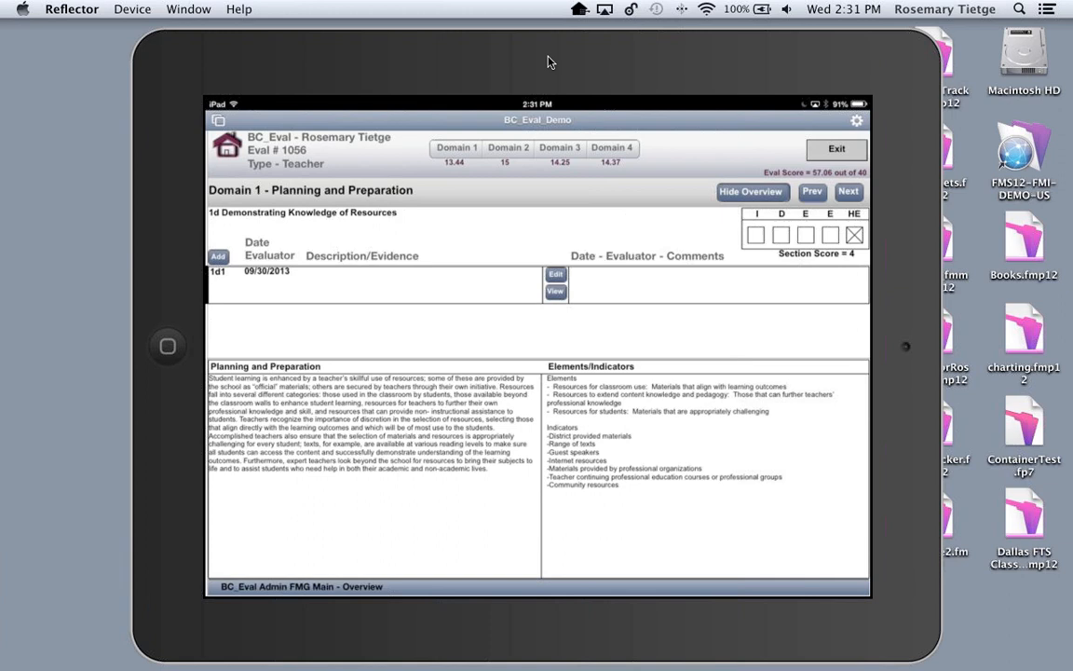
- Advance evaluation 1056 to item 2a, then show, scroll, and hide its detailed rubric
click(847, 191)
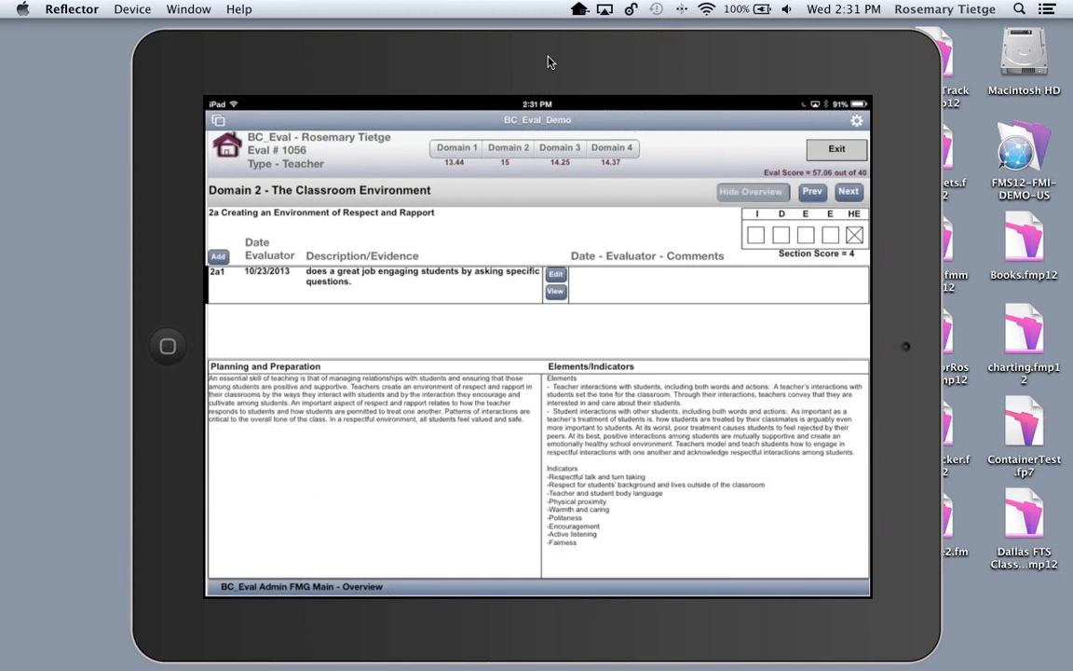
click(756, 191)
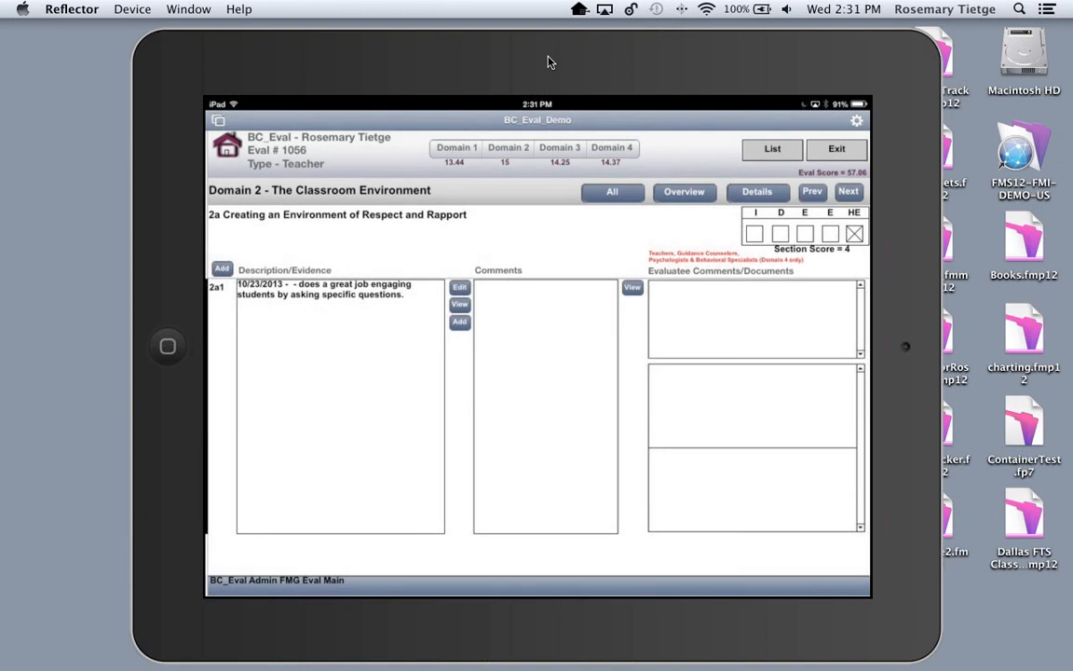
click(757, 191)
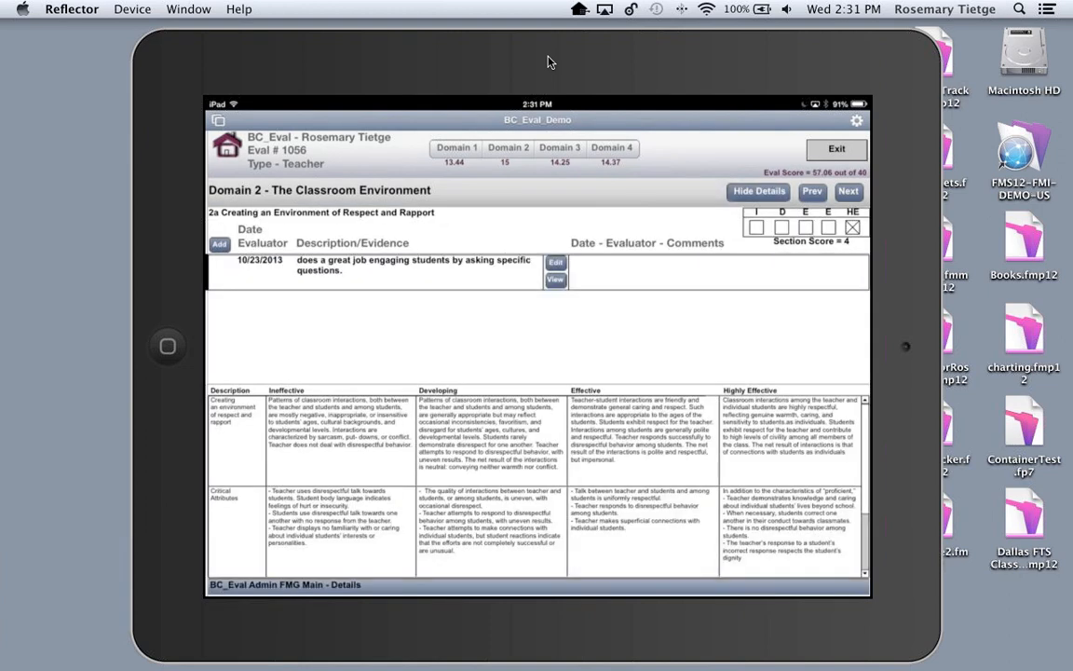
scroll(down, 3)
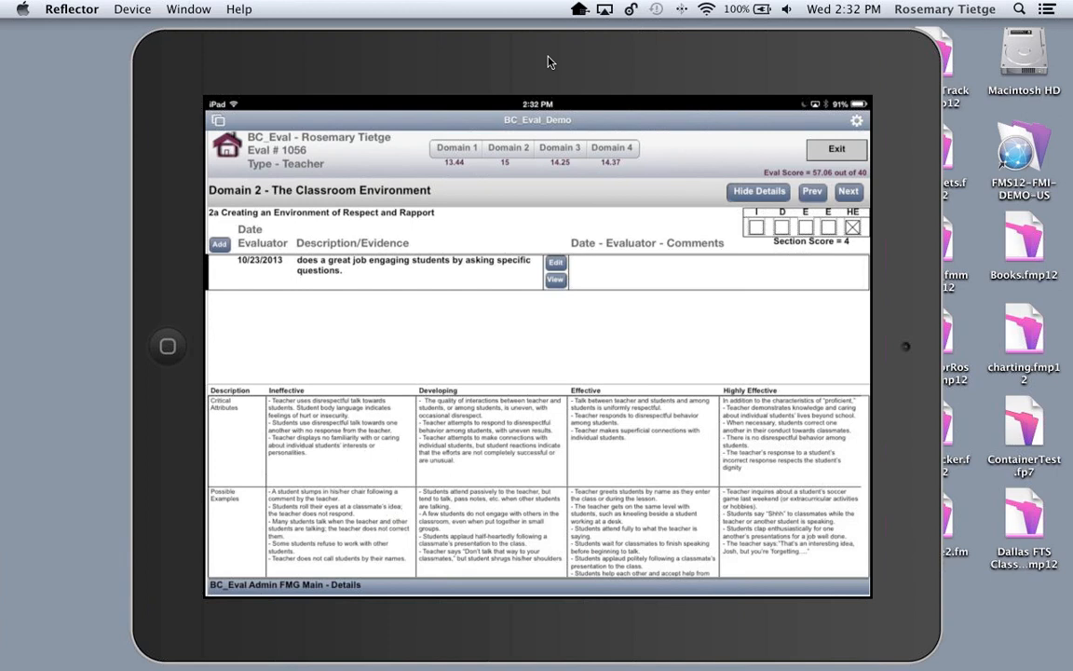
click(757, 191)
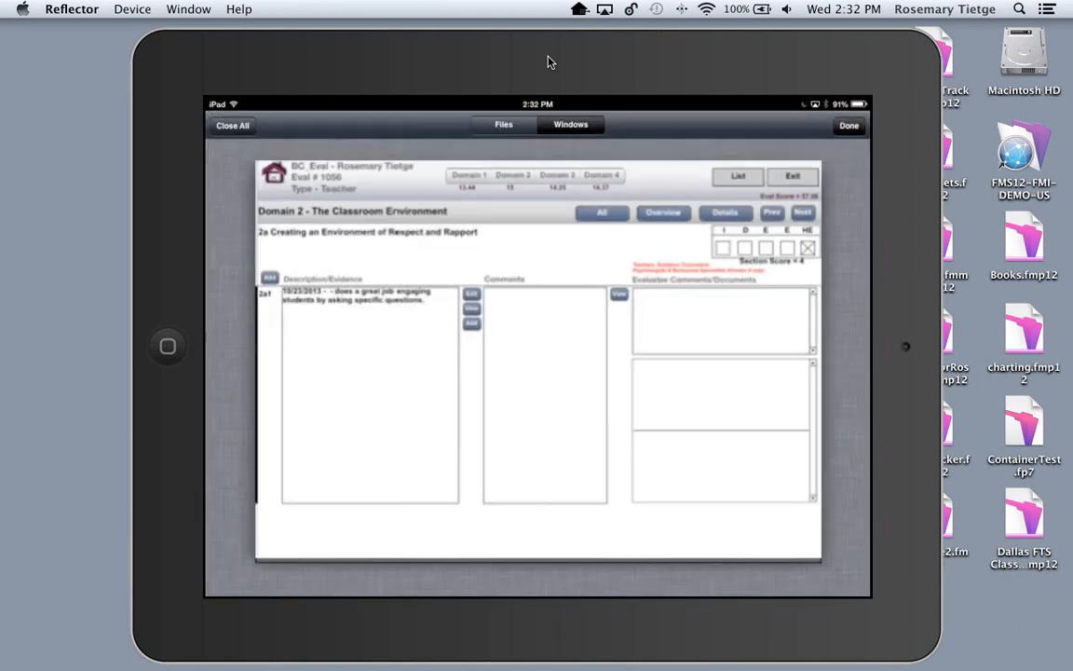
- Open the SSMS file from Files on Device
click(848, 125)
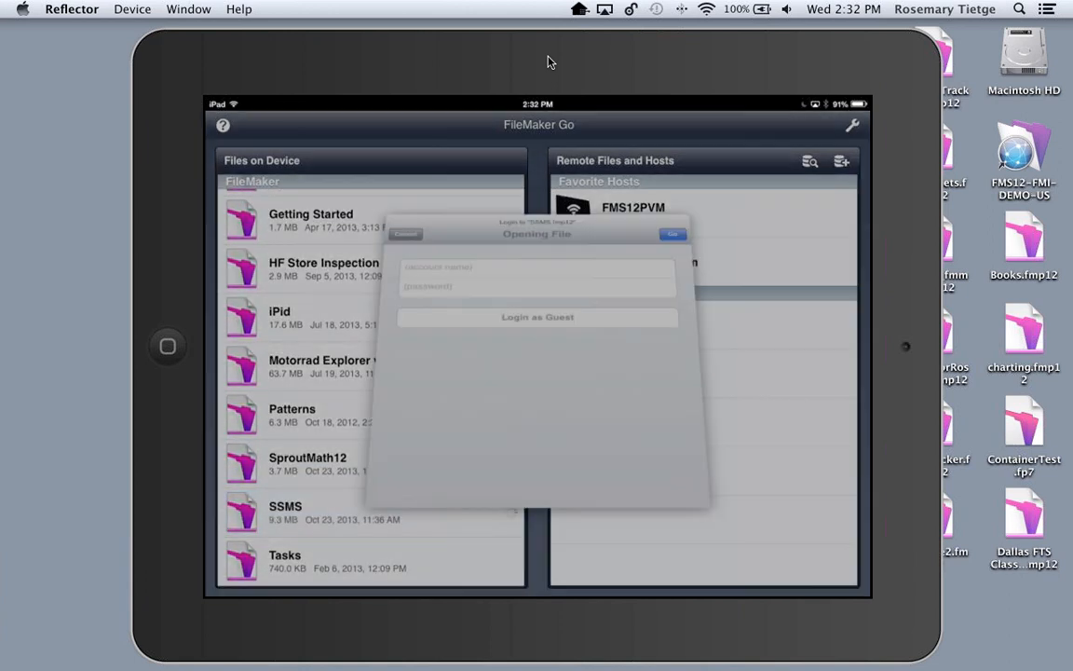
- Enter the account name and password and log into SSMS, reaching its home screen
click(537, 190)
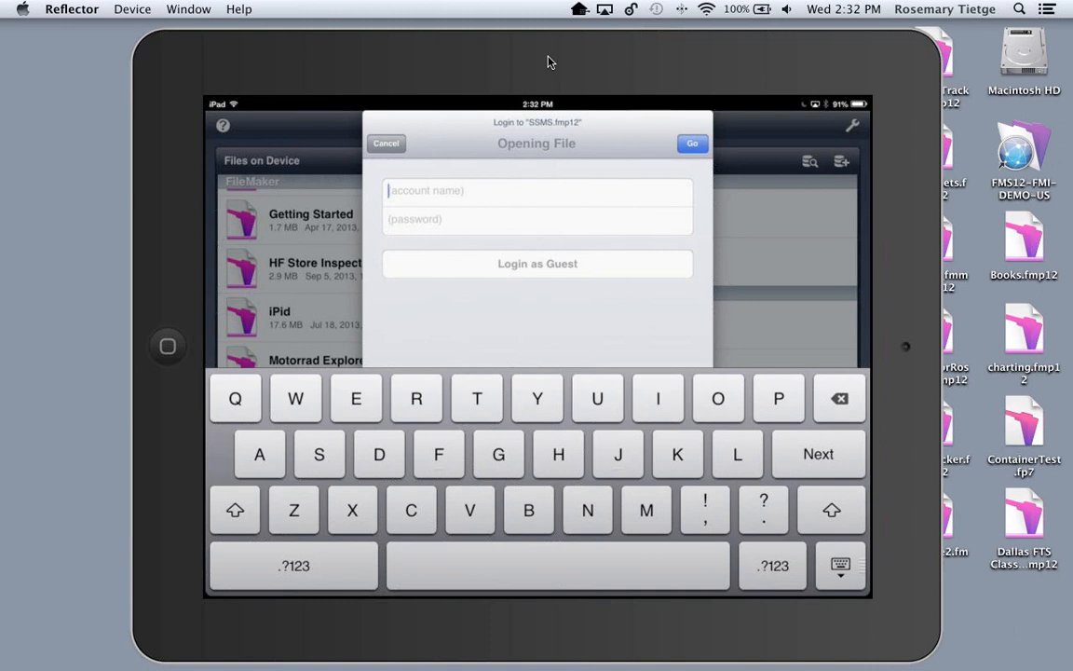
text(grant cleve)
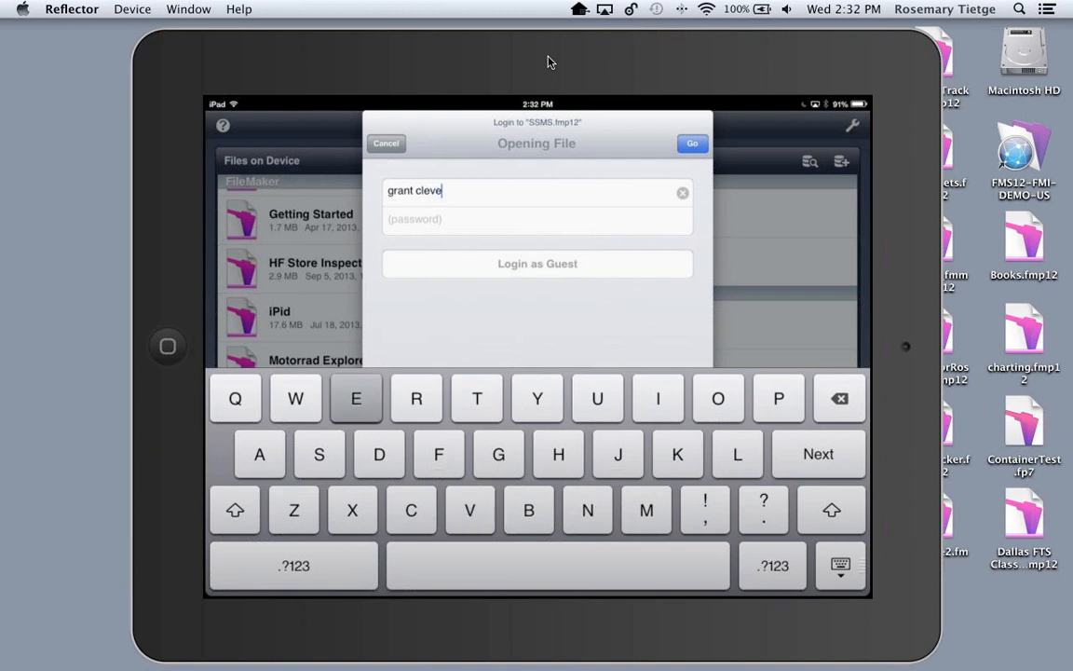
text(land)
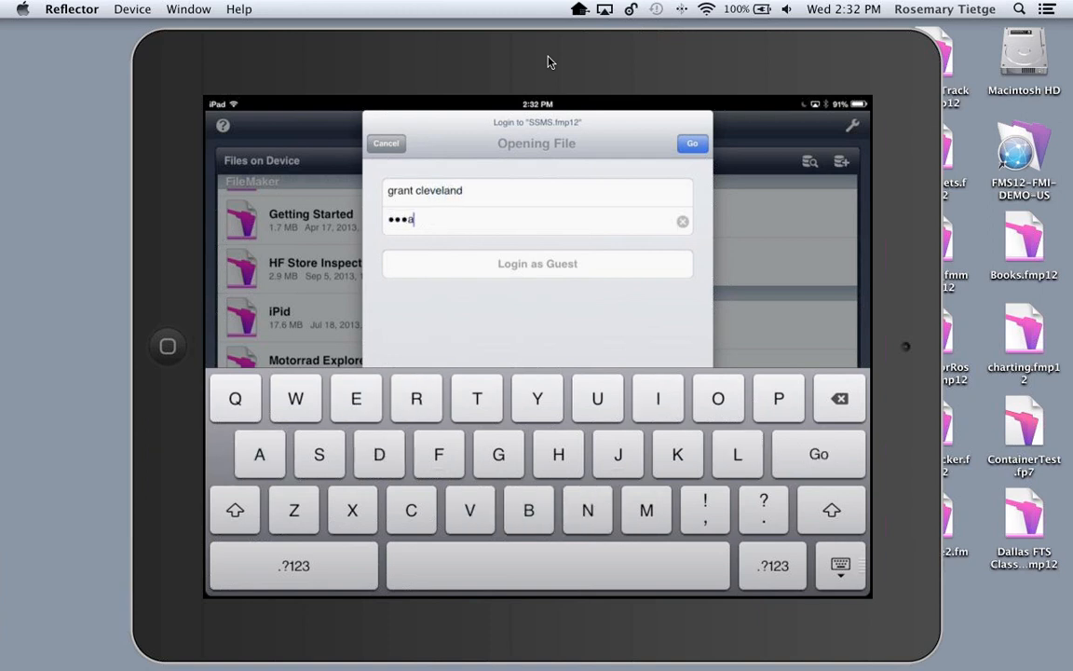
text(n)
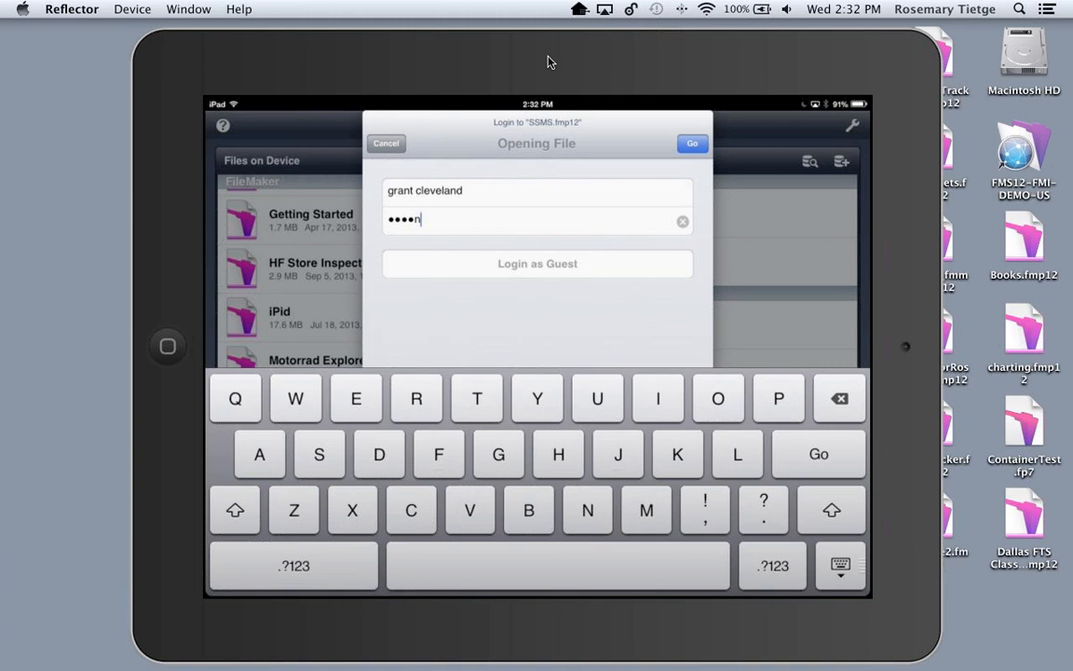
click(692, 143)
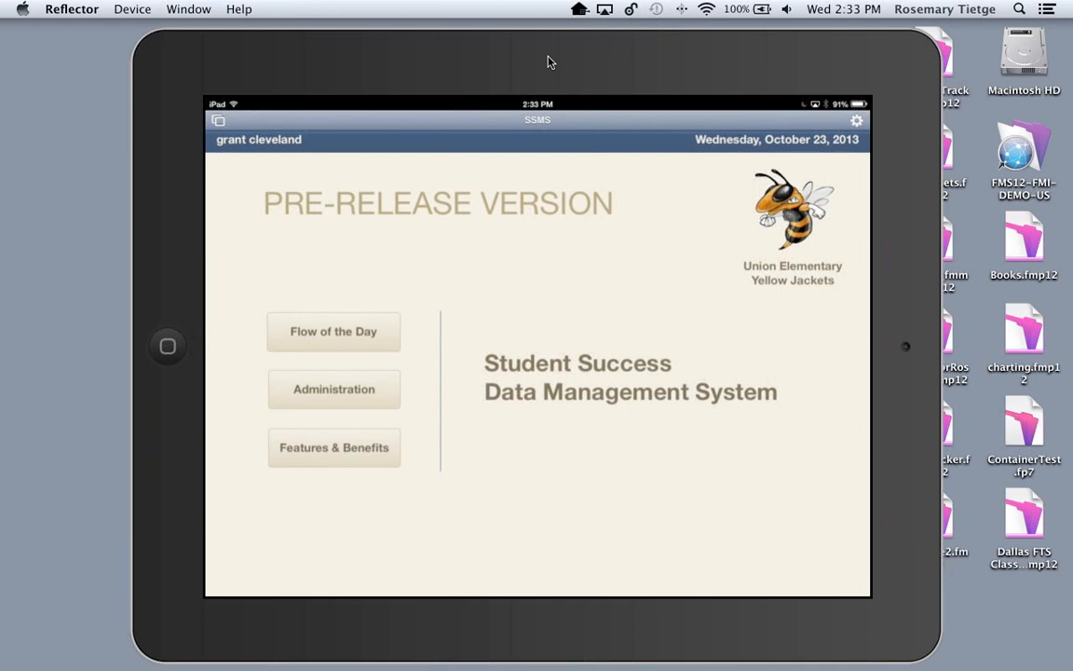
- Open the SSMS Administration screen showing staff demographics and two staff members
click(333, 388)
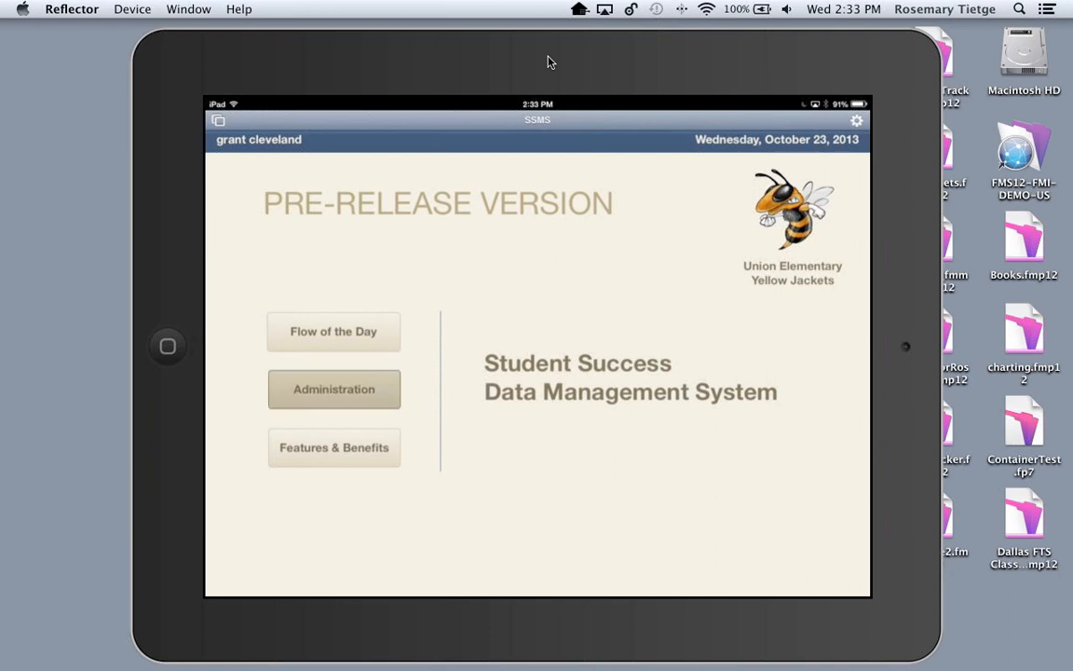
click(333, 388)
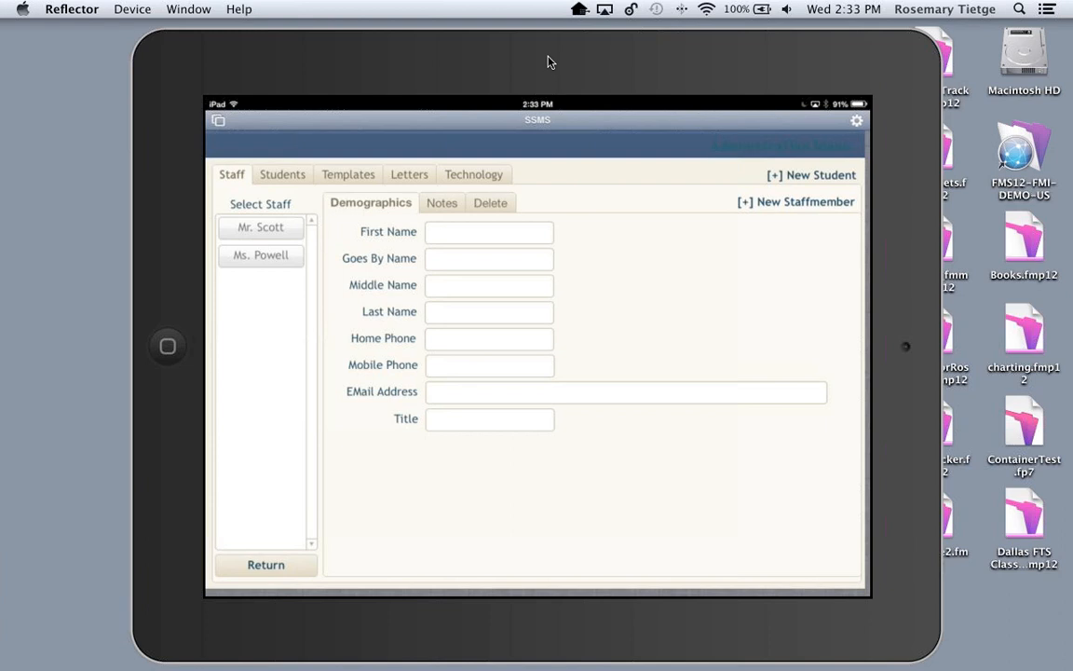
- On the Students tab, create a student with first name Rosemary, goes by Rosie
click(282, 174)
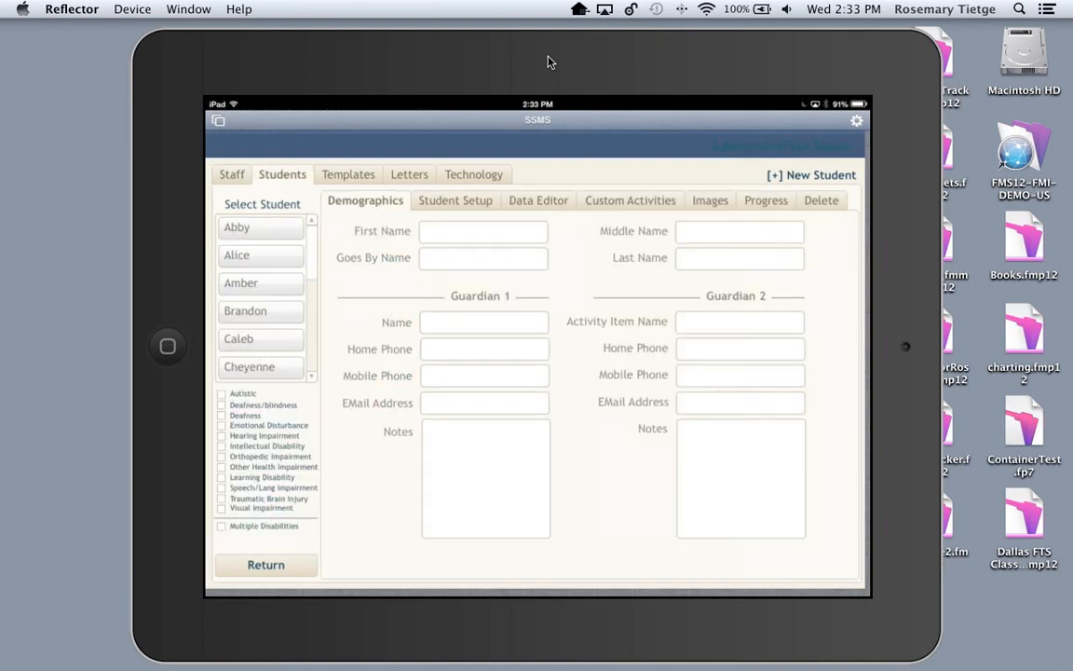
click(482, 231)
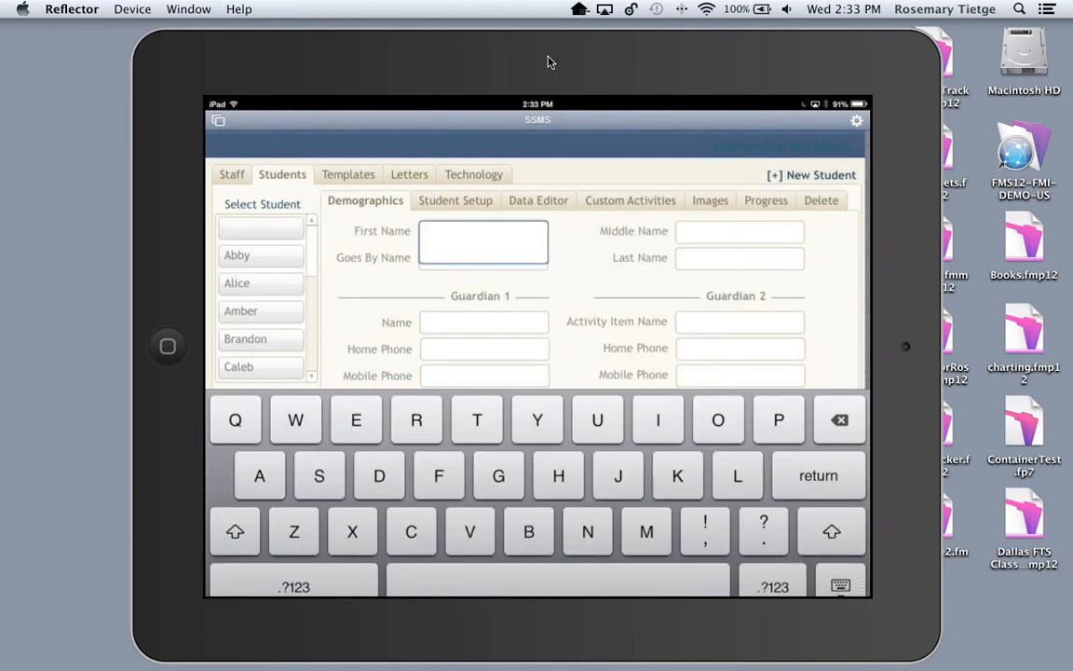
click(482, 242)
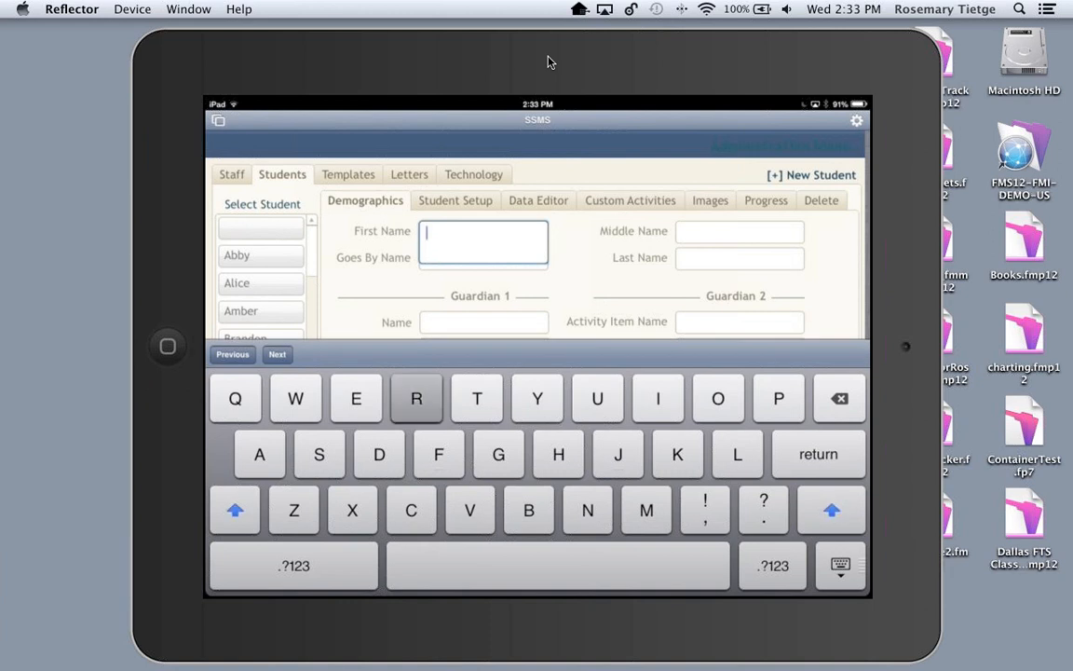
text(Rosemary)
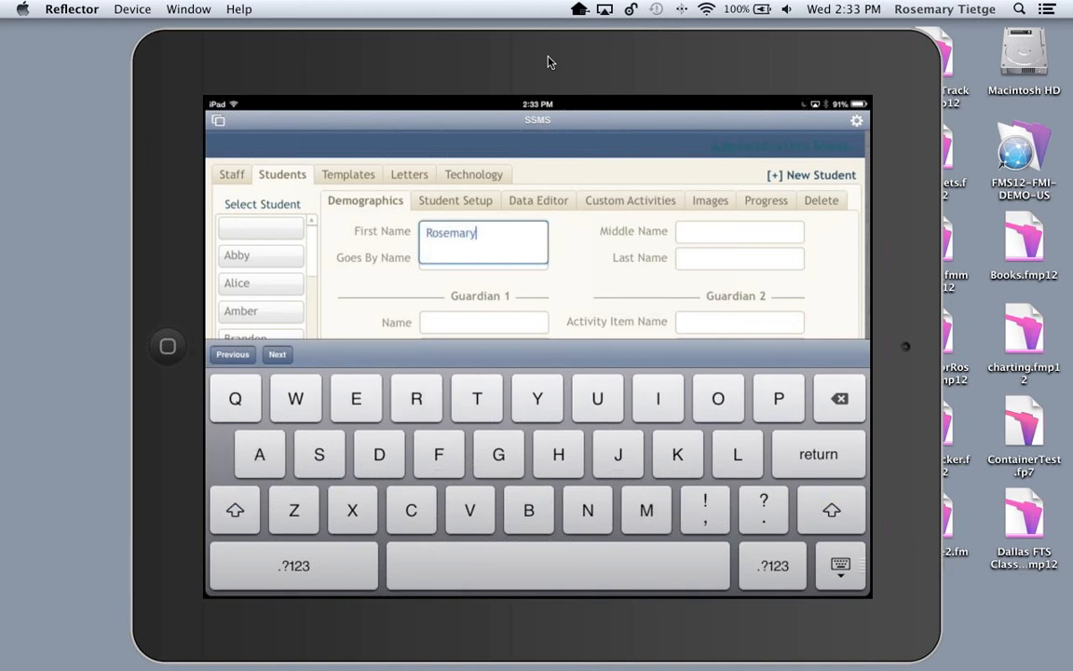
click(738, 242)
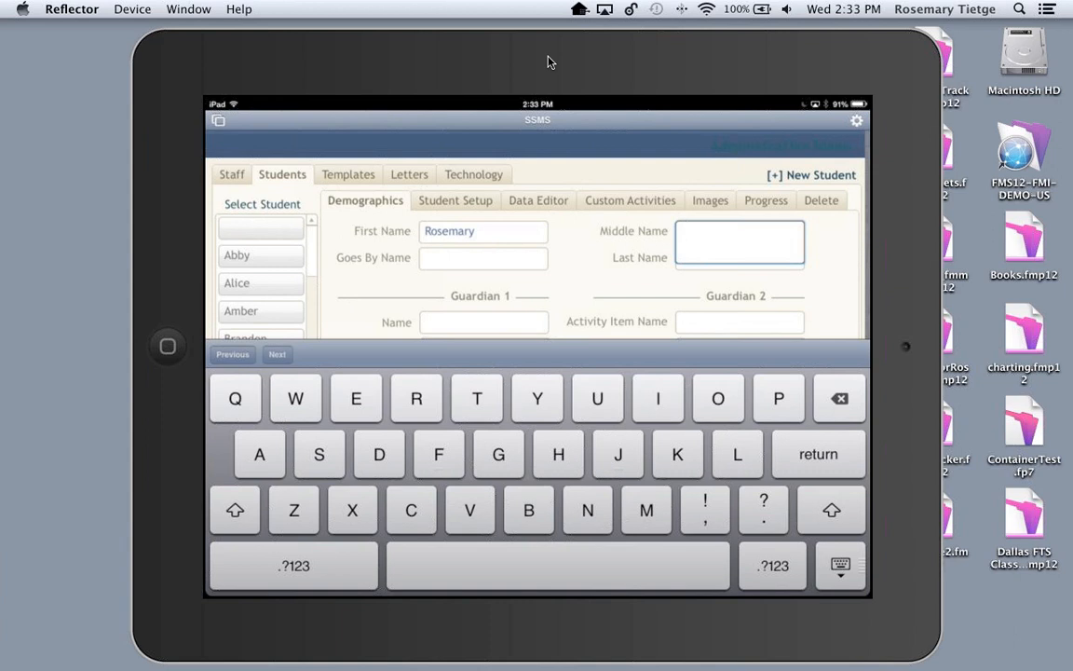
click(482, 257)
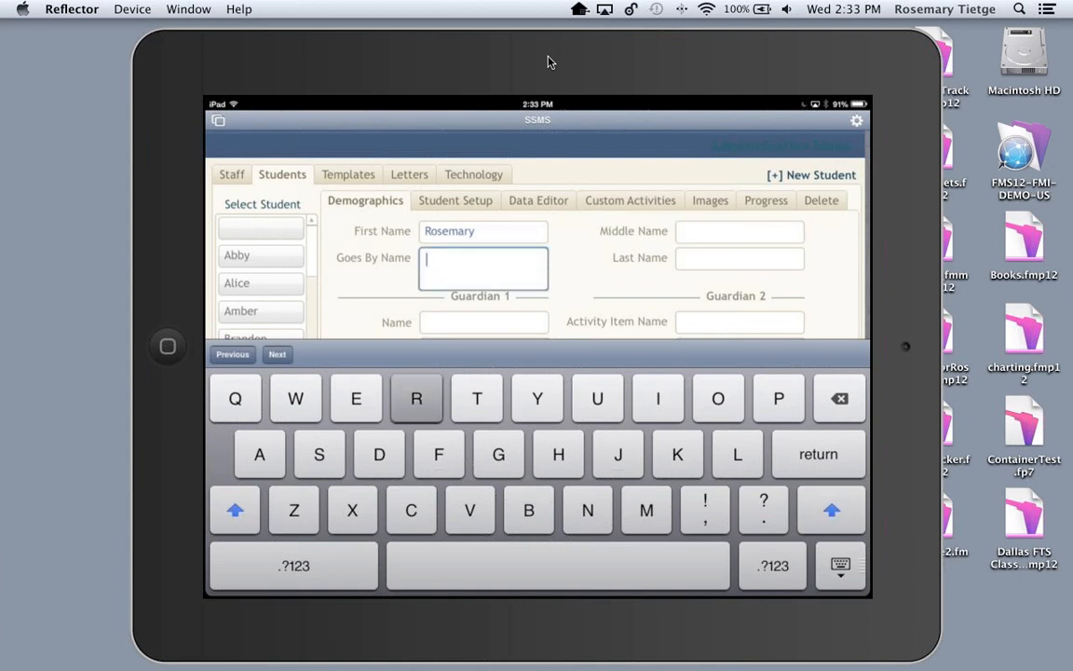
text(Rosie)
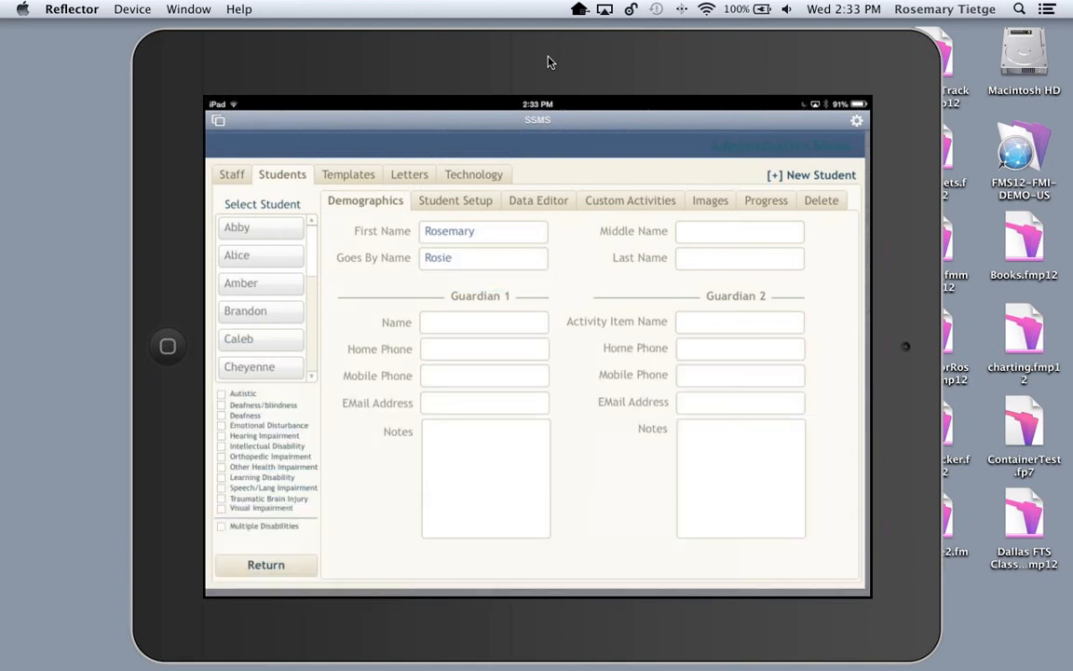
- Set grade K-2, mark a disability, and answer Yes to Autistic and Specific Learning Disabilities
click(455, 200)
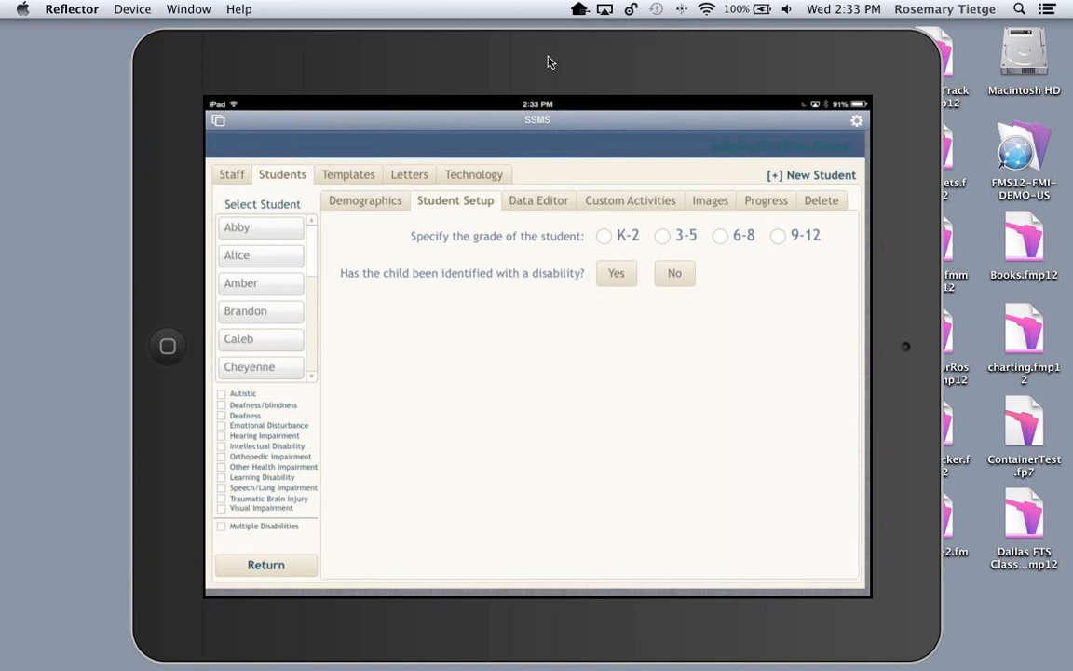
click(604, 235)
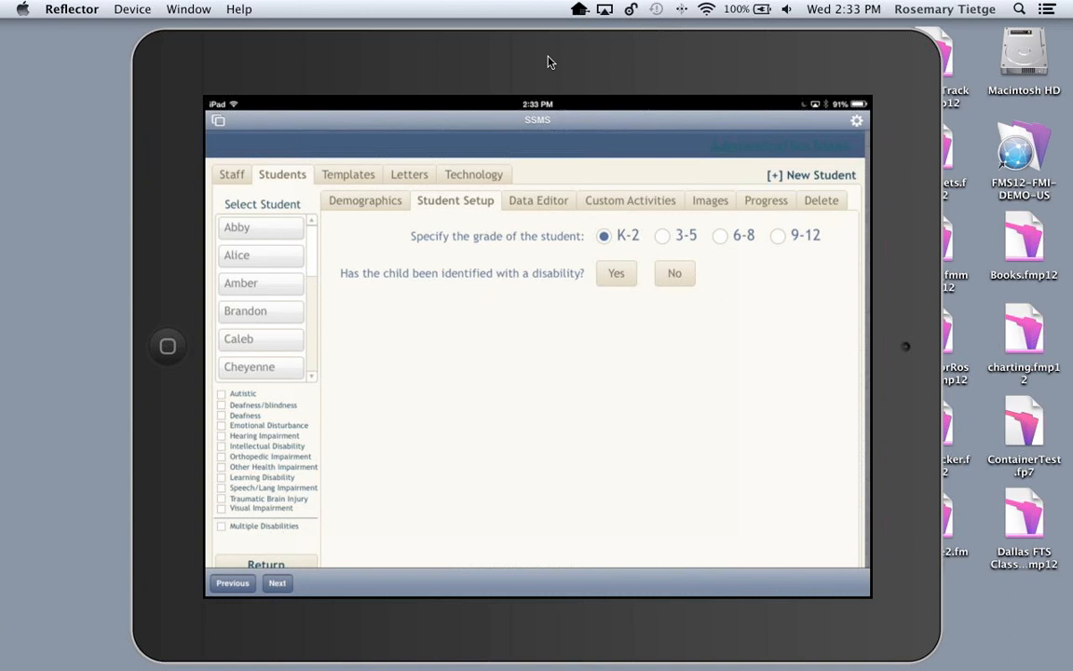
click(615, 273)
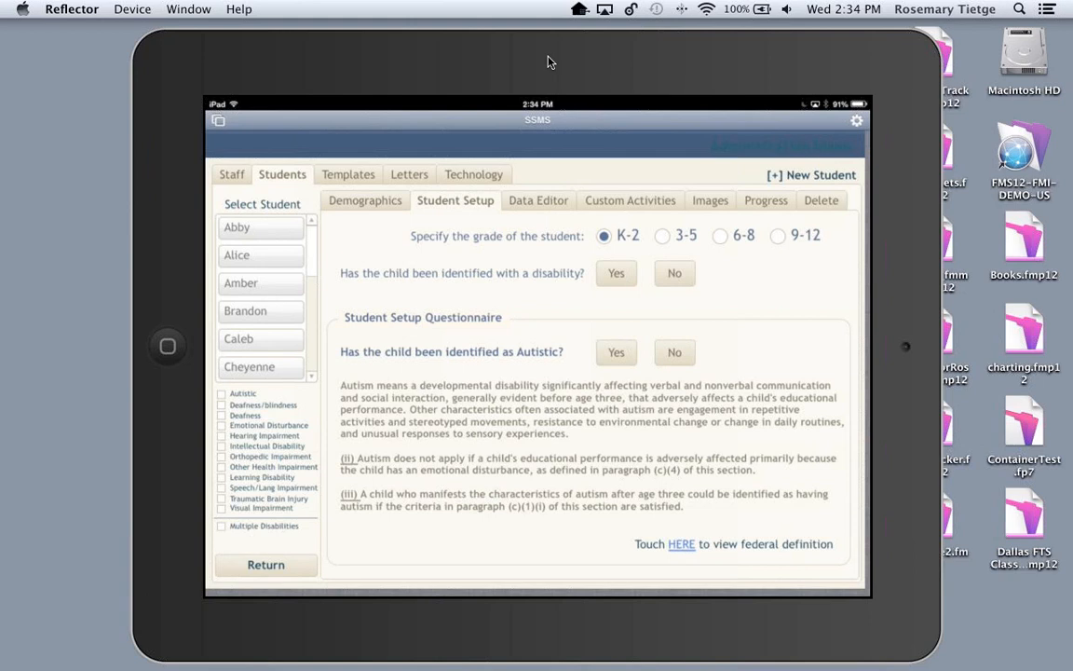
click(616, 352)
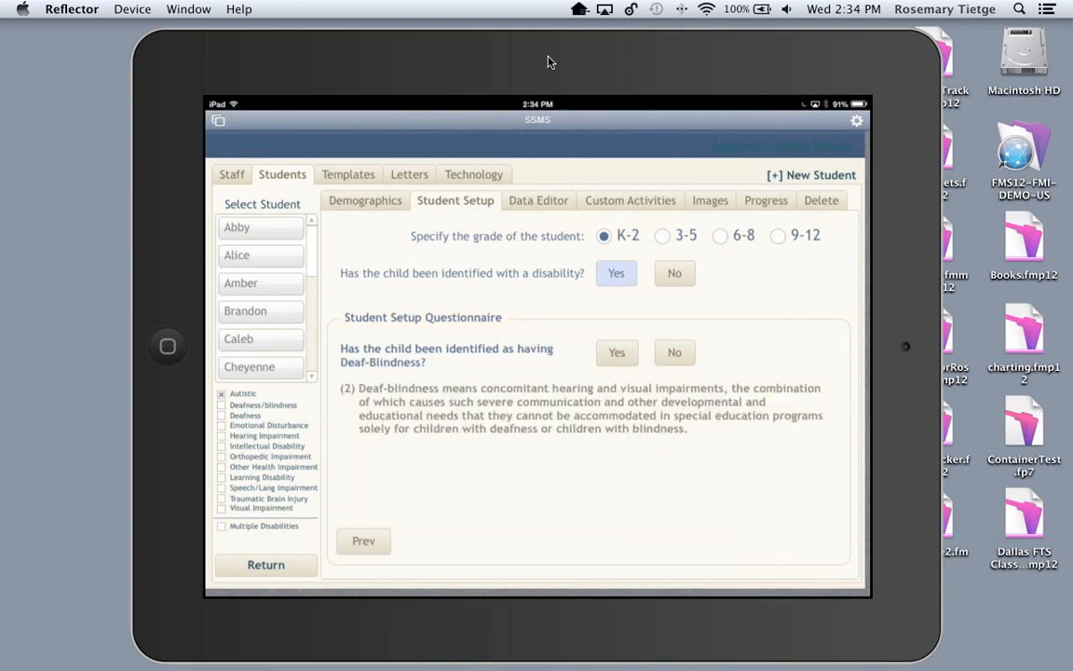
click(674, 352)
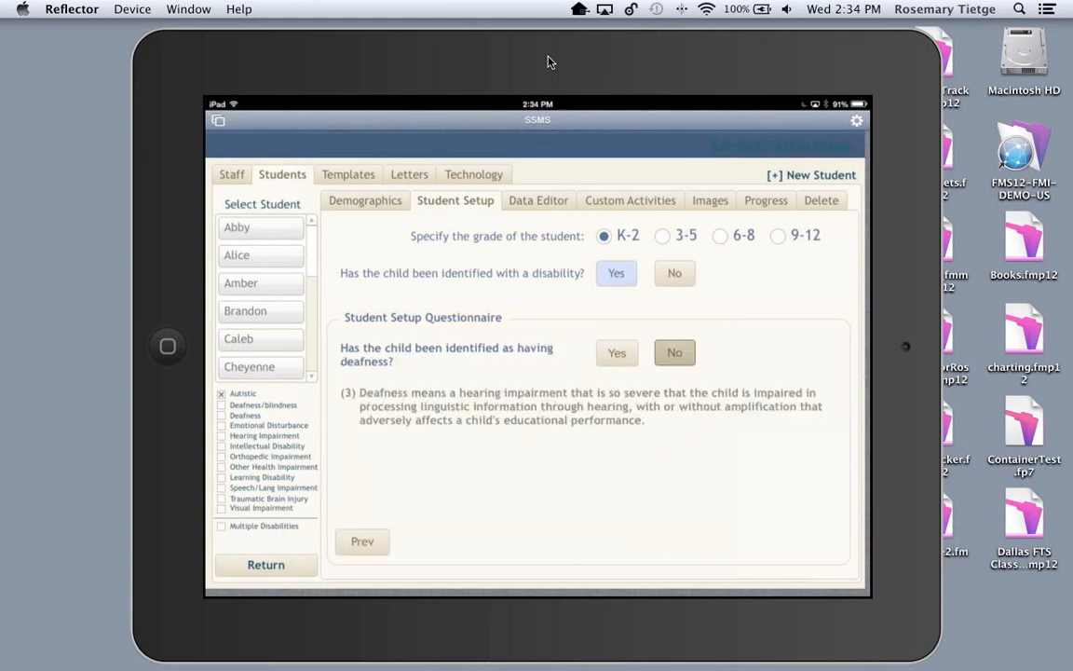
click(675, 352)
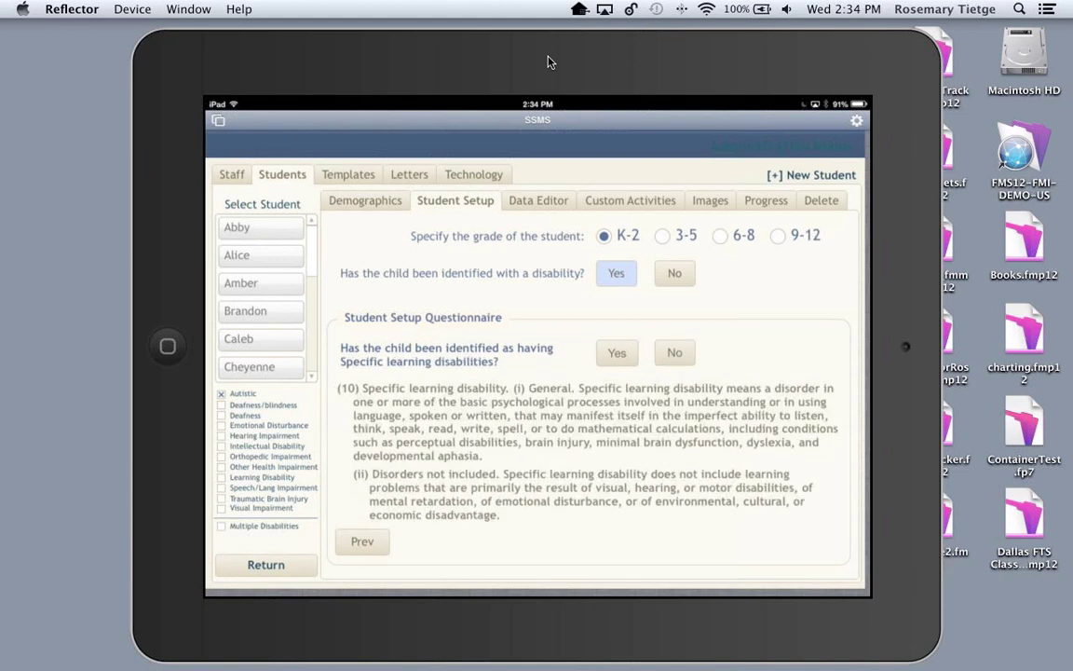
click(617, 352)
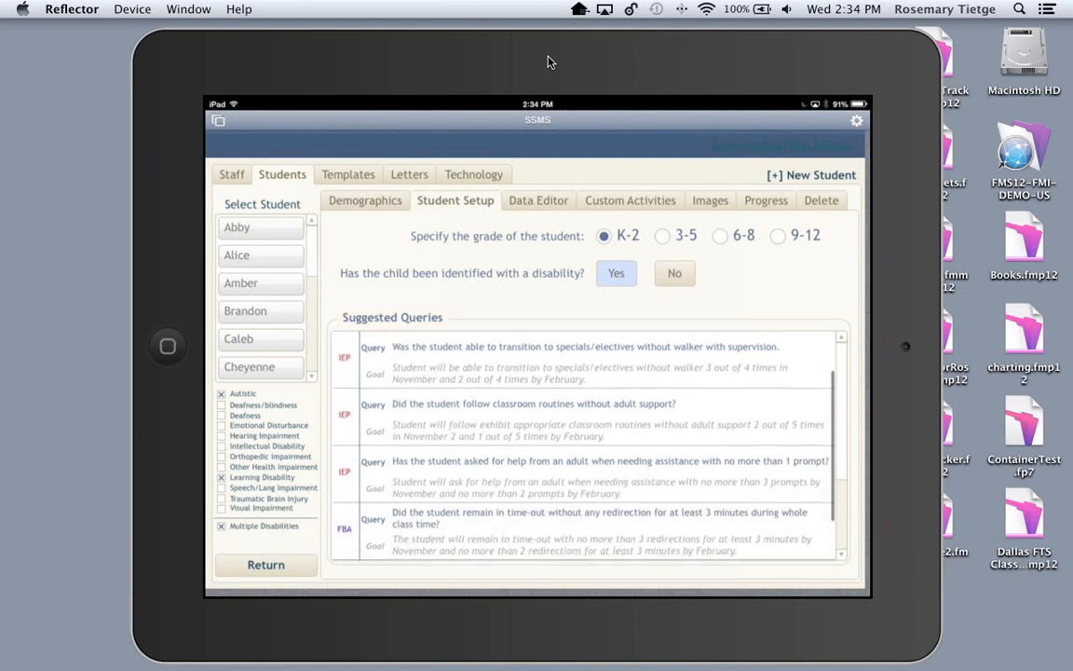
- Scroll through the suggested queries list
scroll(down, 3)
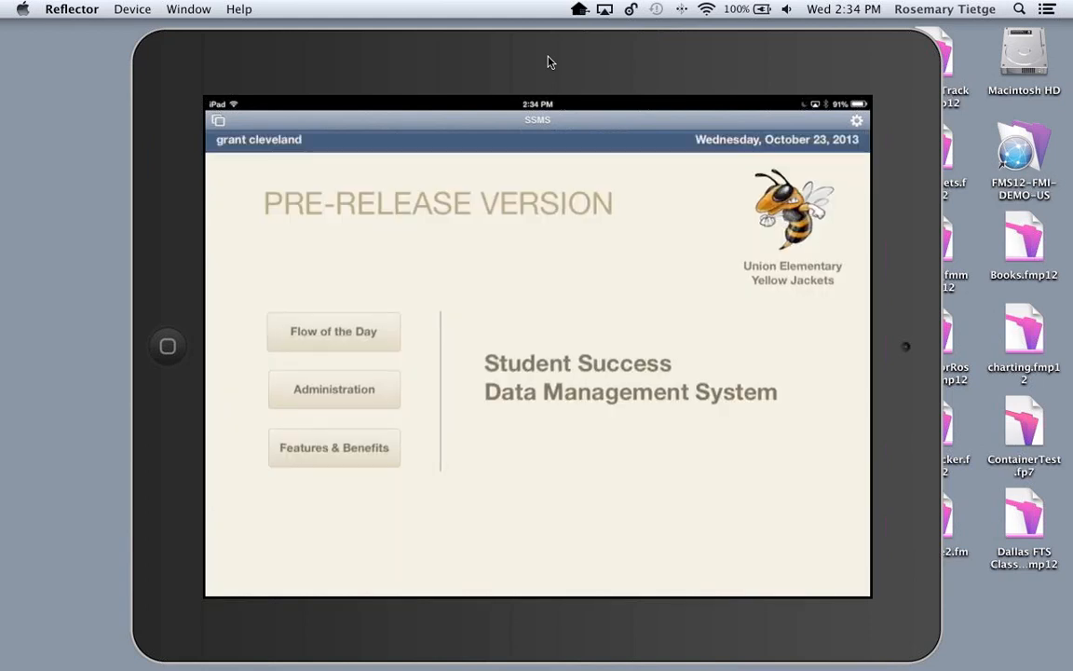
- Open Flow of the Day and bring up Abby's Morning Circle questions
click(334, 331)
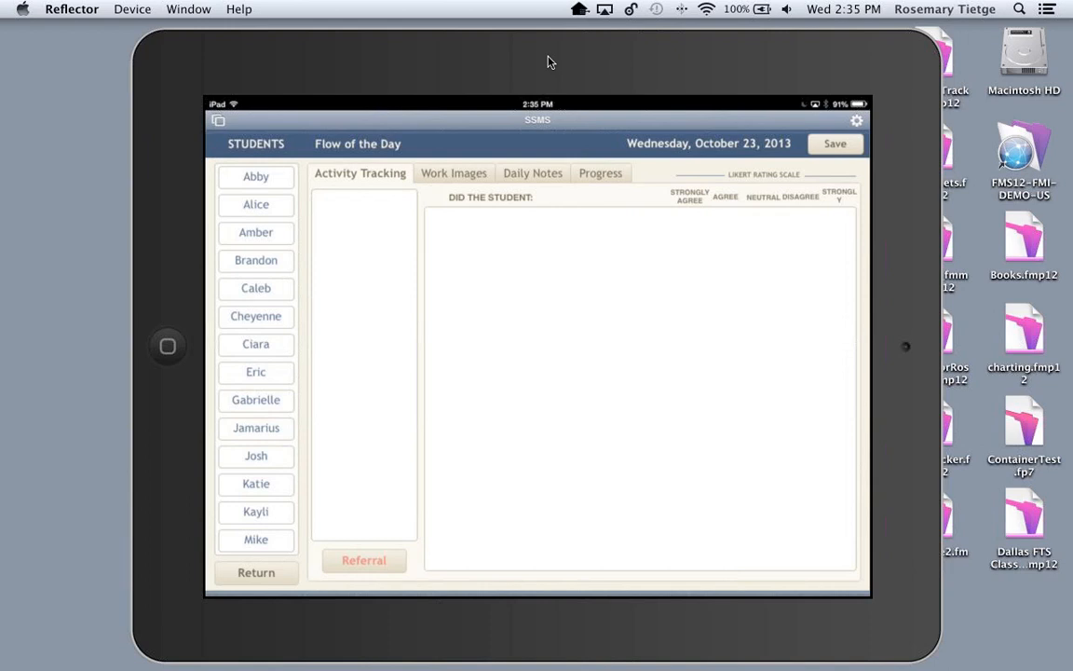
click(255, 176)
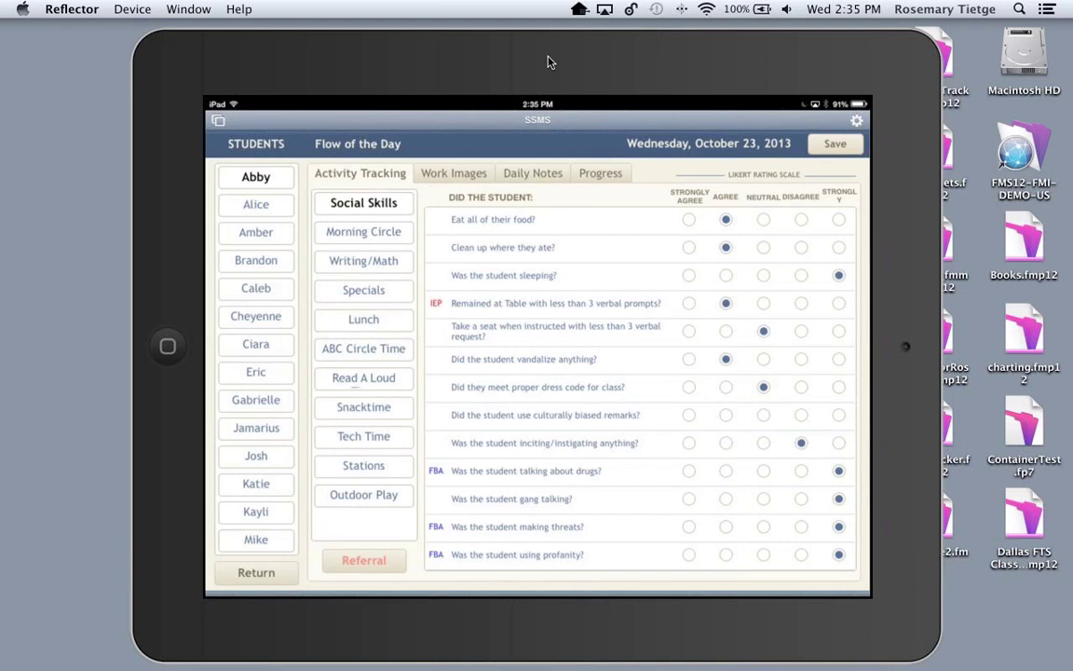
click(363, 231)
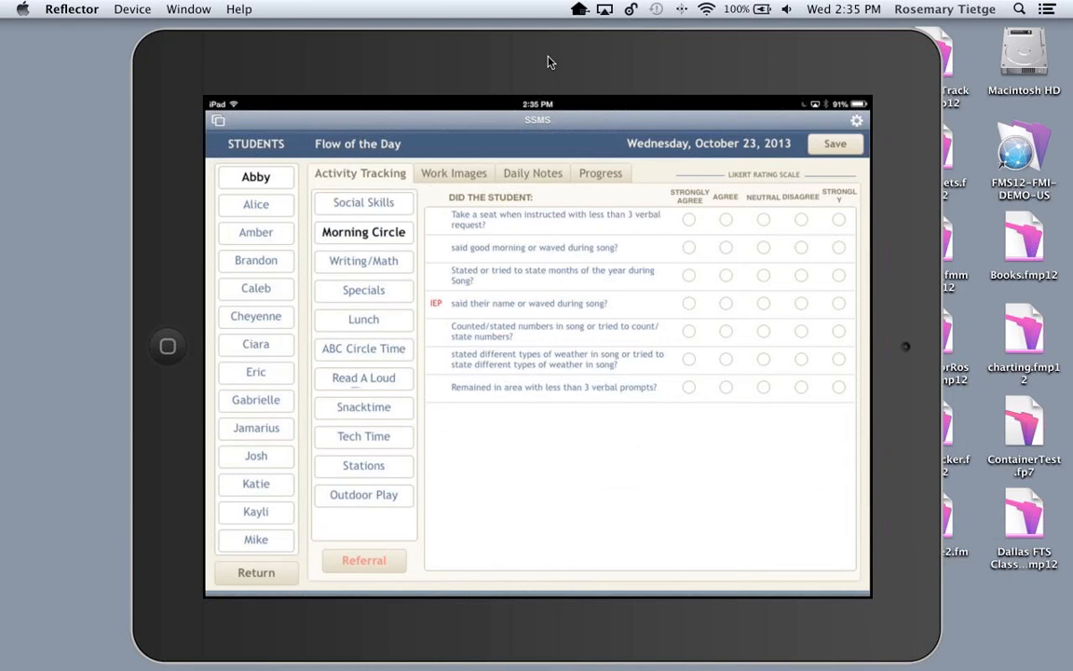
- Rate Abby's Morning Circle items, with take-a-seat Strongly Agree and greeting Agree, then view progress
click(554, 219)
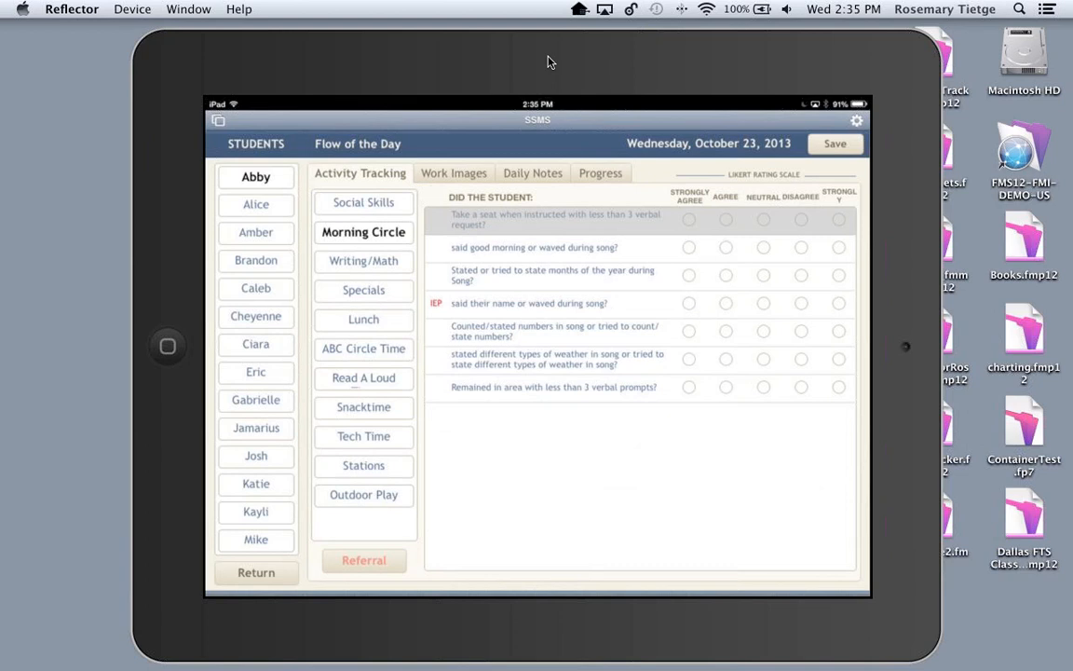
click(688, 219)
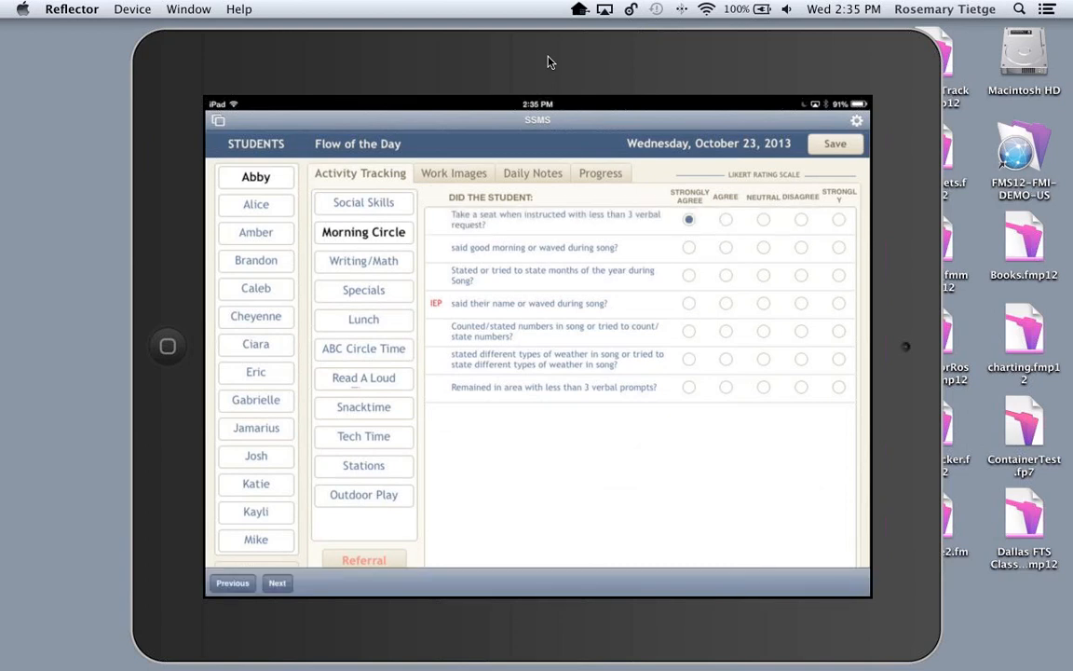
click(725, 246)
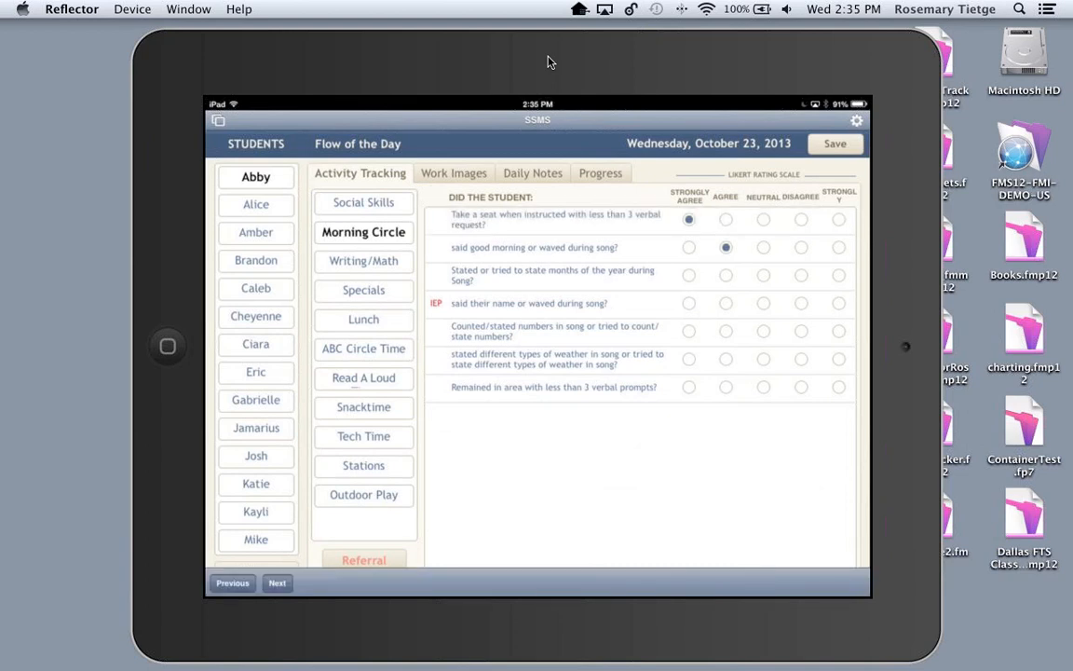
click(725, 303)
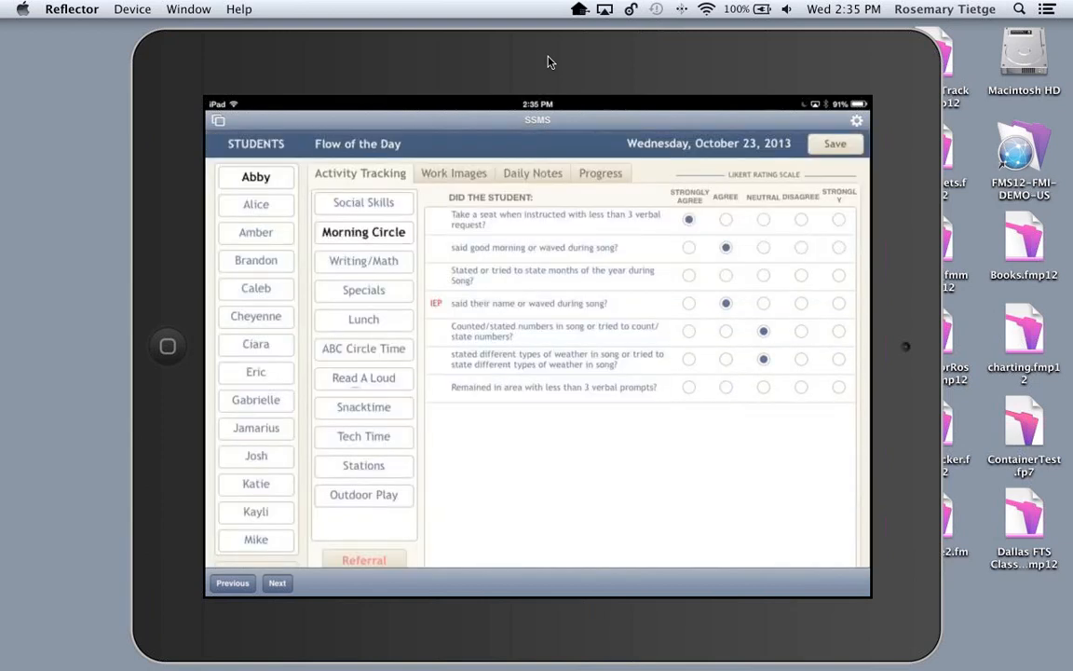
click(600, 172)
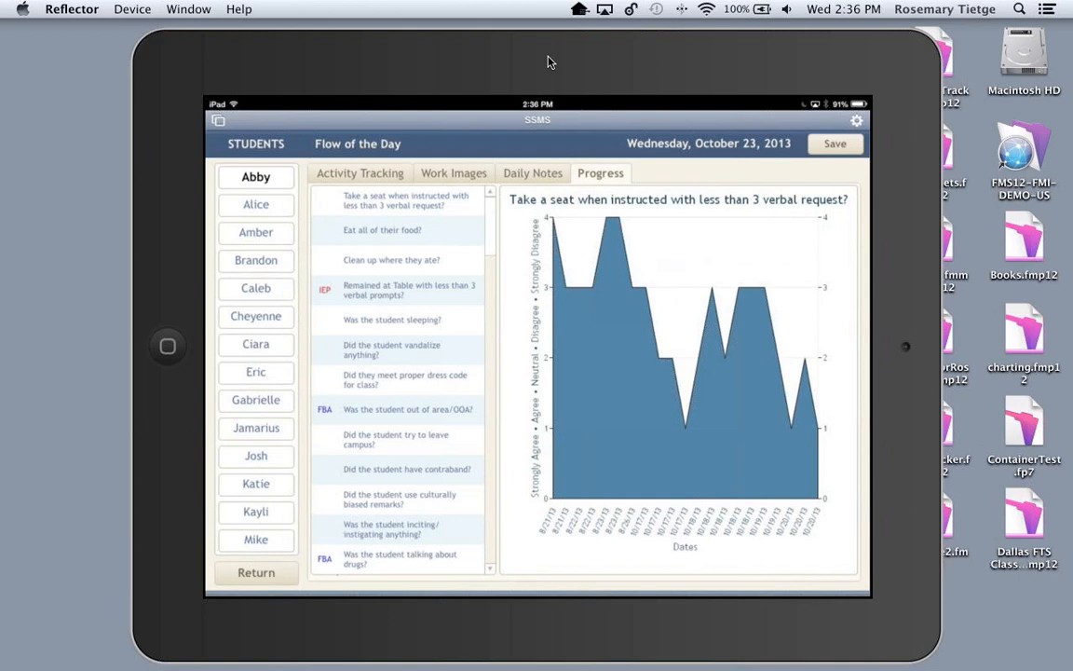
- View the SSMS Features & Benefits page, then close SSMS to show the device's file browser
click(255, 572)
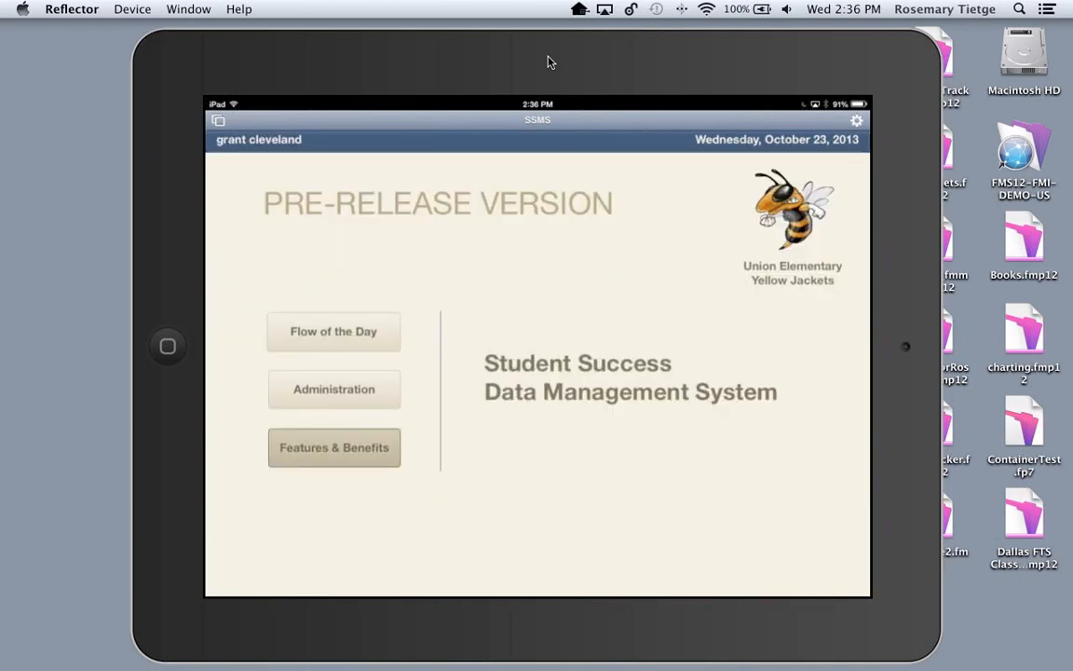
click(333, 447)
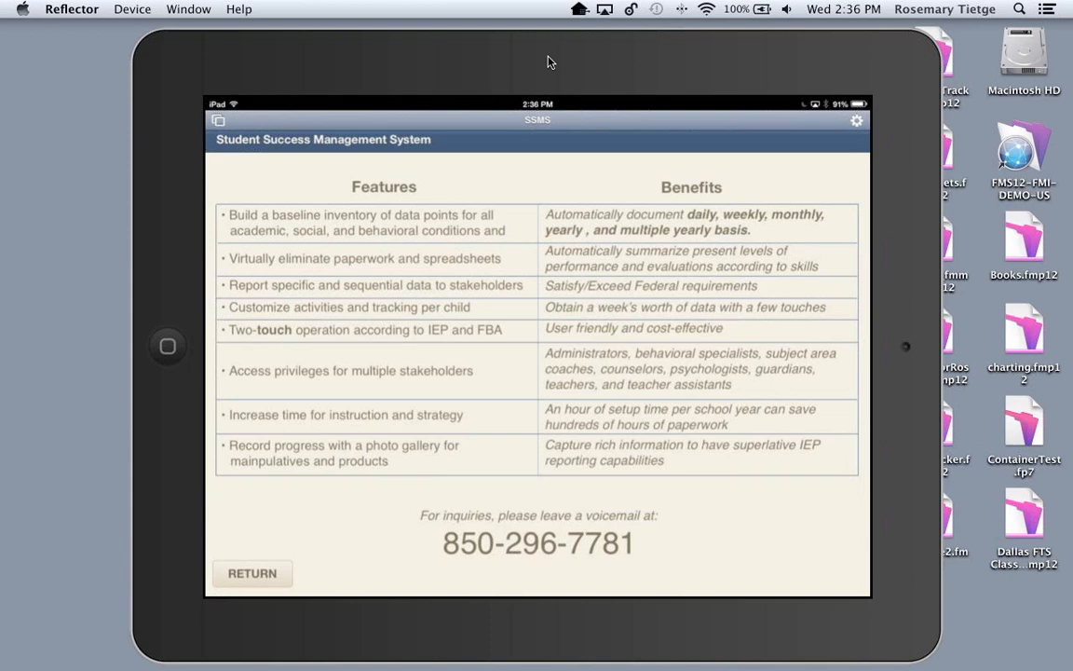
click(251, 572)
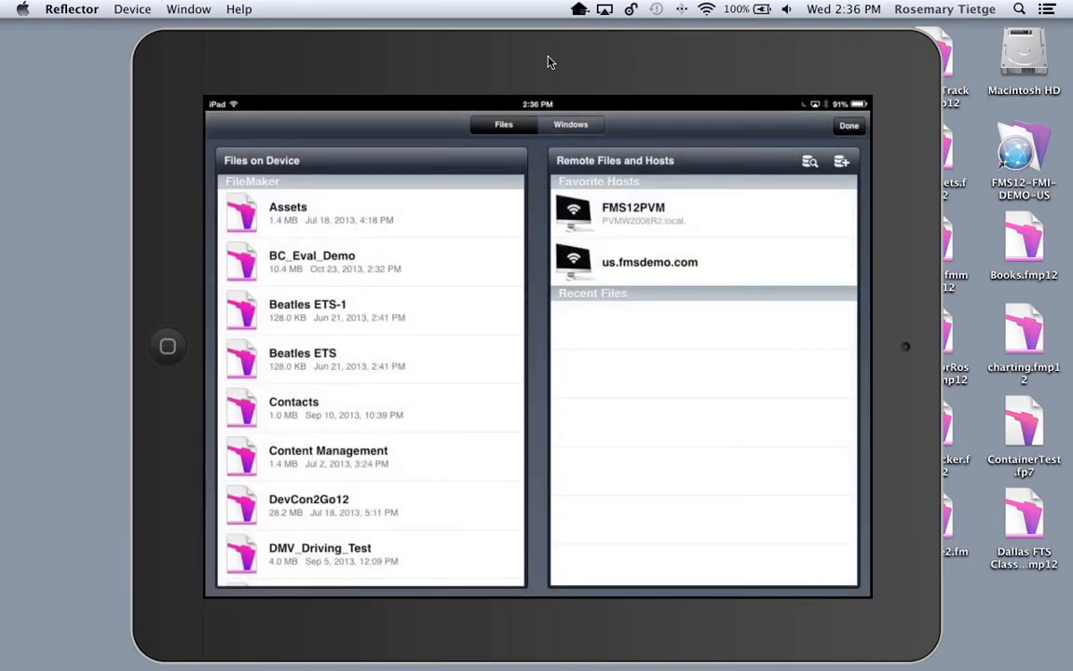
- Open SproutMath, pick player gary, and start a 5-question multiplication test
scroll(down, 3)
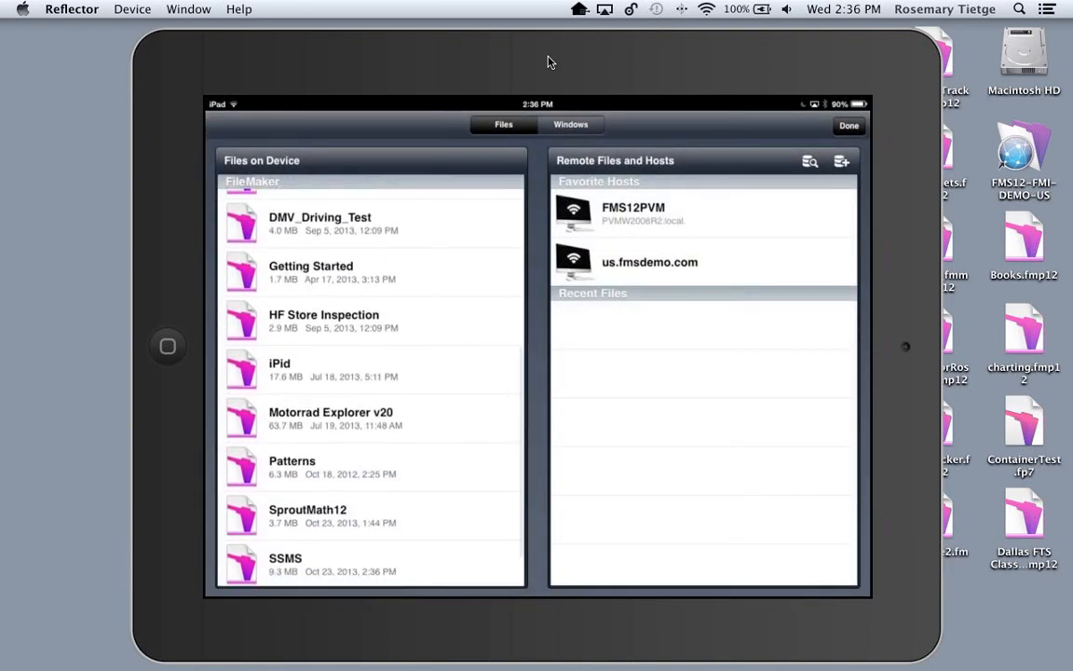
click(307, 515)
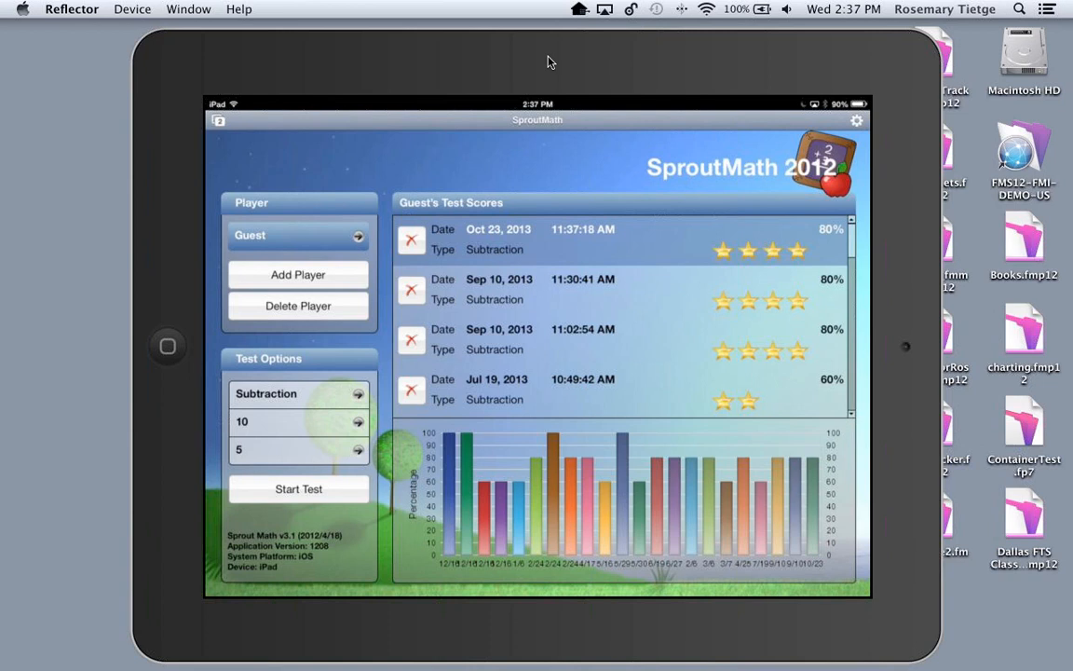
click(298, 235)
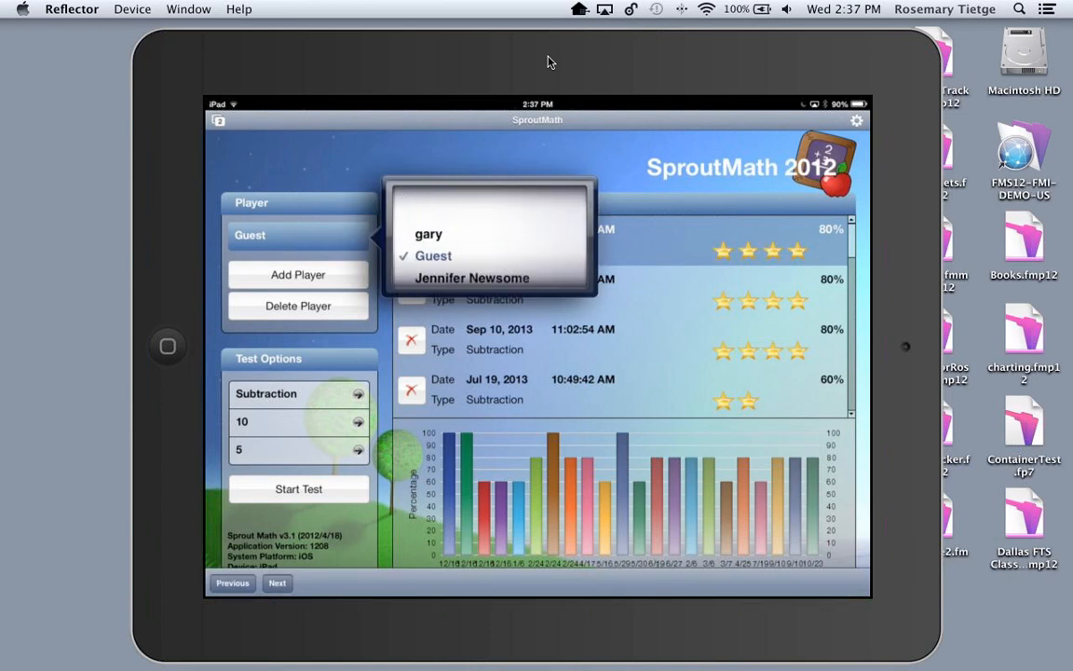
click(428, 234)
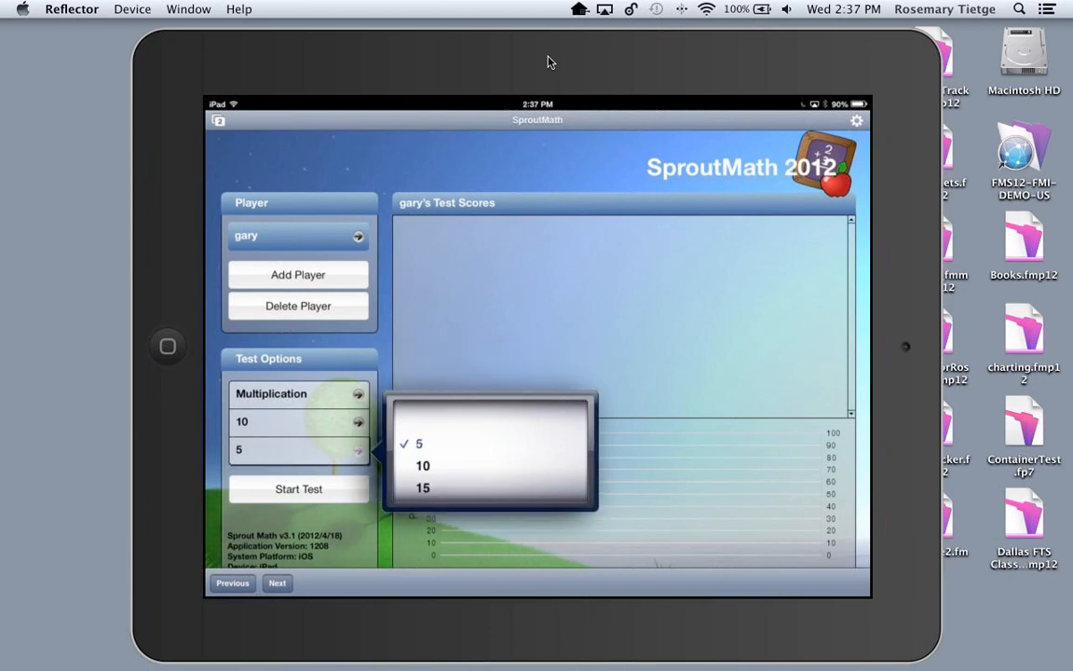
click(298, 489)
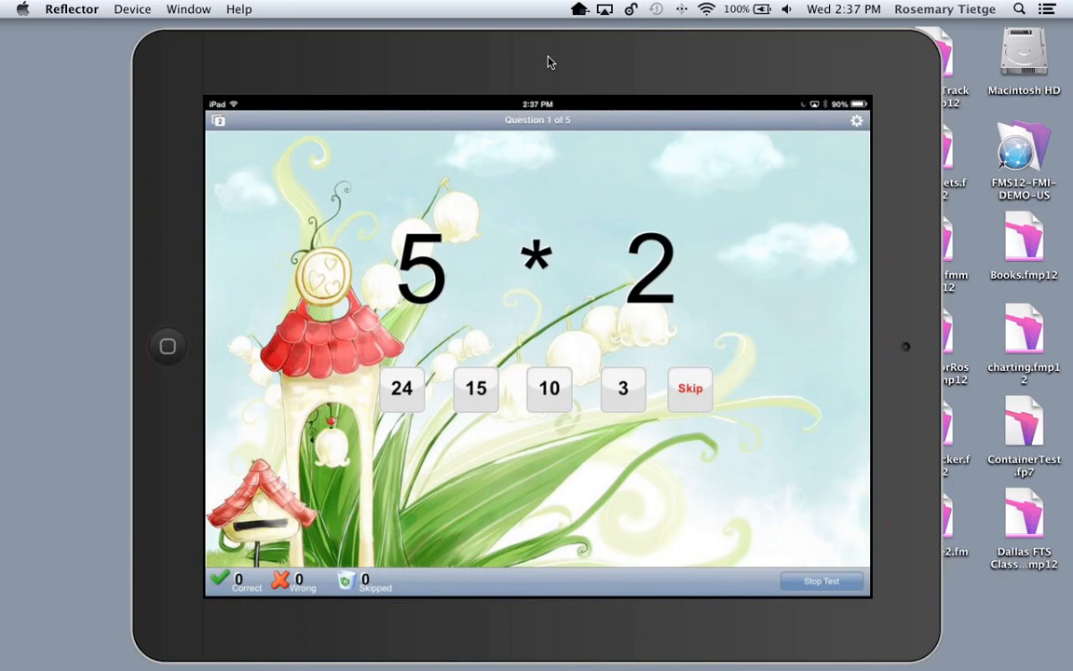
- Answer the multiplication questions, including 10 for 5×2, 40 for 8×5 and 56 for 8×7
click(548, 387)
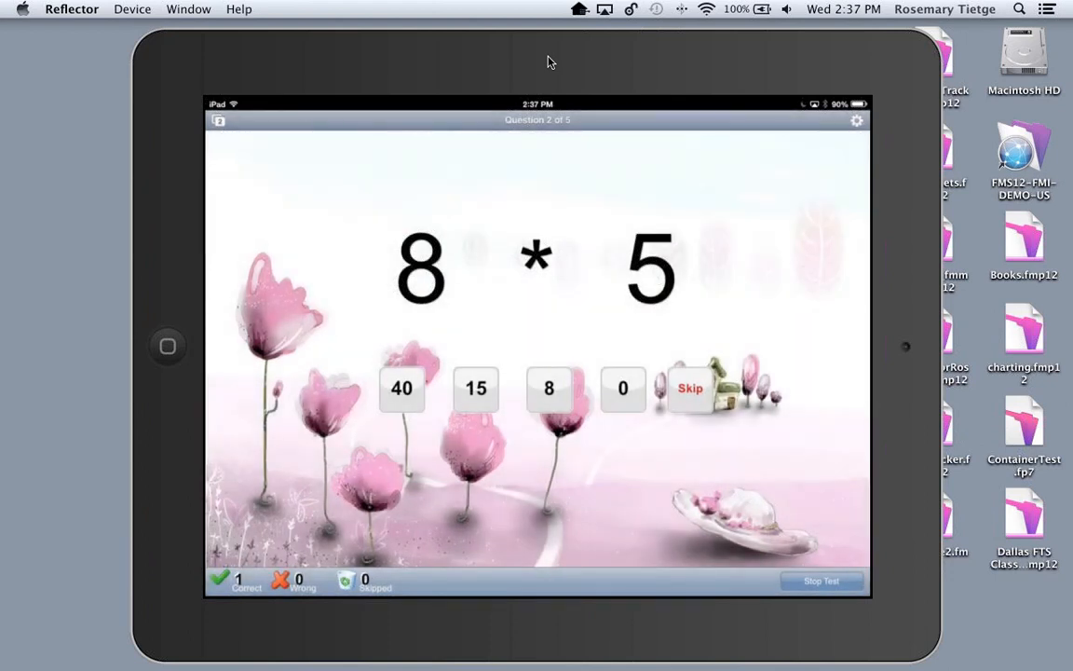
click(401, 388)
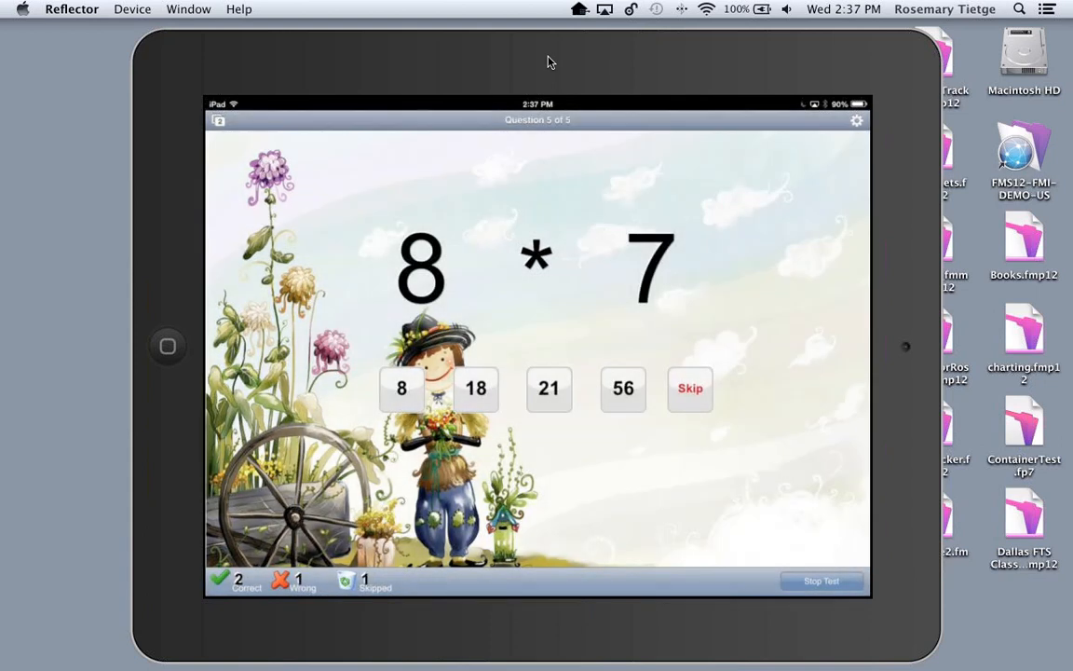
click(622, 389)
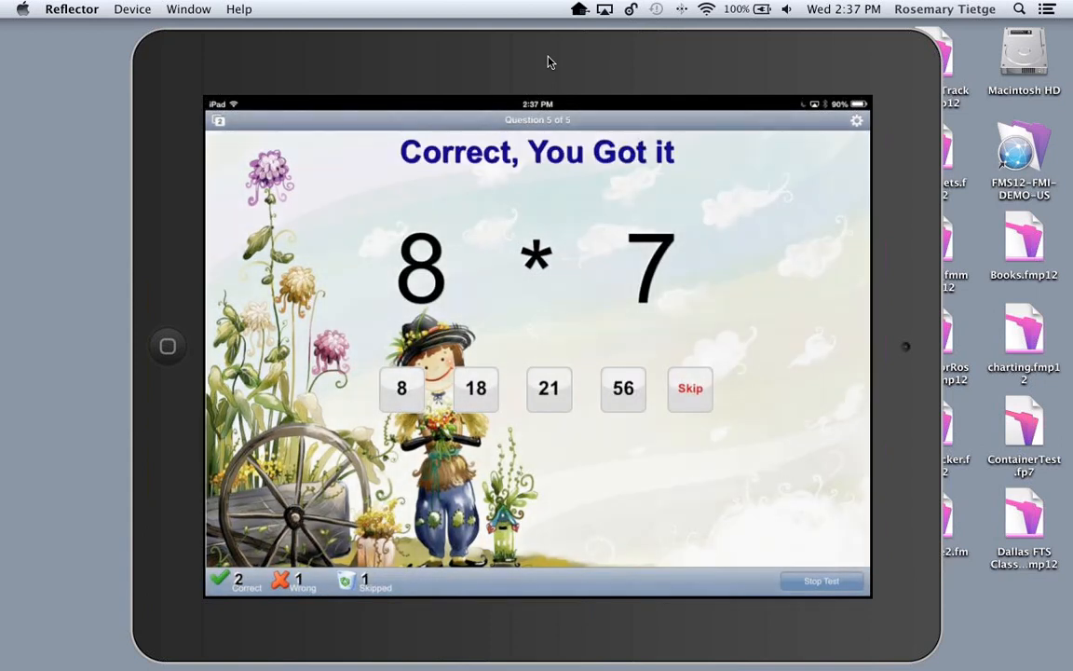
click(622, 388)
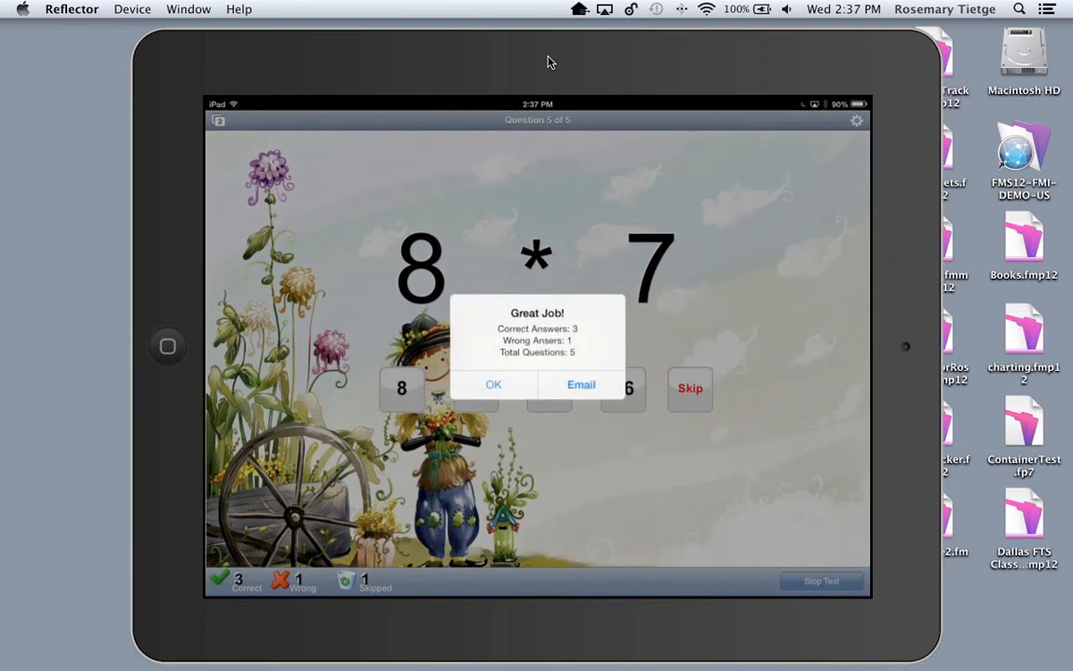
- Choose Email on the Great Job alert, decline sending results to a friend, and return home
click(580, 384)
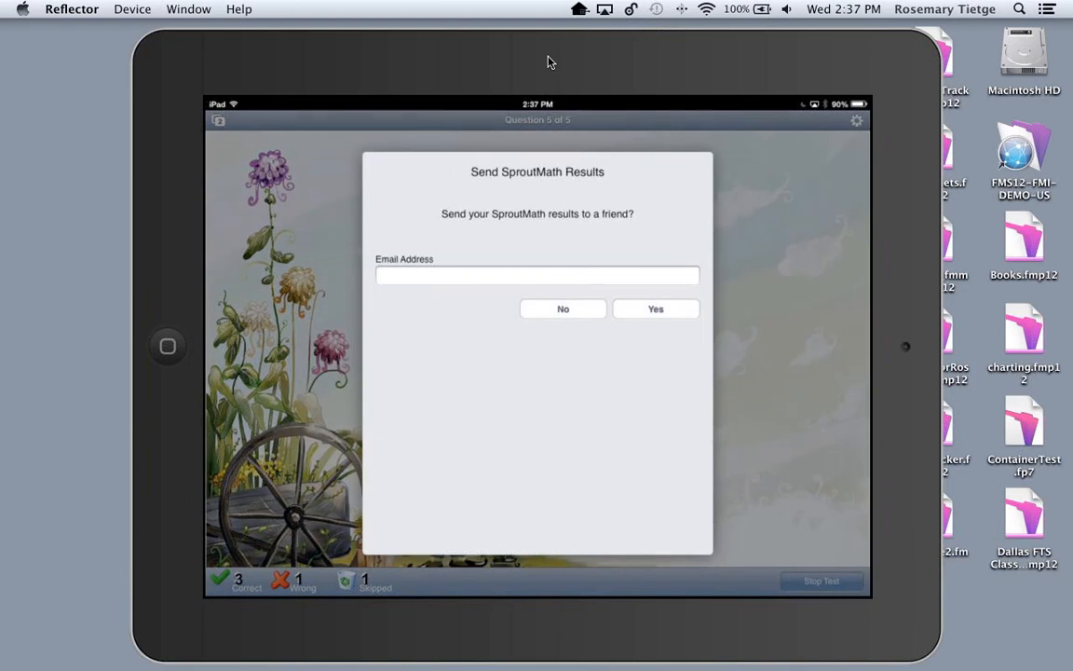
click(563, 309)
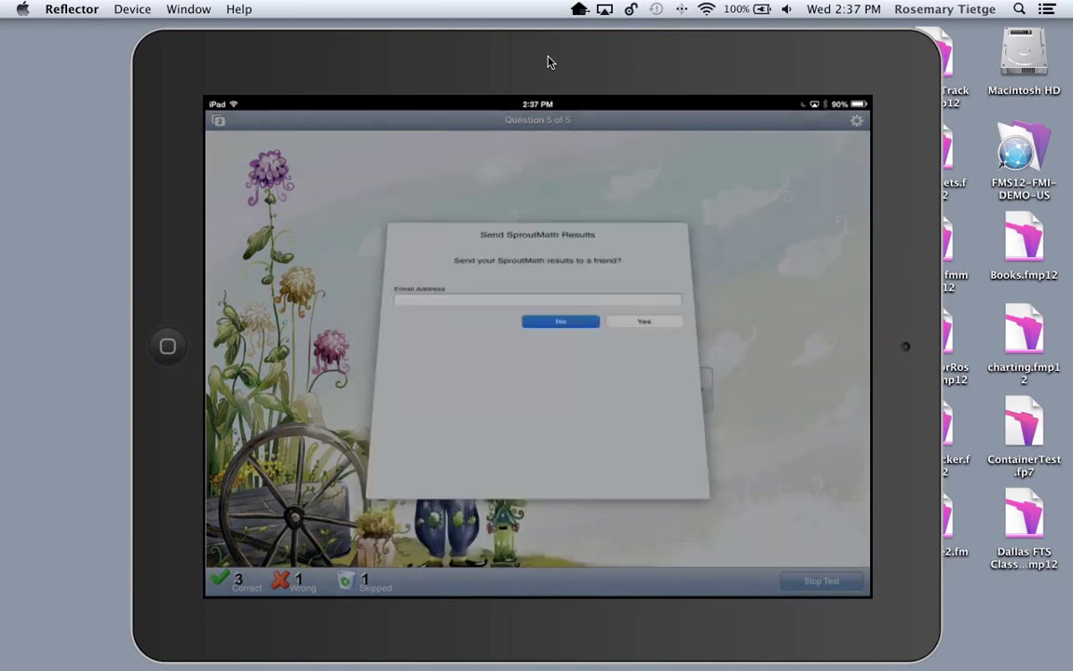
click(559, 320)
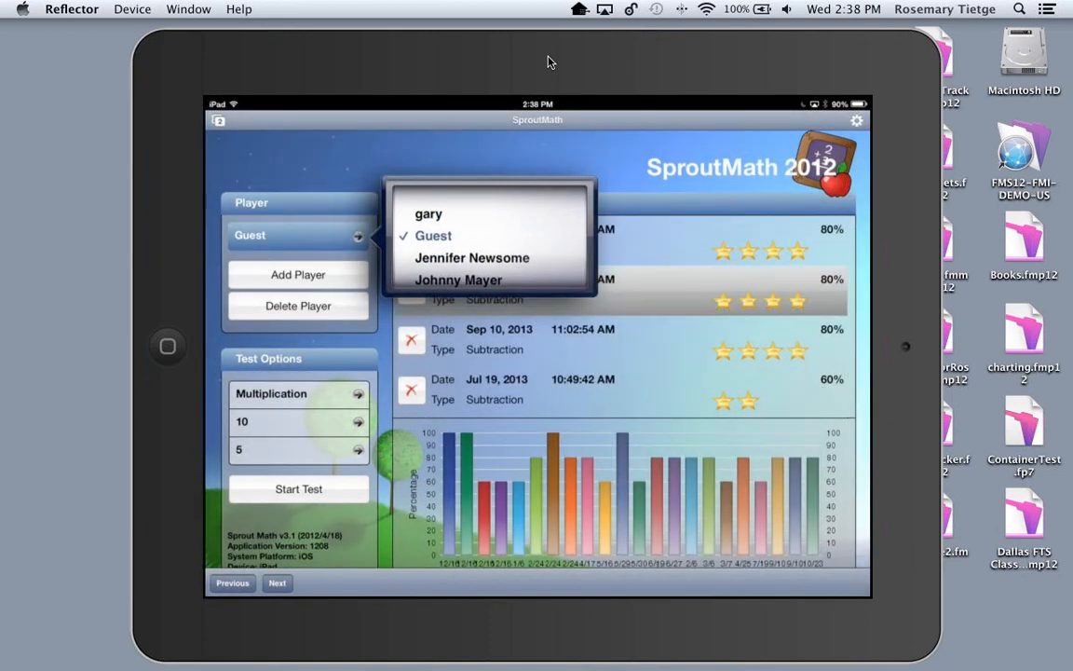
- Sign Guest's 100% Addition score record, accept the signature, and close the Reflector mirror
click(432, 235)
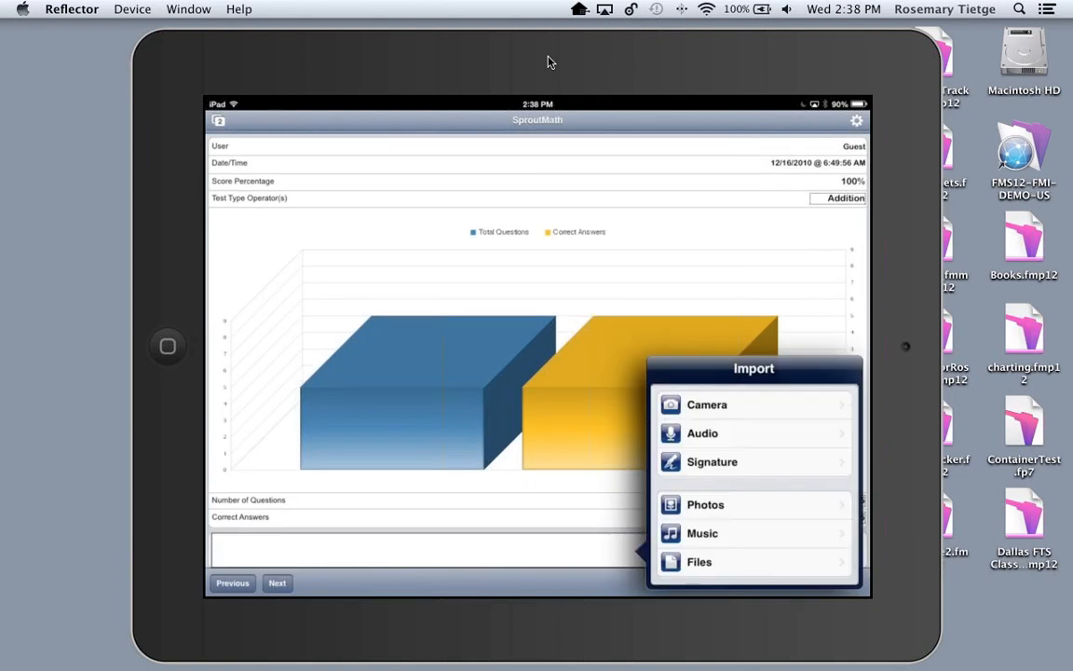
click(711, 461)
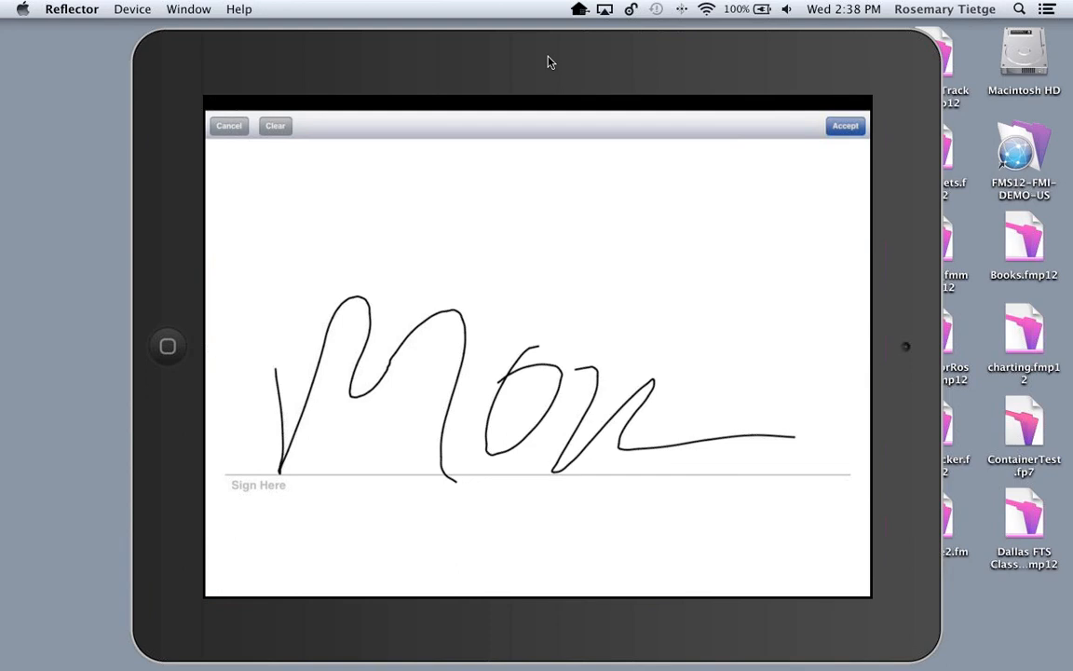
click(844, 126)
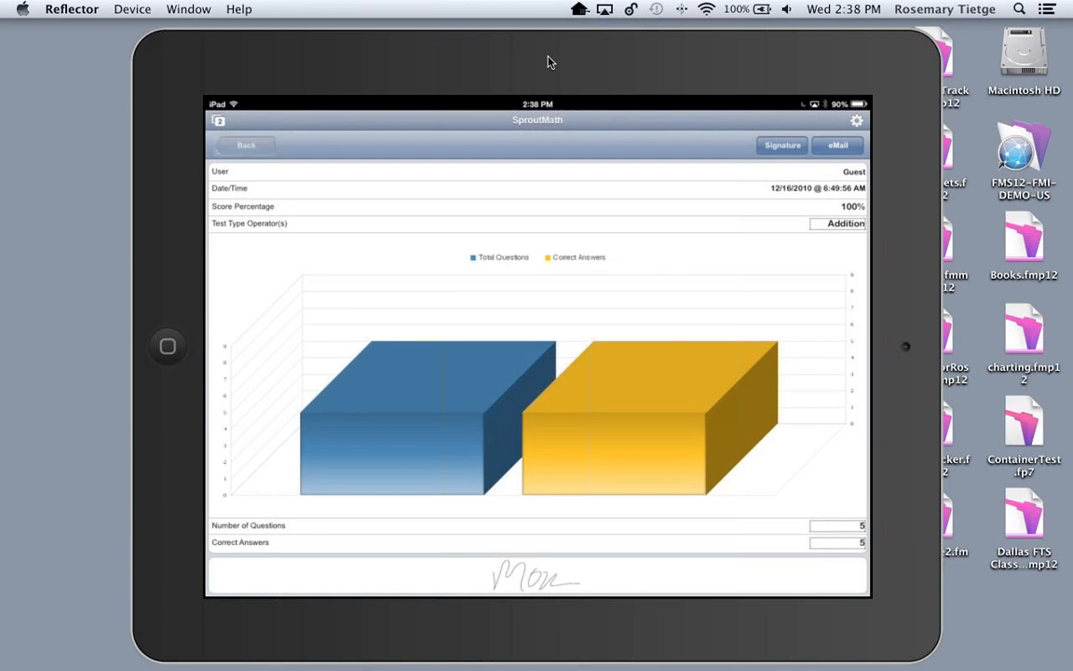
click(246, 145)
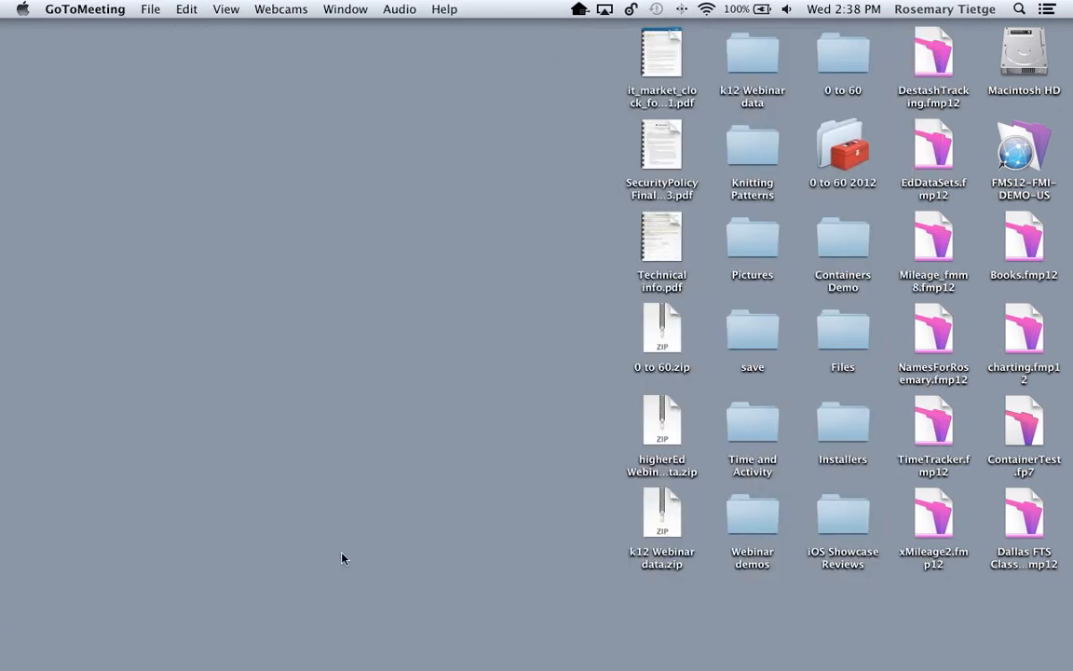
mouse_move(224, 648)
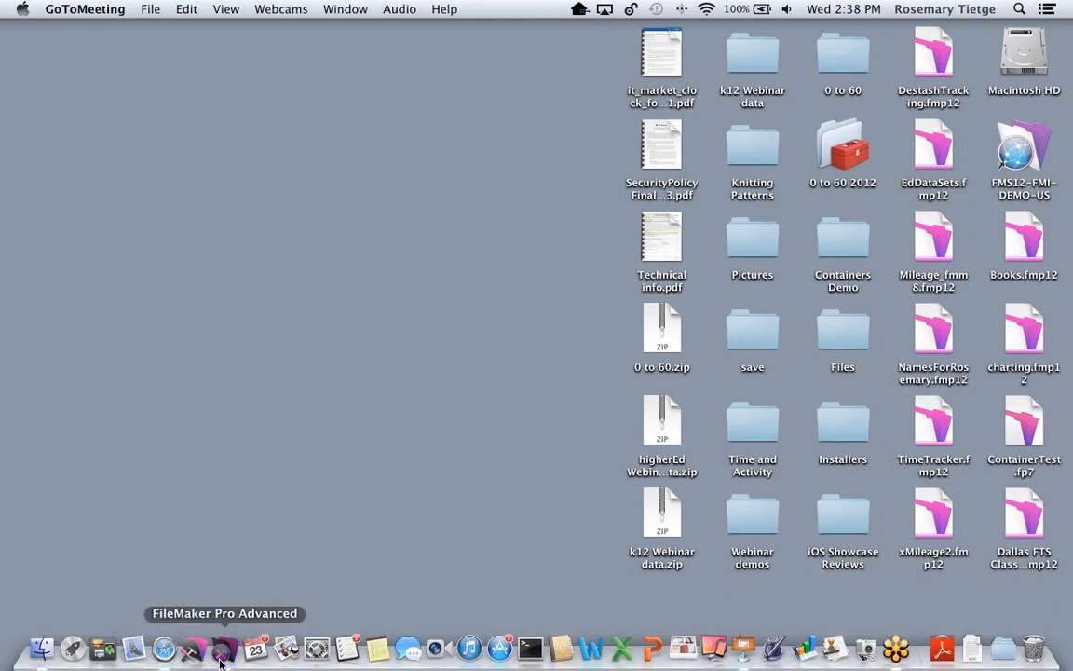
- Switch to FileMaker Pro Advanced and open the Quick Start screen from Help
click(223, 648)
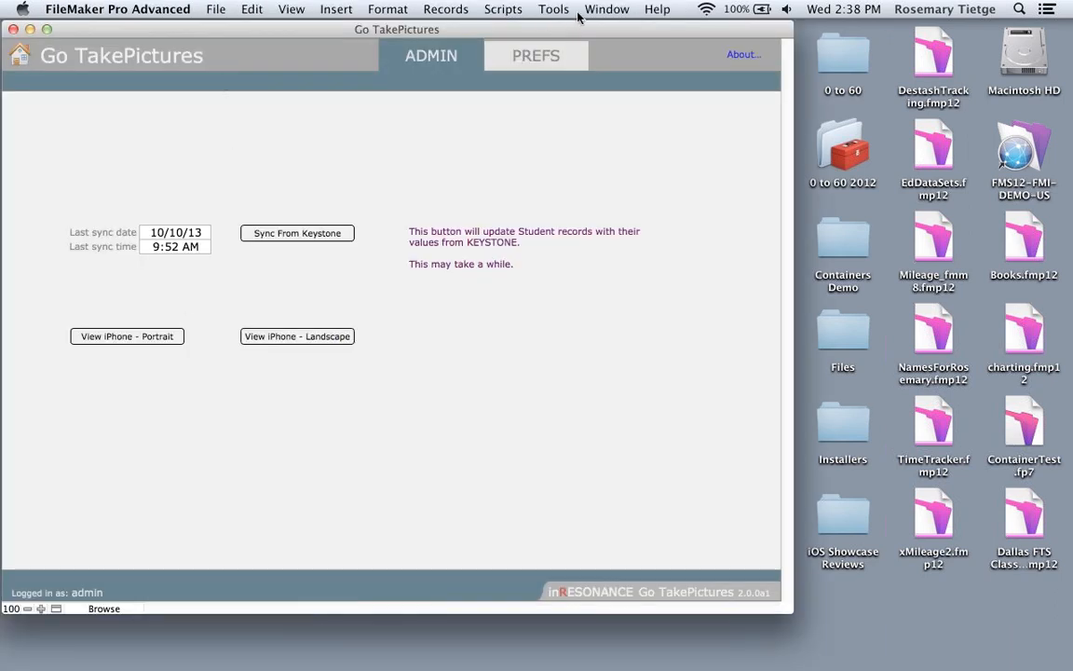
click(657, 9)
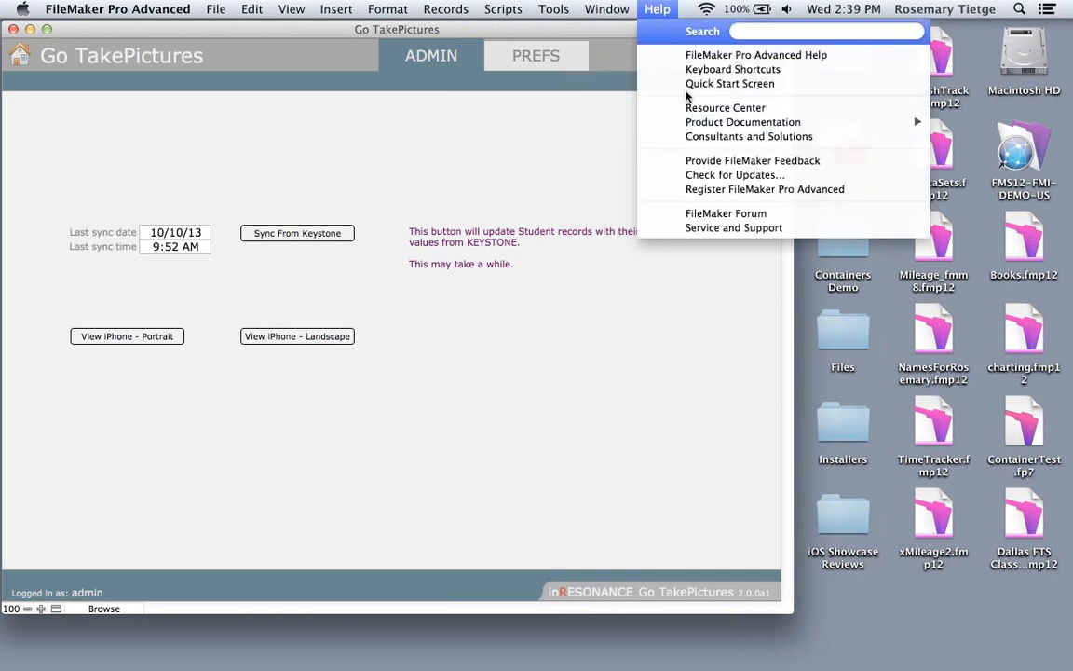
click(729, 84)
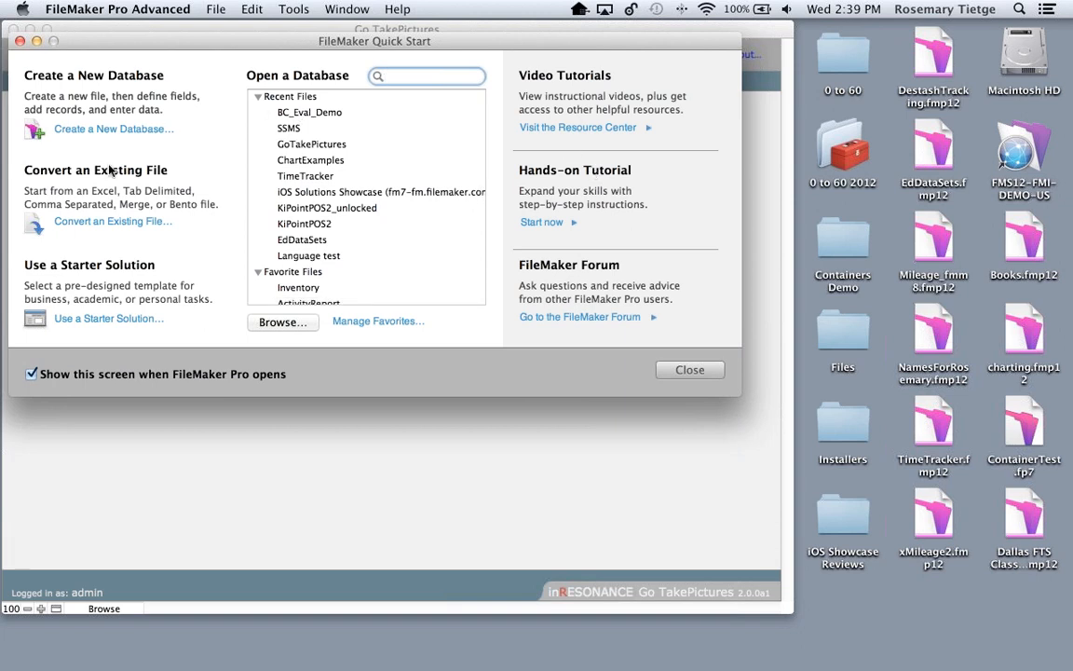
mouse_move(48, 323)
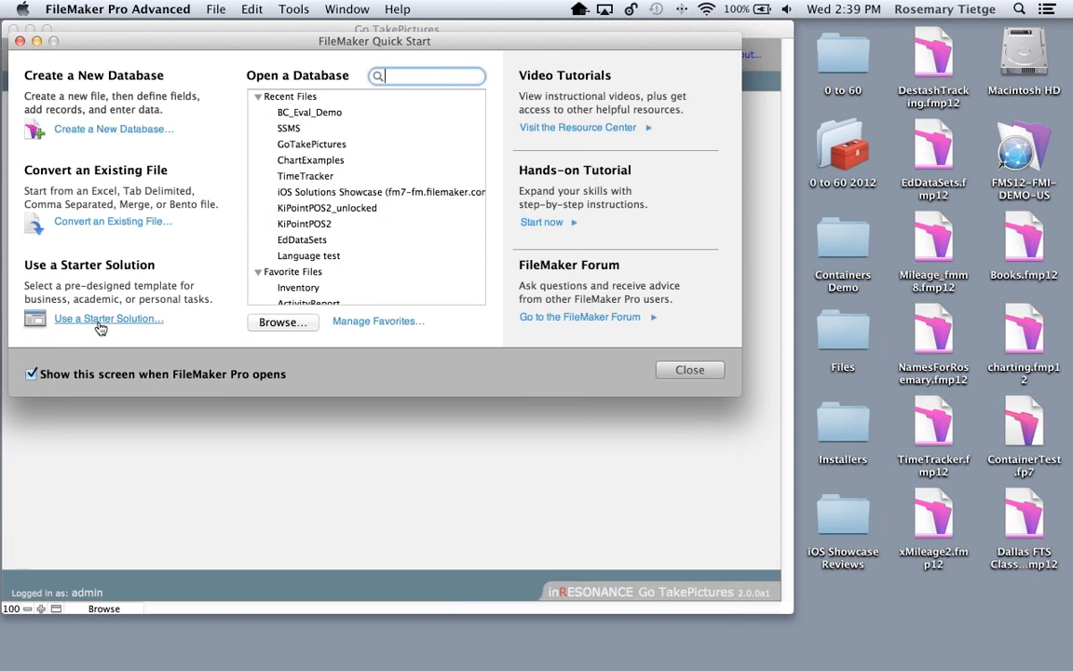
- Browse the Education – Administration starter solutions and choose the Contacts template
click(108, 318)
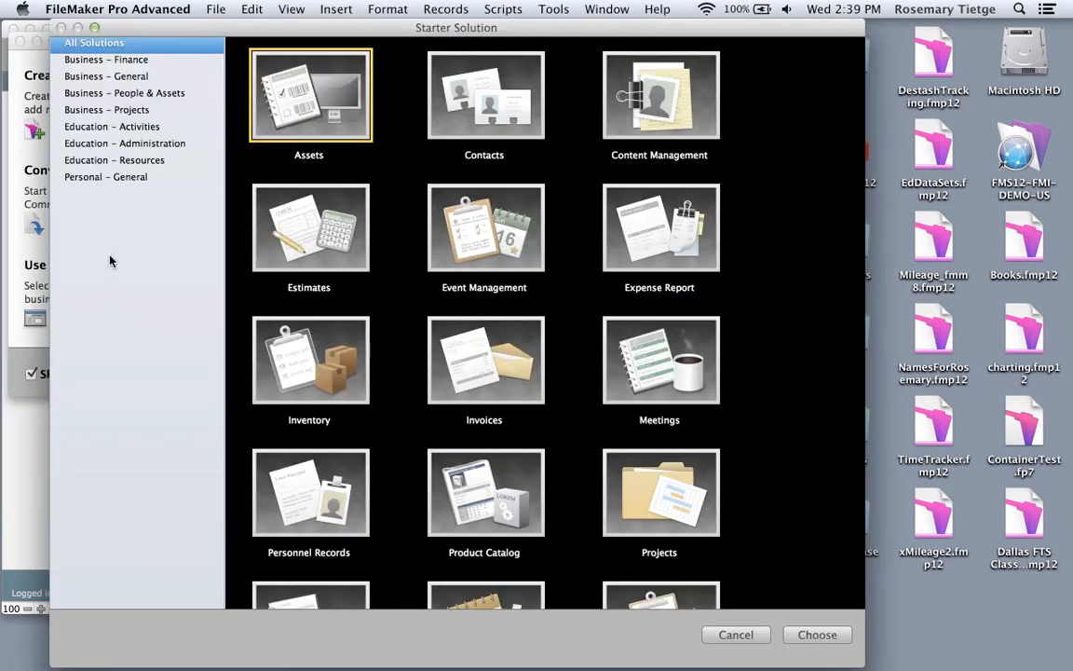
click(112, 126)
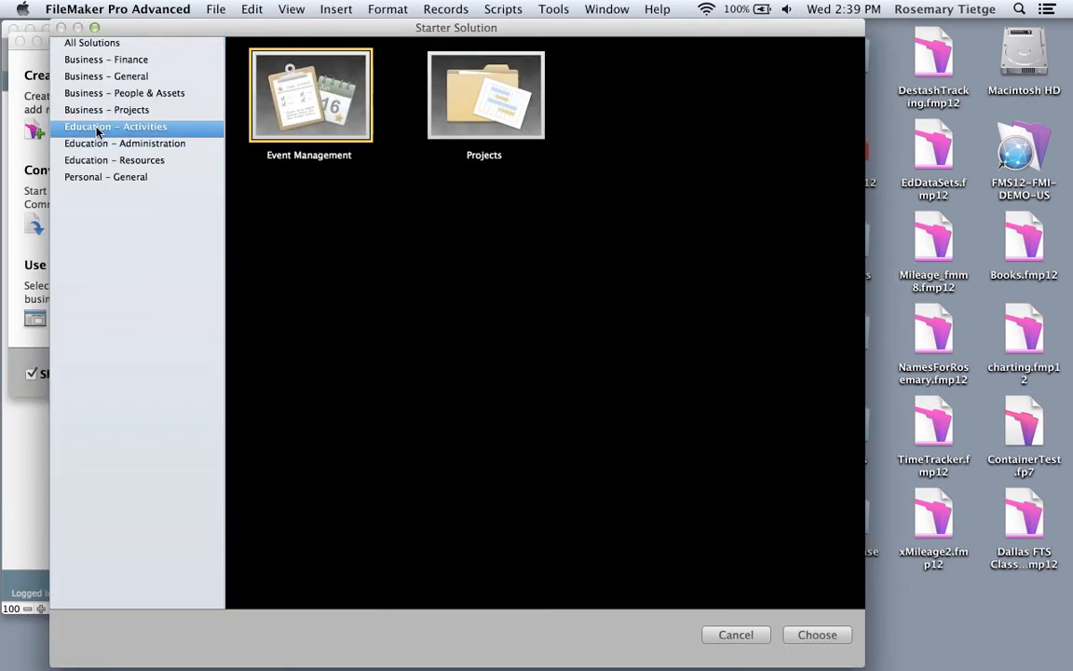
click(125, 143)
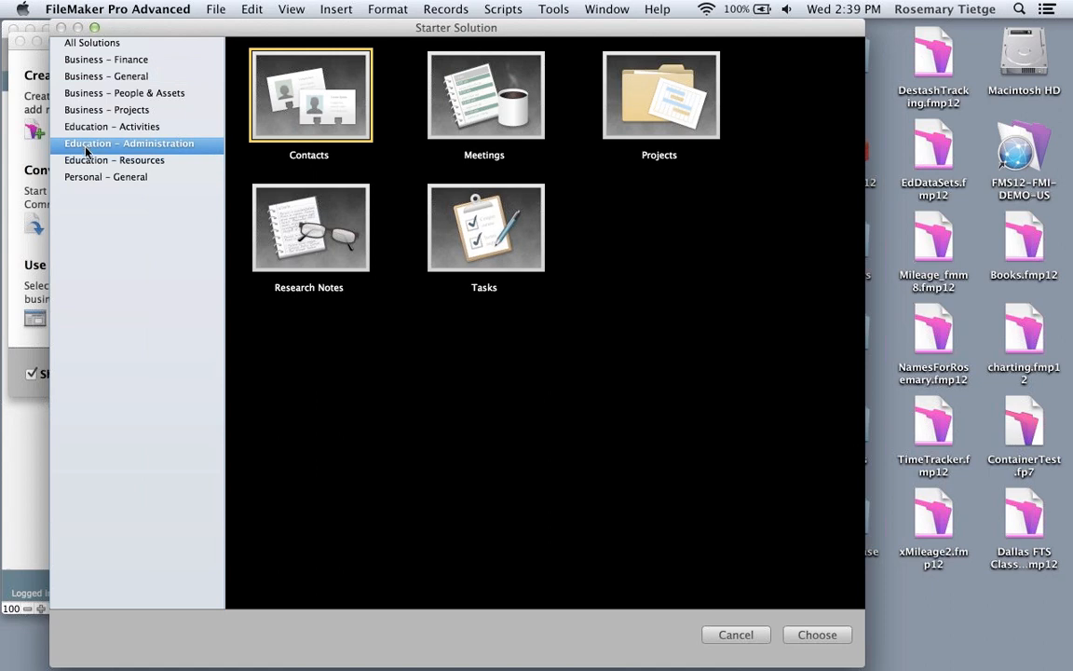
mouse_move(301, 112)
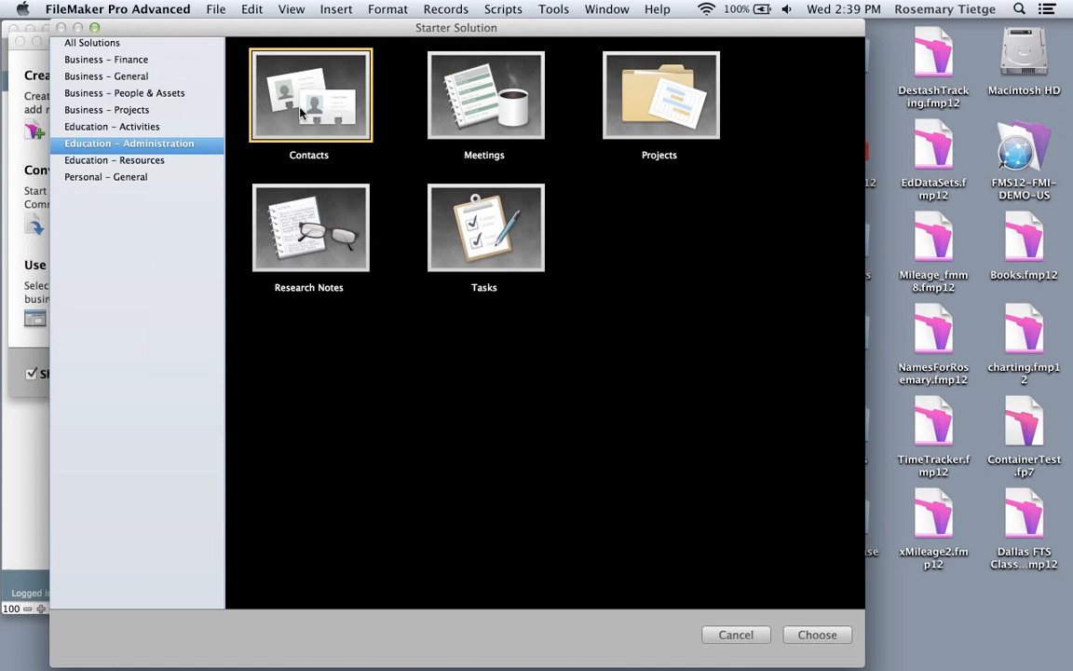
mouse_move(310, 109)
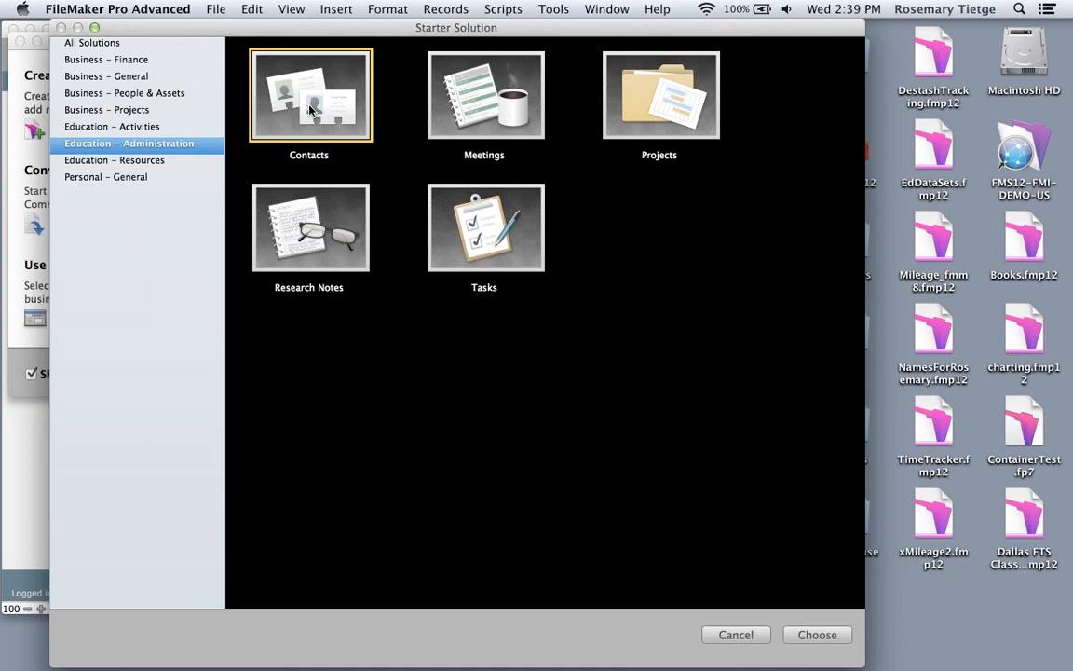
mouse_move(289, 98)
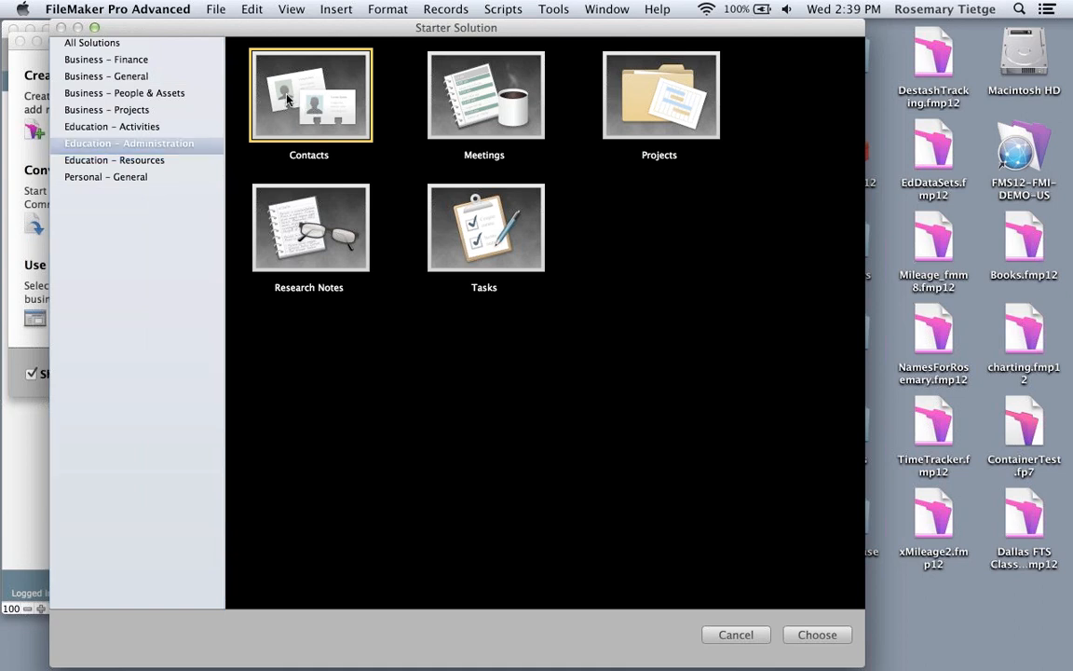
mouse_move(692, 647)
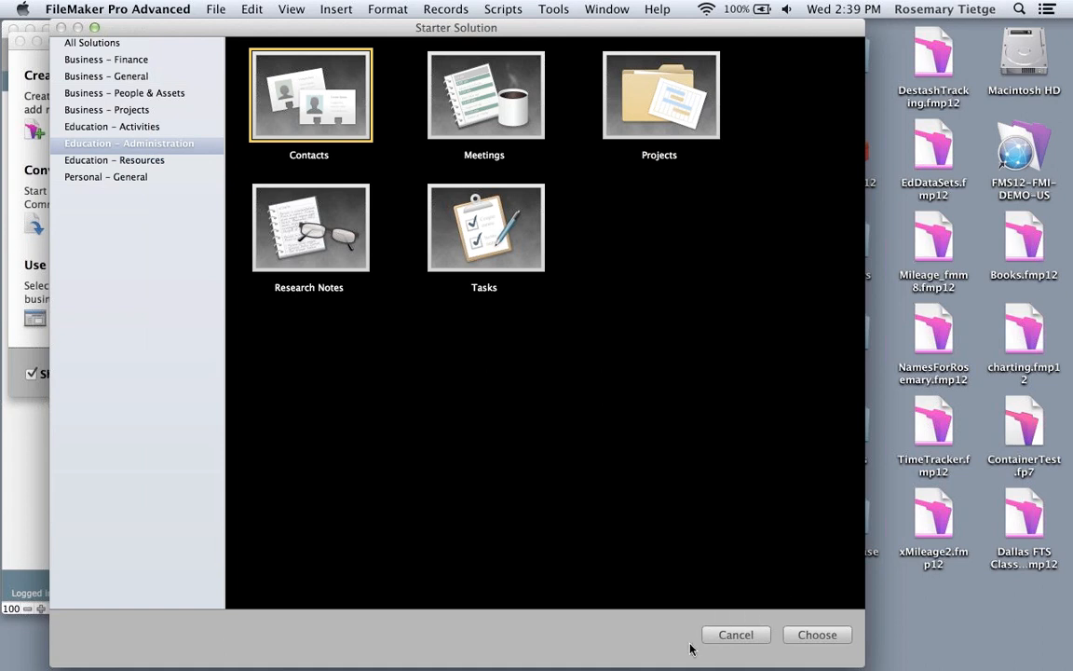
click(816, 635)
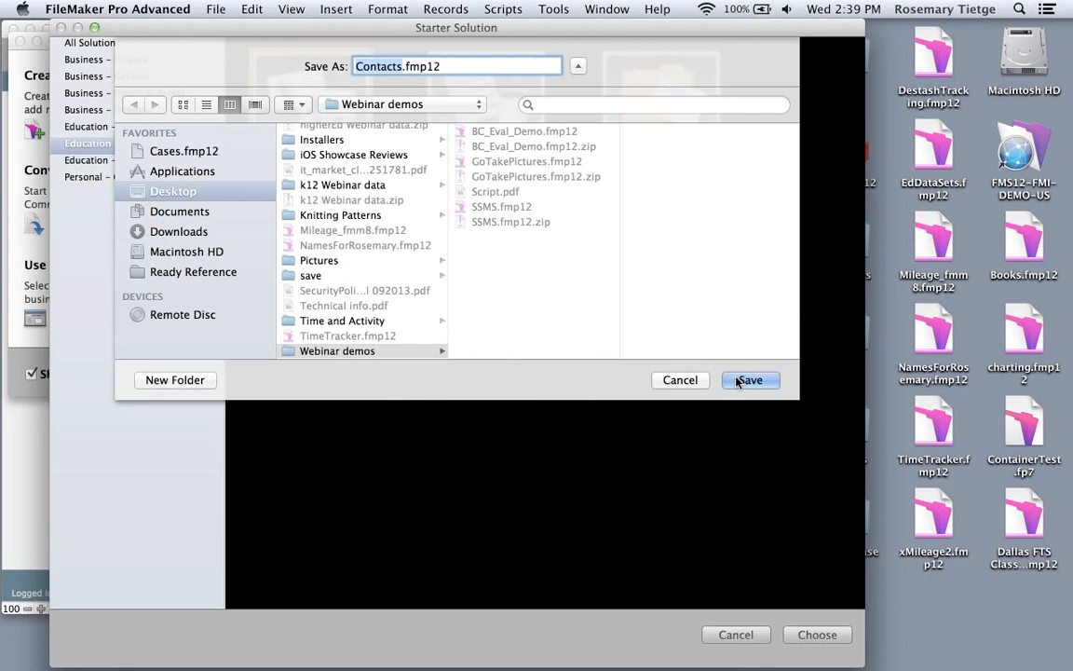
- Save the new Contacts database and pick Ms. from the Title dropdown
click(748, 380)
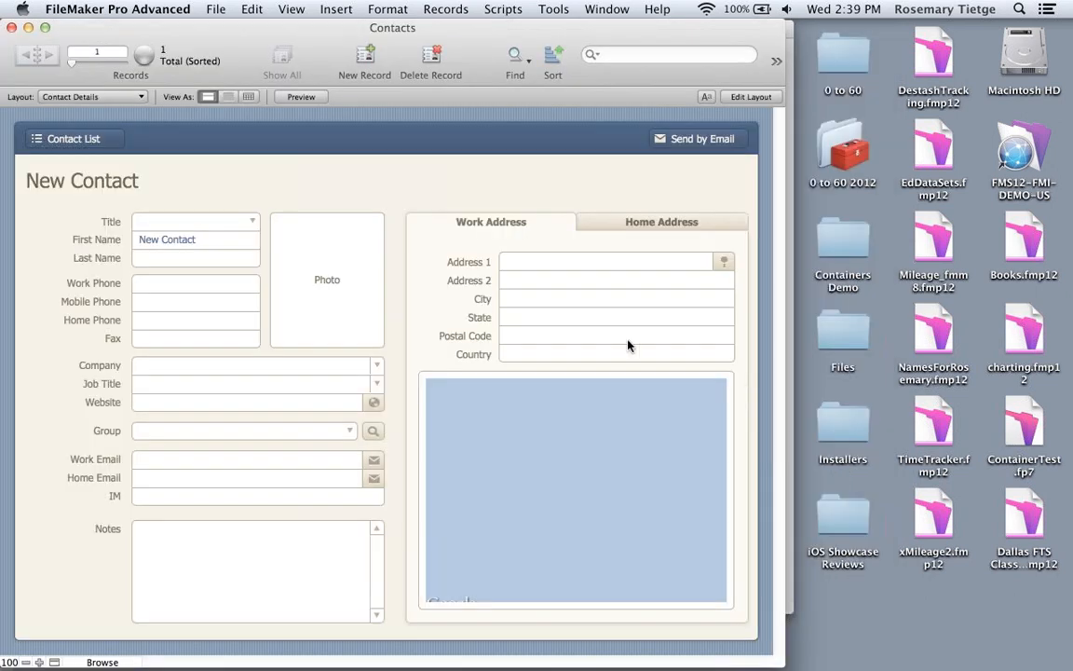
click(252, 222)
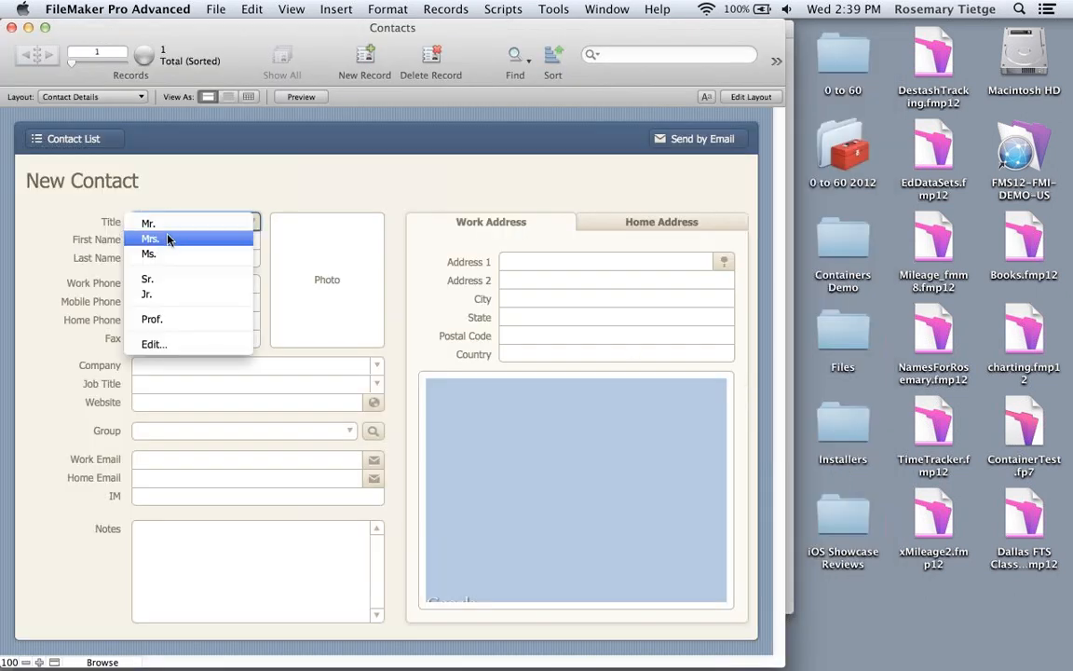
click(149, 254)
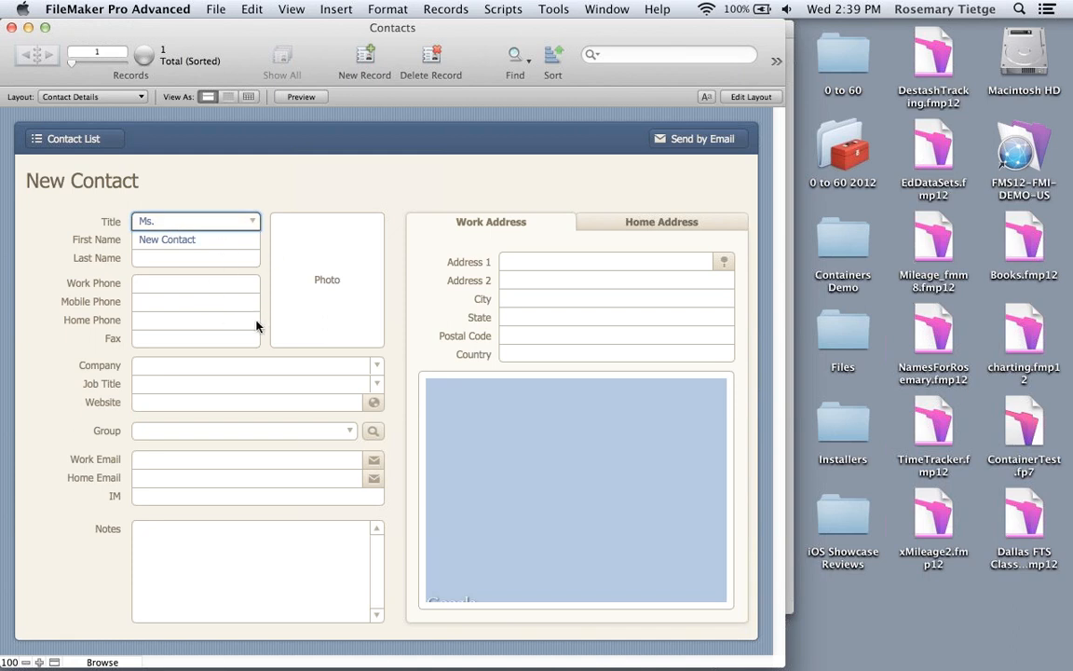
mouse_move(205, 289)
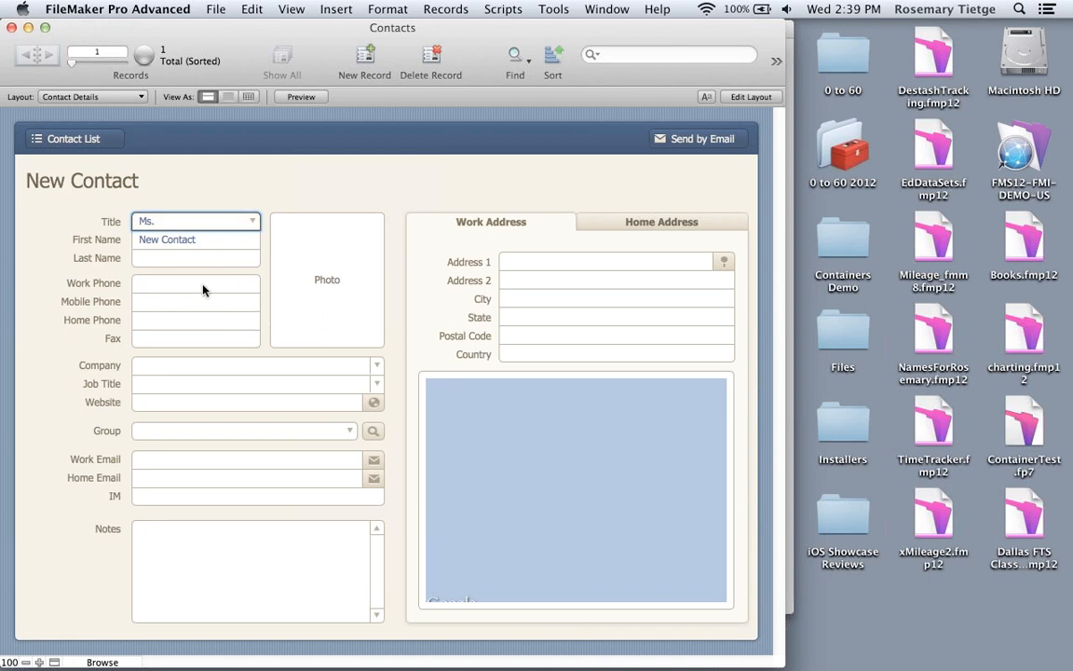
mouse_move(467, 396)
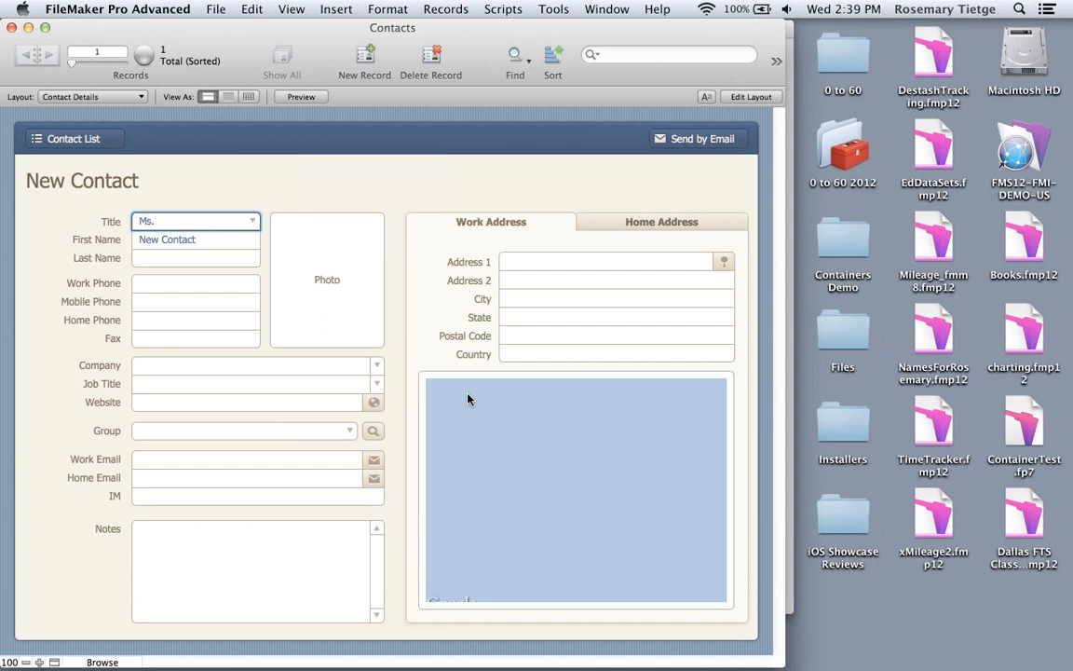
mouse_move(430, 148)
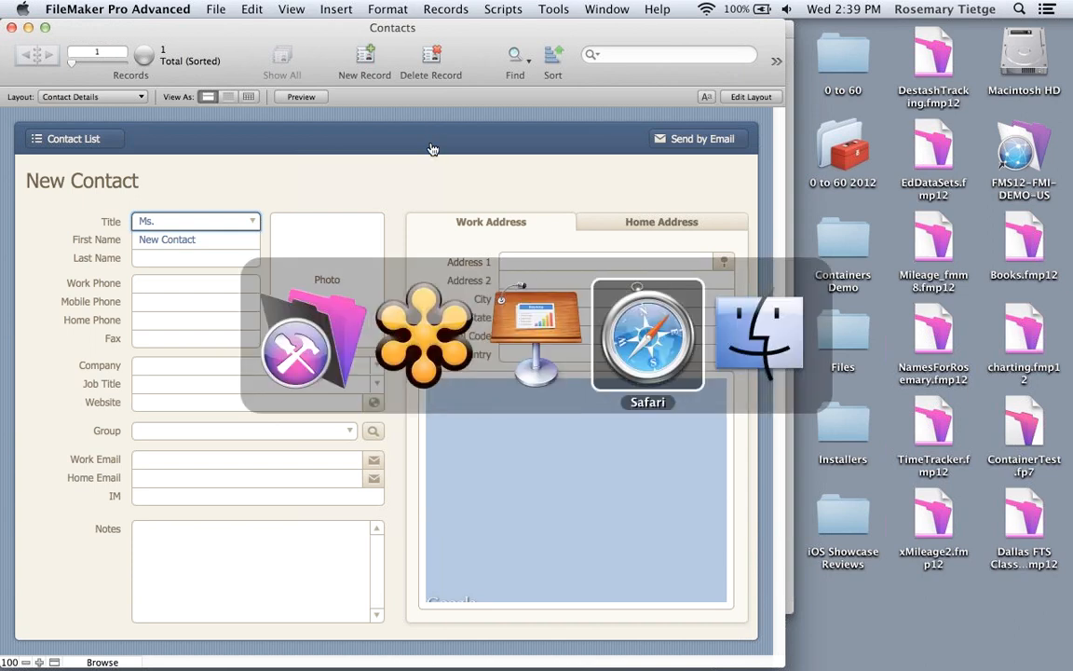
- Switch to Safari and scroll down the K-12 education page
click(647, 335)
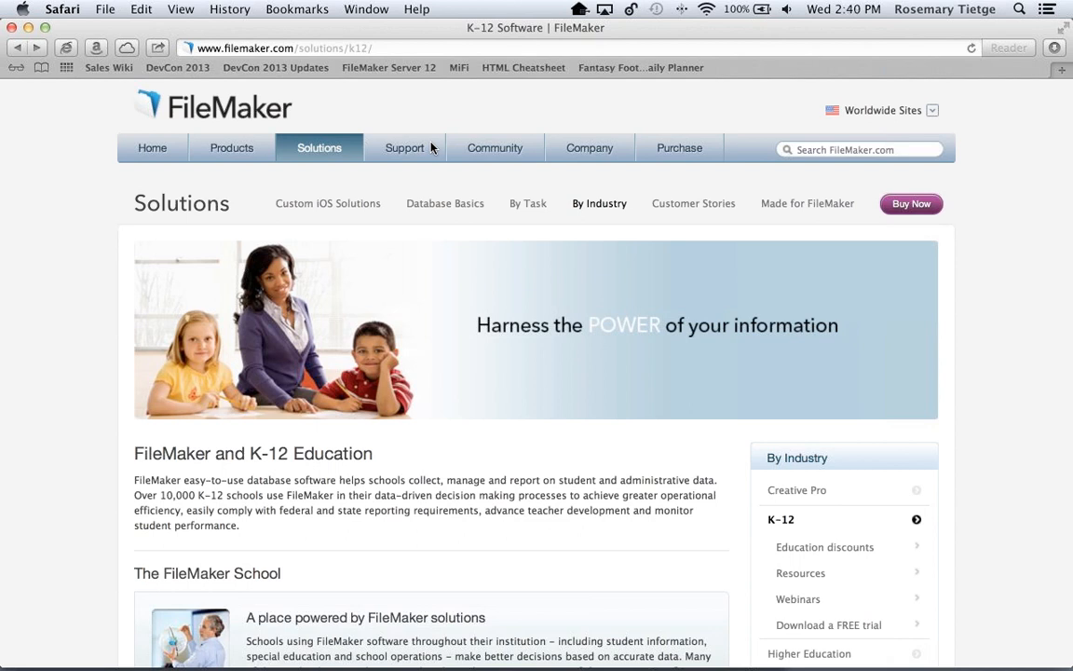
mouse_move(331, 181)
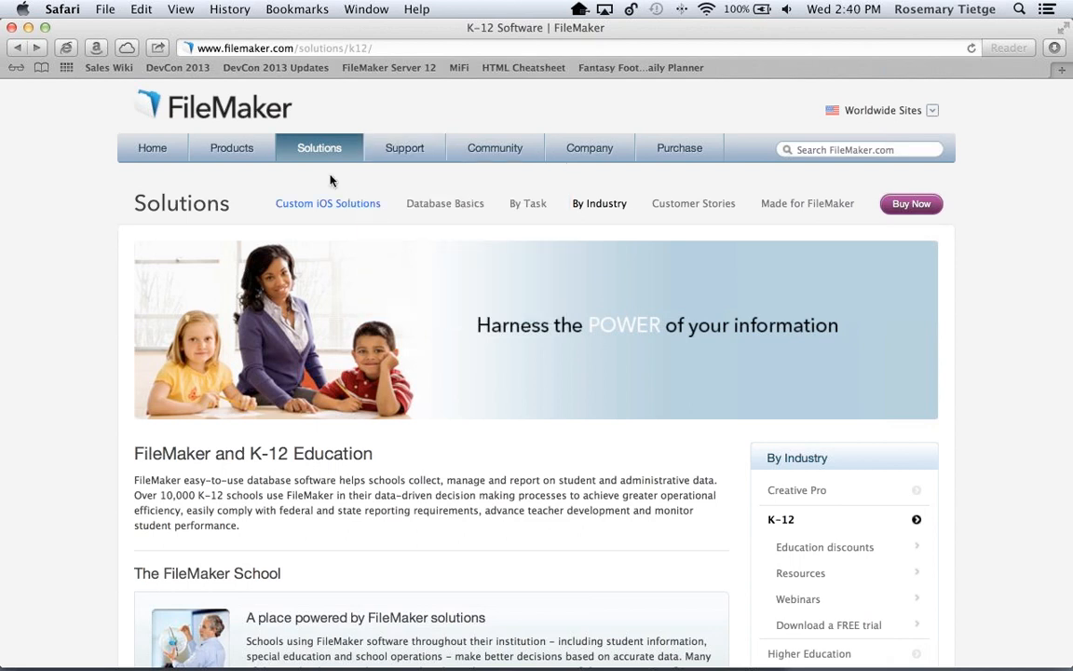
click(319, 148)
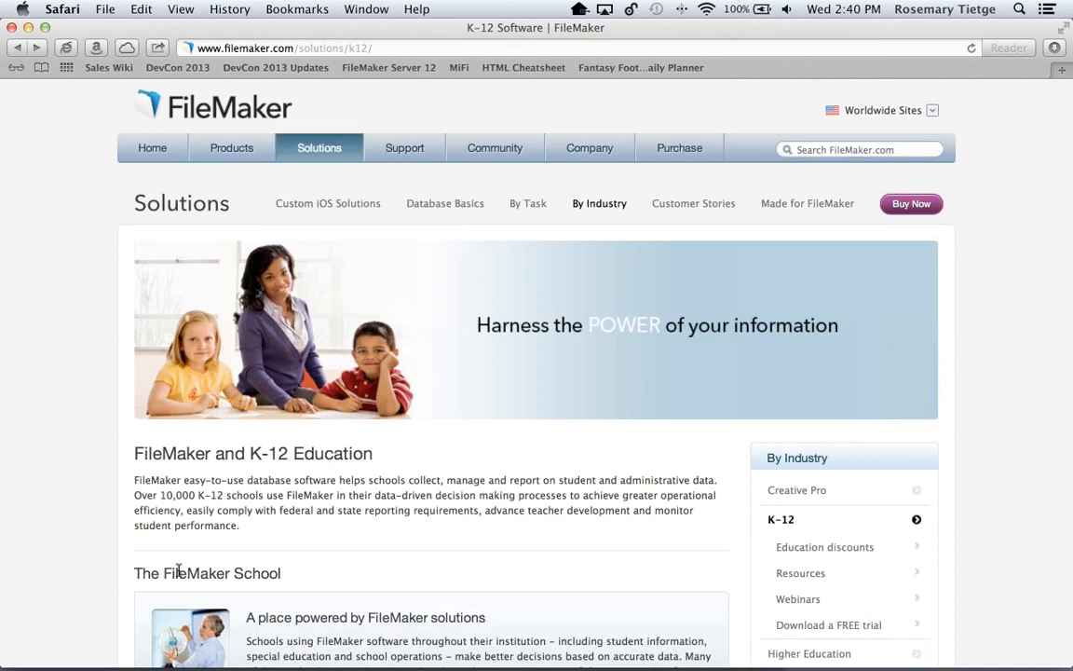
scroll(down, 3)
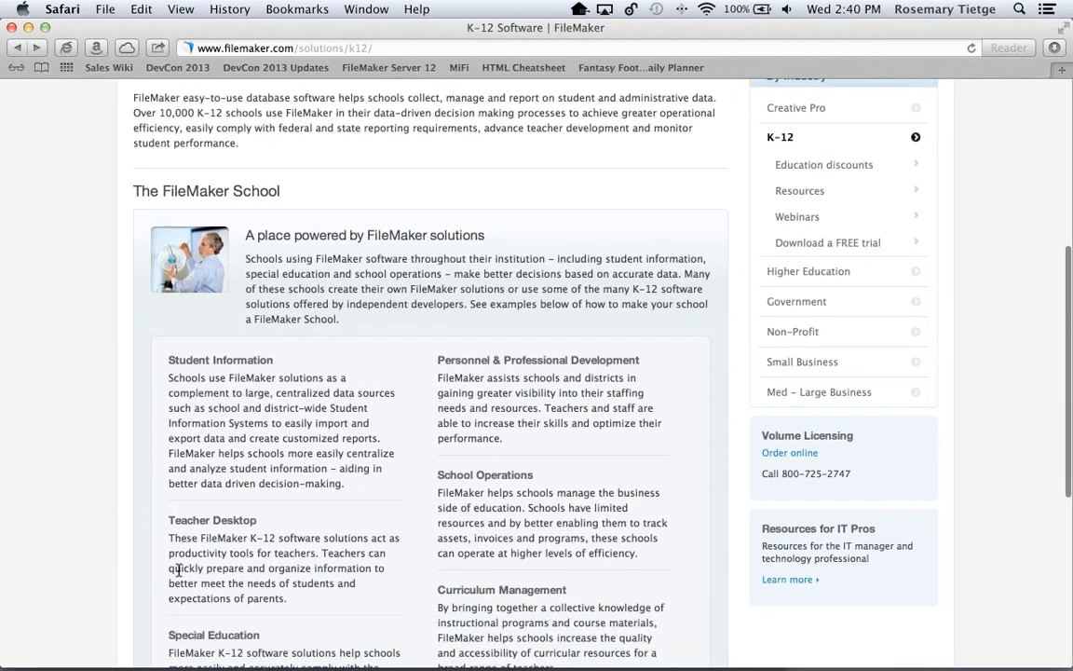
scroll(down, 3)
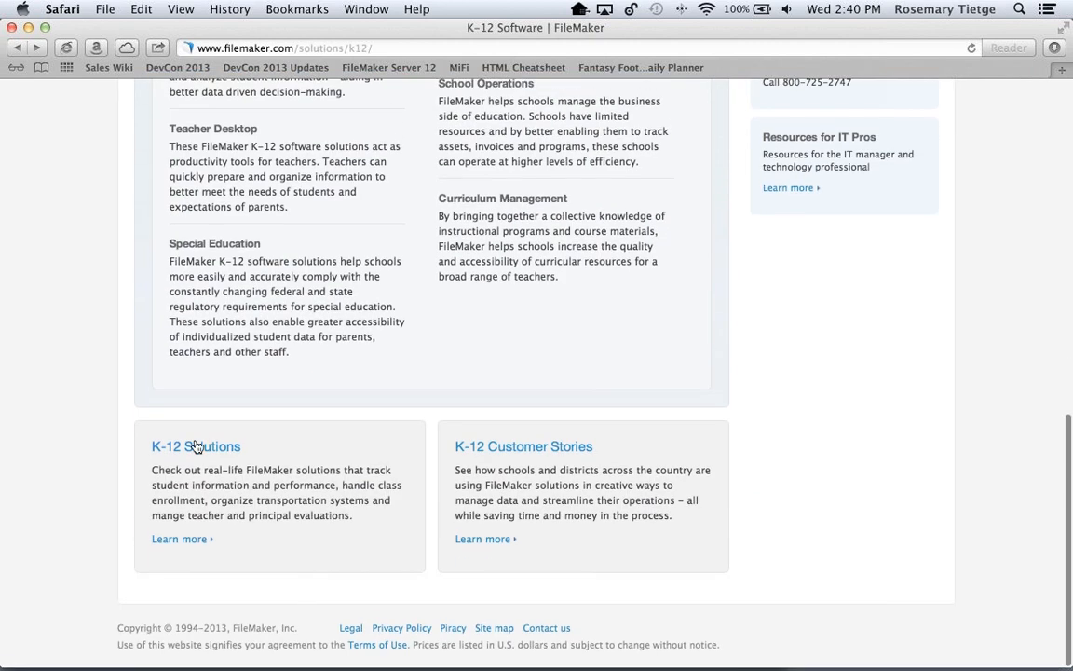
- Open the K-12 Solutions link and scroll through the nine Made for FileMaker results
click(196, 446)
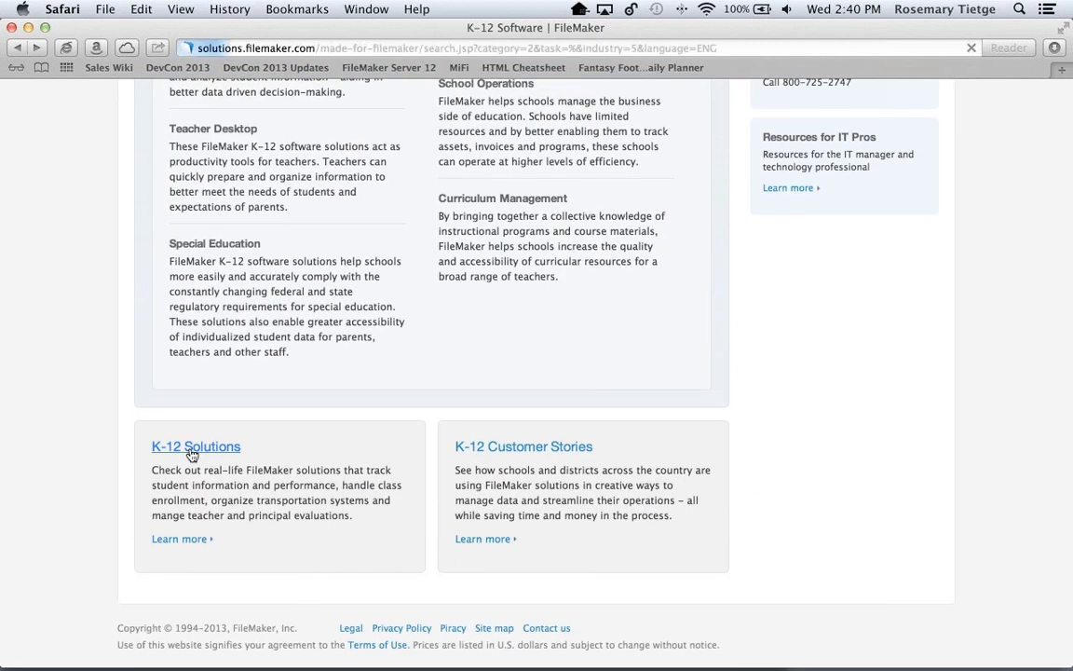
click(196, 446)
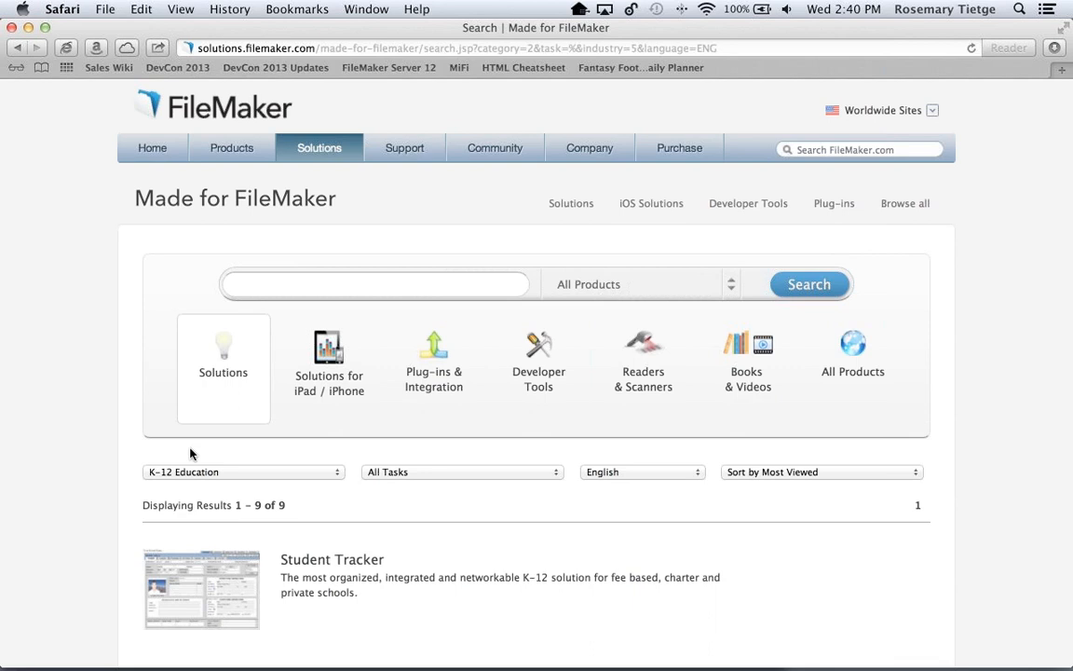
scroll(down, 3)
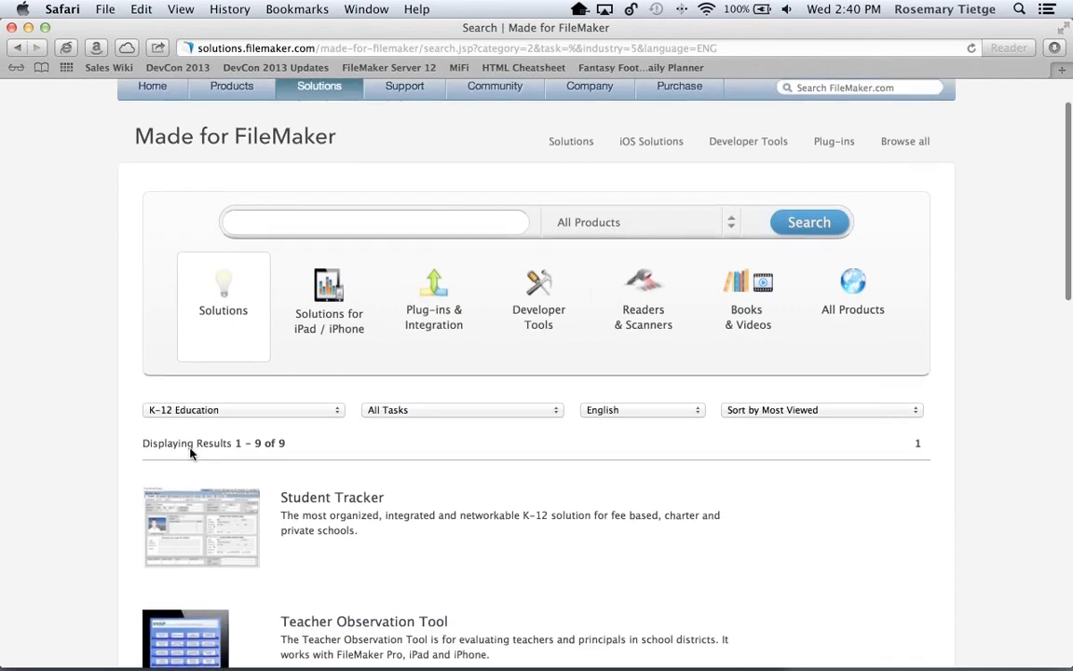
scroll(down, 3)
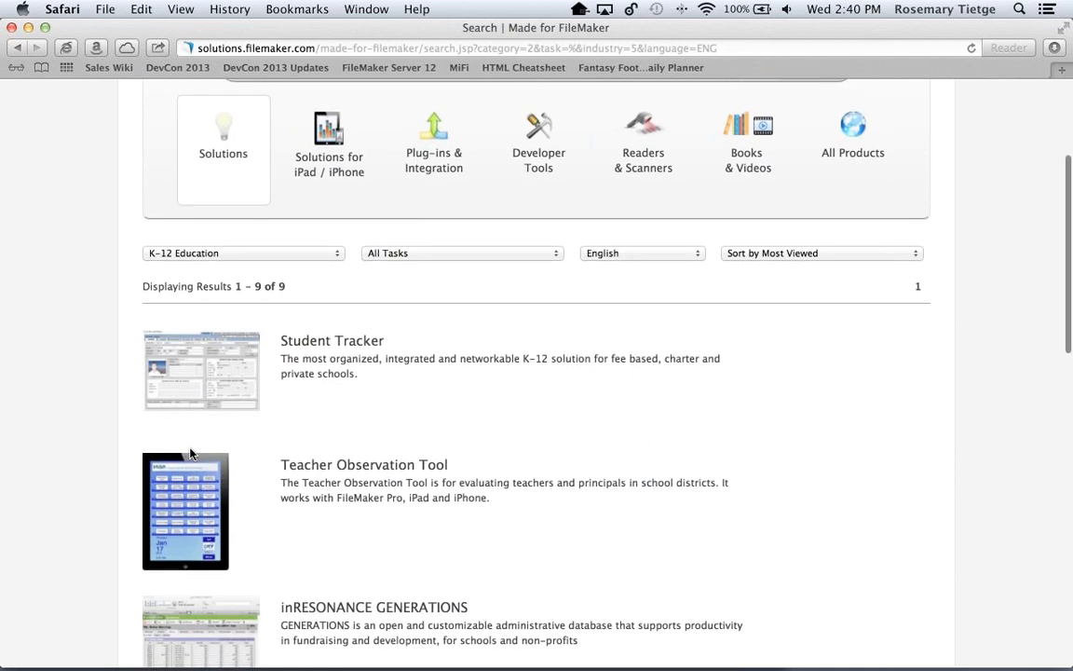
scroll(up, 3)
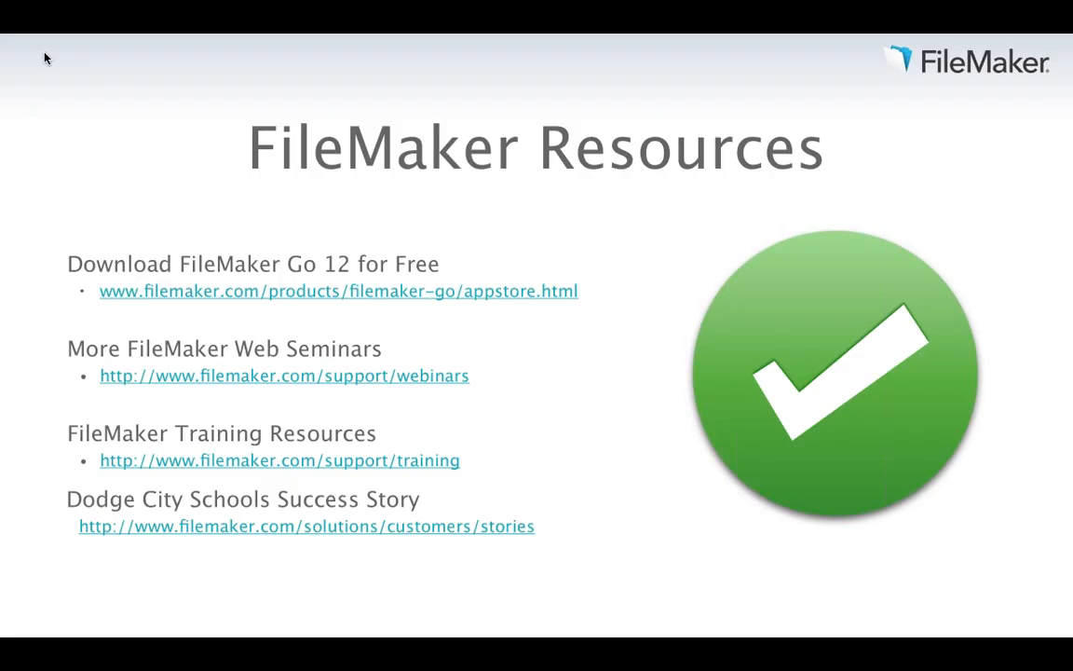
mouse_move(786, 80)
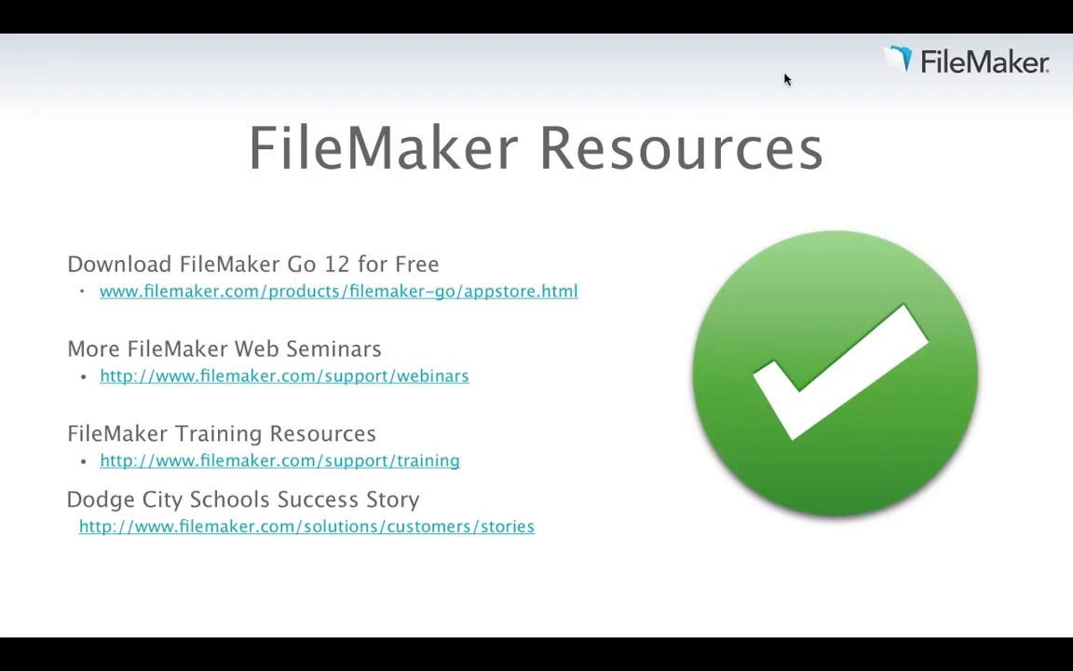
mouse_move(677, 65)
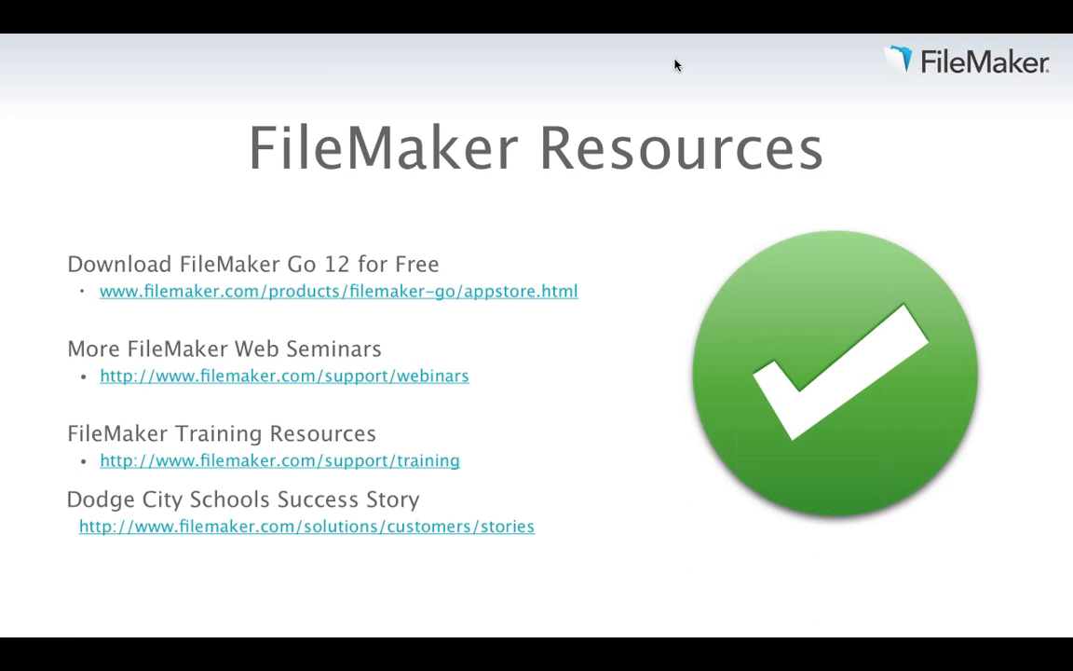
mouse_move(628, 490)
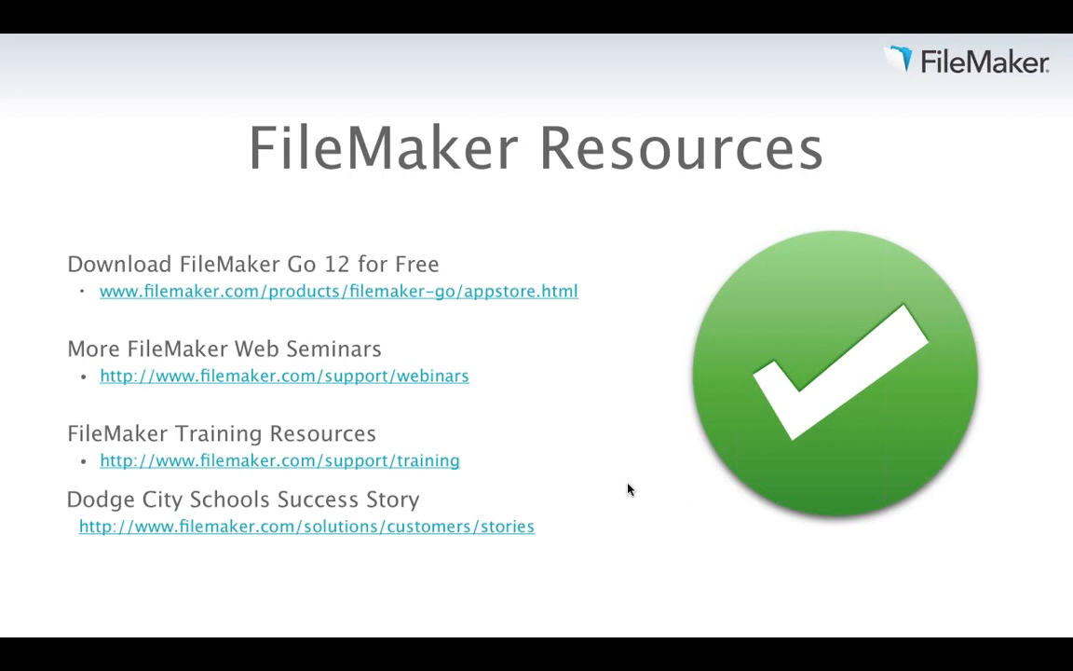
mouse_move(673, 439)
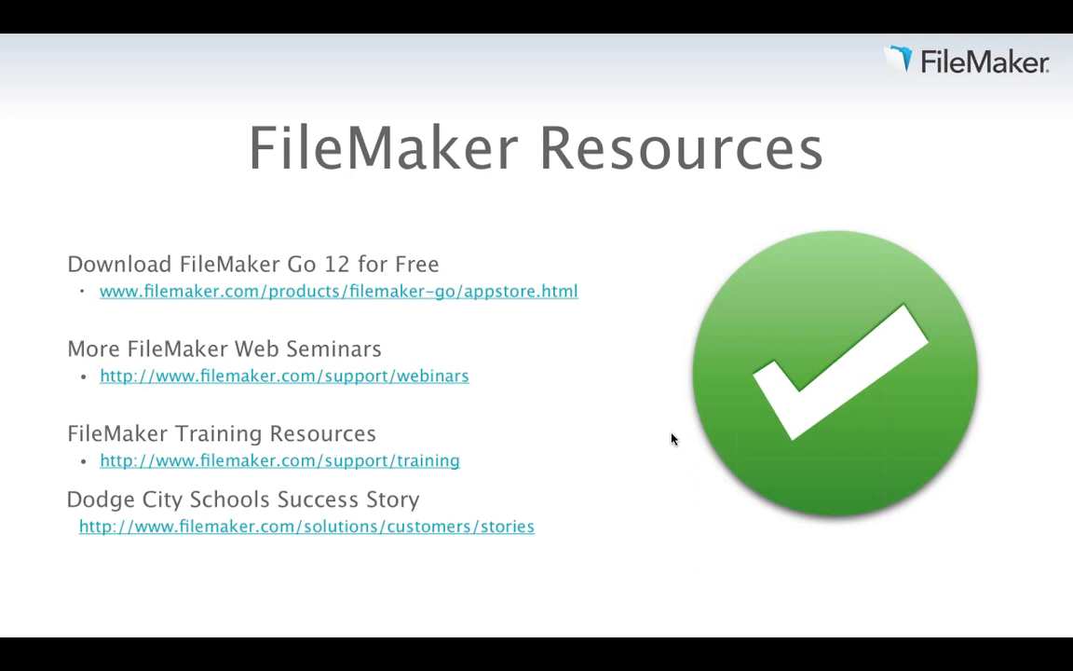
mouse_move(666, 350)
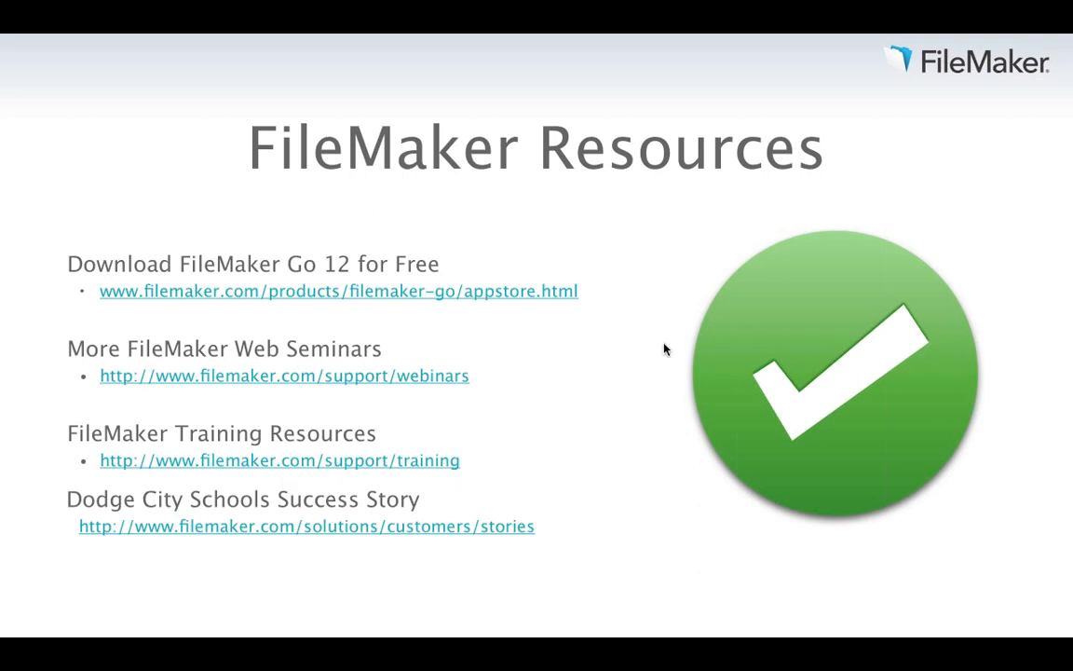